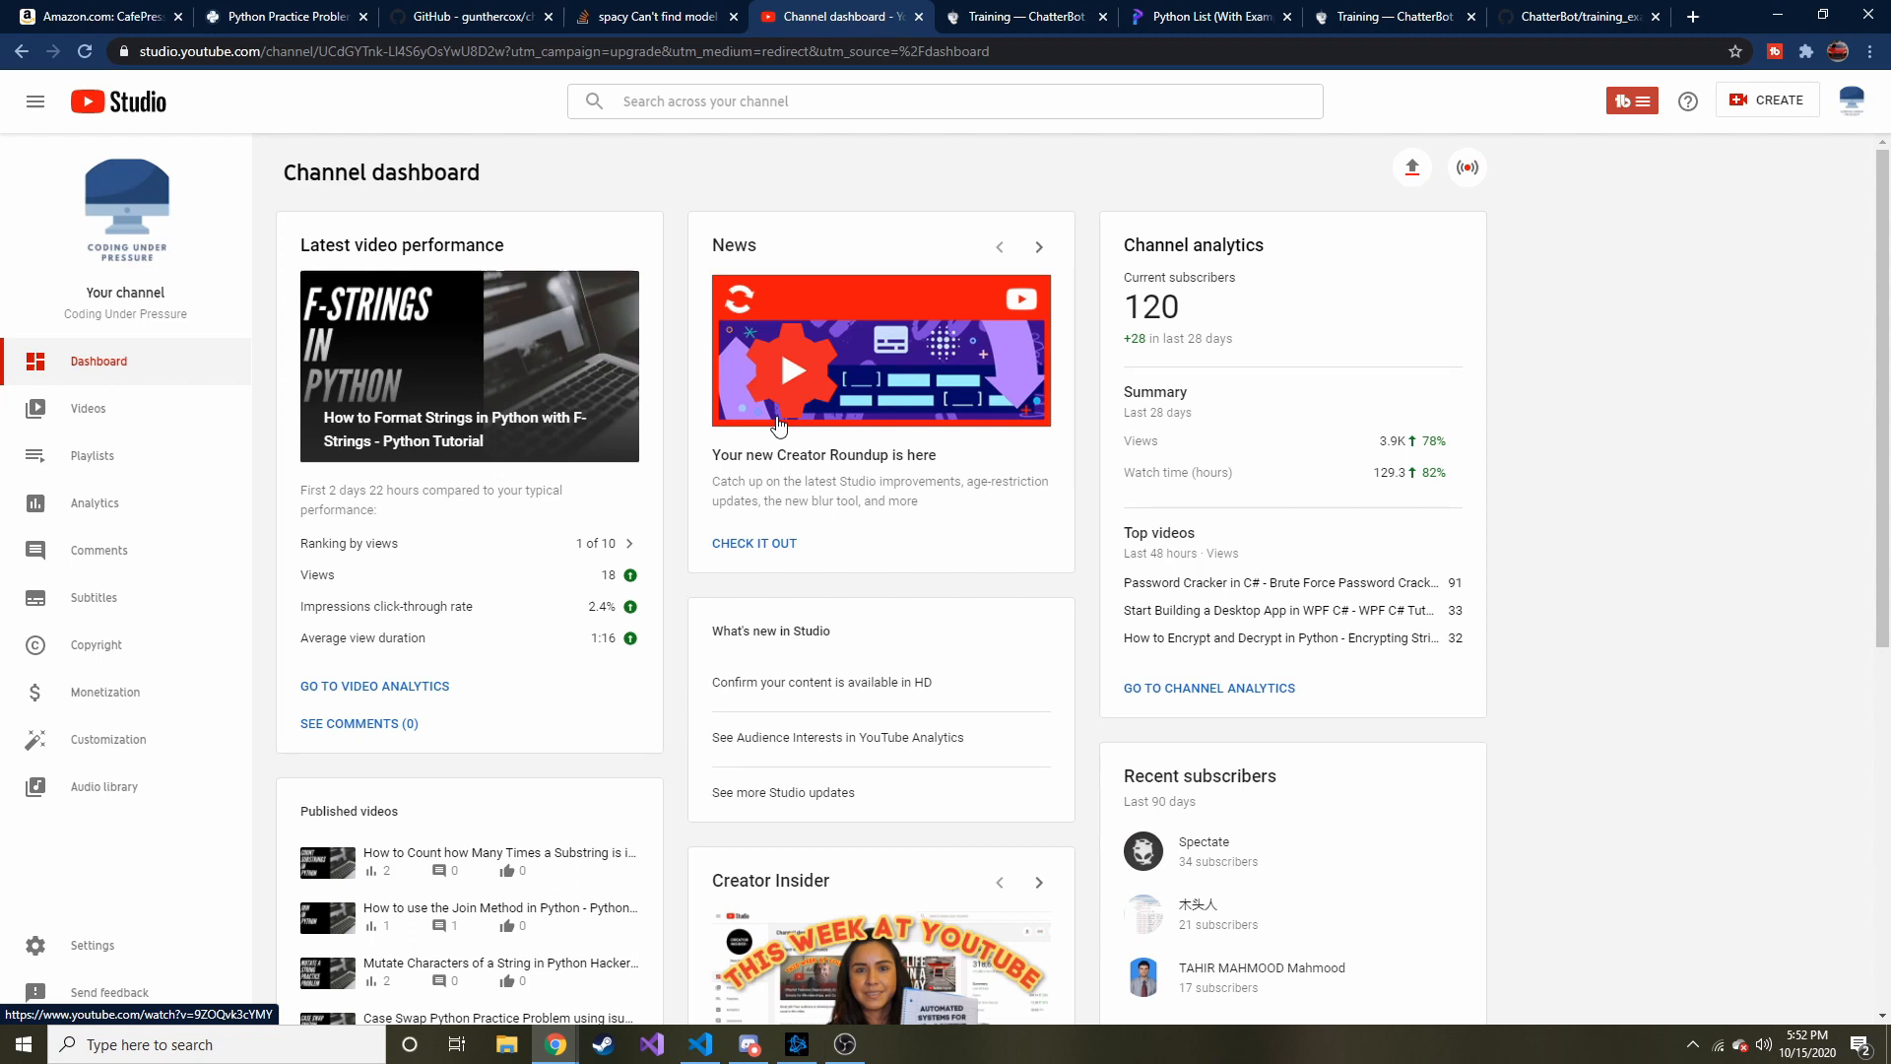
mouse_move(661, 551)
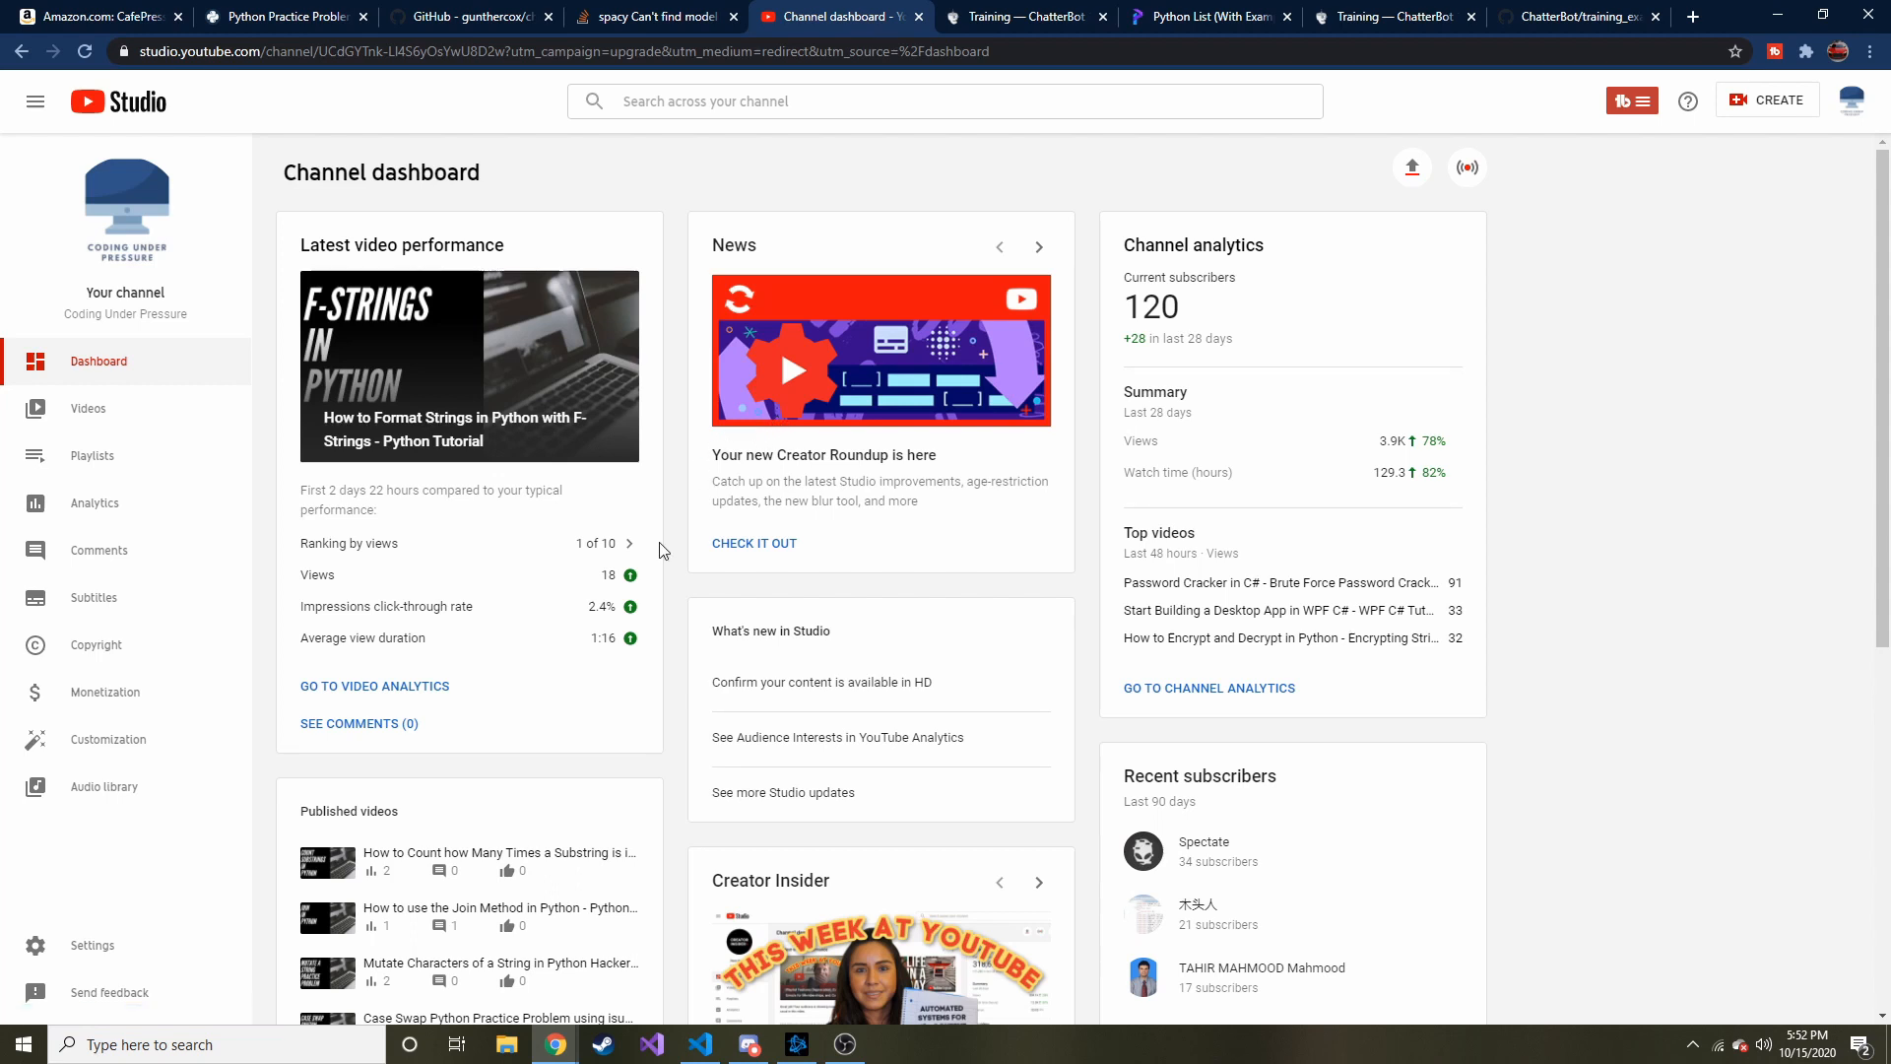
mouse_move(1173, 317)
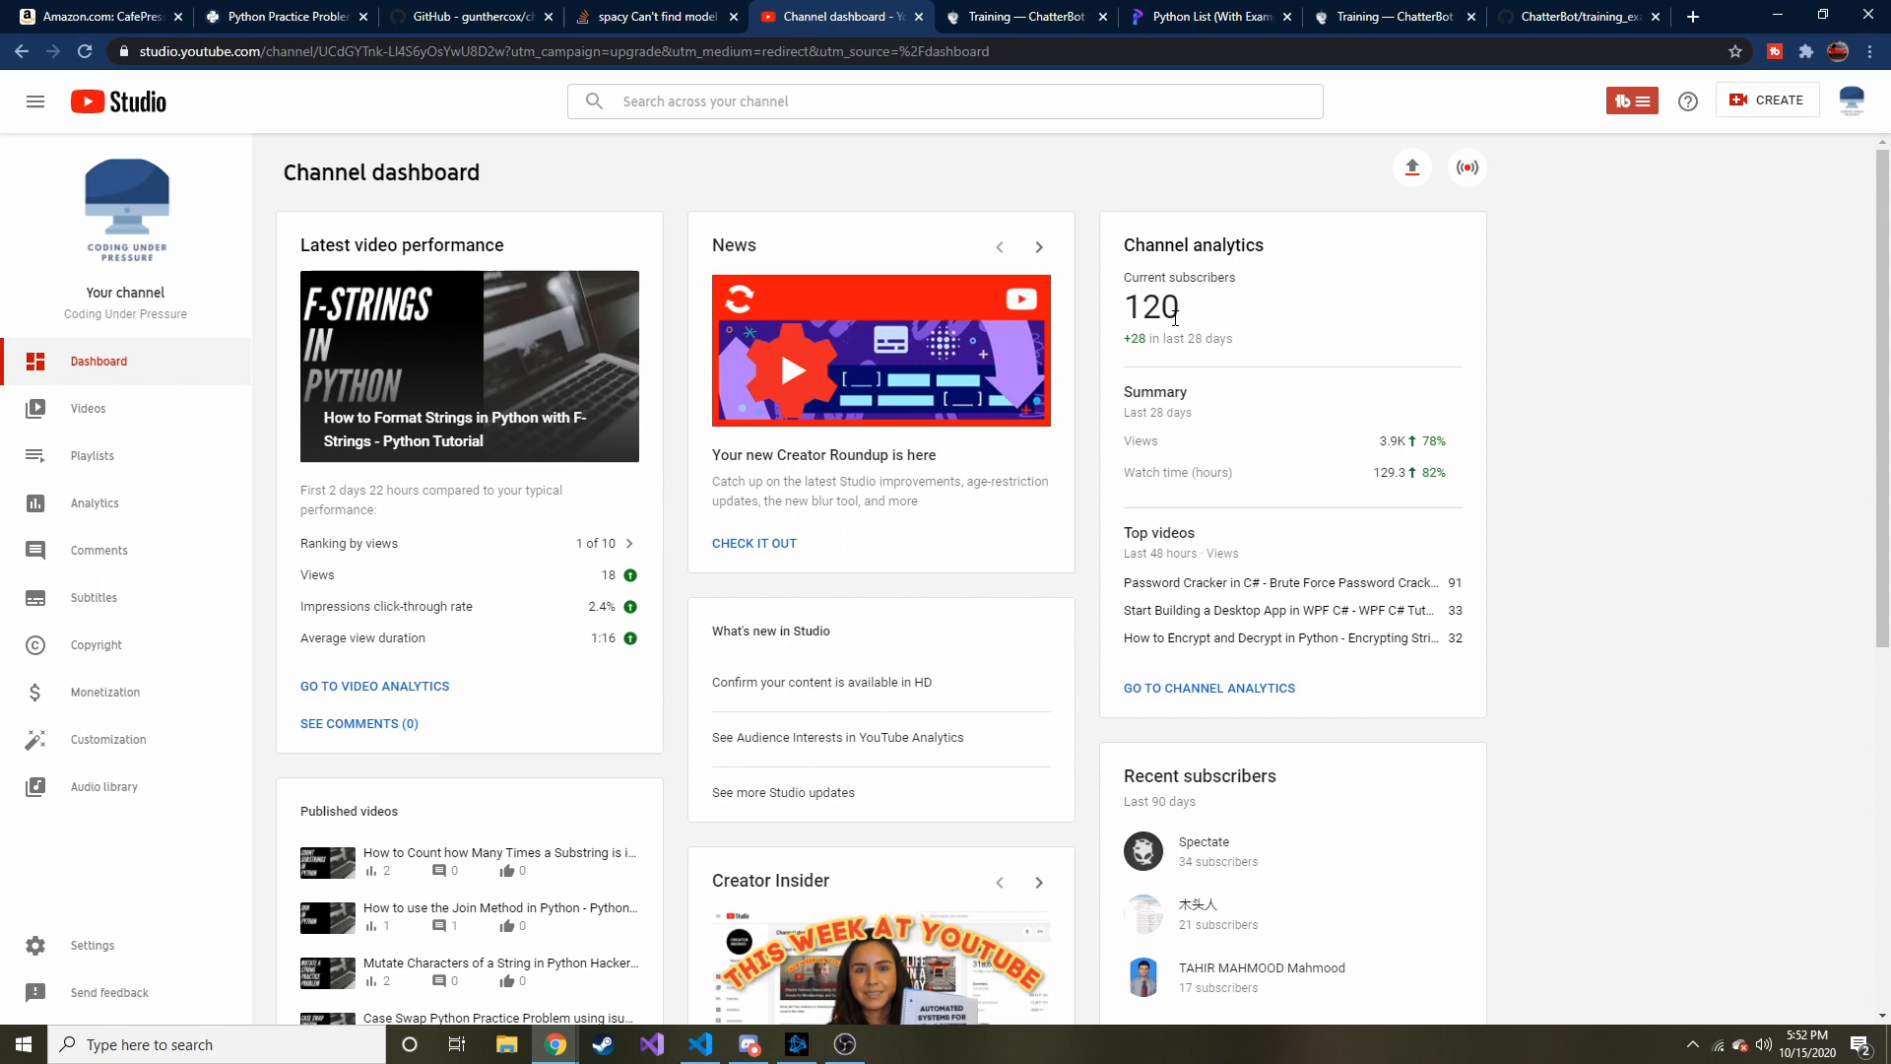
mouse_move(1153, 339)
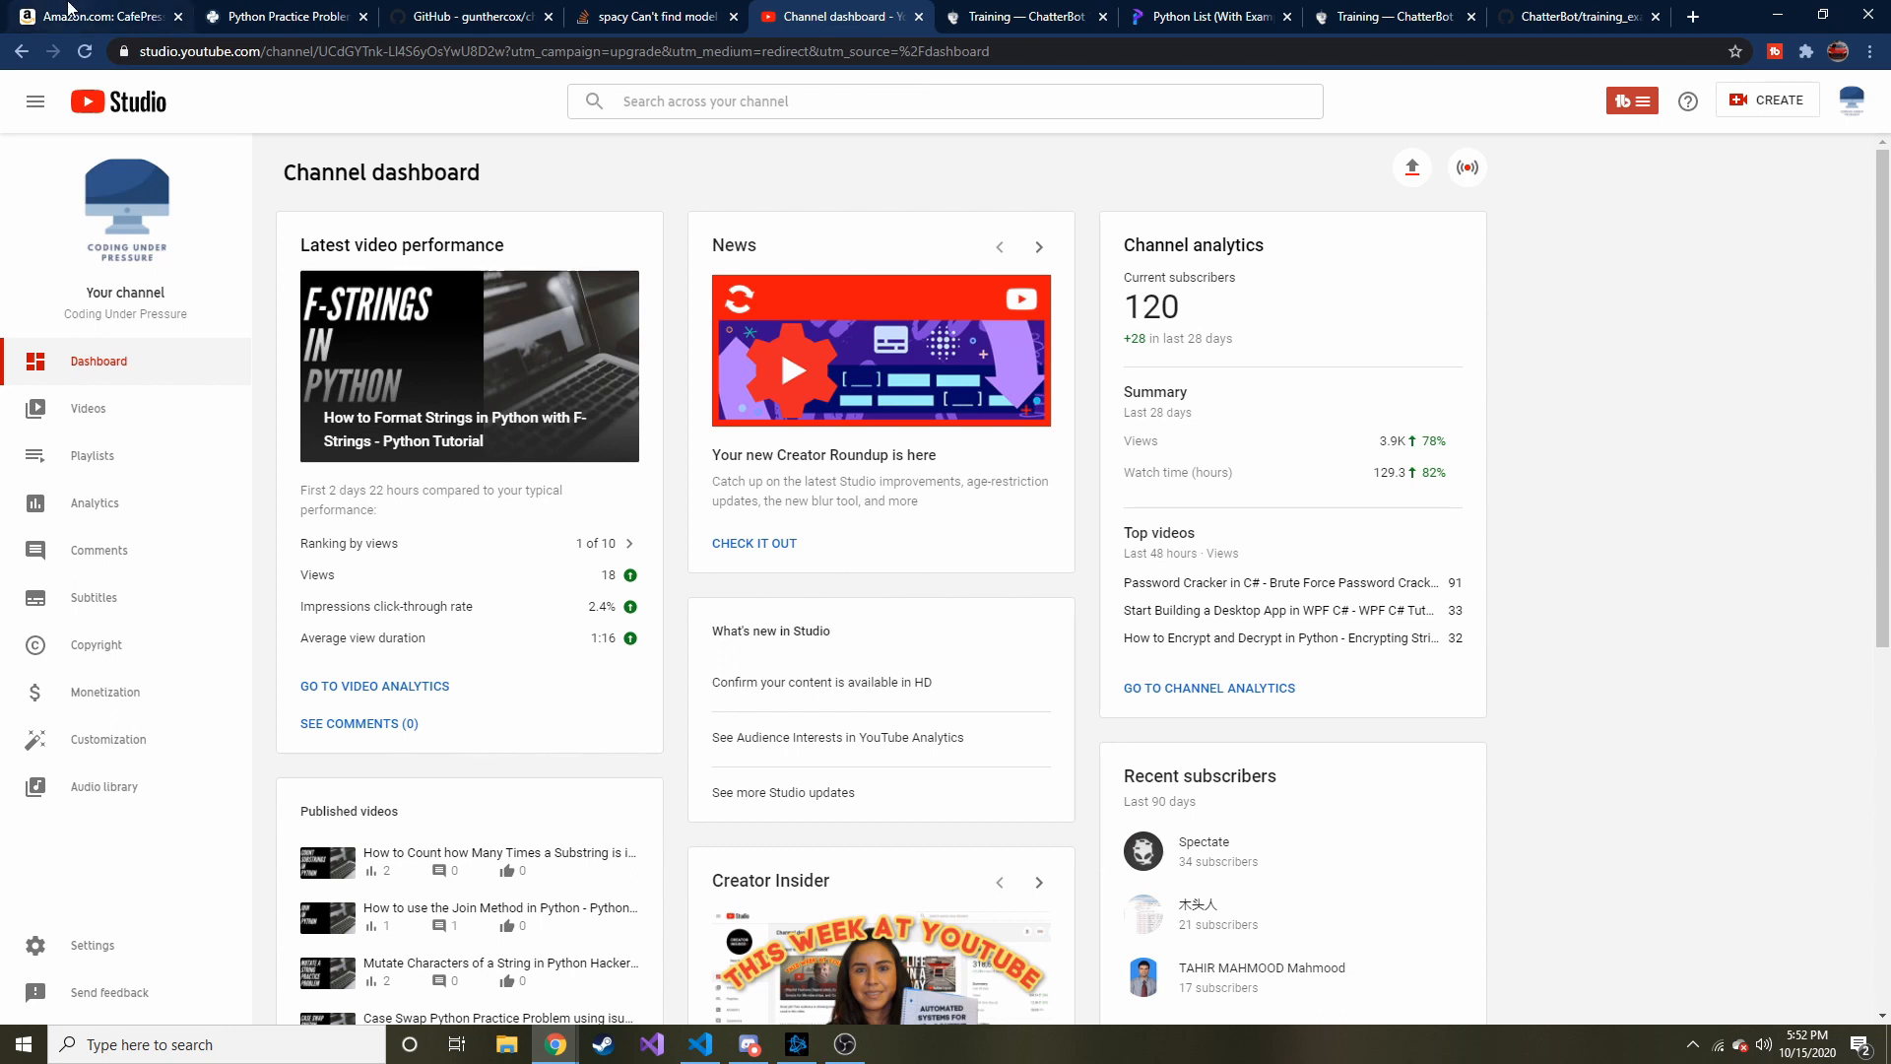
Step: Switch from the YouTube Studio dashboard to the Amazon CafePress Python programmer T-shirt page
click(90, 16)
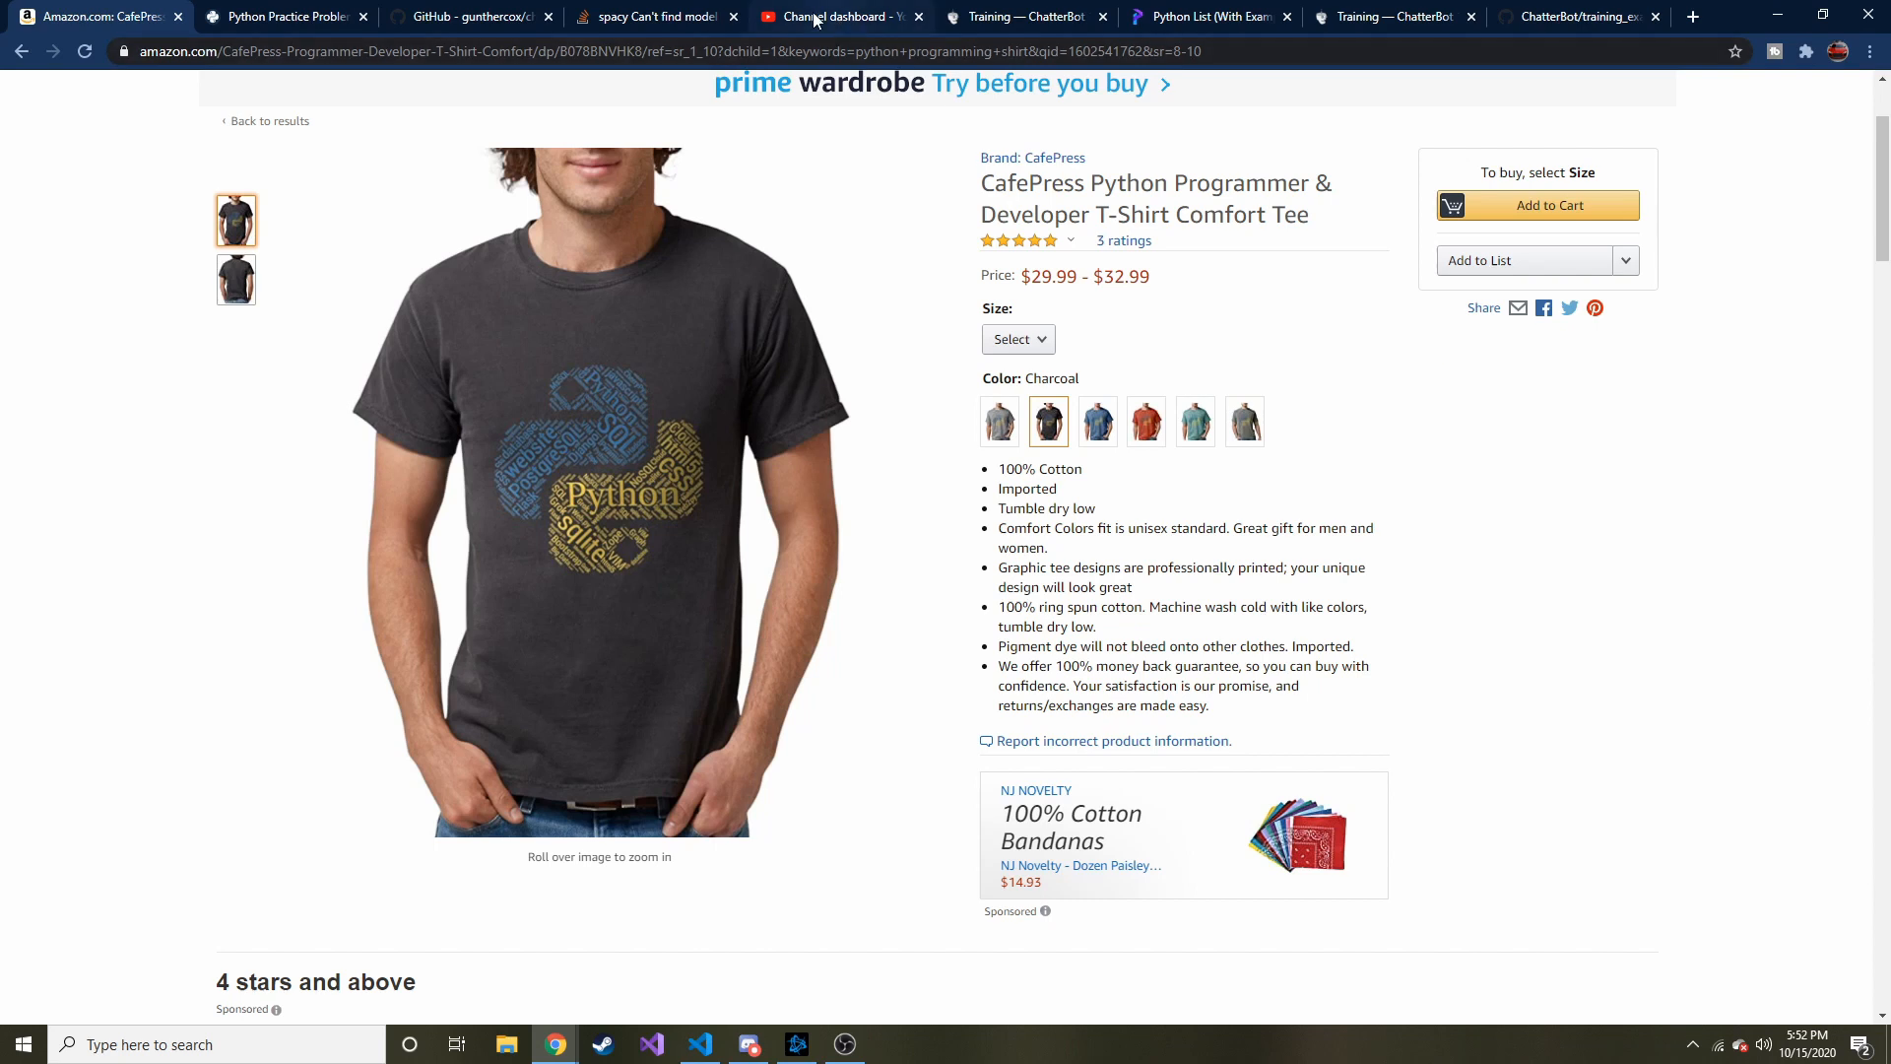
Step: Find the Real Python Caesar Cipher problem and highlight its 'abcd' and 'xyz' example words
click(285, 16)
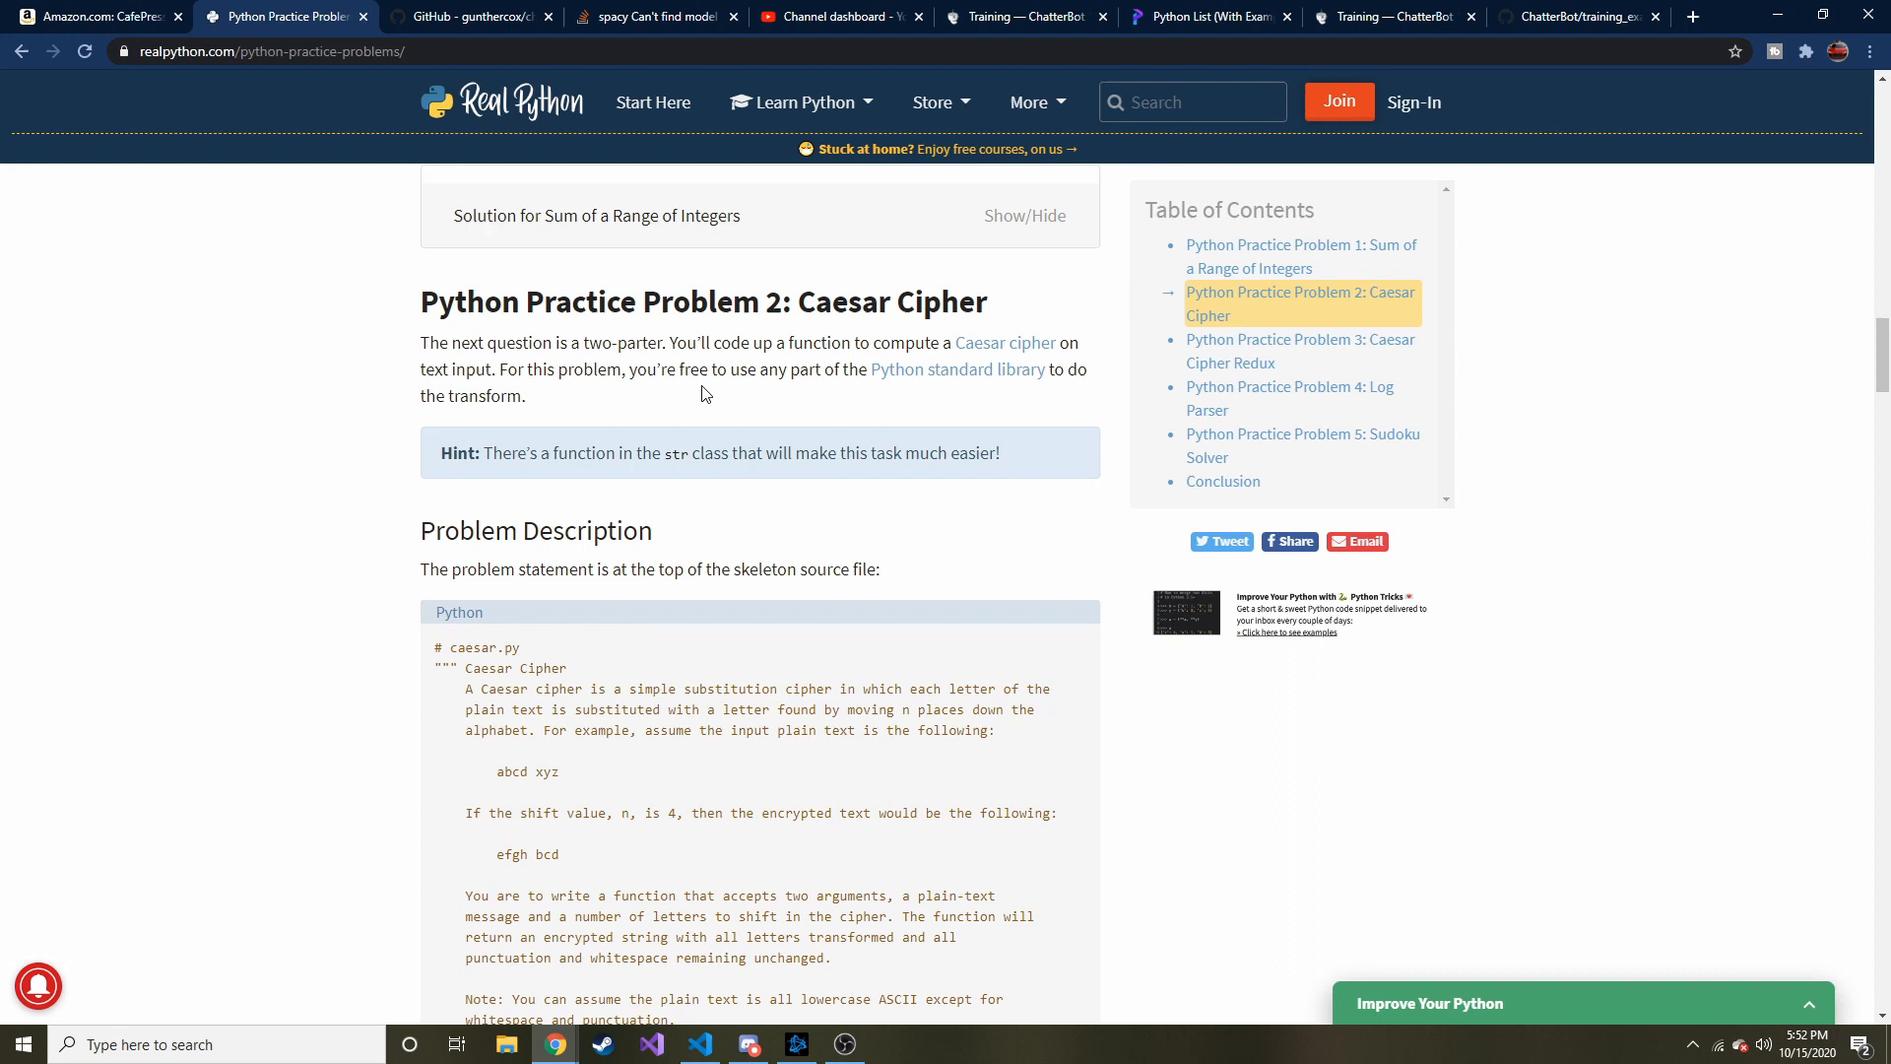
mouse_move(624, 410)
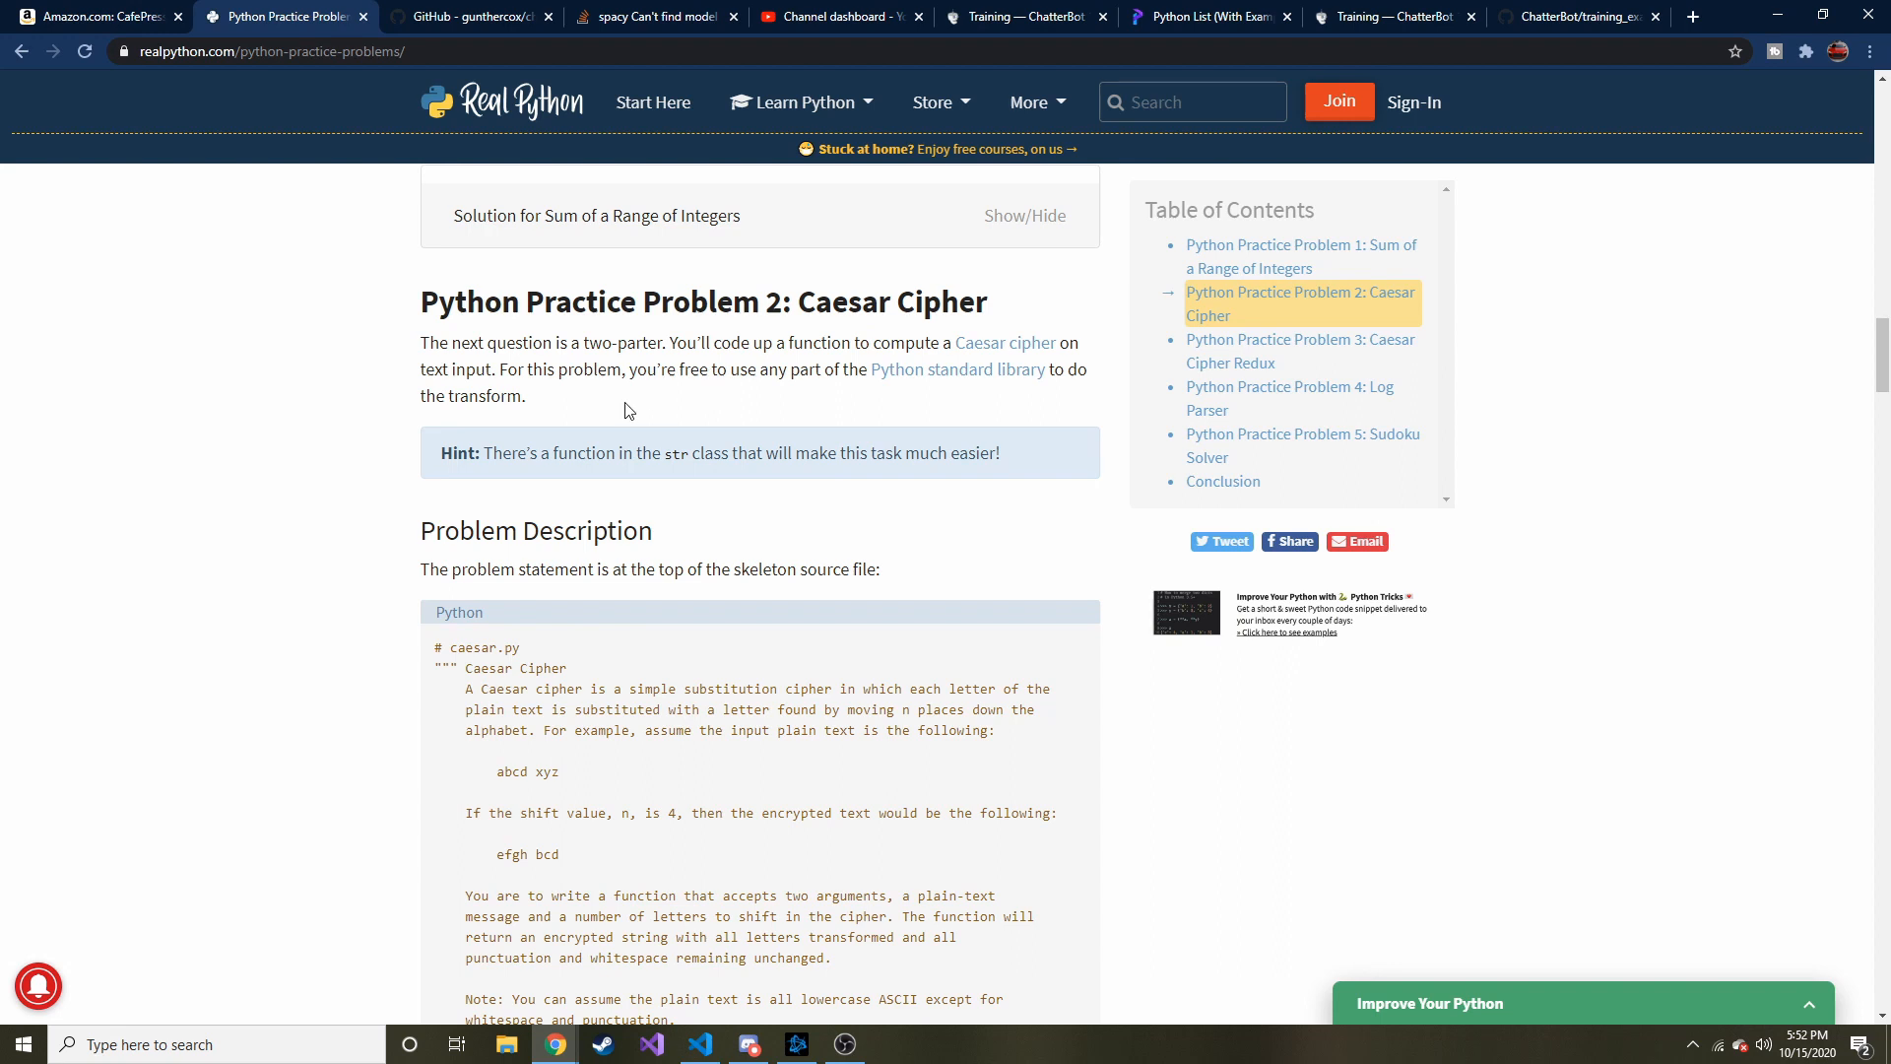
mouse_move(805, 308)
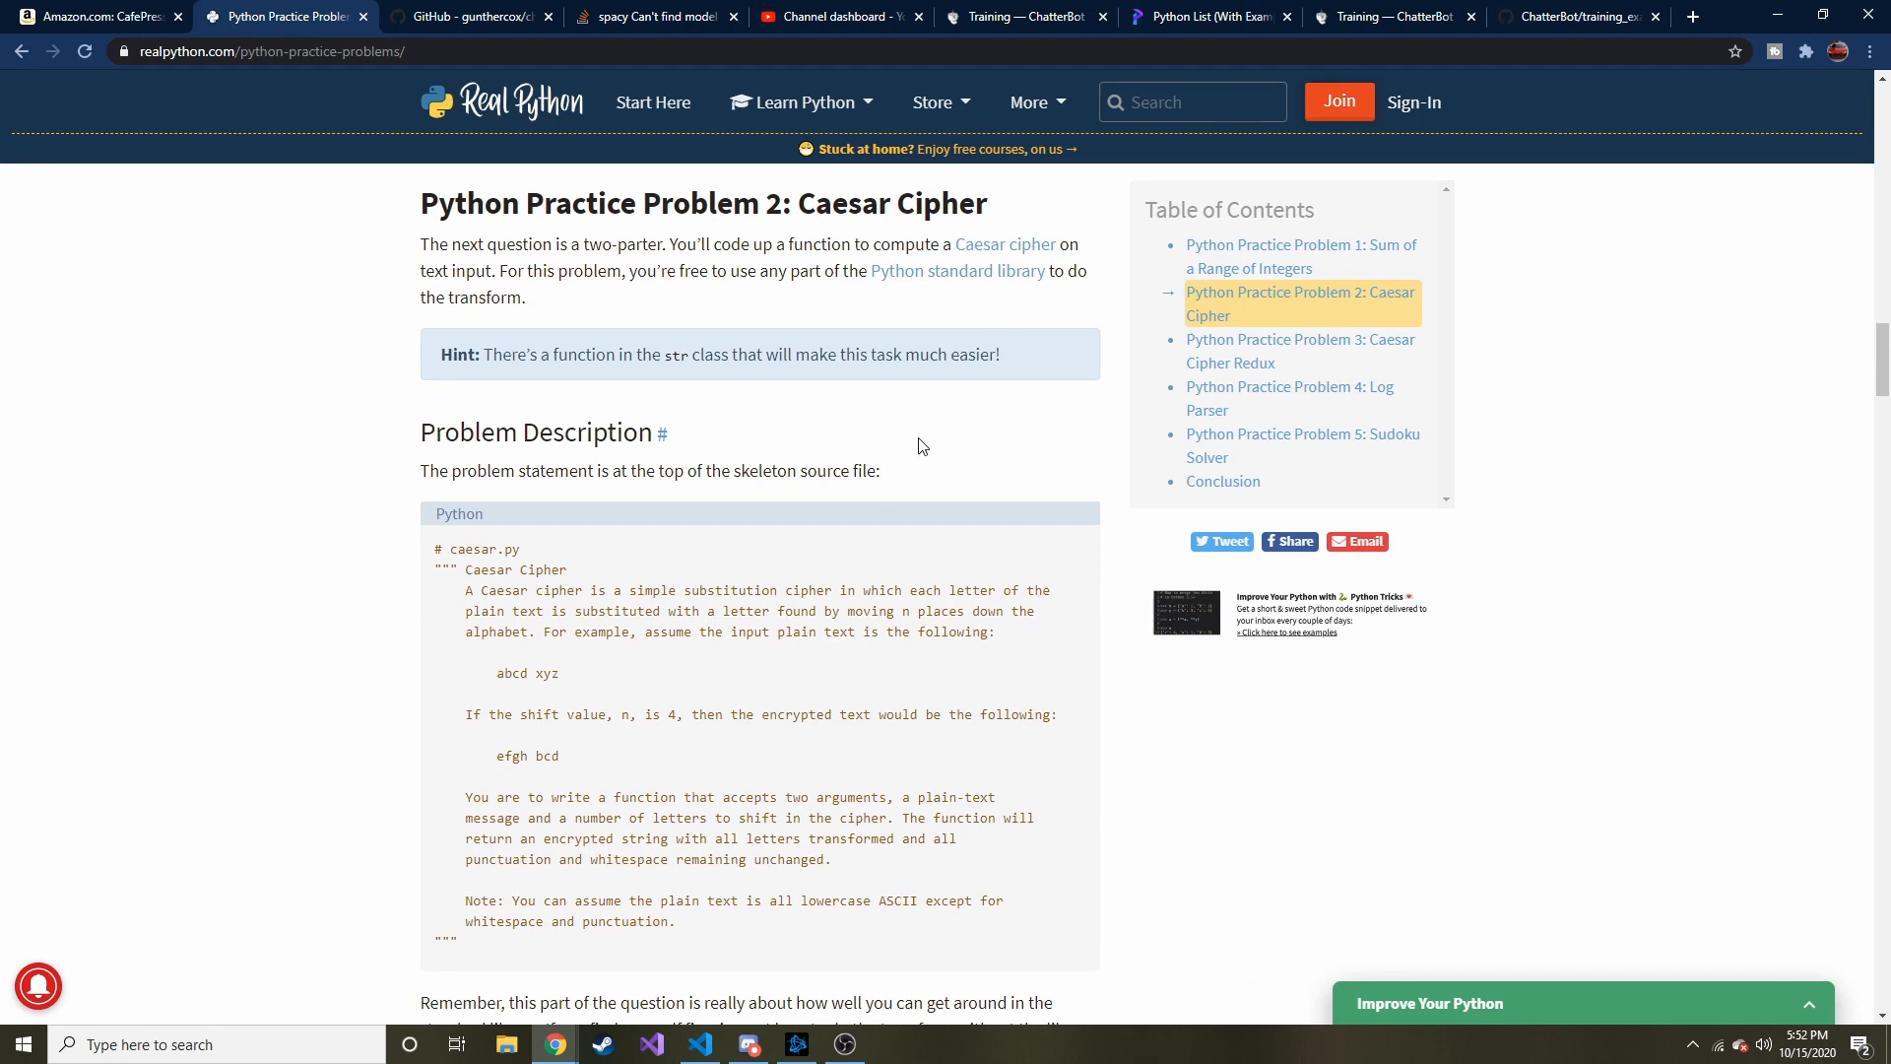
mouse_move(484, 661)
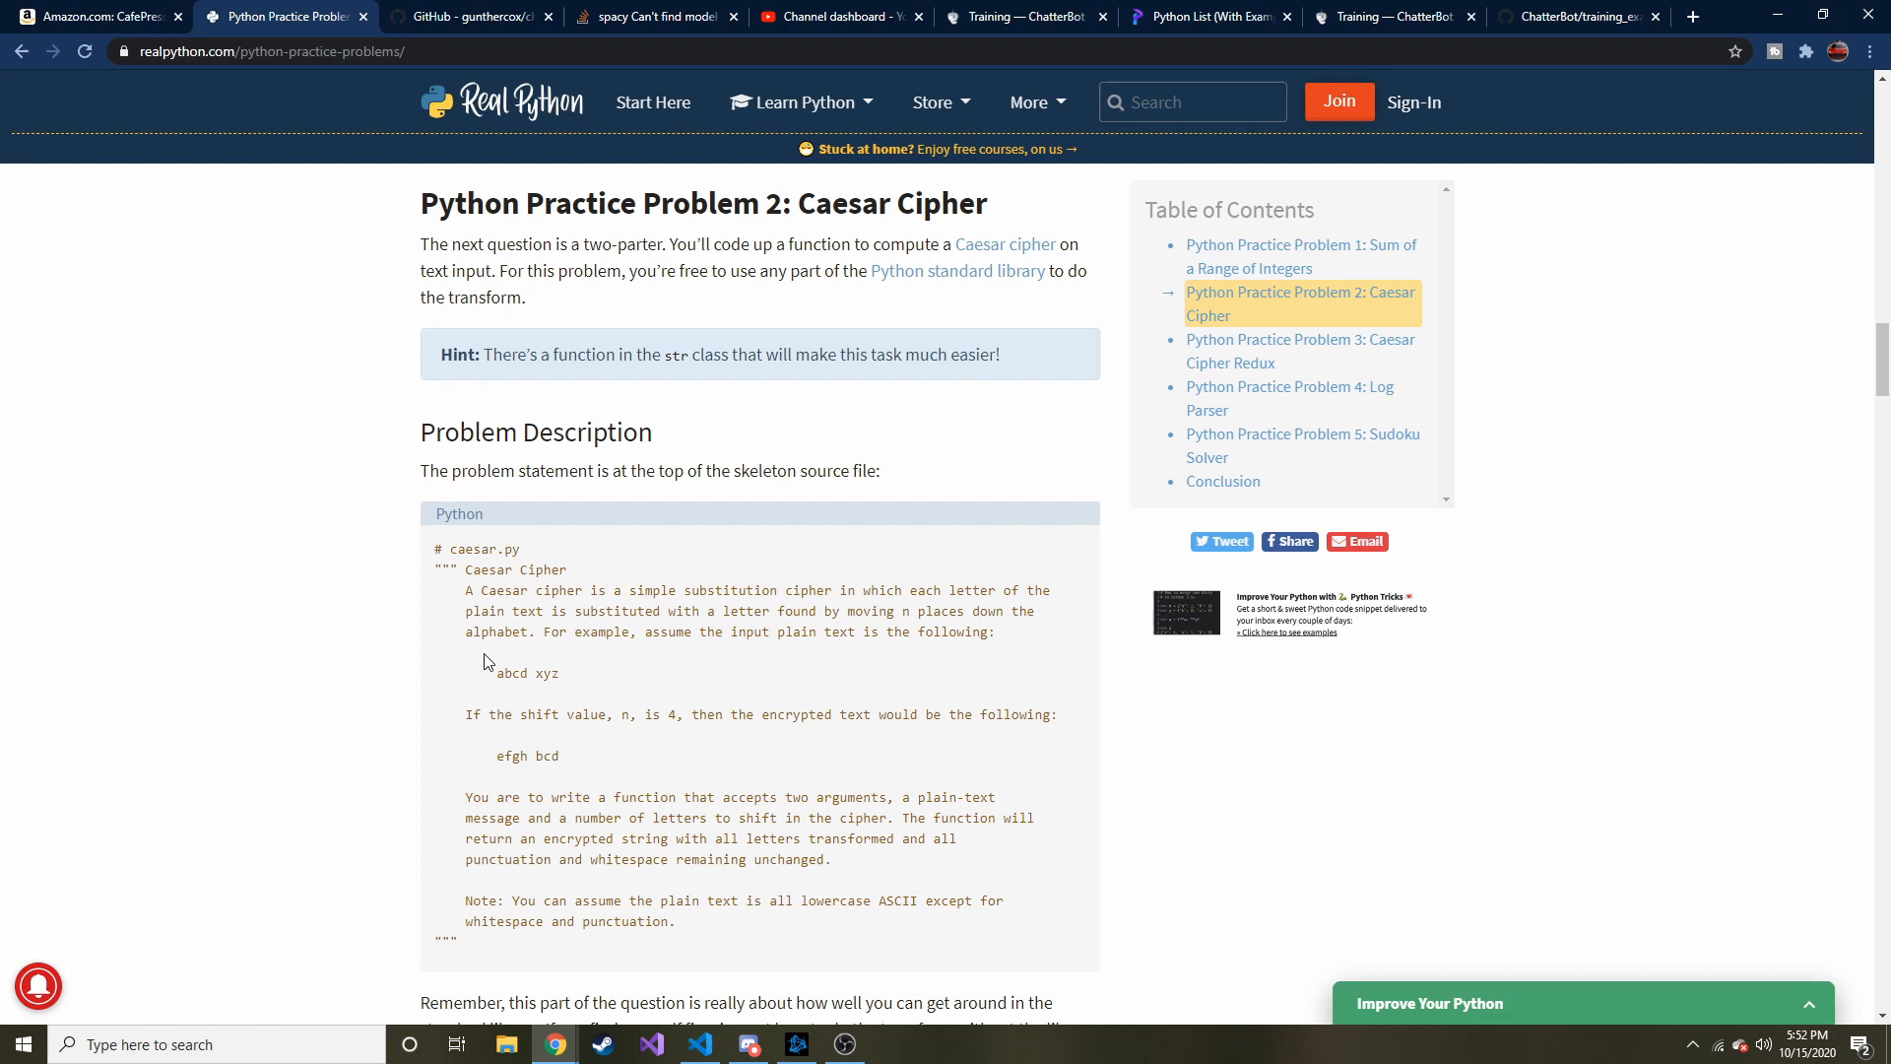
mouse_move(525, 574)
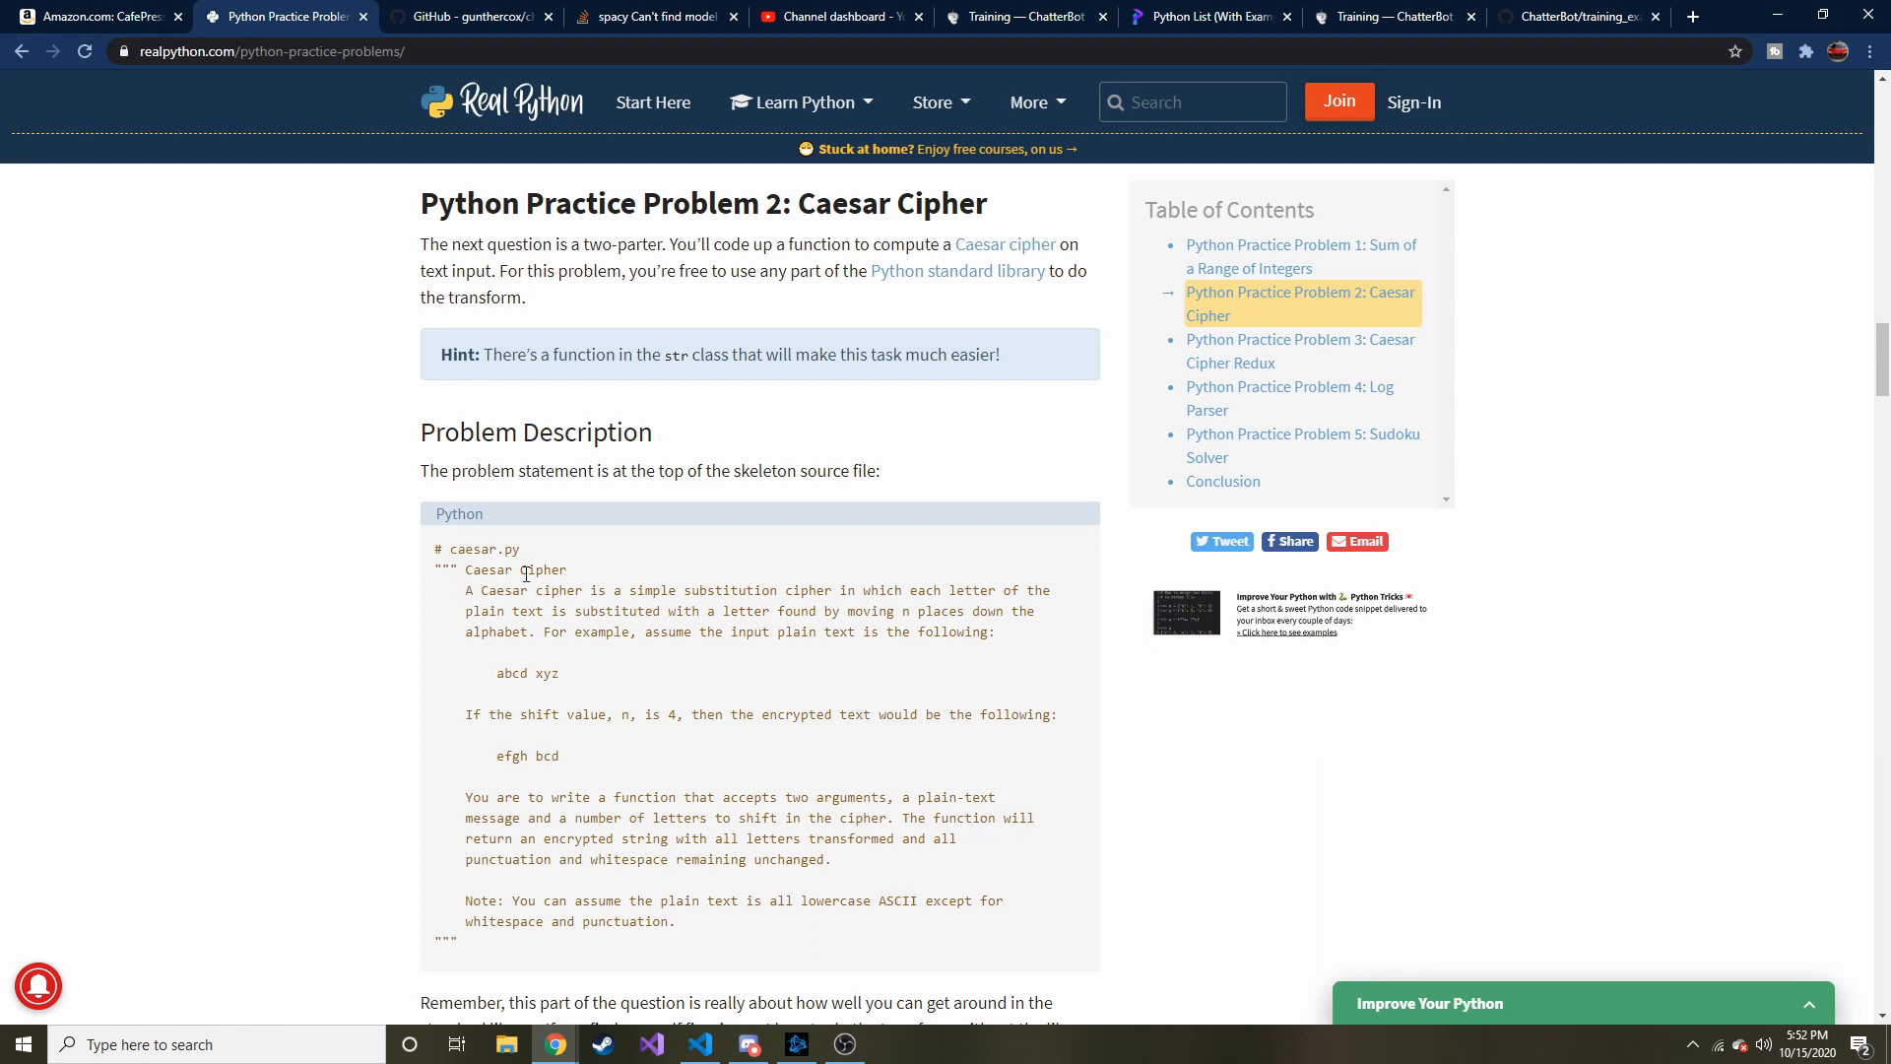
mouse_move(770, 993)
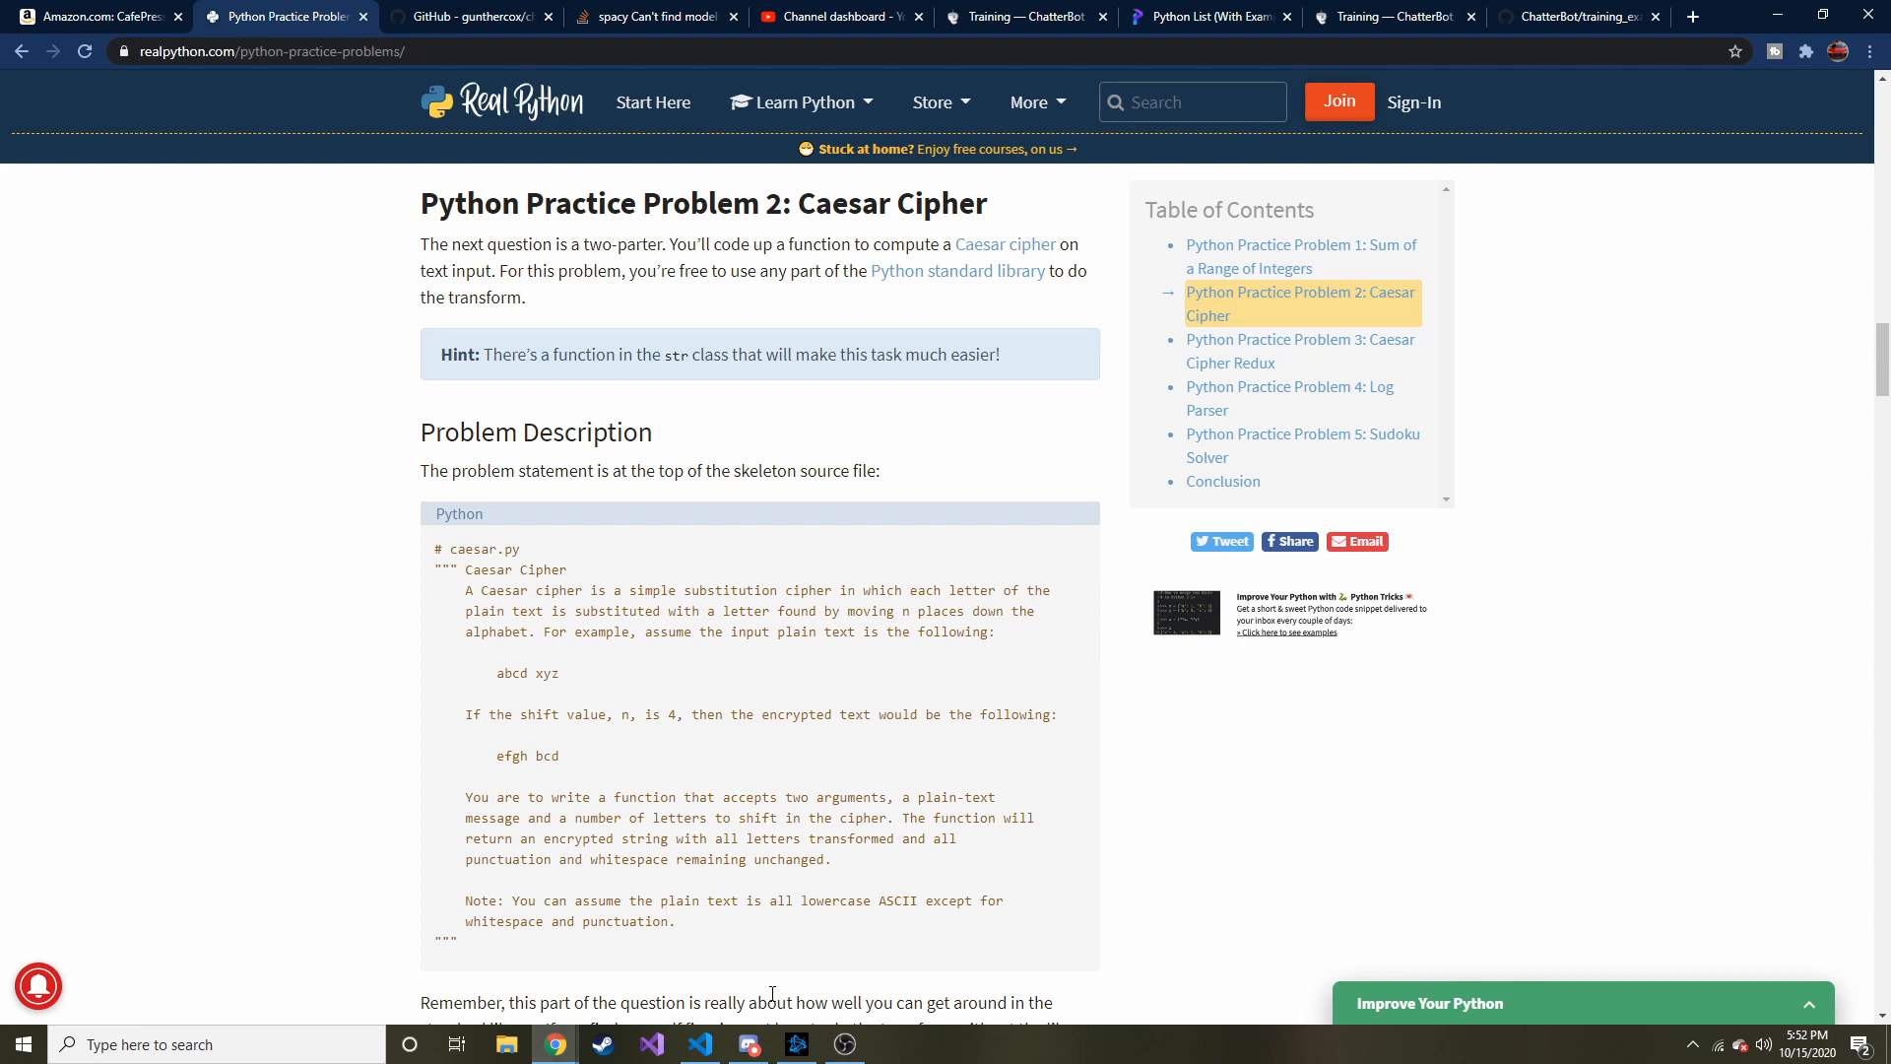
mouse_move(429, 900)
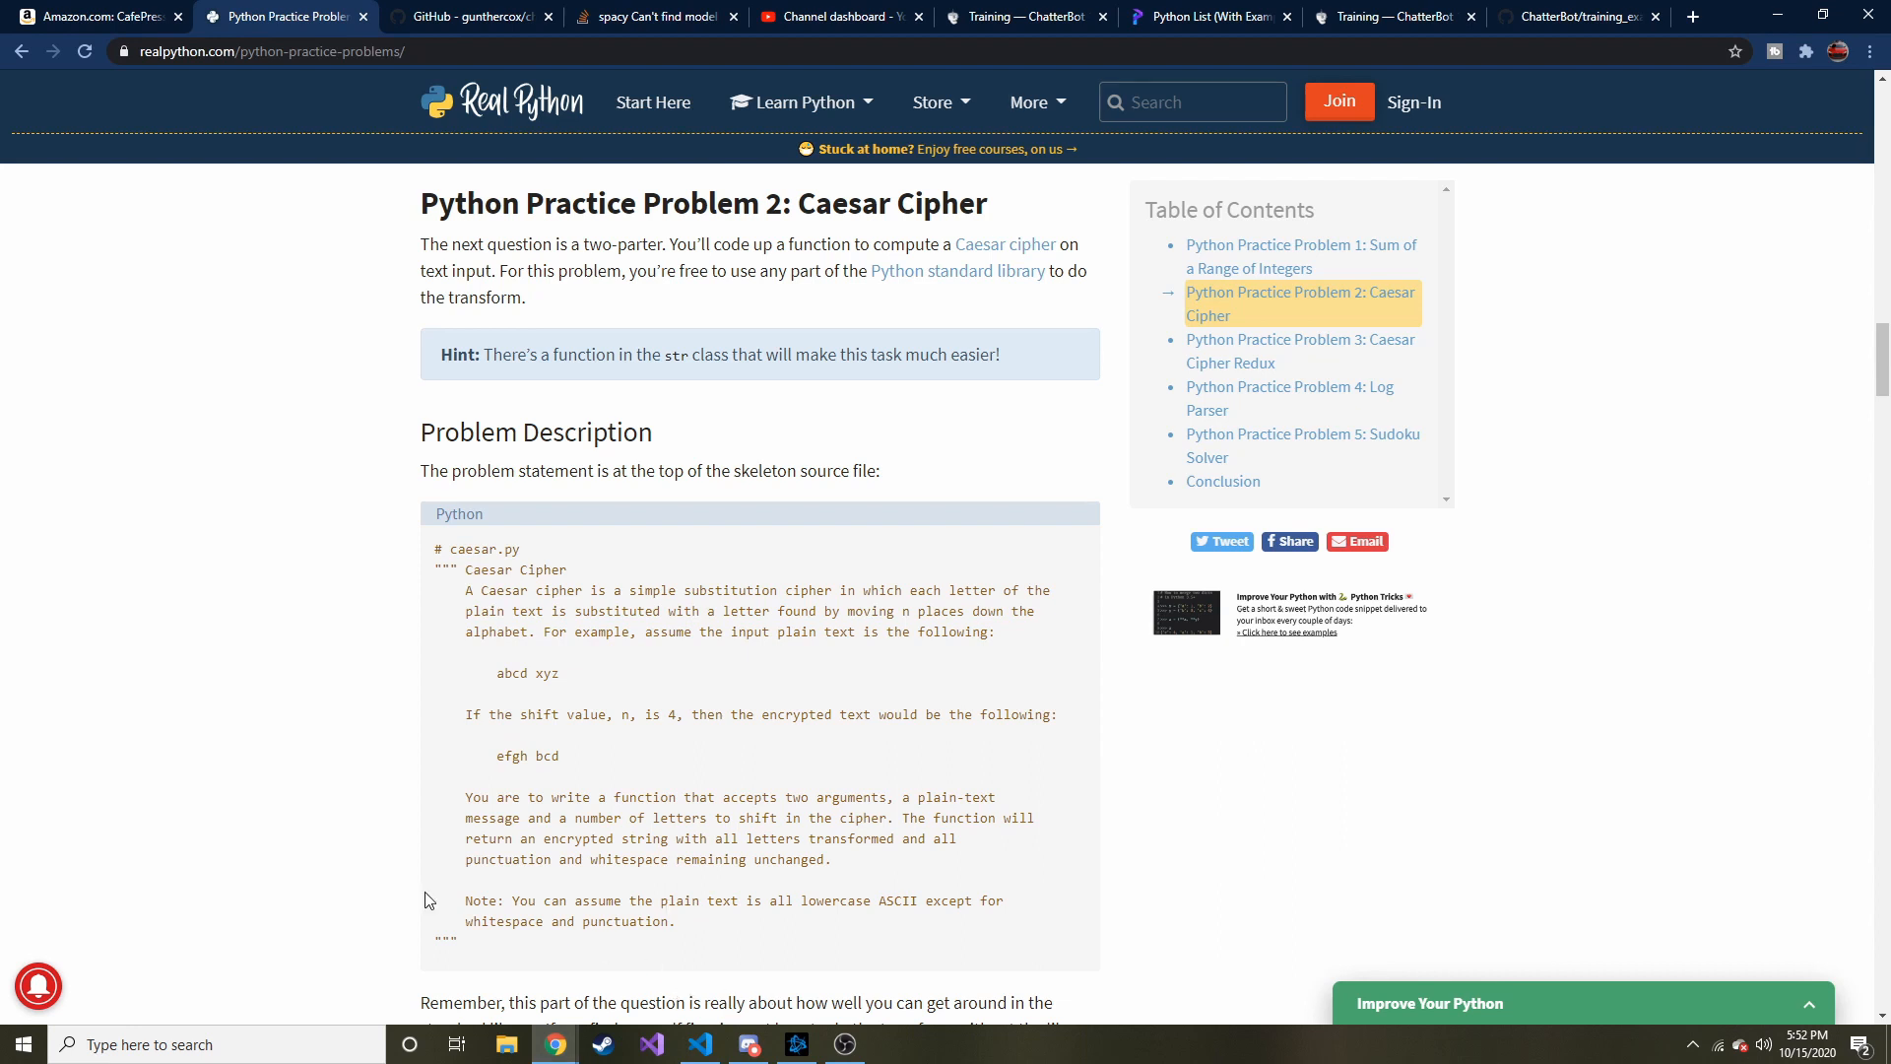
mouse_move(618, 236)
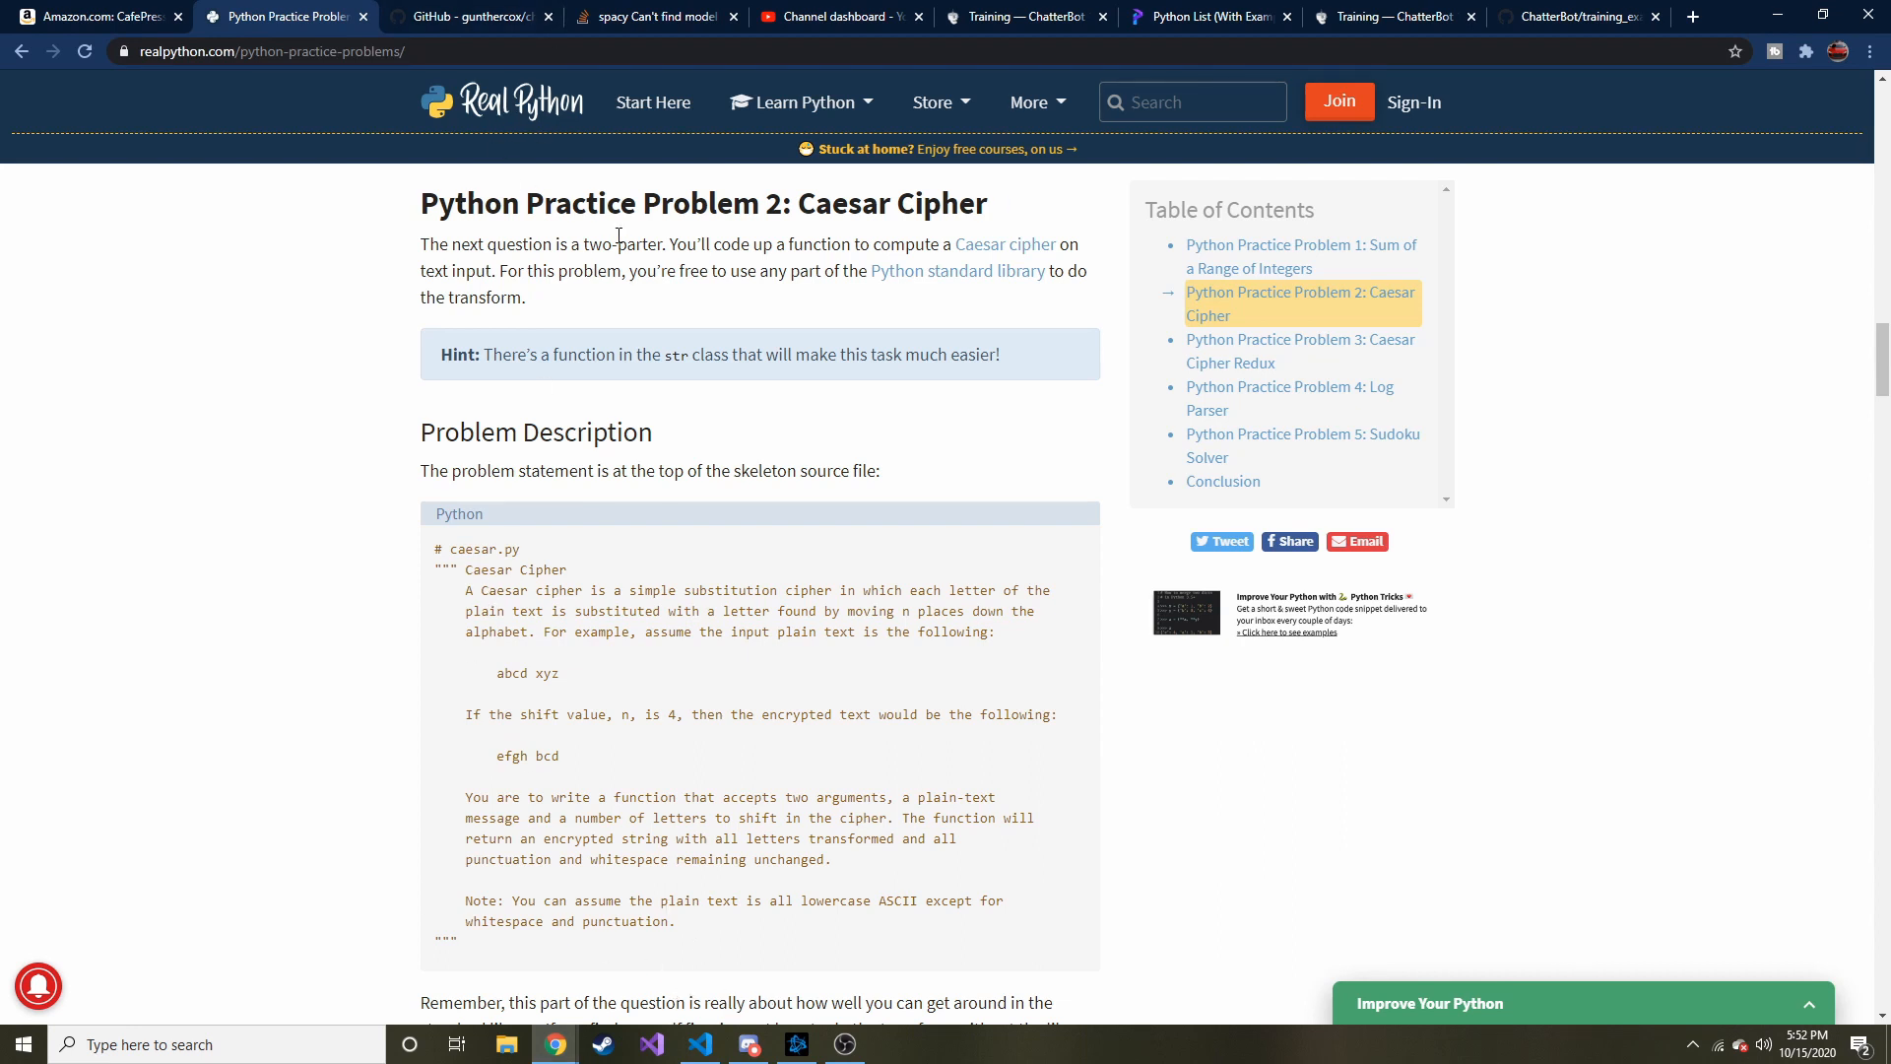
scroll(up, 3)
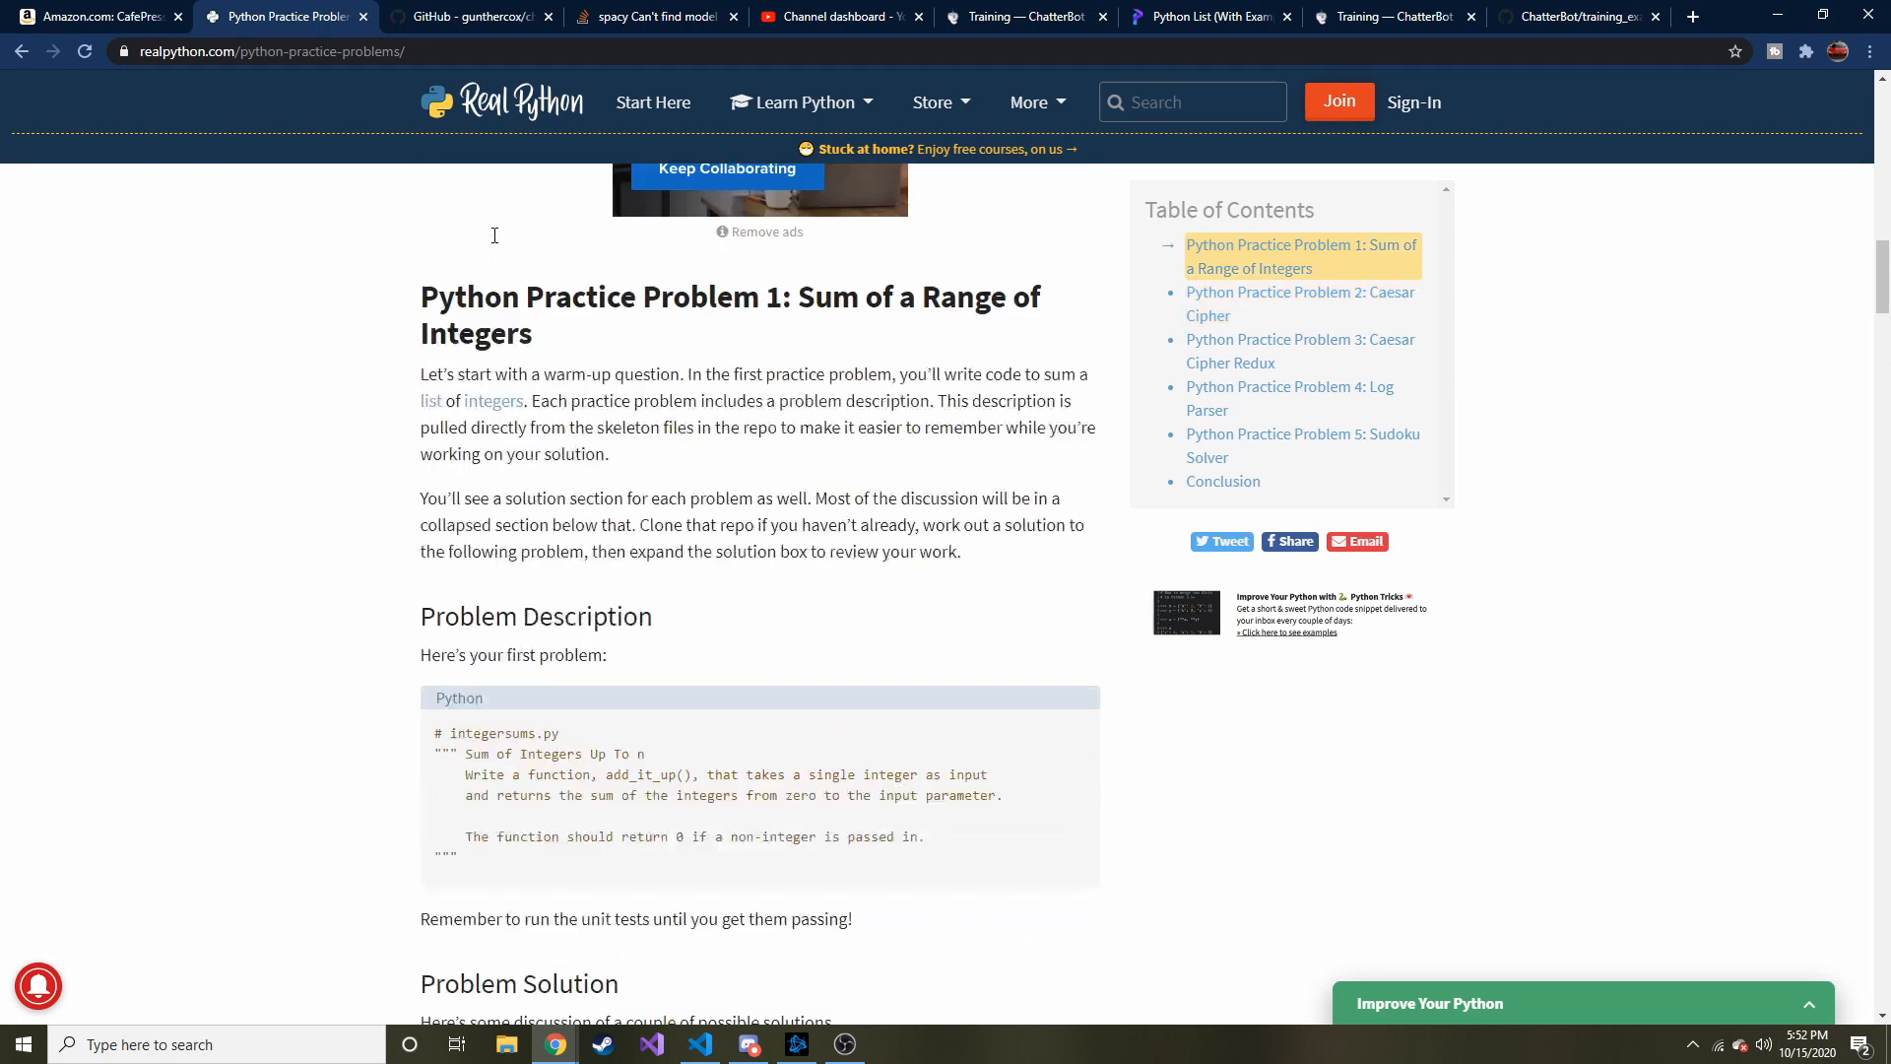
scroll(up, 3)
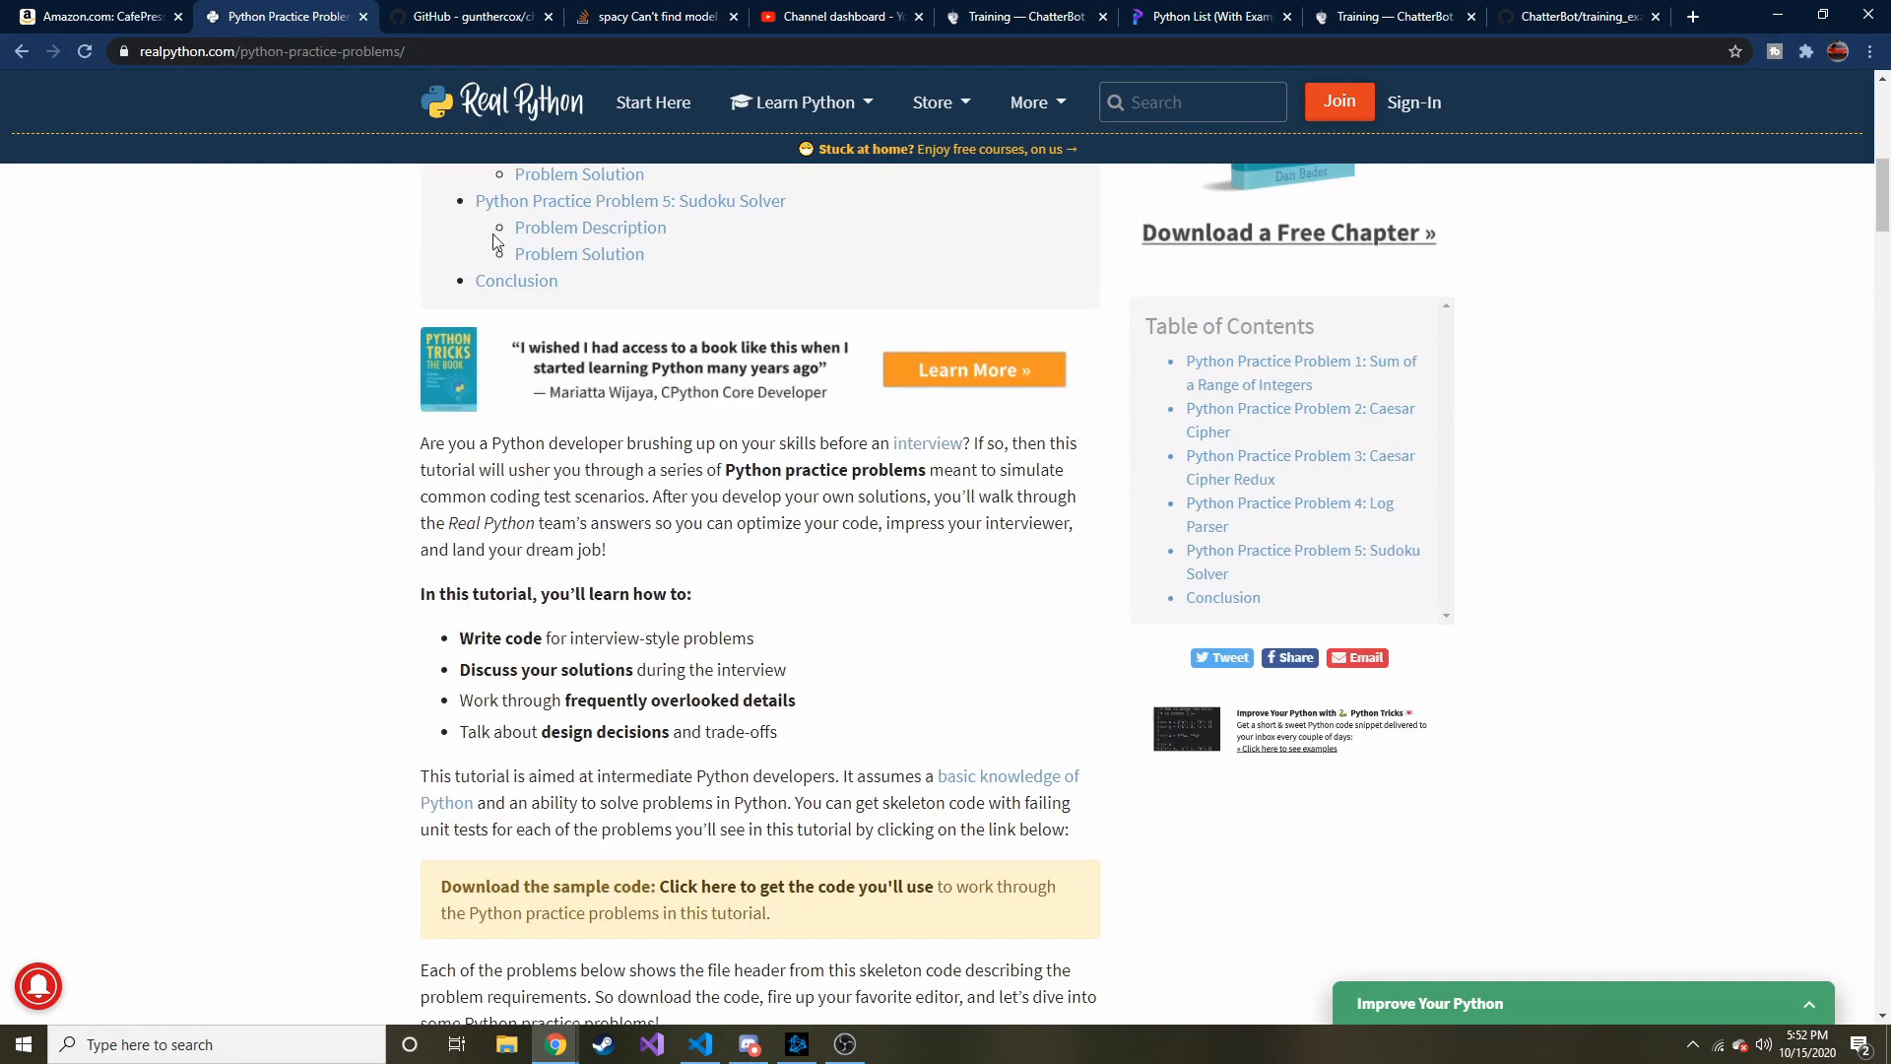
scroll(up, 3)
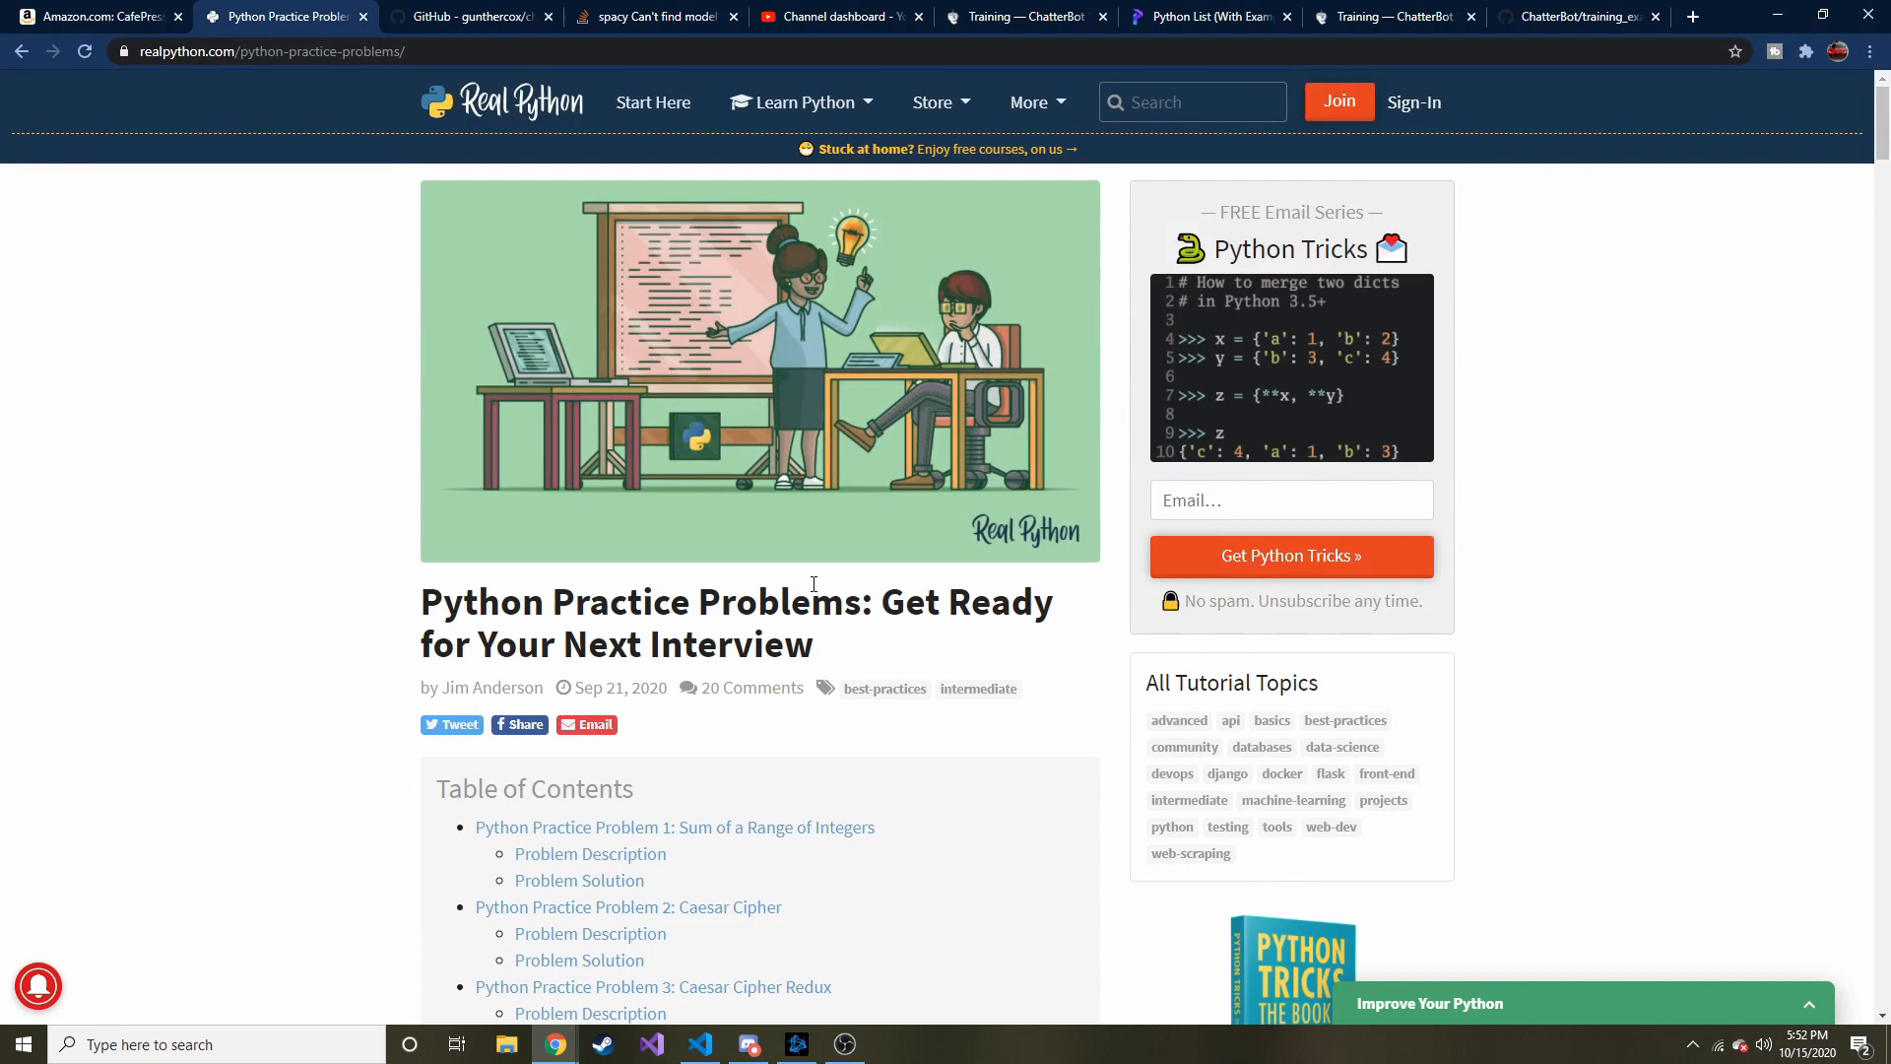
scroll(down, 3)
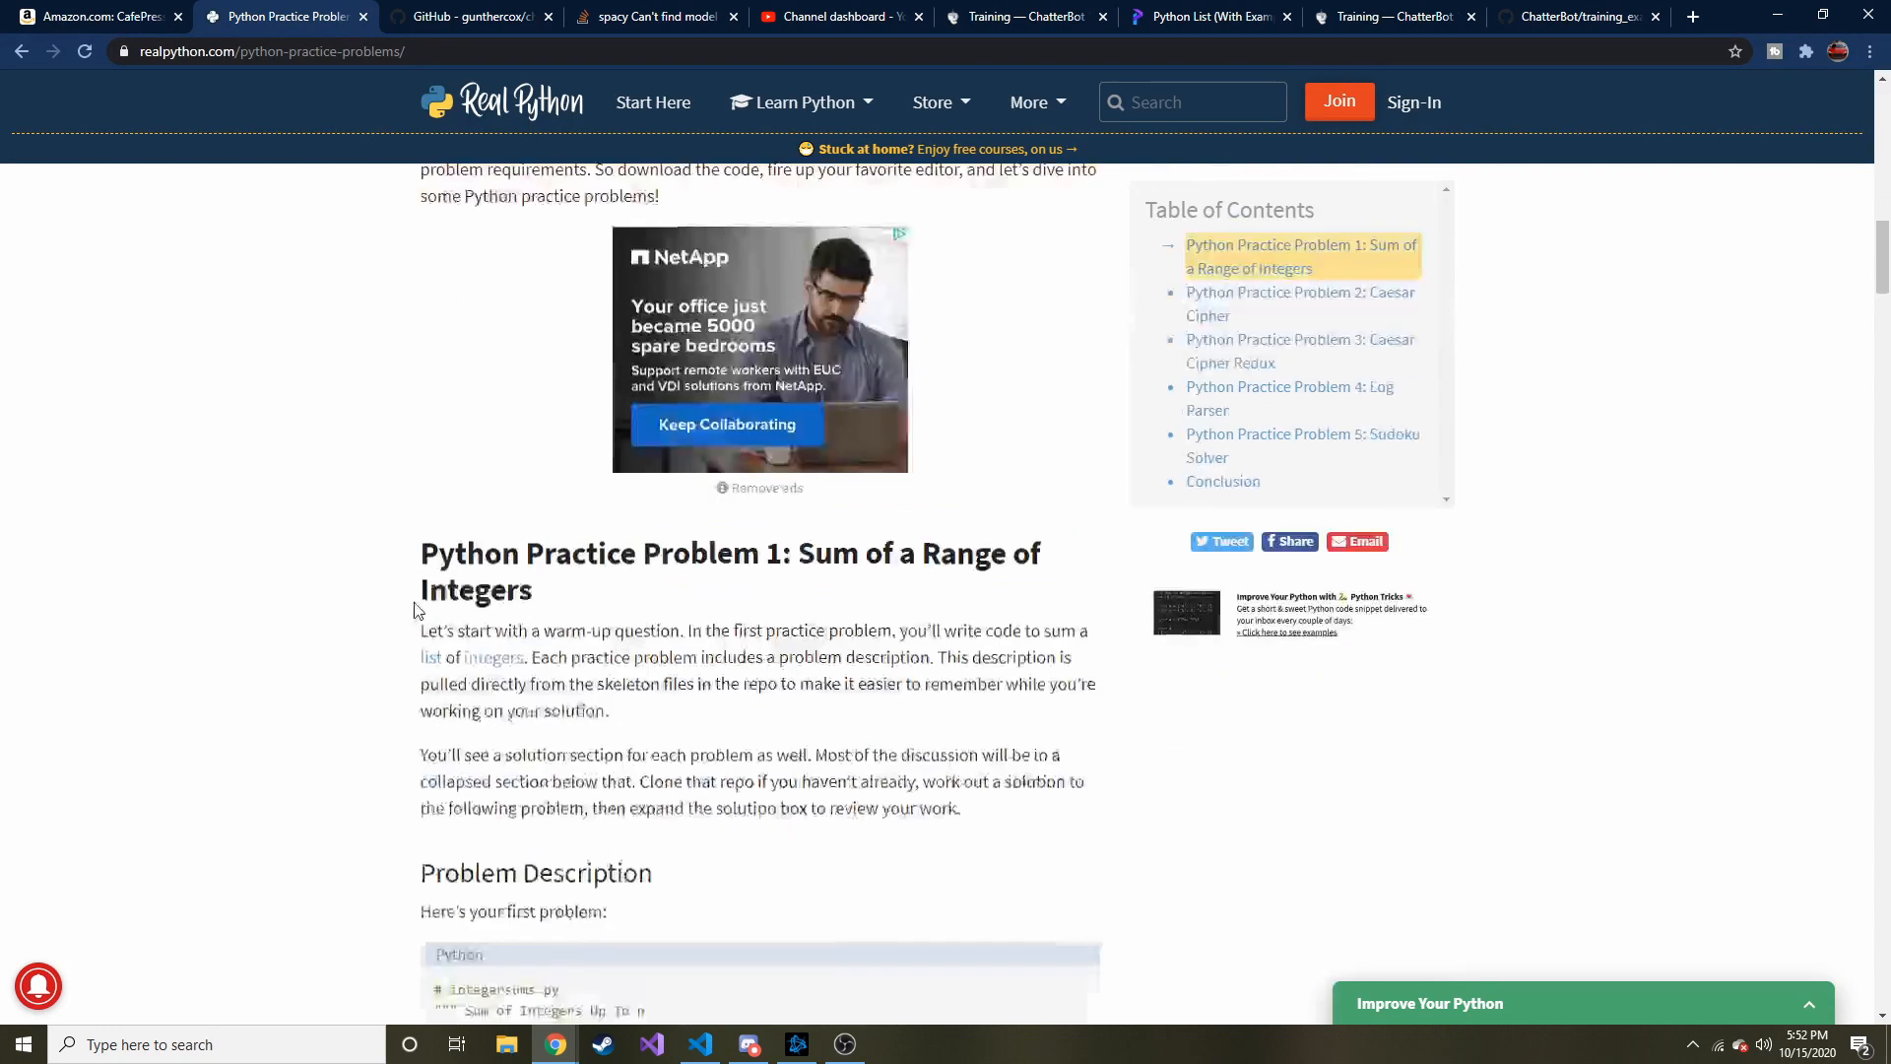
scroll(down, 3)
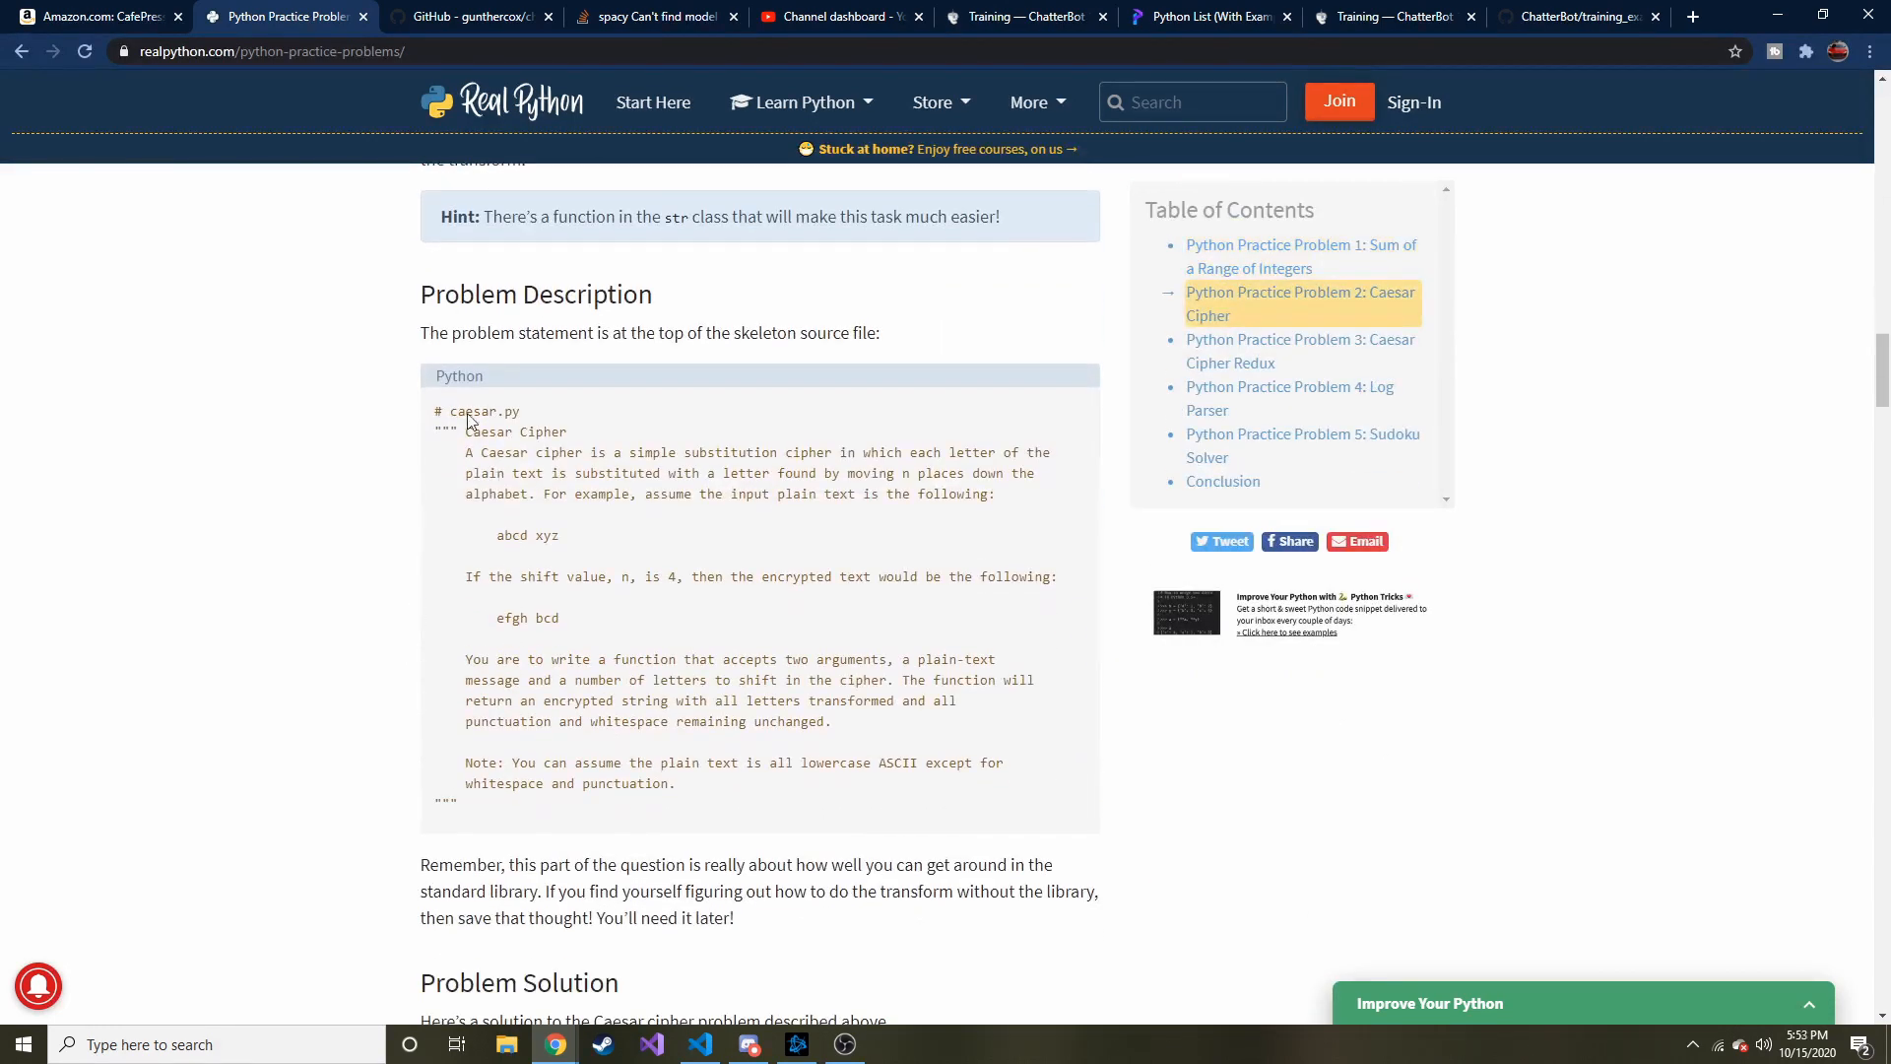
double_click(510, 534)
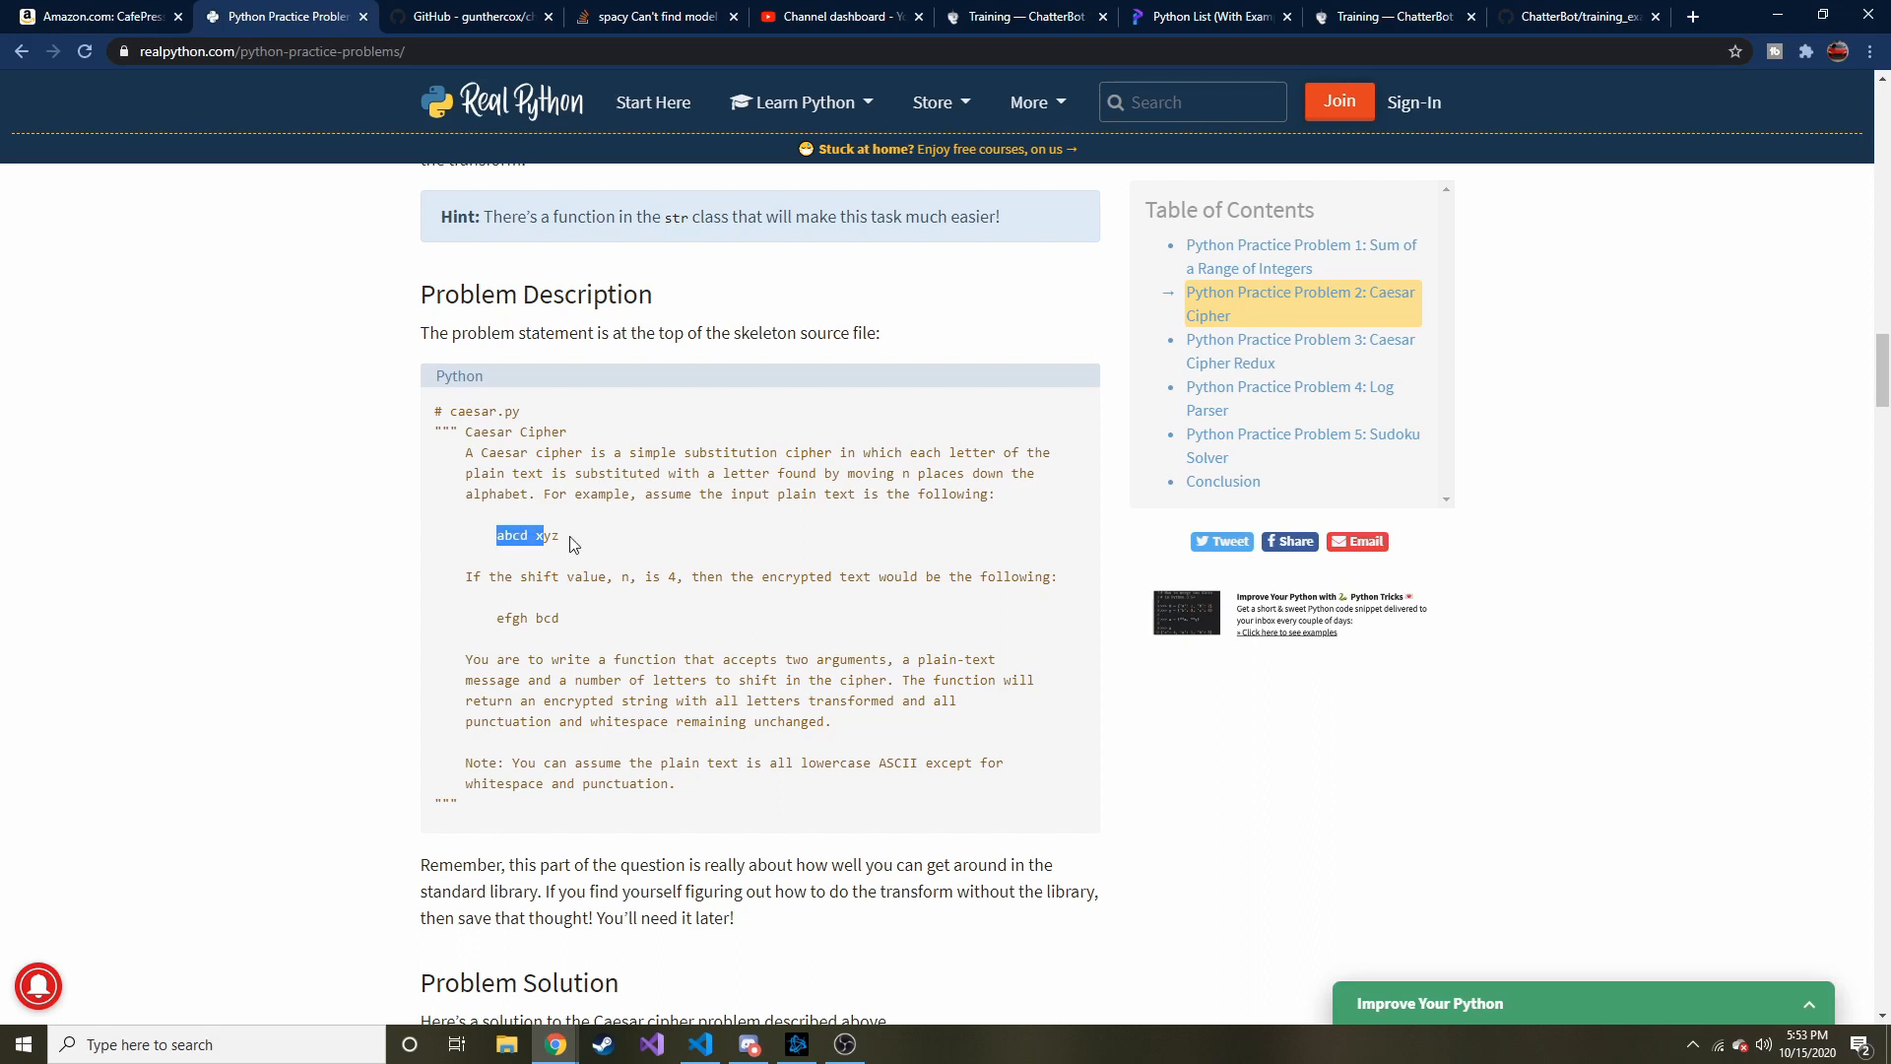
click(521, 534)
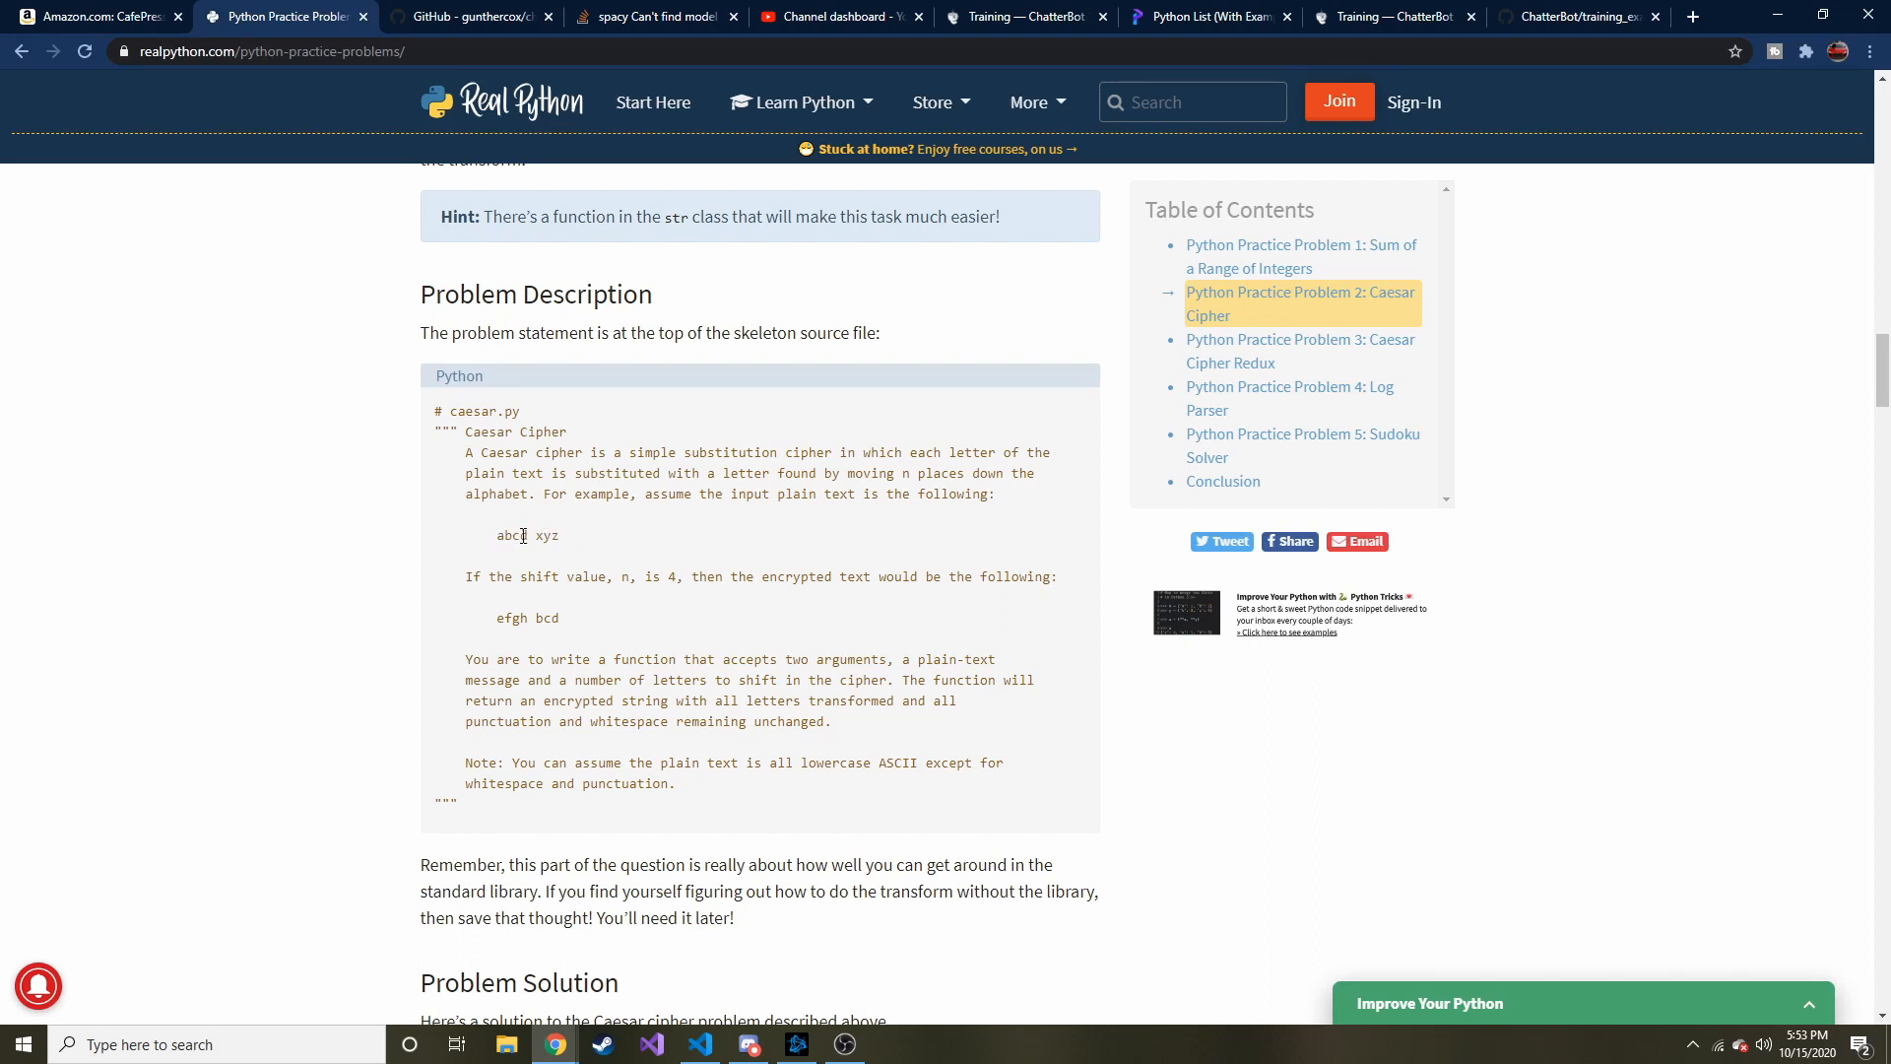
mouse_move(552, 535)
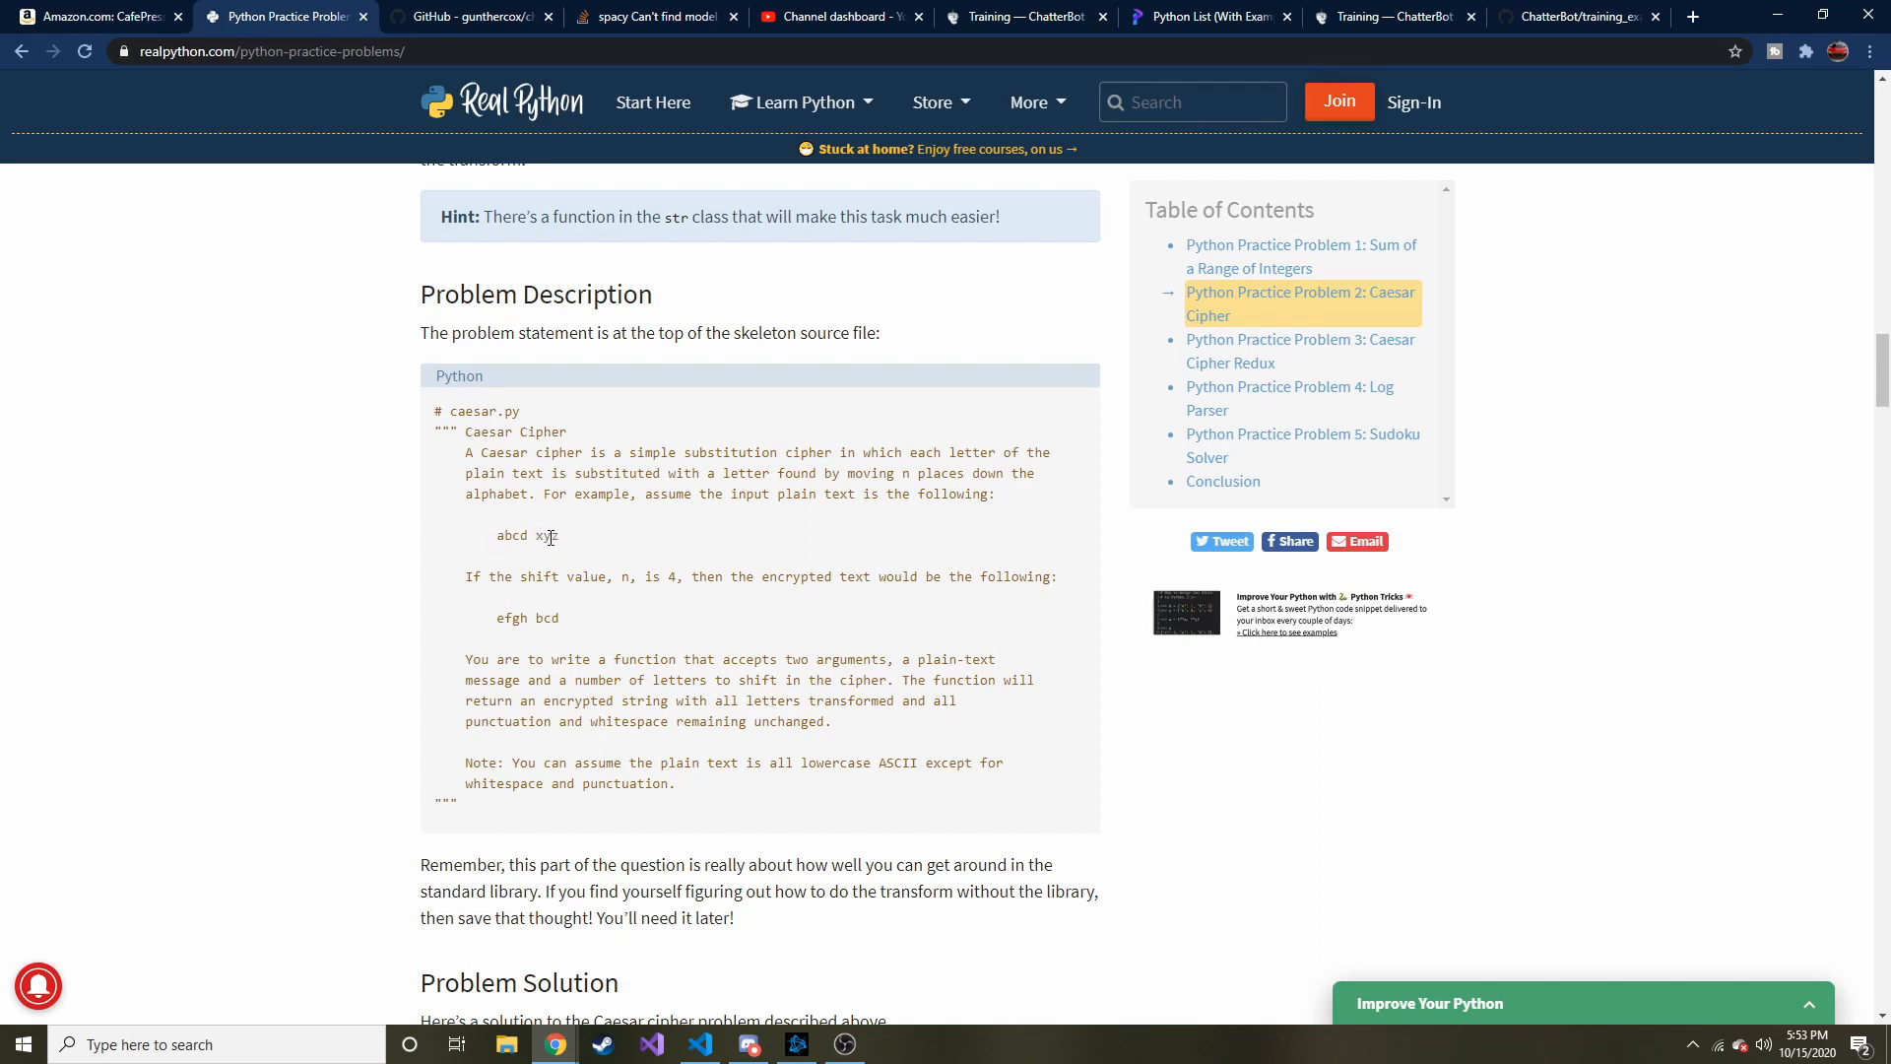
mouse_move(642, 583)
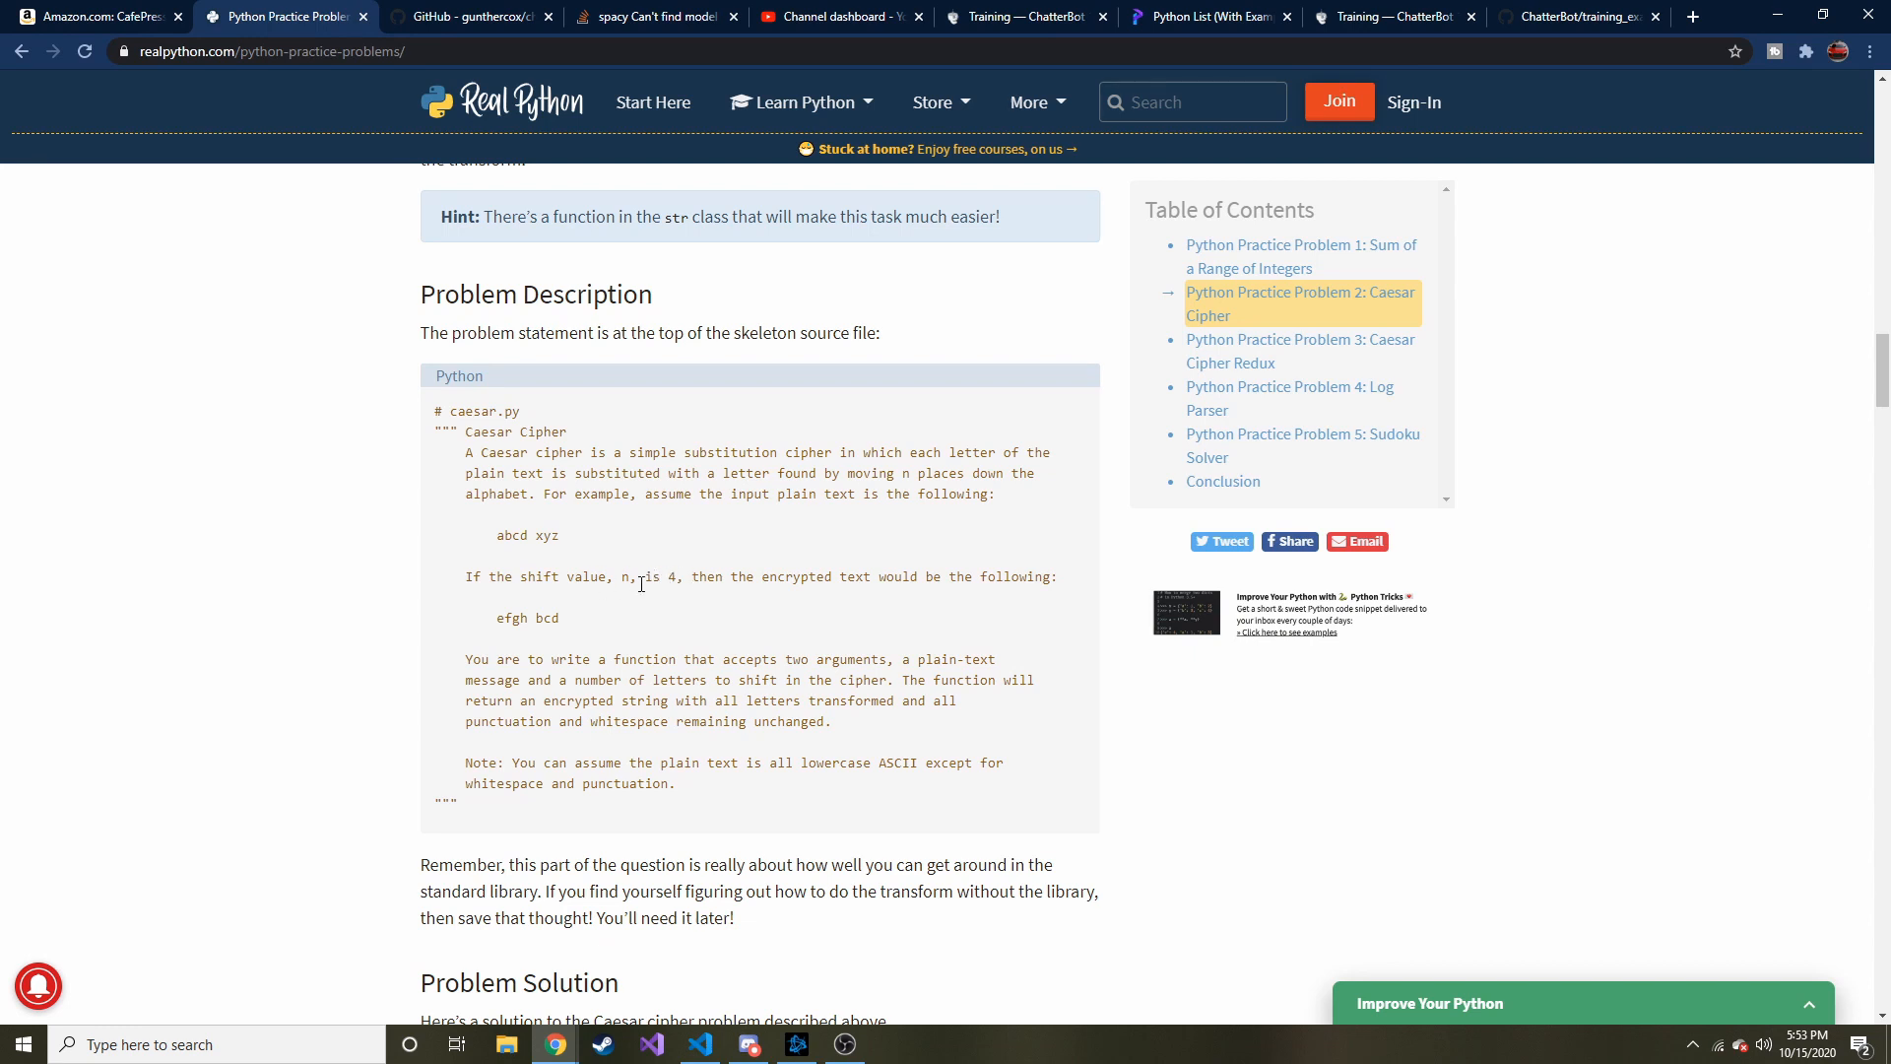
mouse_move(609, 570)
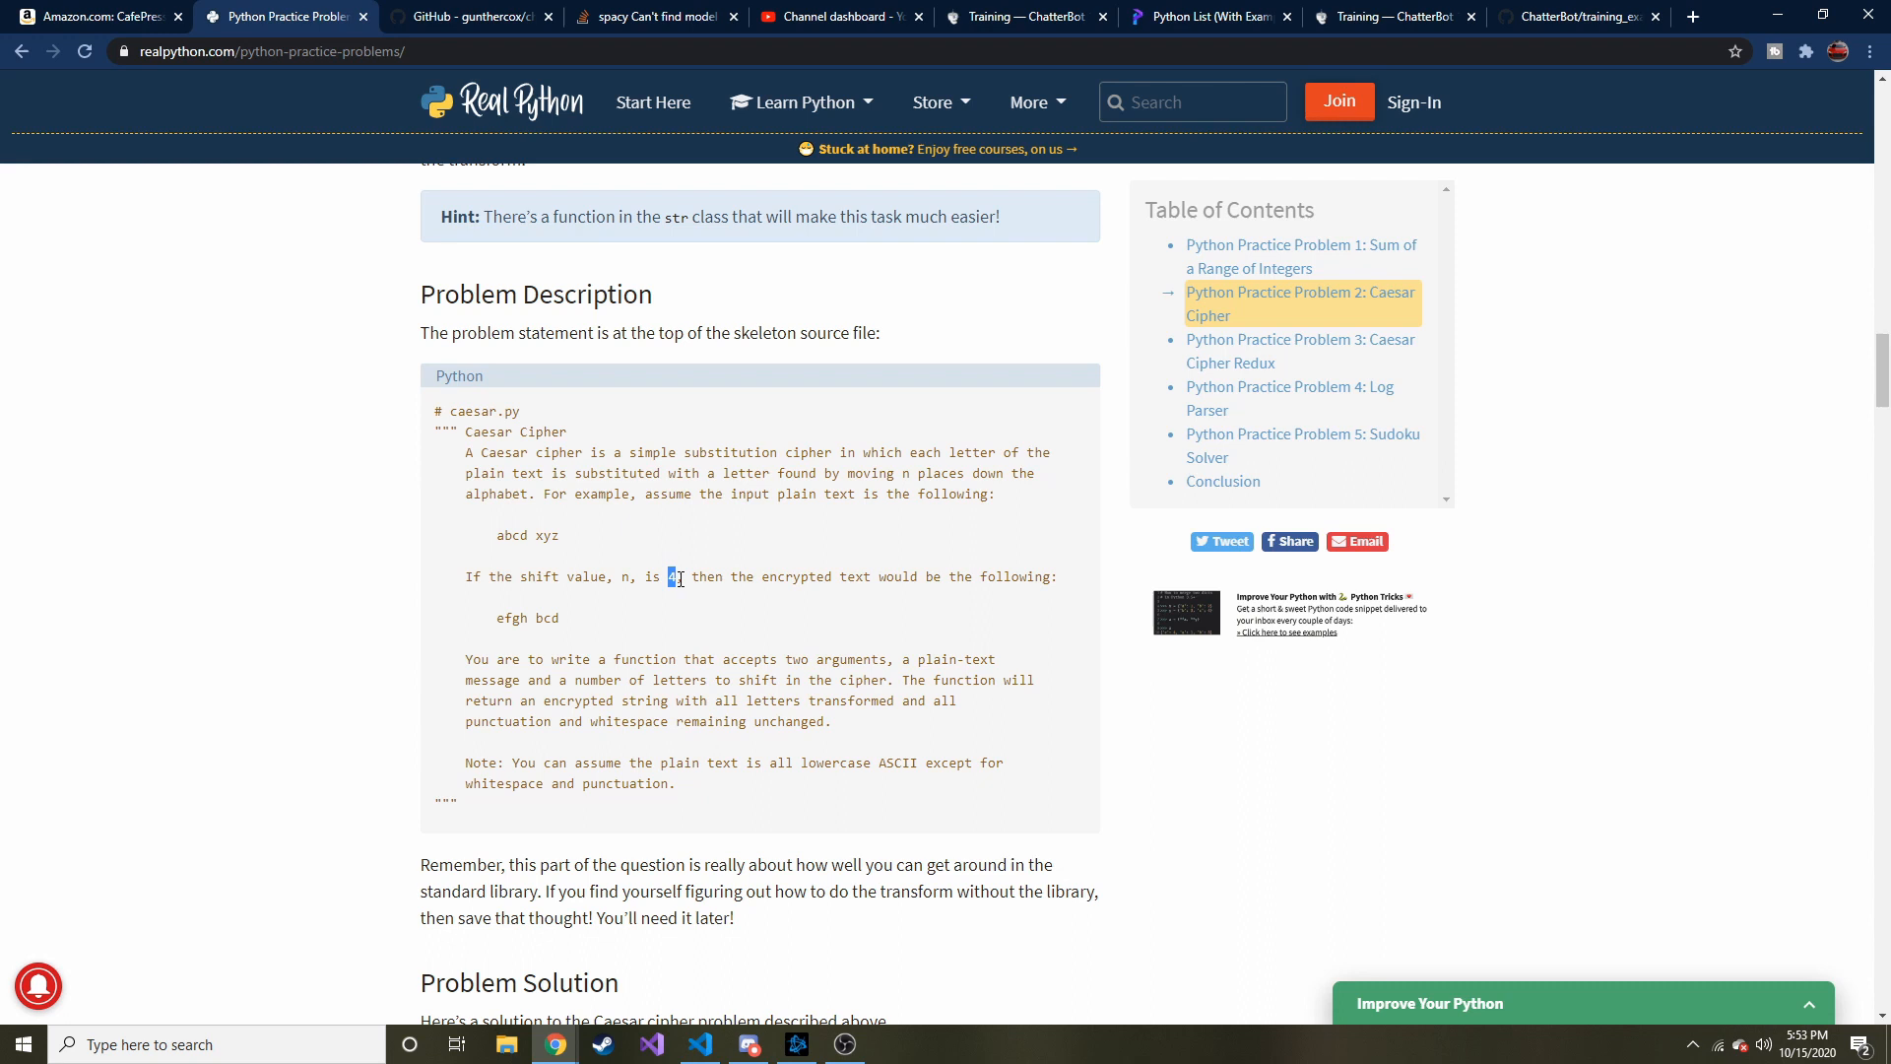
mouse_move(496, 539)
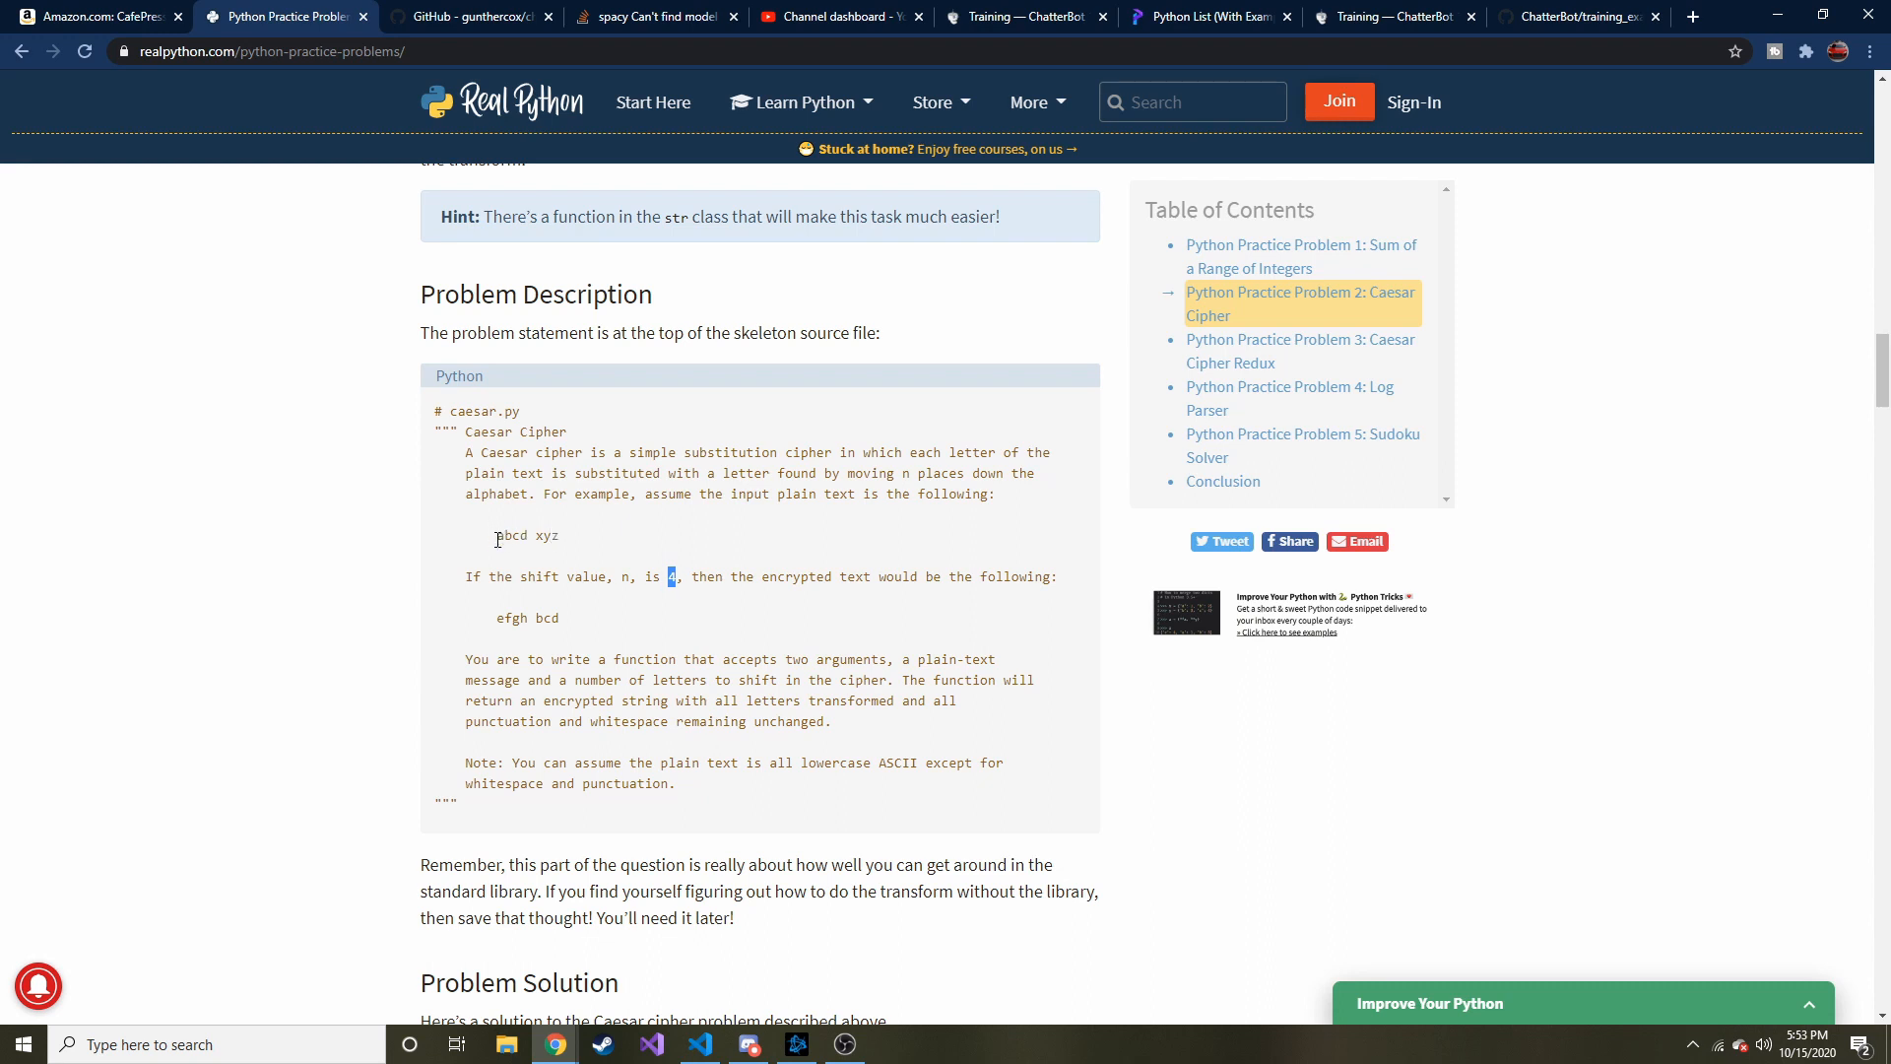
mouse_move(367, 553)
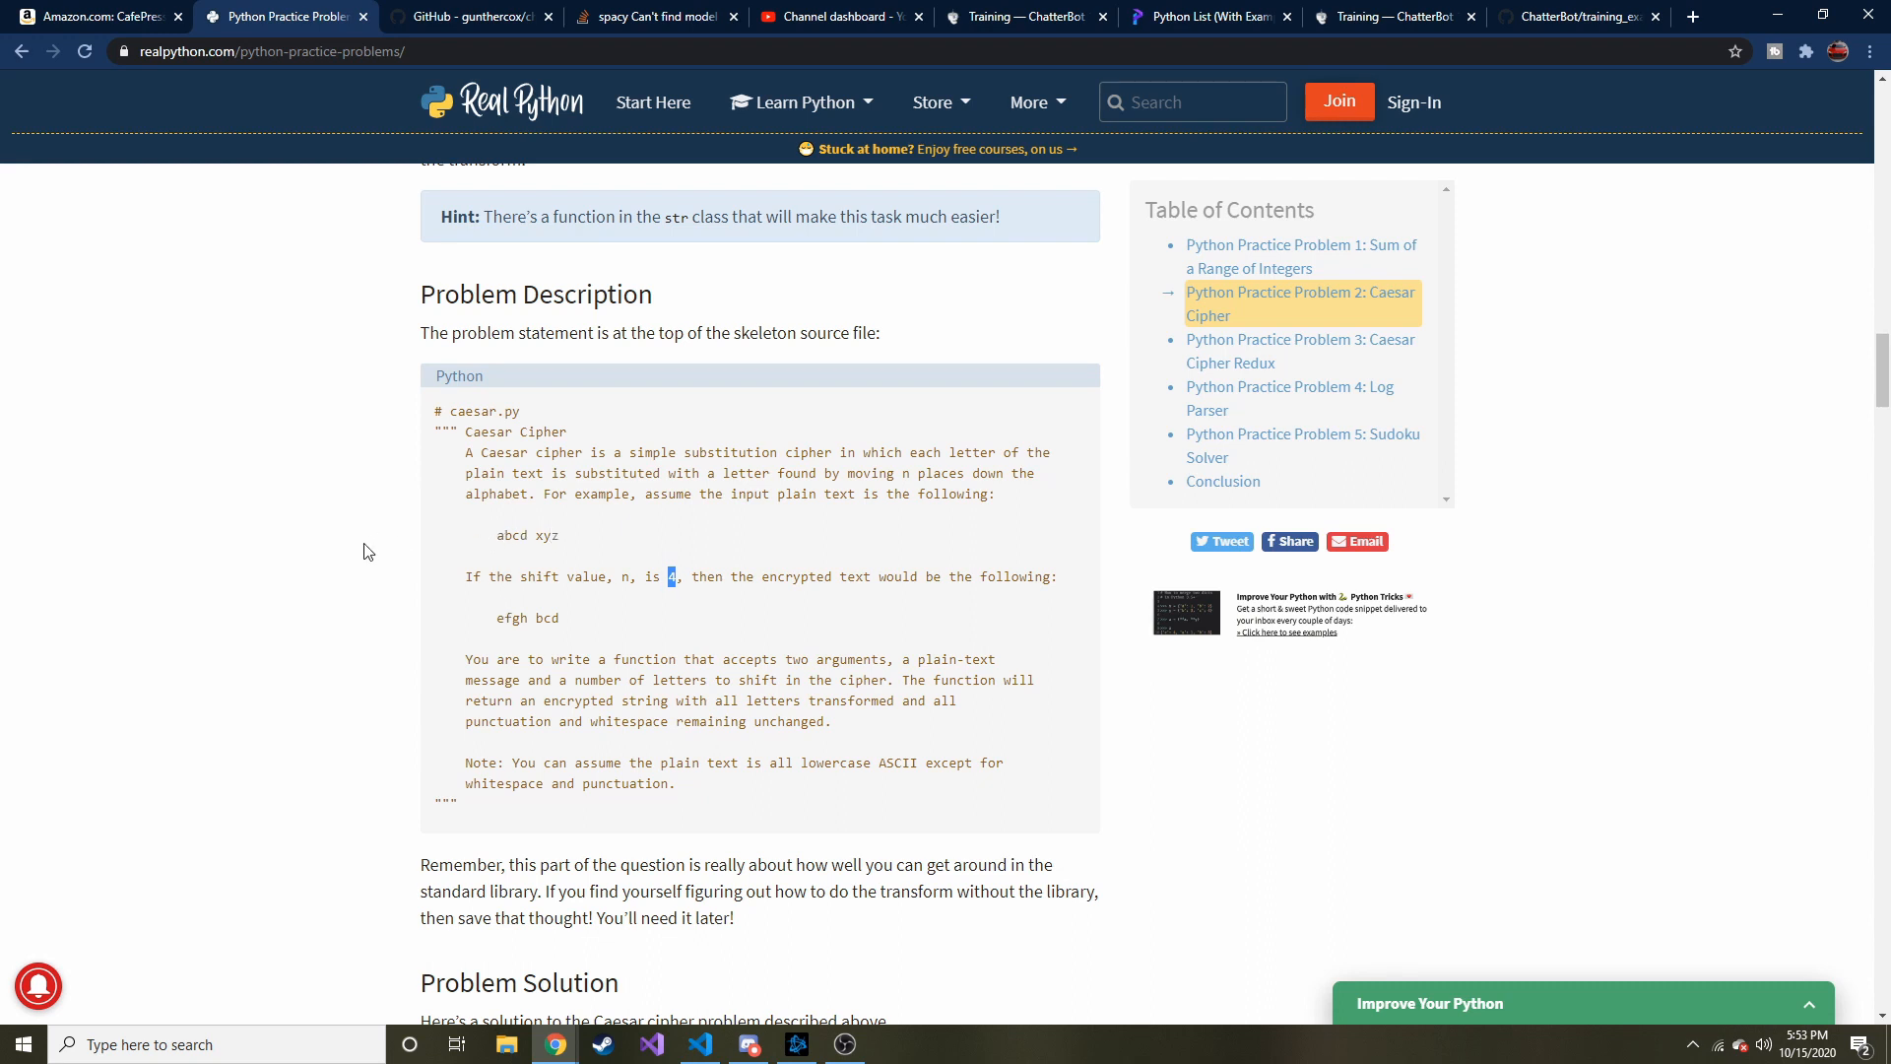
mouse_move(165, 435)
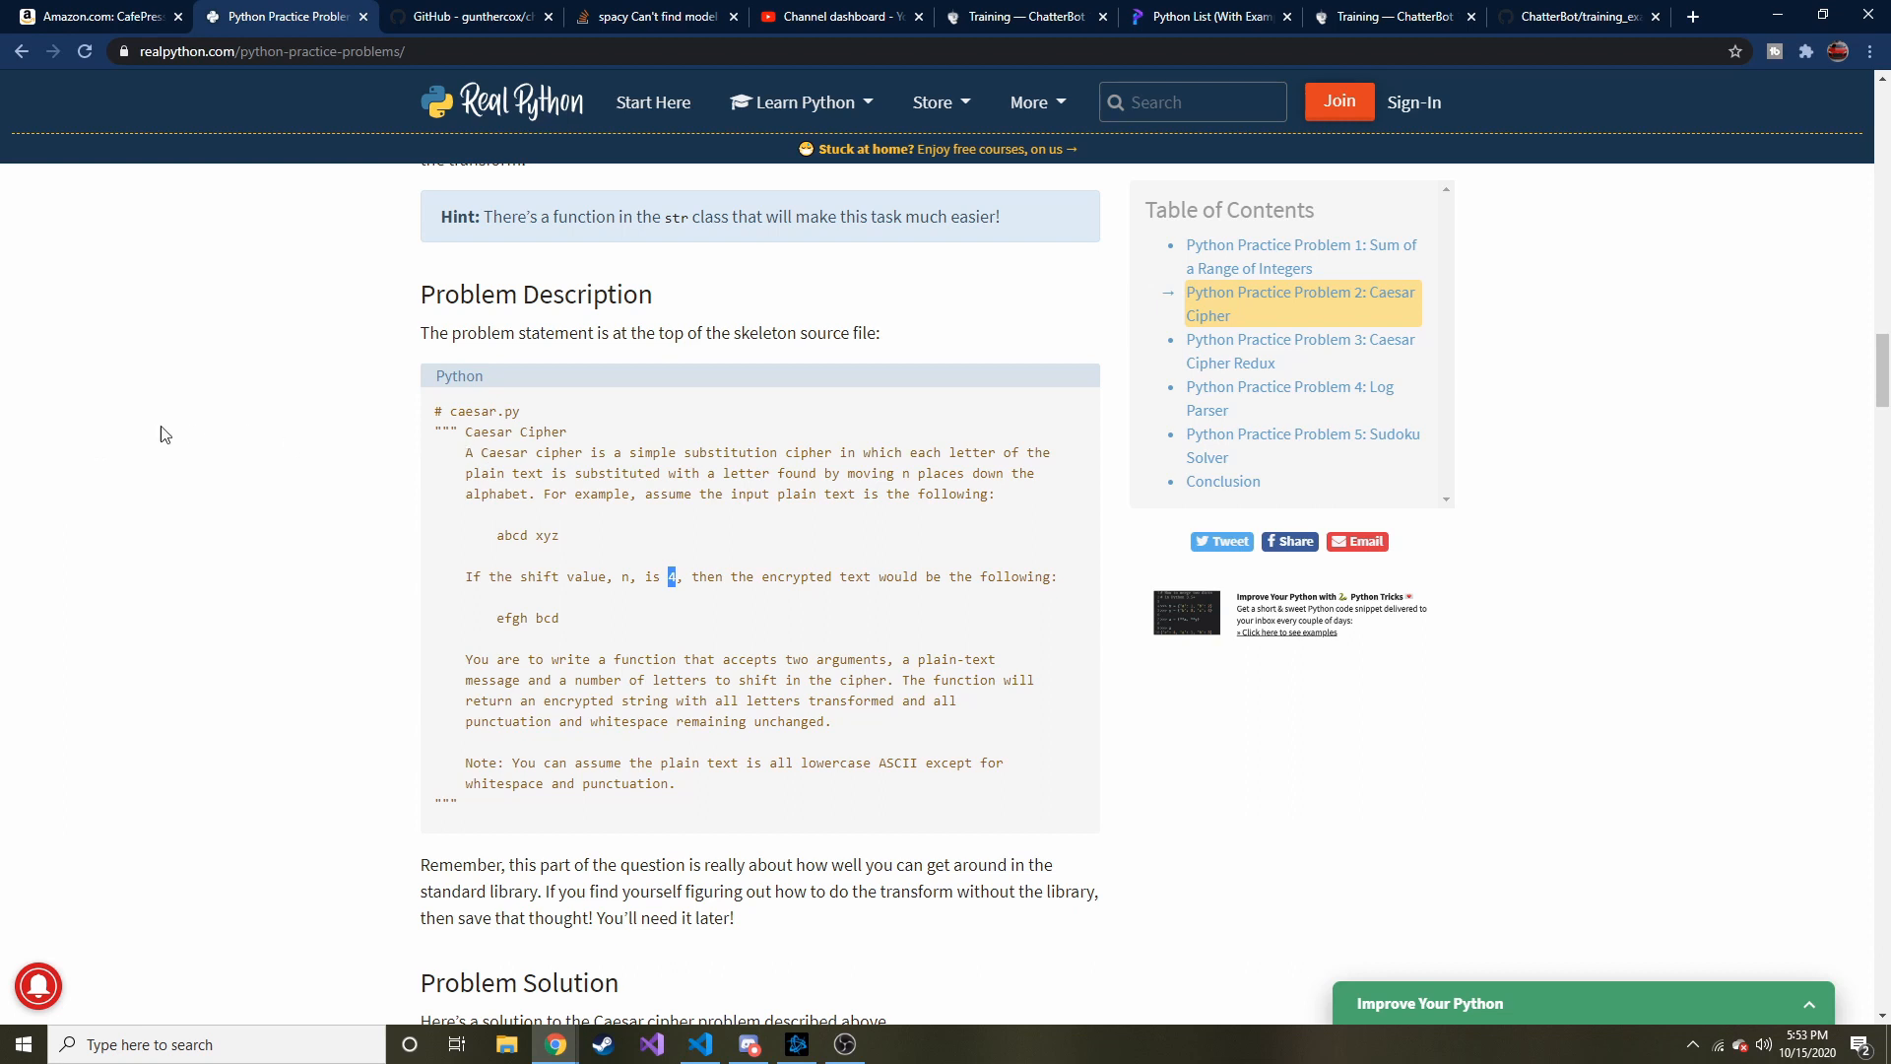
mouse_move(539, 536)
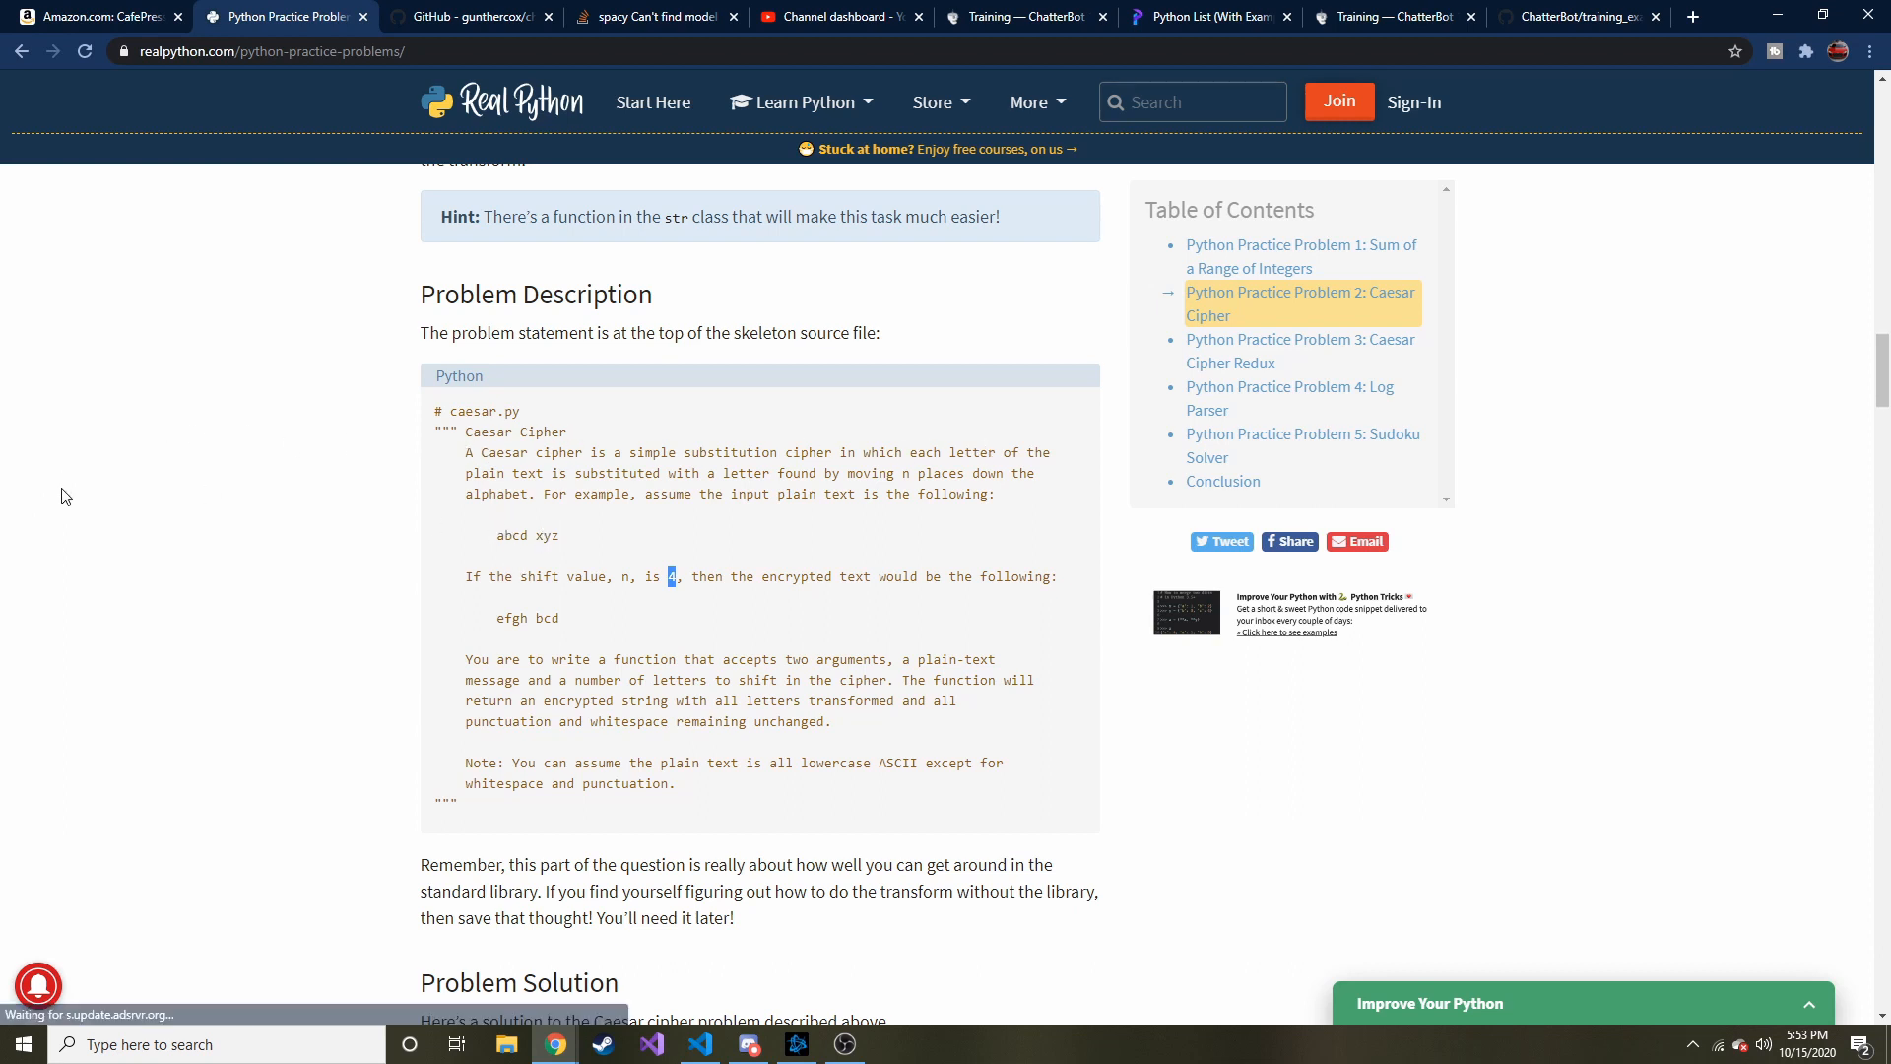
mouse_move(866, 468)
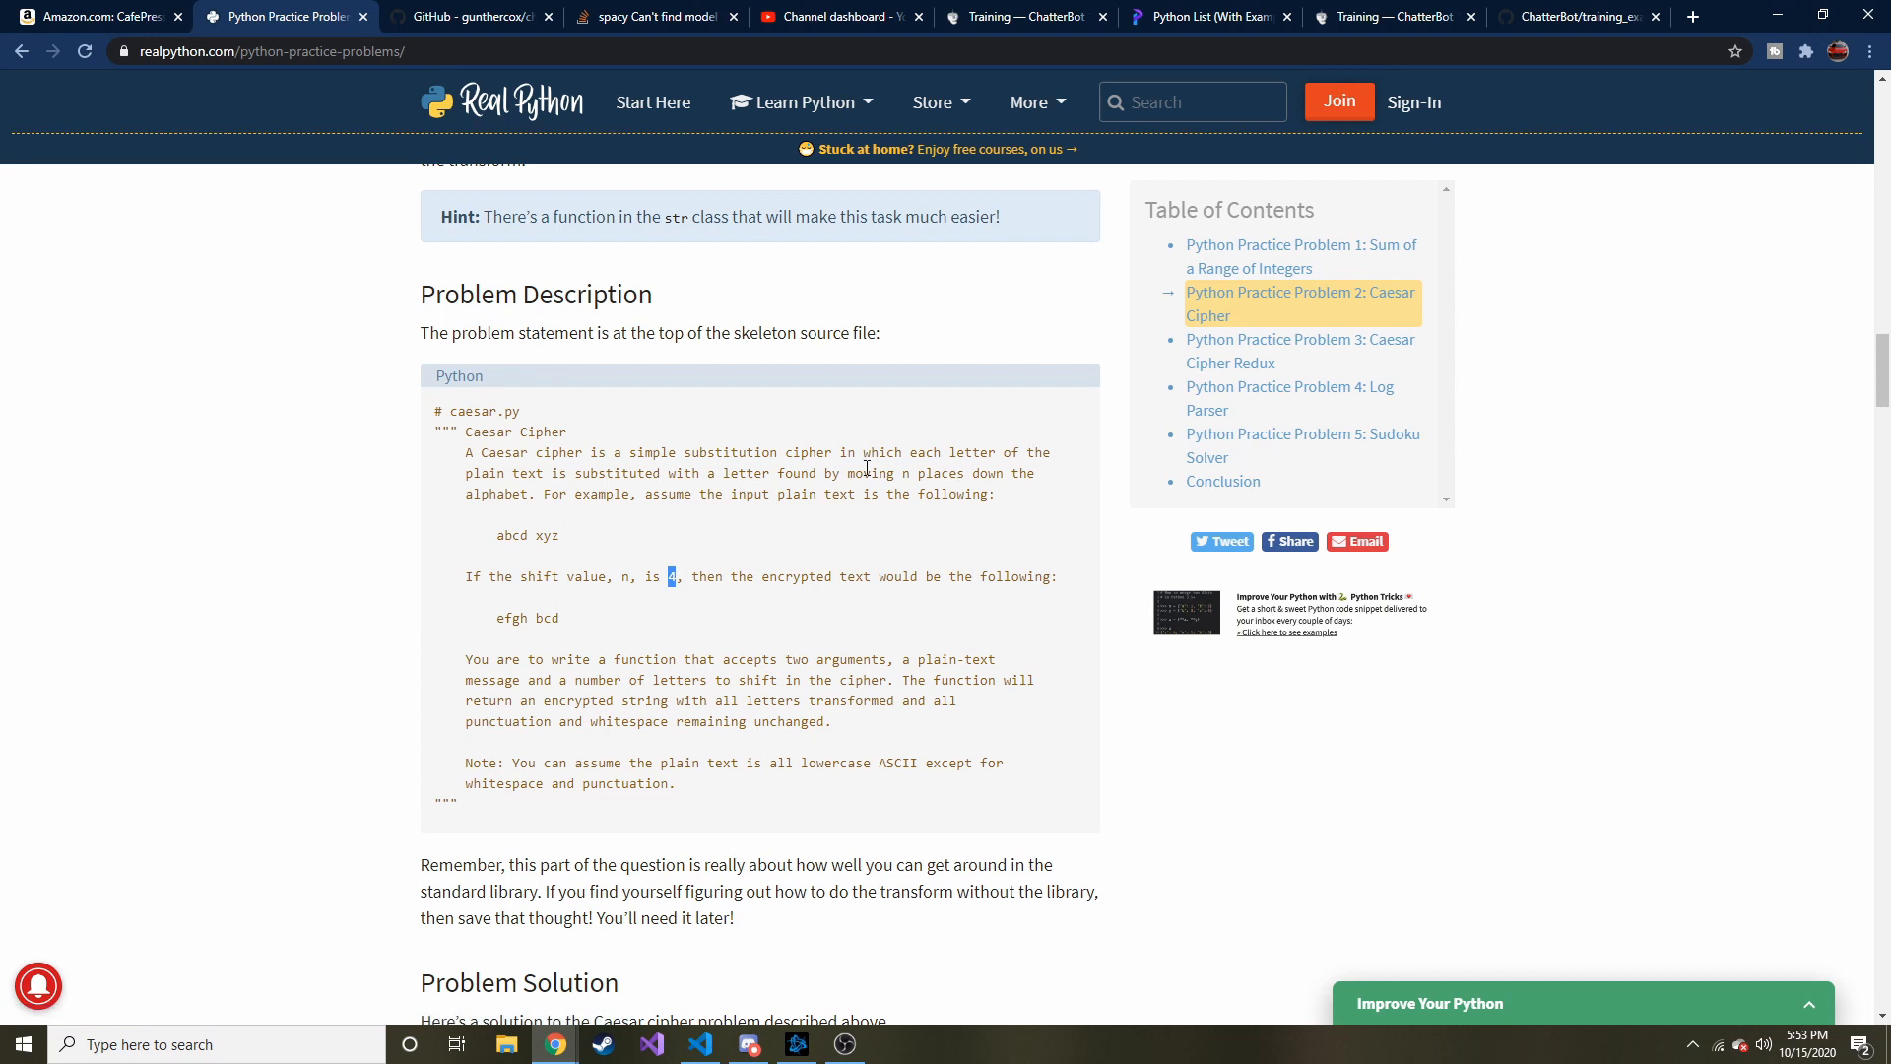
mouse_move(327, 506)
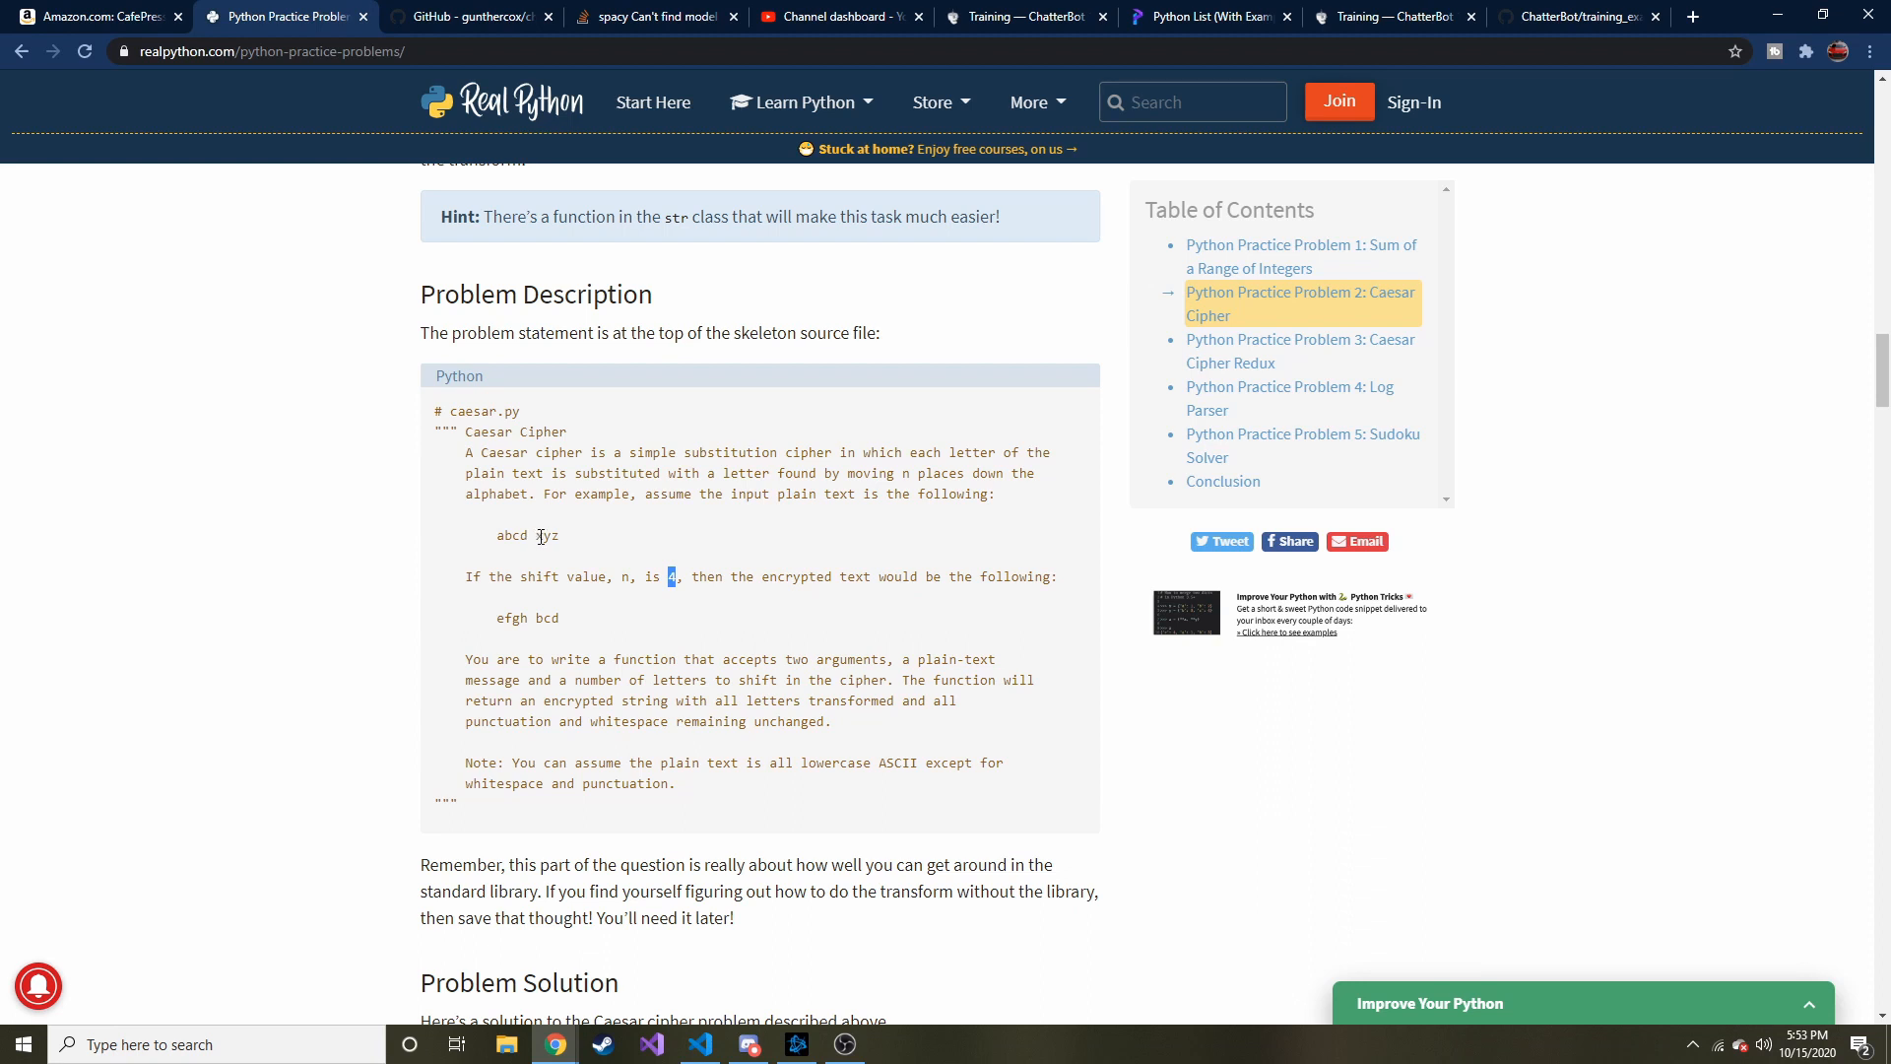
mouse_move(536, 618)
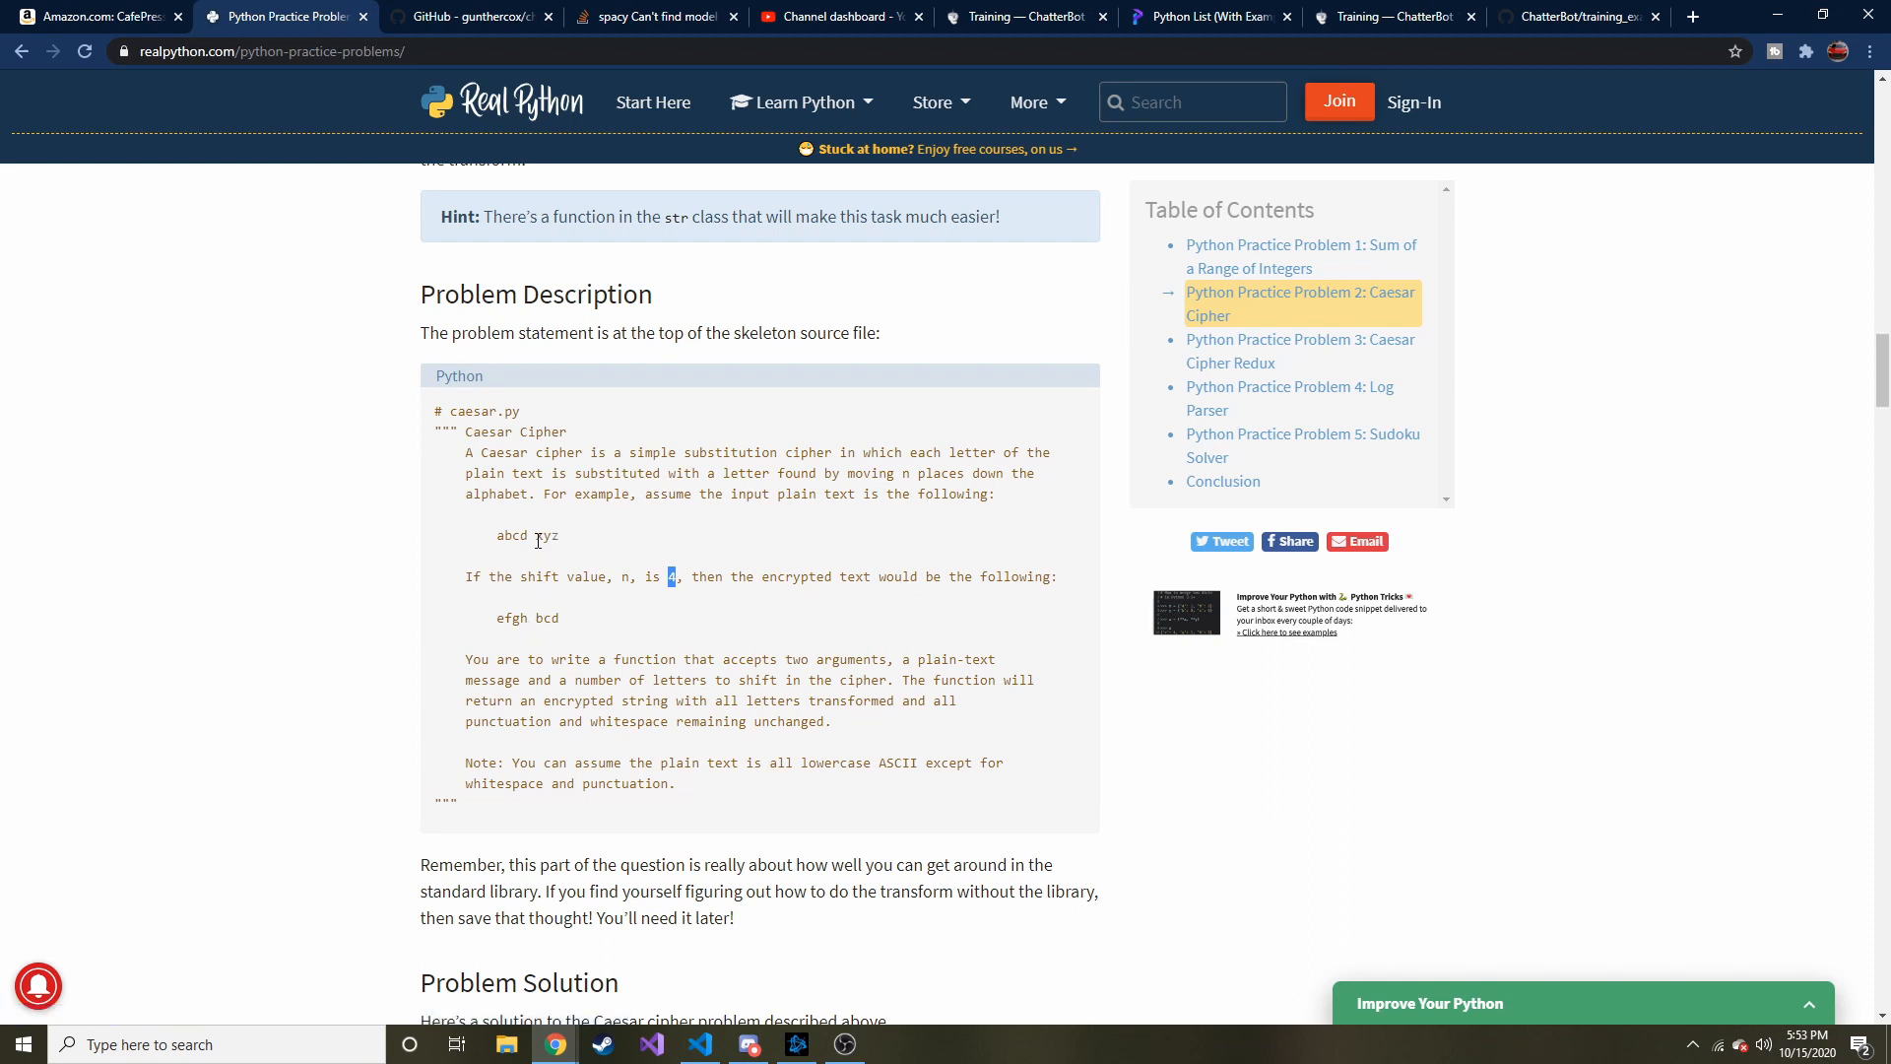
double_click(545, 536)
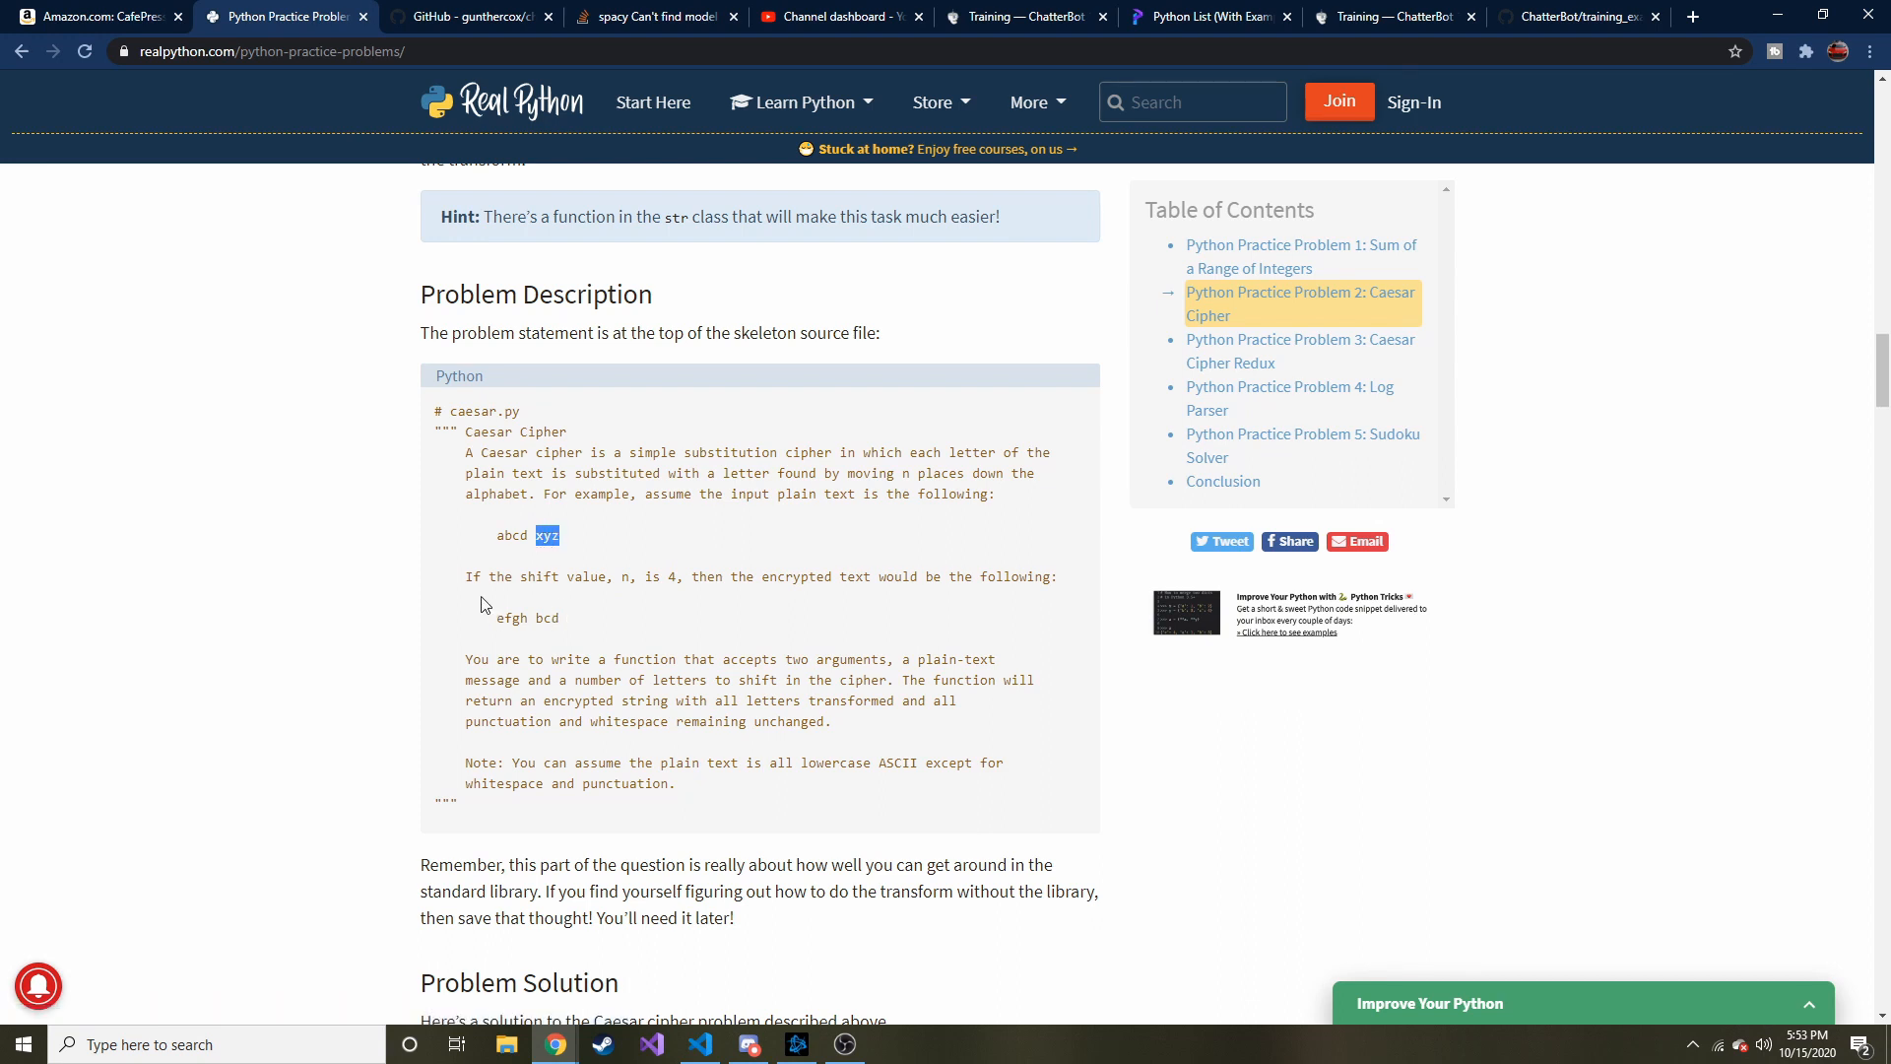
mouse_move(564, 528)
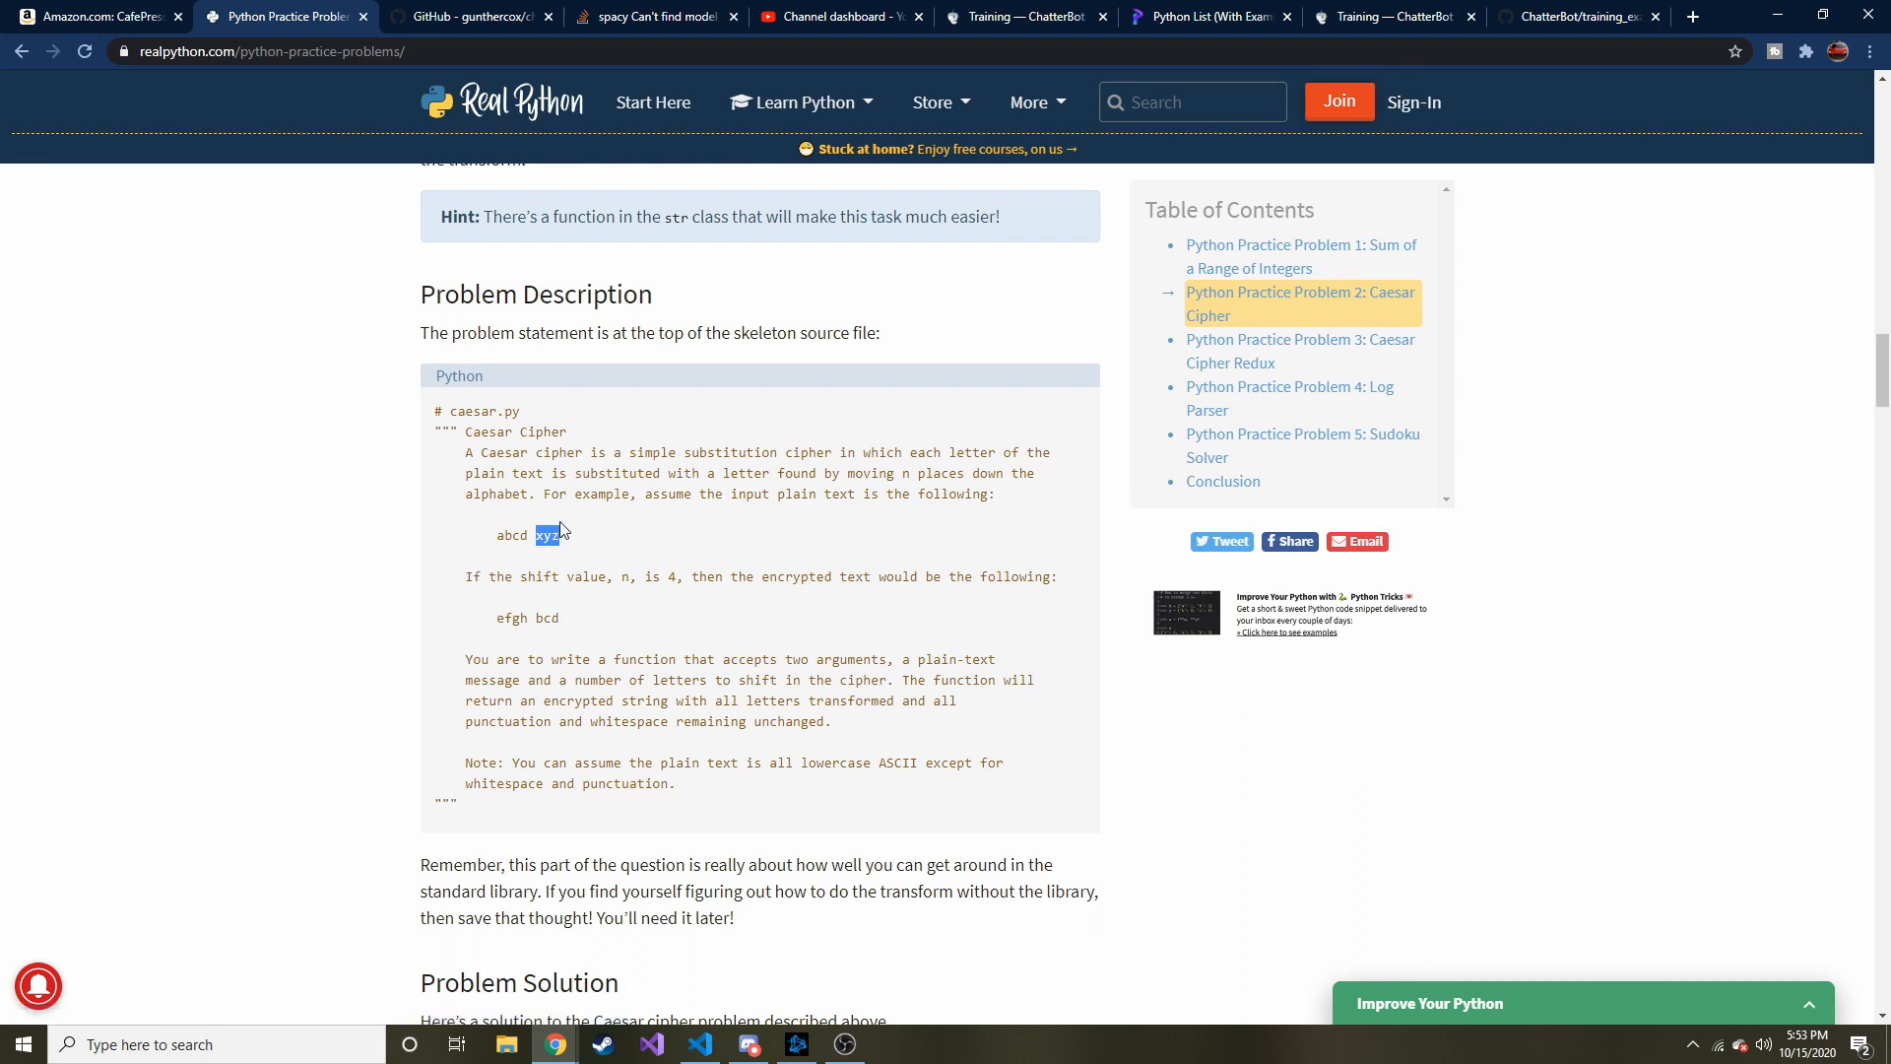
mouse_move(705, 1044)
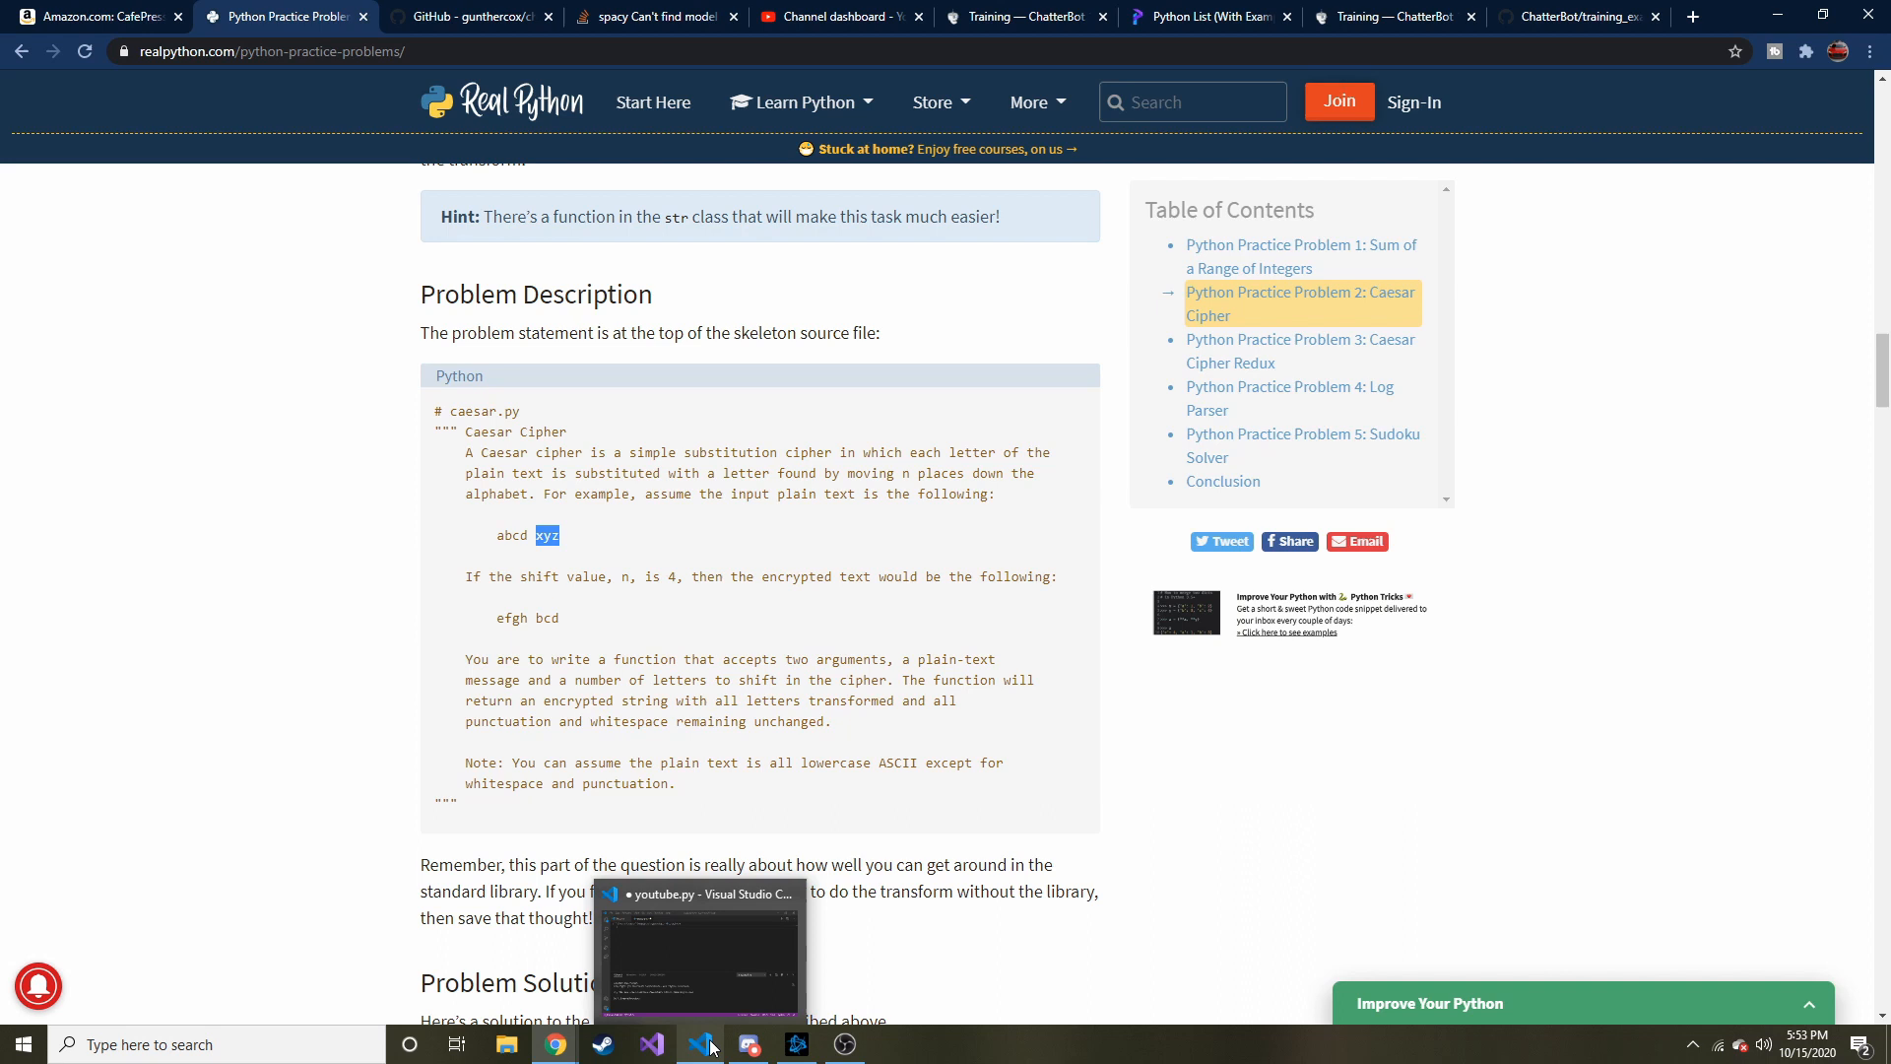
mouse_move(667, 615)
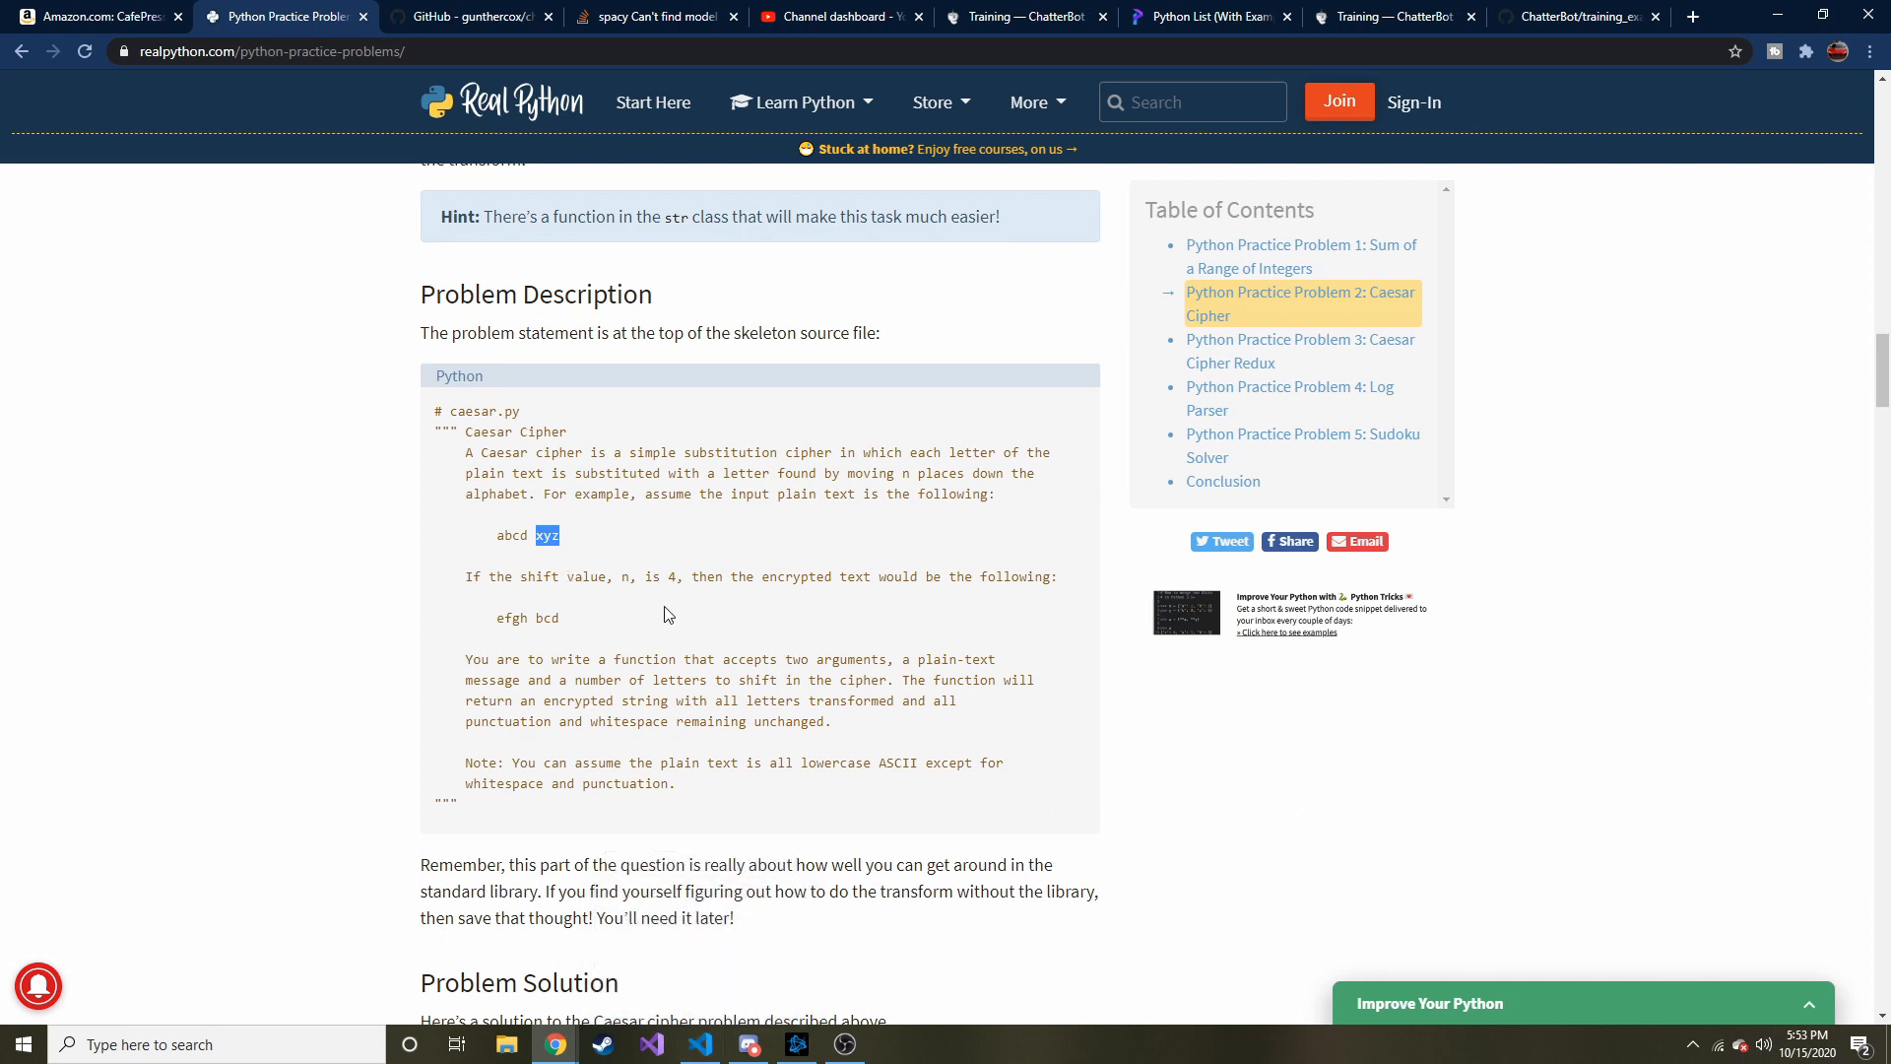
mouse_move(342, 530)
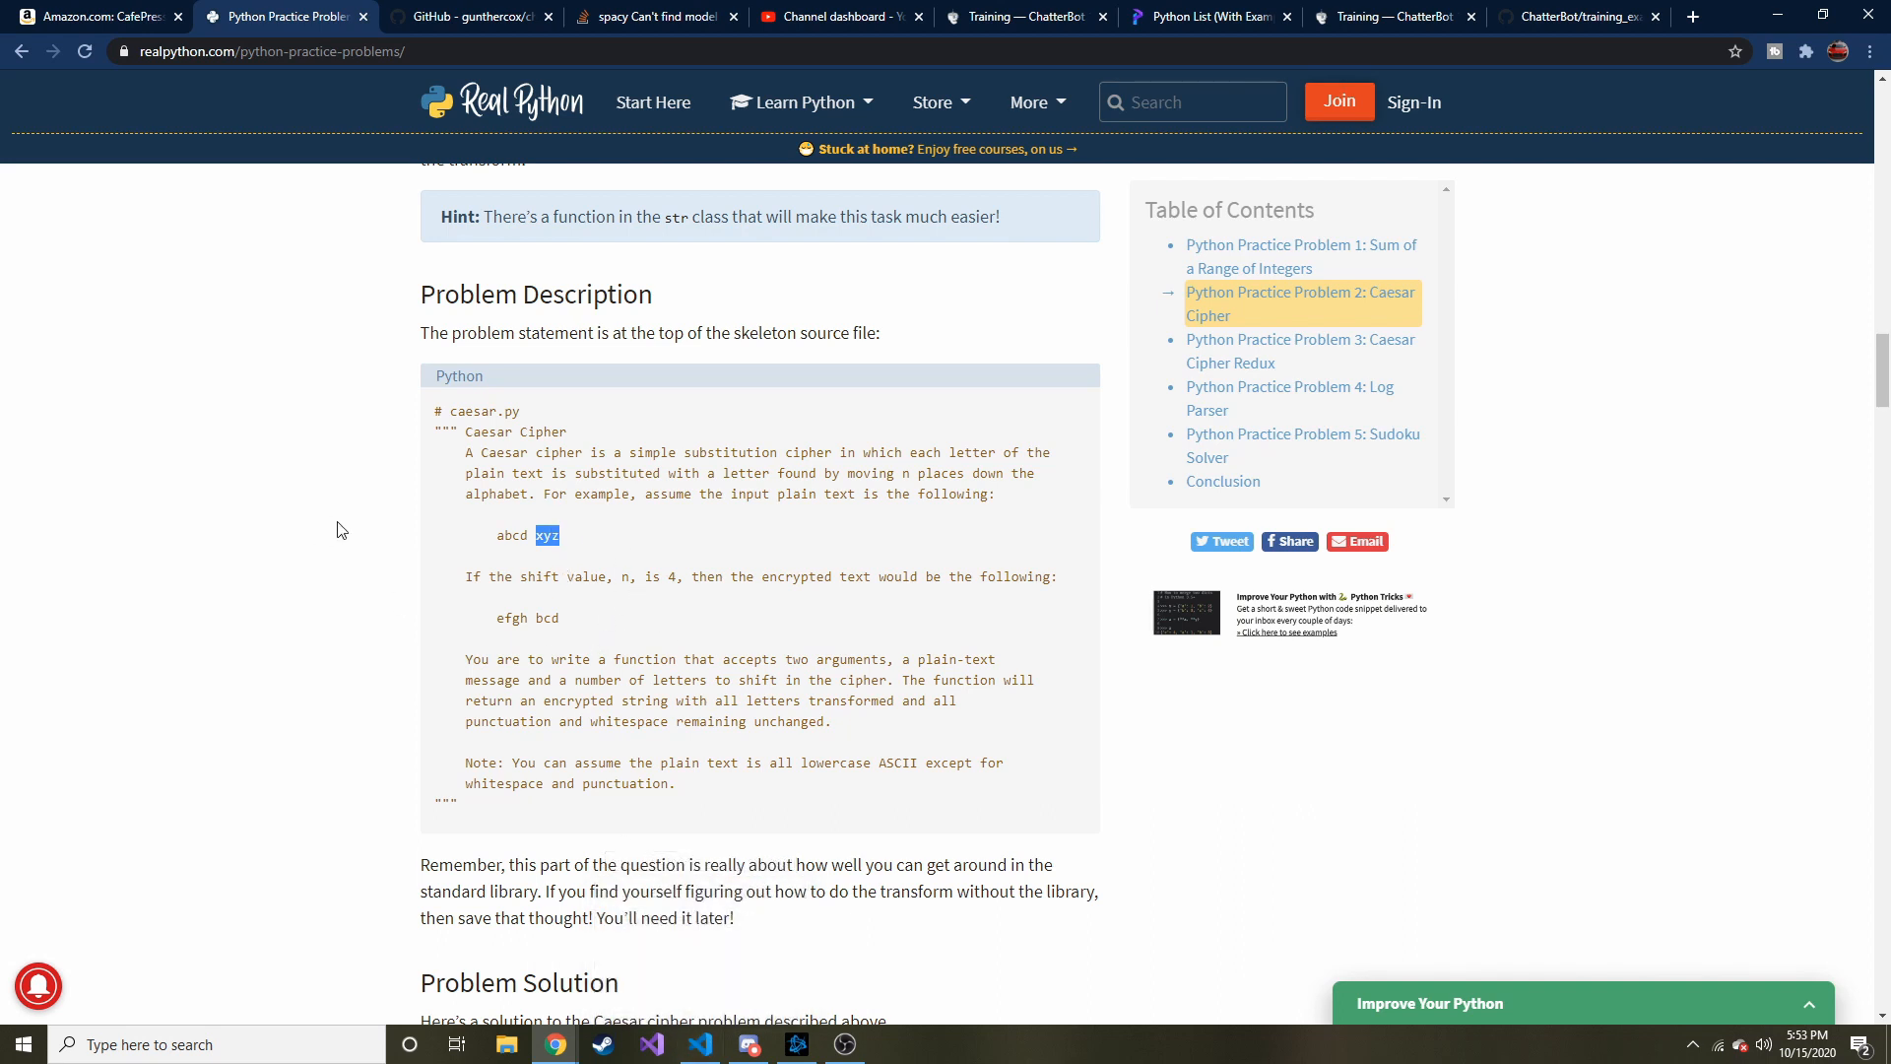
Step: Move the VS Code terminal to Desktop\Programming and launch the Python interpreter
click(651, 1044)
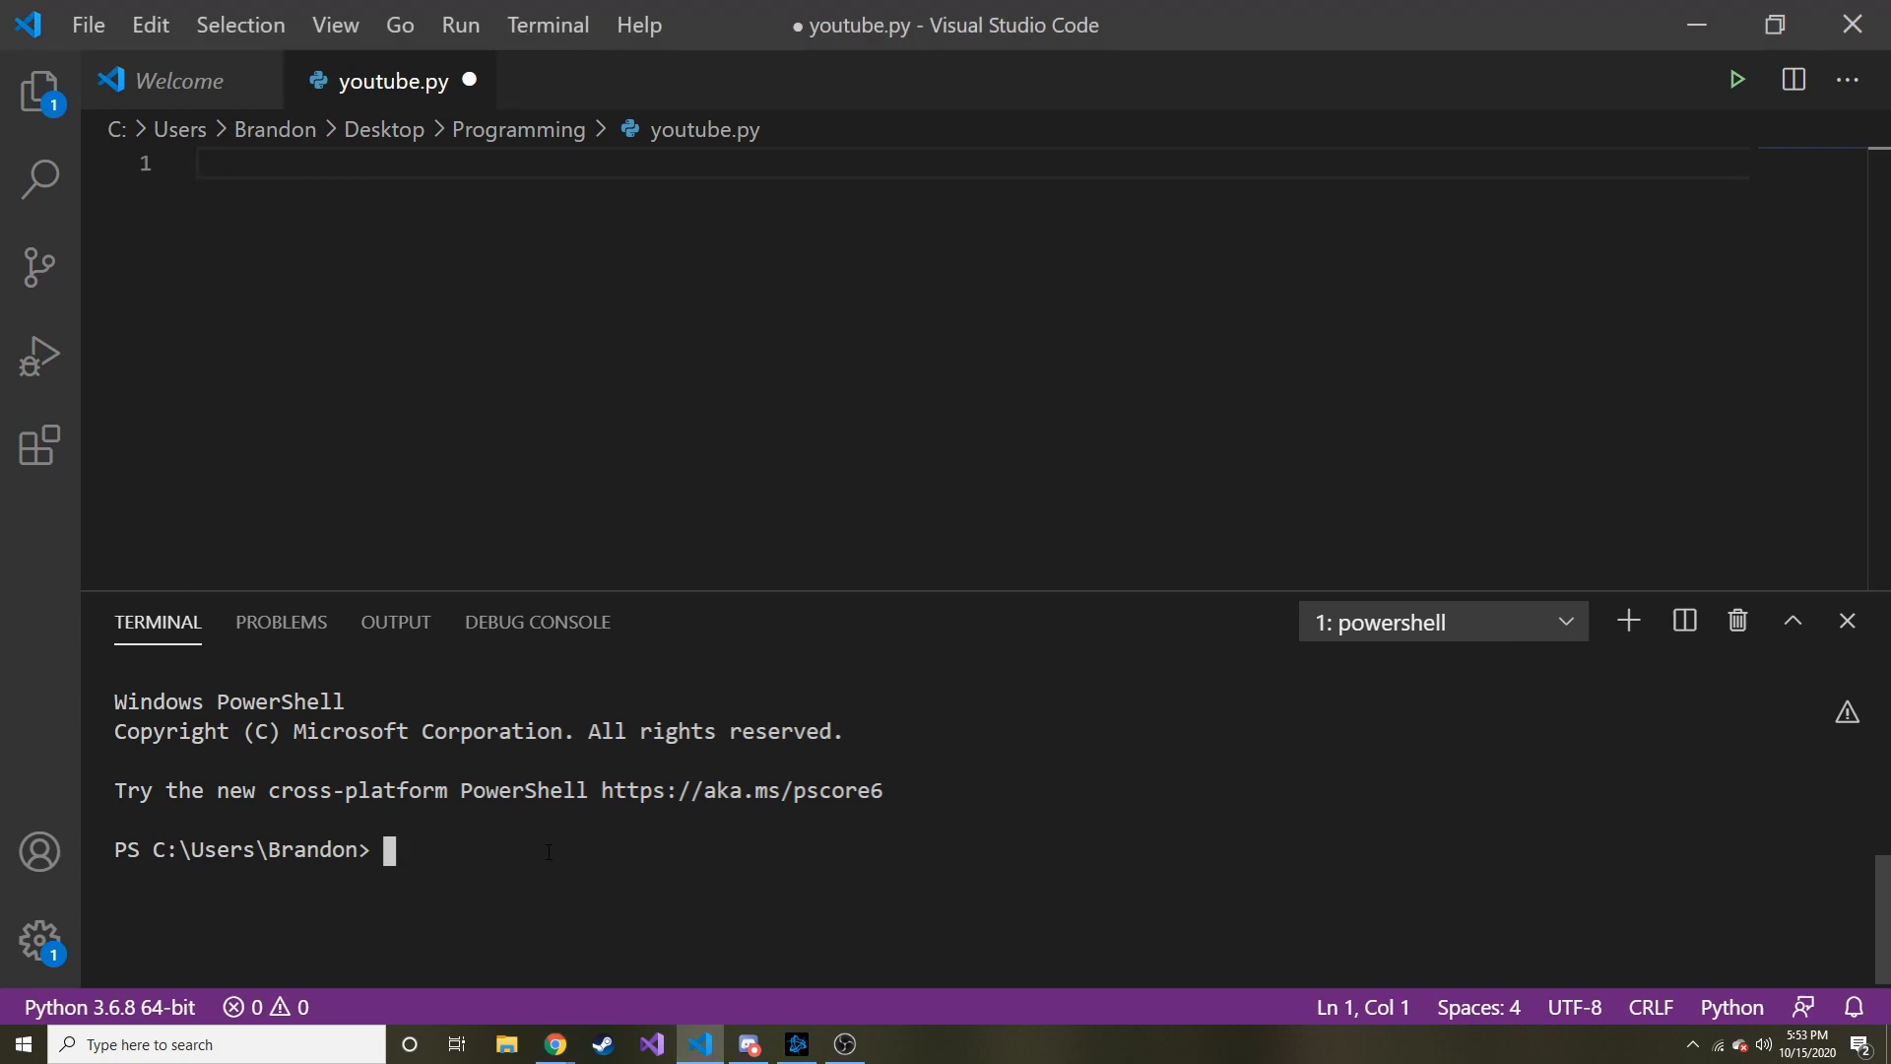
text(cd pro)
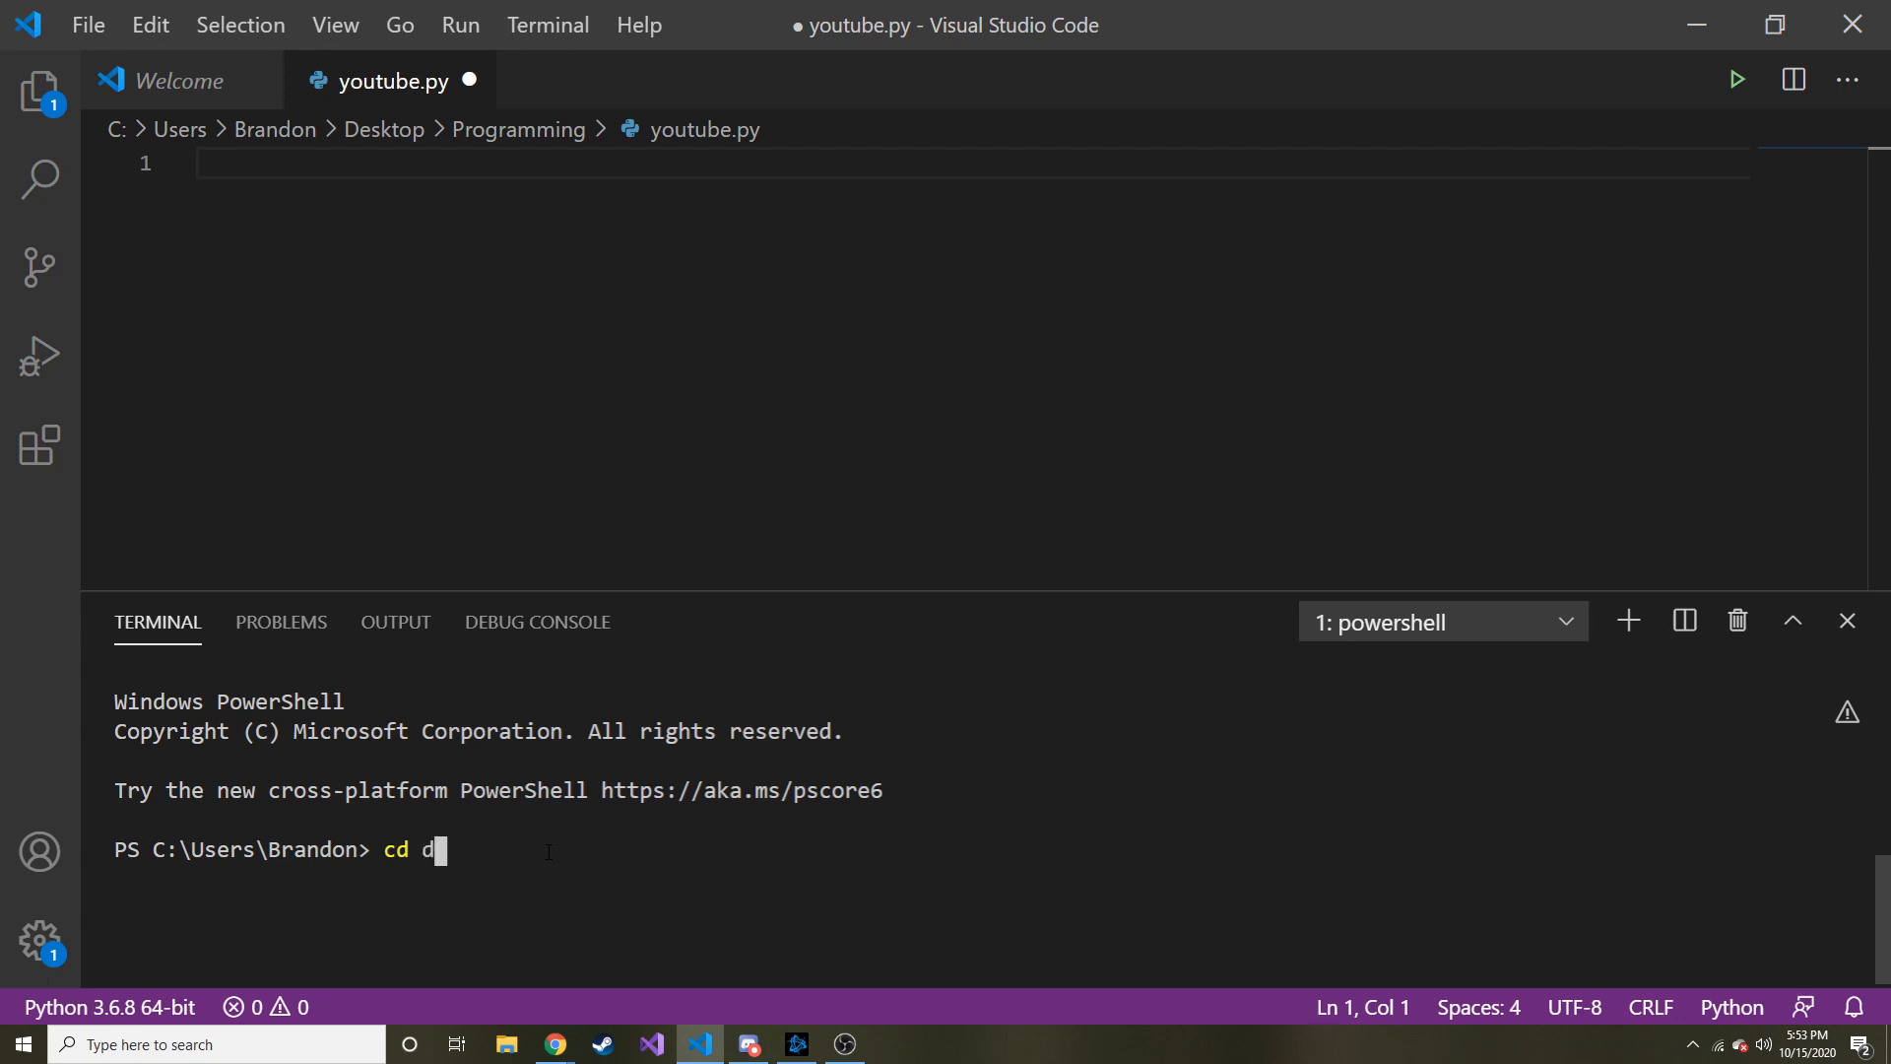
text(esktop\Programming\)
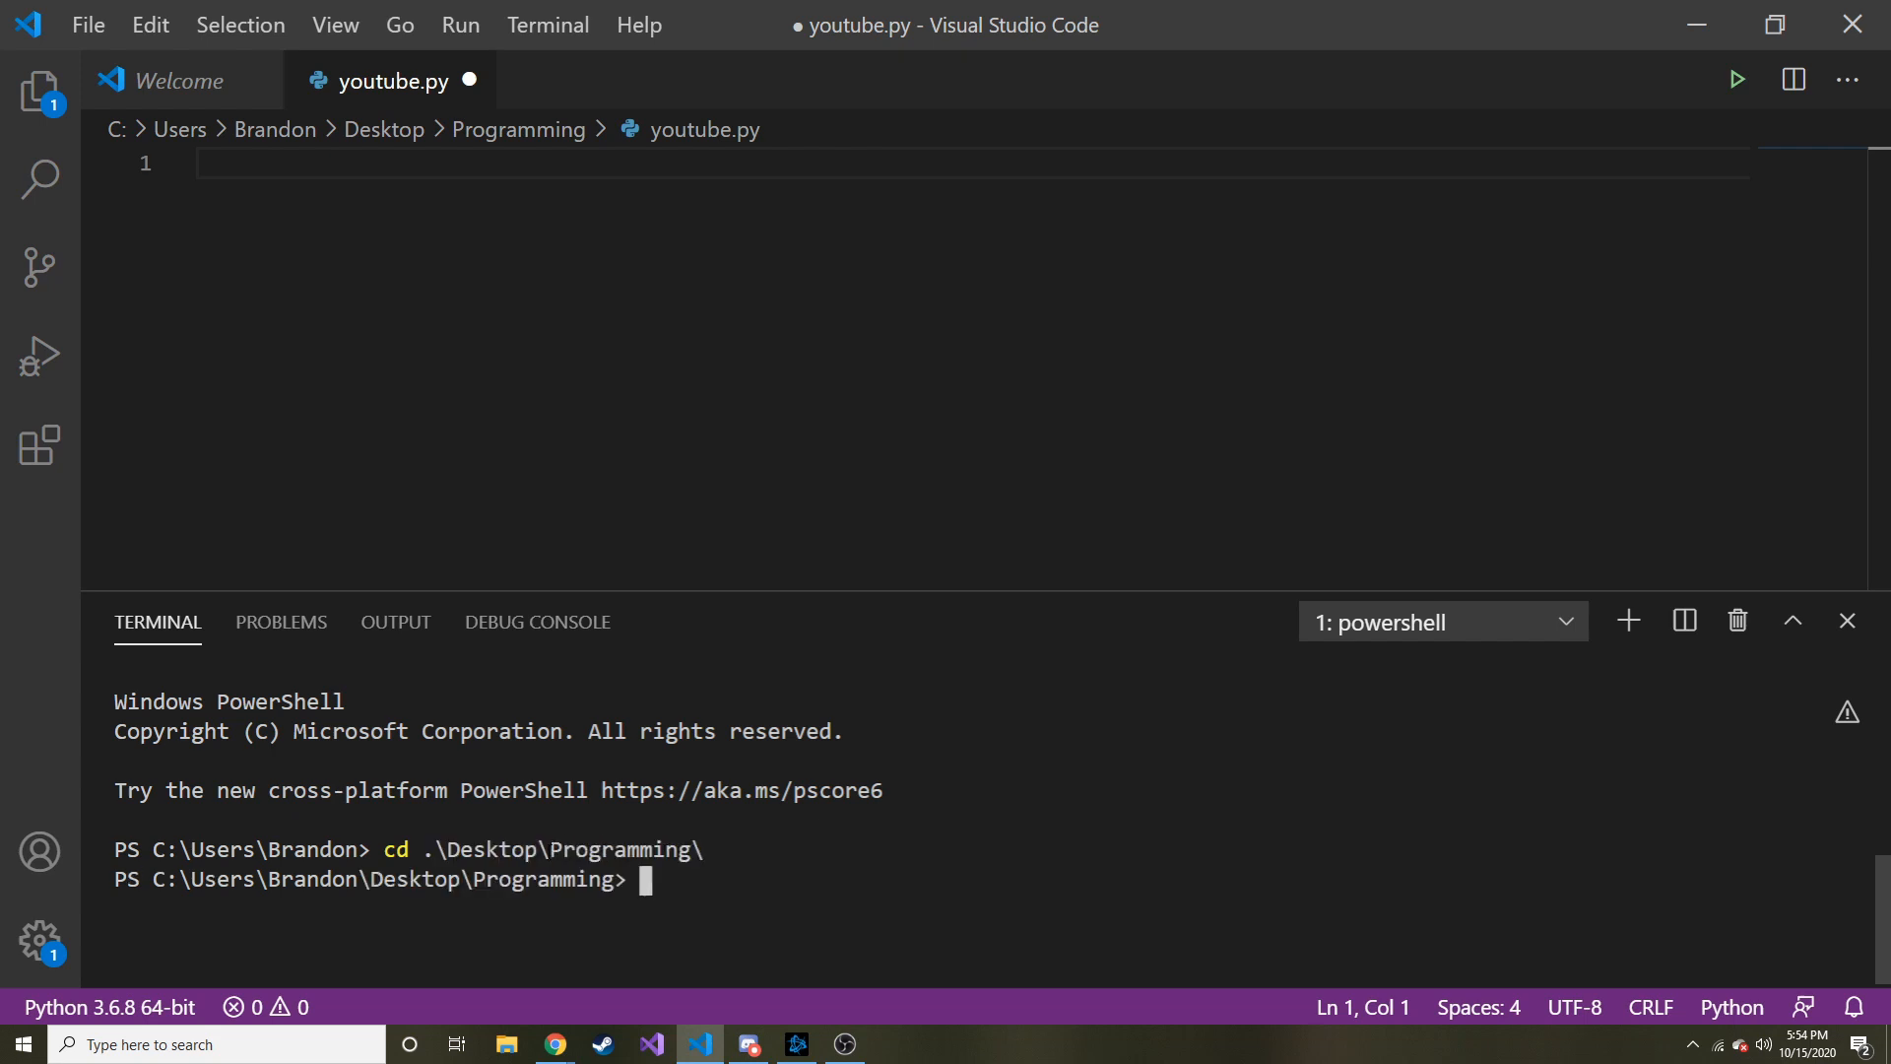
text(pyth)
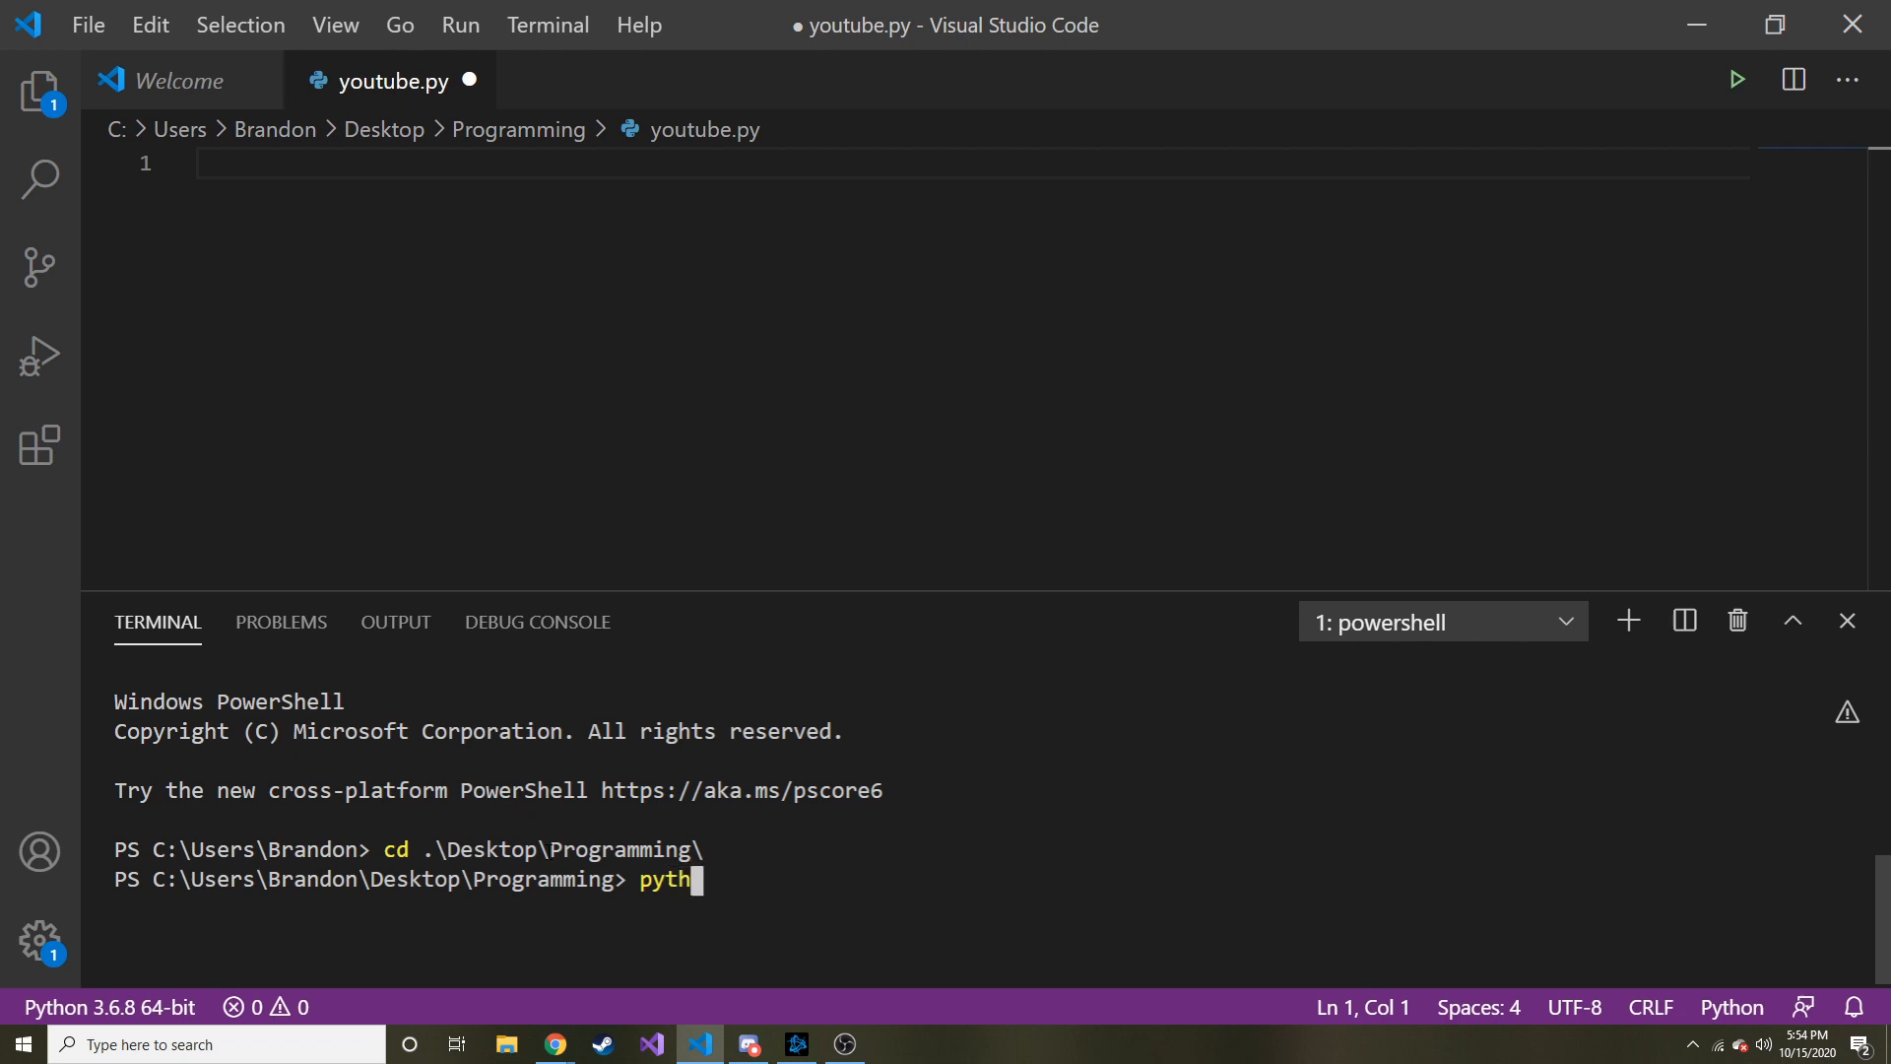
key(Return)
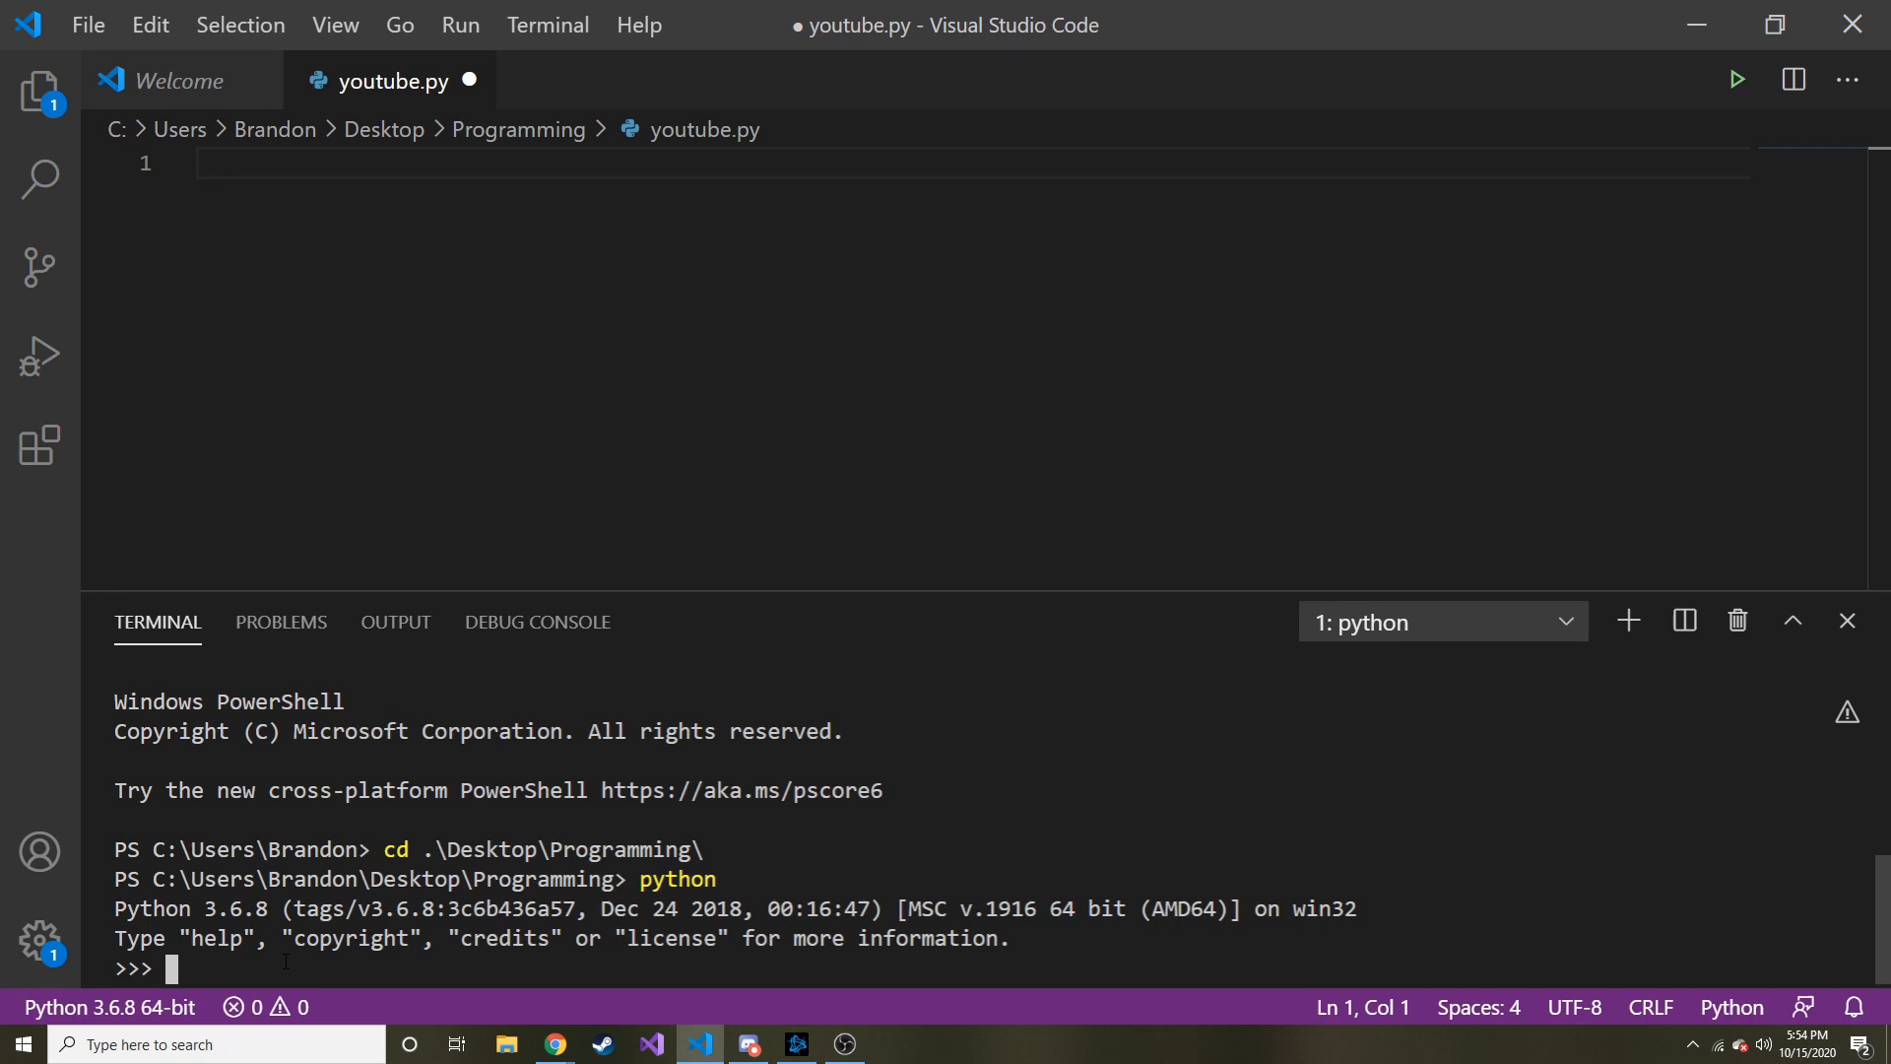
Step: Evaluate chr(97) at the Python prompt, which returns 'a'
text(chr)
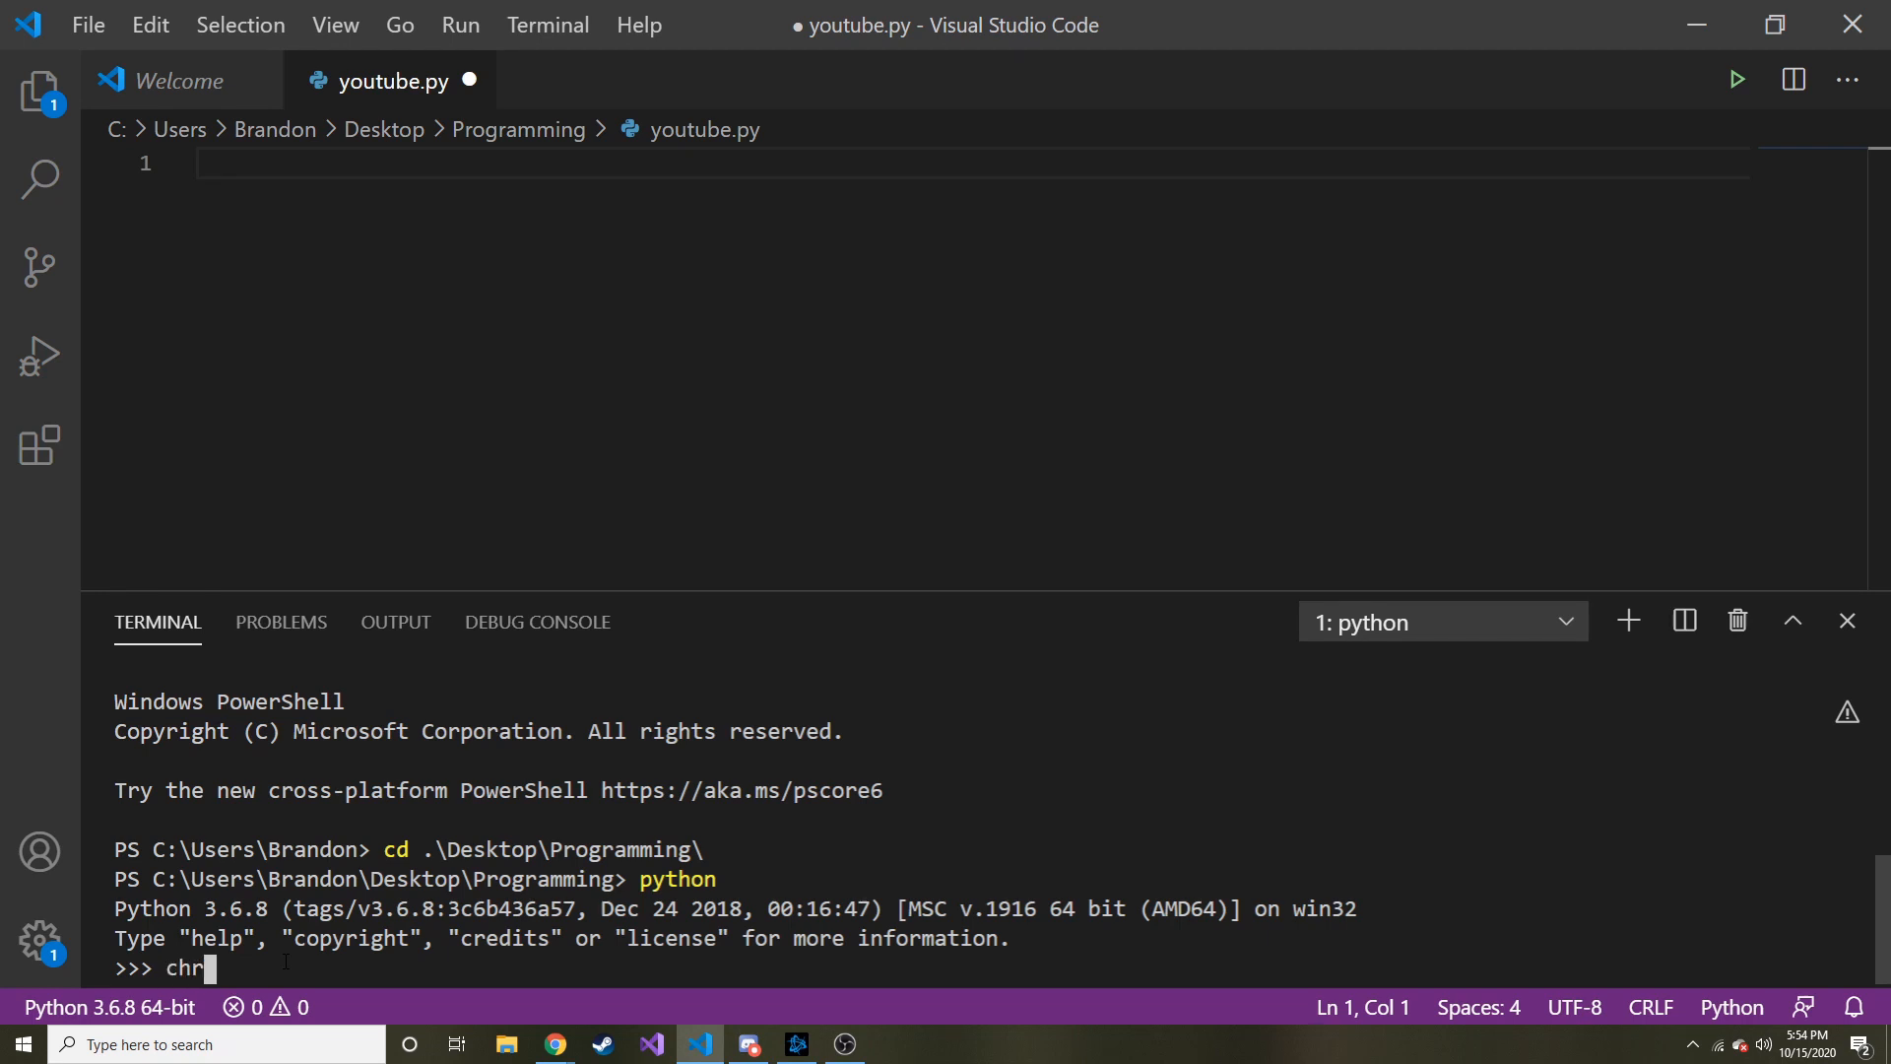
text(()
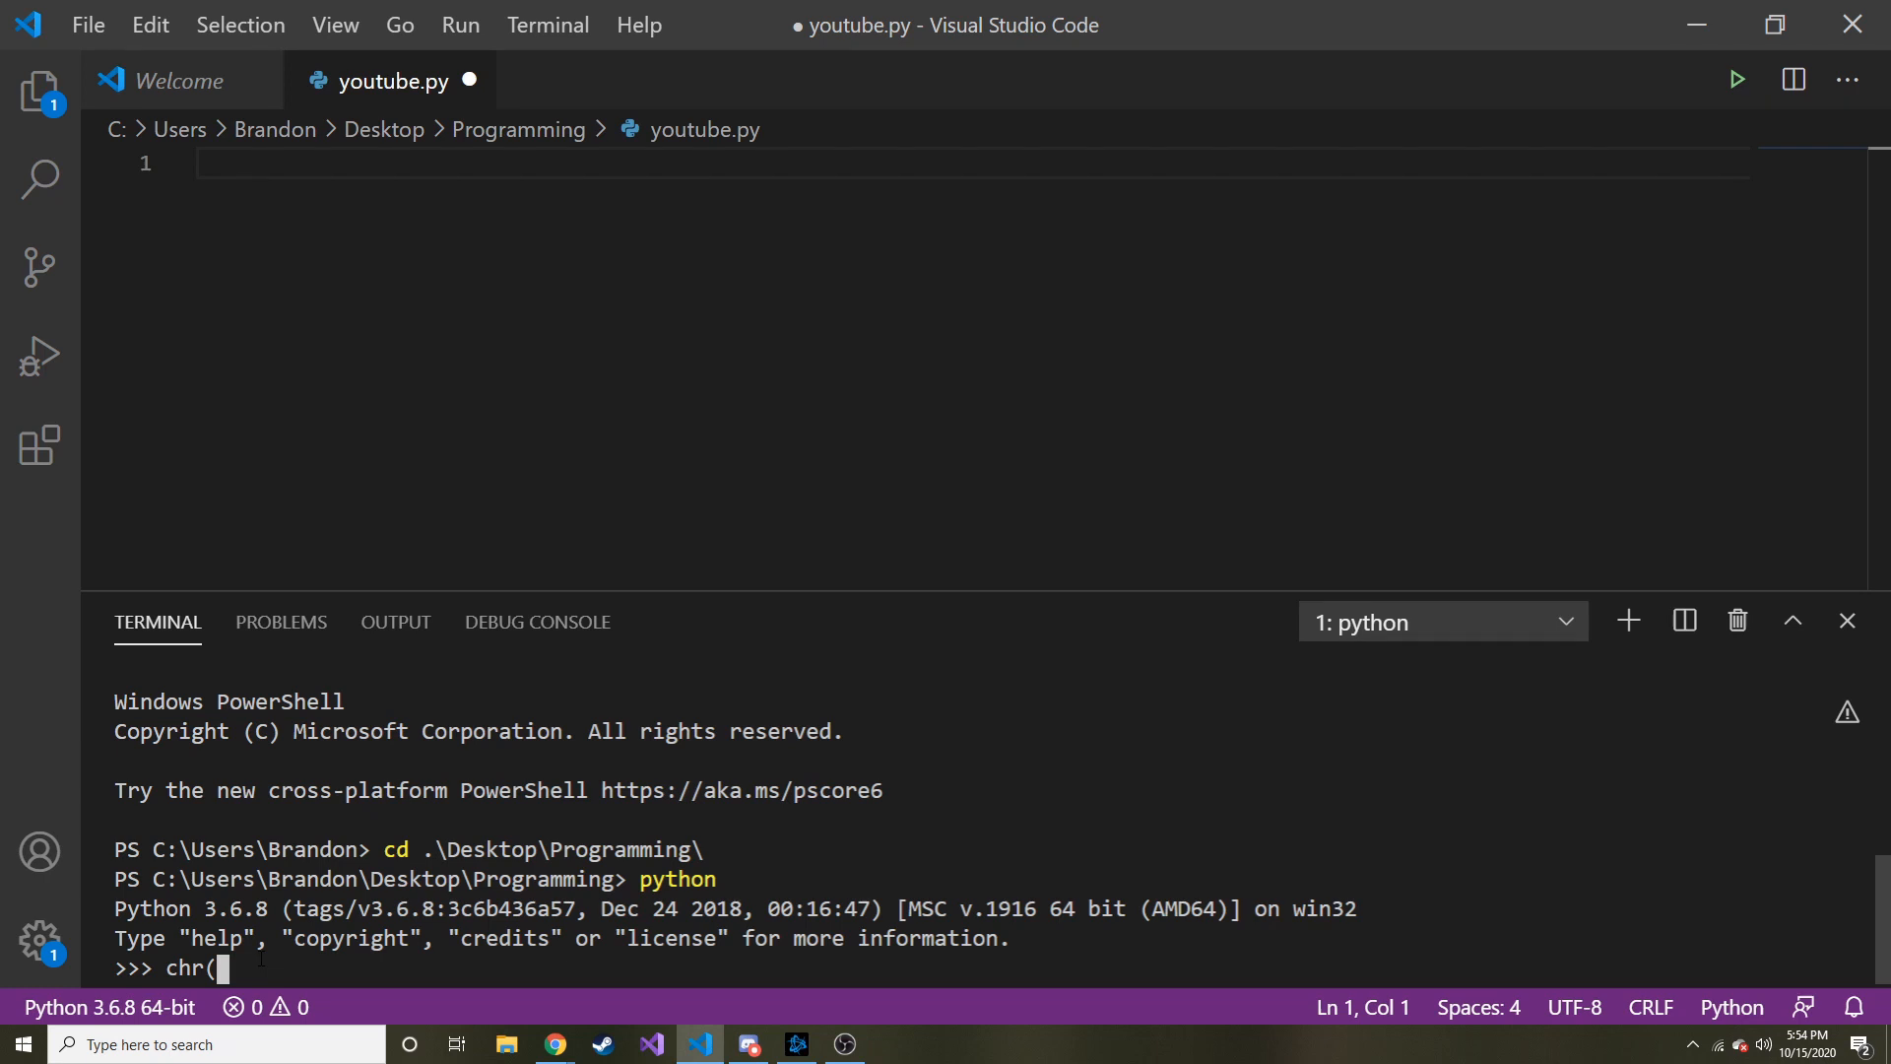
text(97)
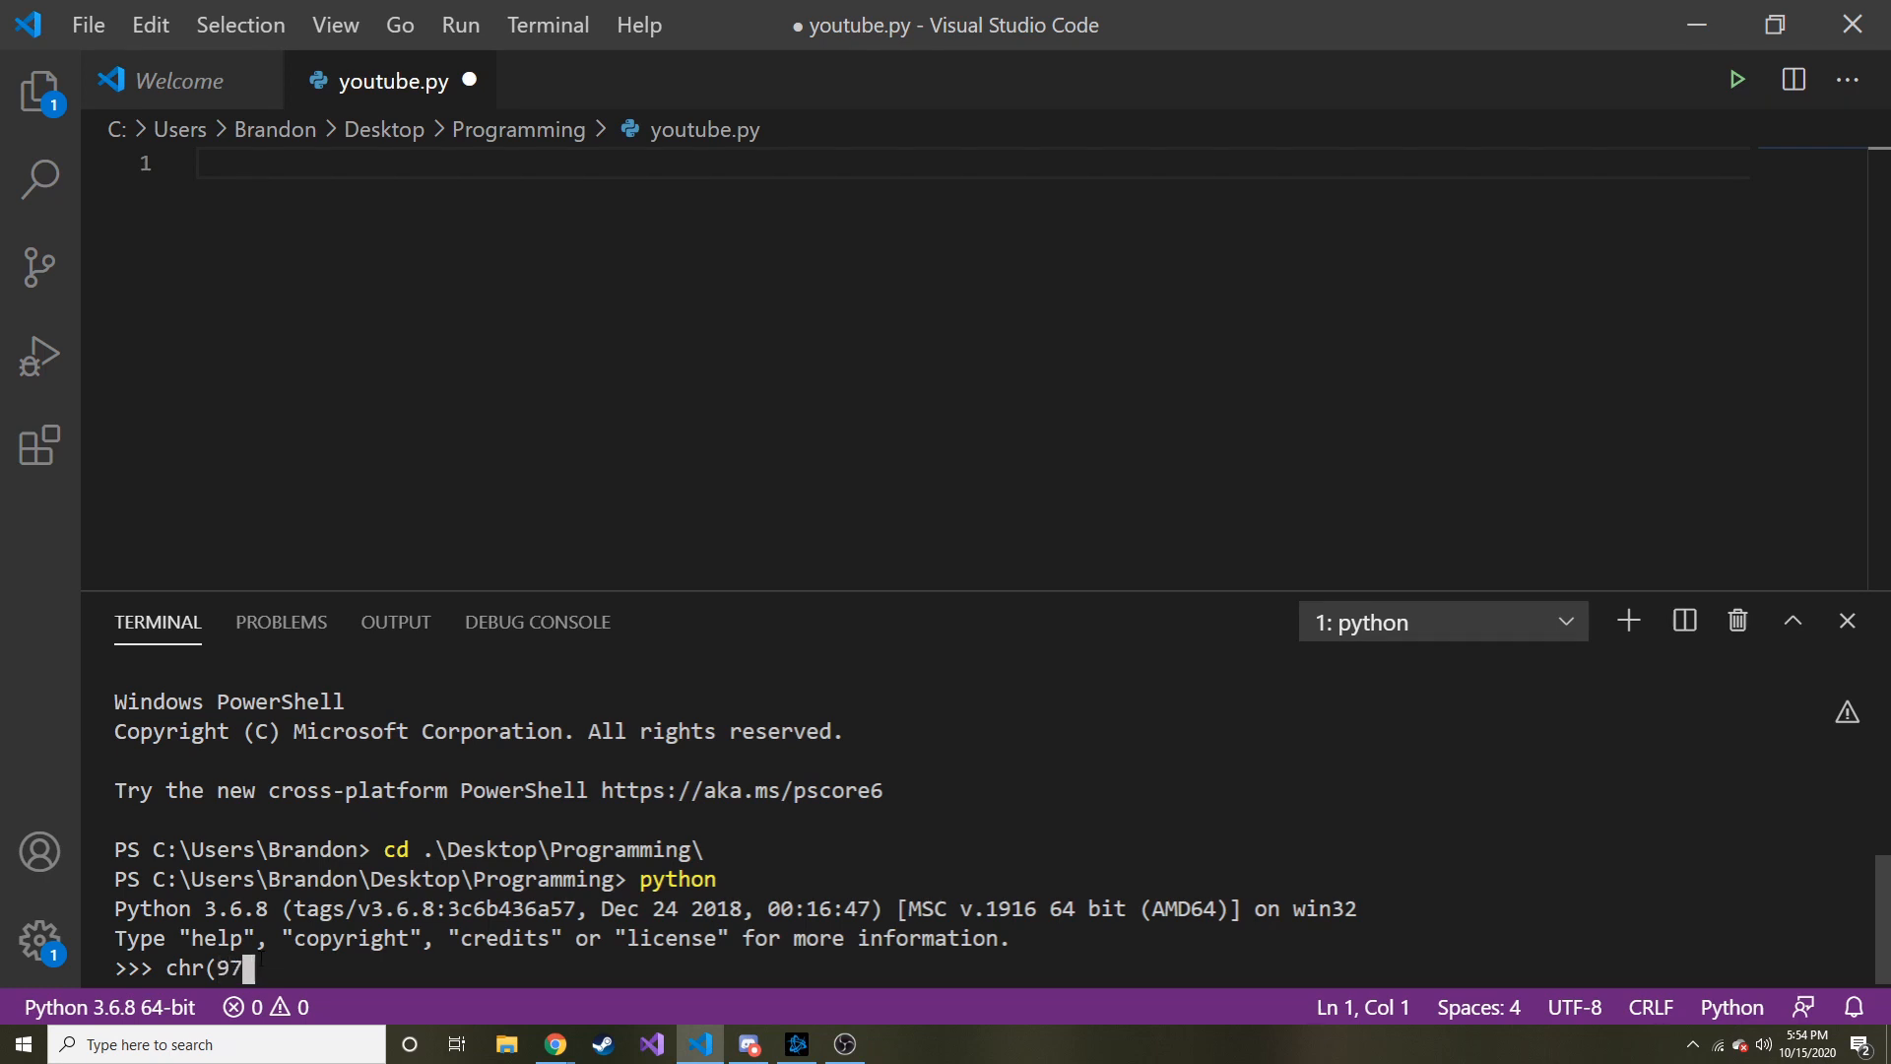
text())
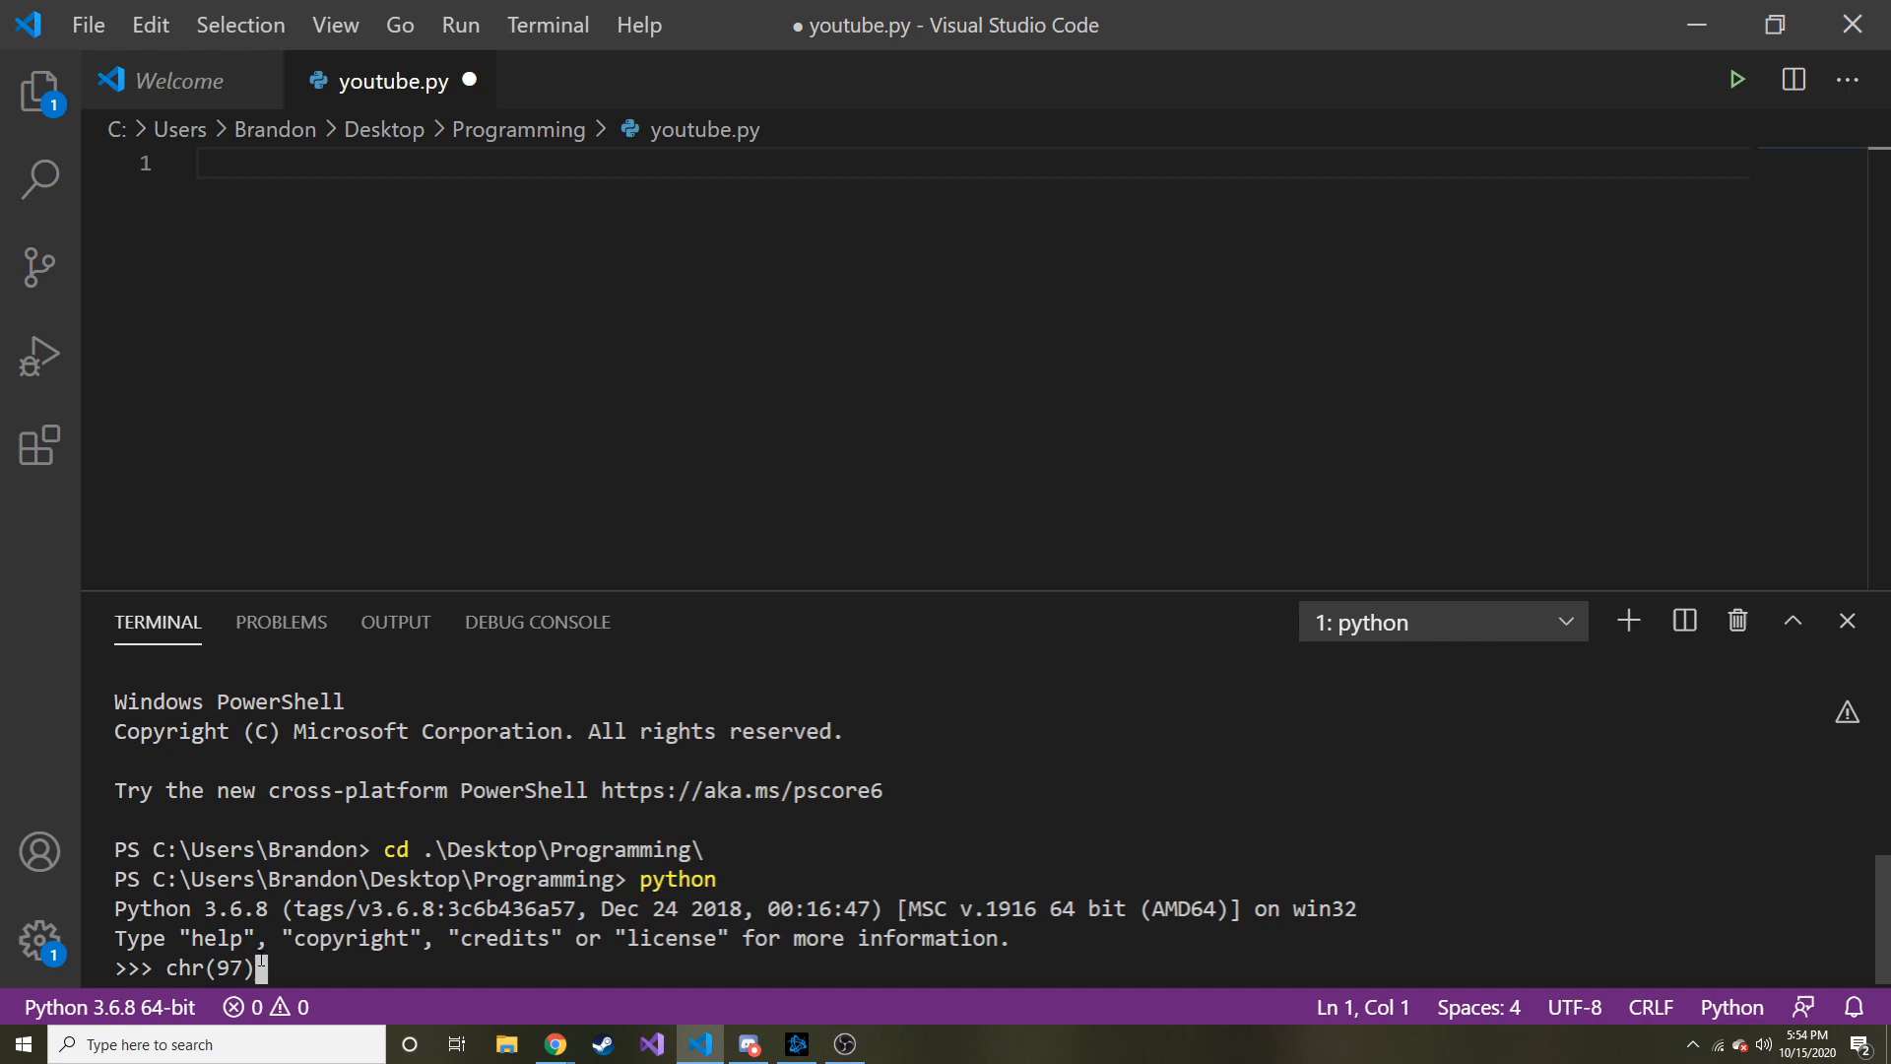
key(Return)
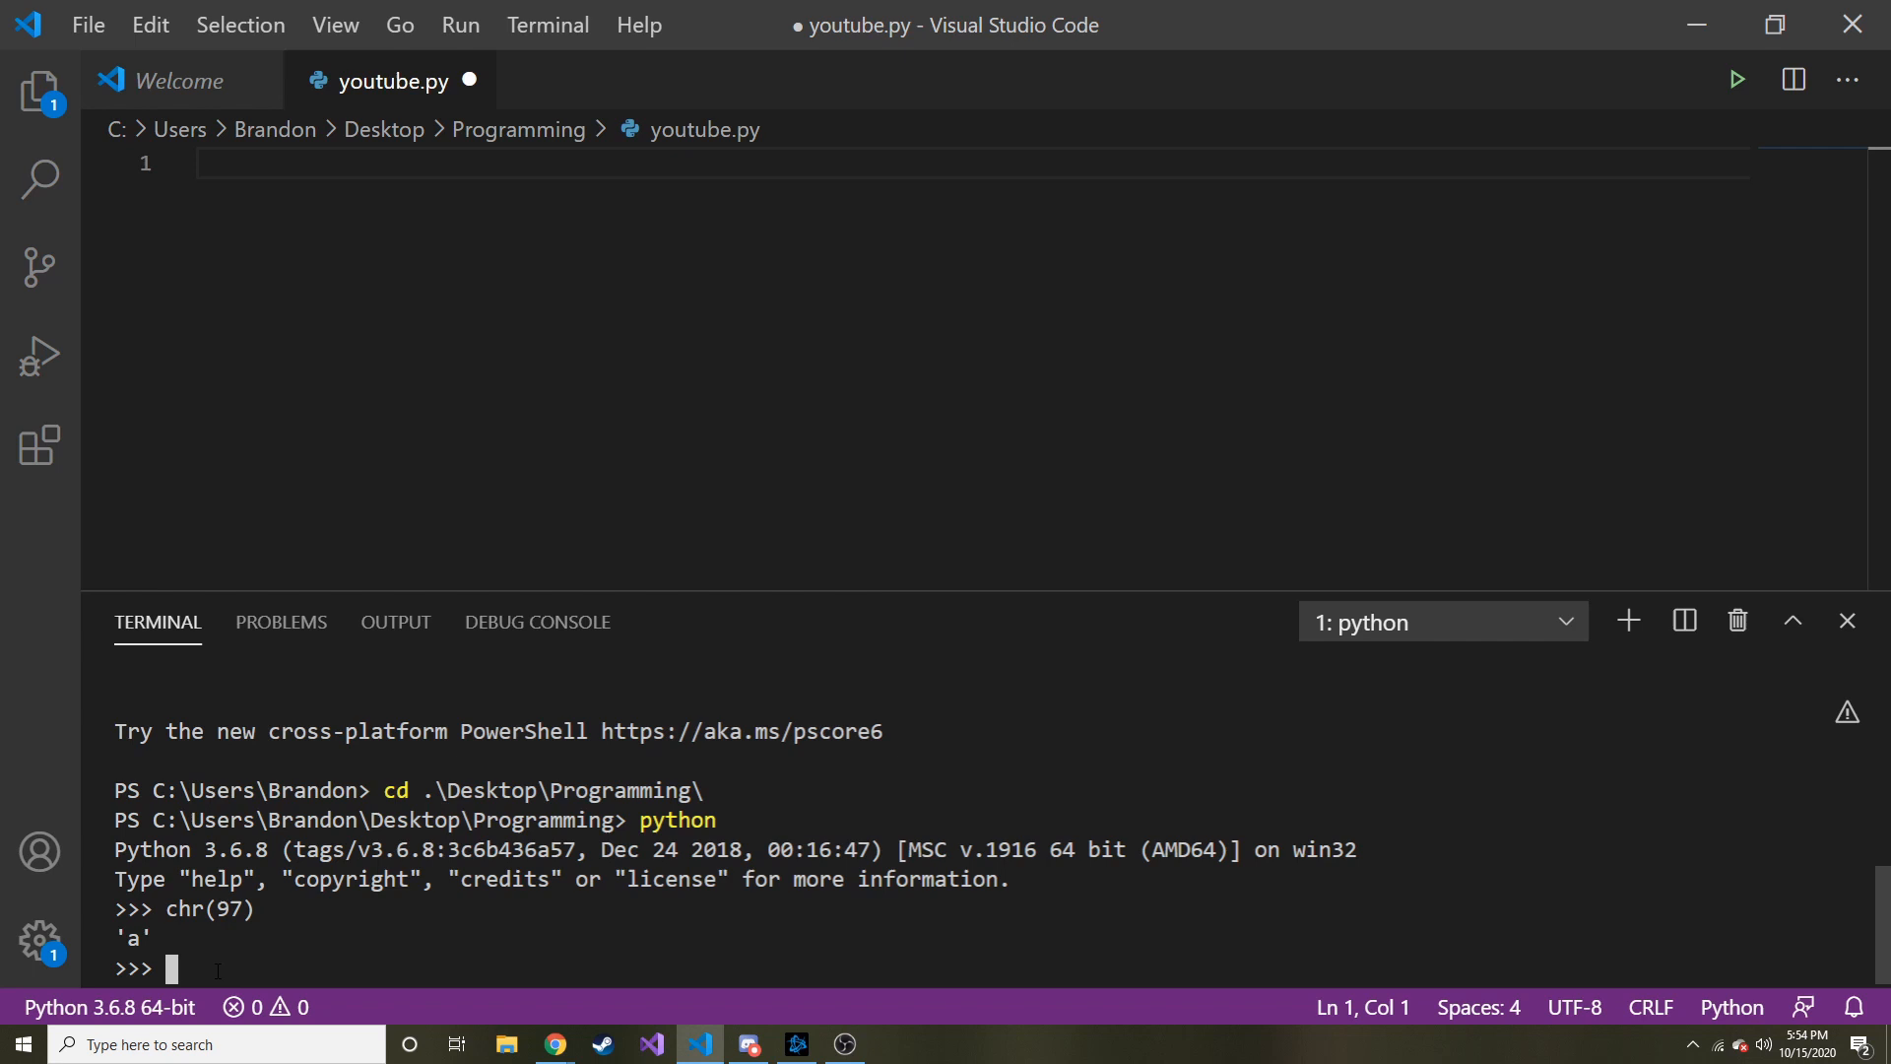
text(o)
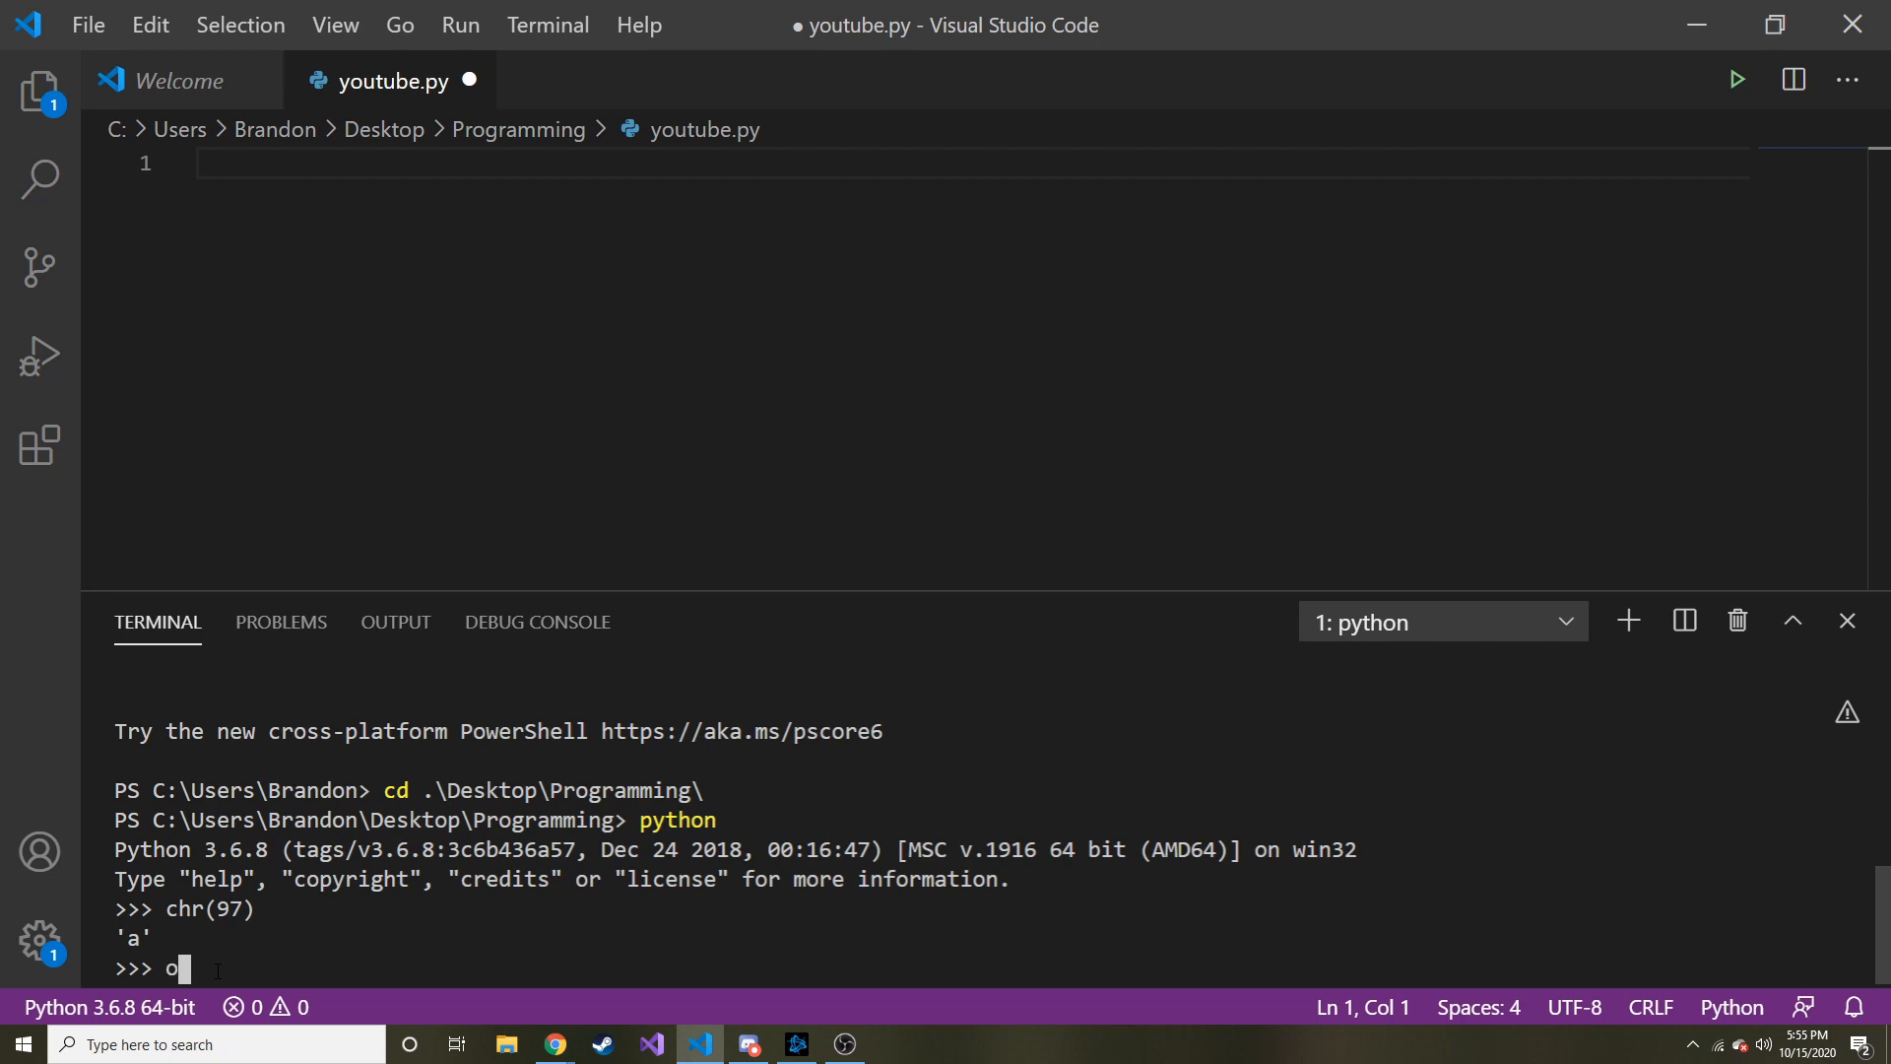
Step: Evaluate ord('a') and ord('b'), giving 97 and 98
text(rd)
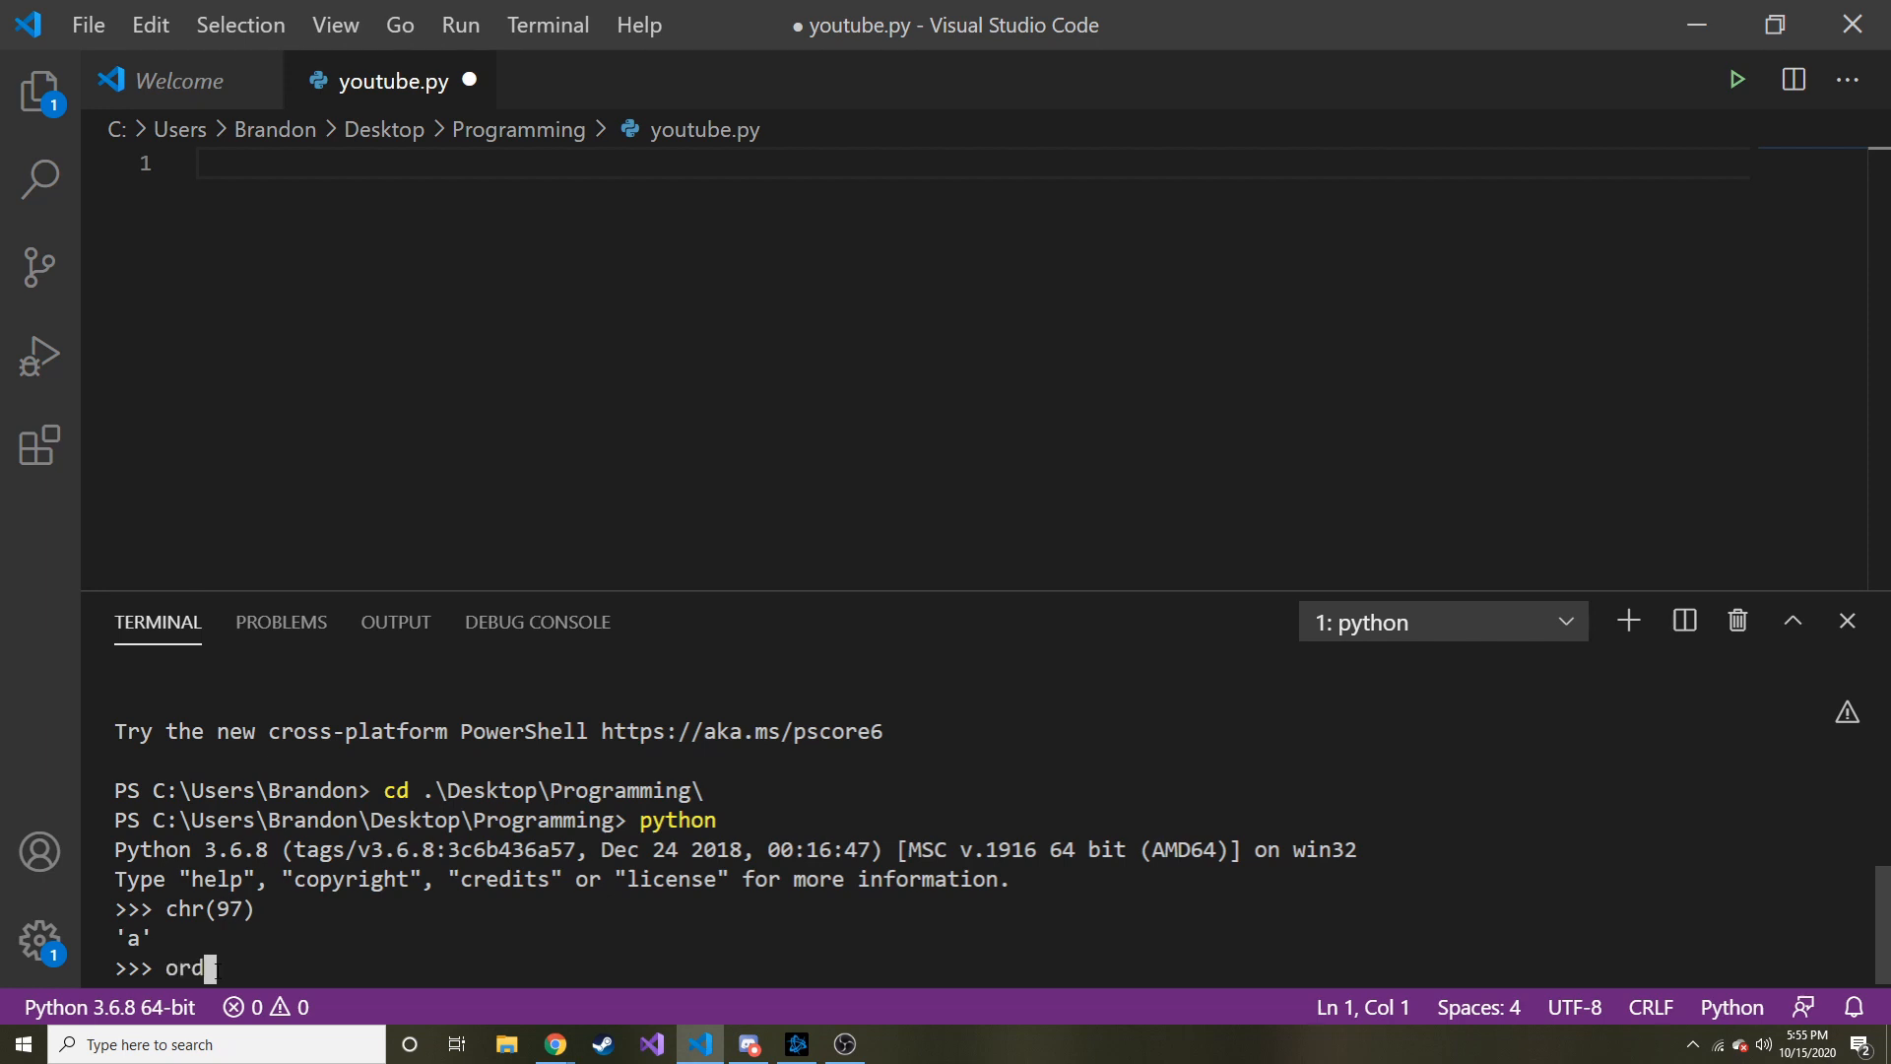
text((')
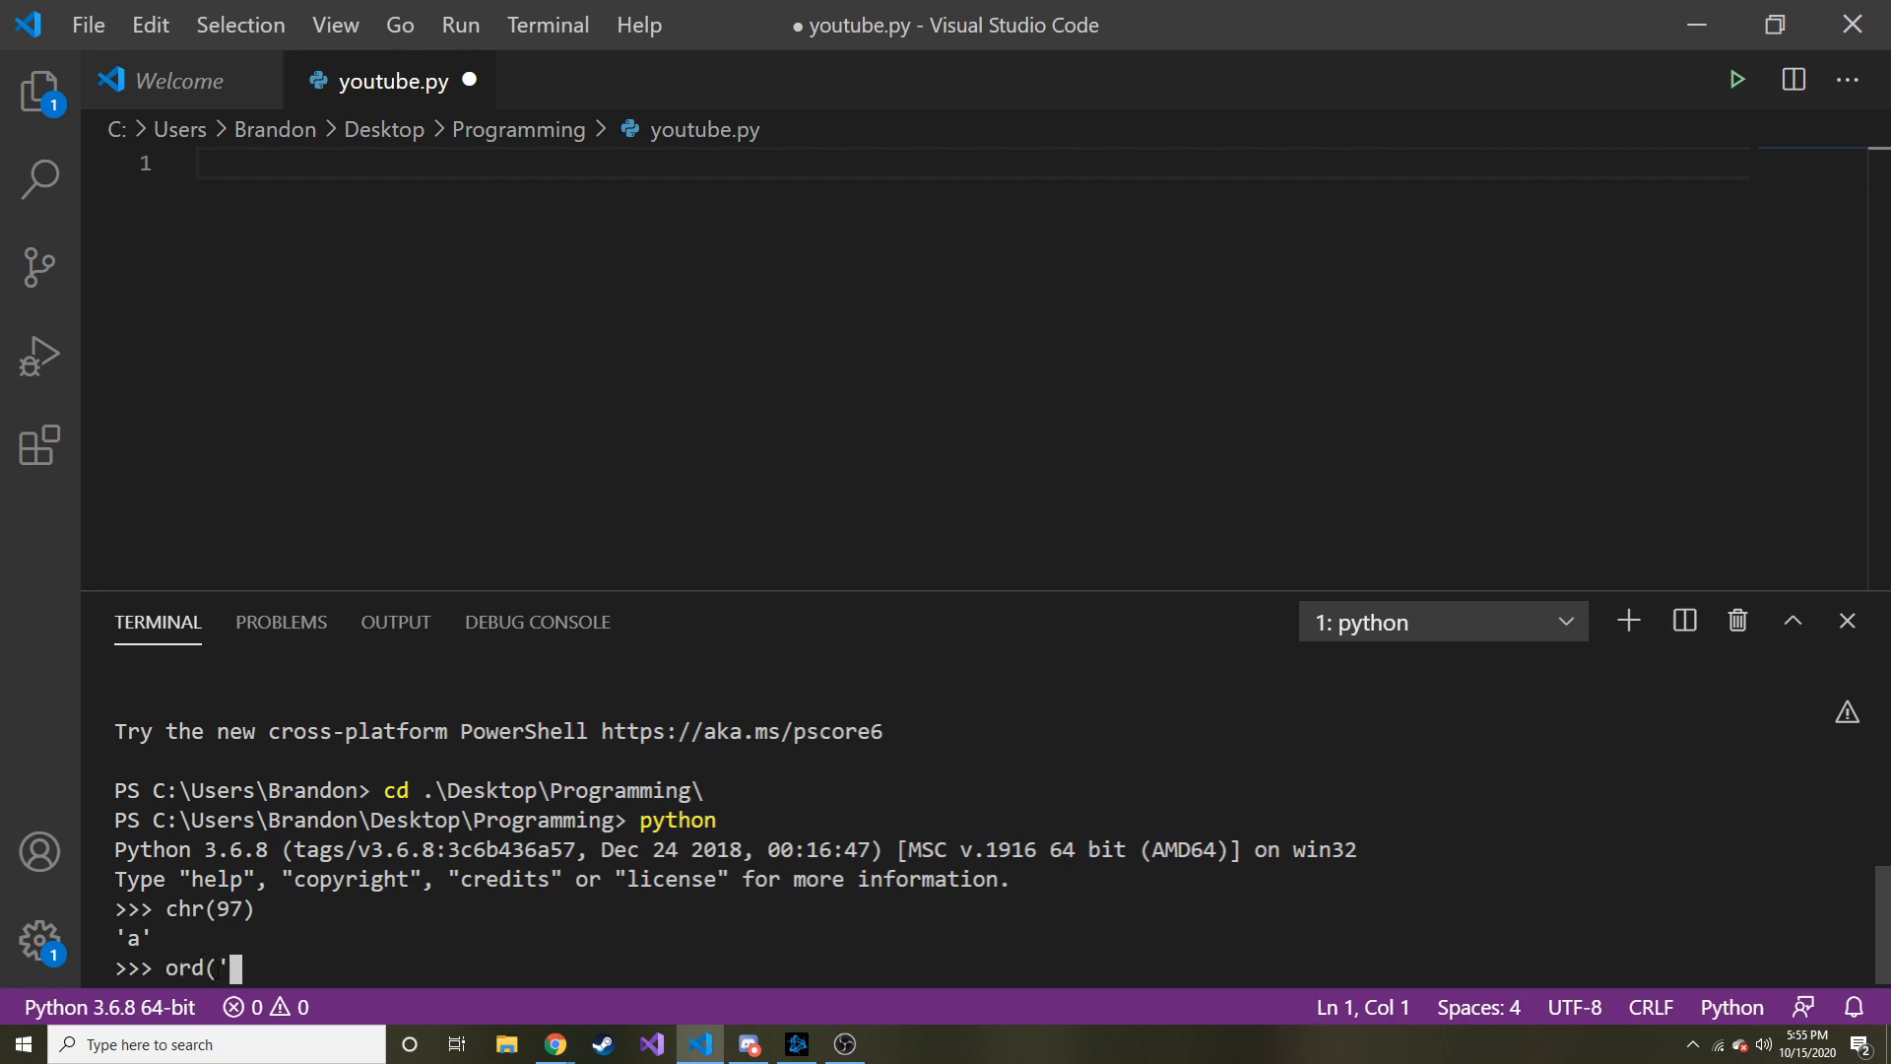
text(a')
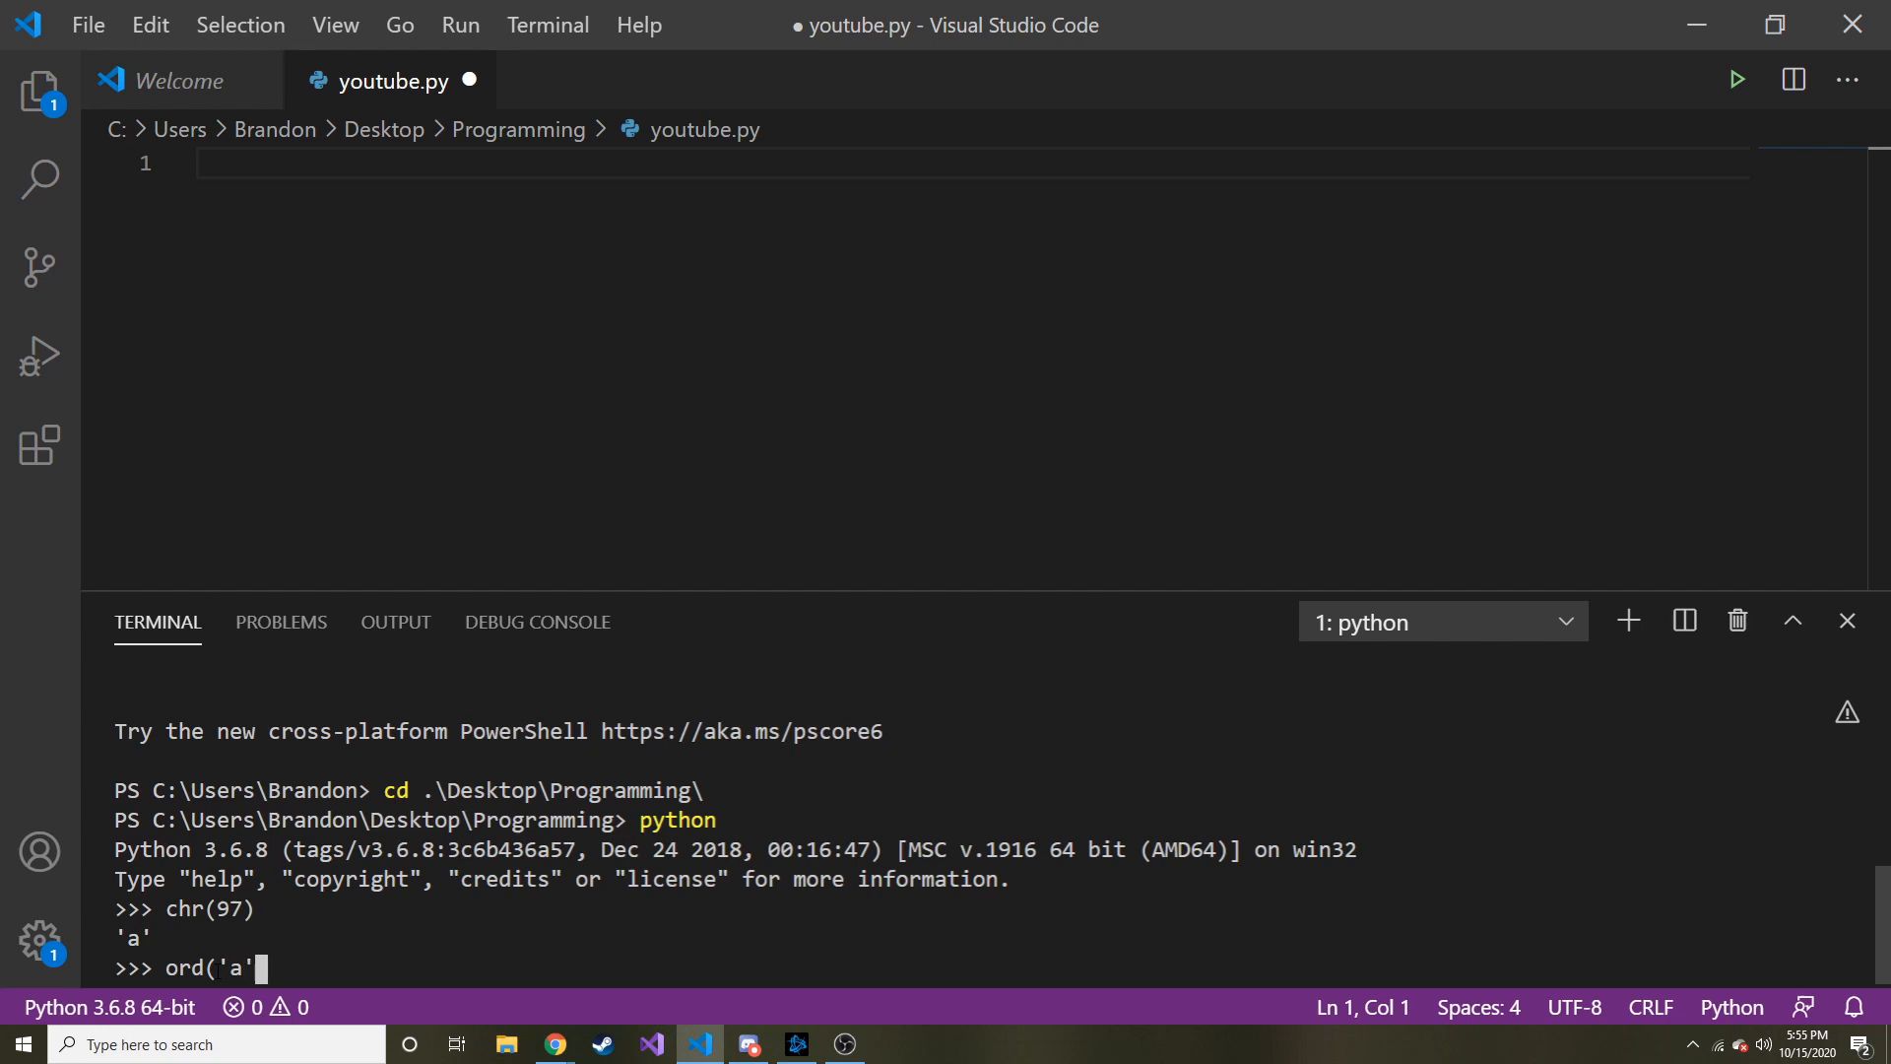
text())
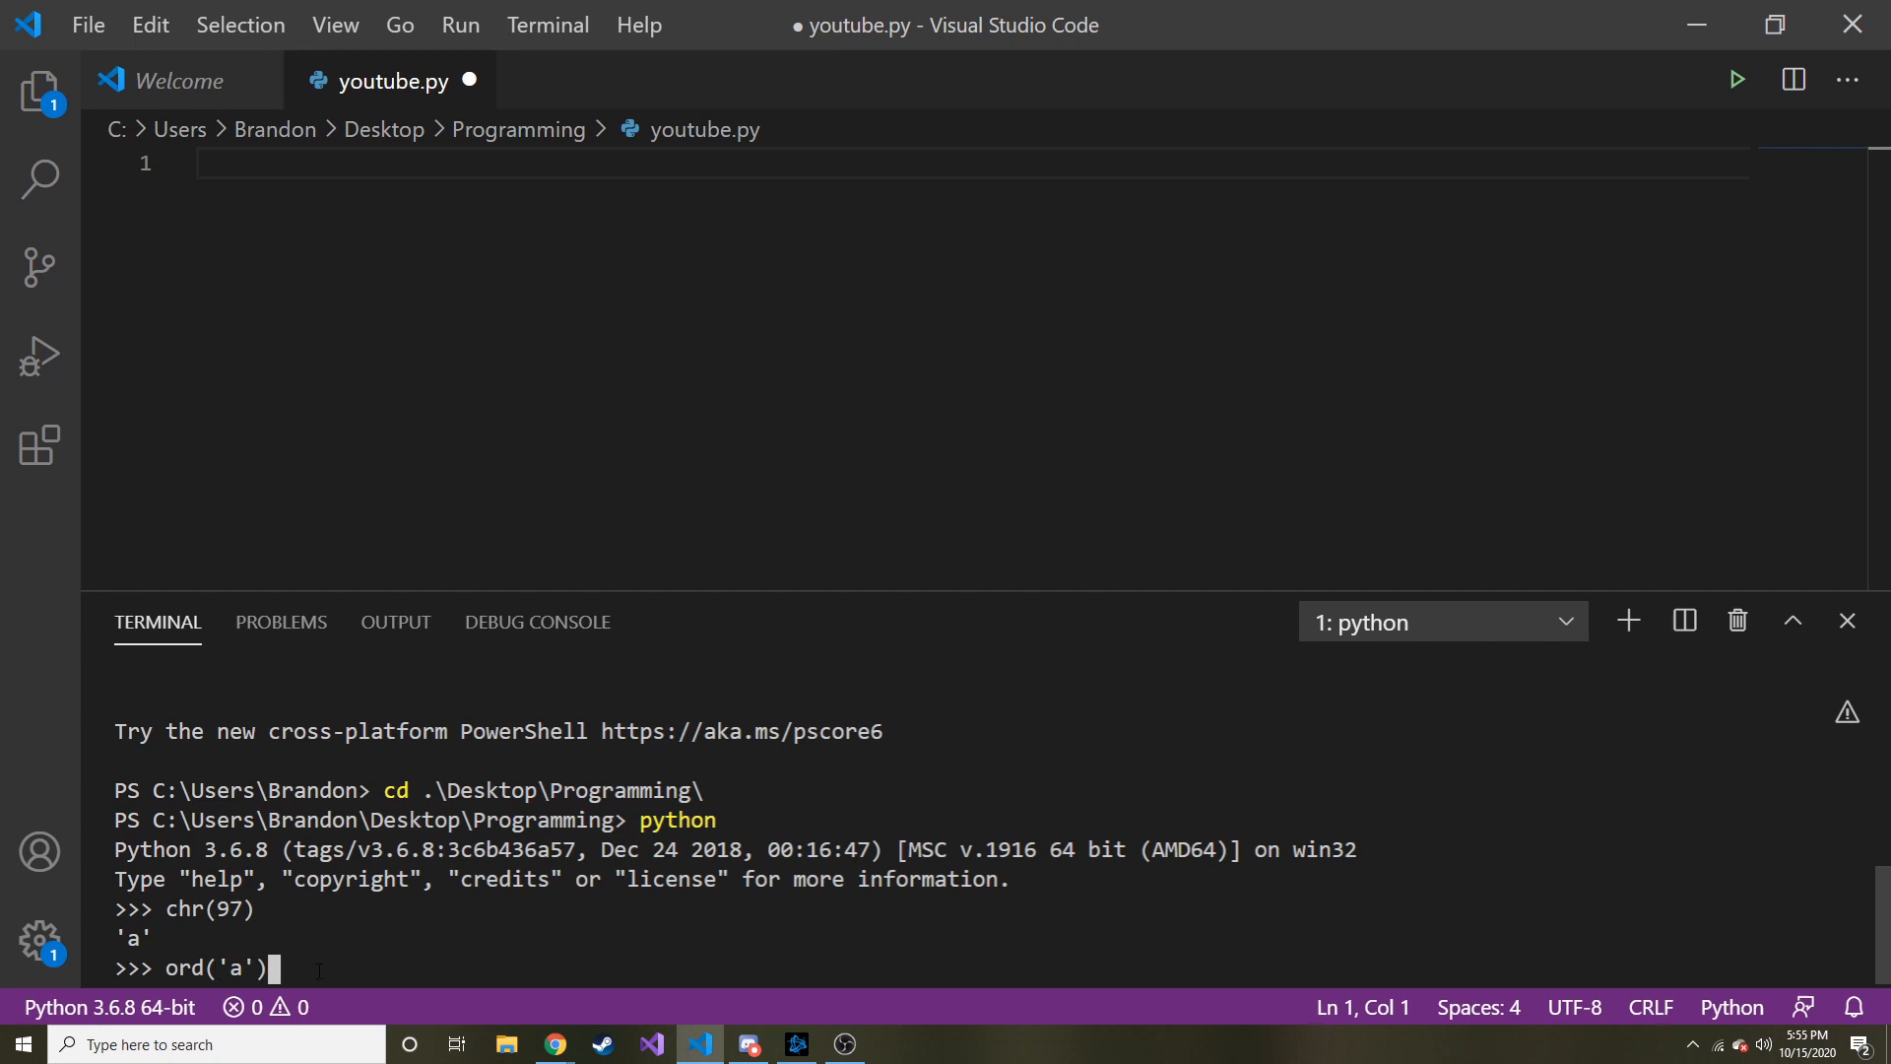
key(Return)
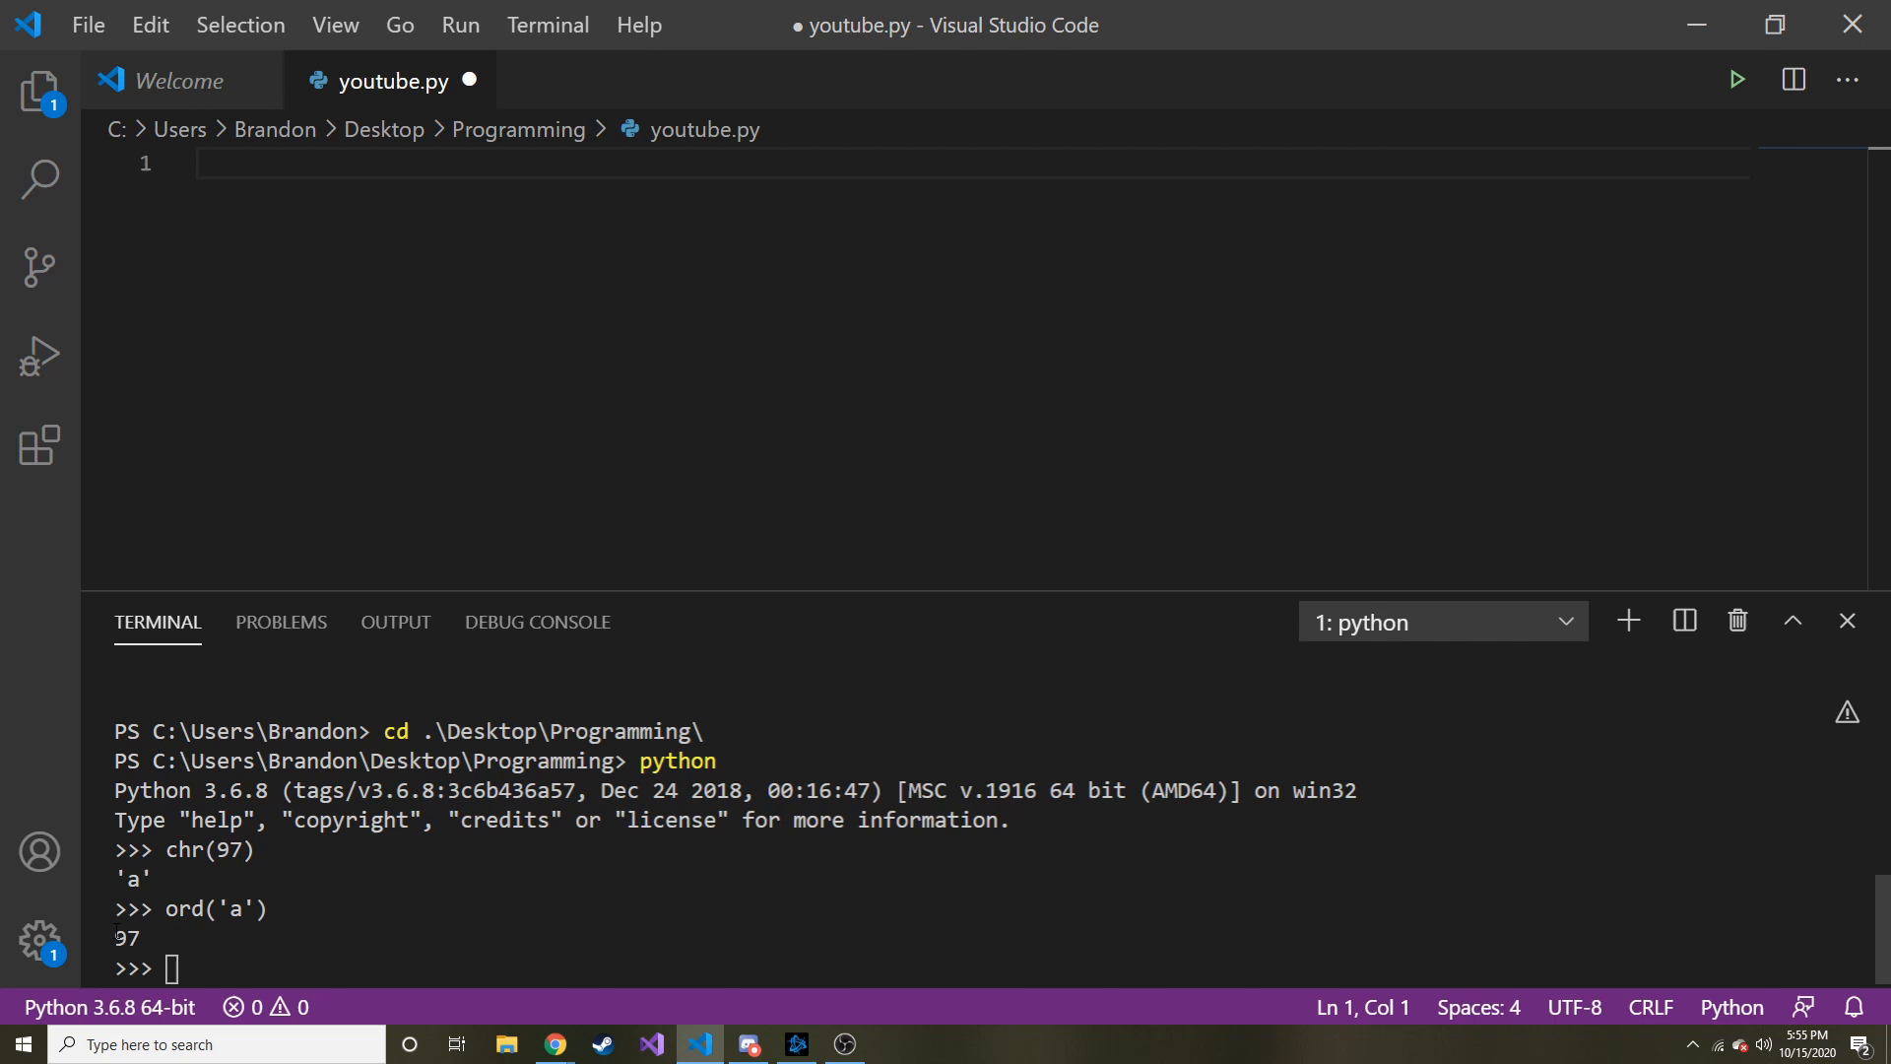
text(ord('a'))
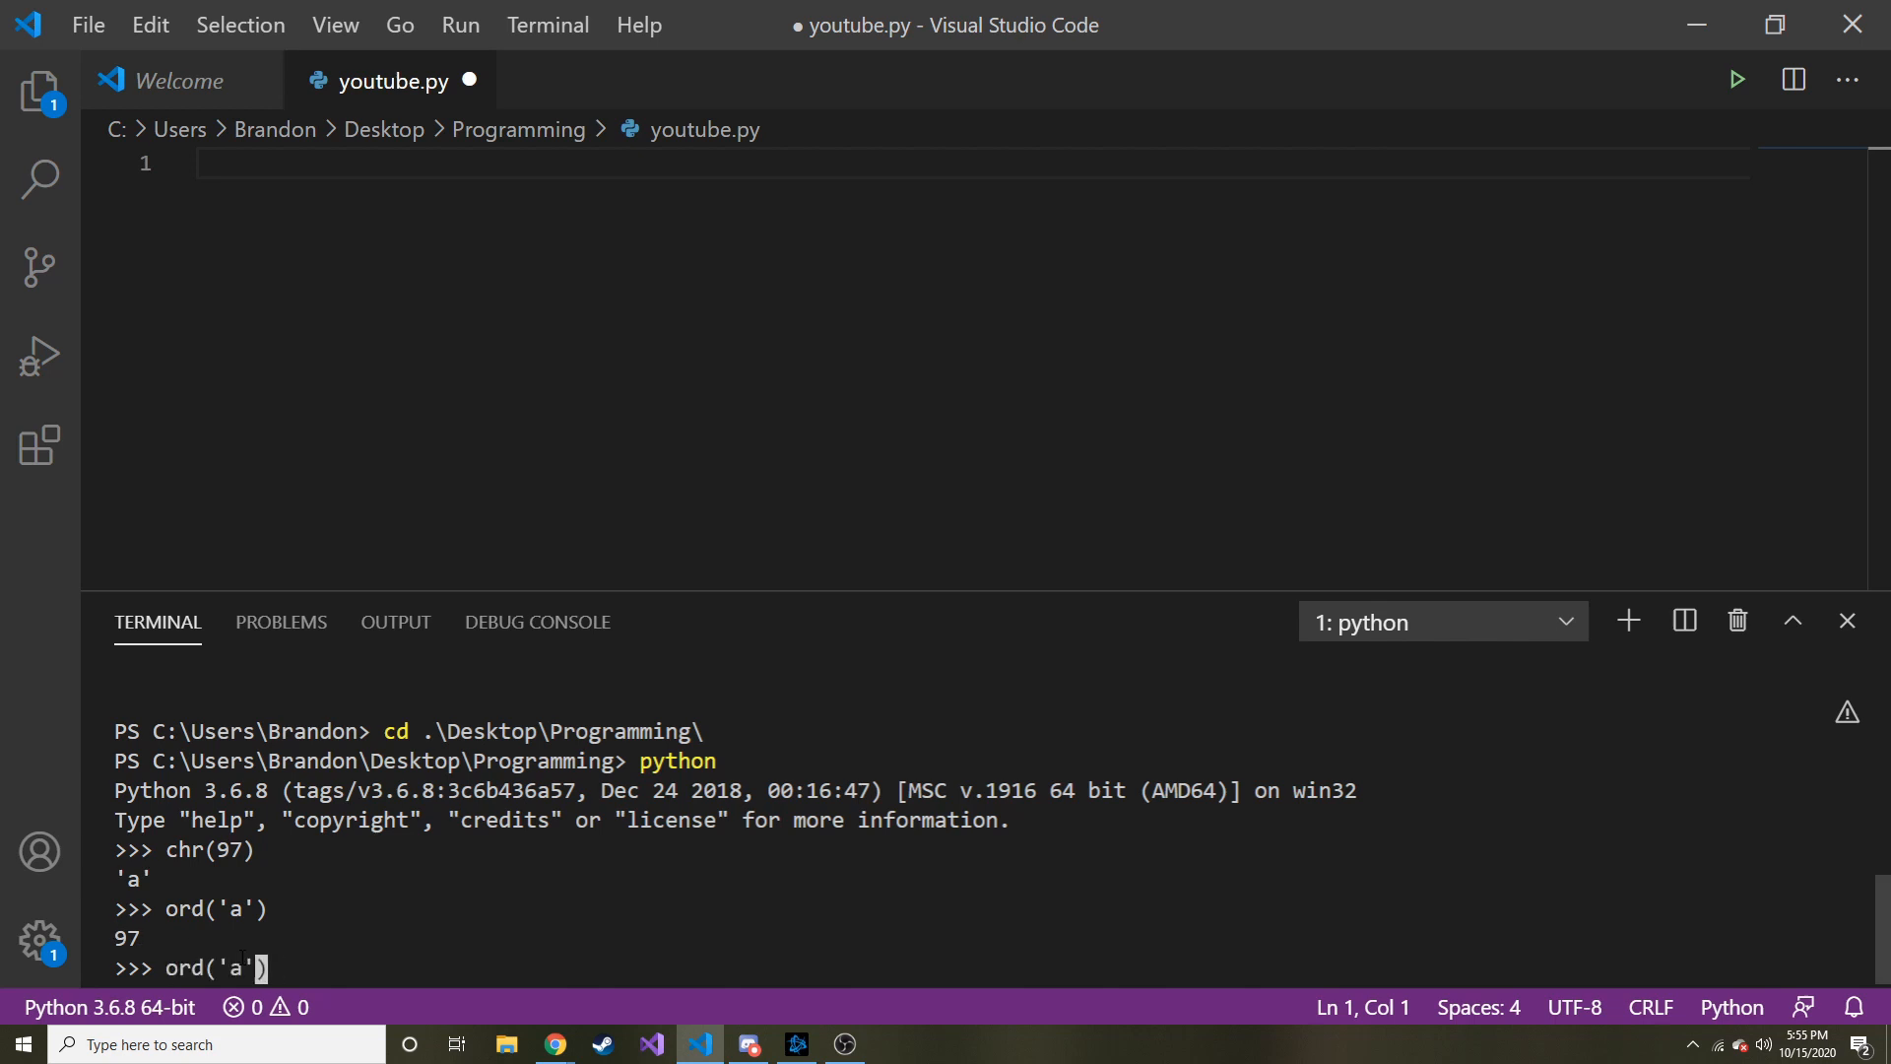
text(b)
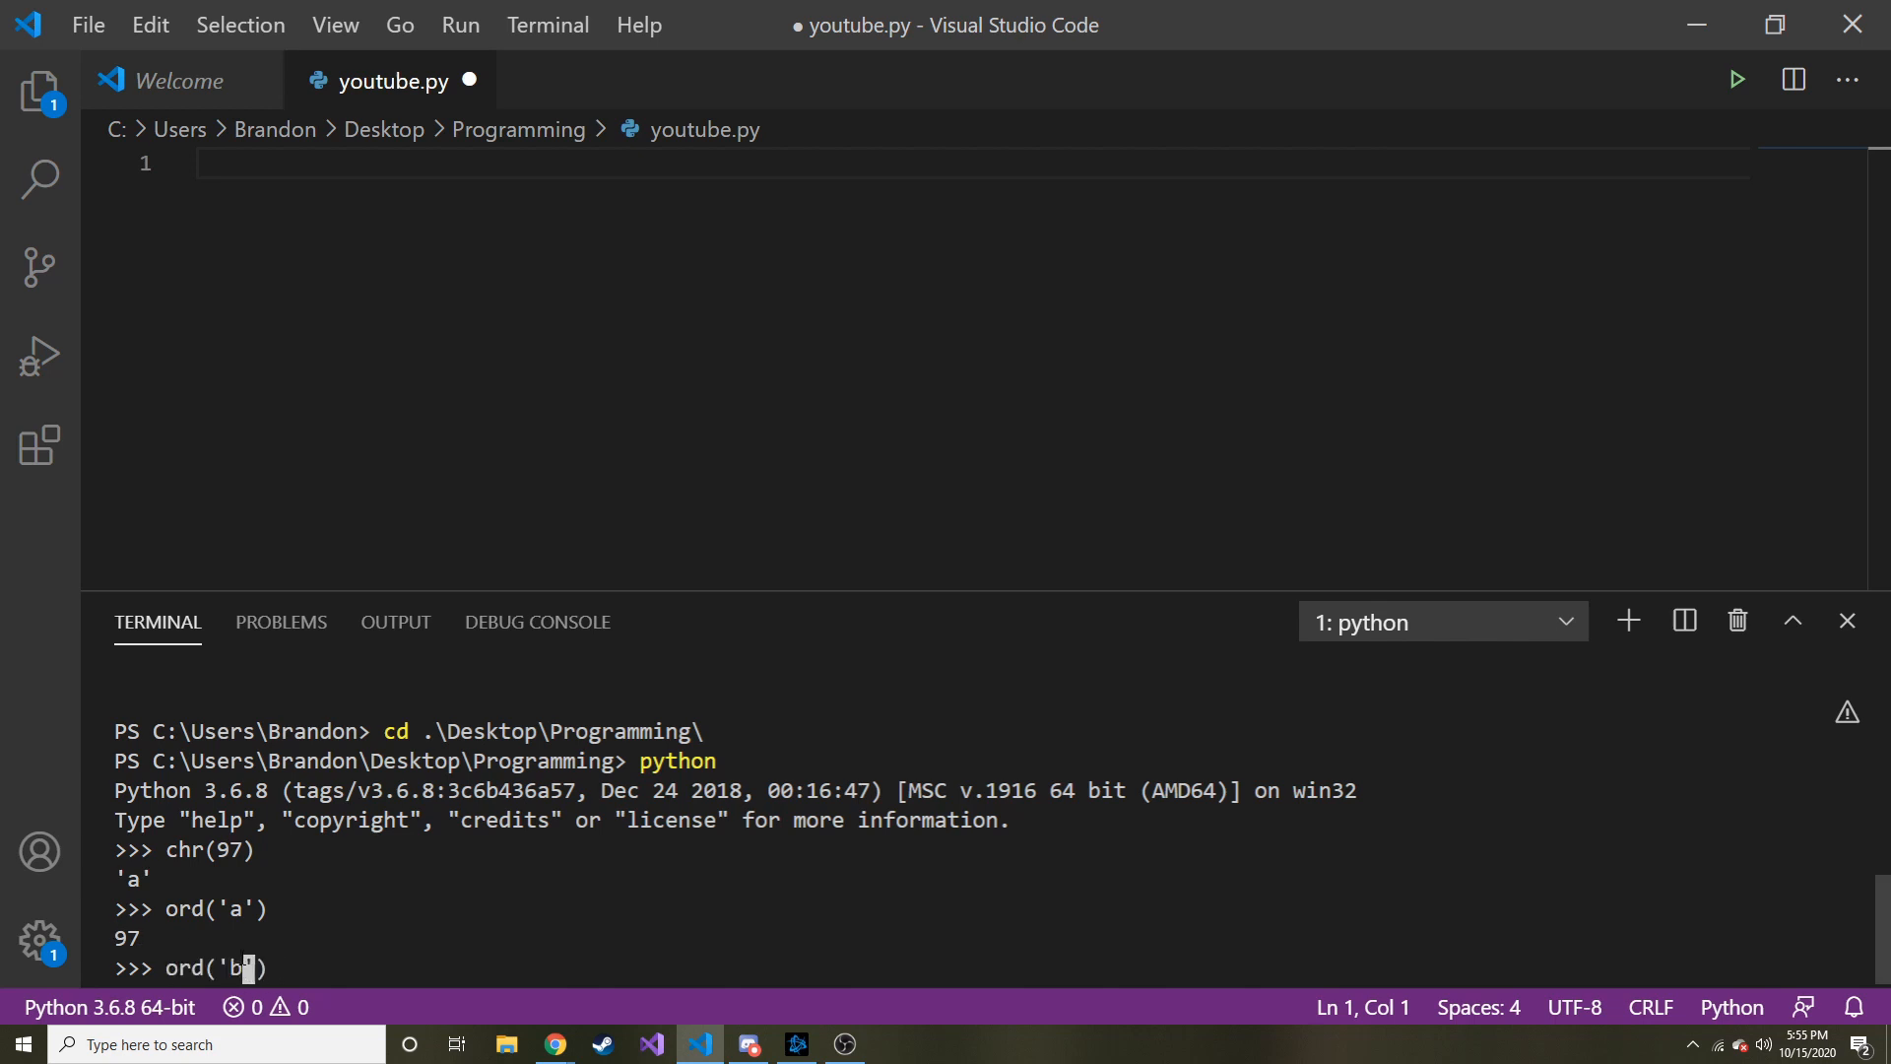
key(Return)
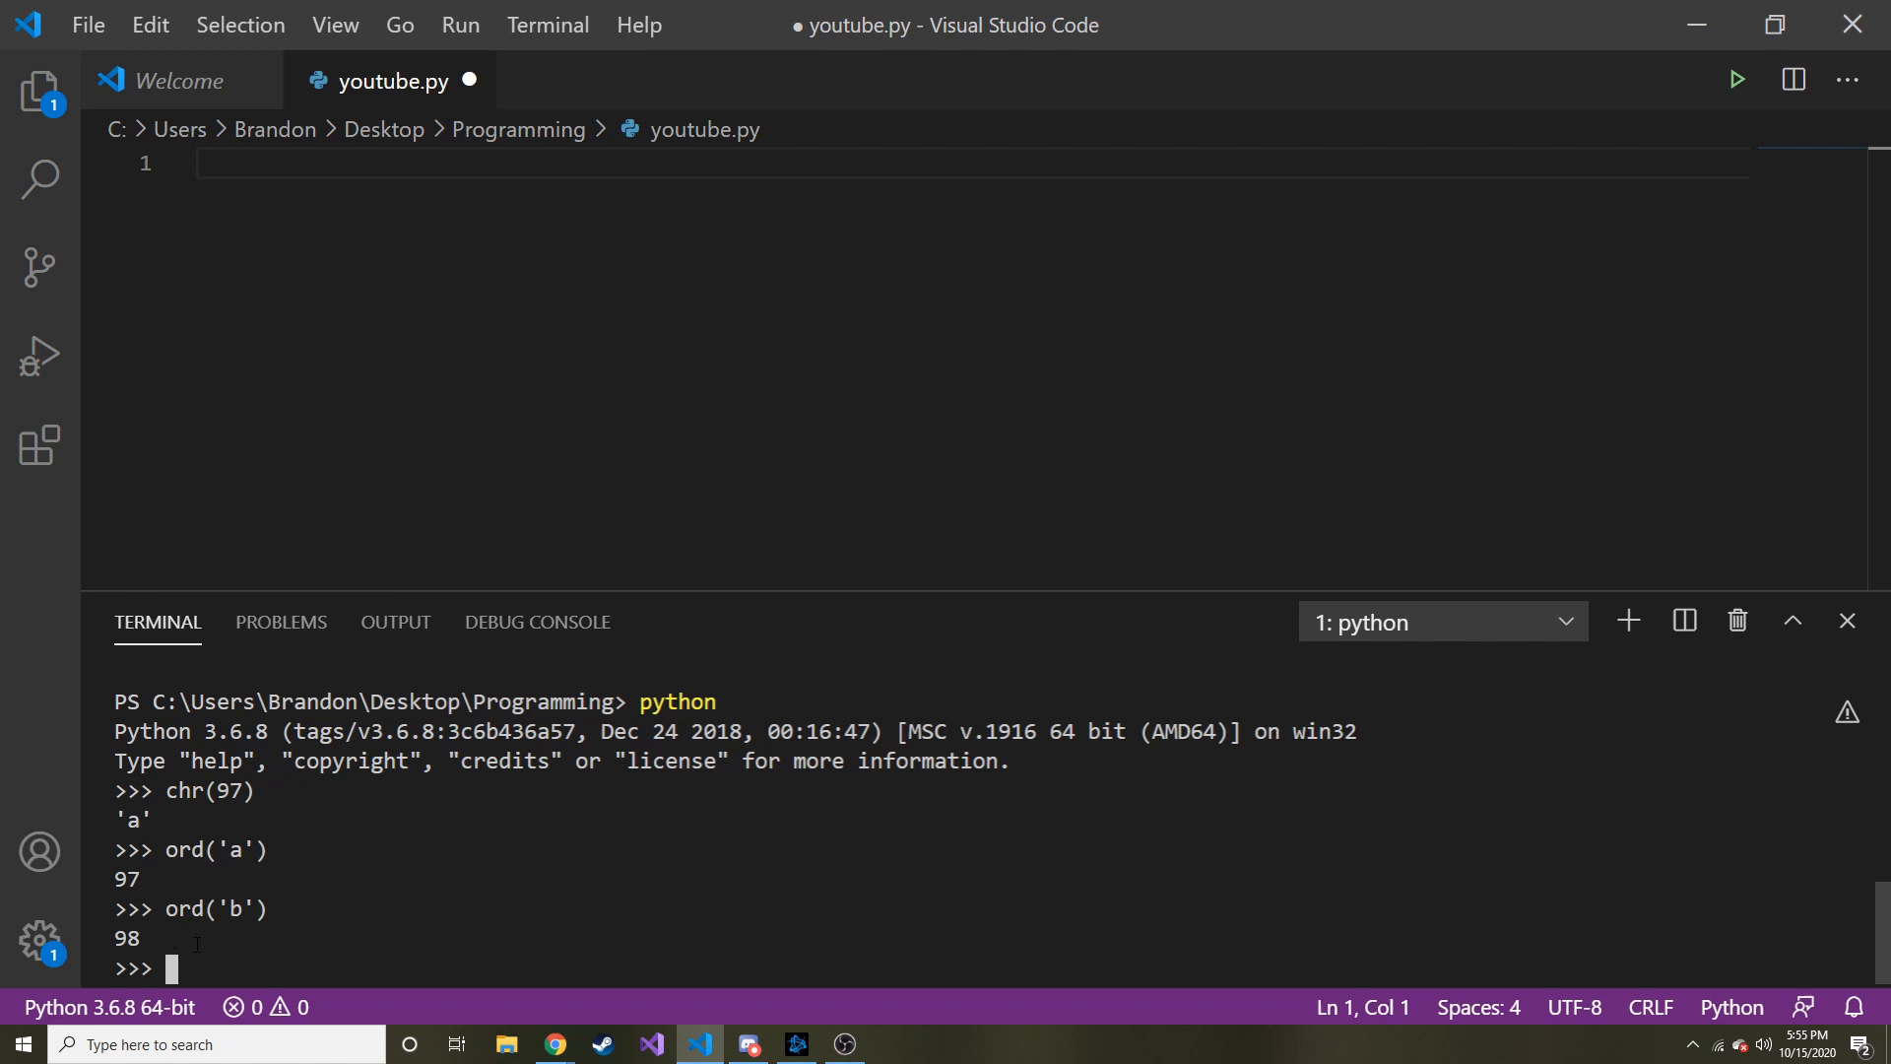
Step: Run chr(ord('t')) and confirm it returns 't'
text(chr()
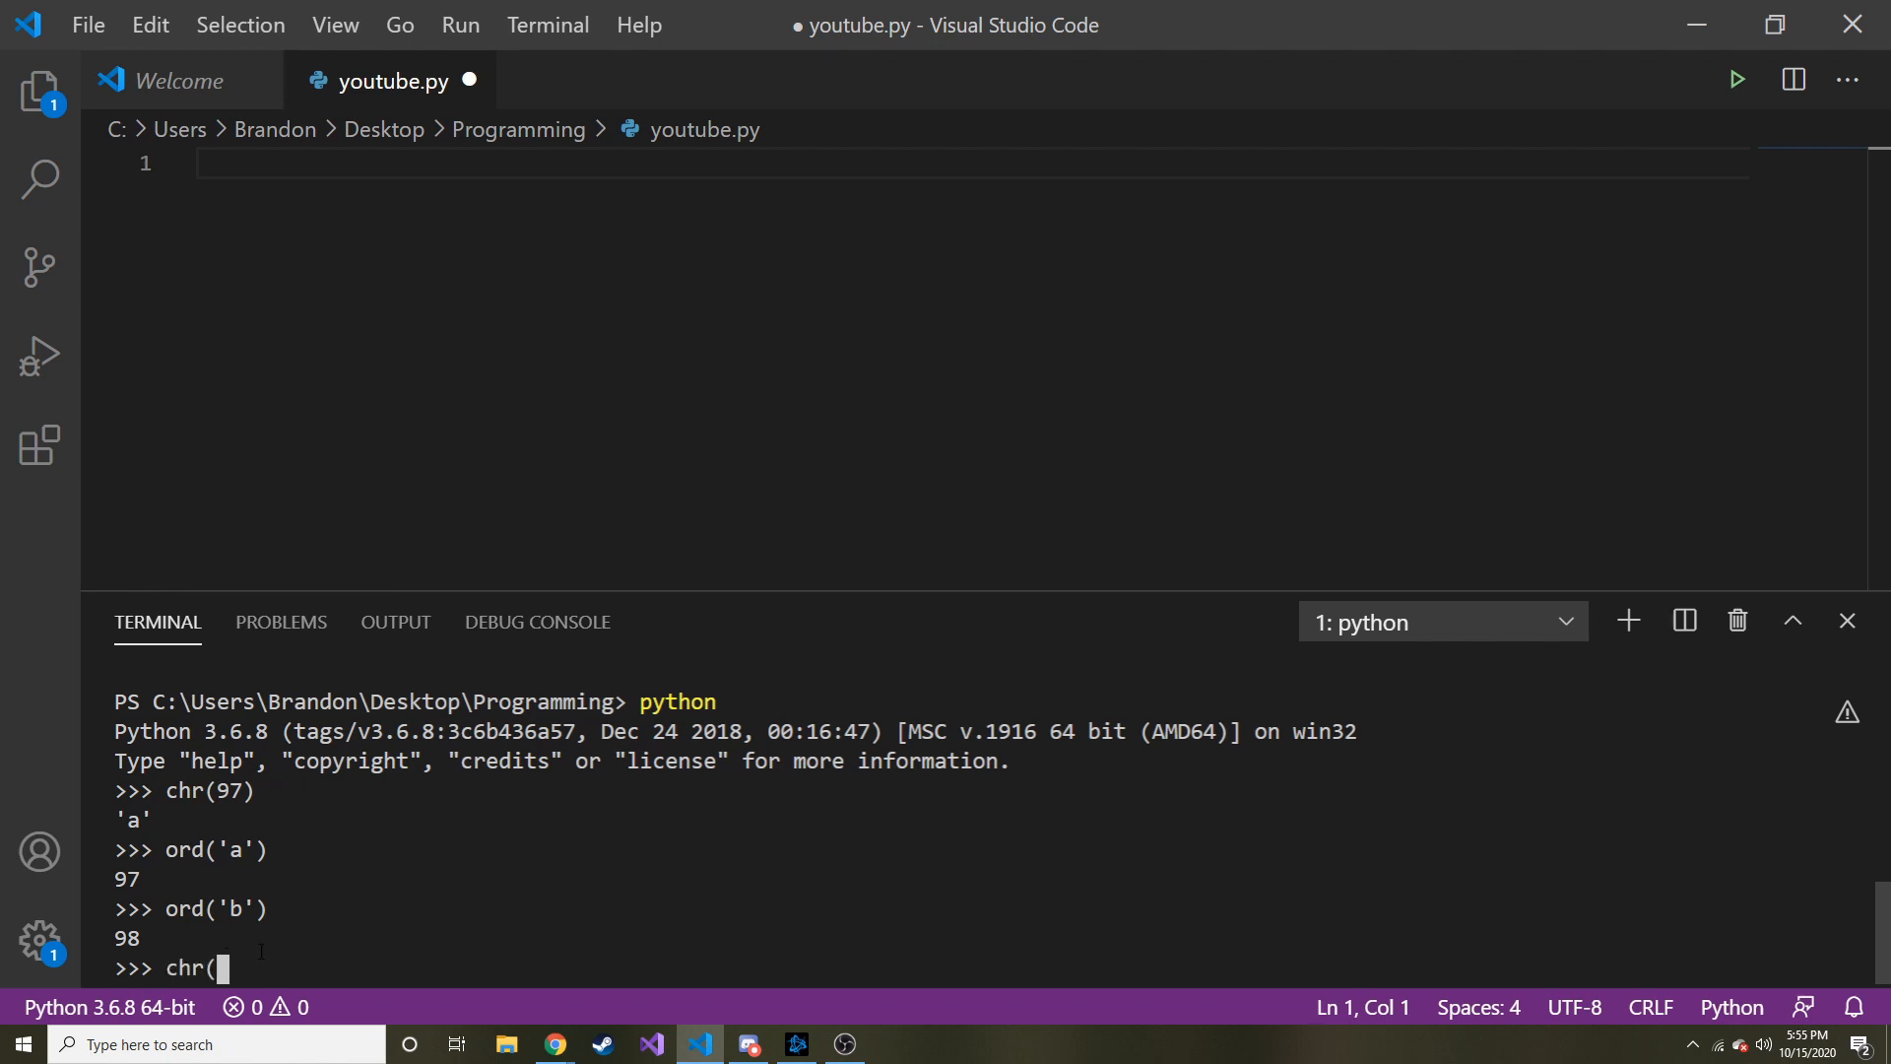
text(ord()
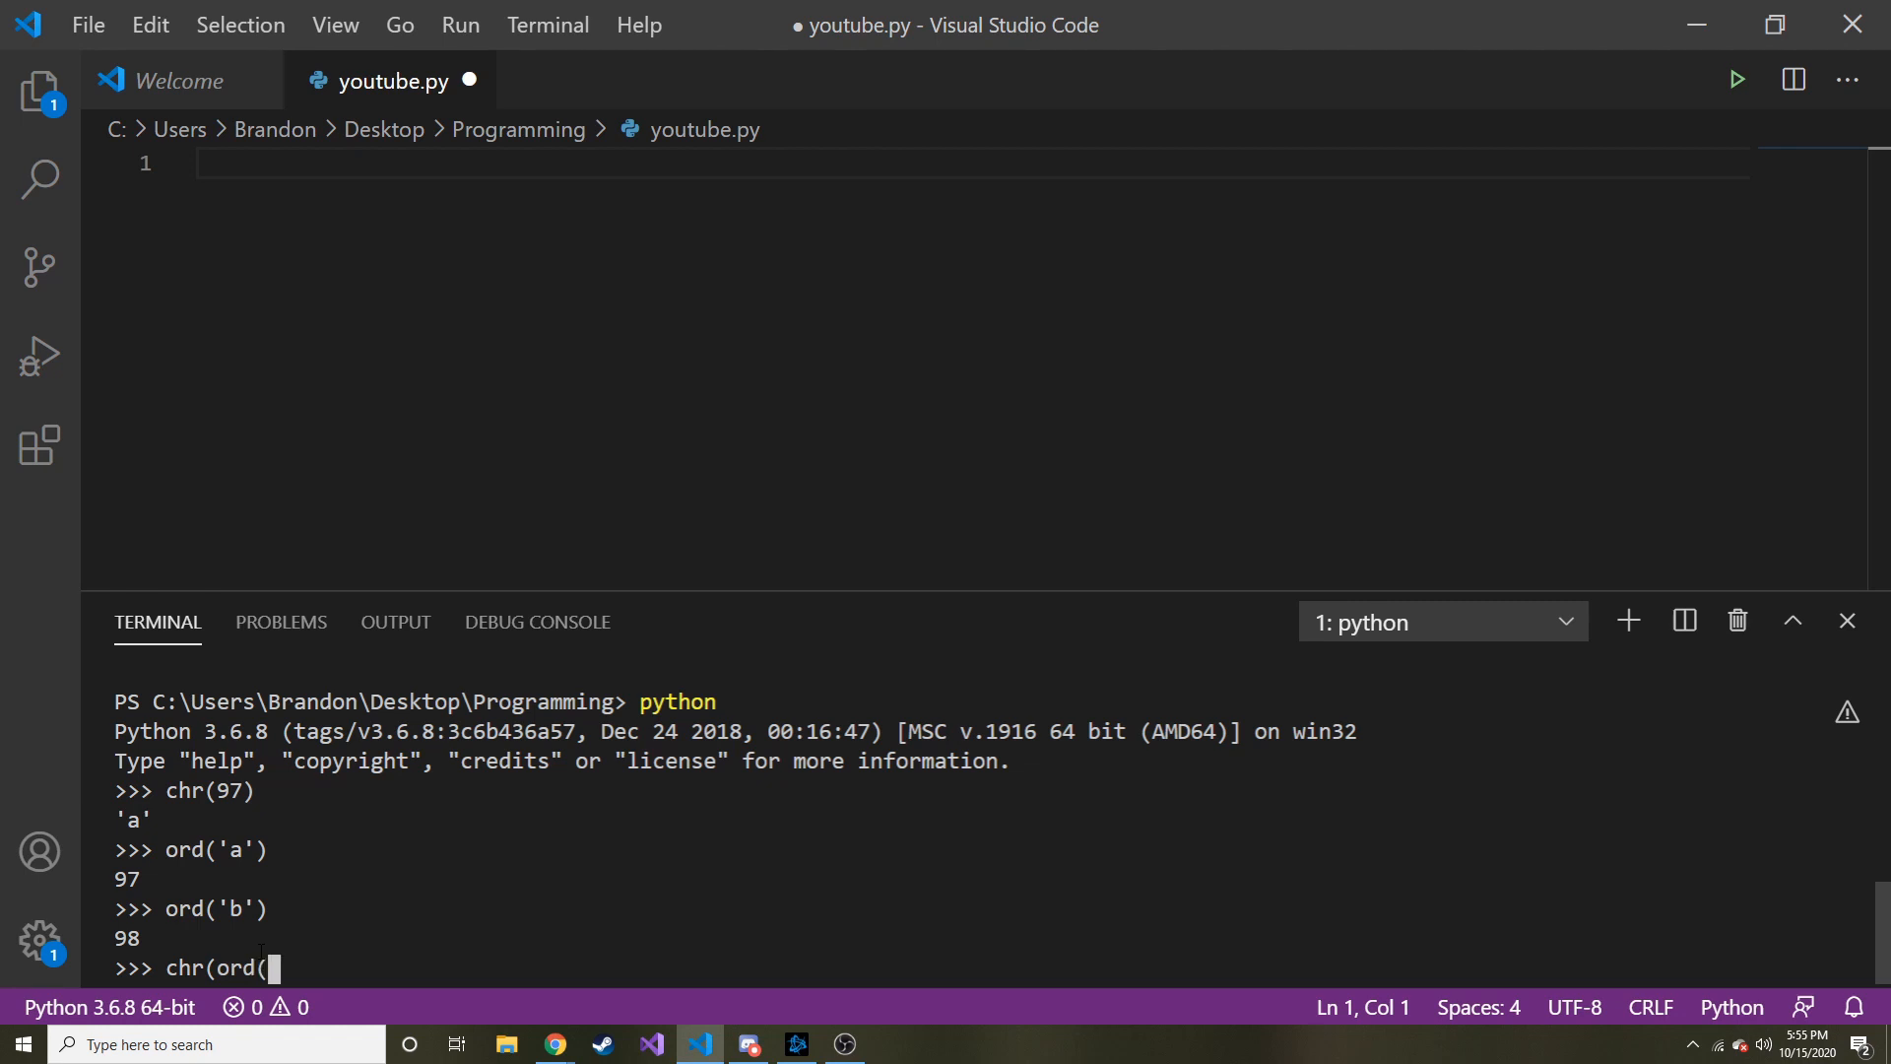
text('t')
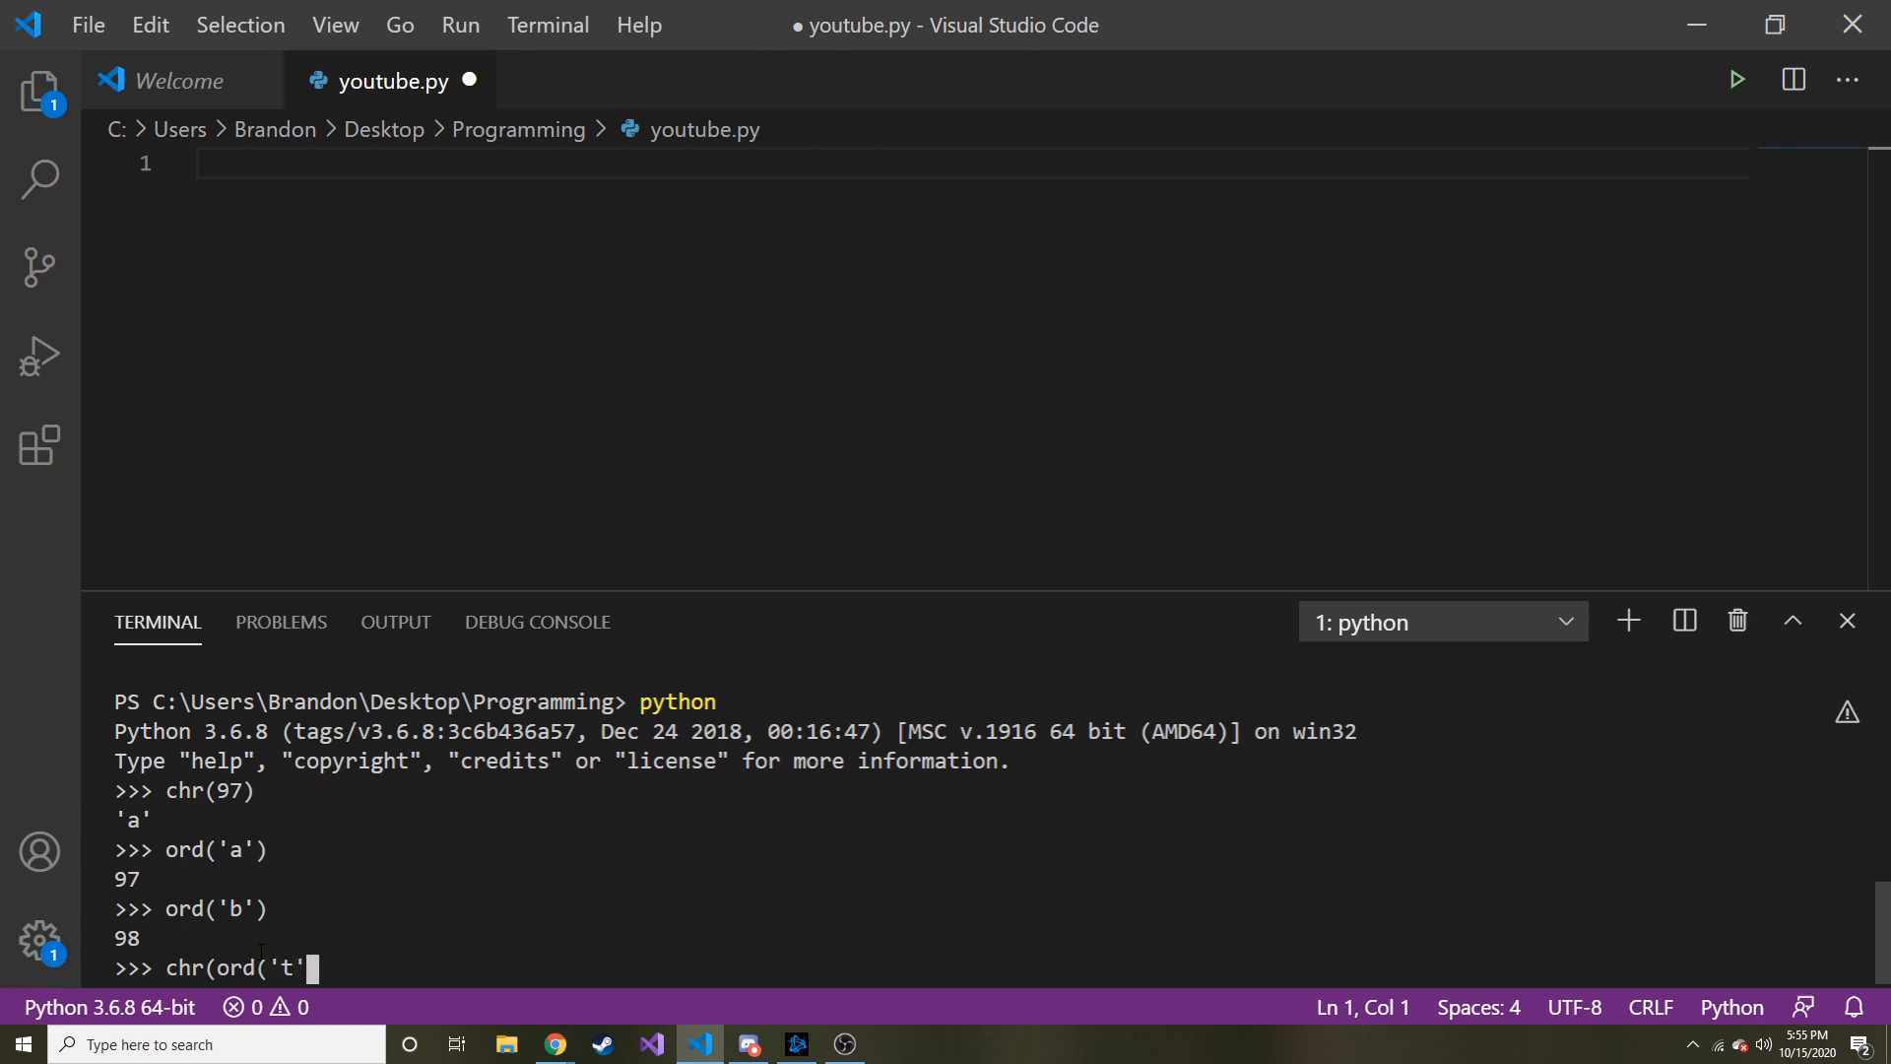
text()))
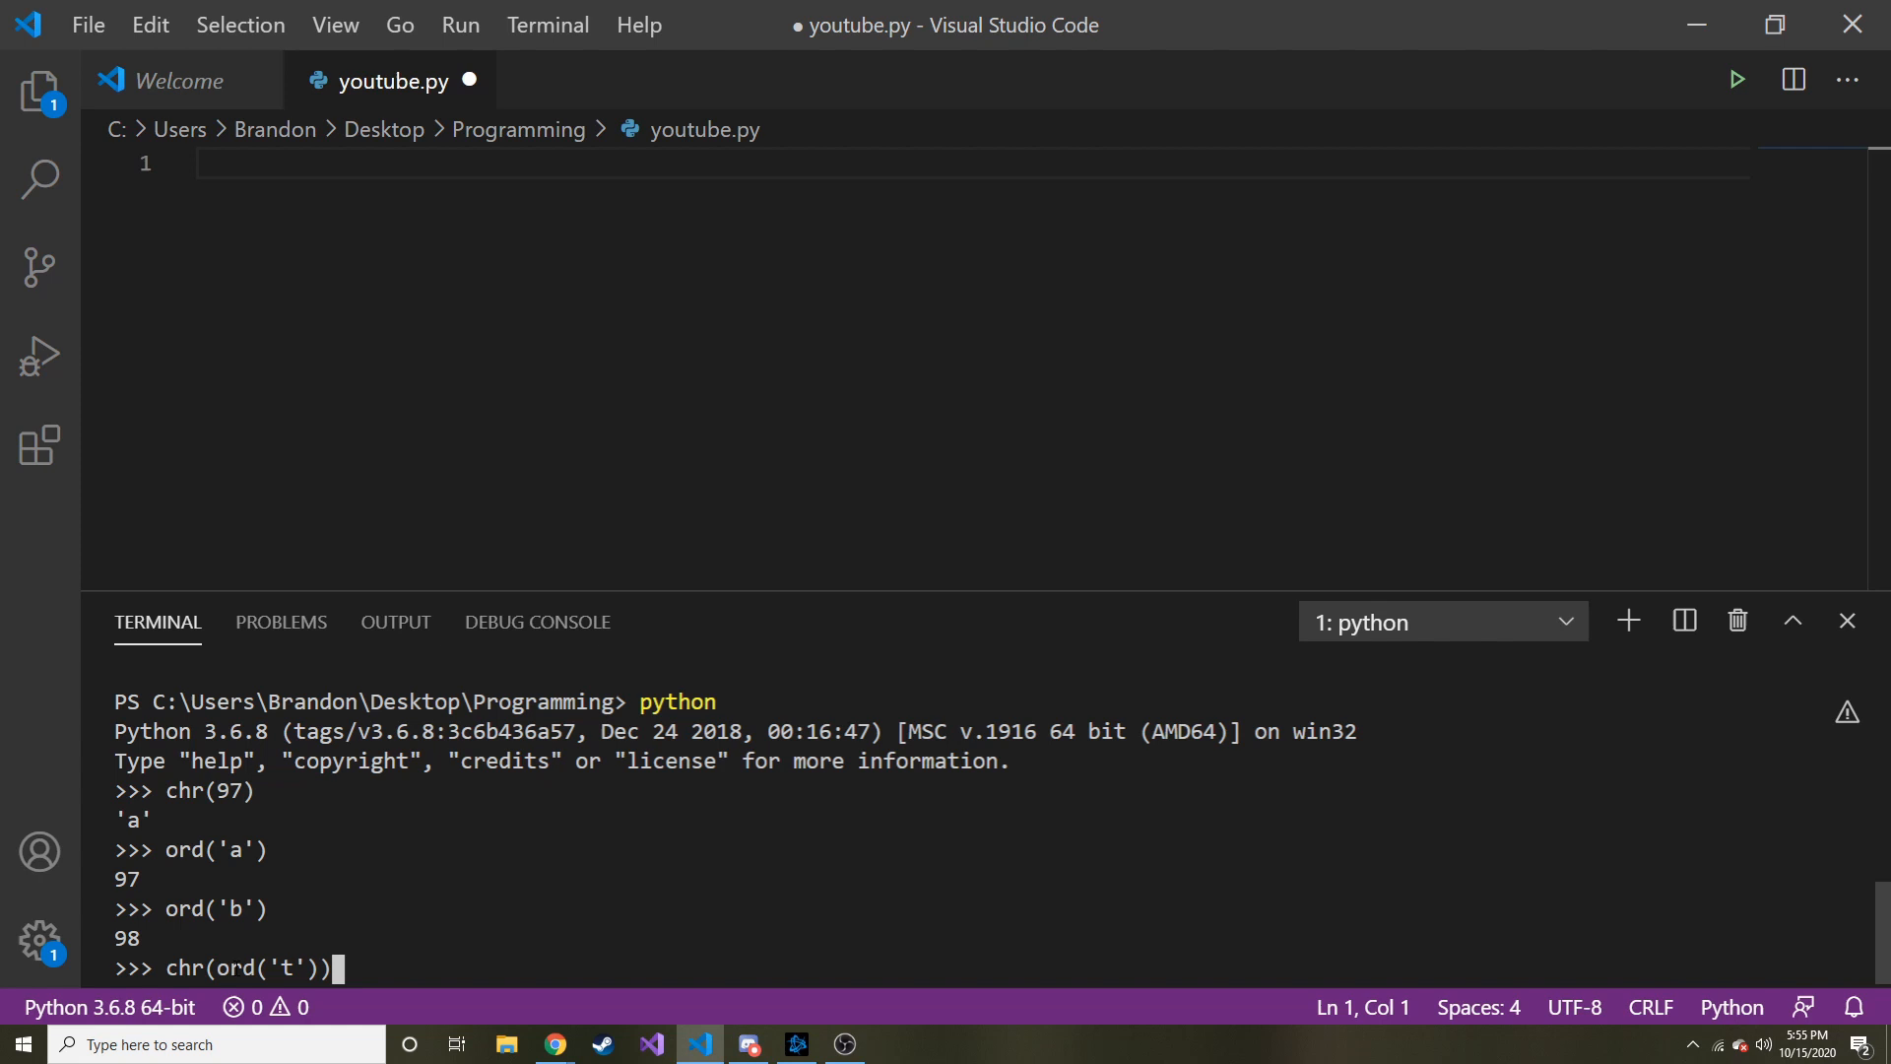
double_click(265, 968)
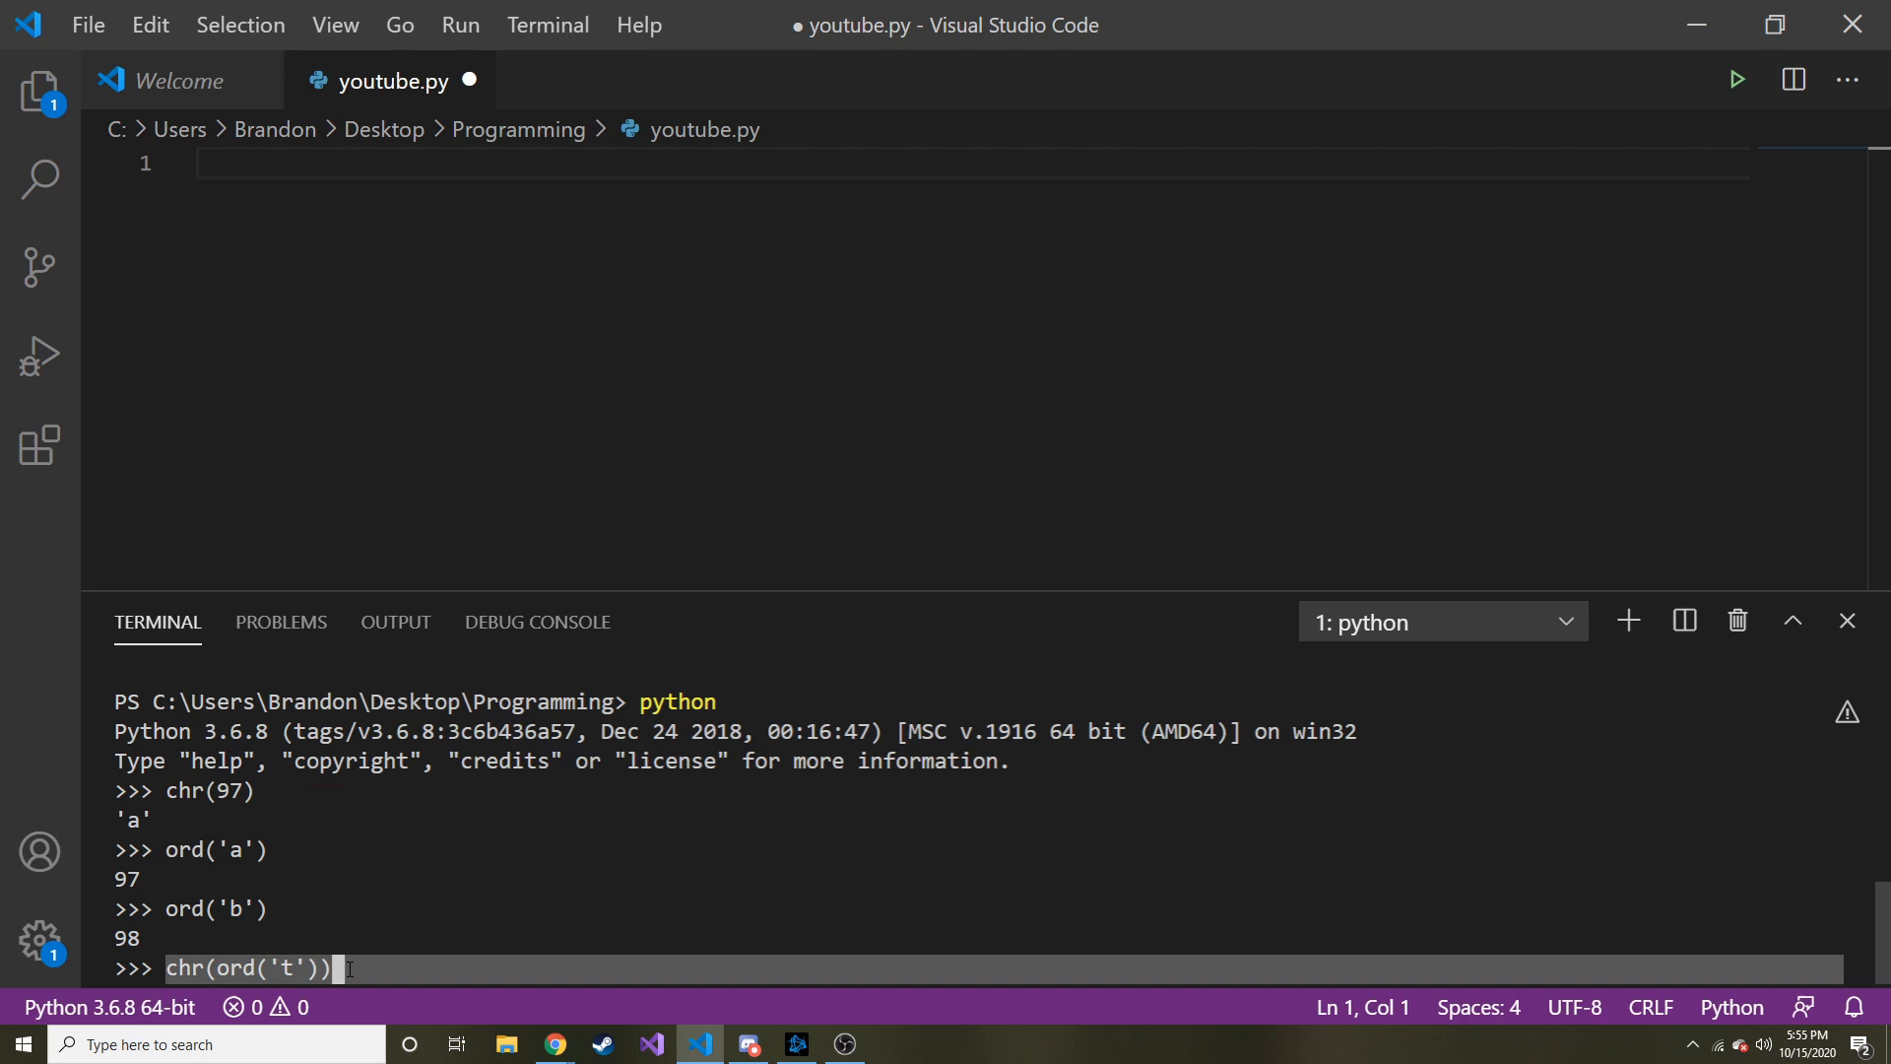
key(Return)
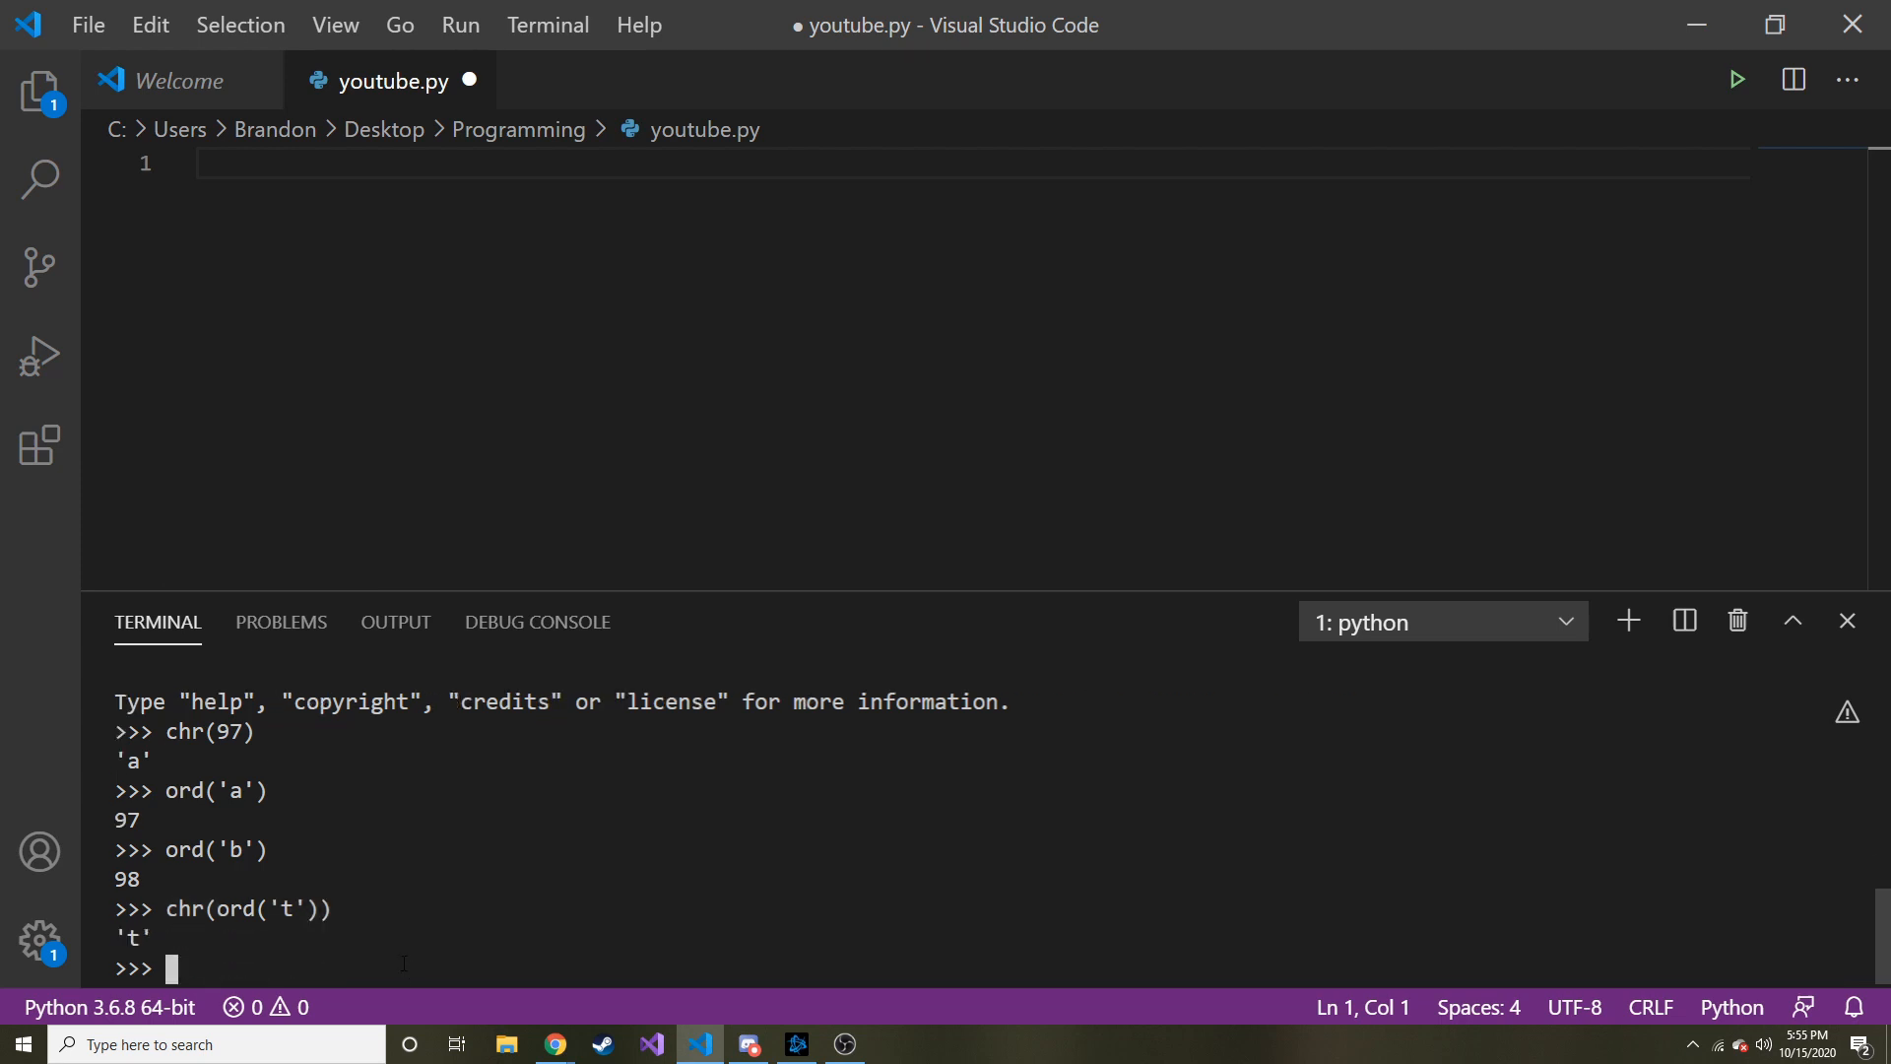
click(553, 1045)
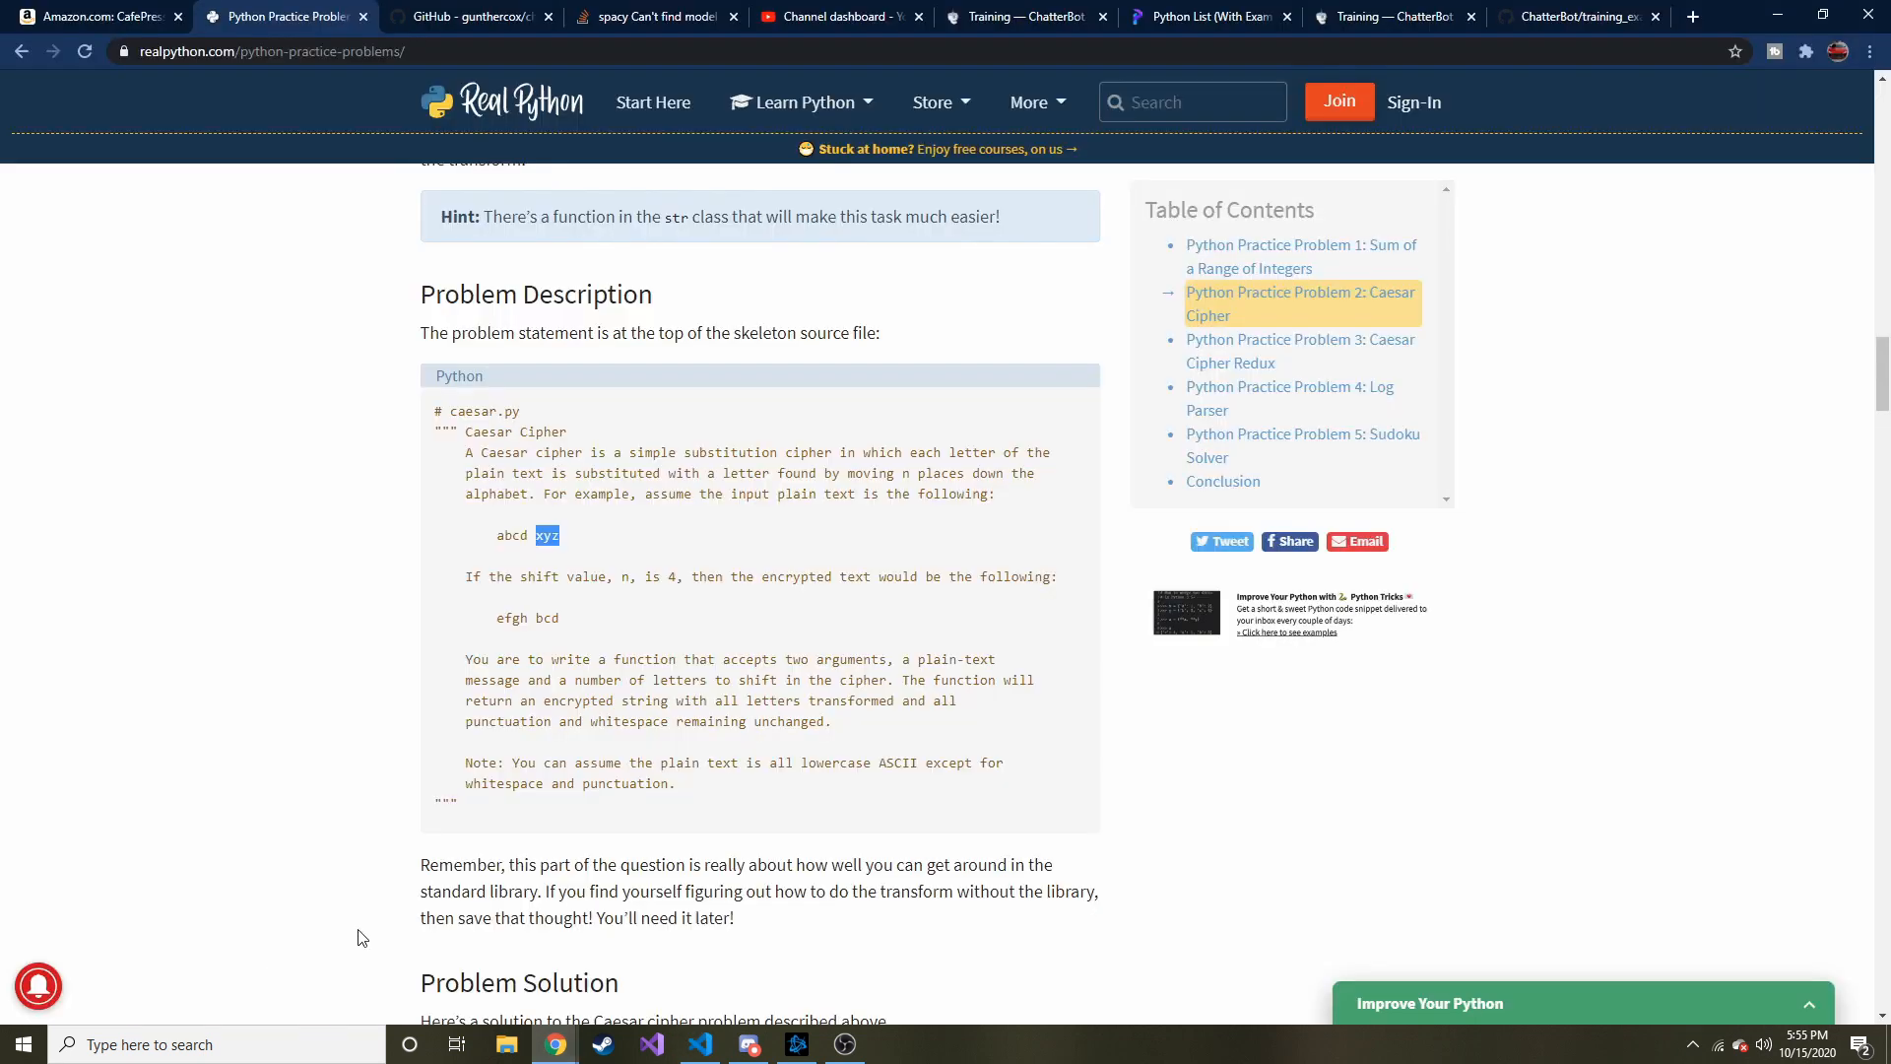
mouse_move(563, 701)
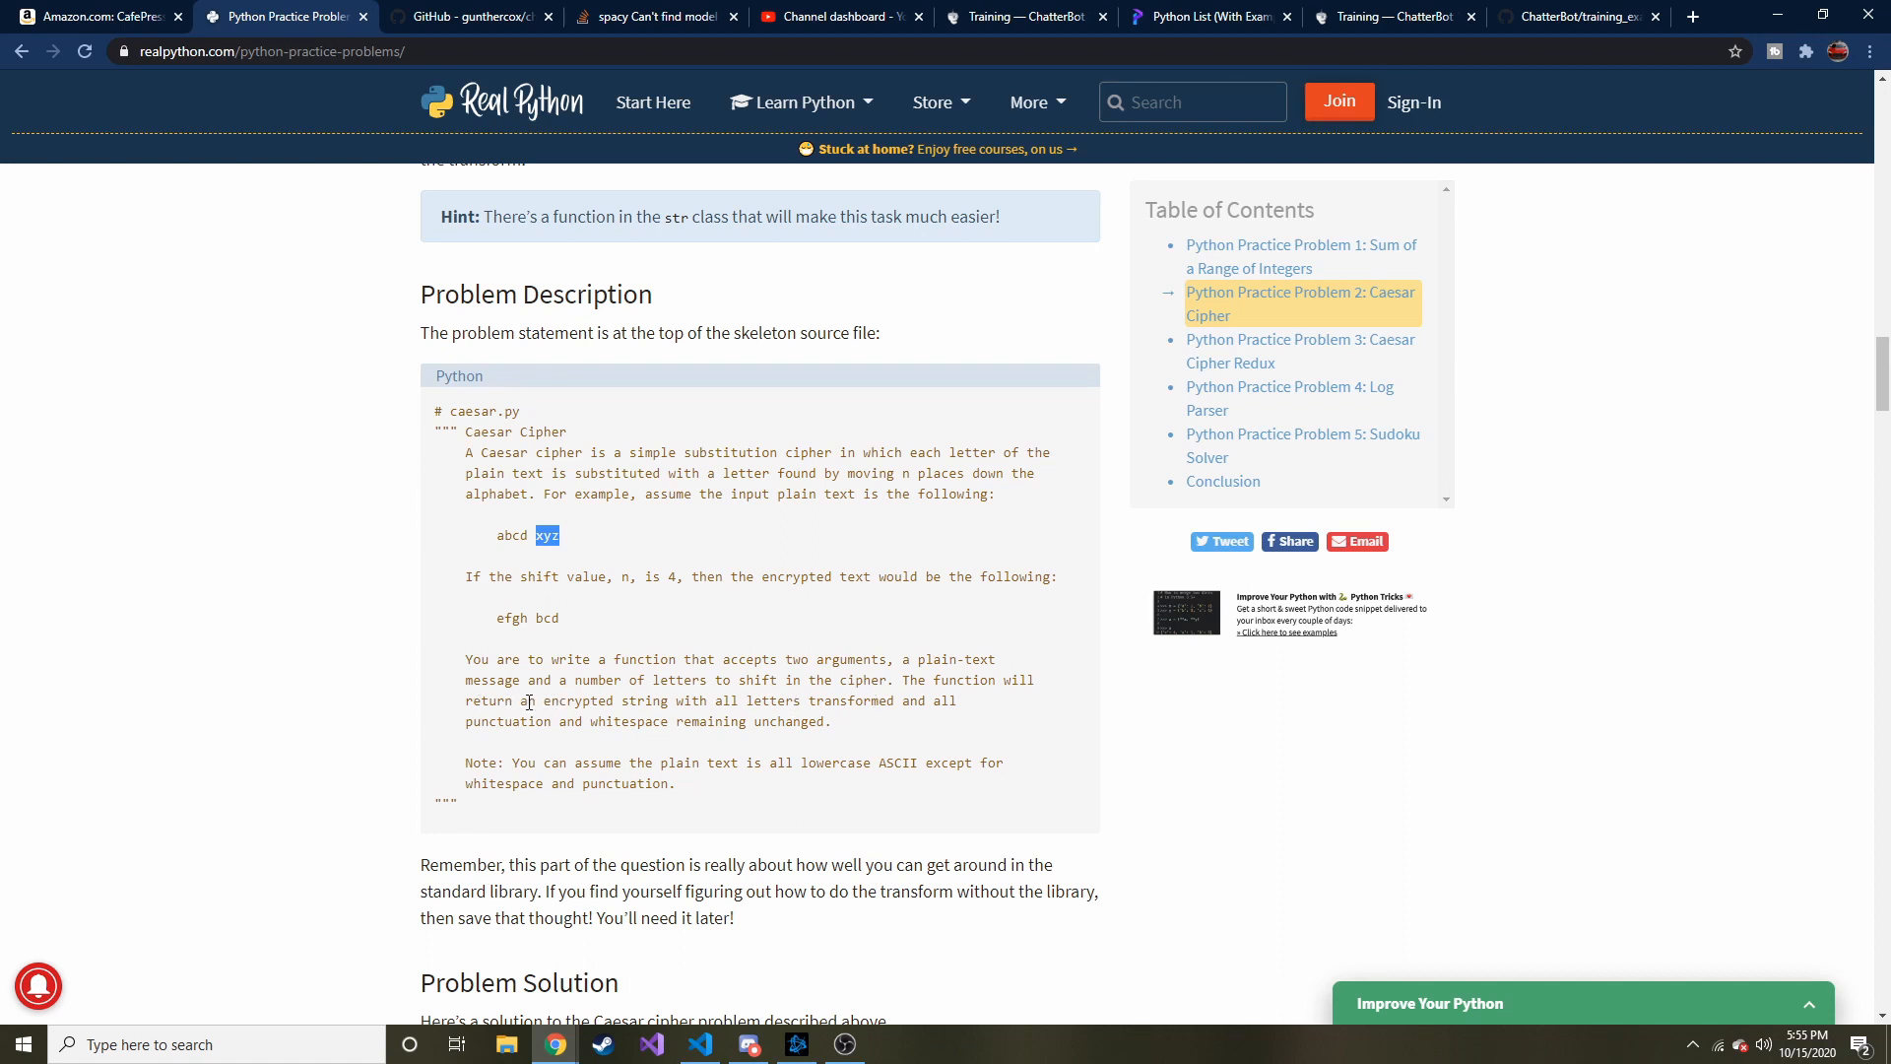
mouse_move(757, 701)
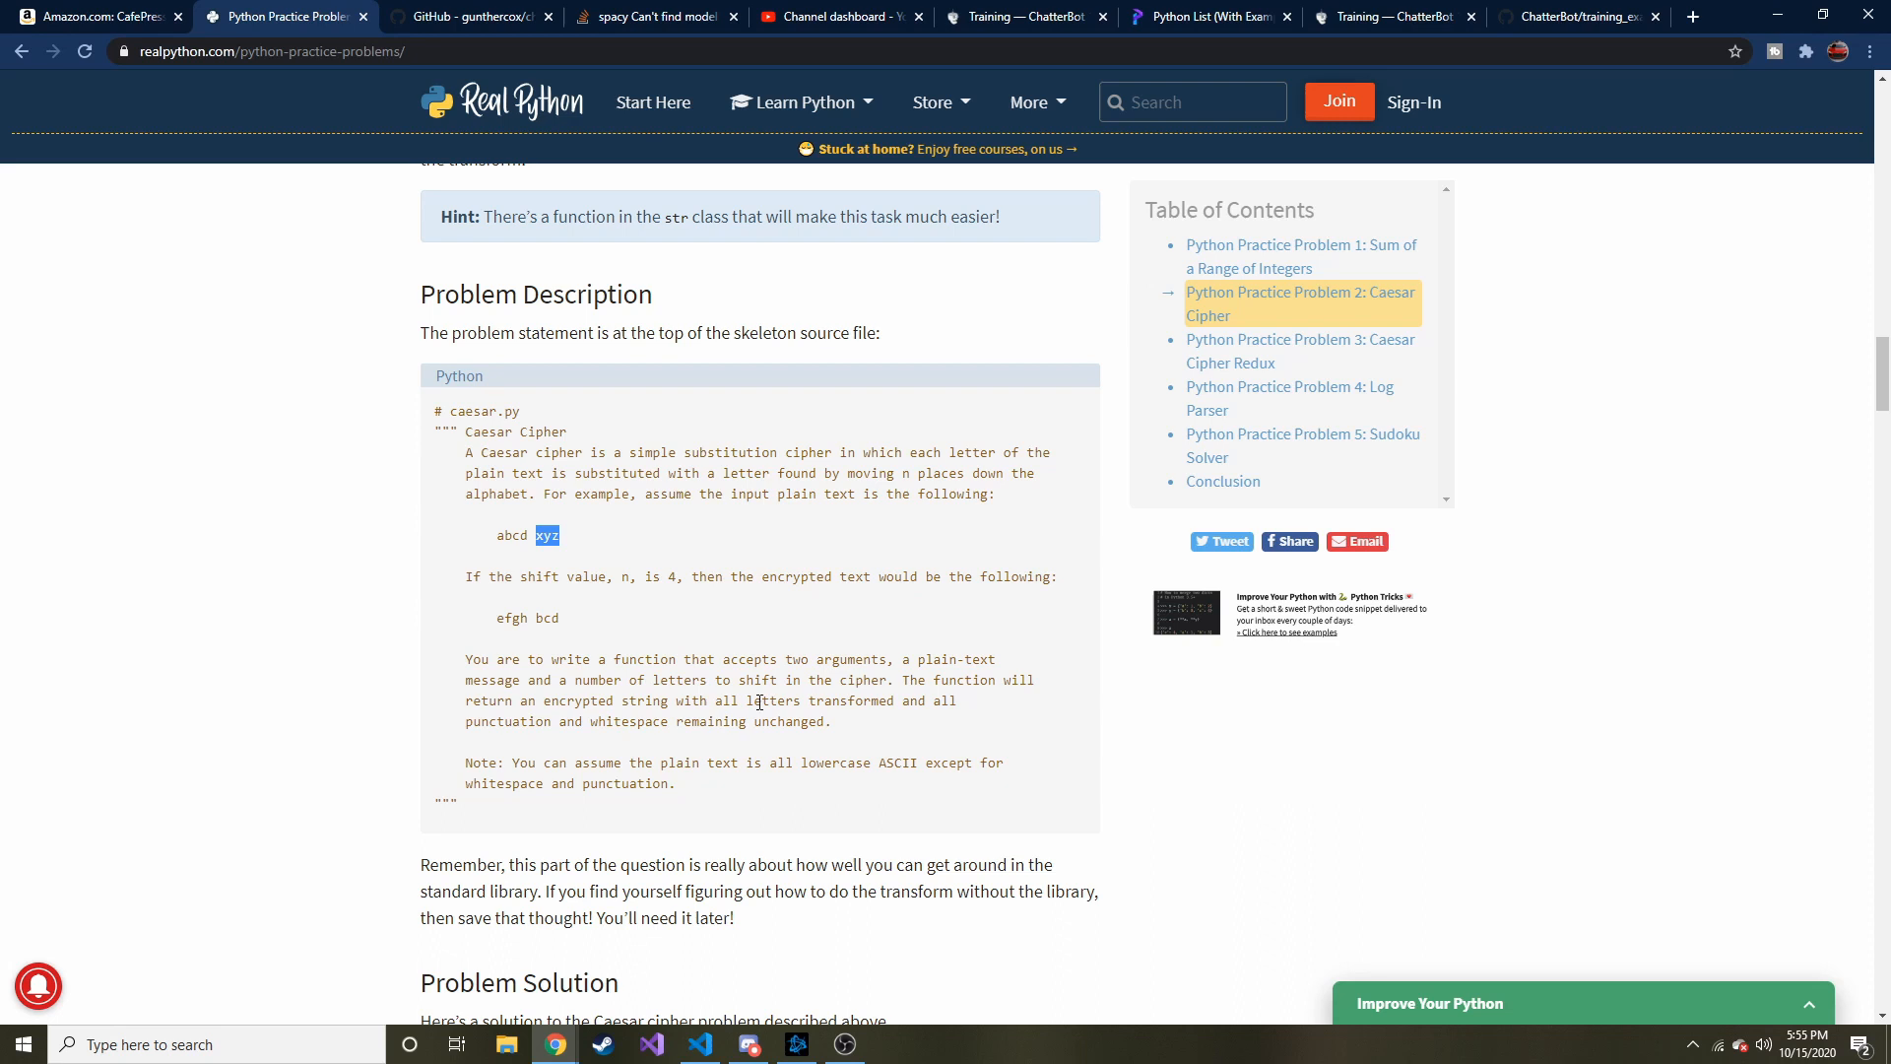
mouse_move(623, 721)
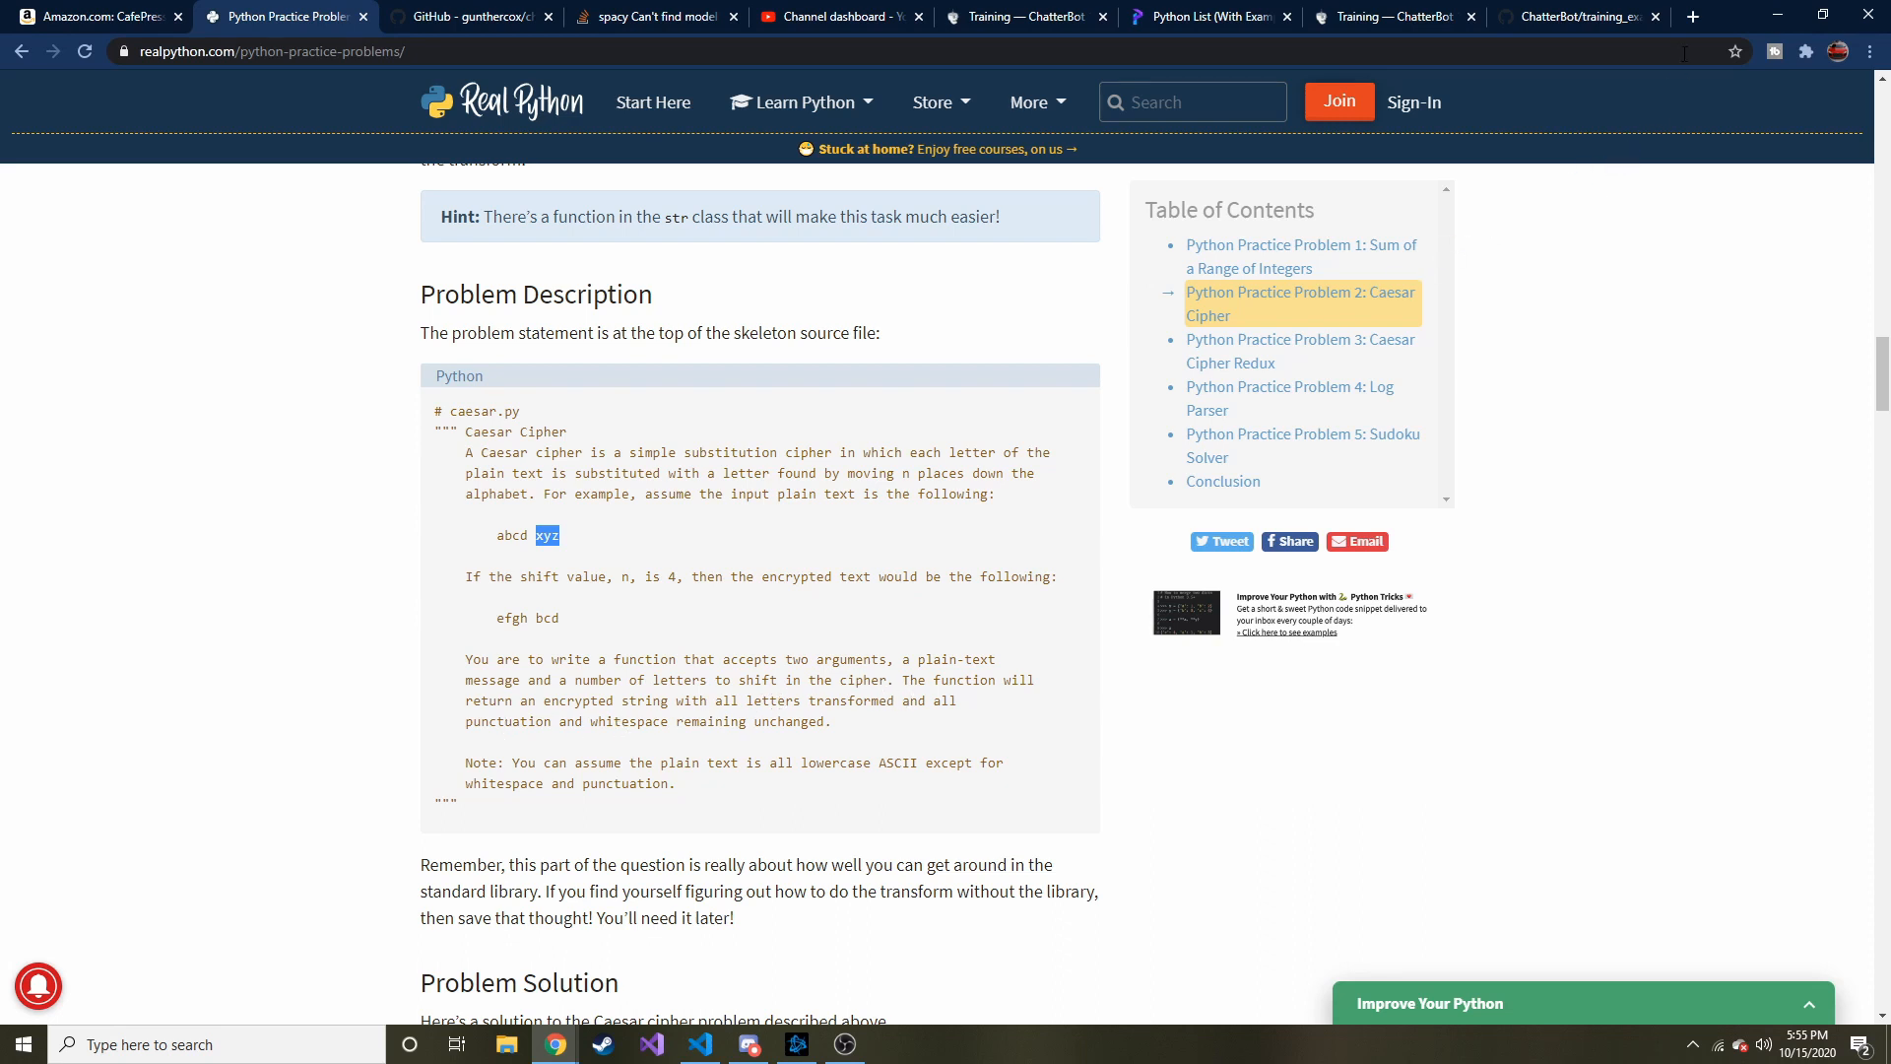
click(650, 1043)
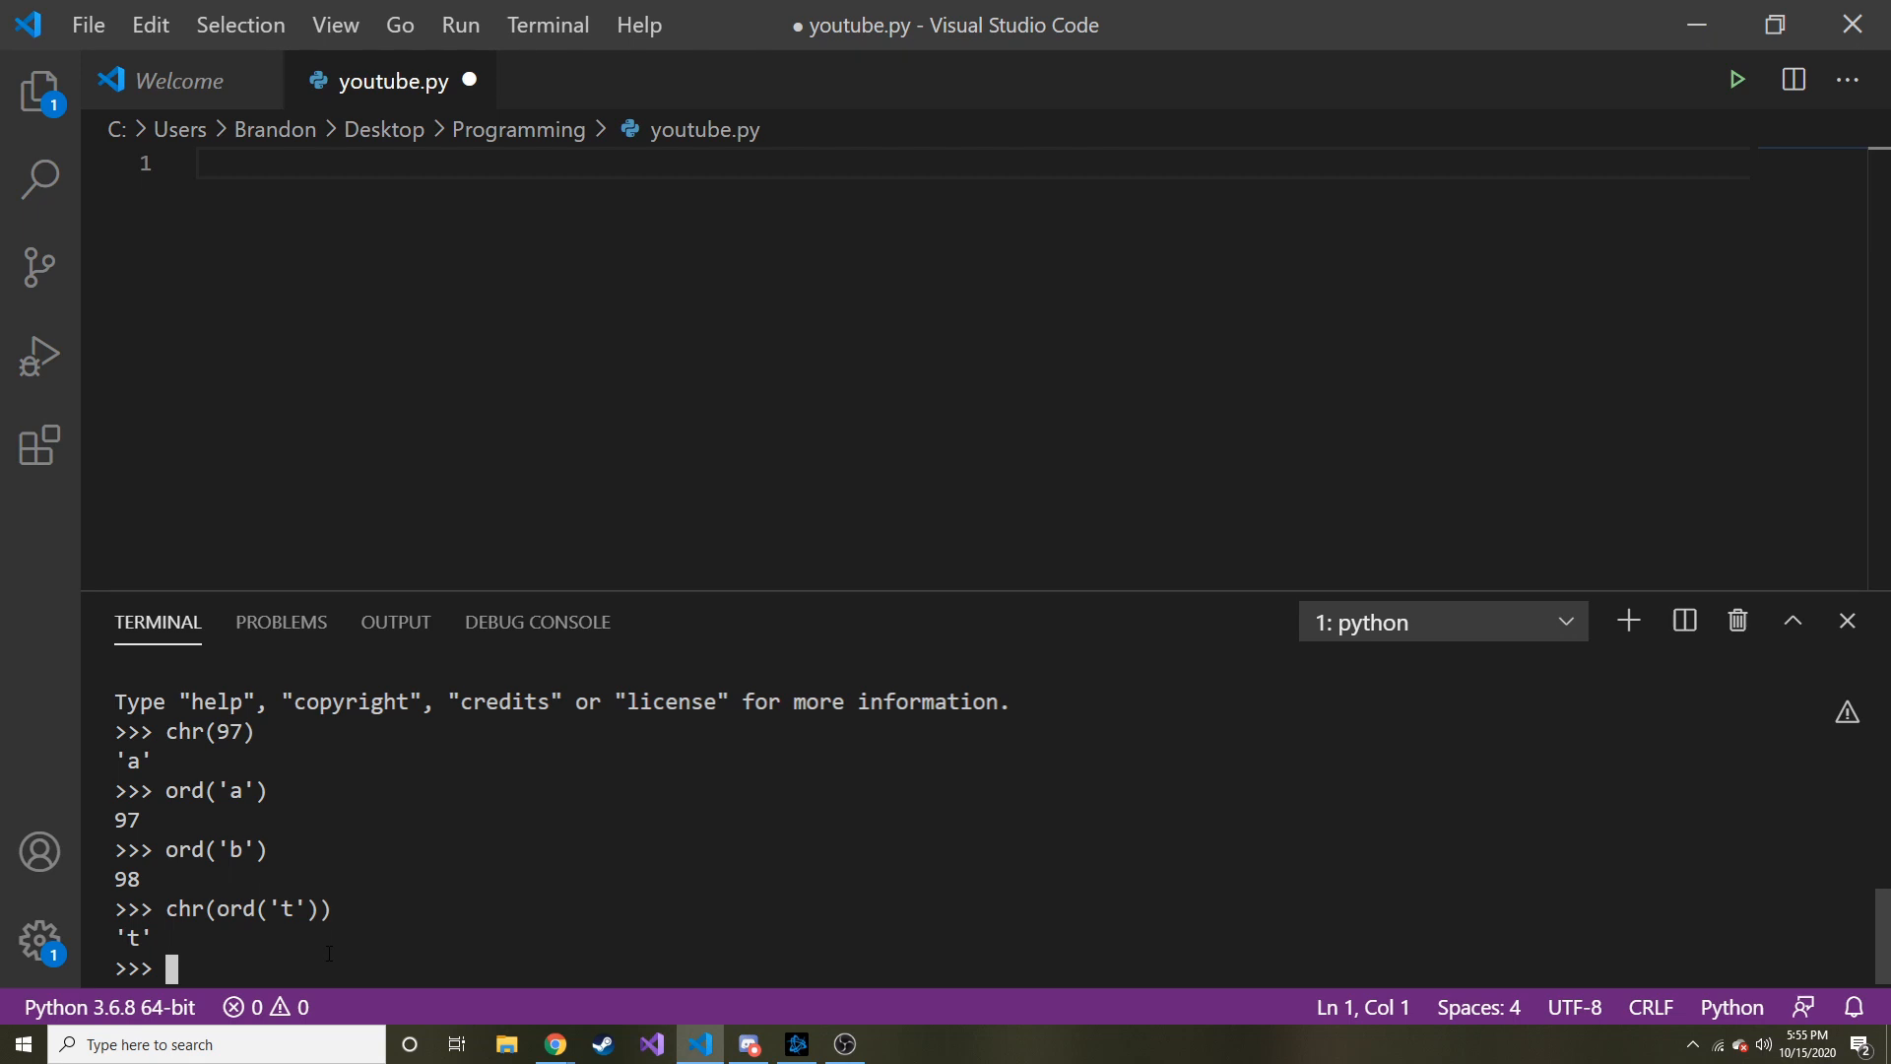
Step: Show "asdf".isalpha() is True and "asdf,".isalpha() is False, then hide the terminal panel
text(')
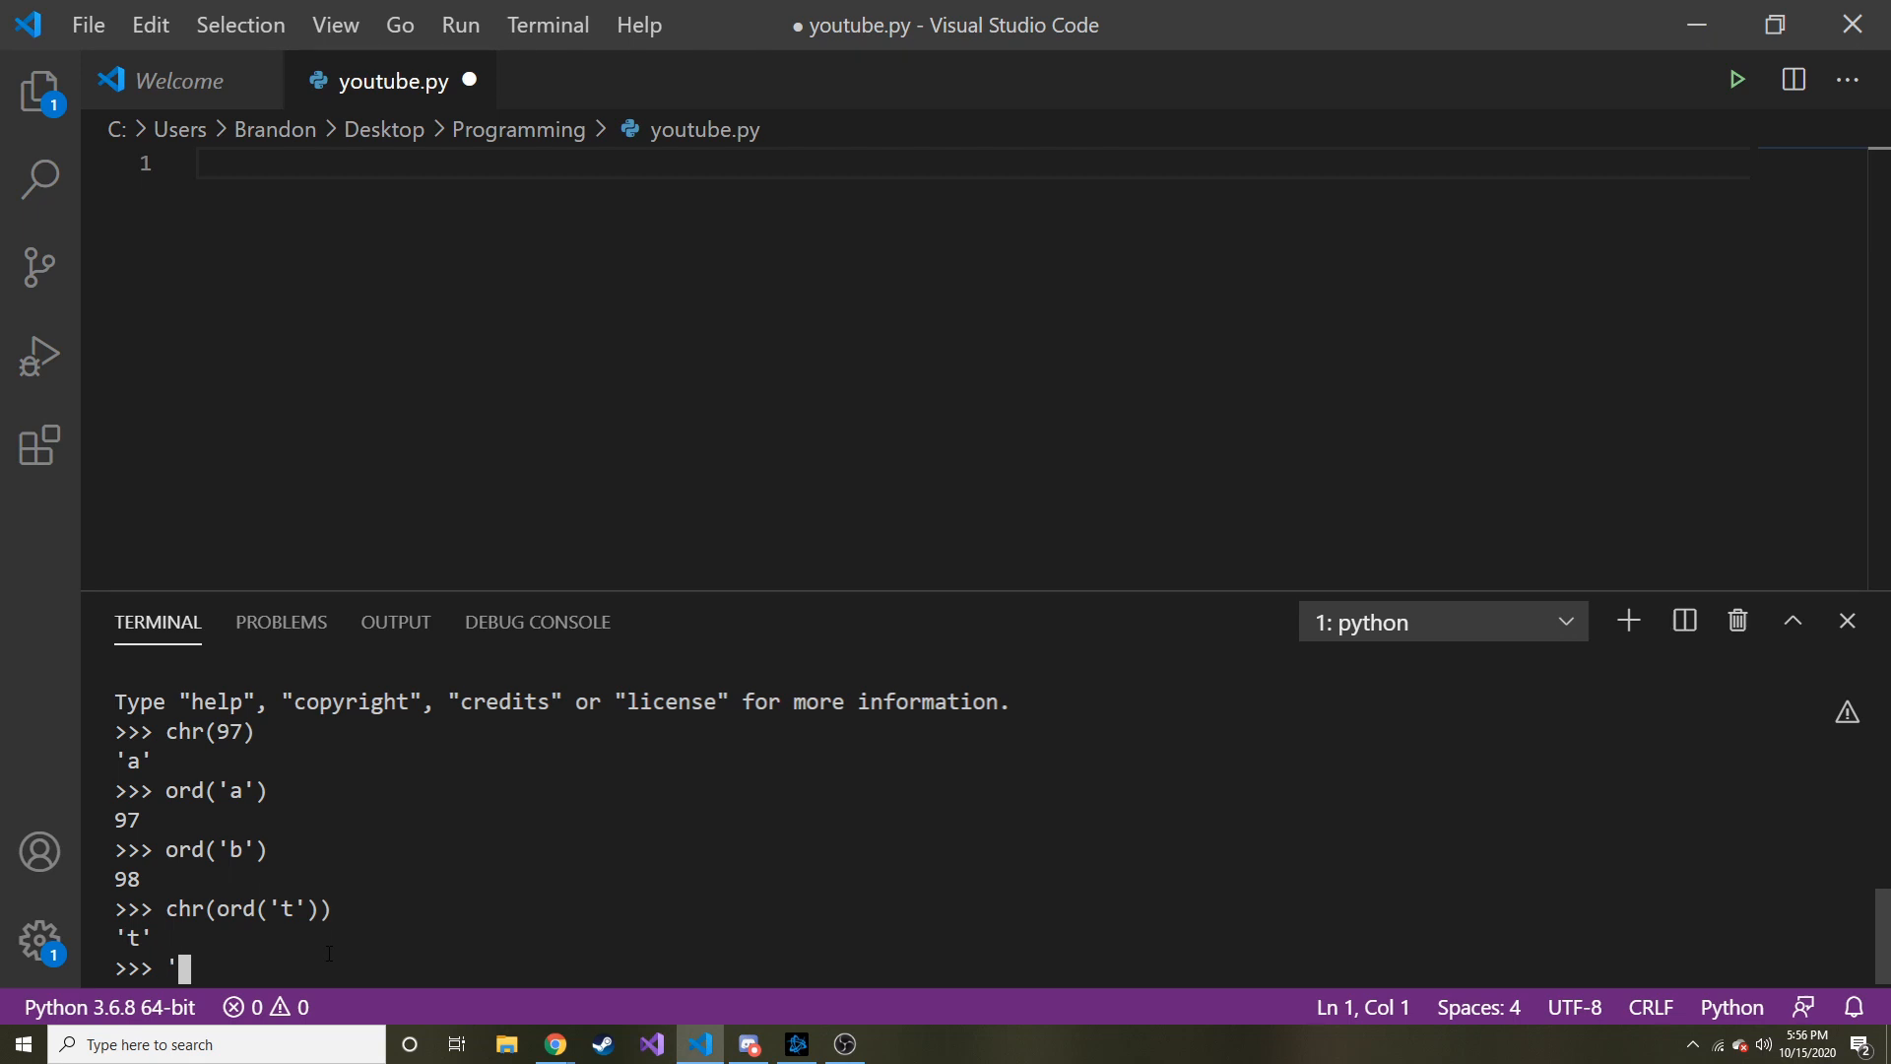
text("a)
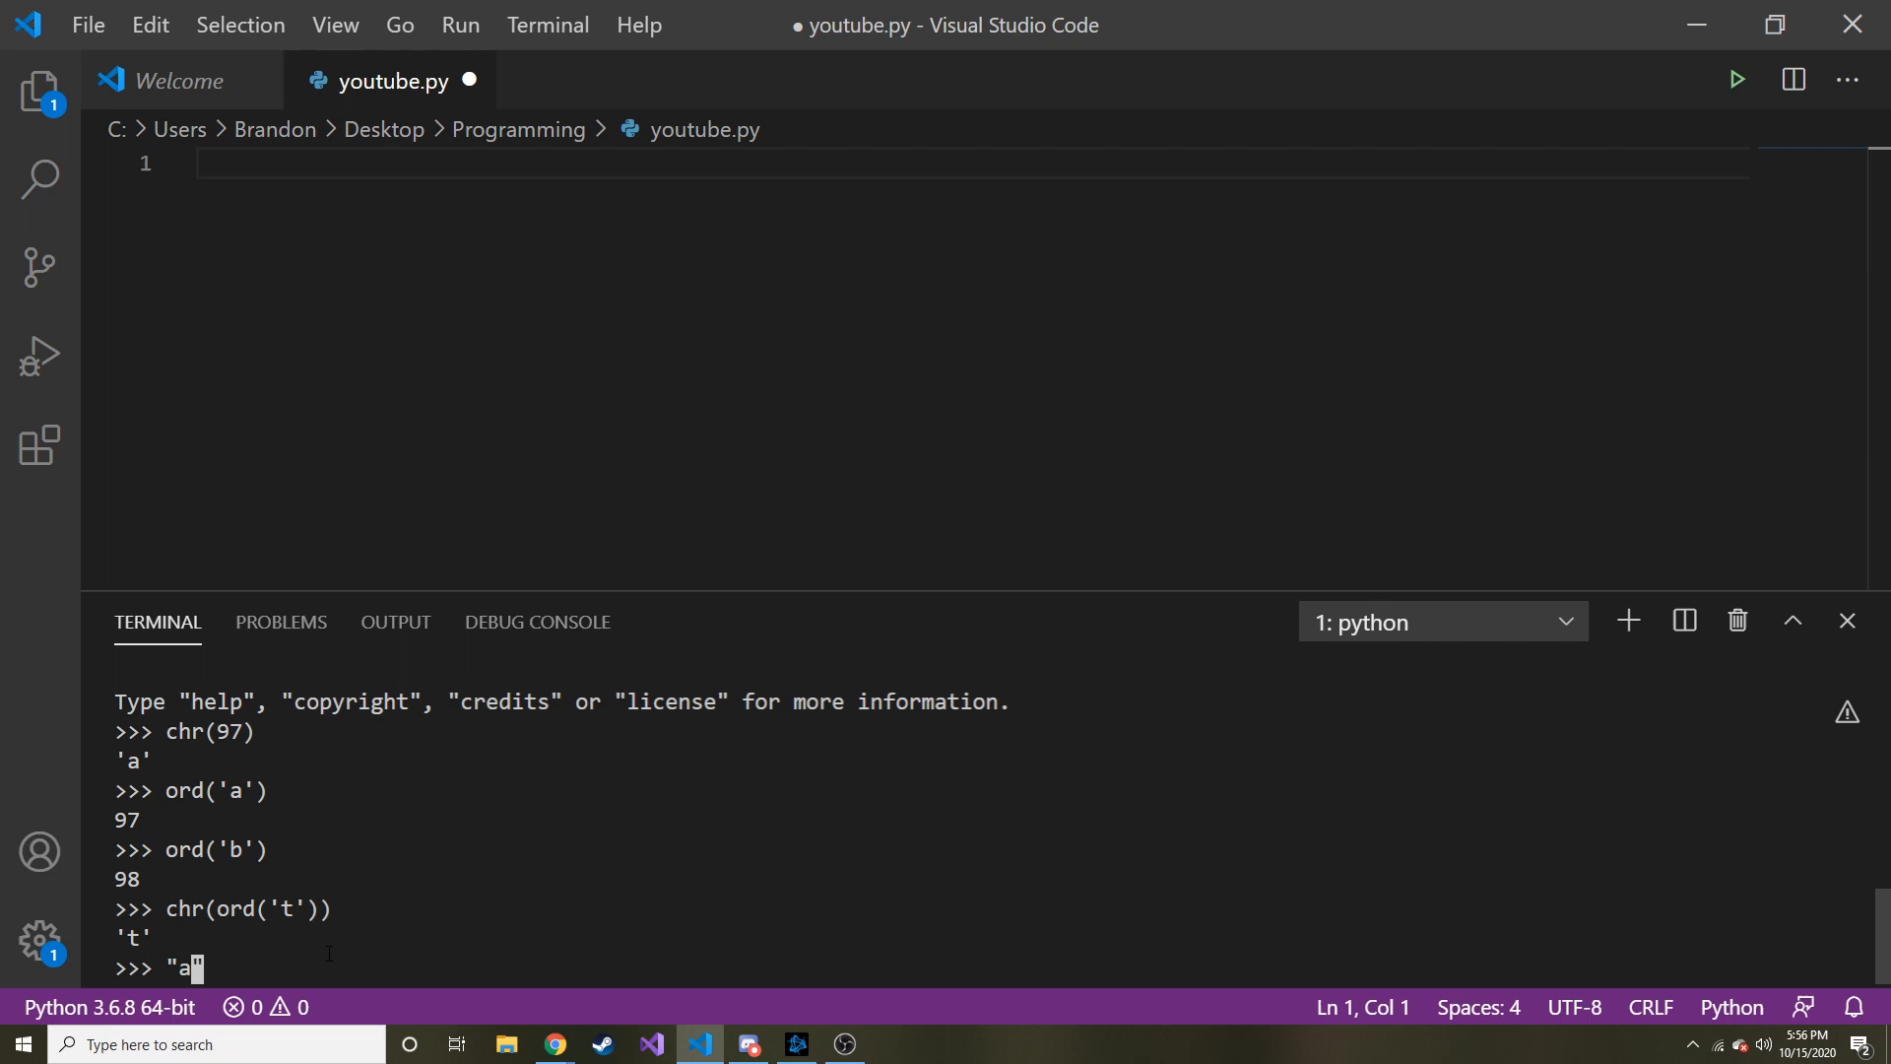
text(sdf".)
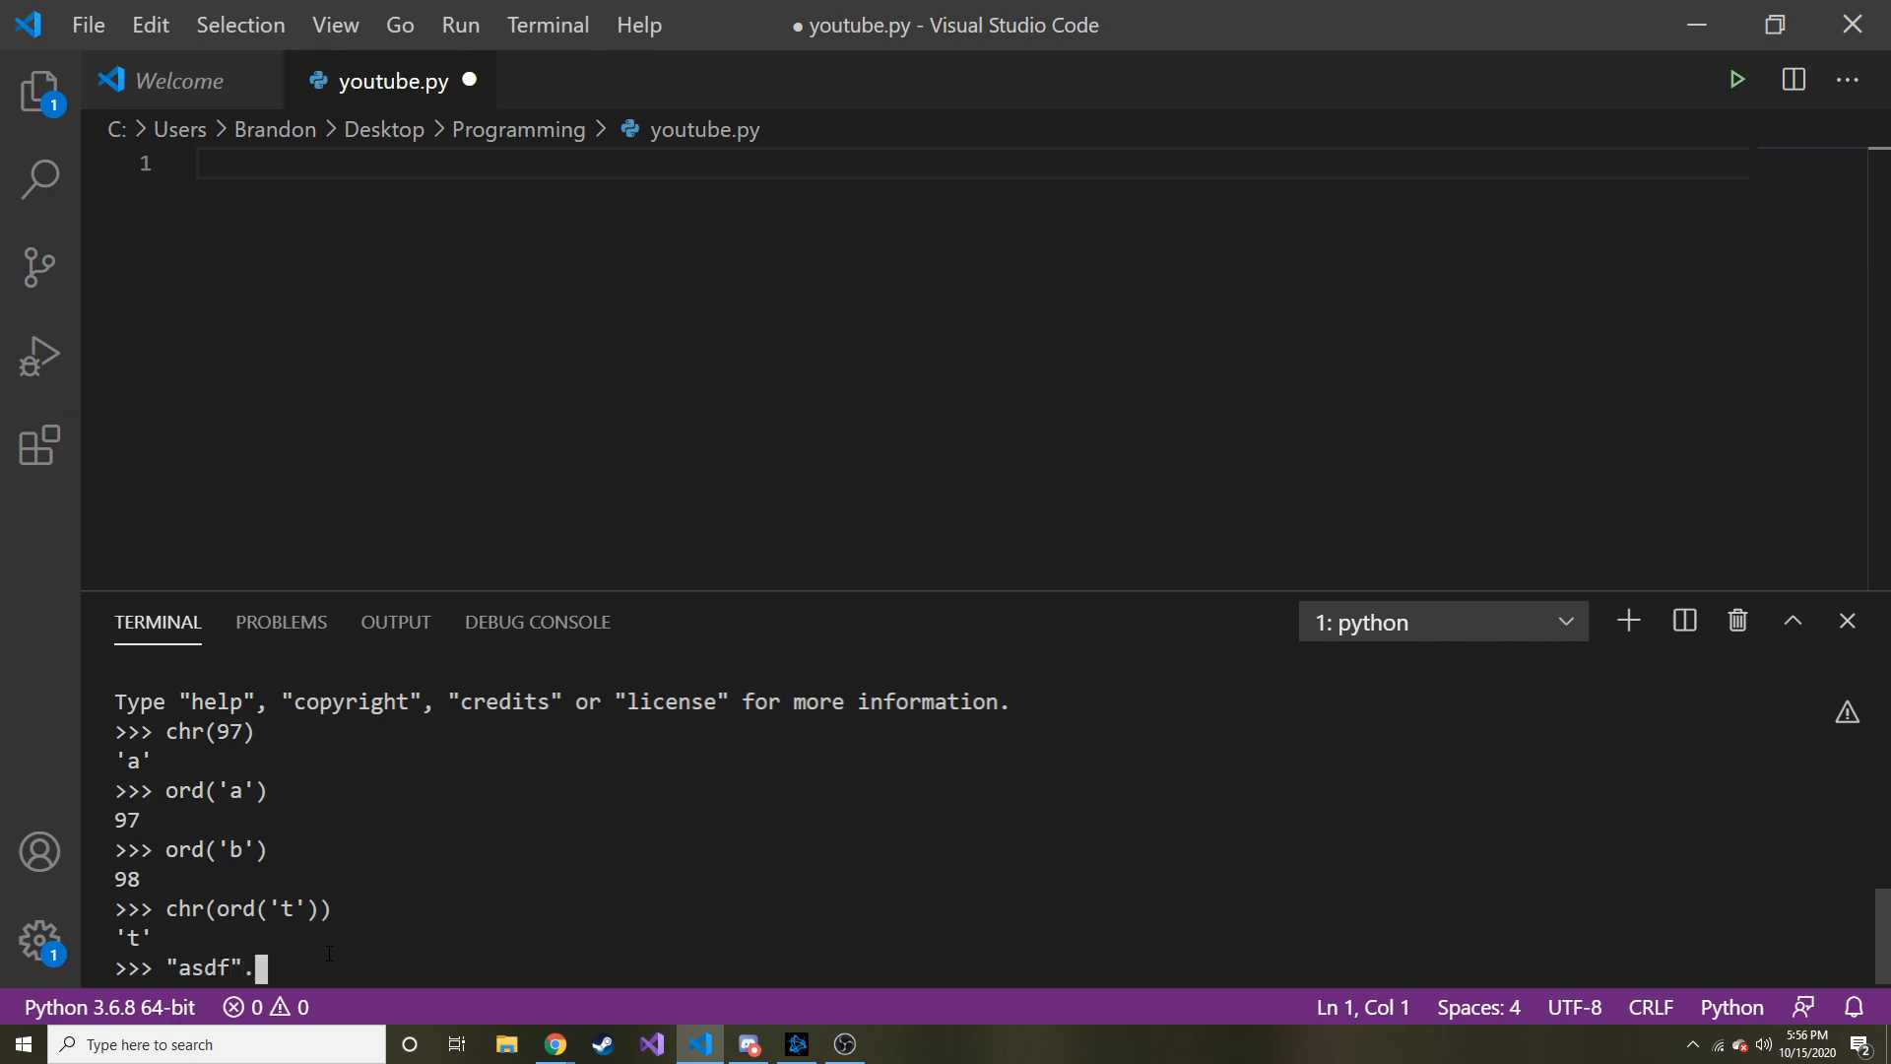
text(isalp)
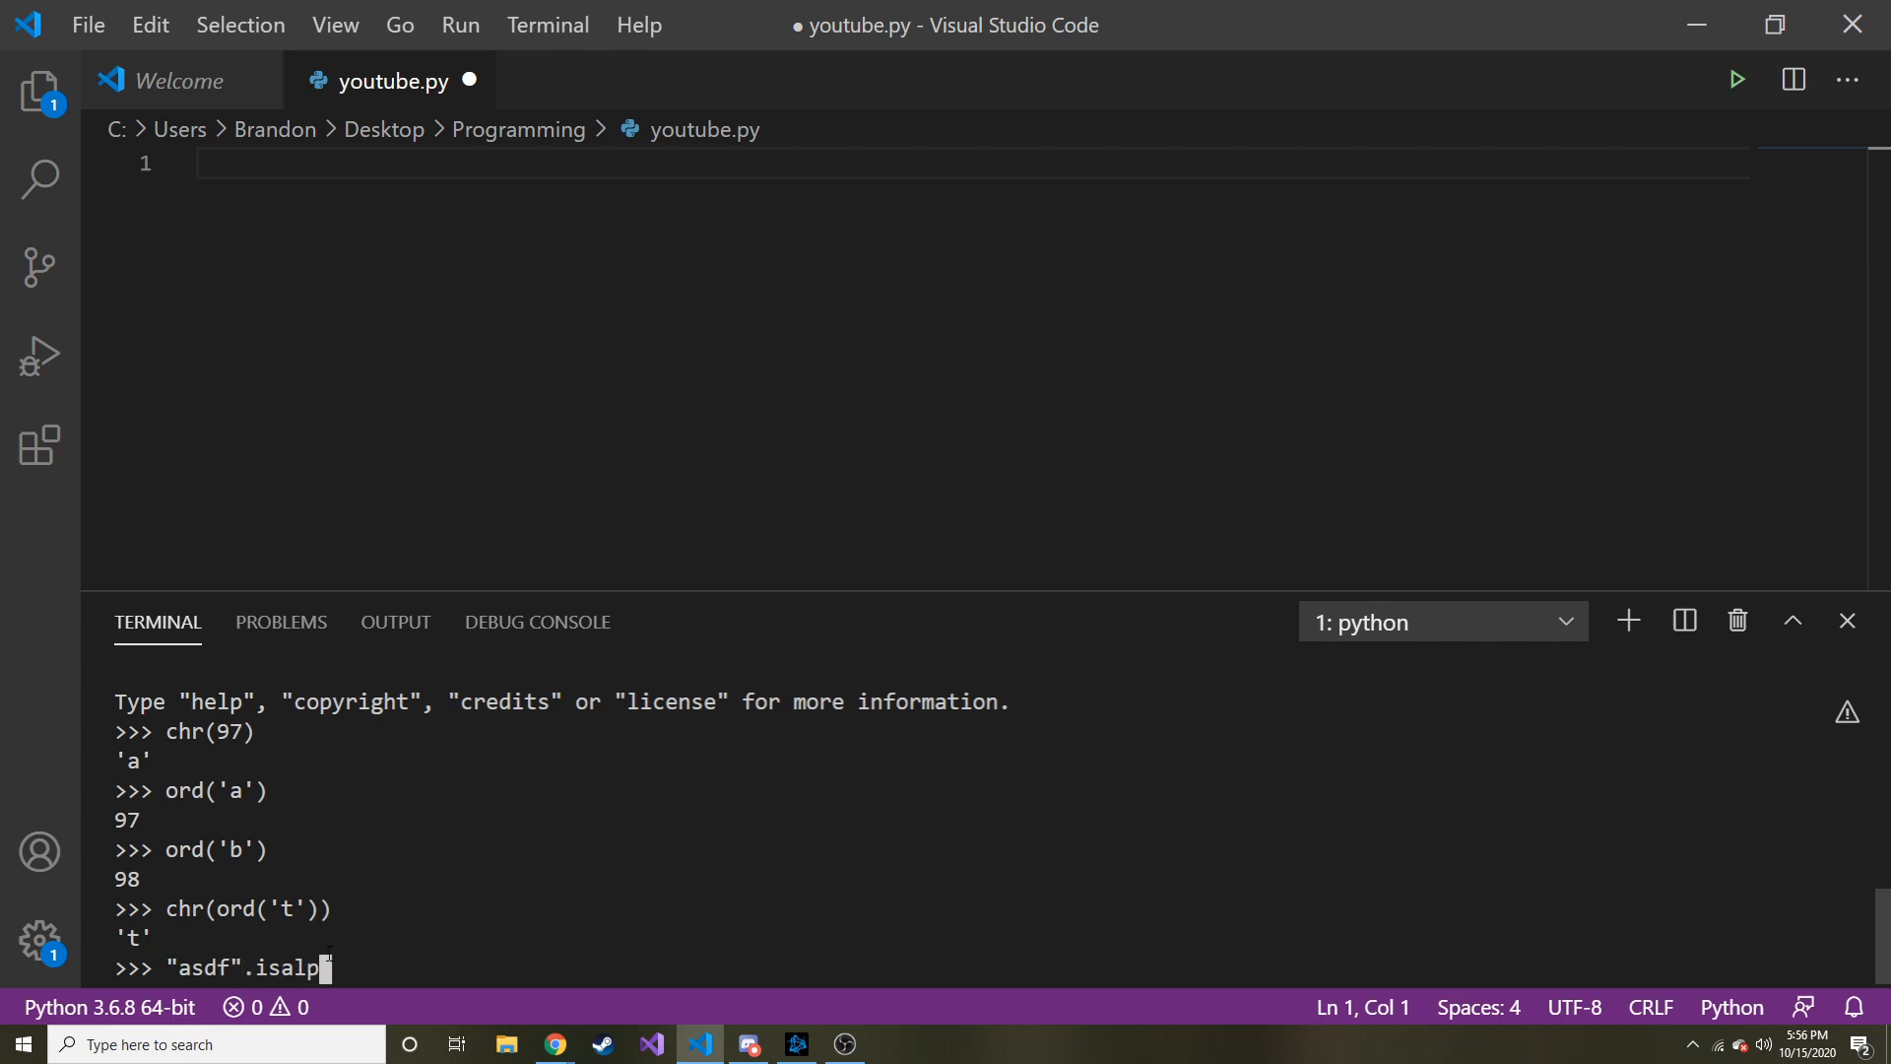
text(ha())
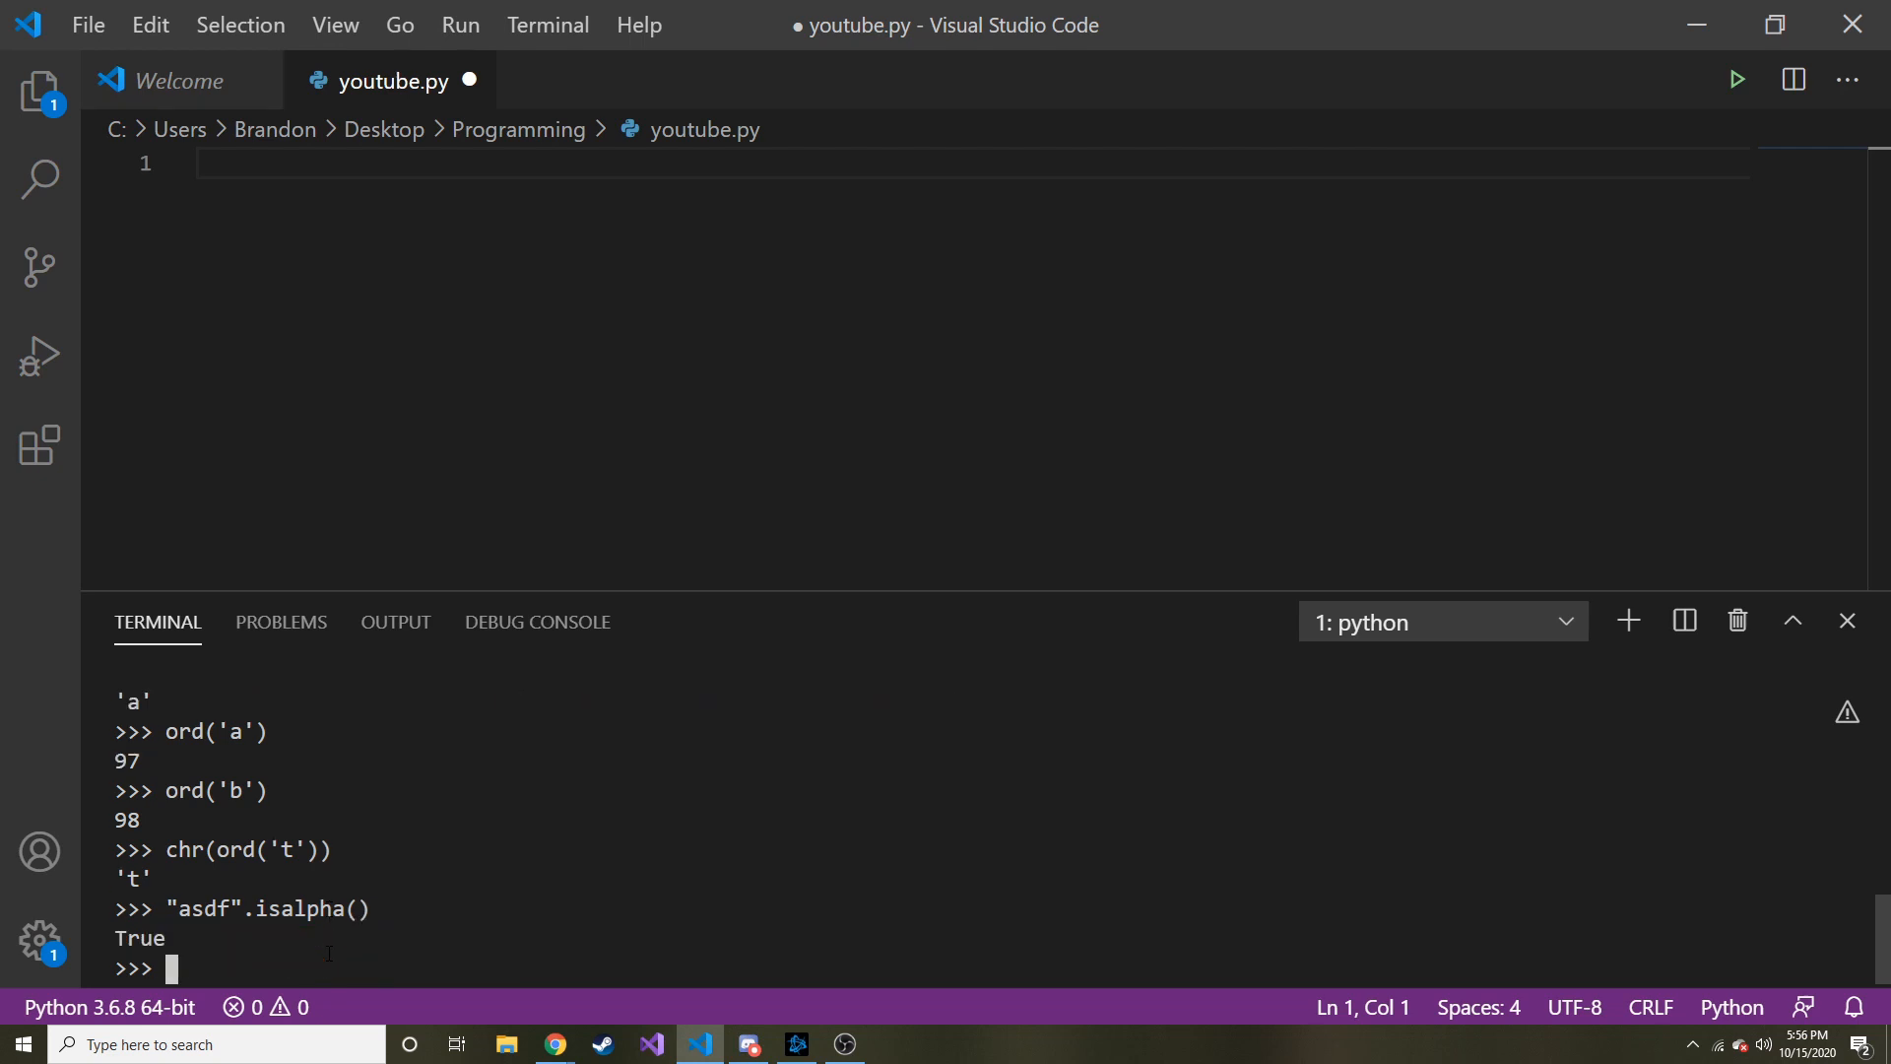
text("asdf".isalpha())
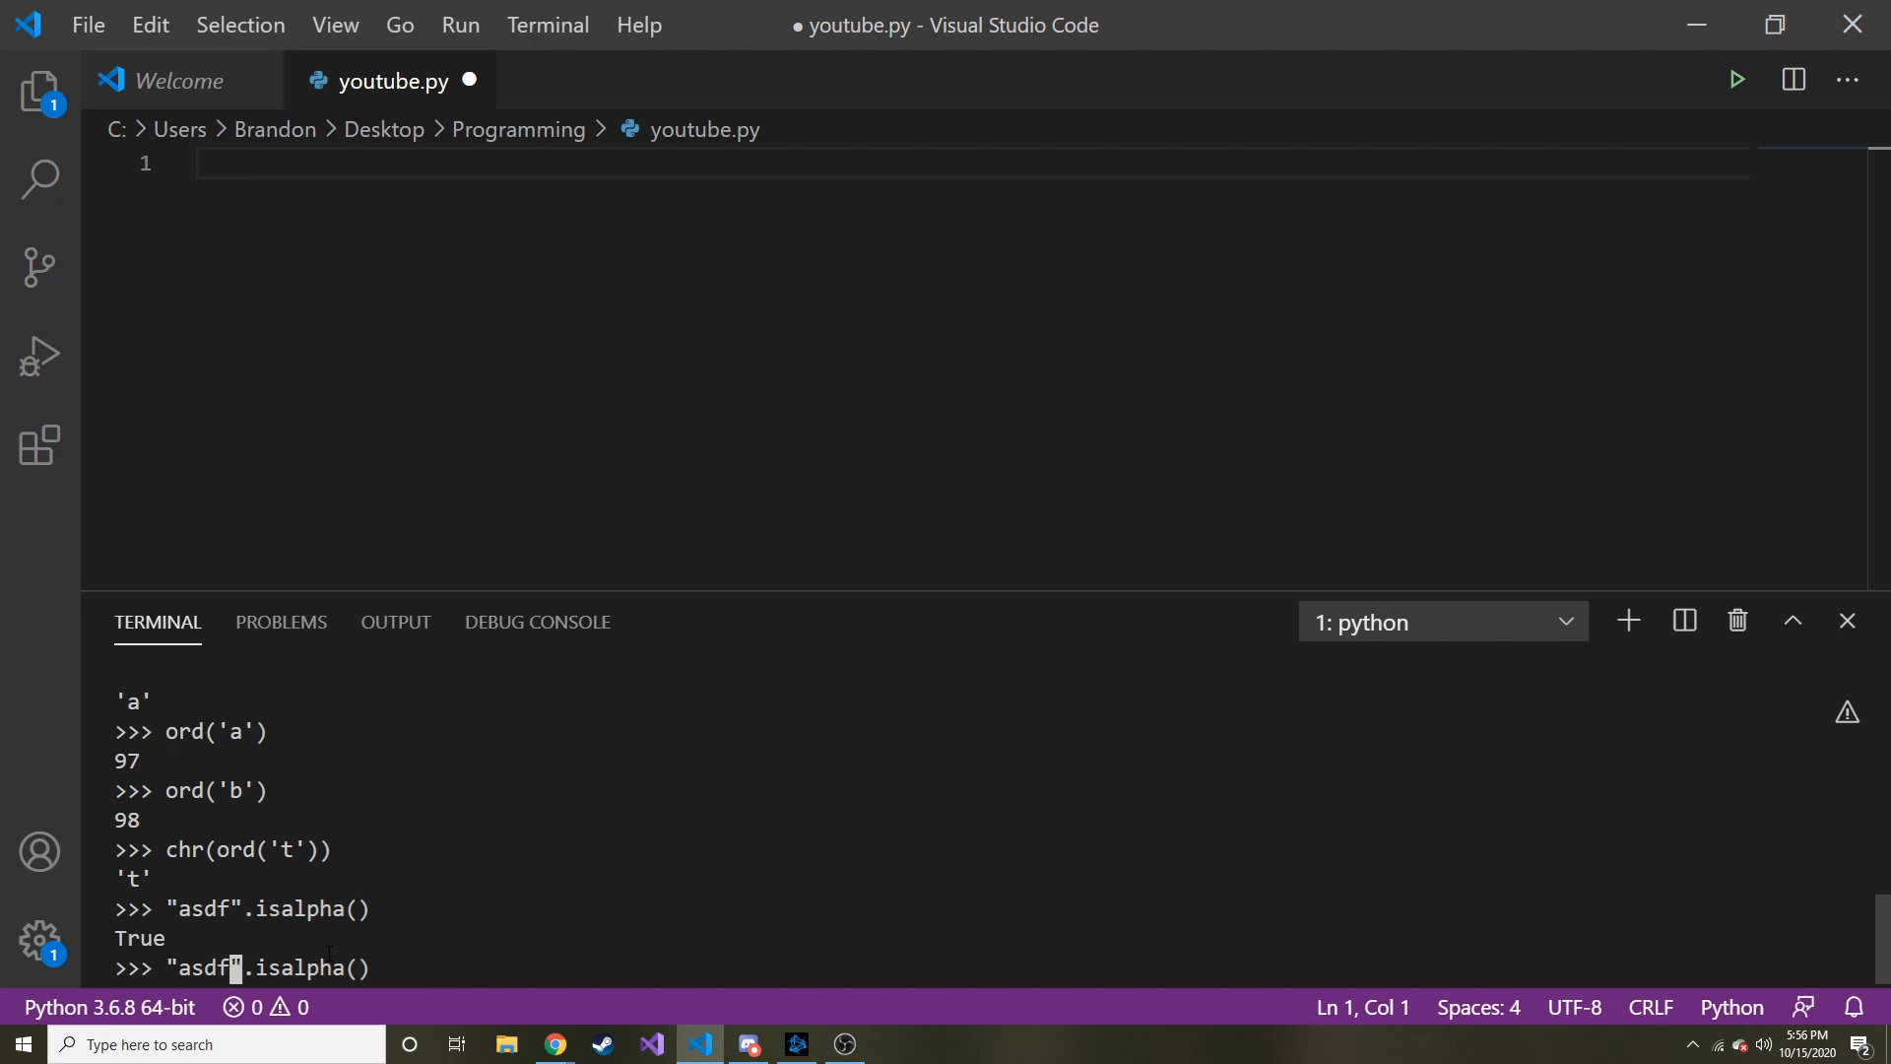
key(Return)
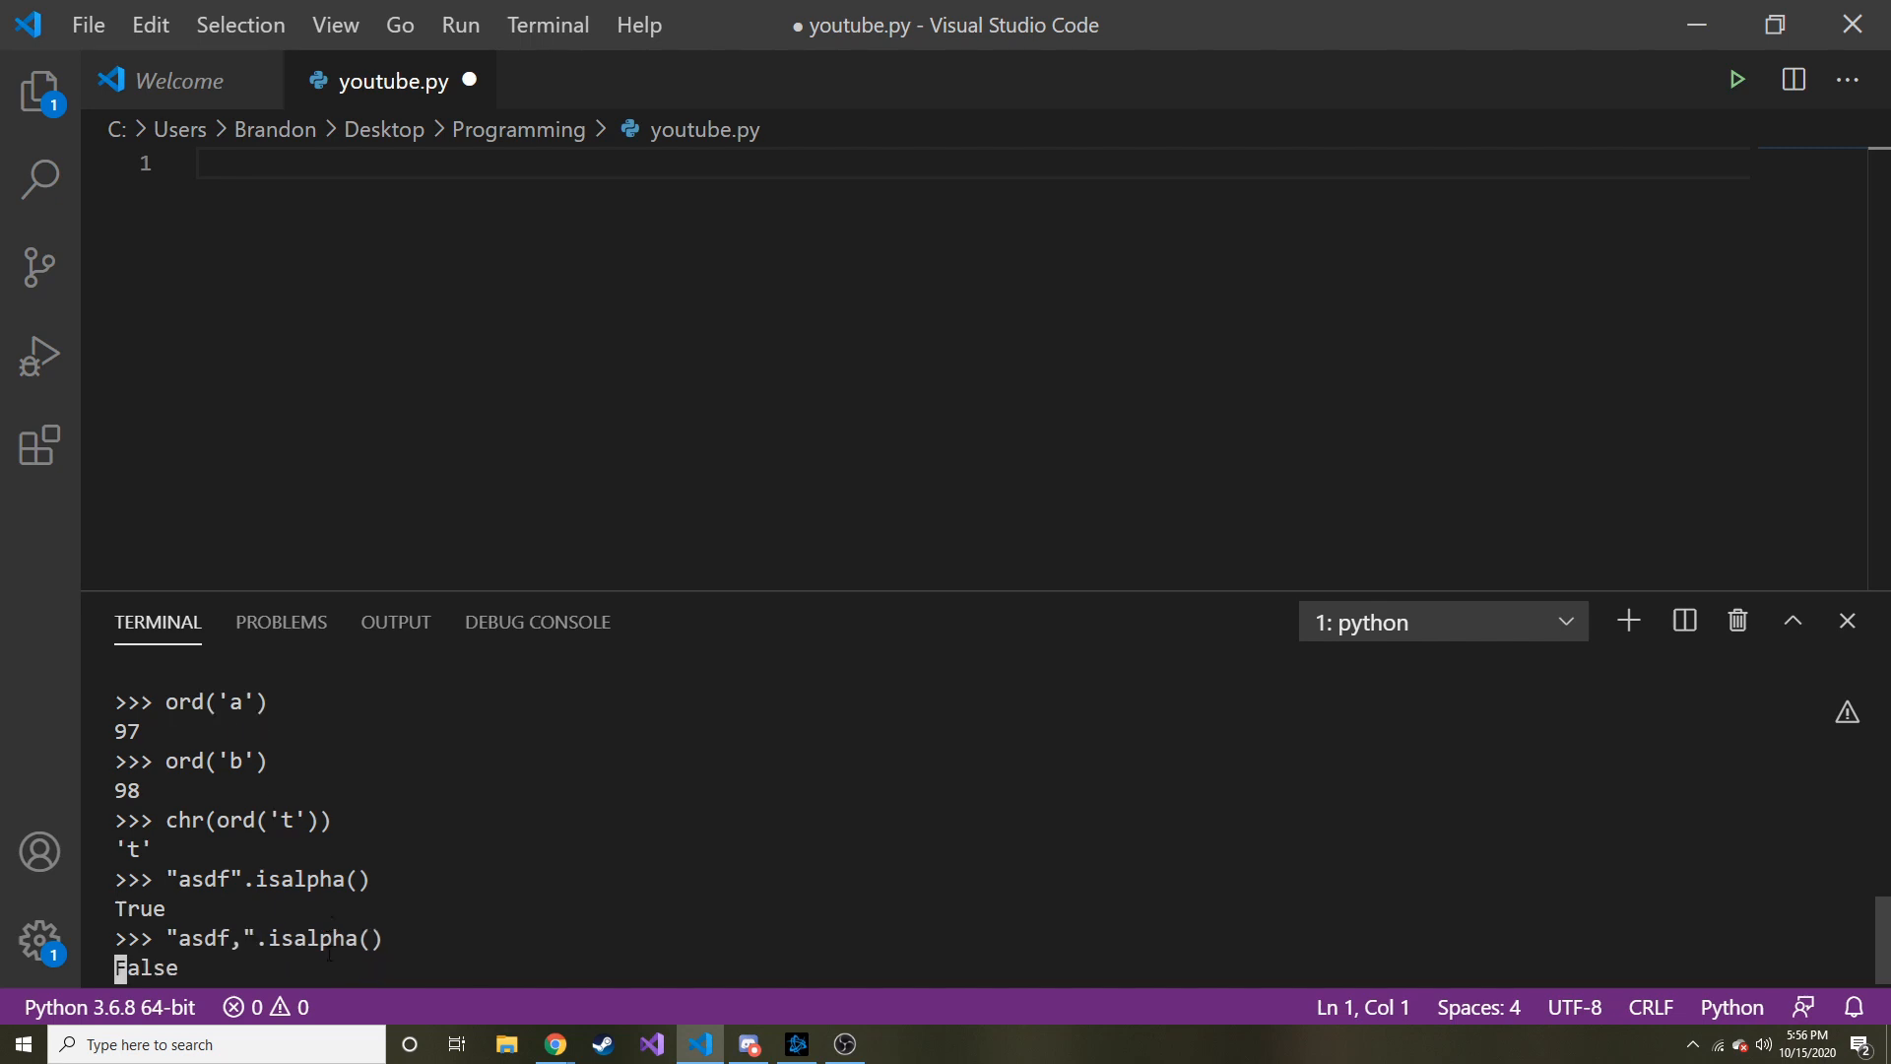
key(Return)
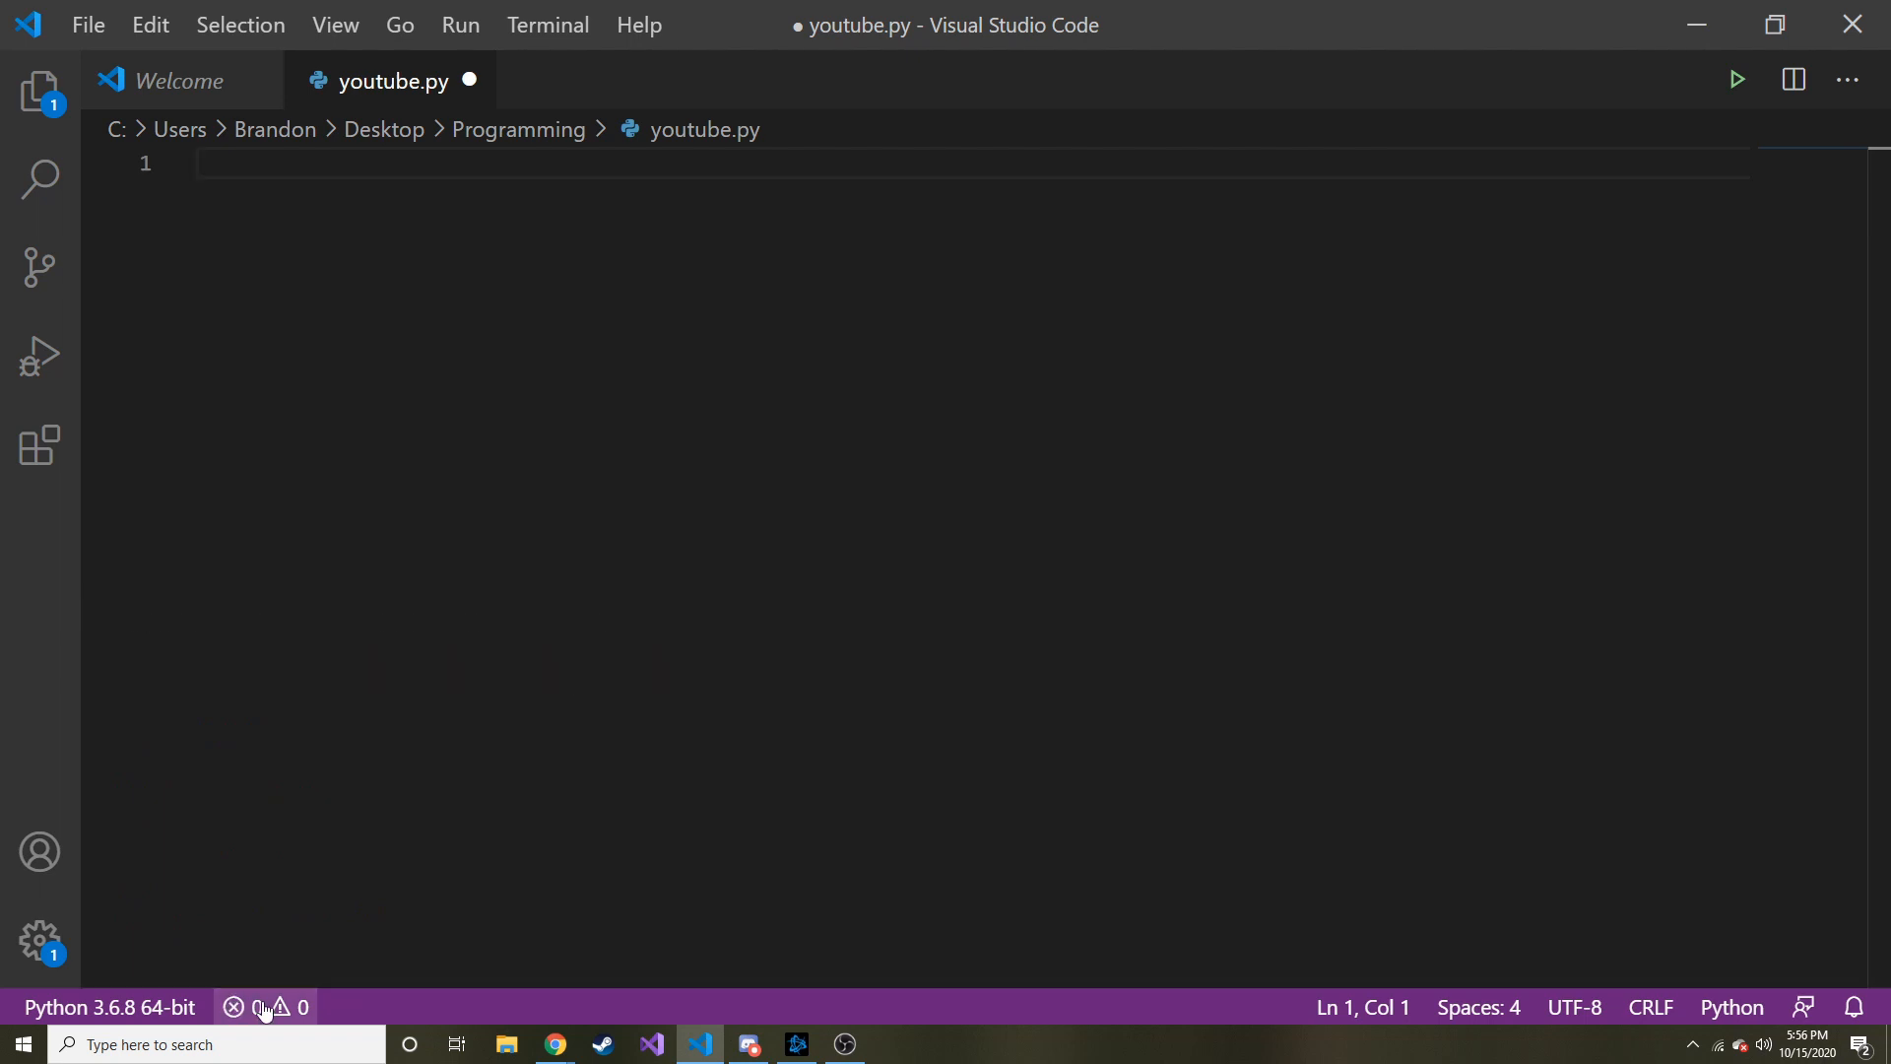
Step: Open the Problems list, which shows no problems, then return to the terminal
click(263, 1007)
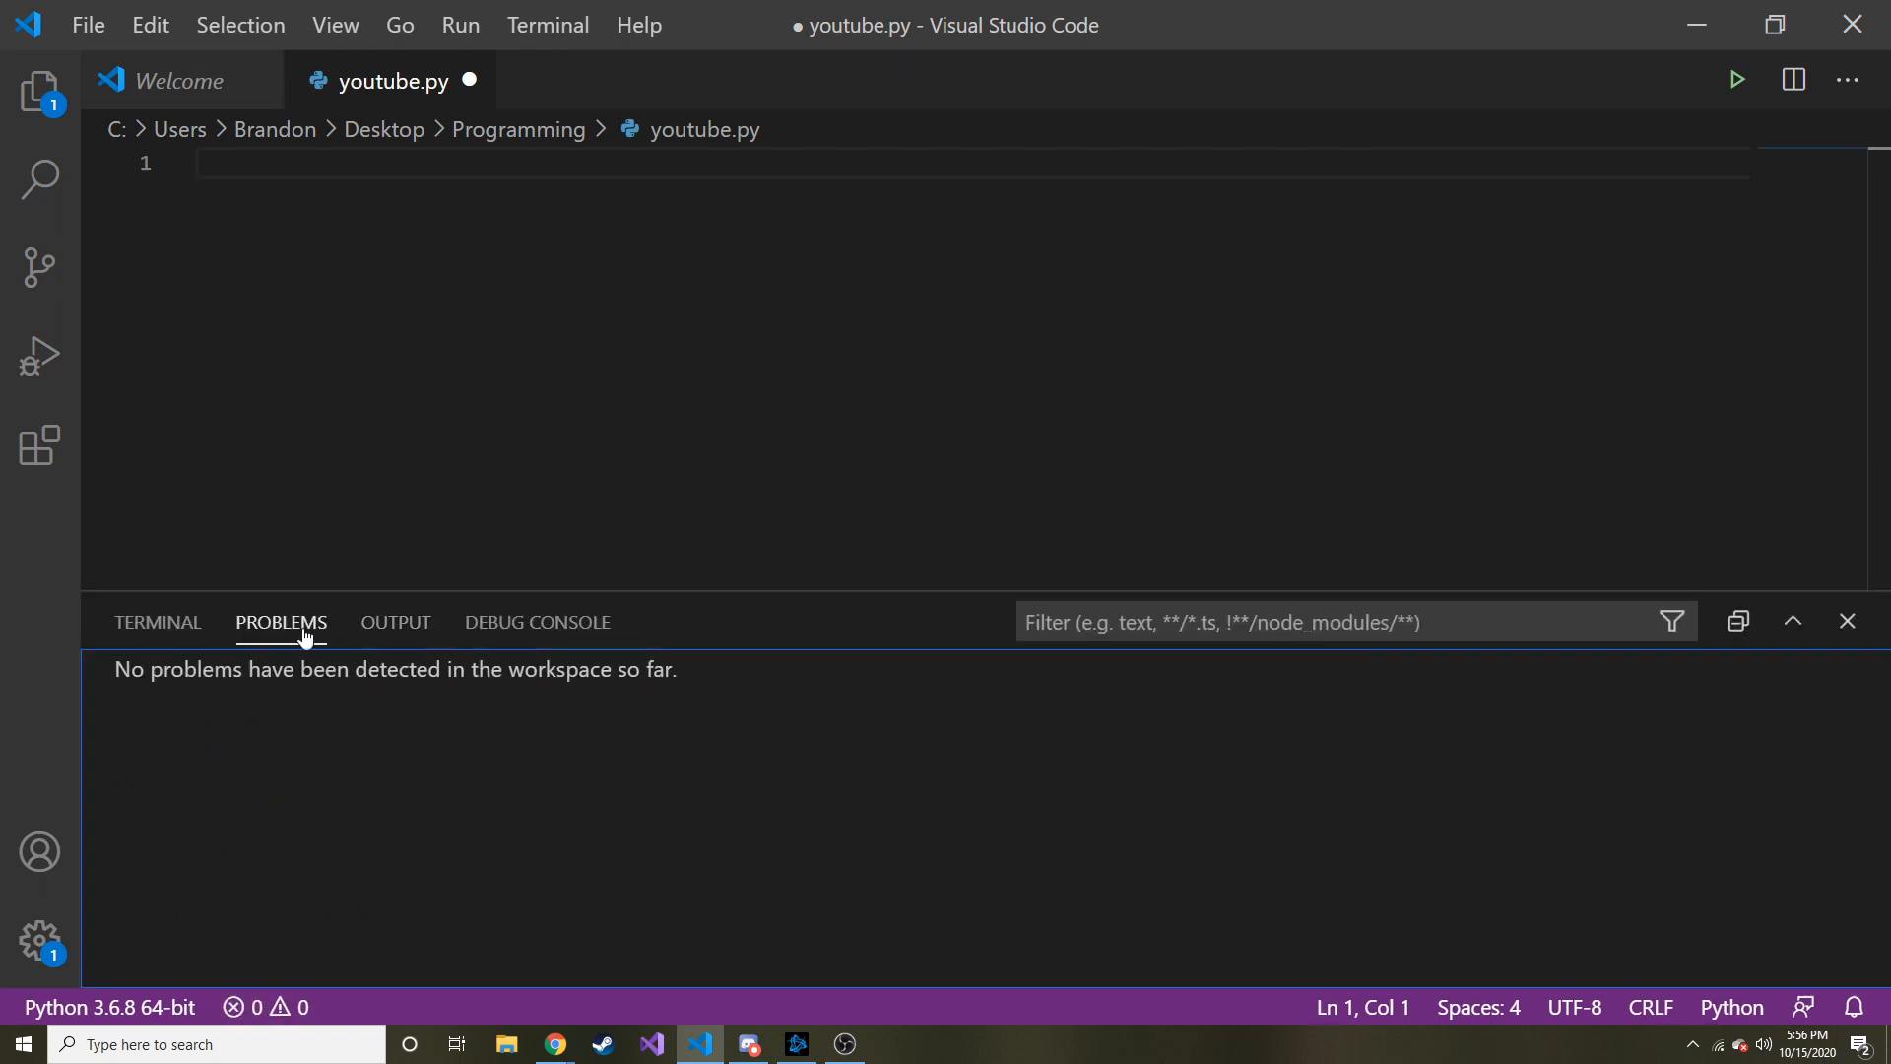
click(157, 622)
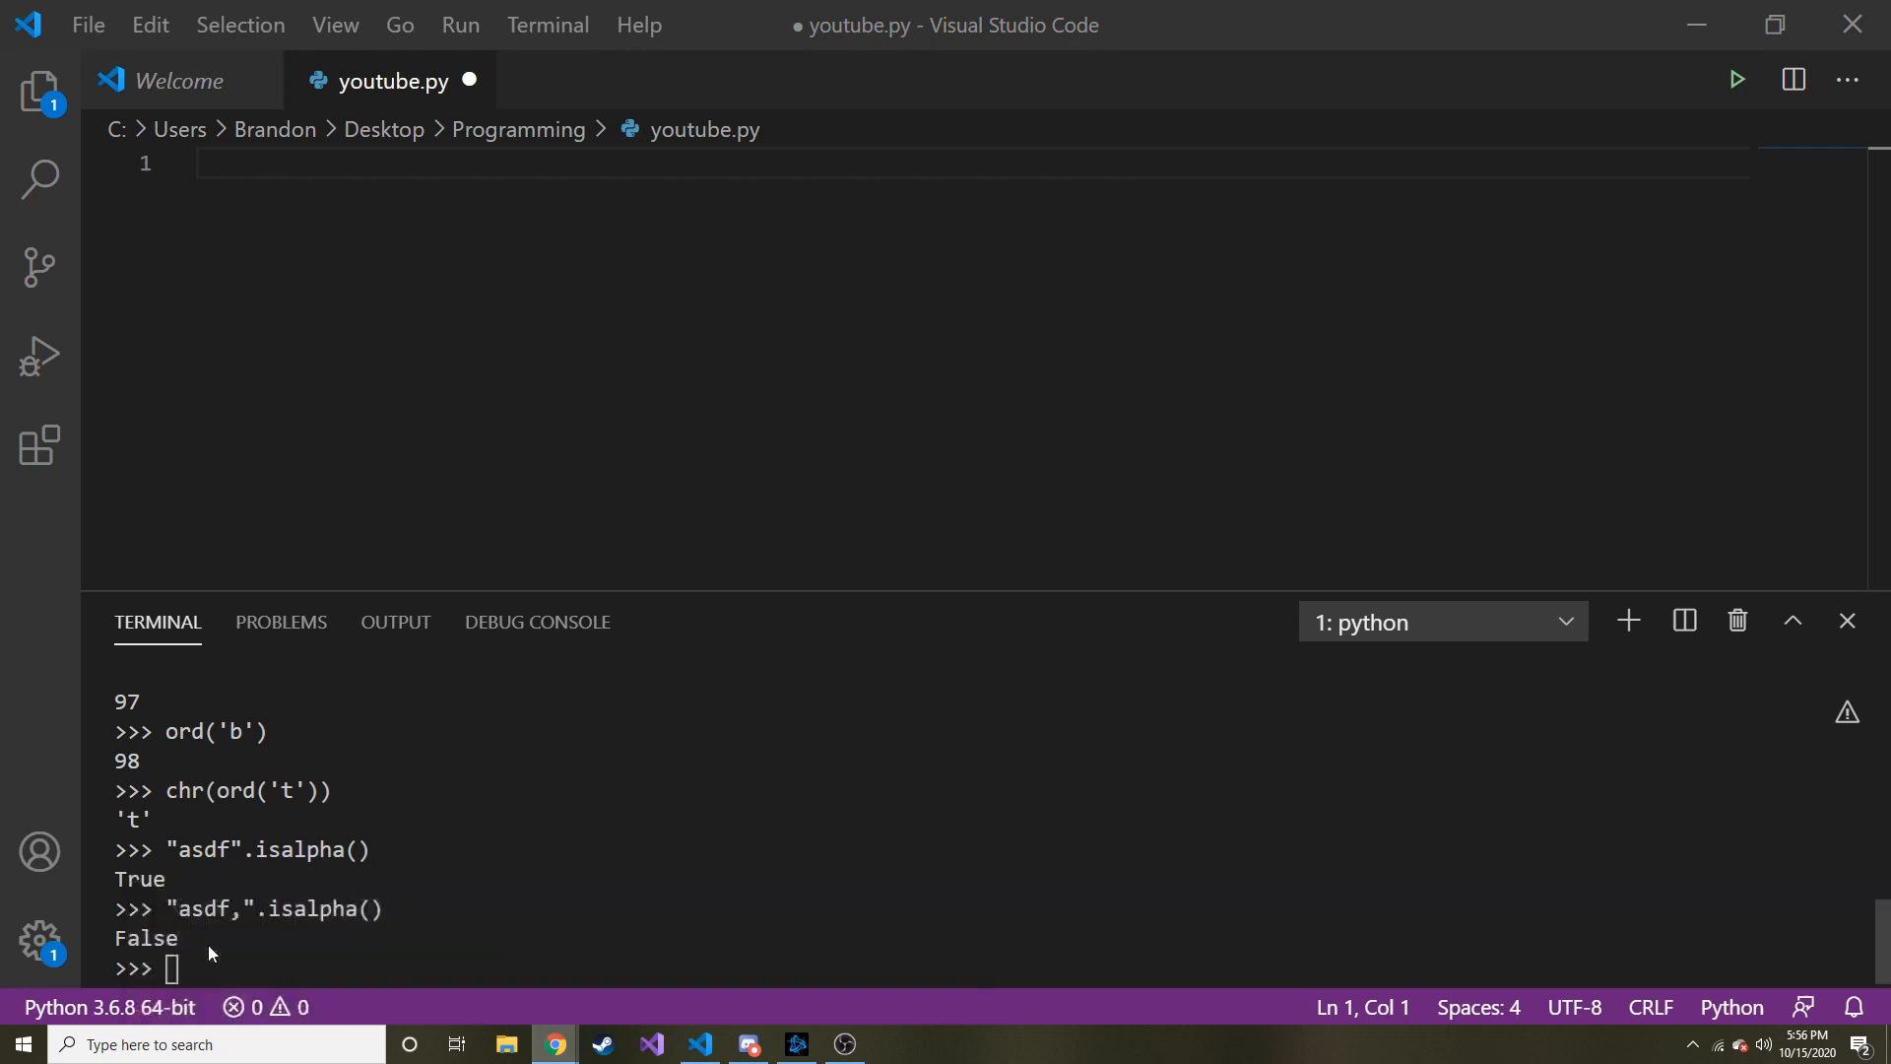
Step: Check the browser example, then add s = "abcd xyz" to youtube.py
click(554, 1045)
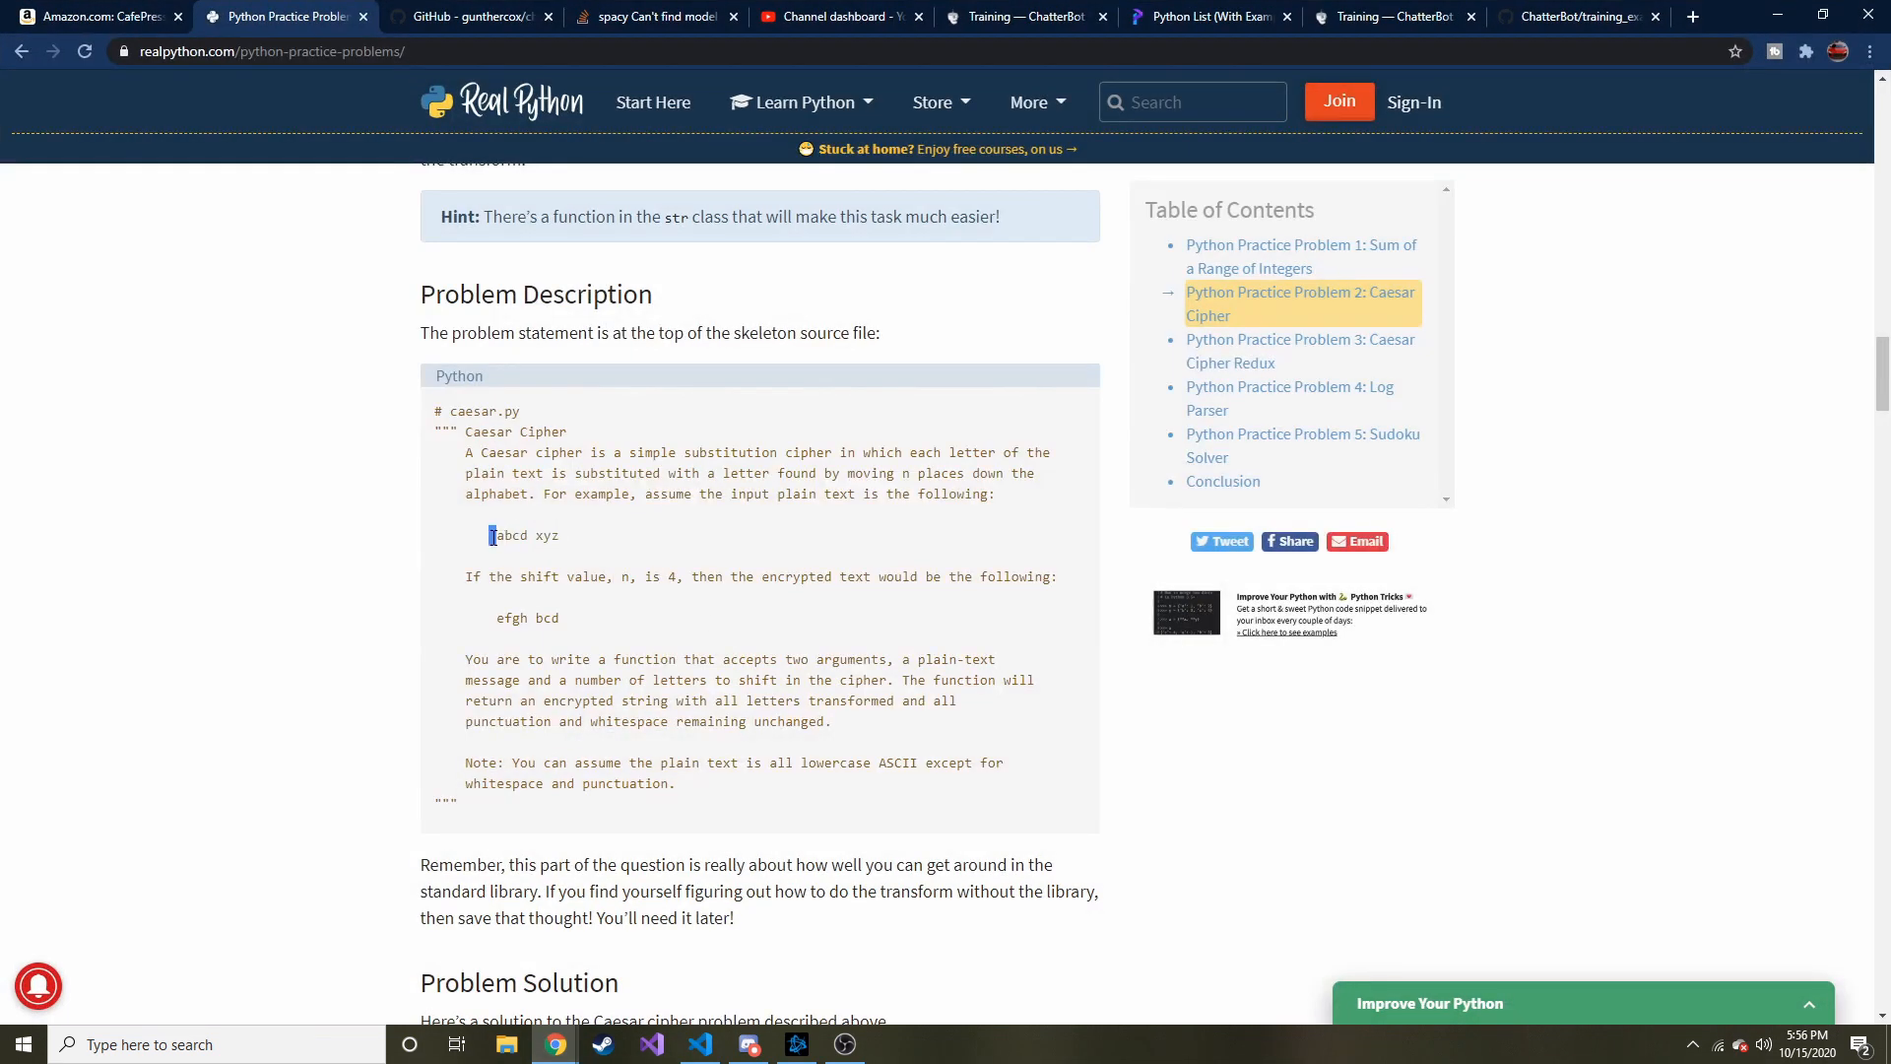
click(650, 1044)
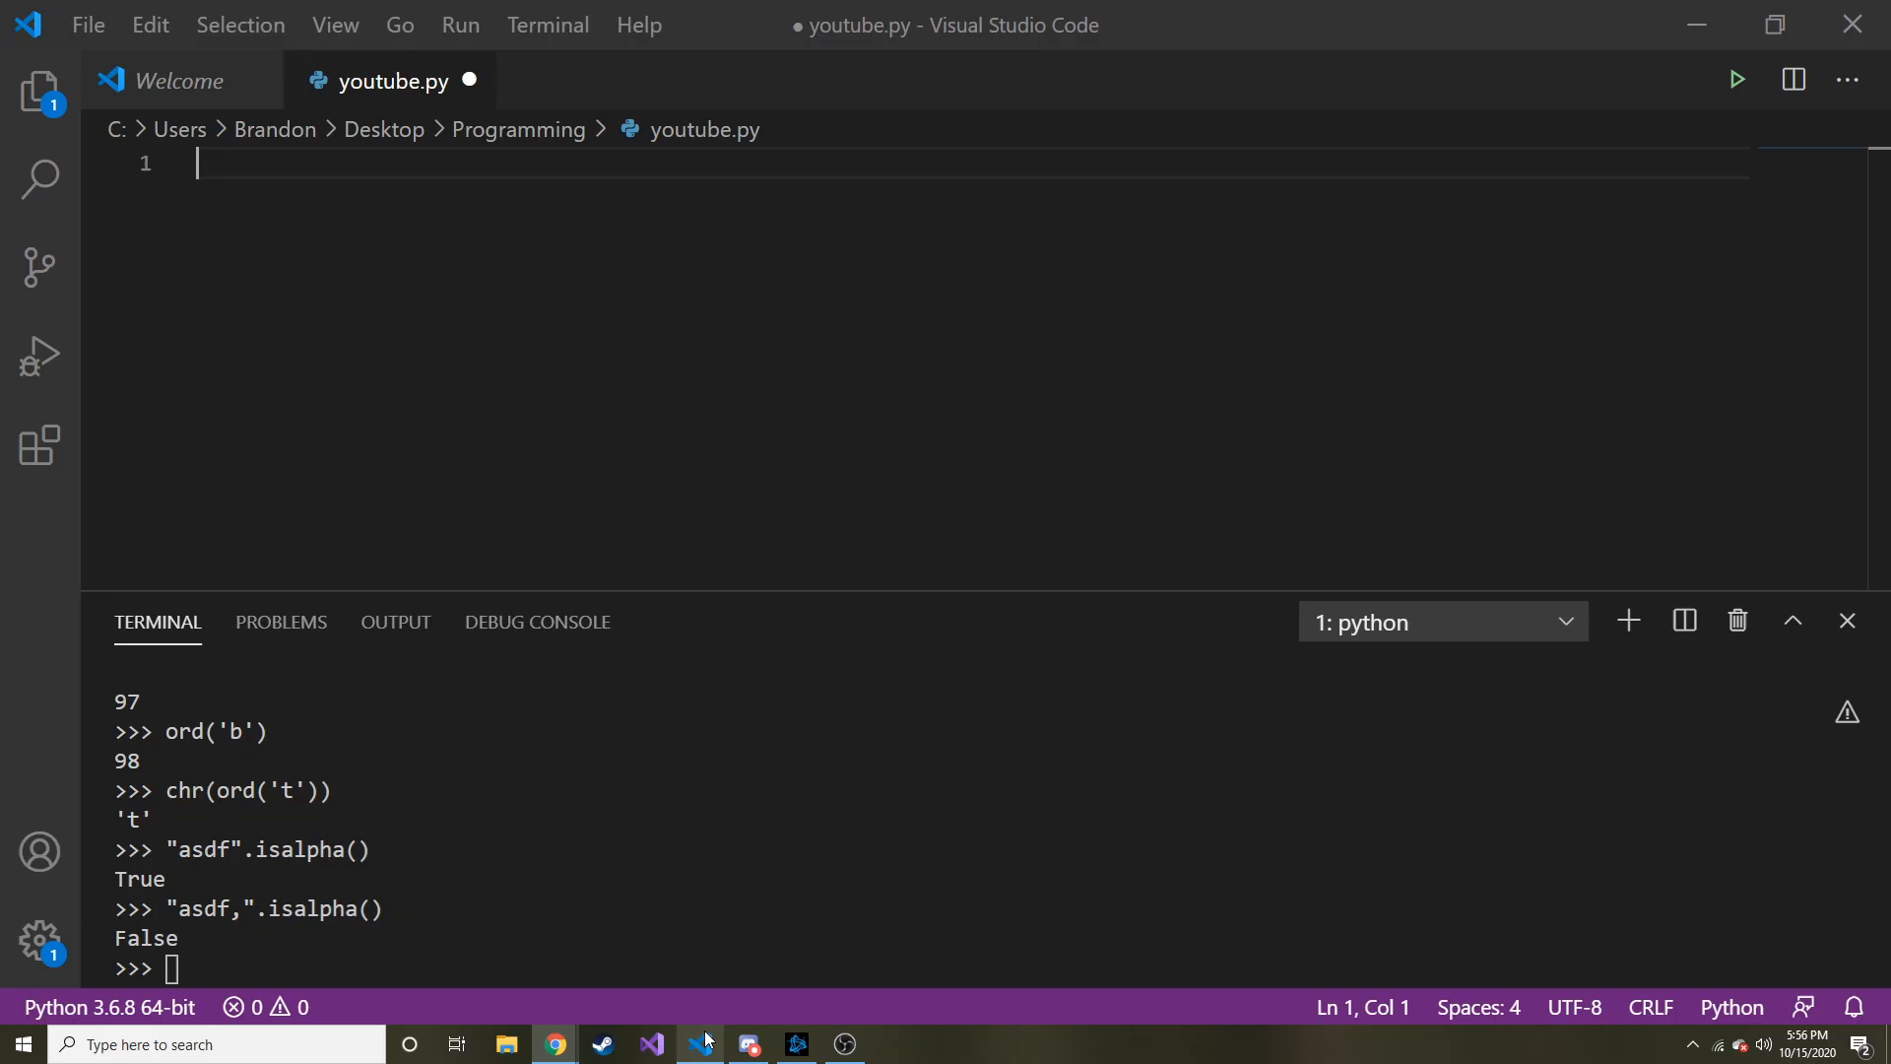
text(s =)
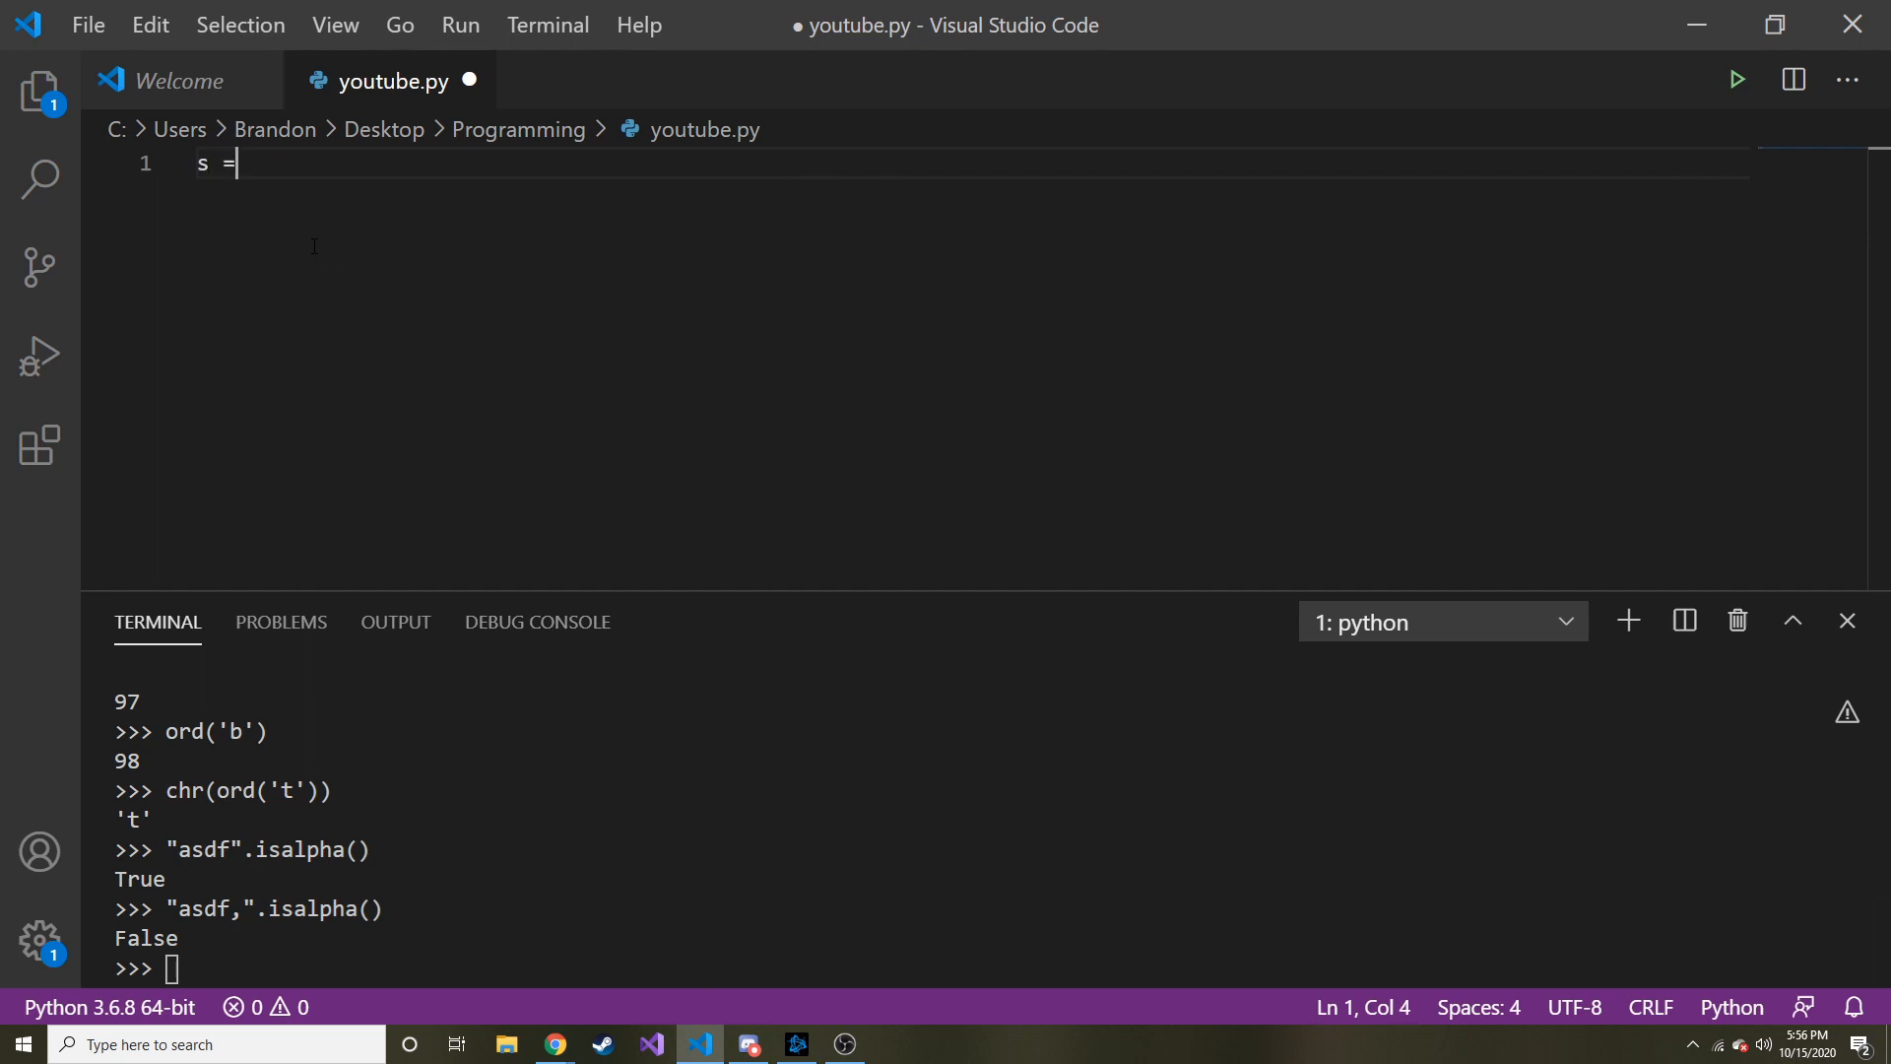
text("abcd xyz")
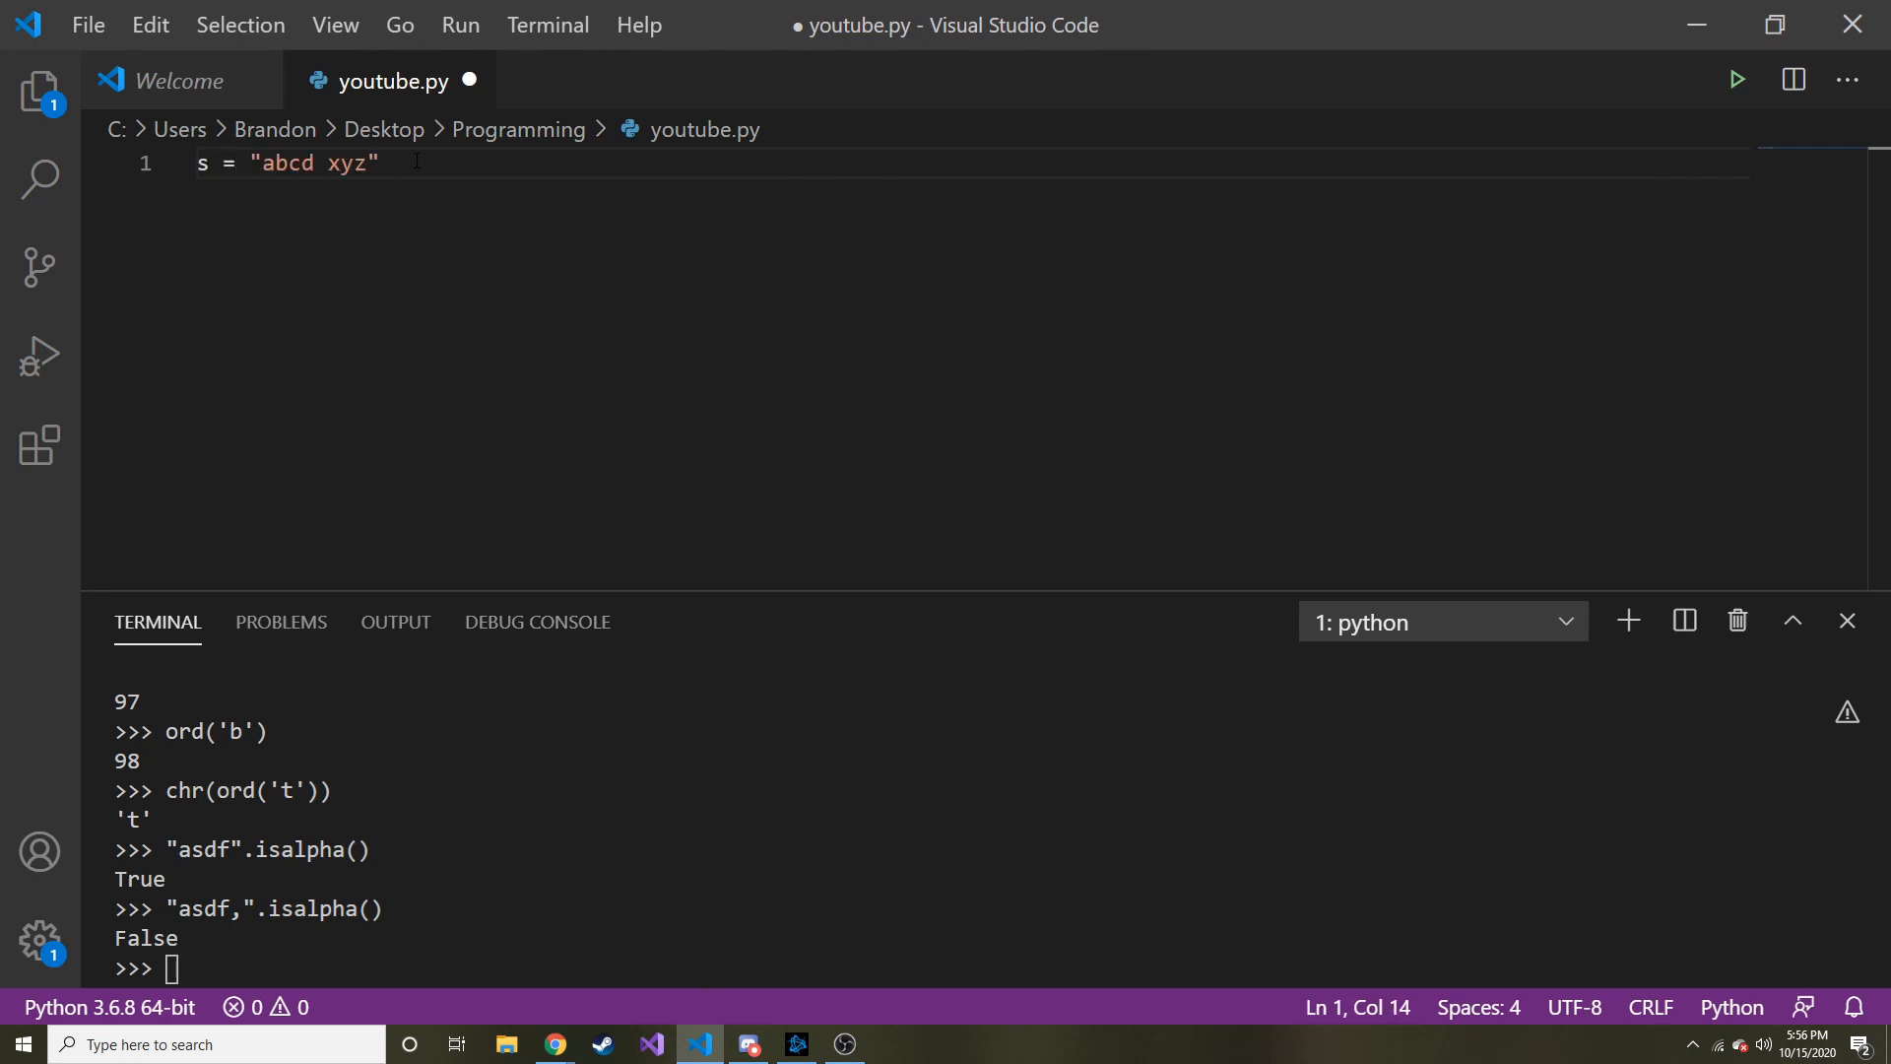
key(Enter)
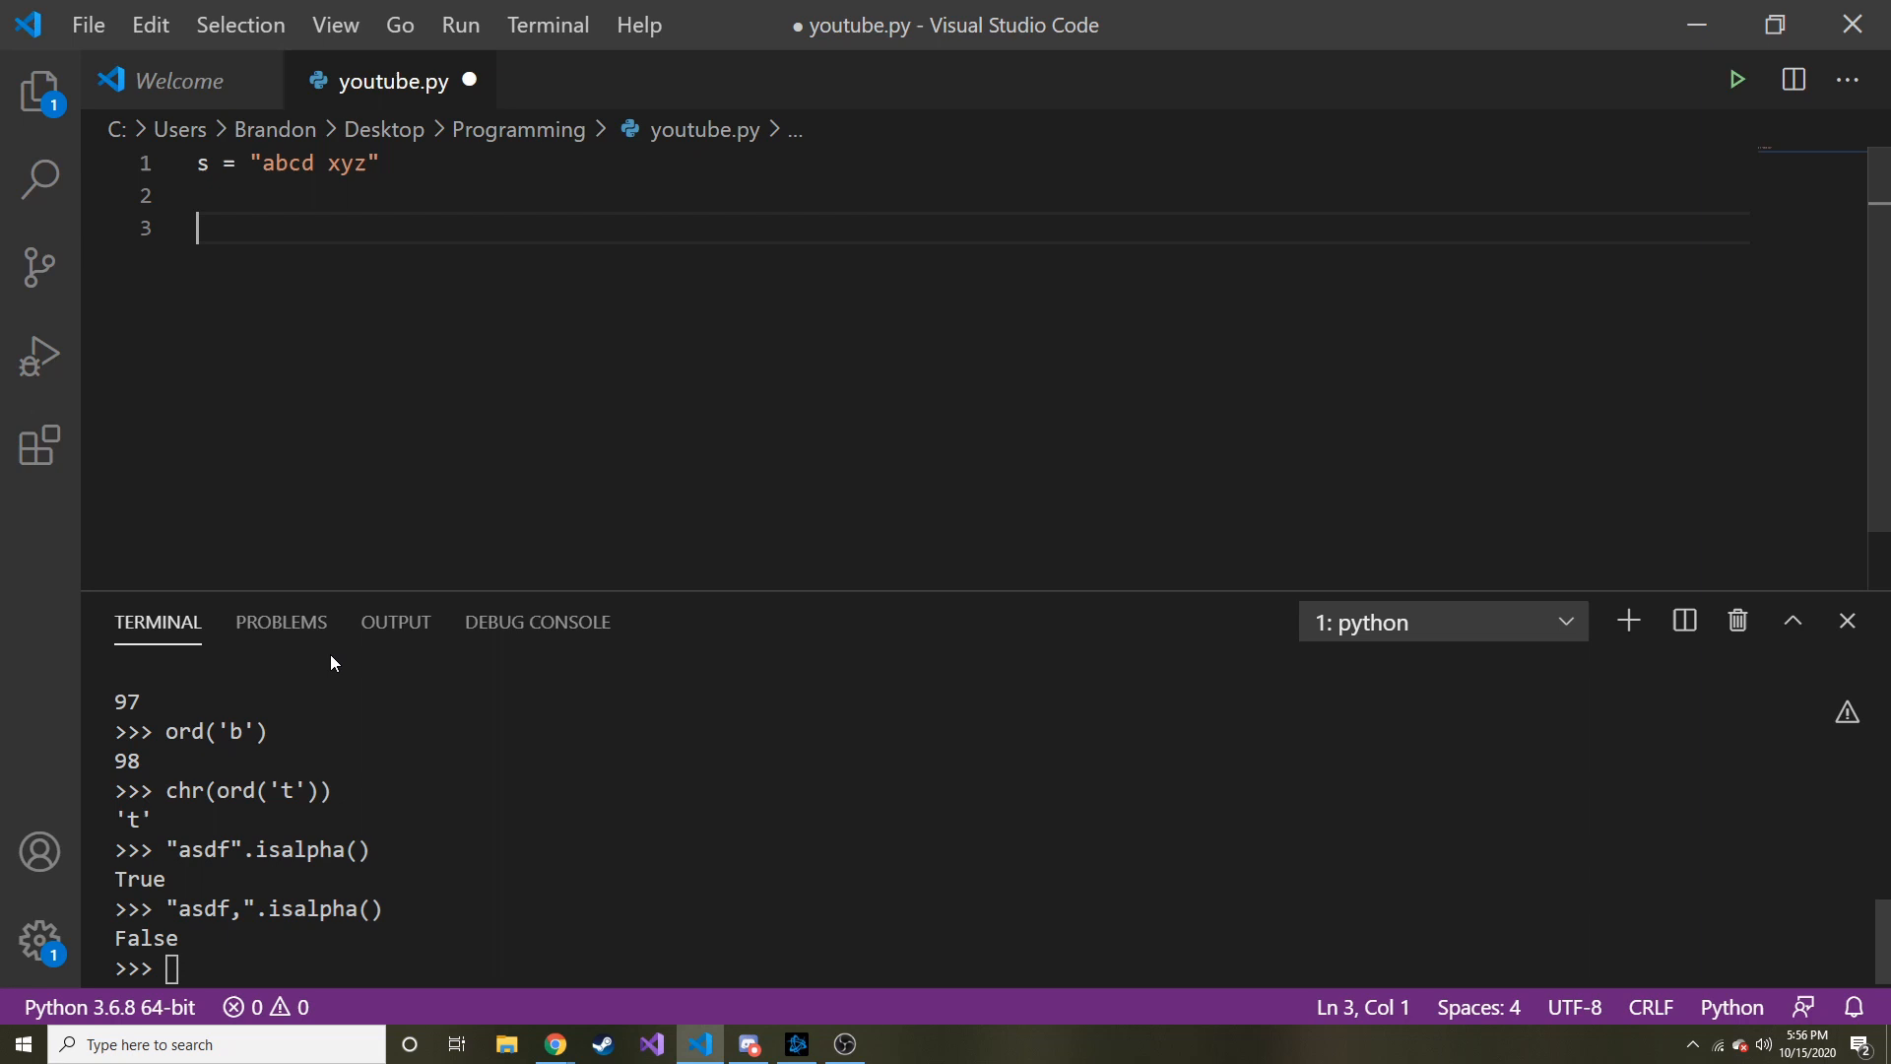
Step: Write the function header def caesar(s, shift):
text(def)
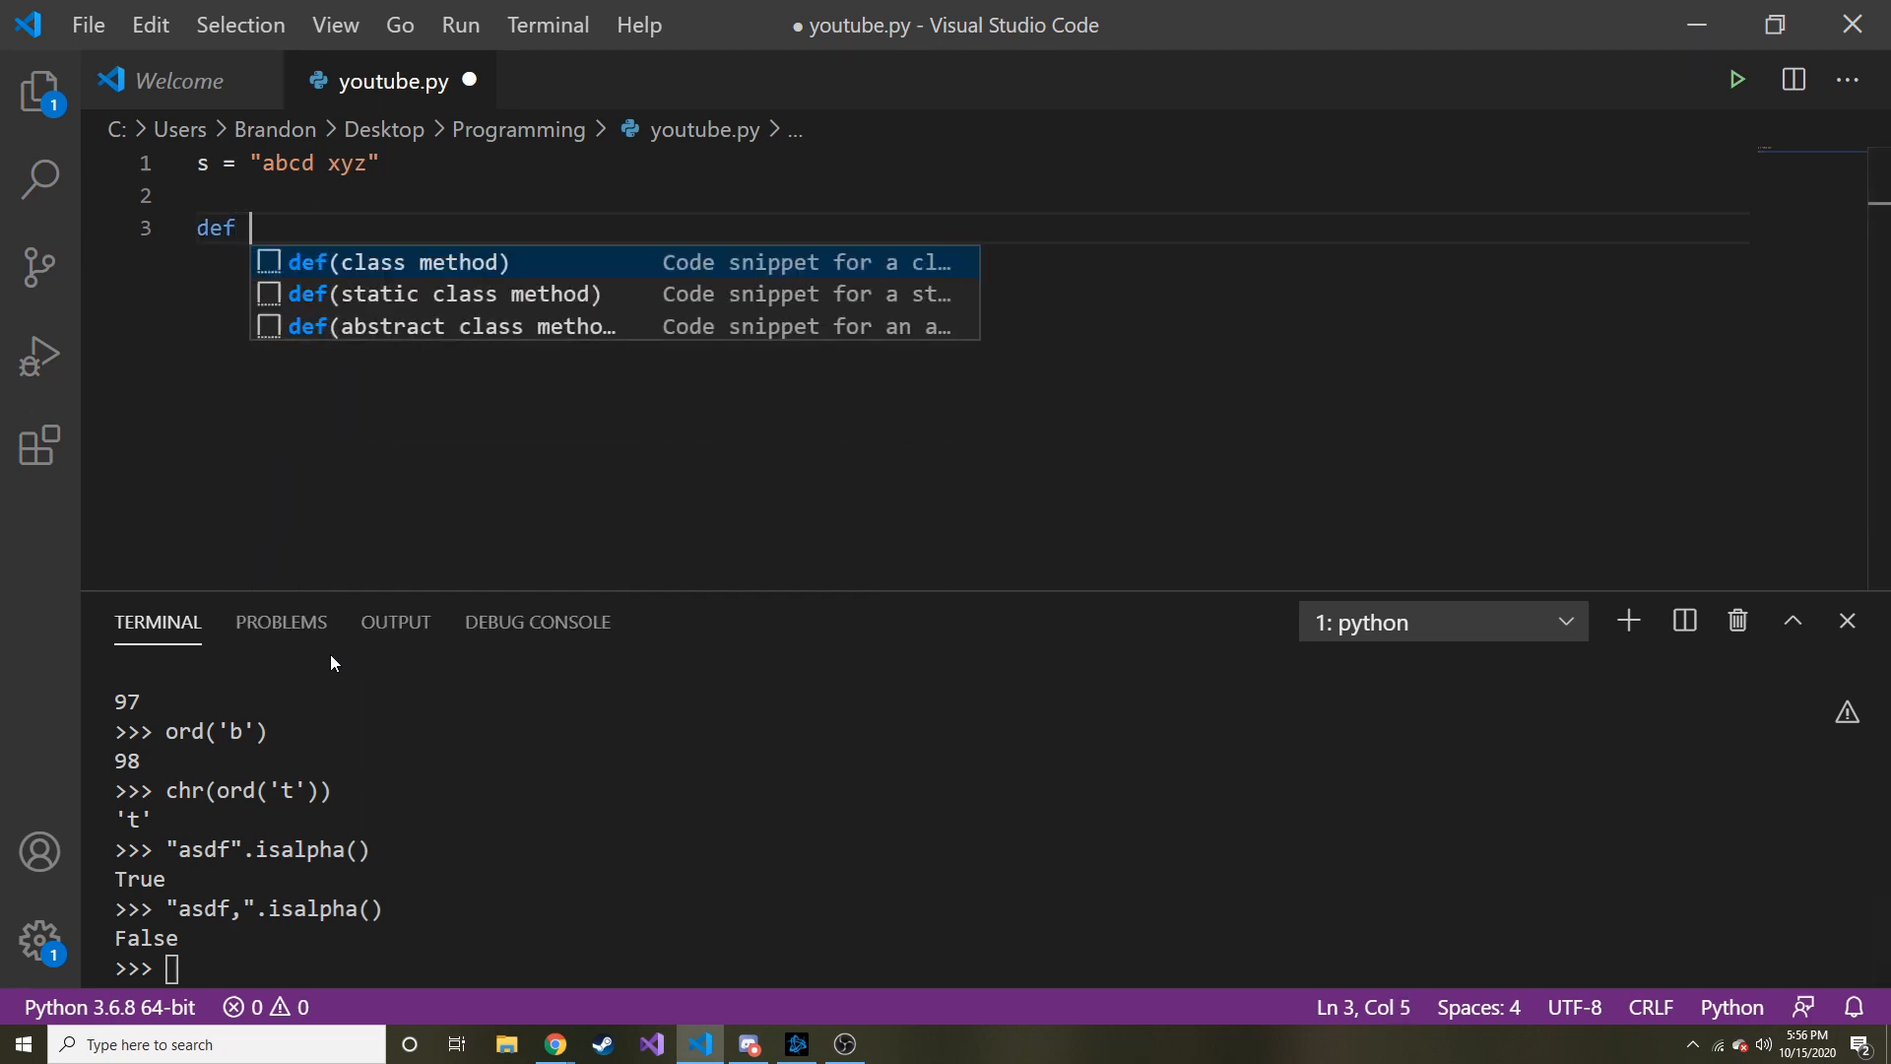
text(caesar)
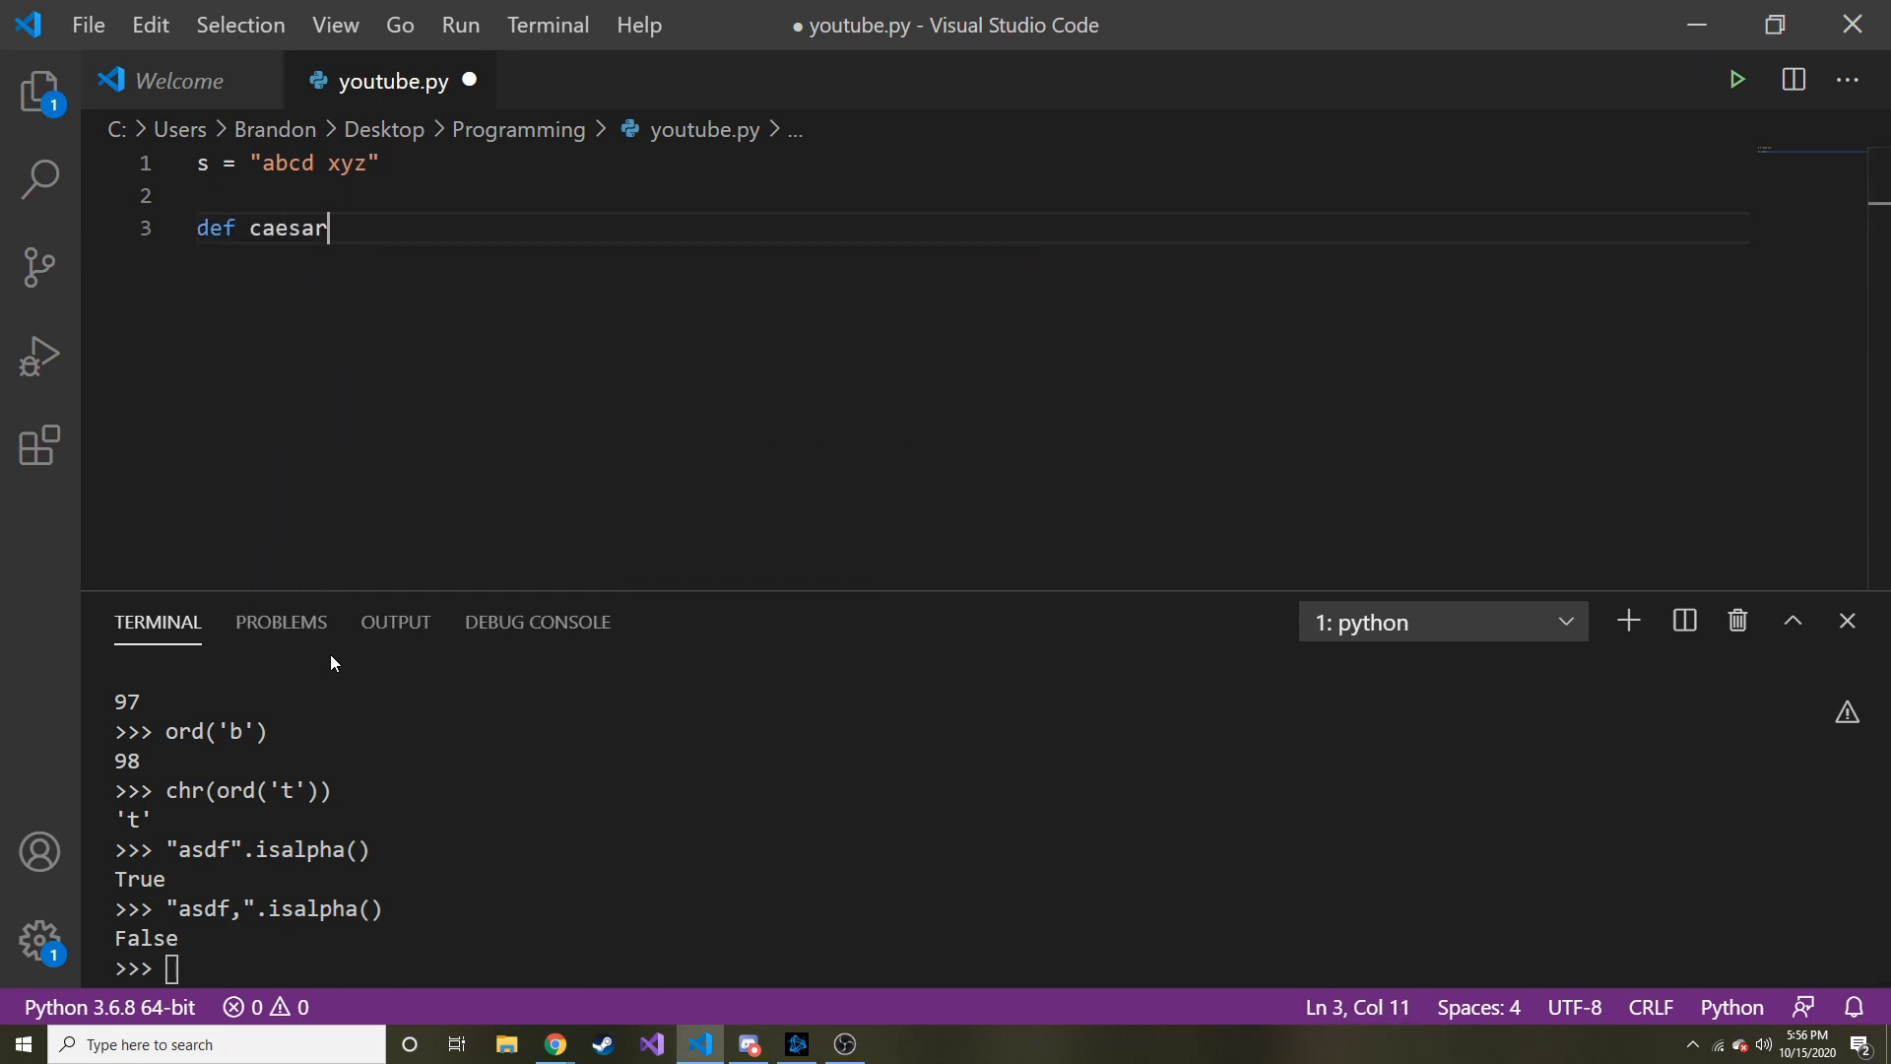
text(())
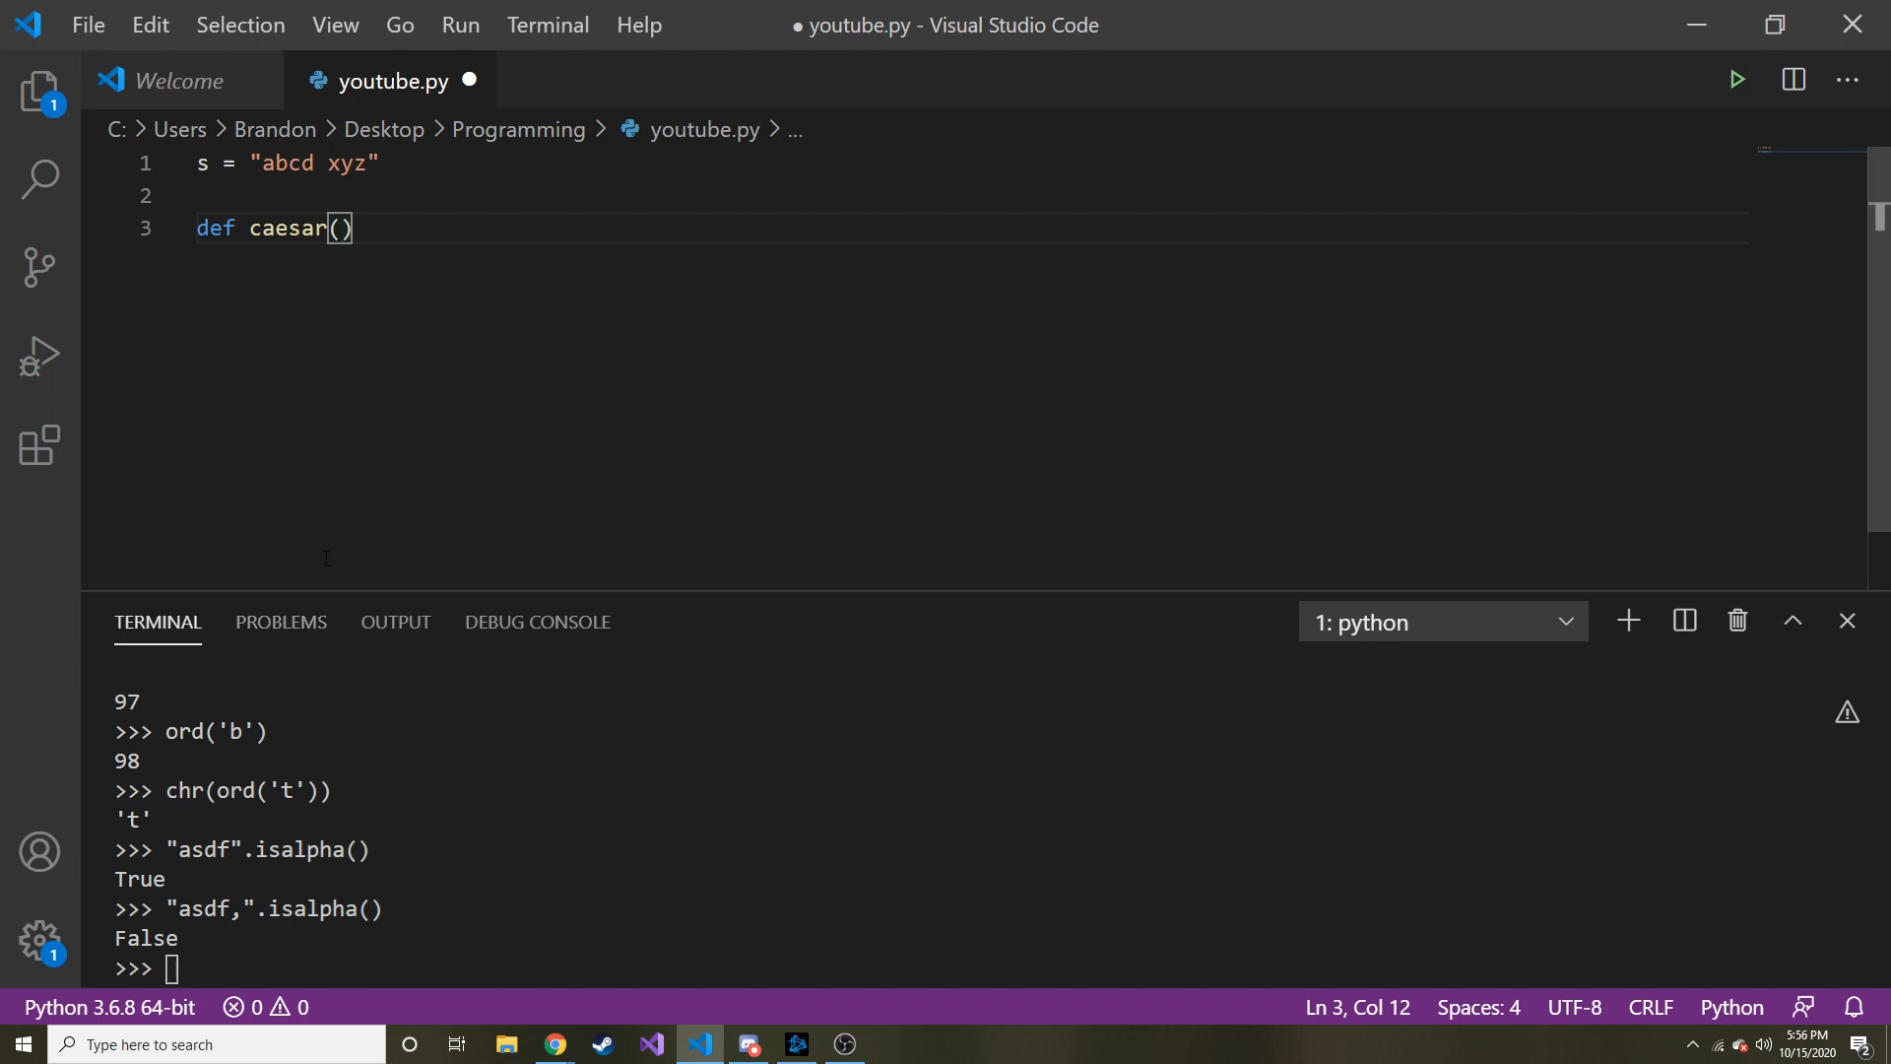
text(s,)
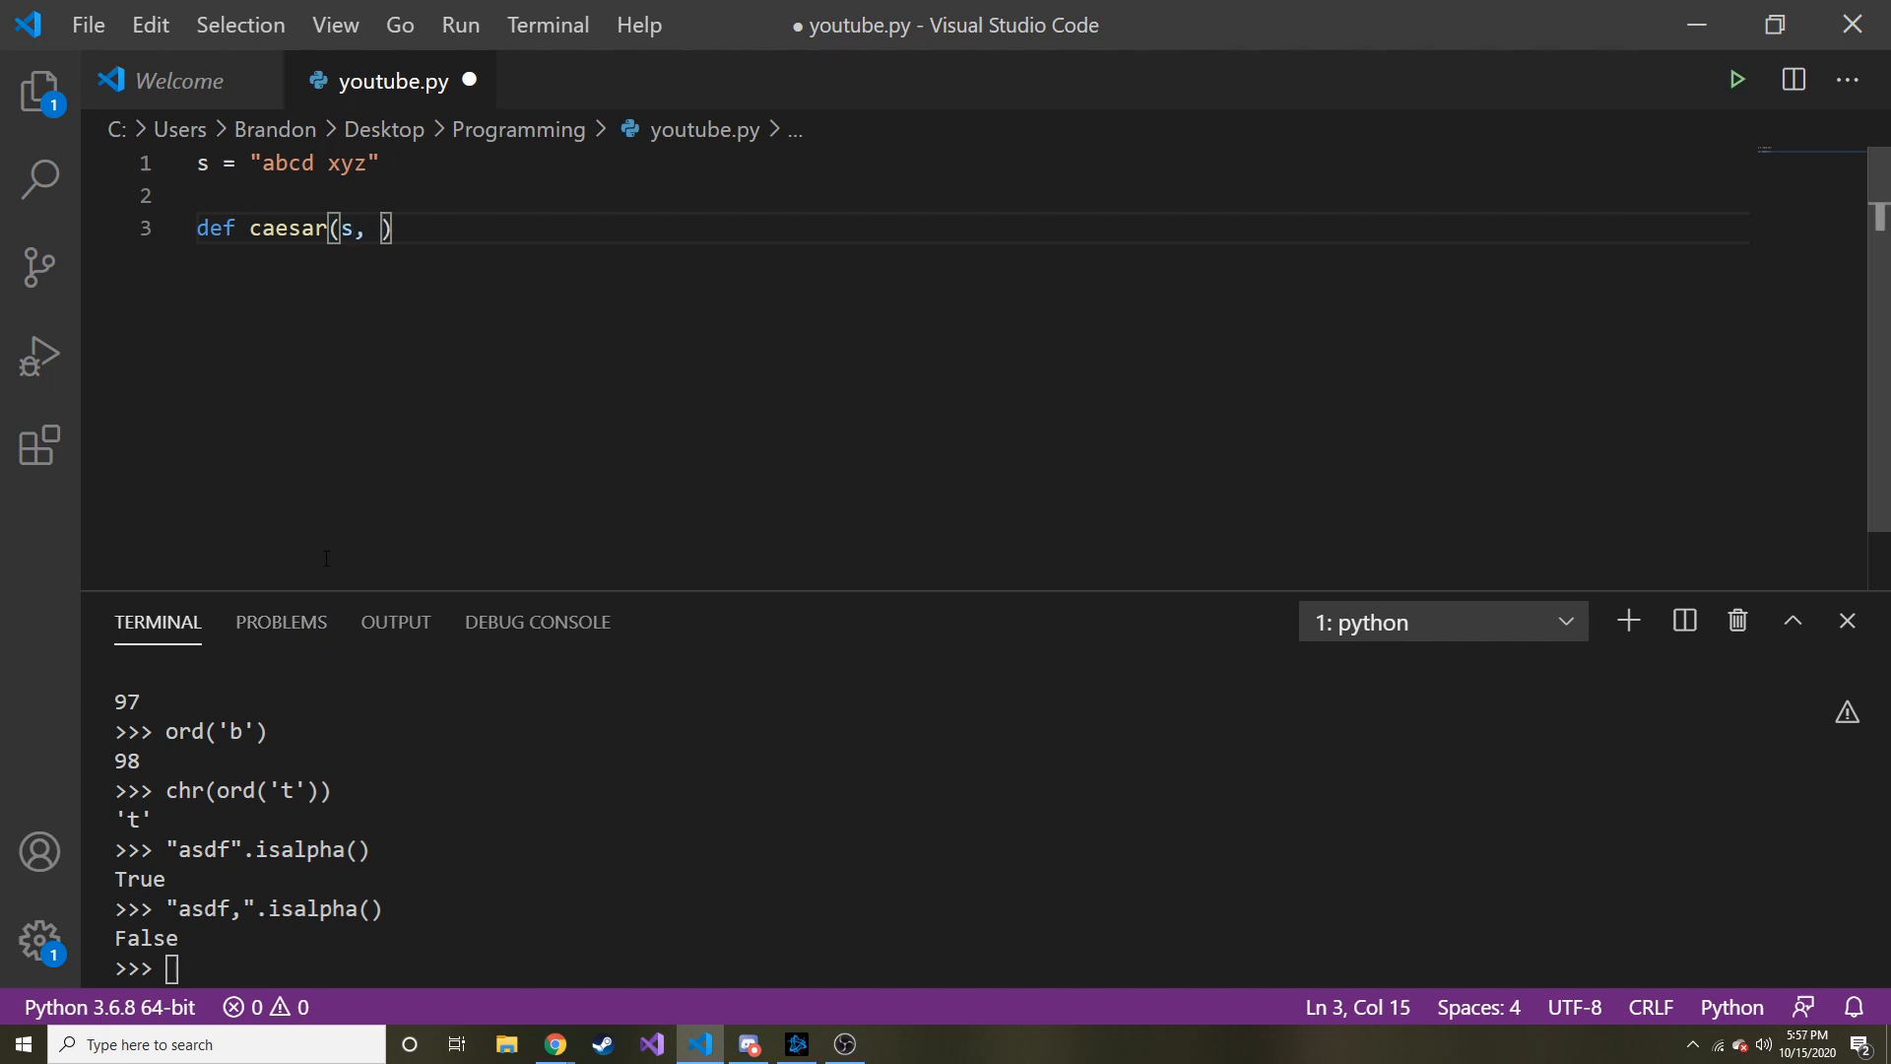
text(shift):)
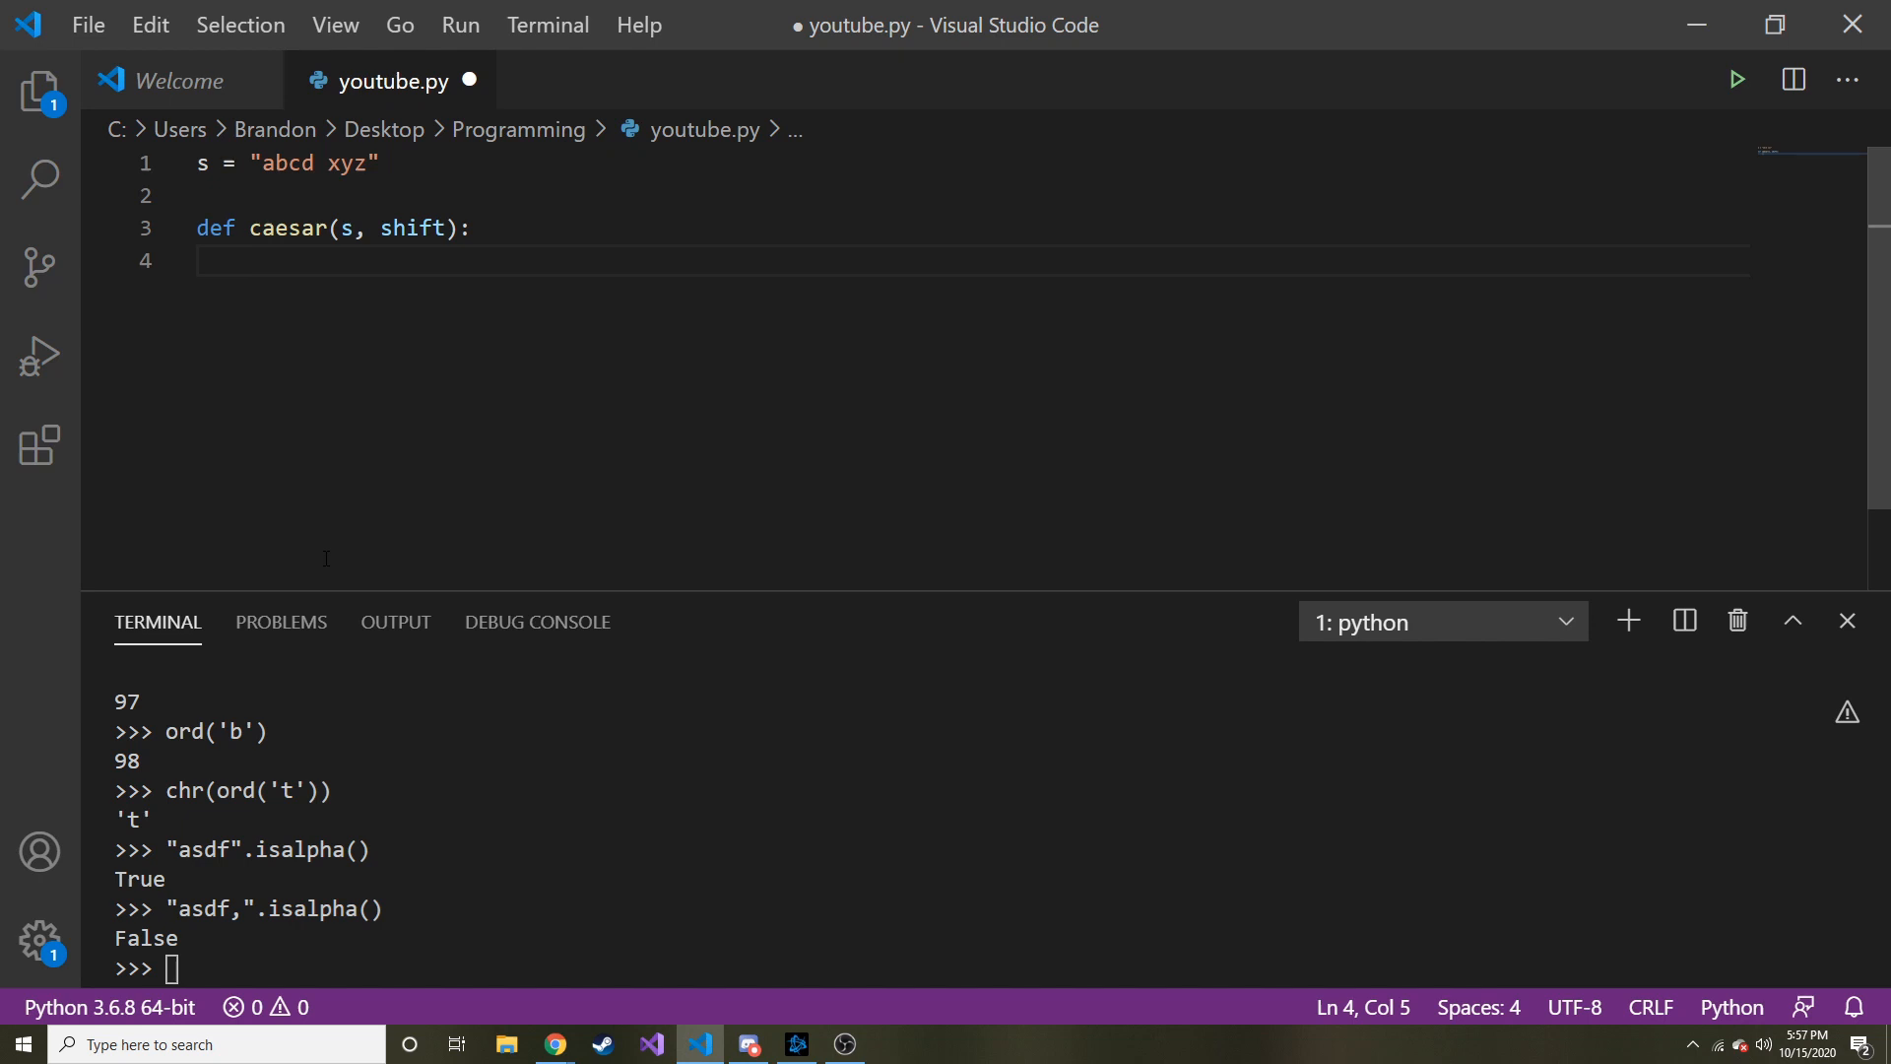
Step: Initialize strlist = [] and start a for x in s loop
text(strlist)
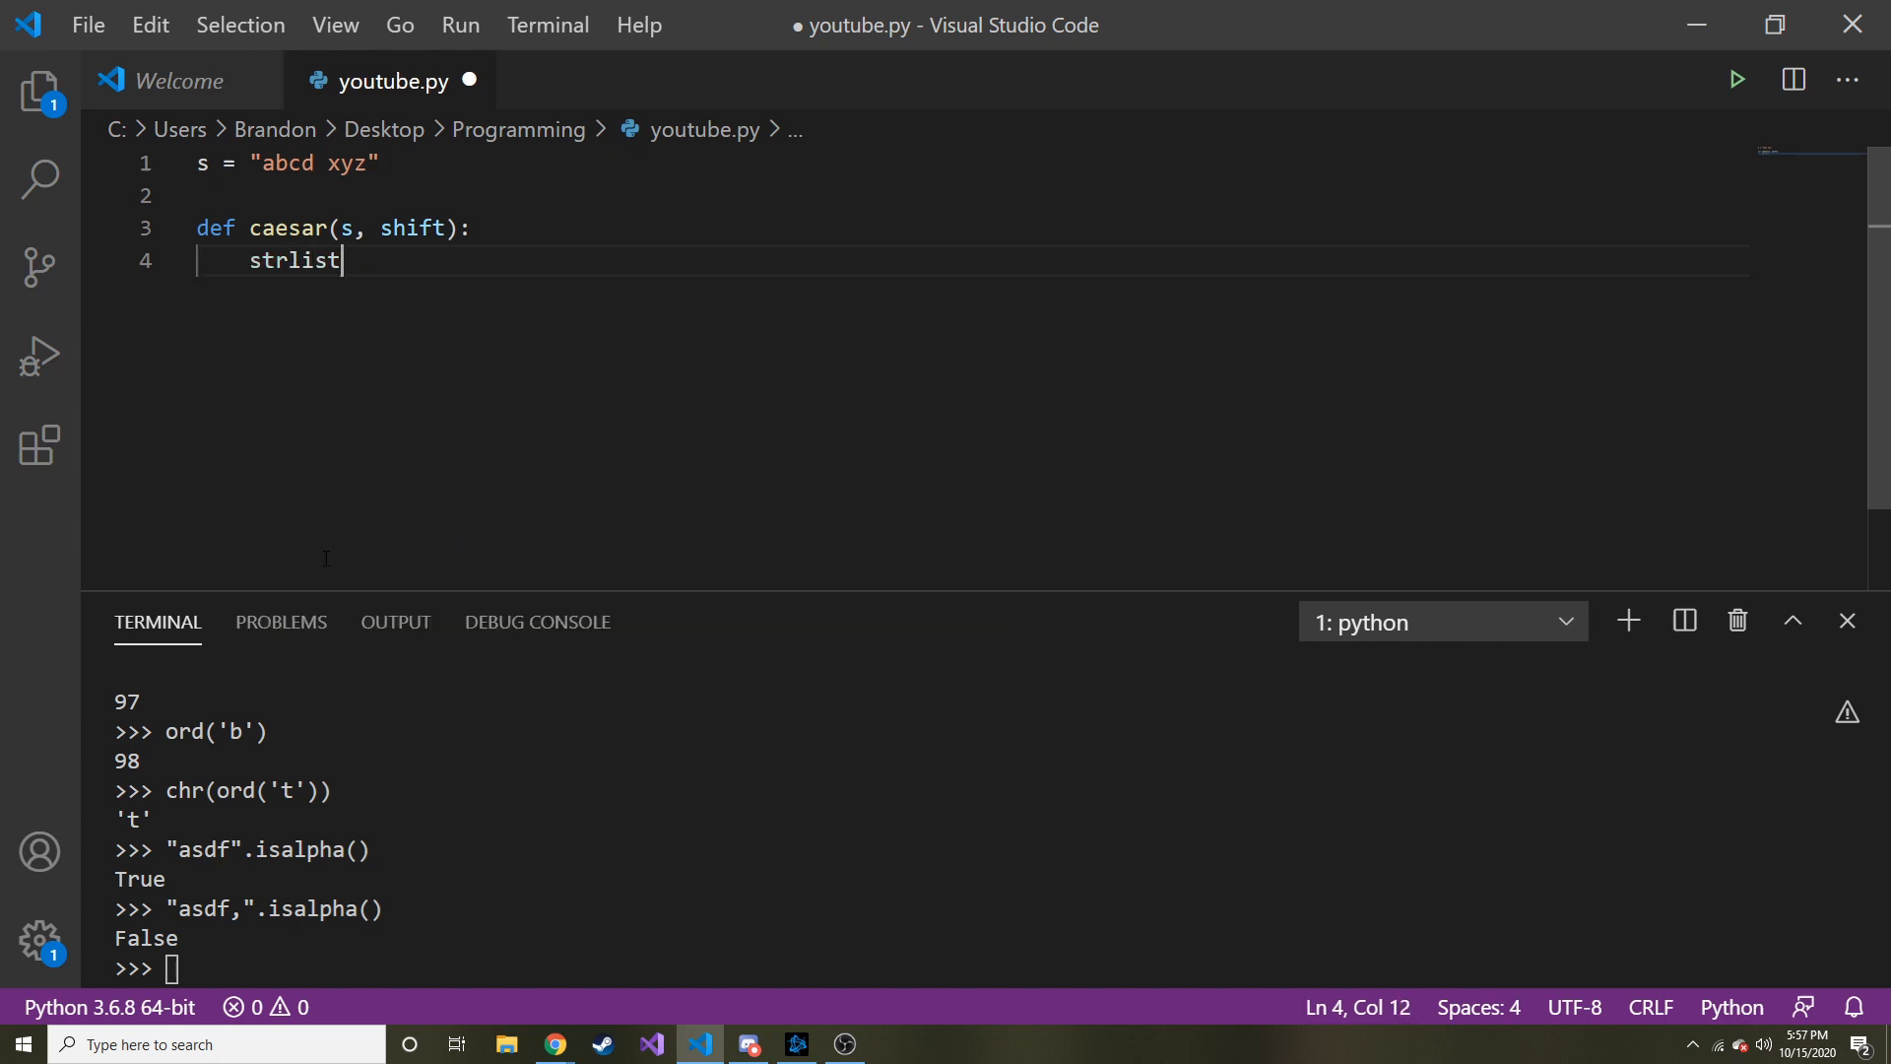
text(= [])
text(for)
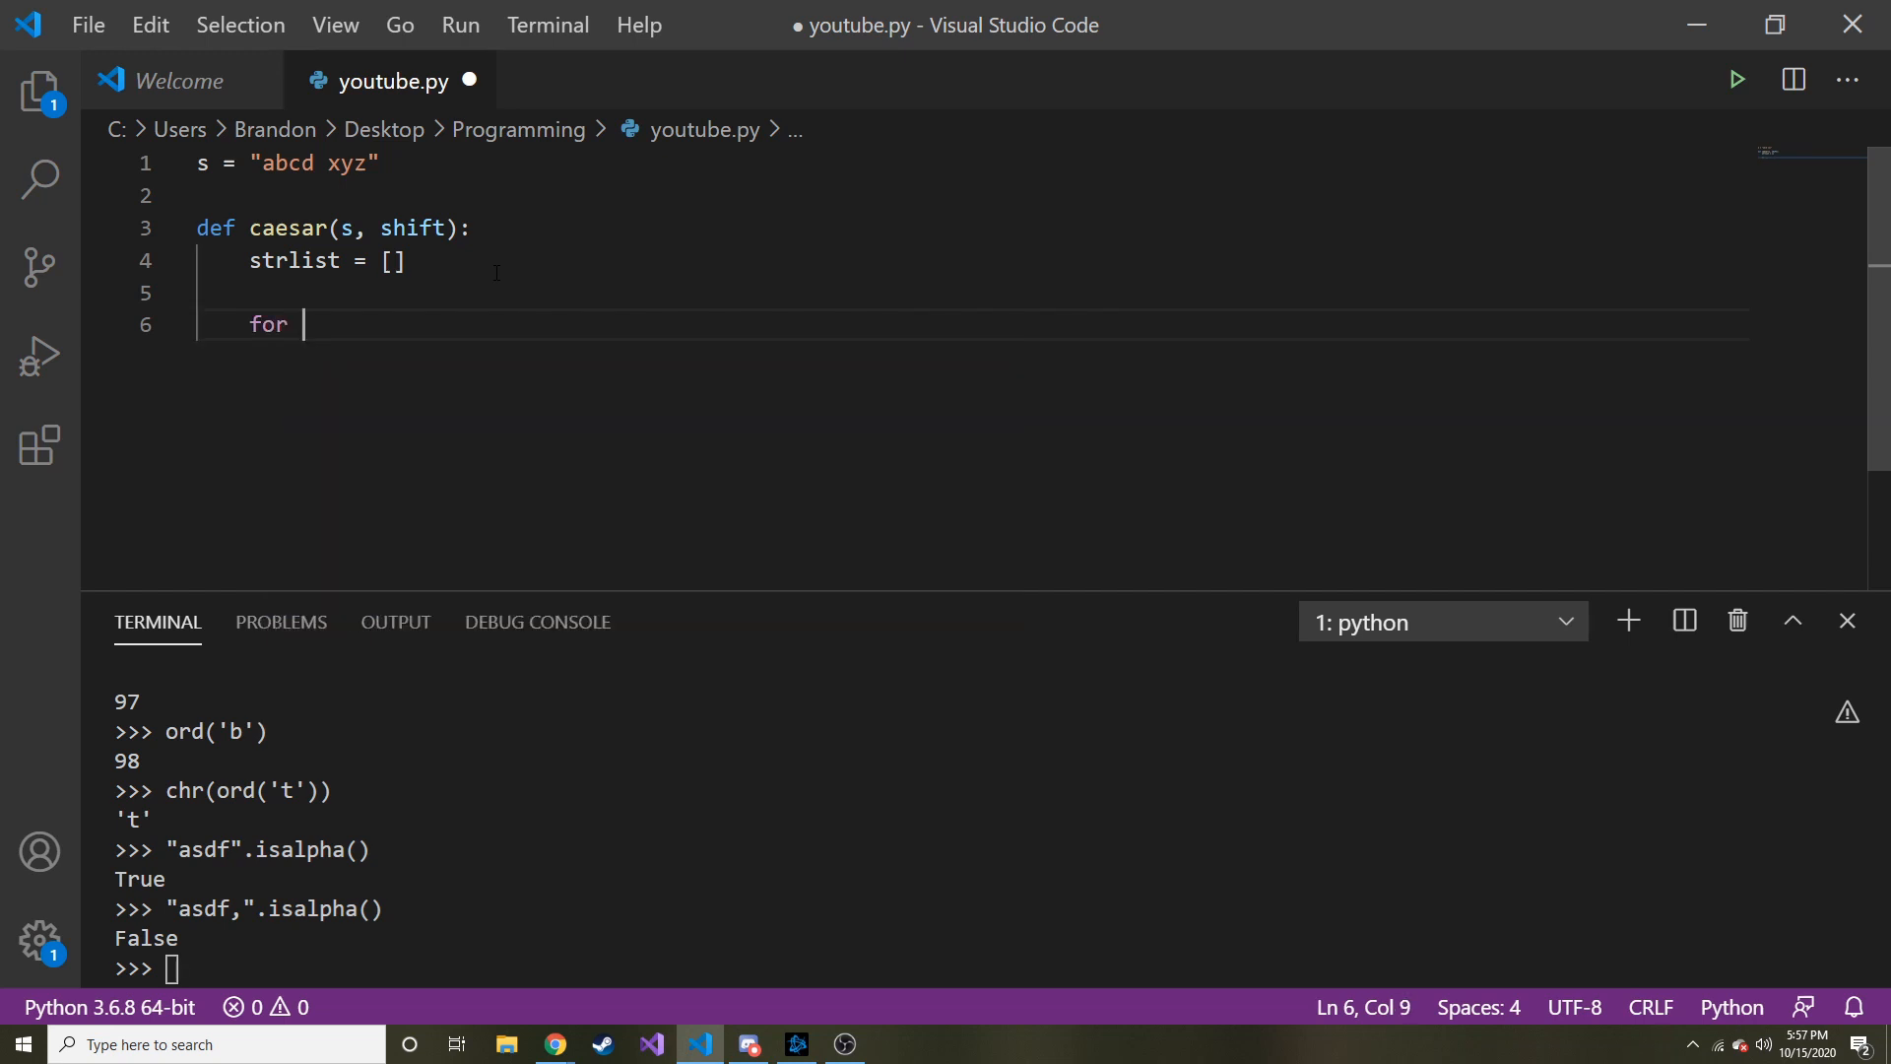
text(x)
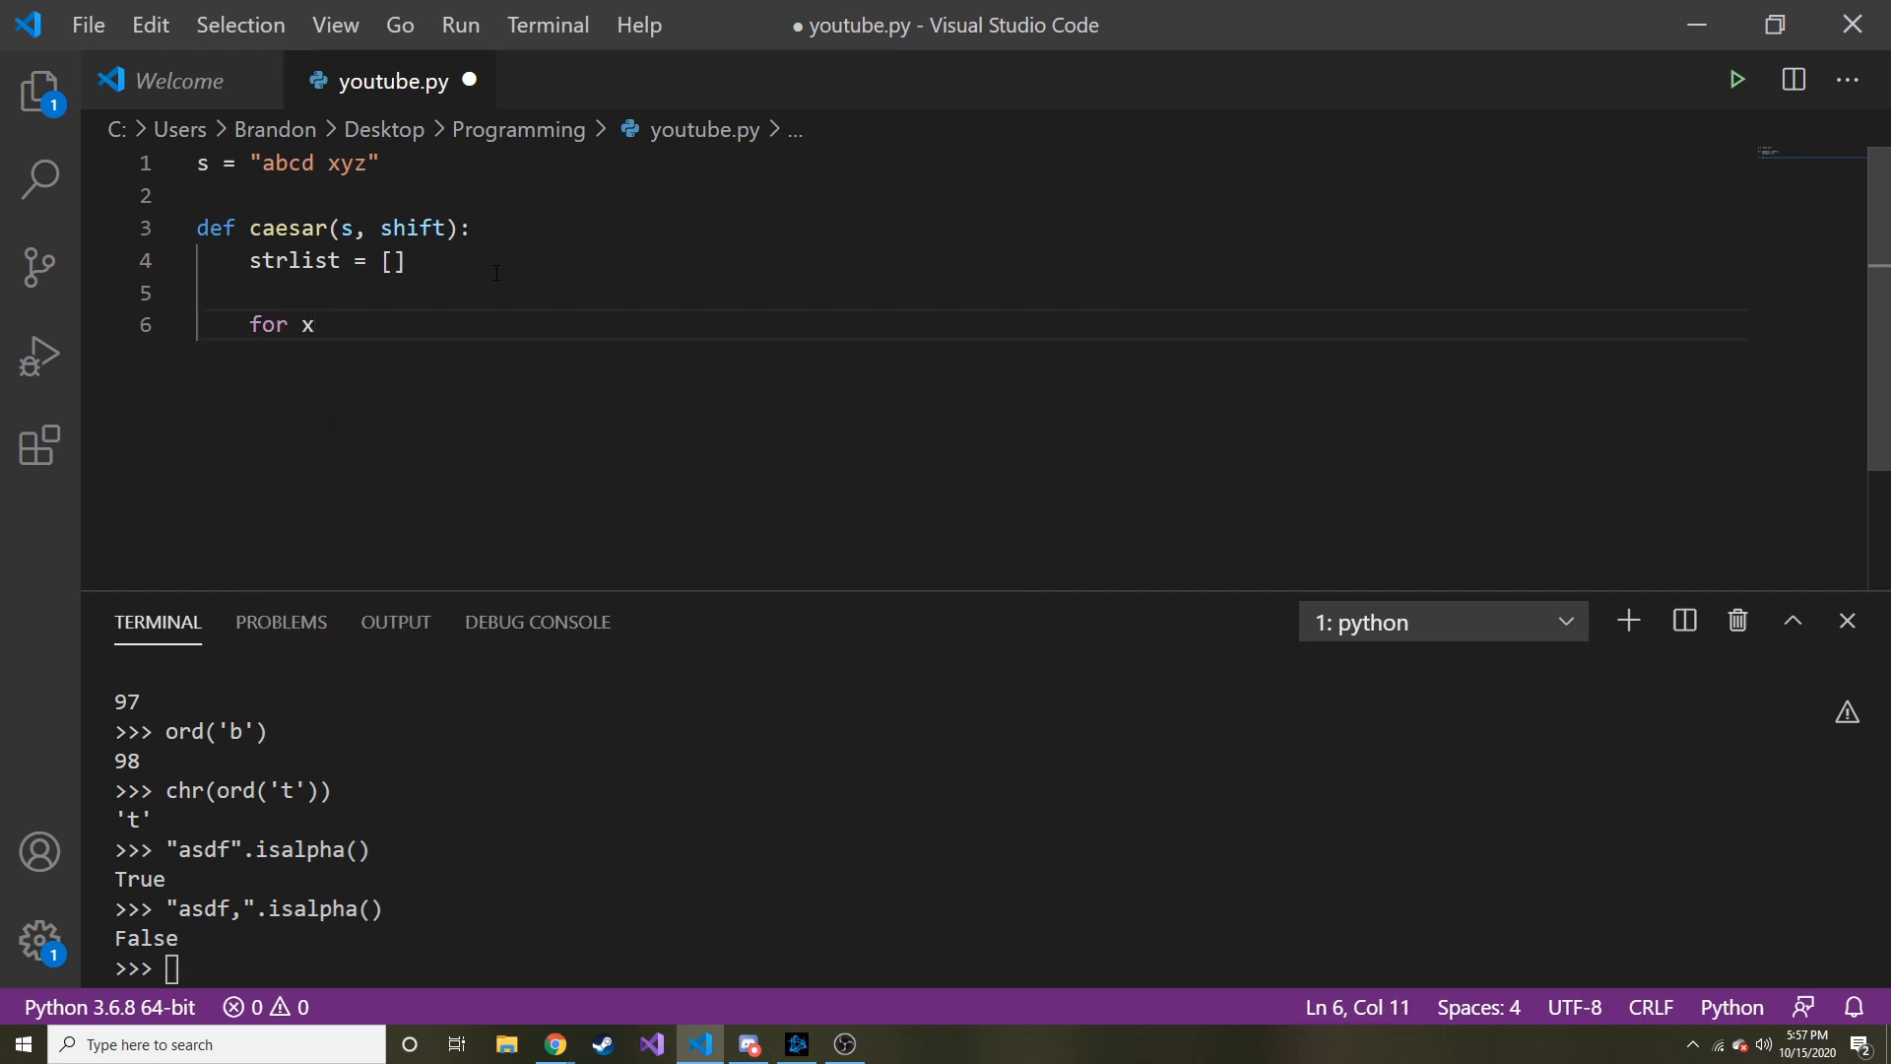
text(in s)
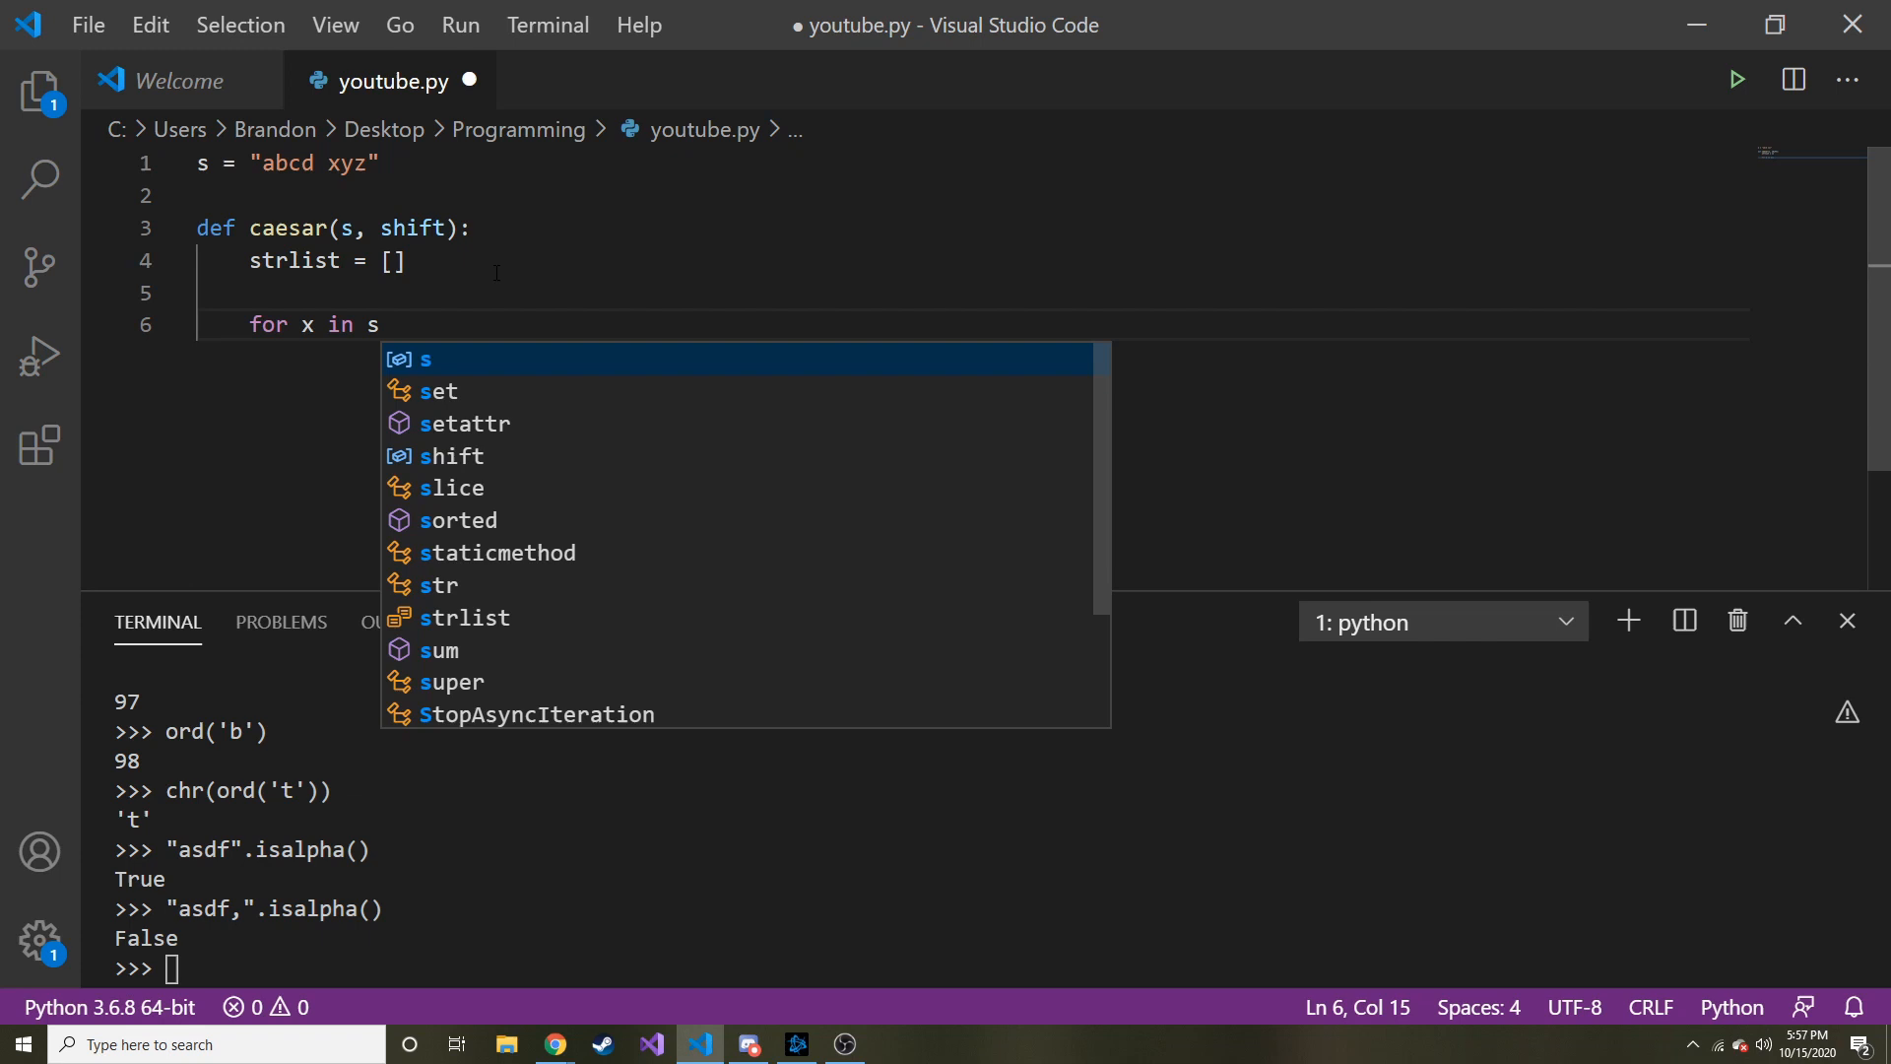
key(enter)
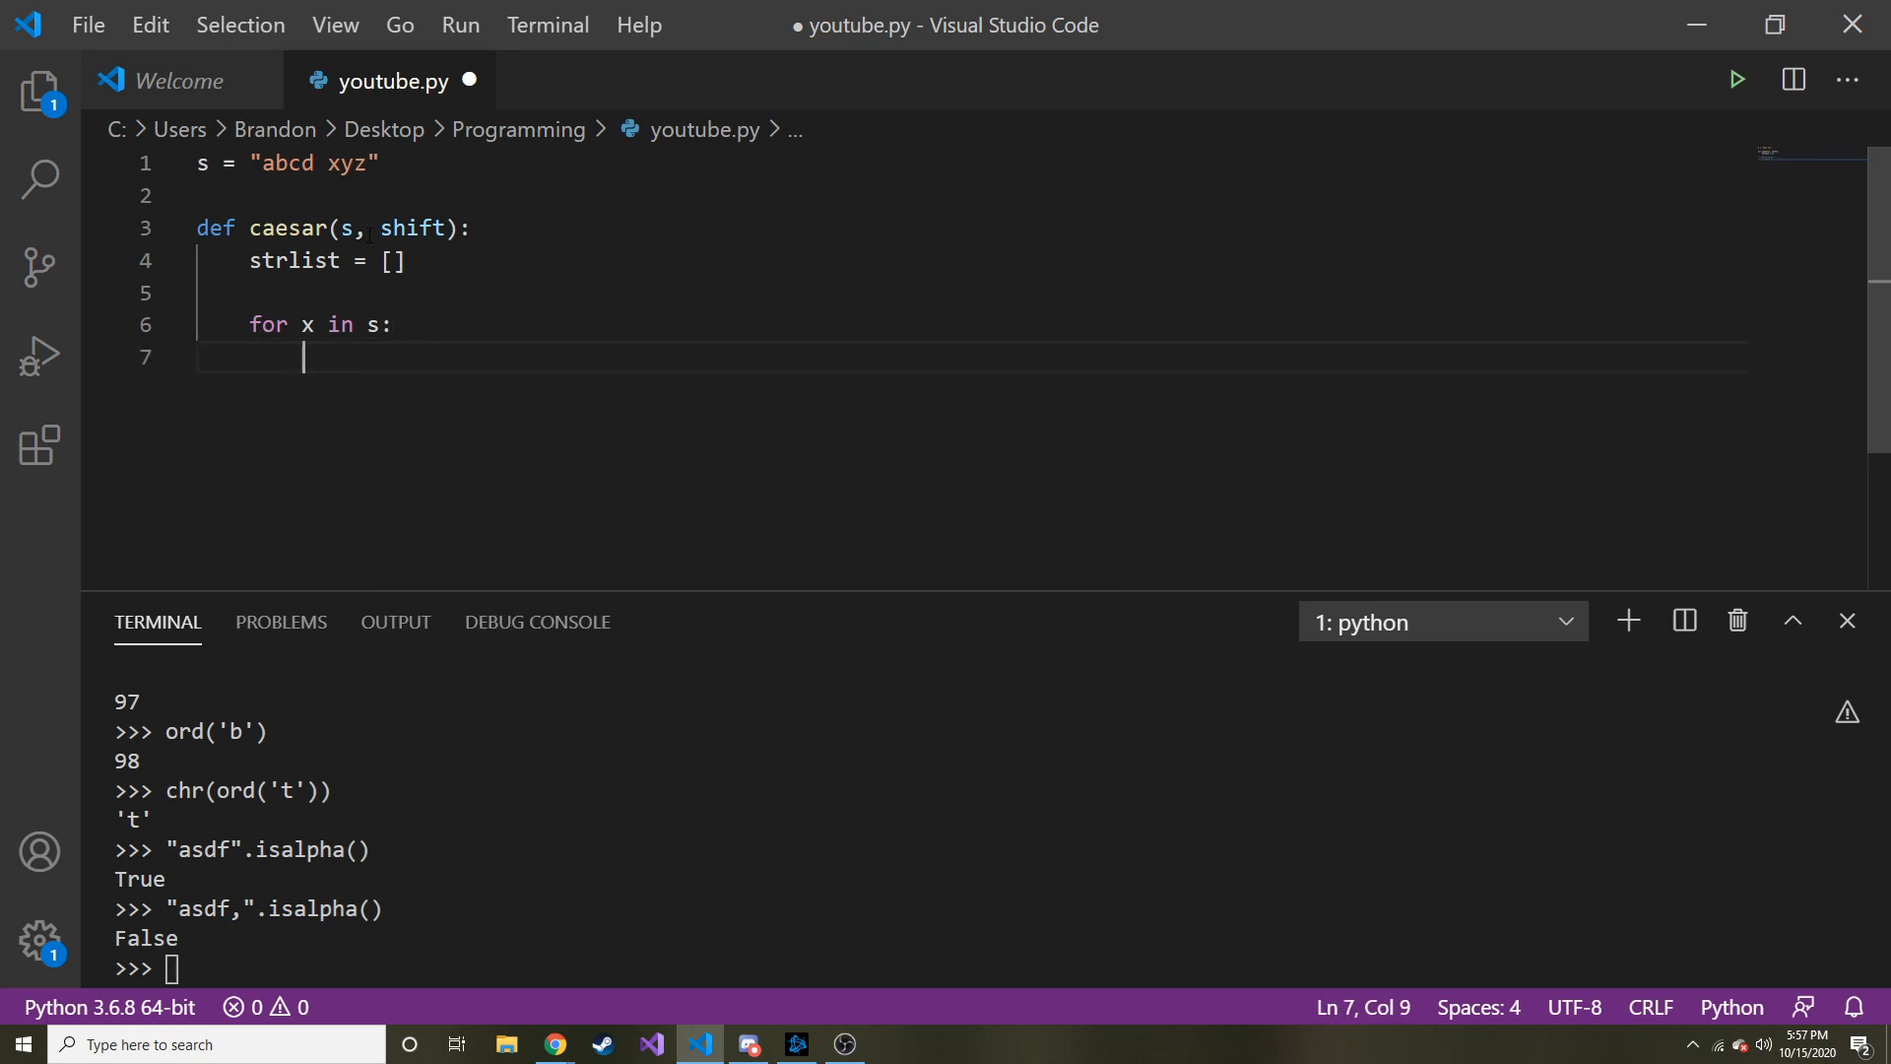
Step: Add if x.isalpha(): with an else branch calling strlist.append(x)
text(s.)
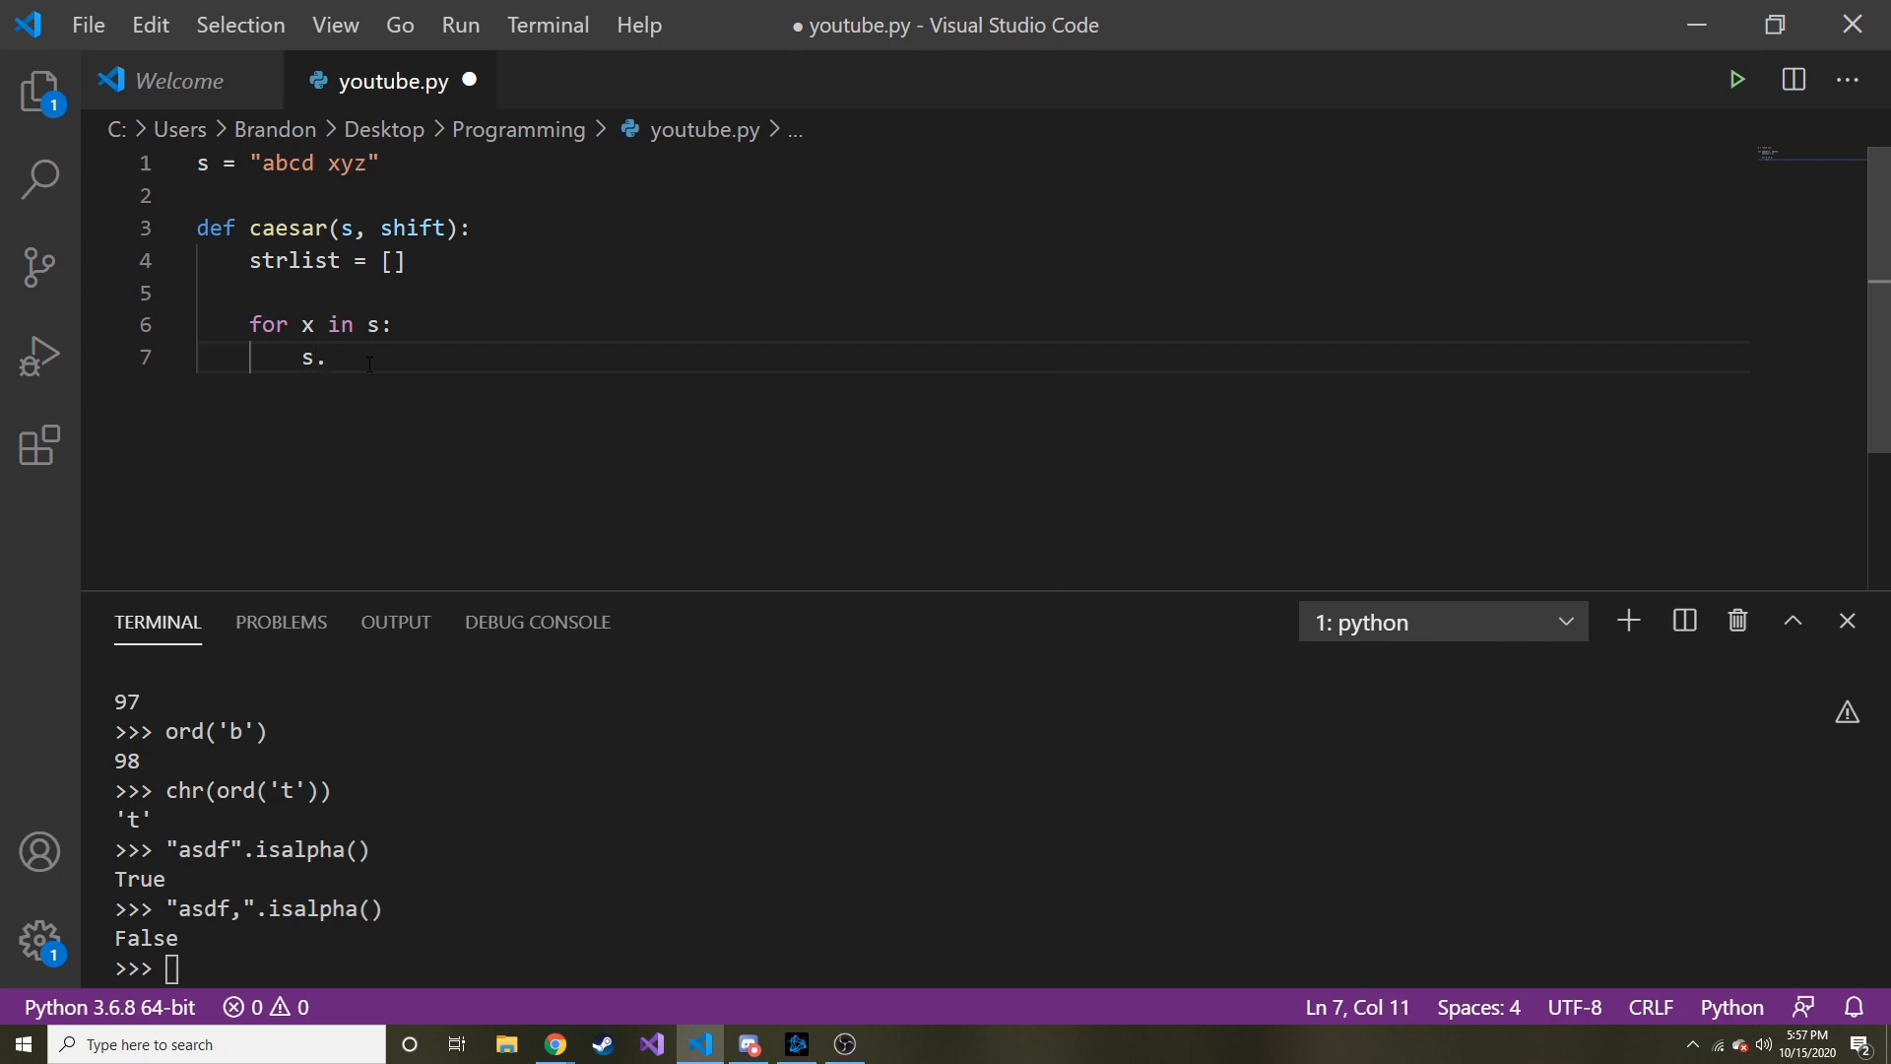
text(x)
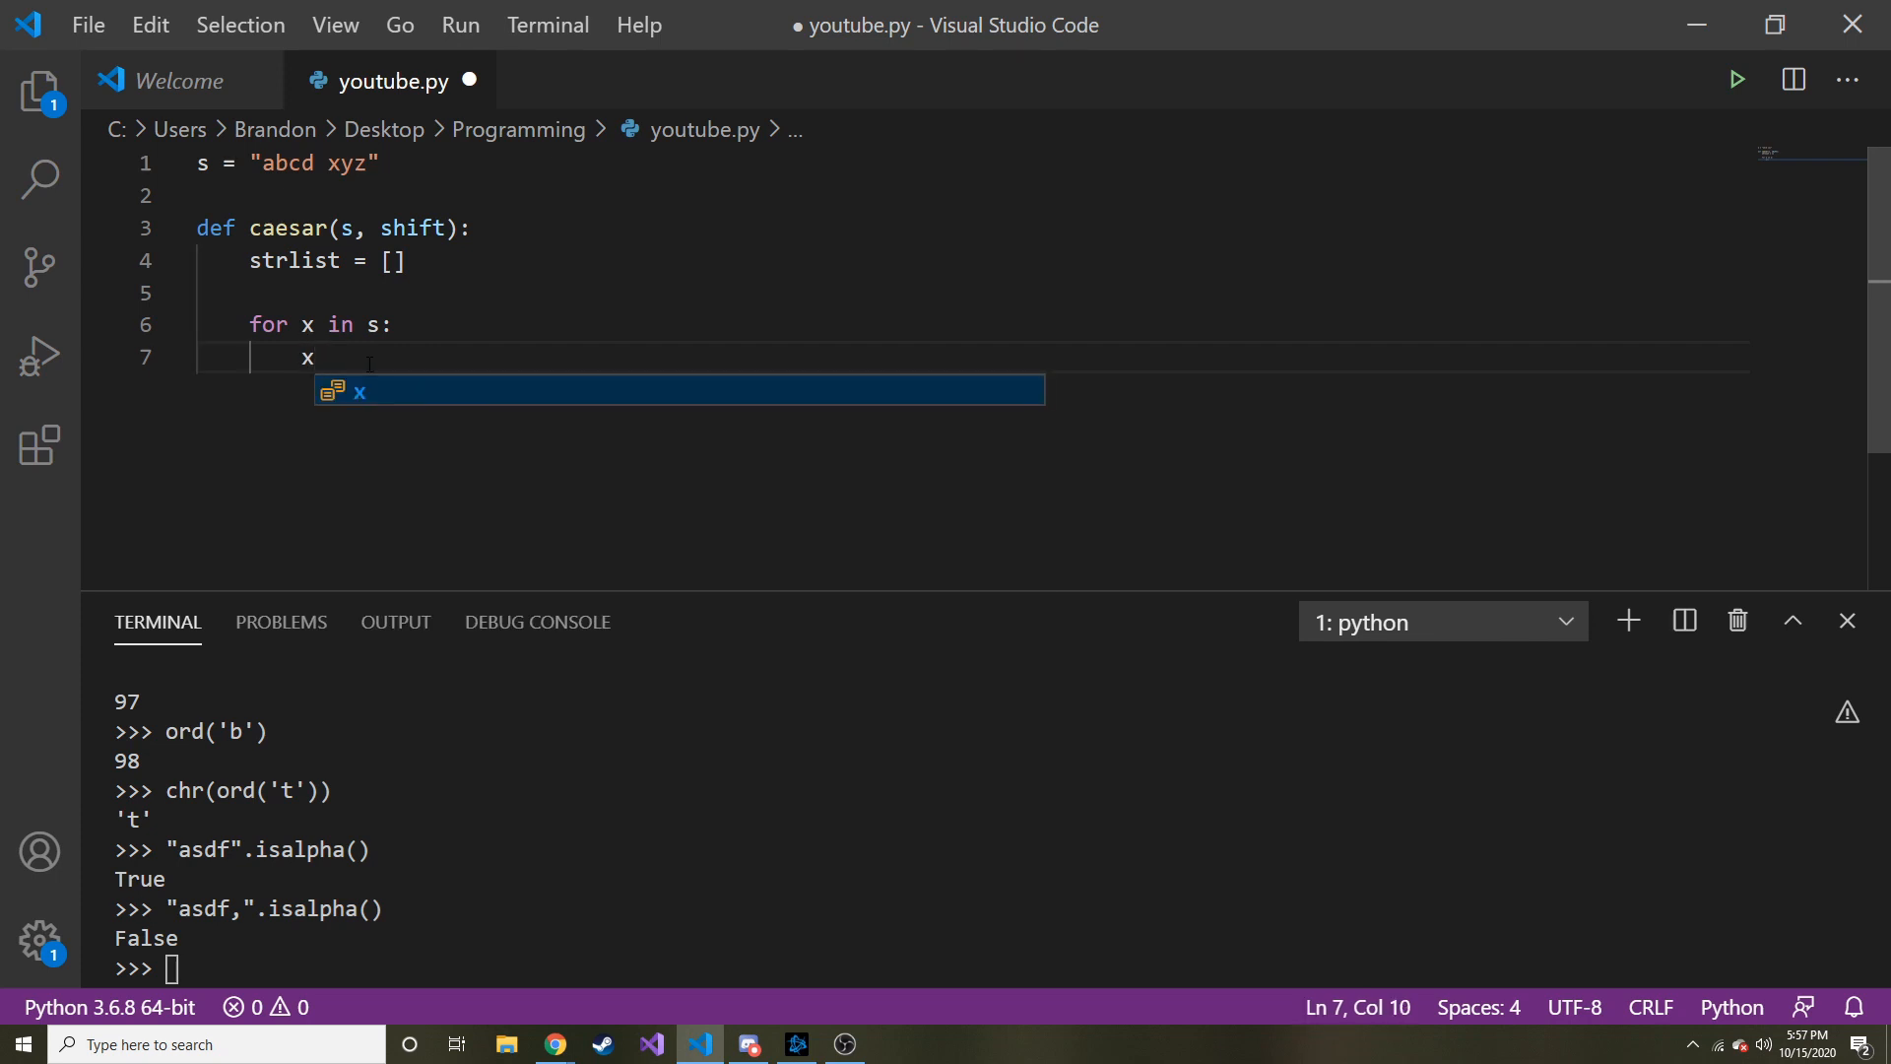
text(.is)
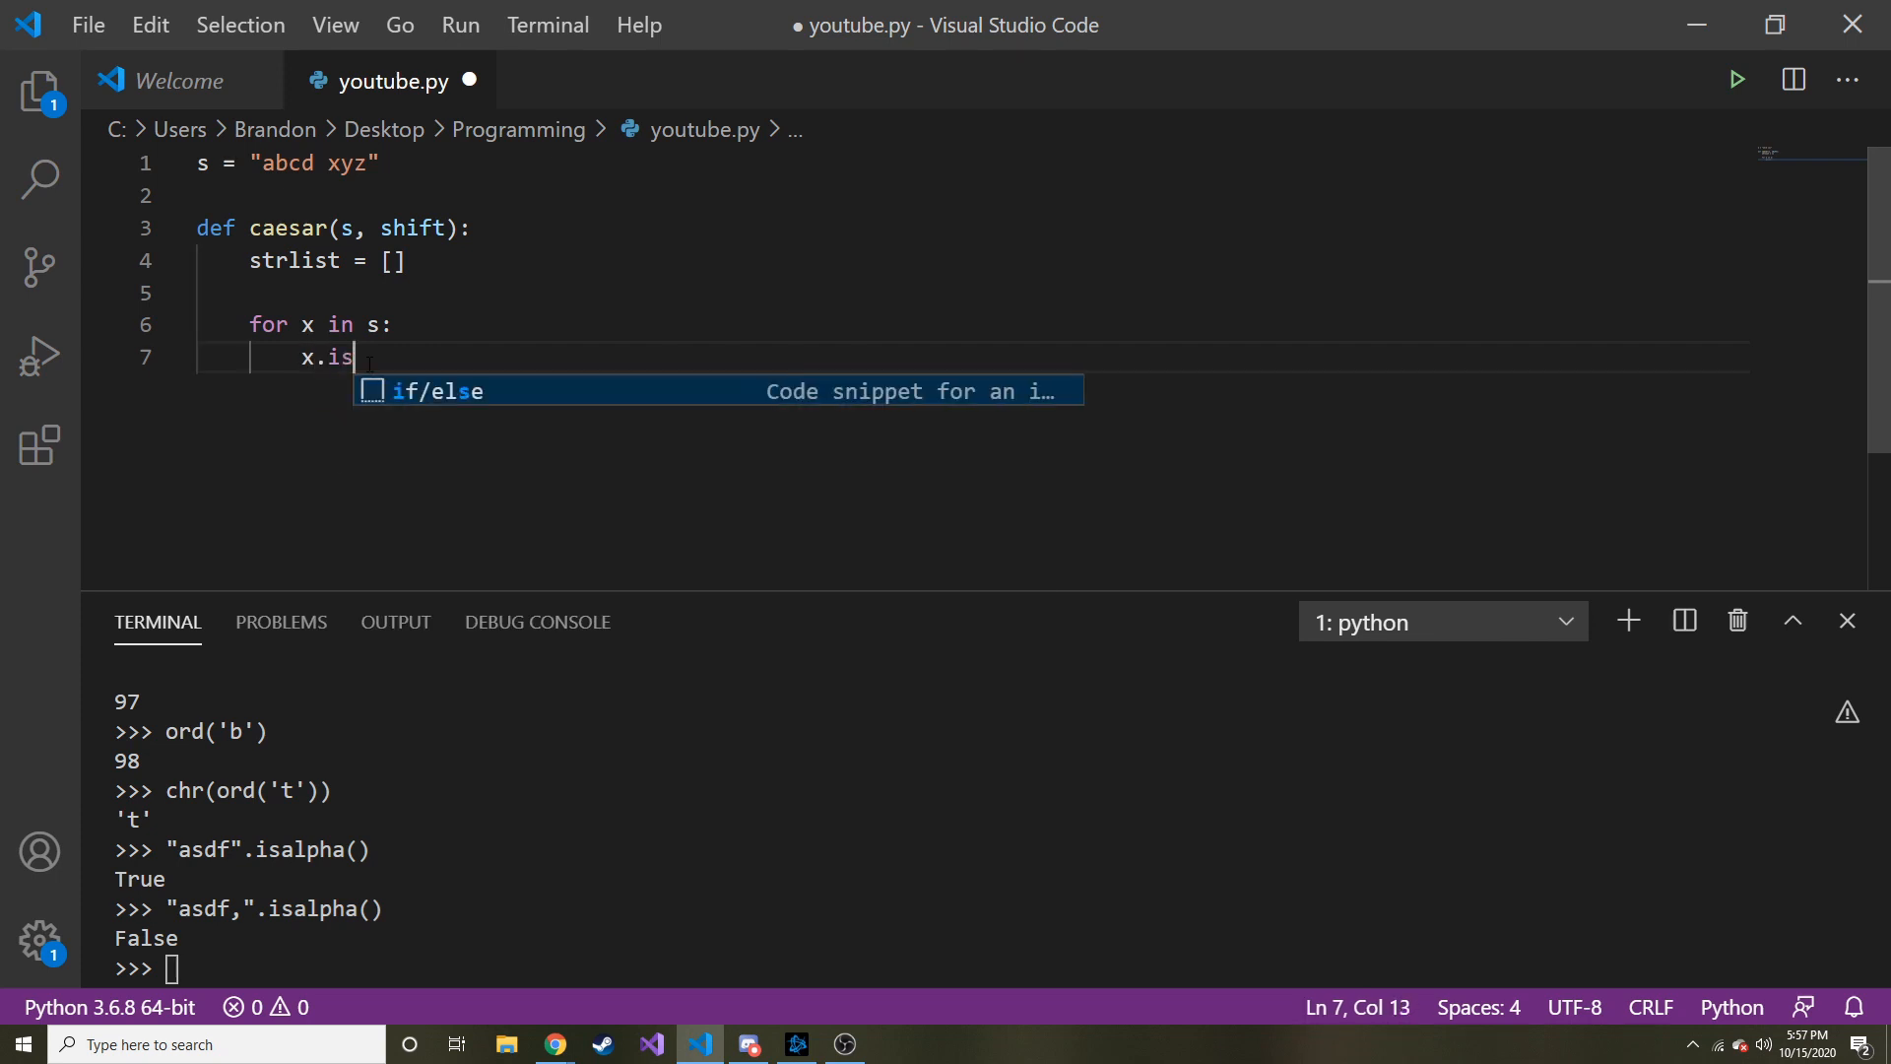
text(alp)
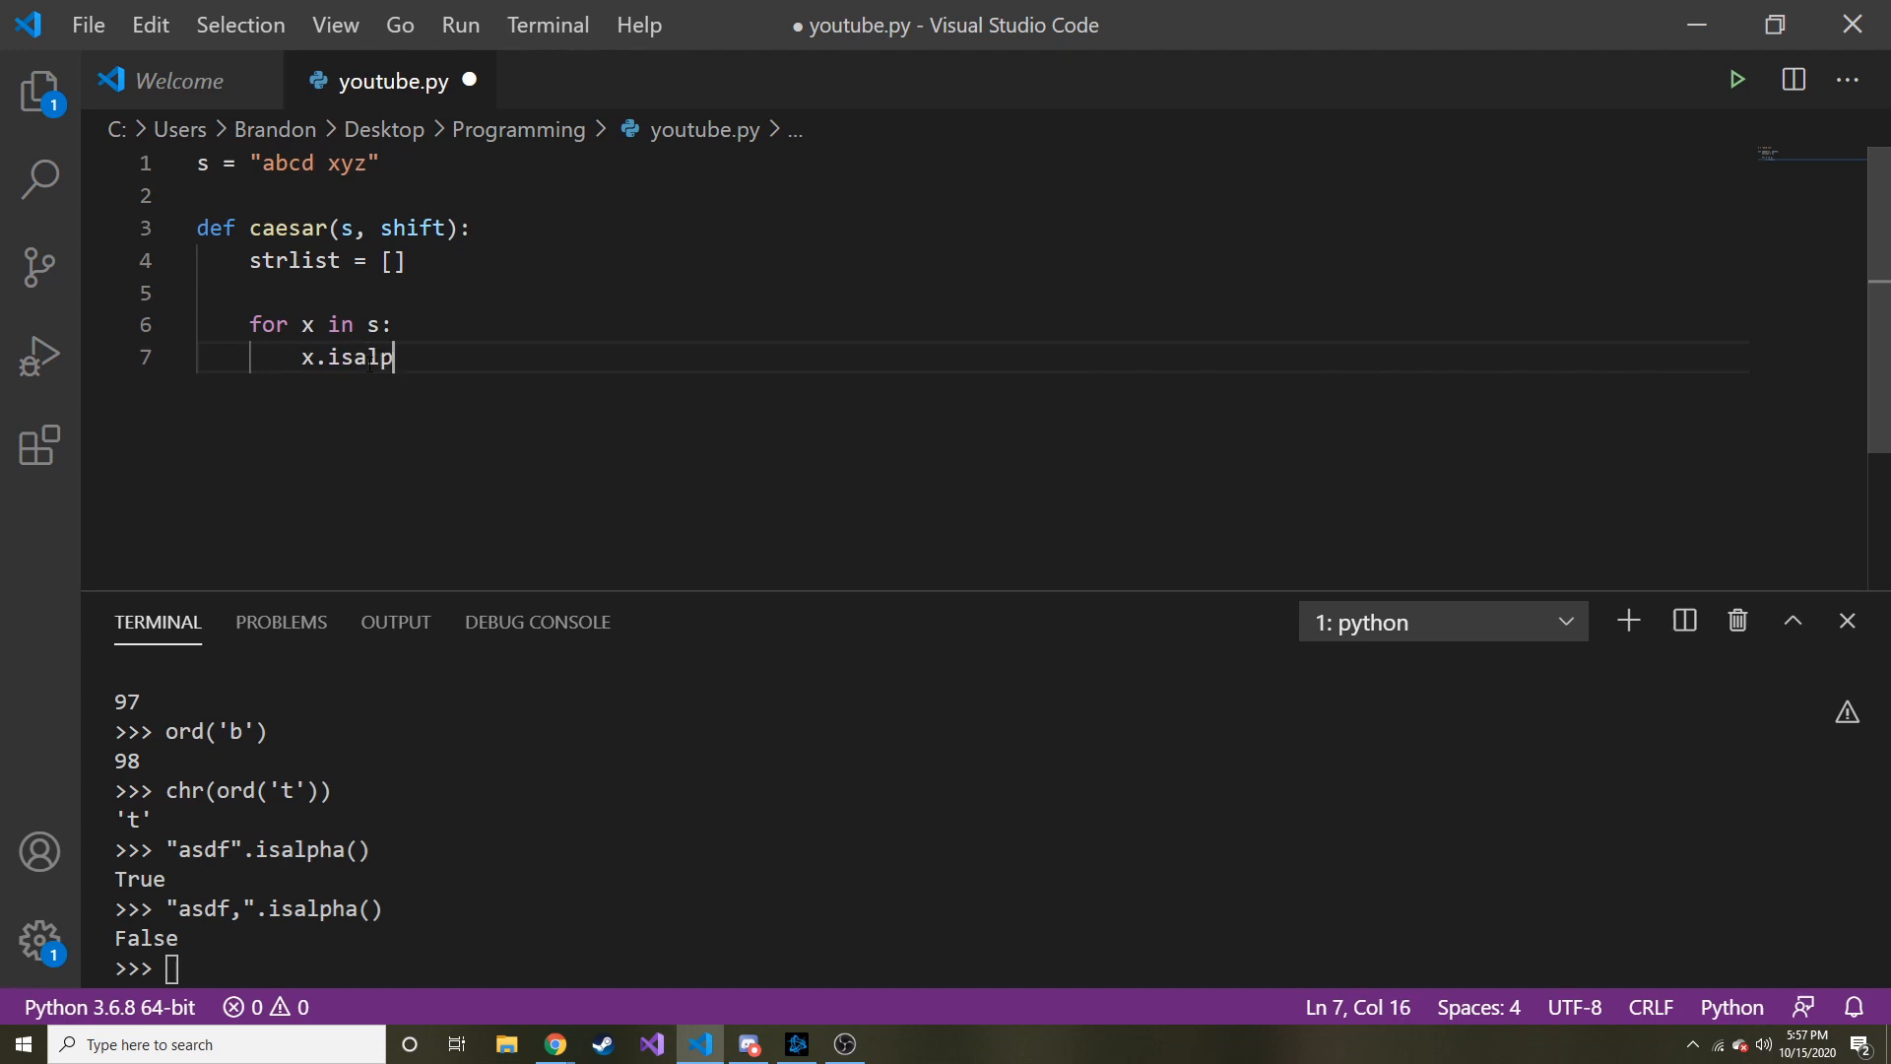
text(ha())
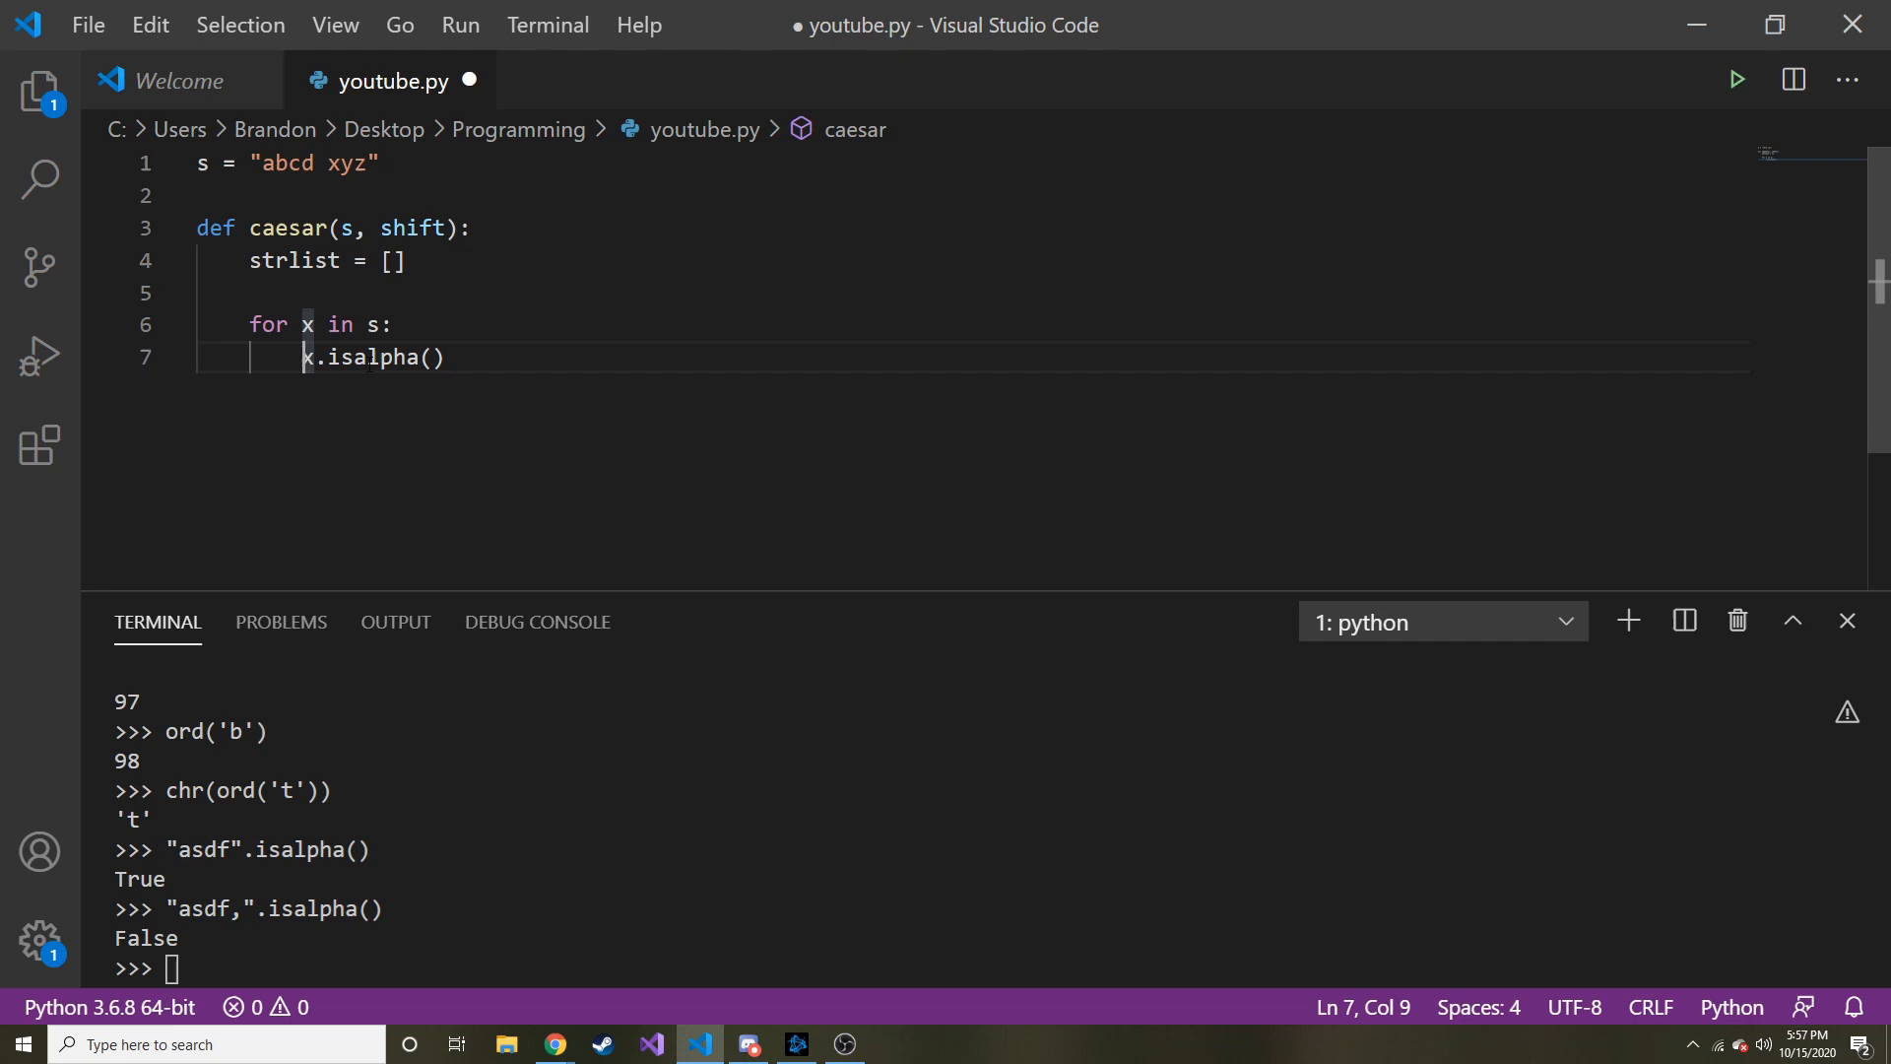
text(if)
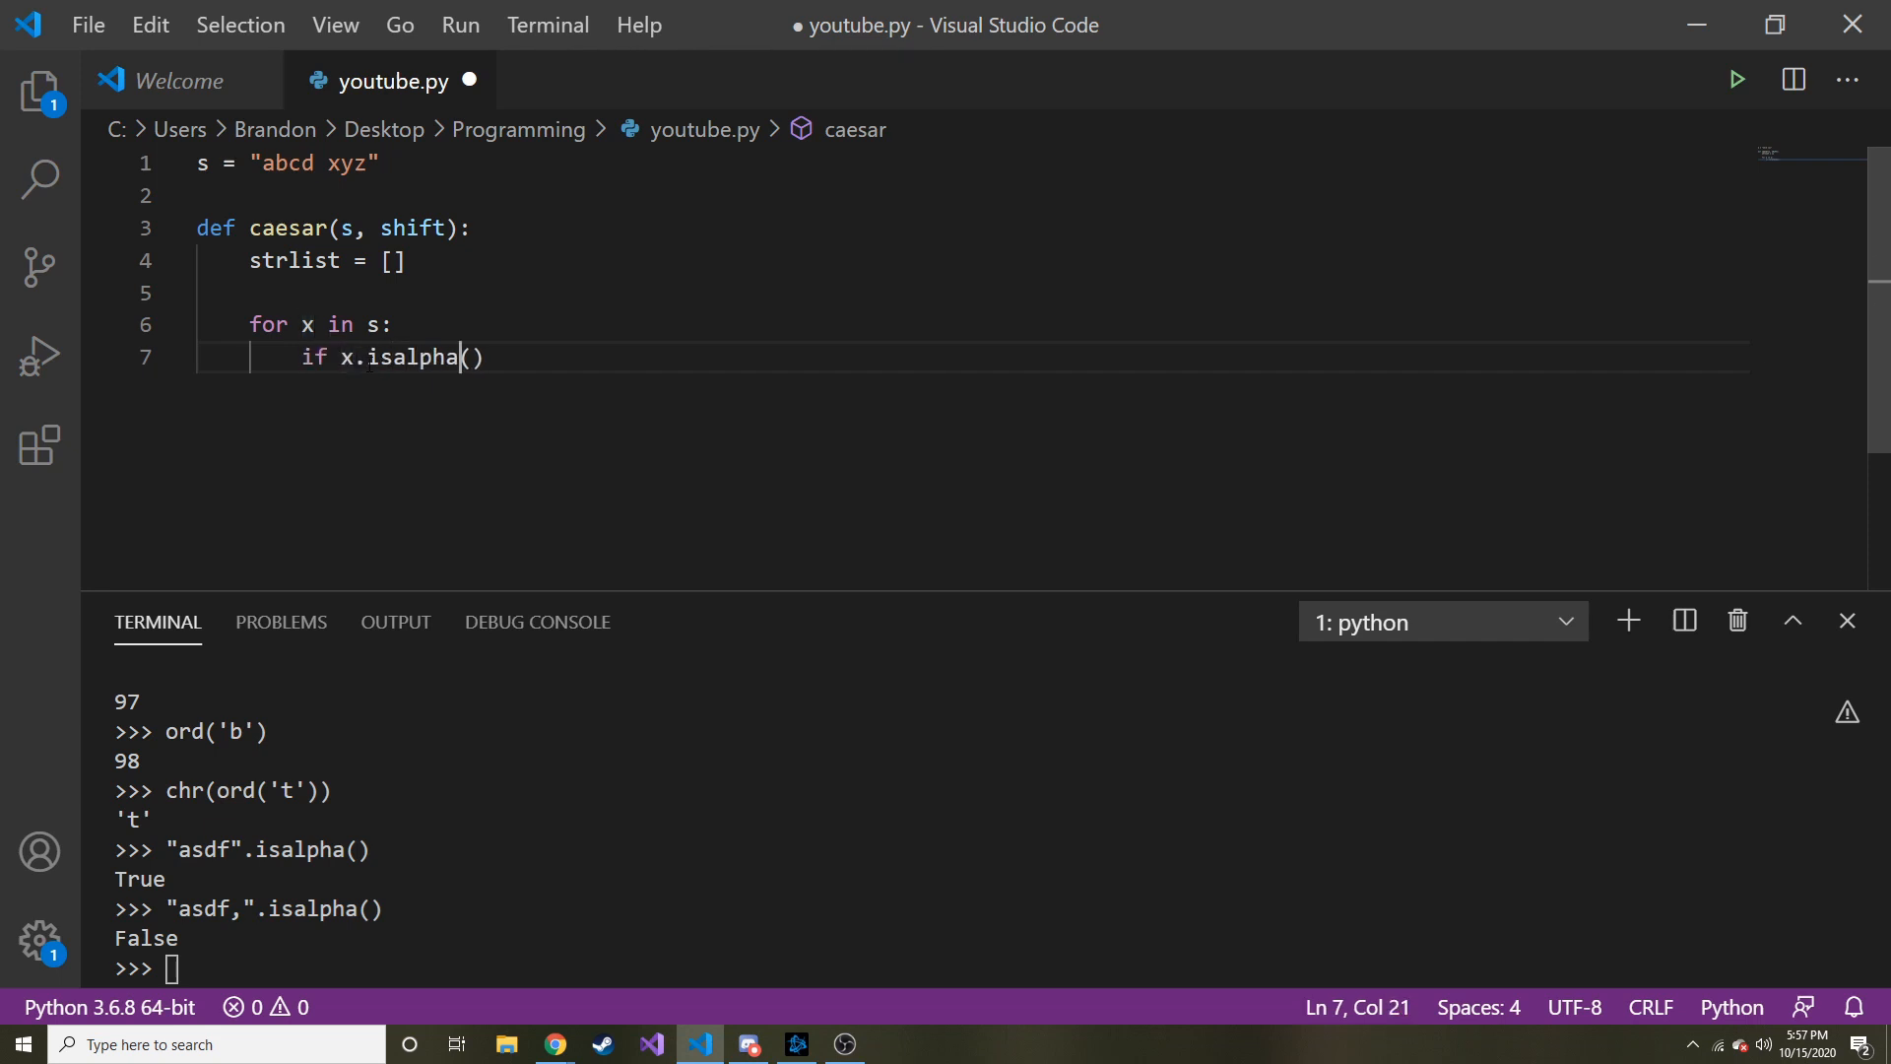
text(:)
text(else:)
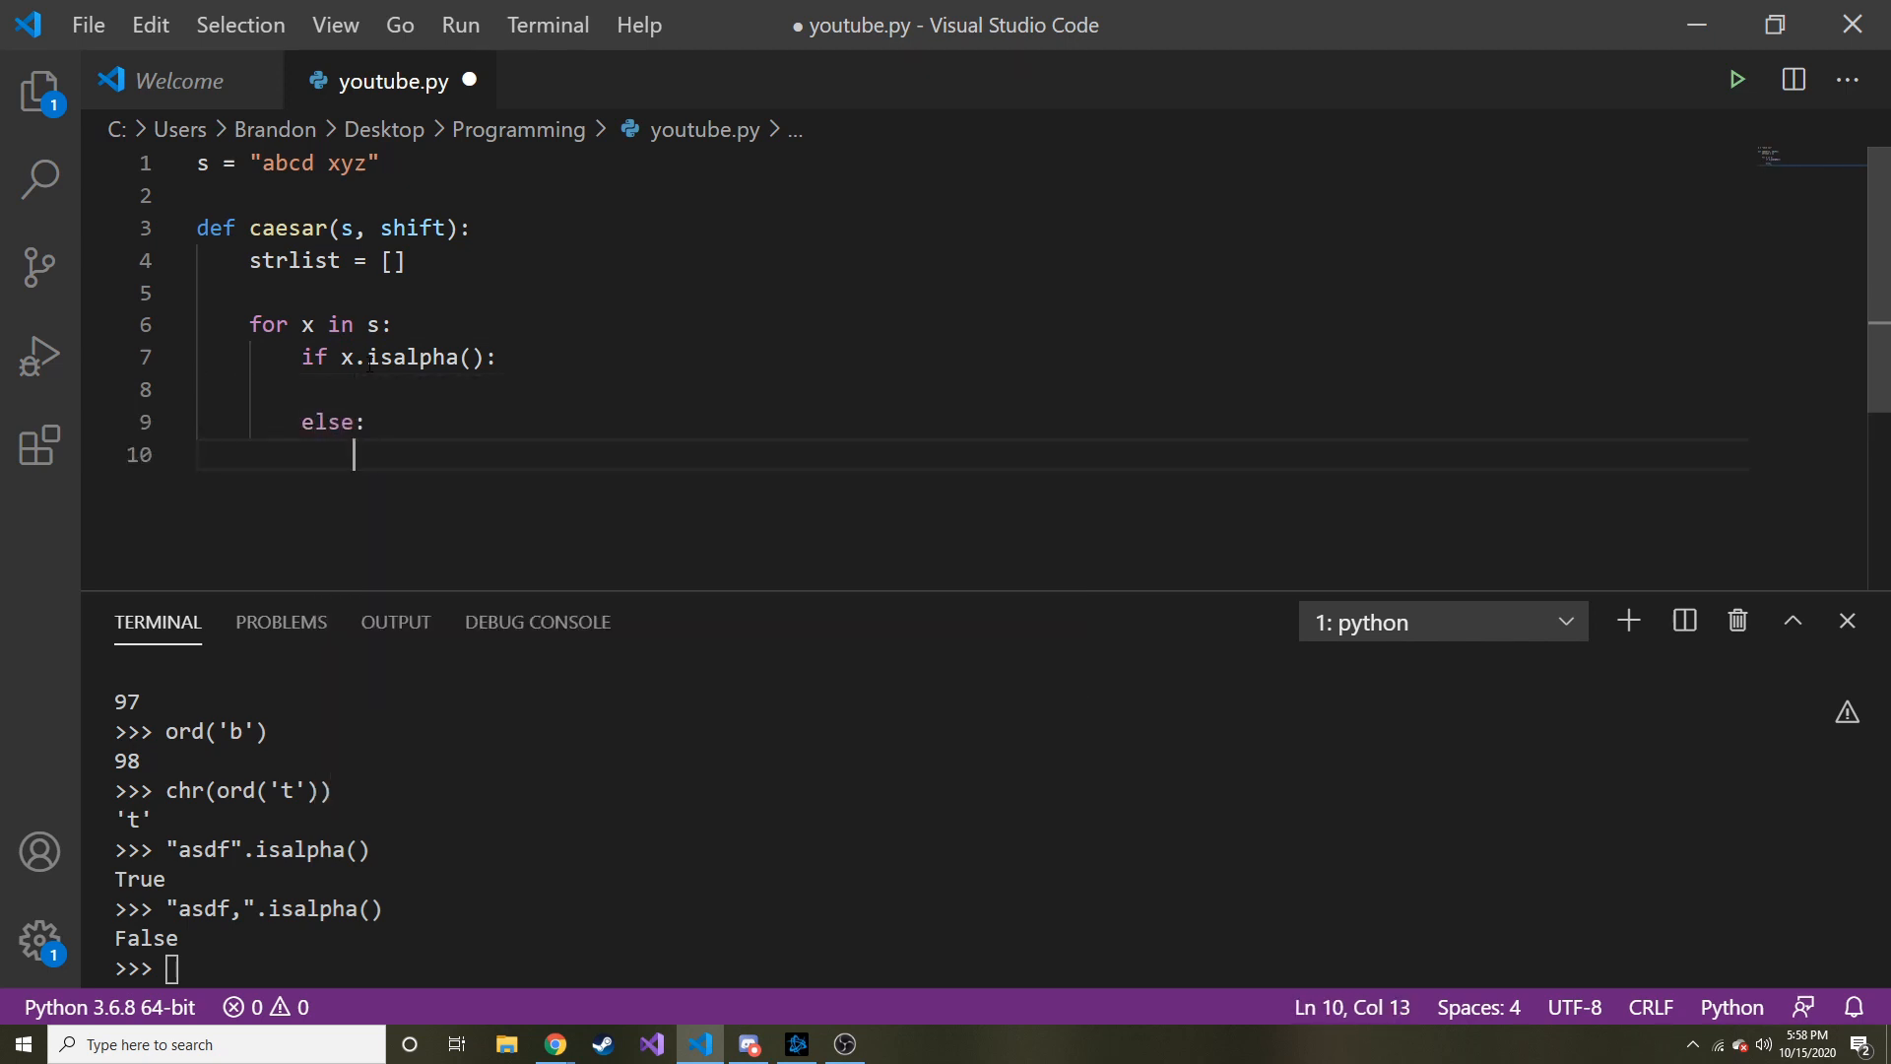
text(strlist.)
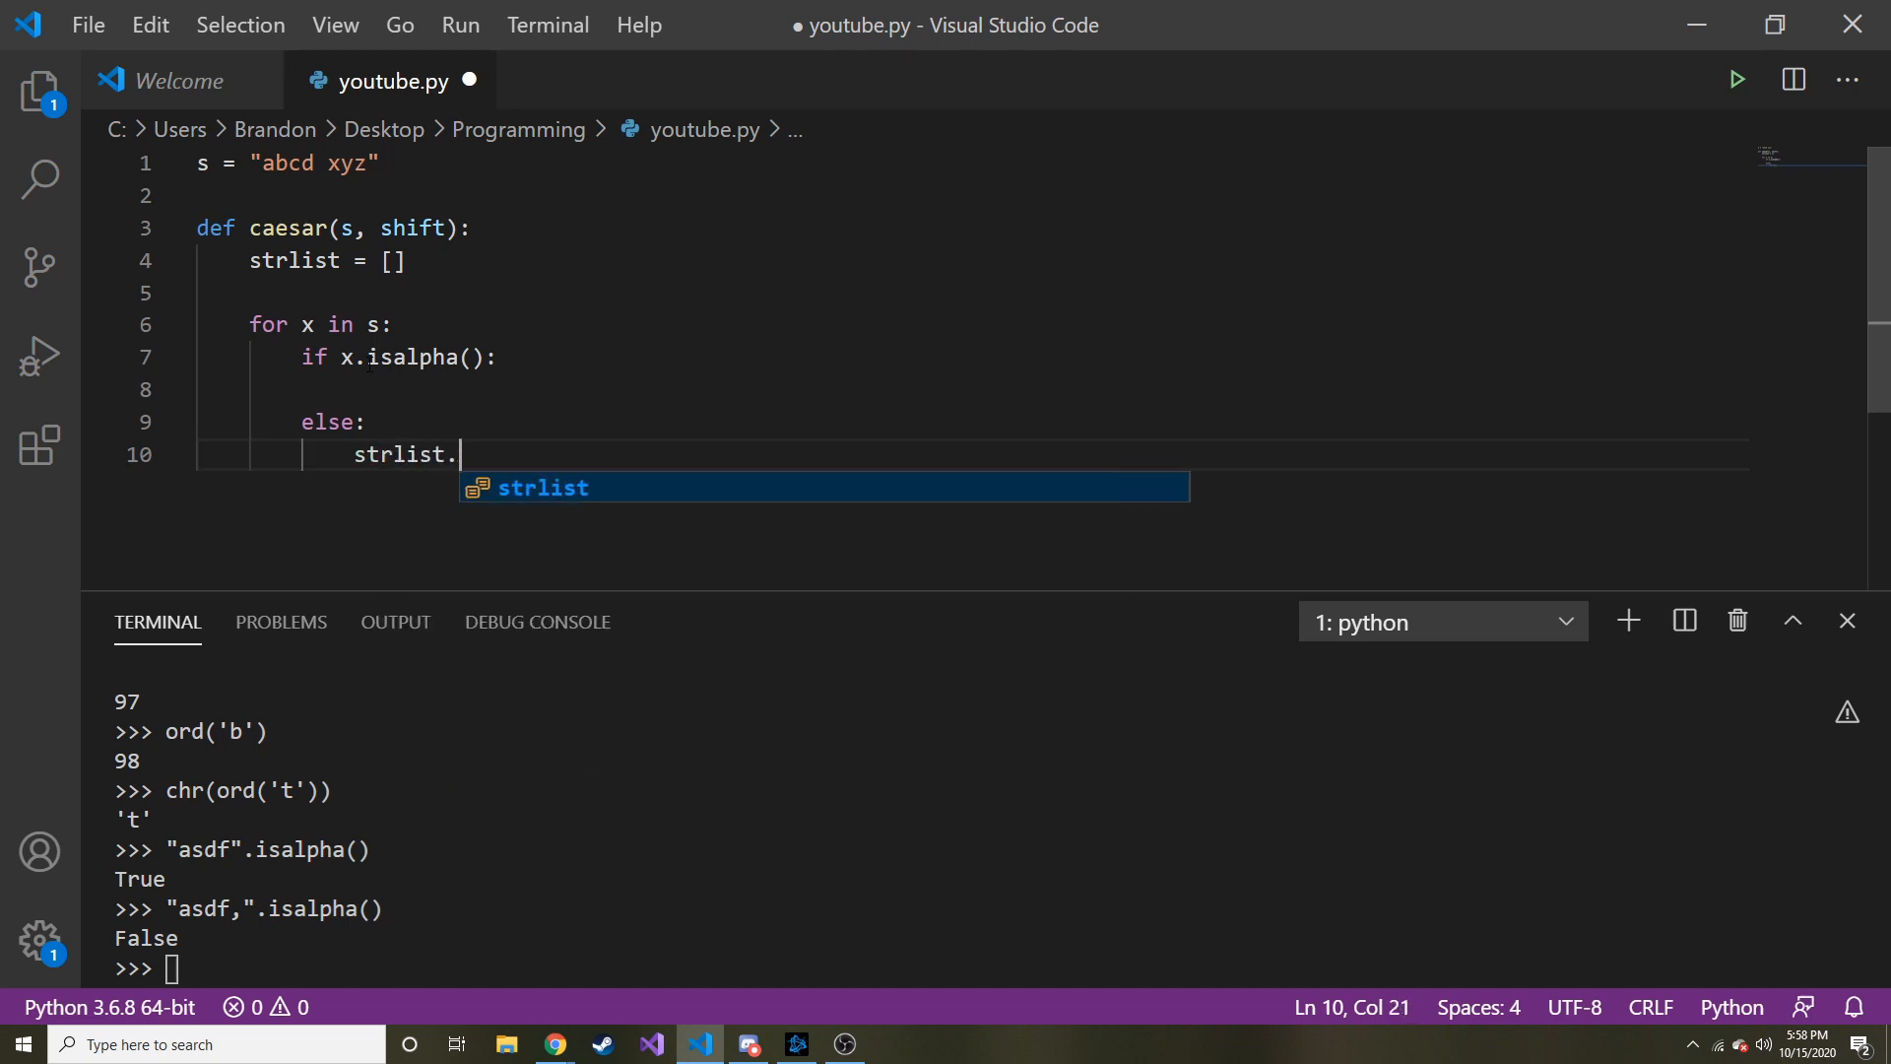
text(append(x))
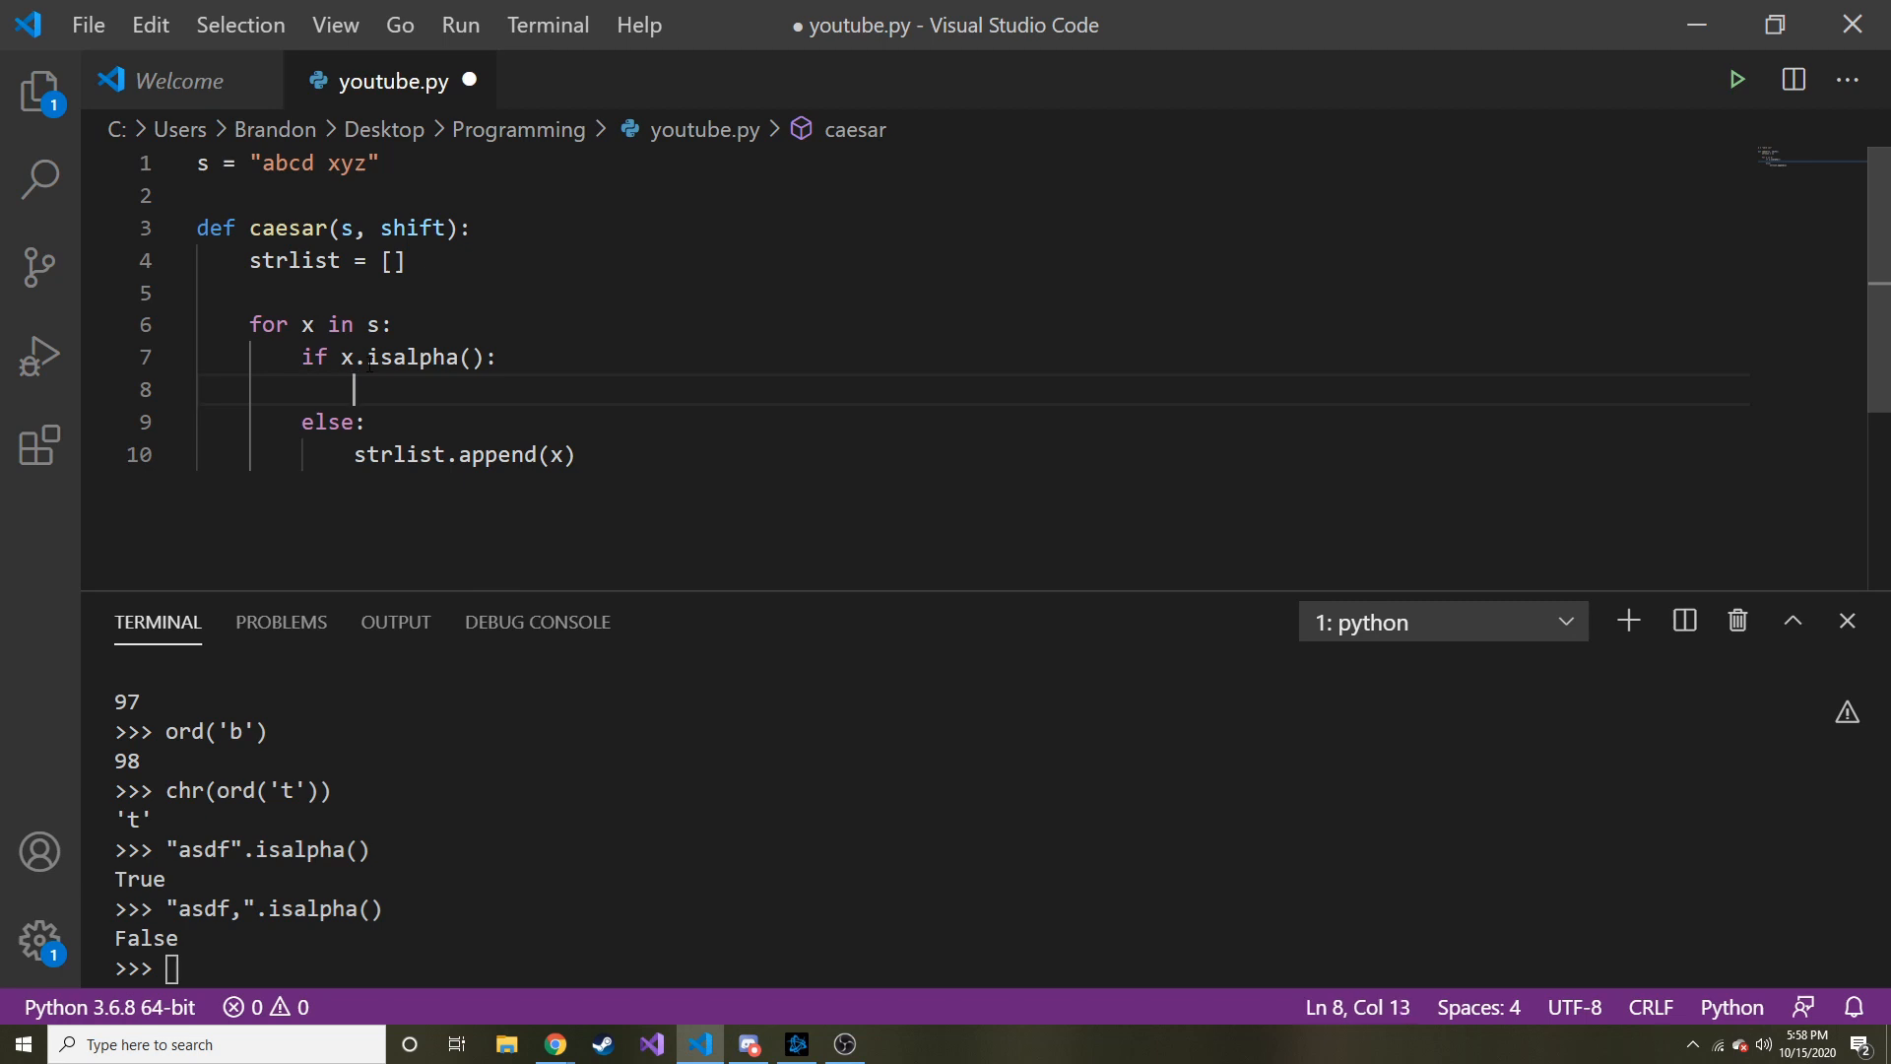
Step: Type strlist.append() in the isalpha branch and begin an encrypted = line above it
double_click(378, 356)
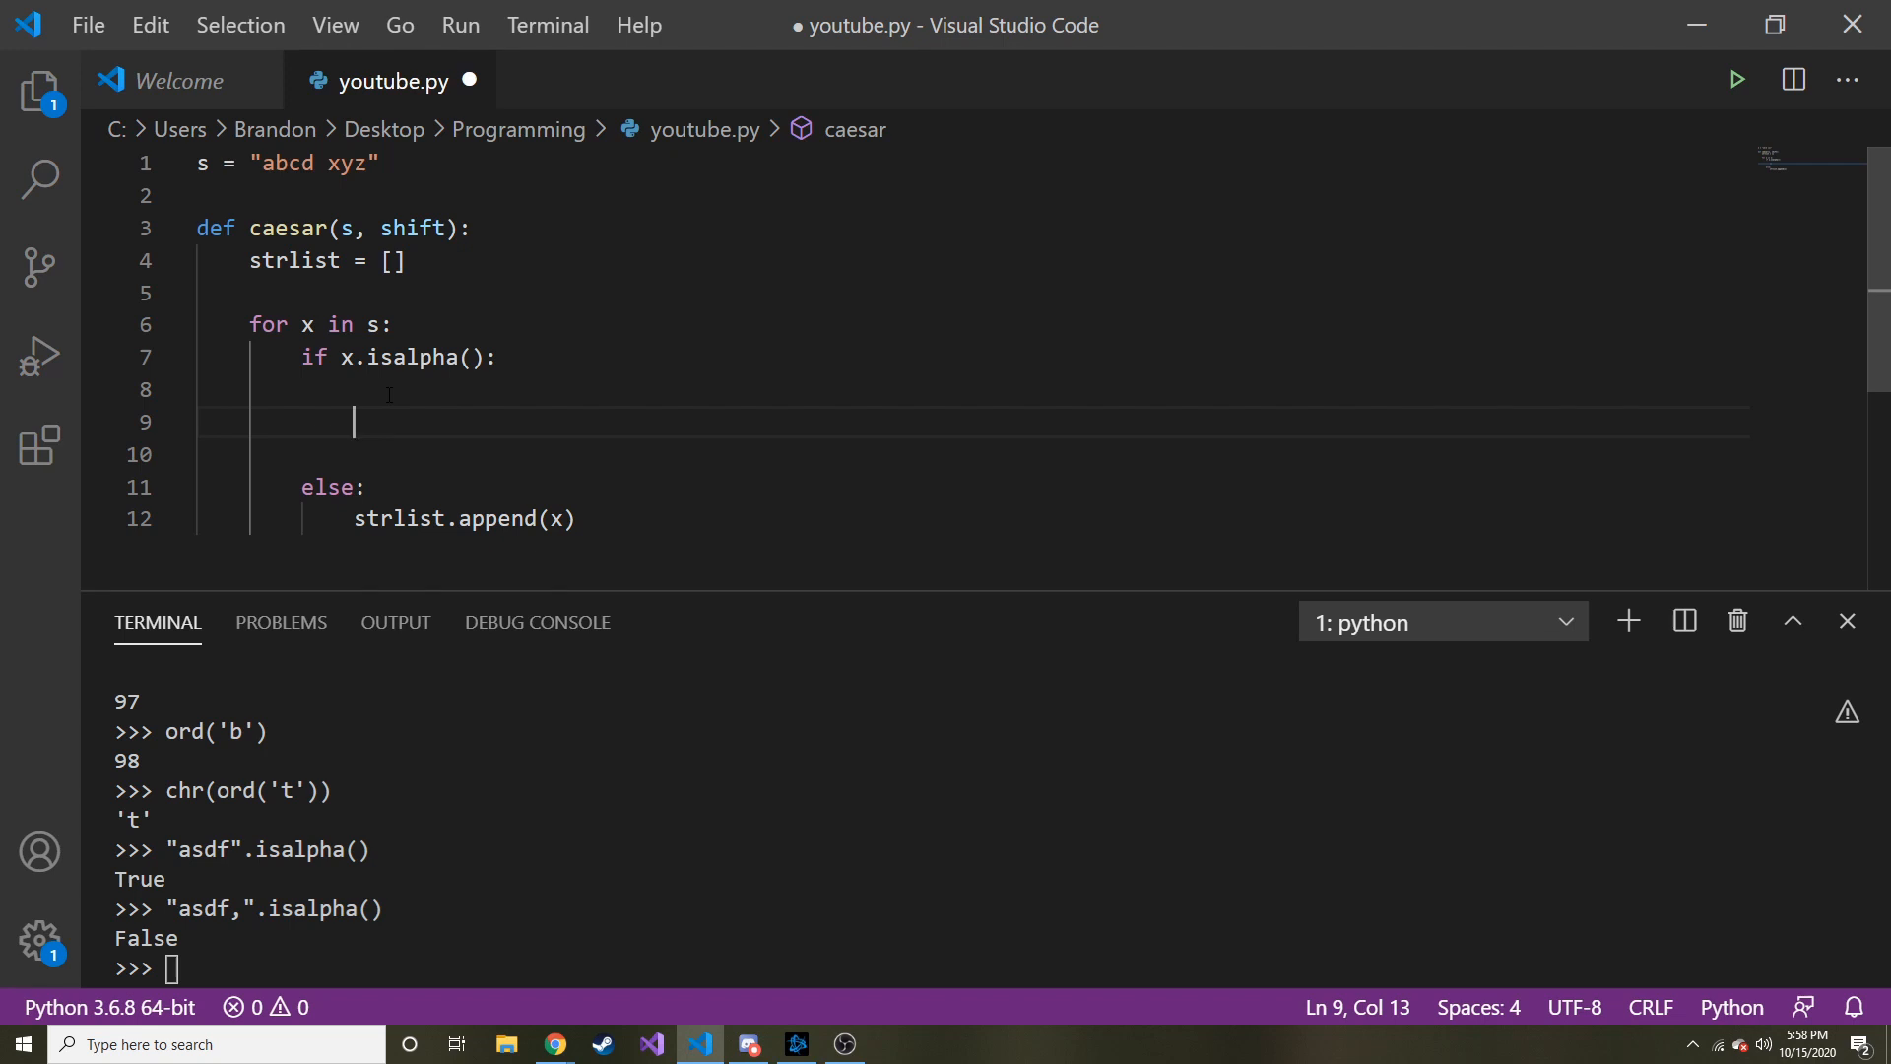
text(strlist.append()
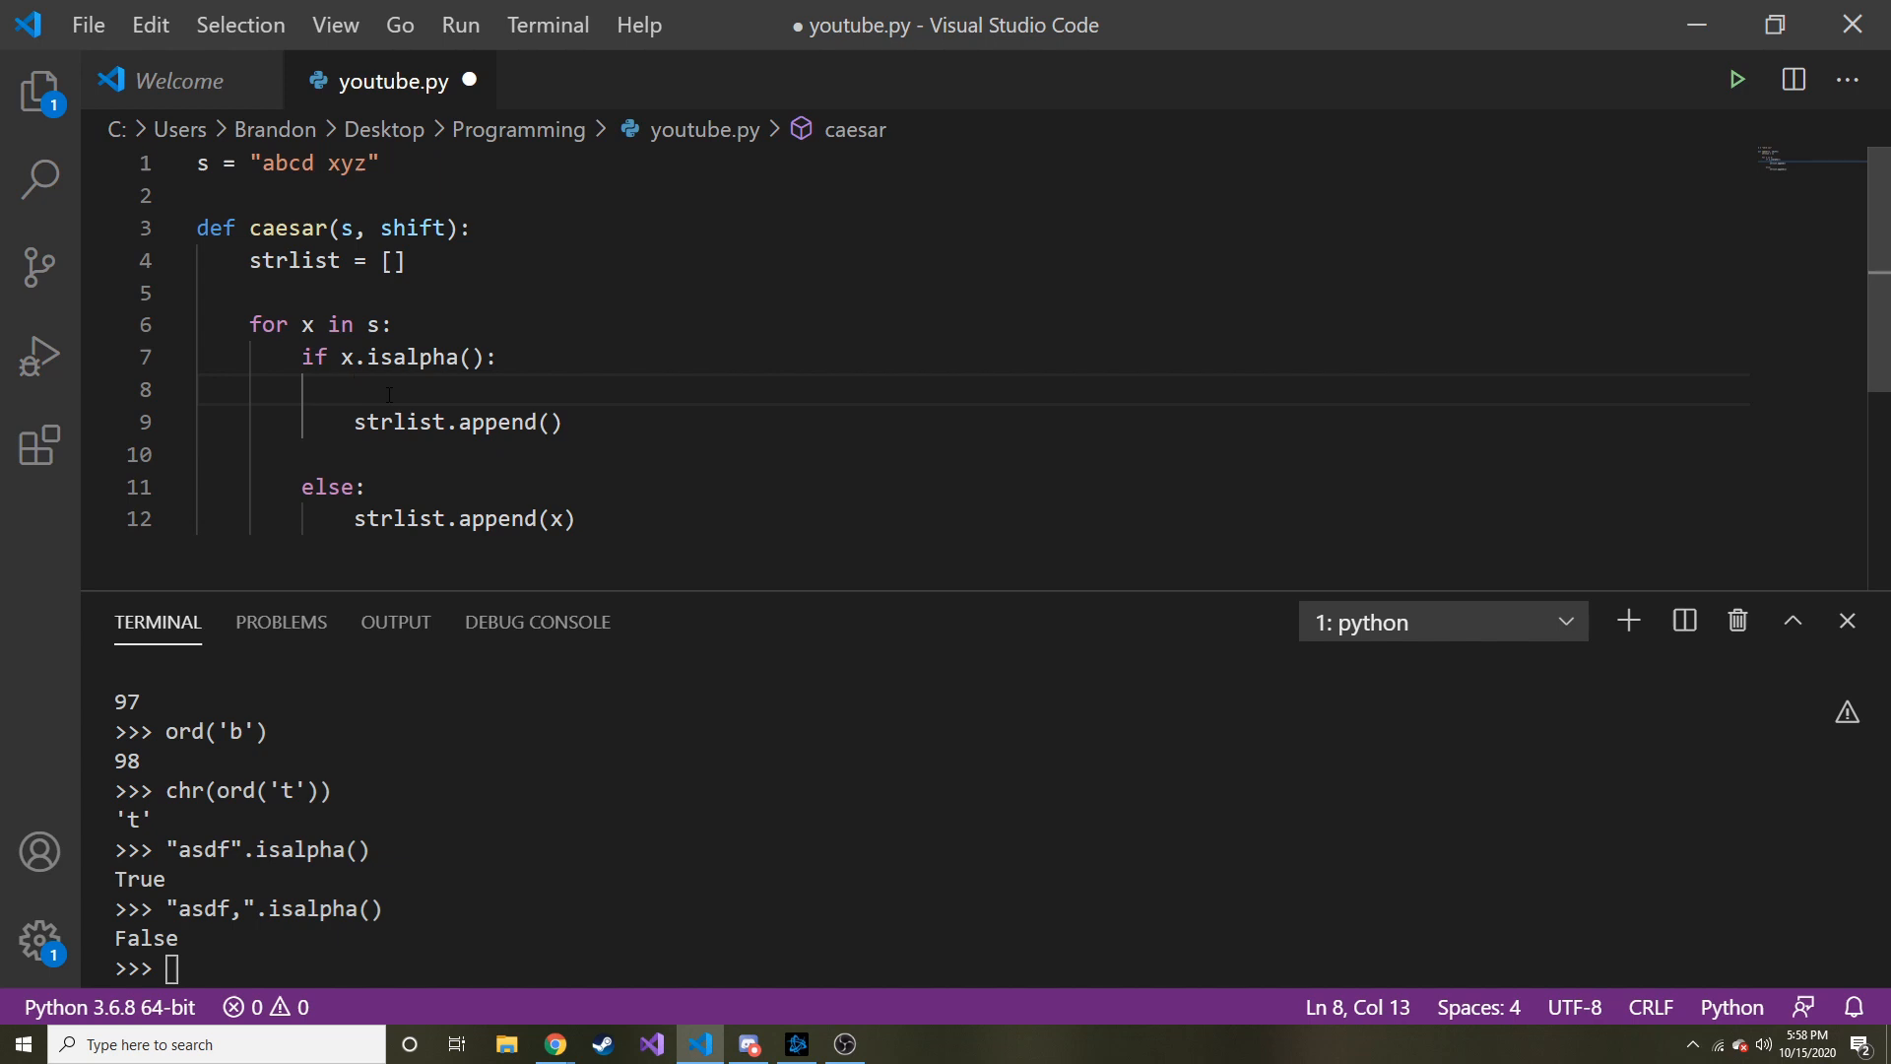
text(encrypted =)
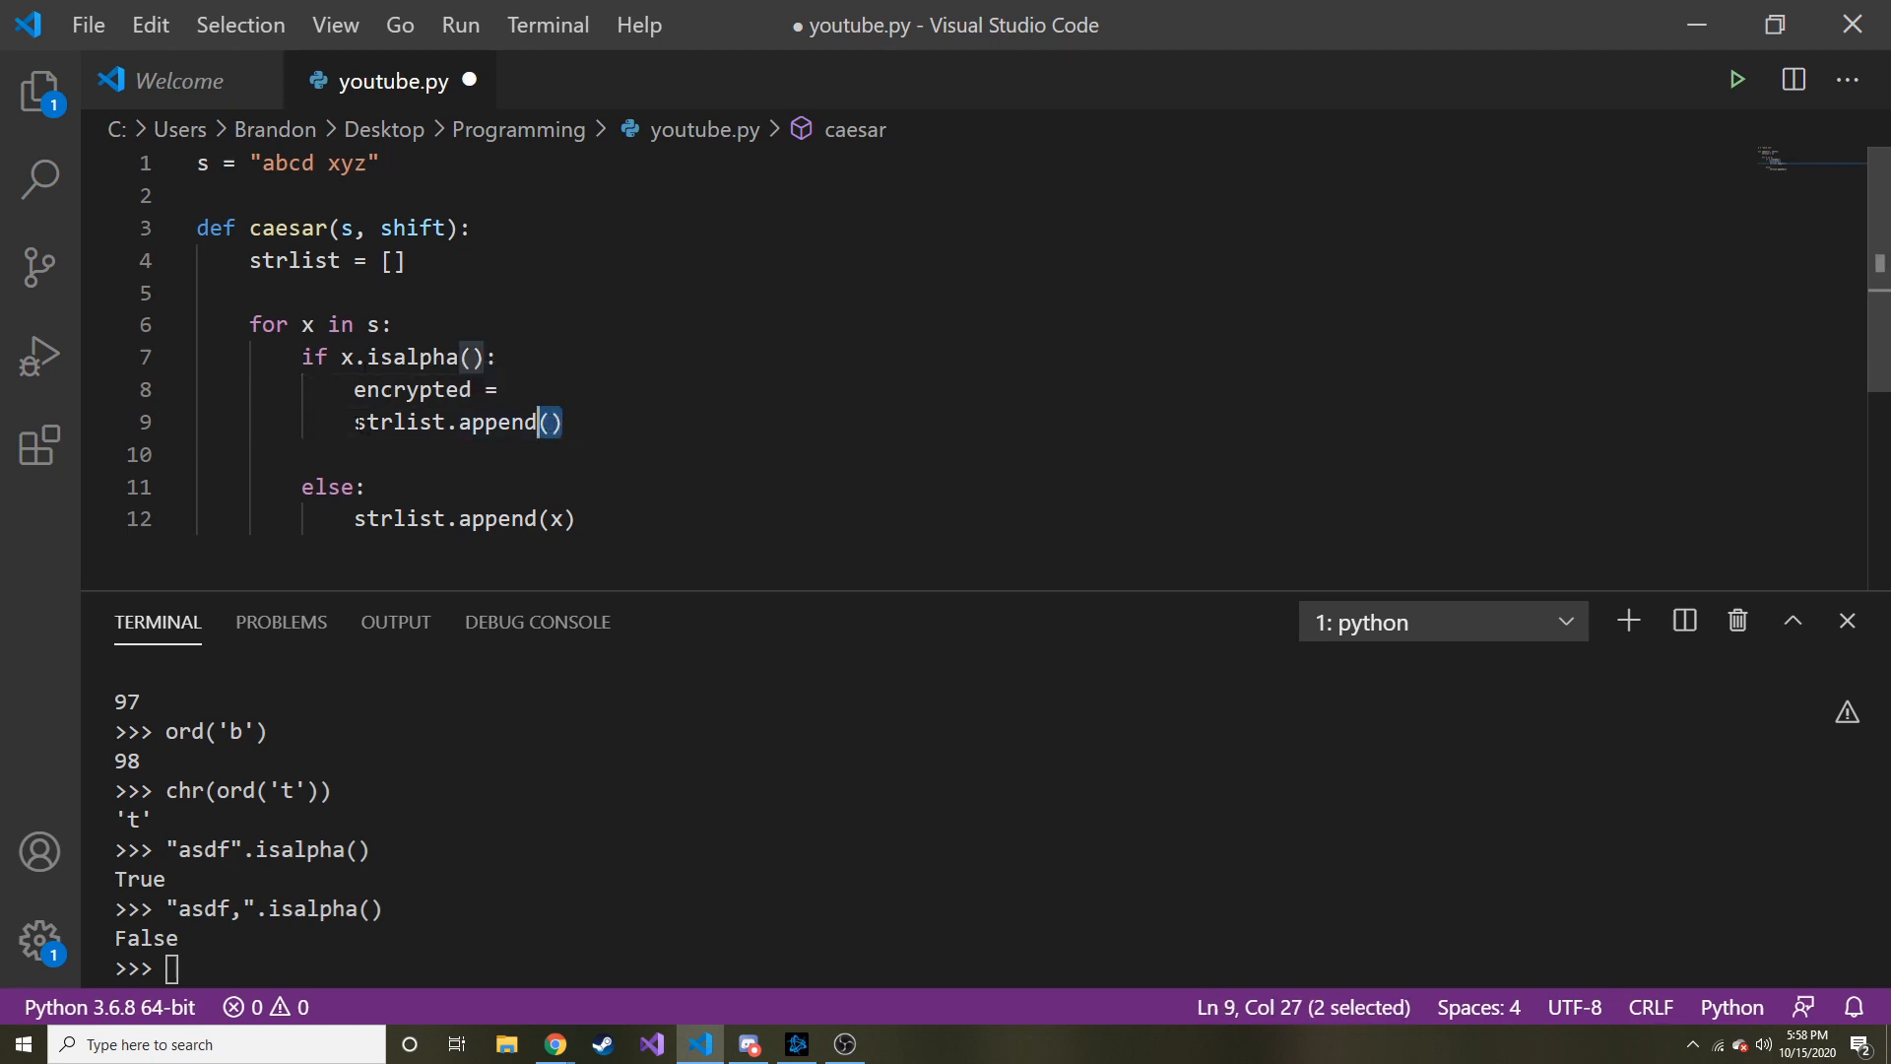
click(510, 389)
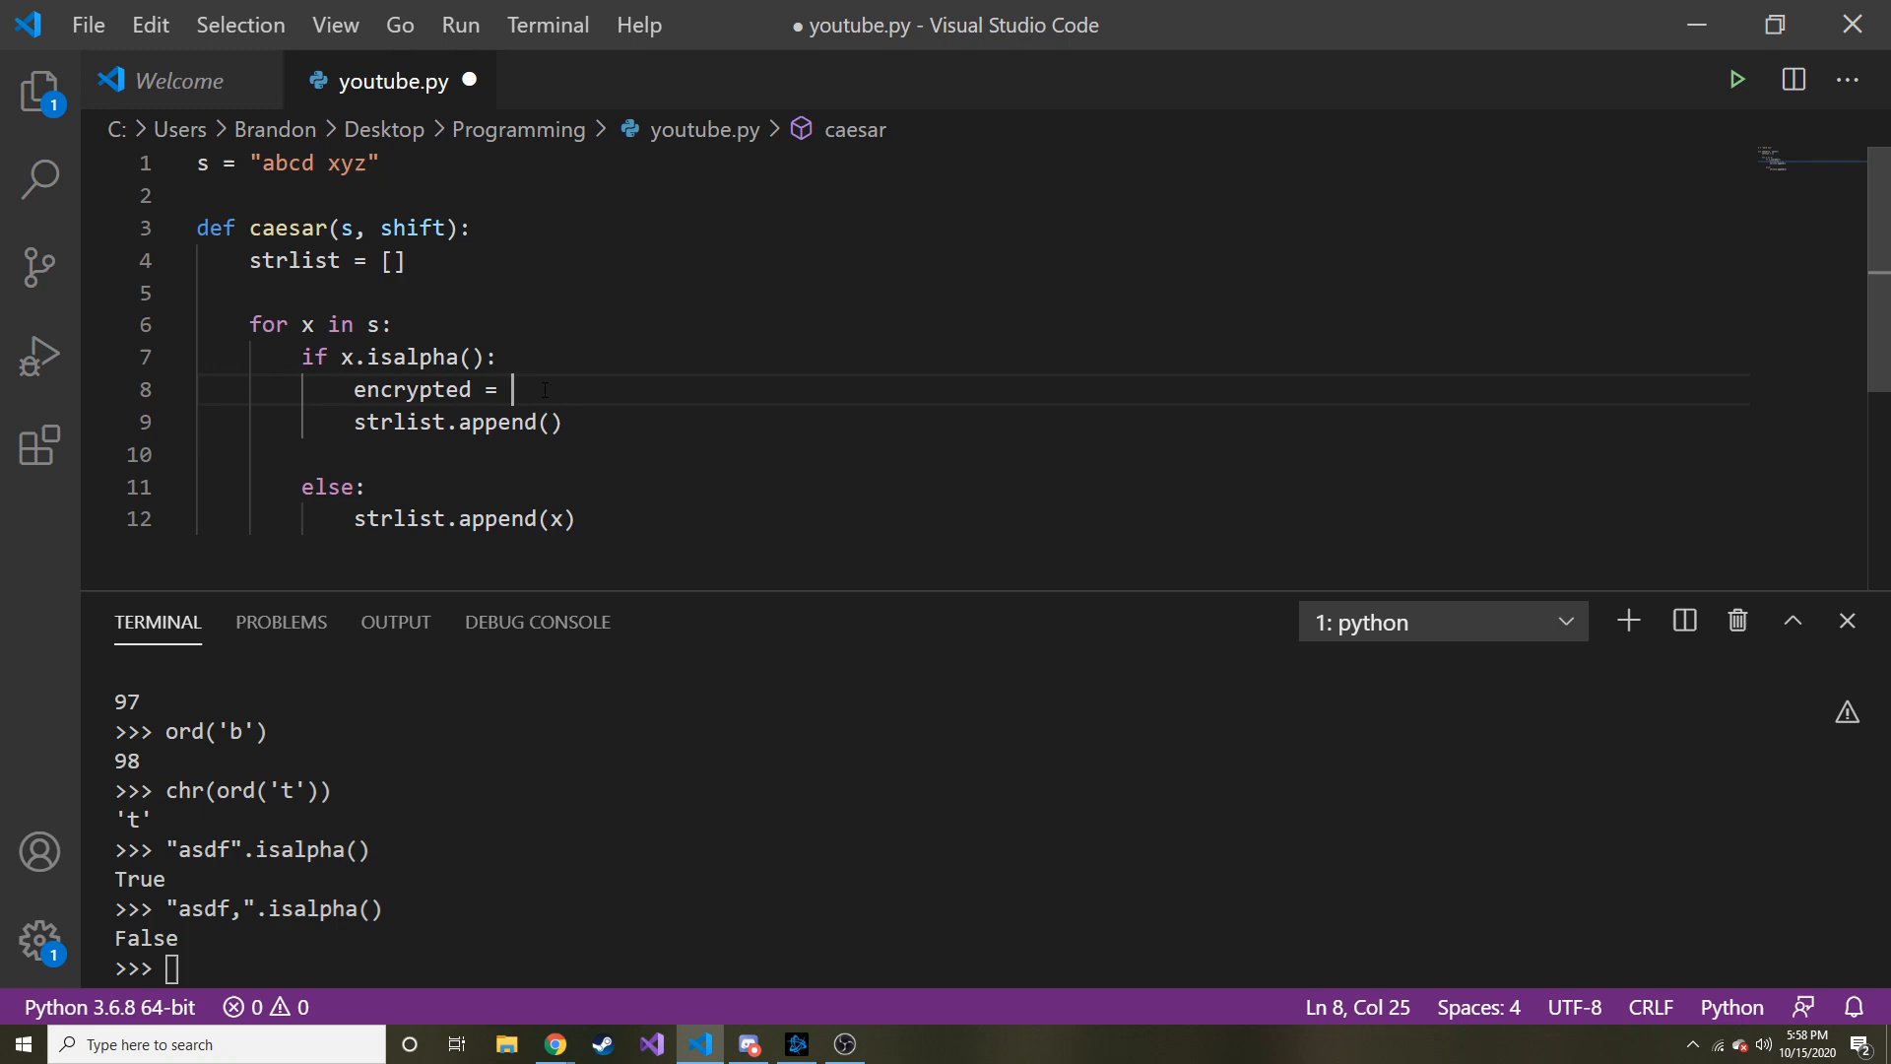
mouse_move(657, 298)
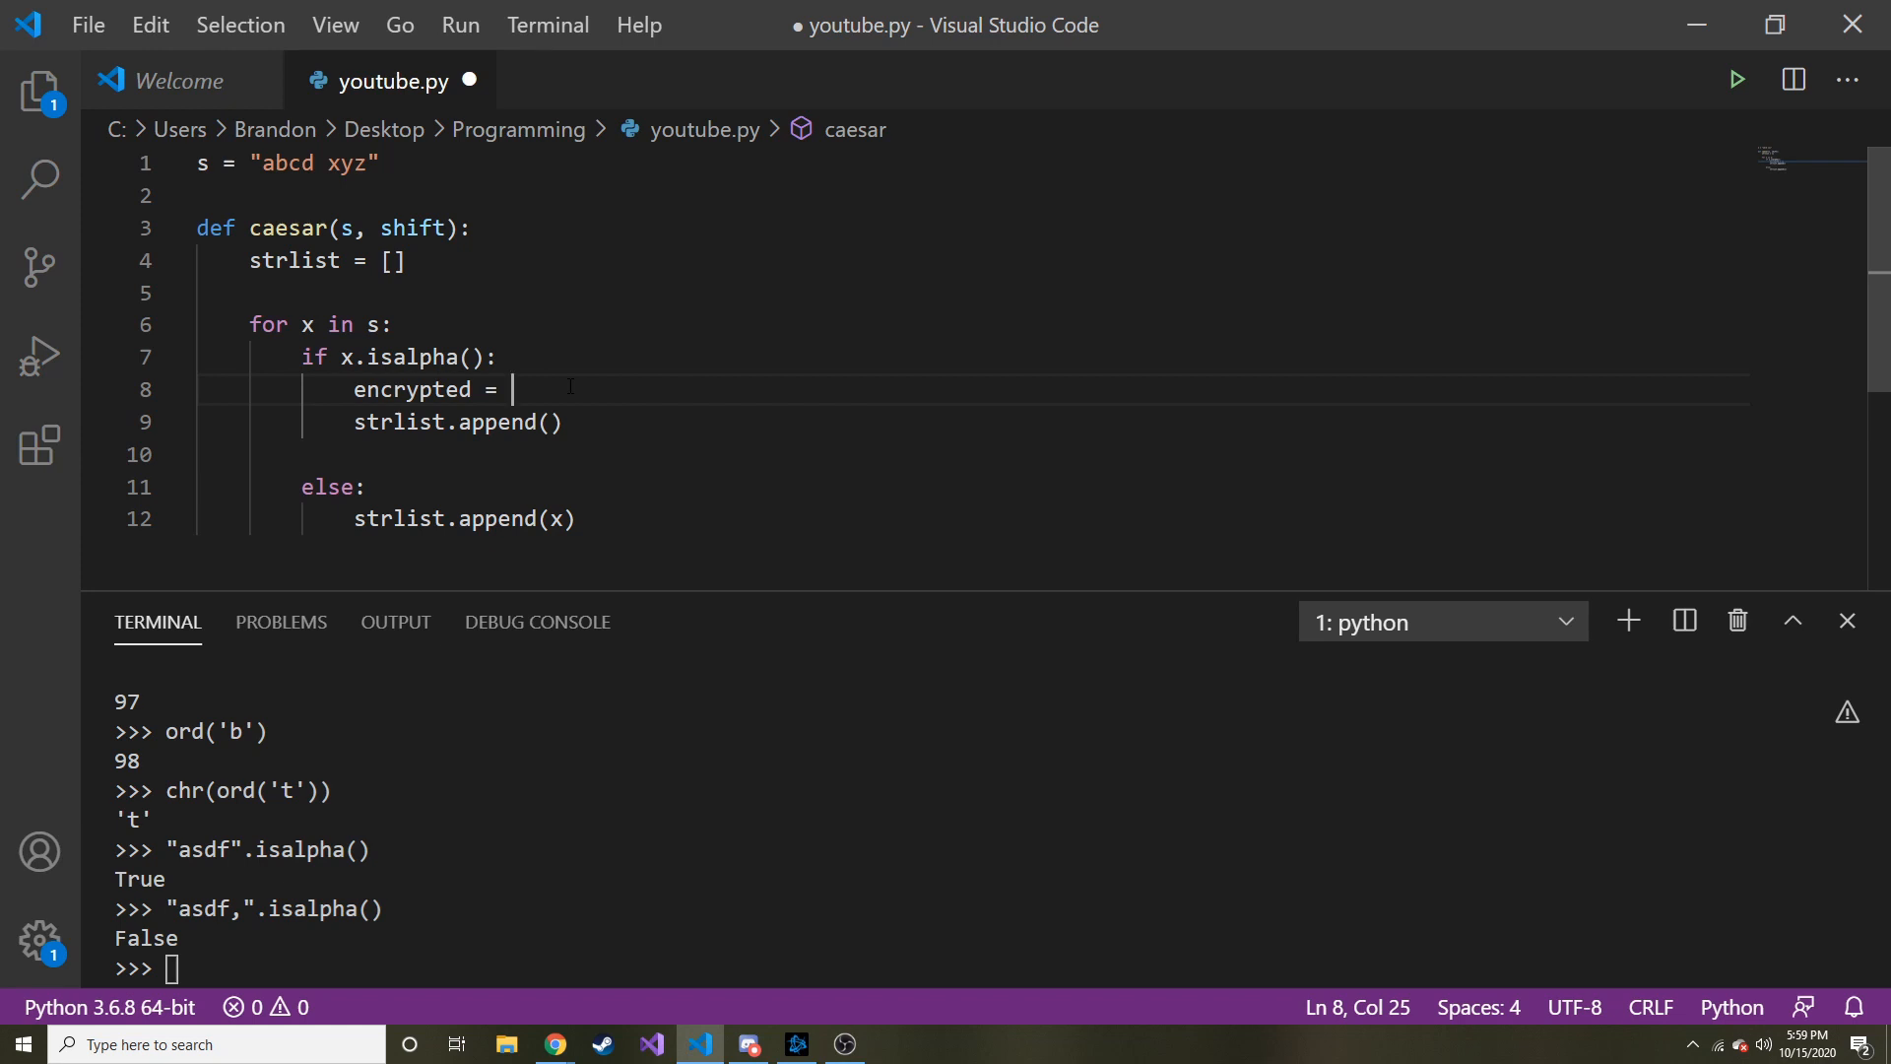
Step: Assign encrypted the wrap-around formula chr((ord(x) - 97 + shift) % 26 + 97)
text(chr(()
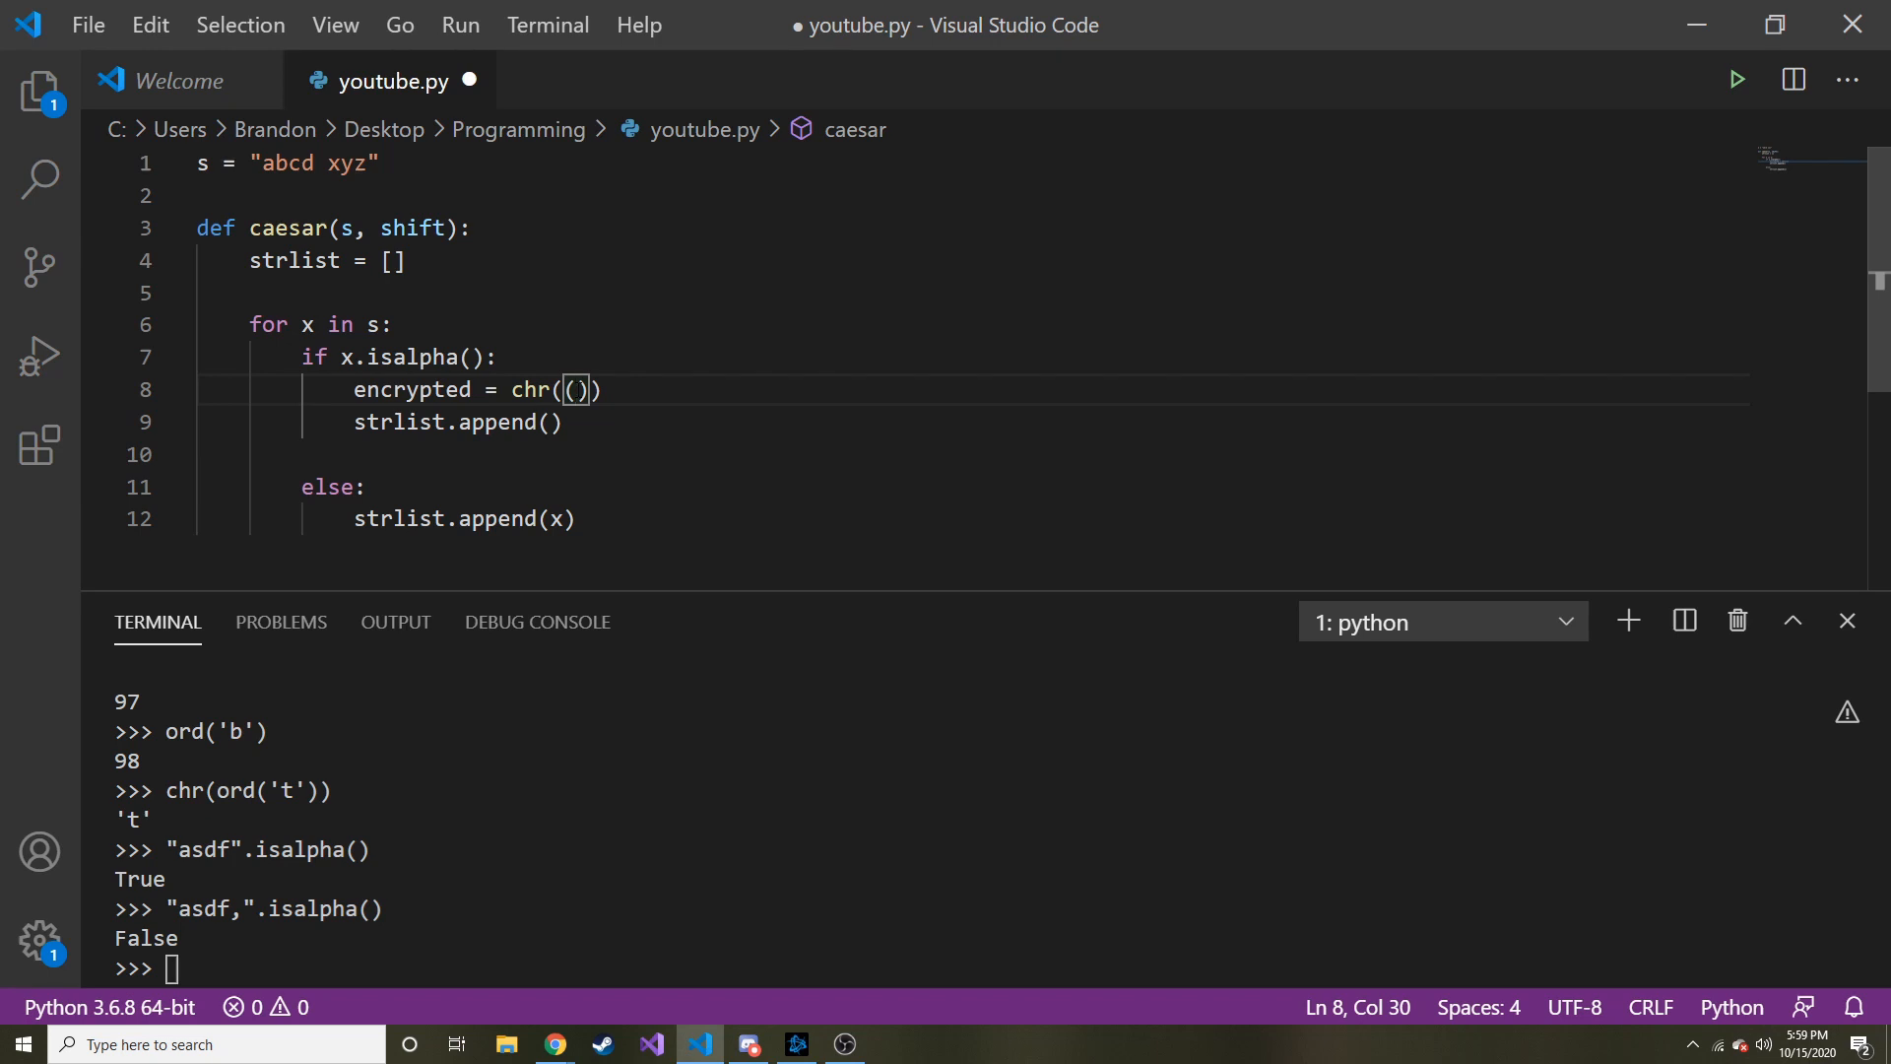
text(ord()
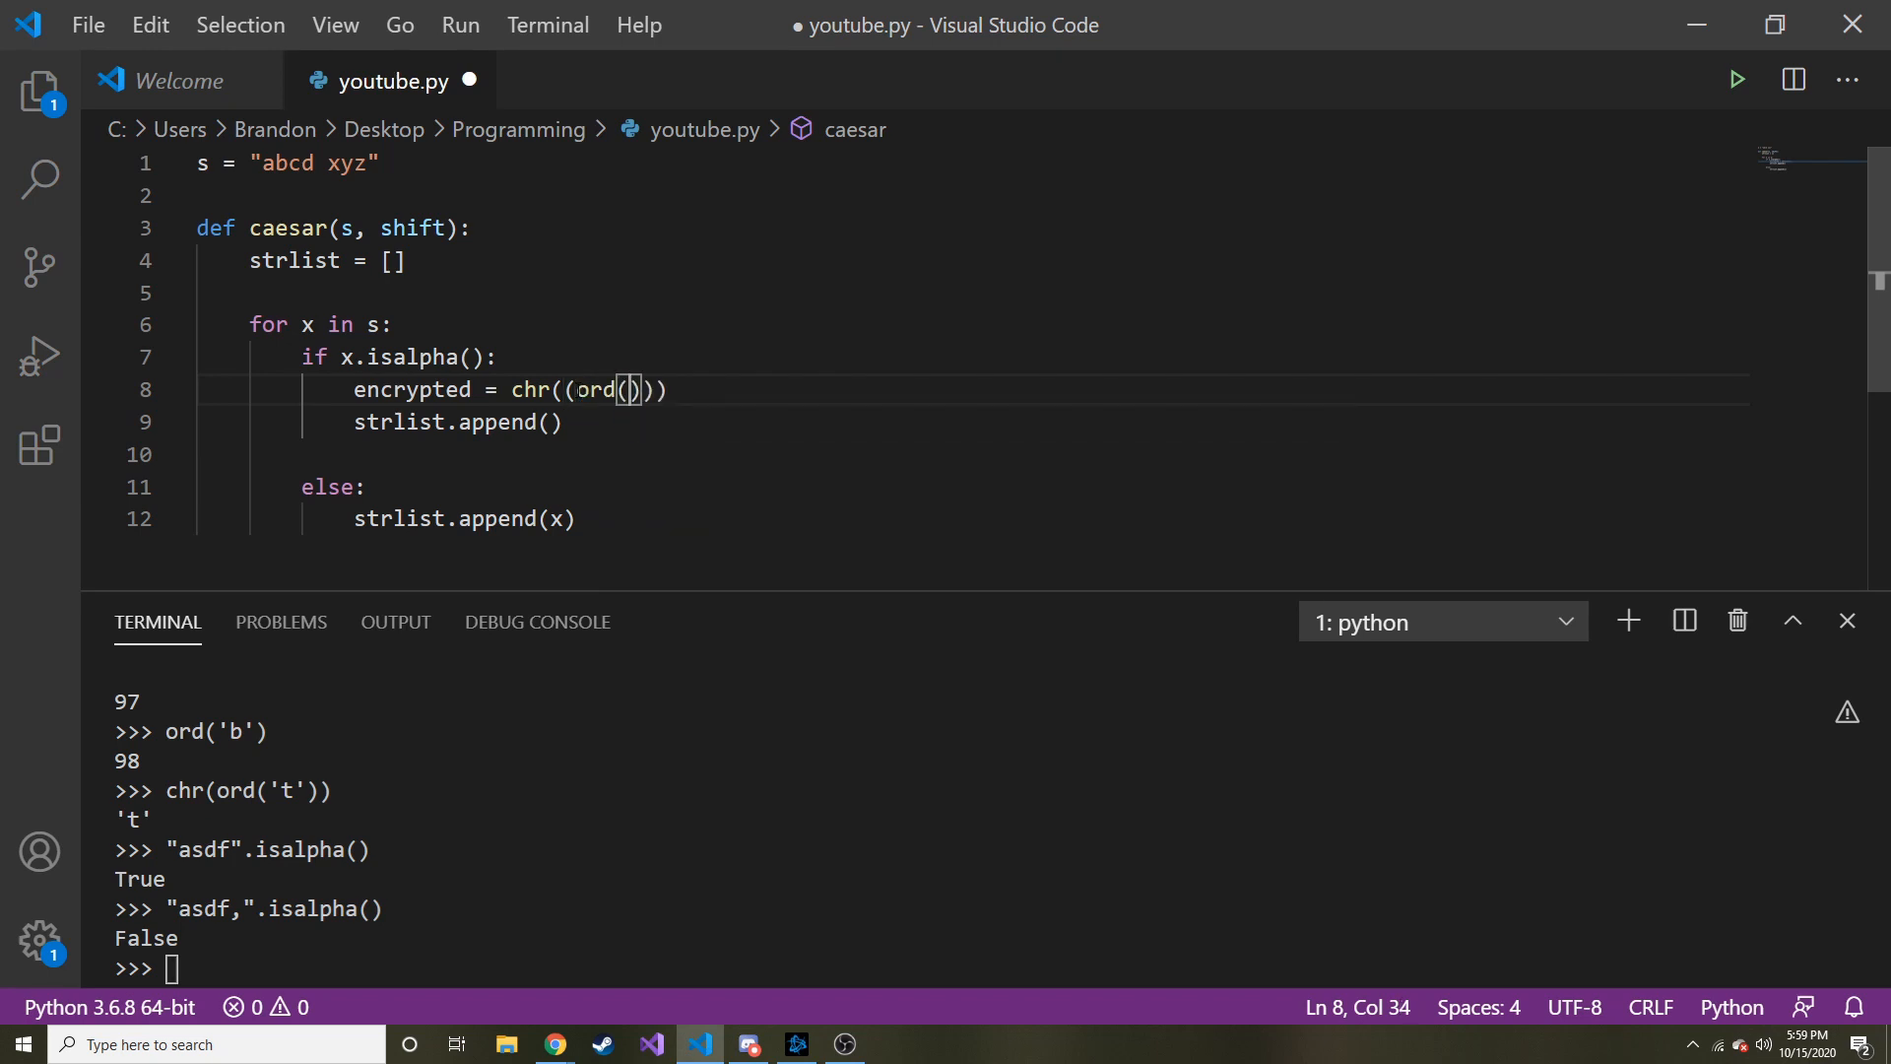
text(x)
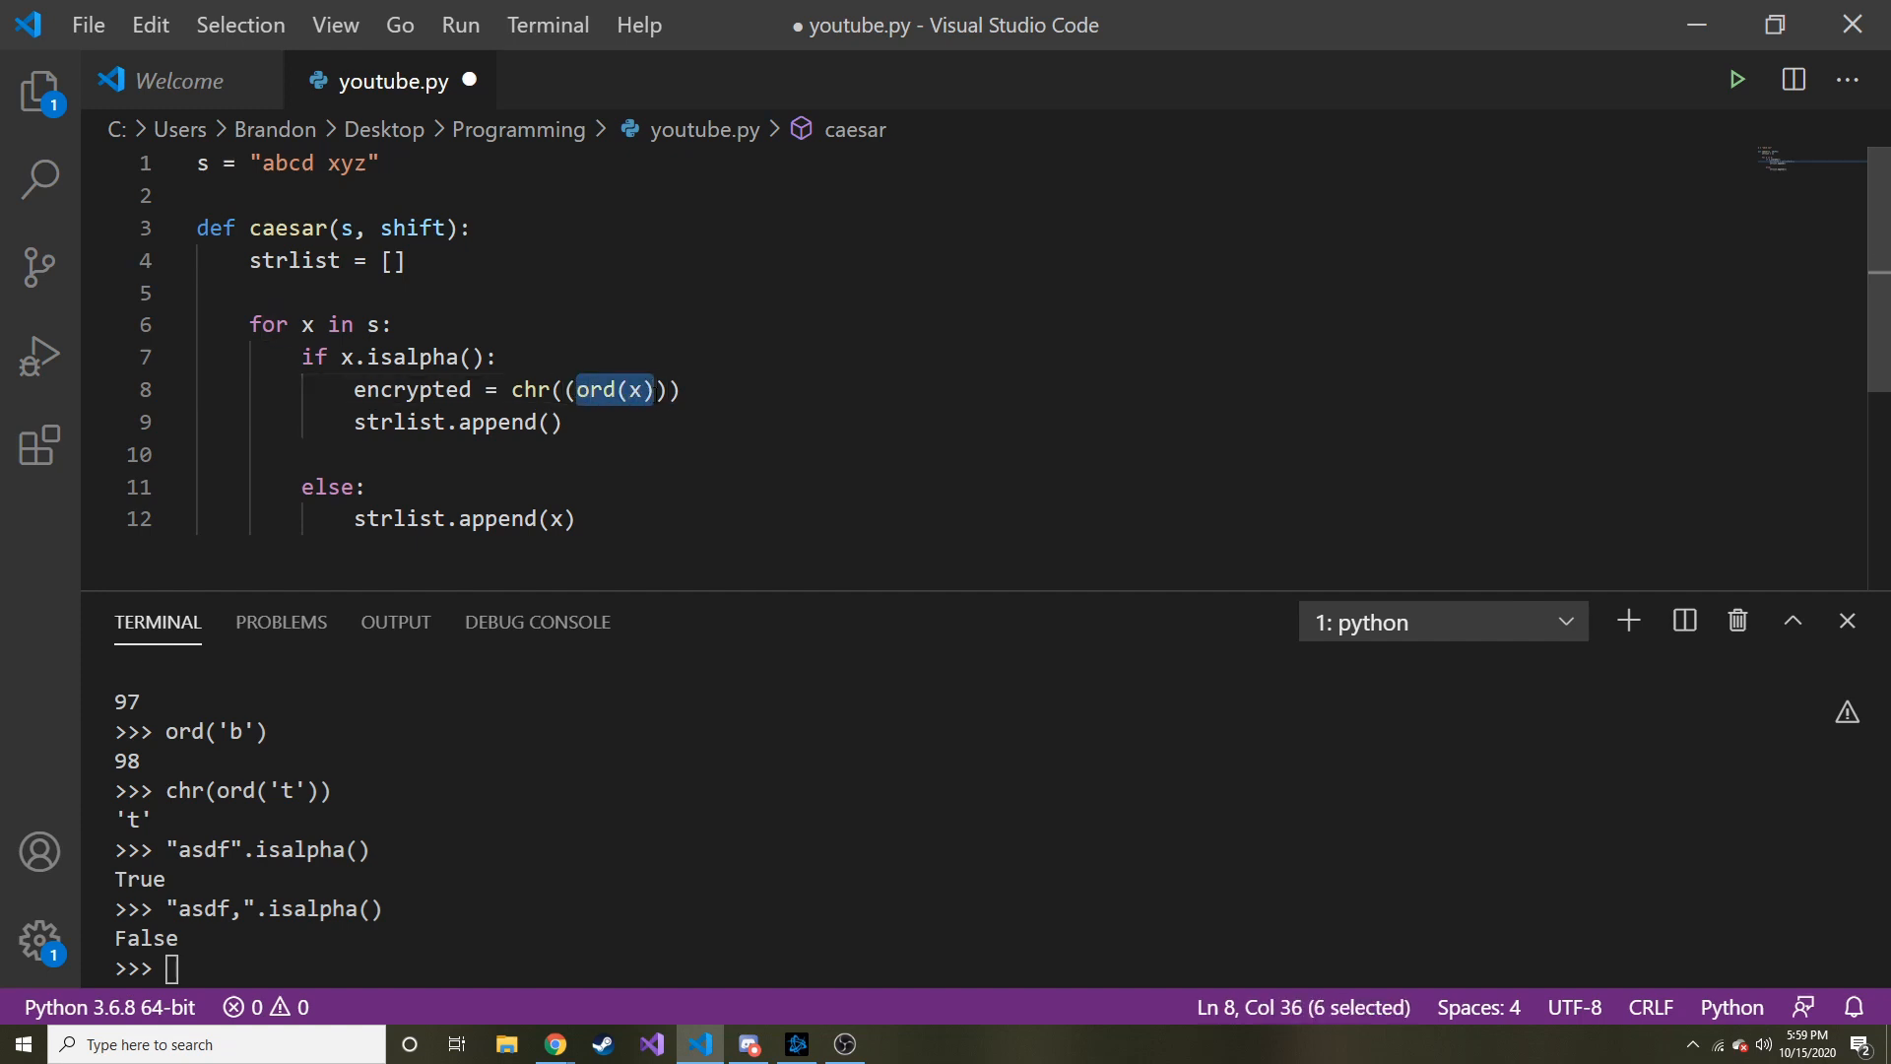
text(-)
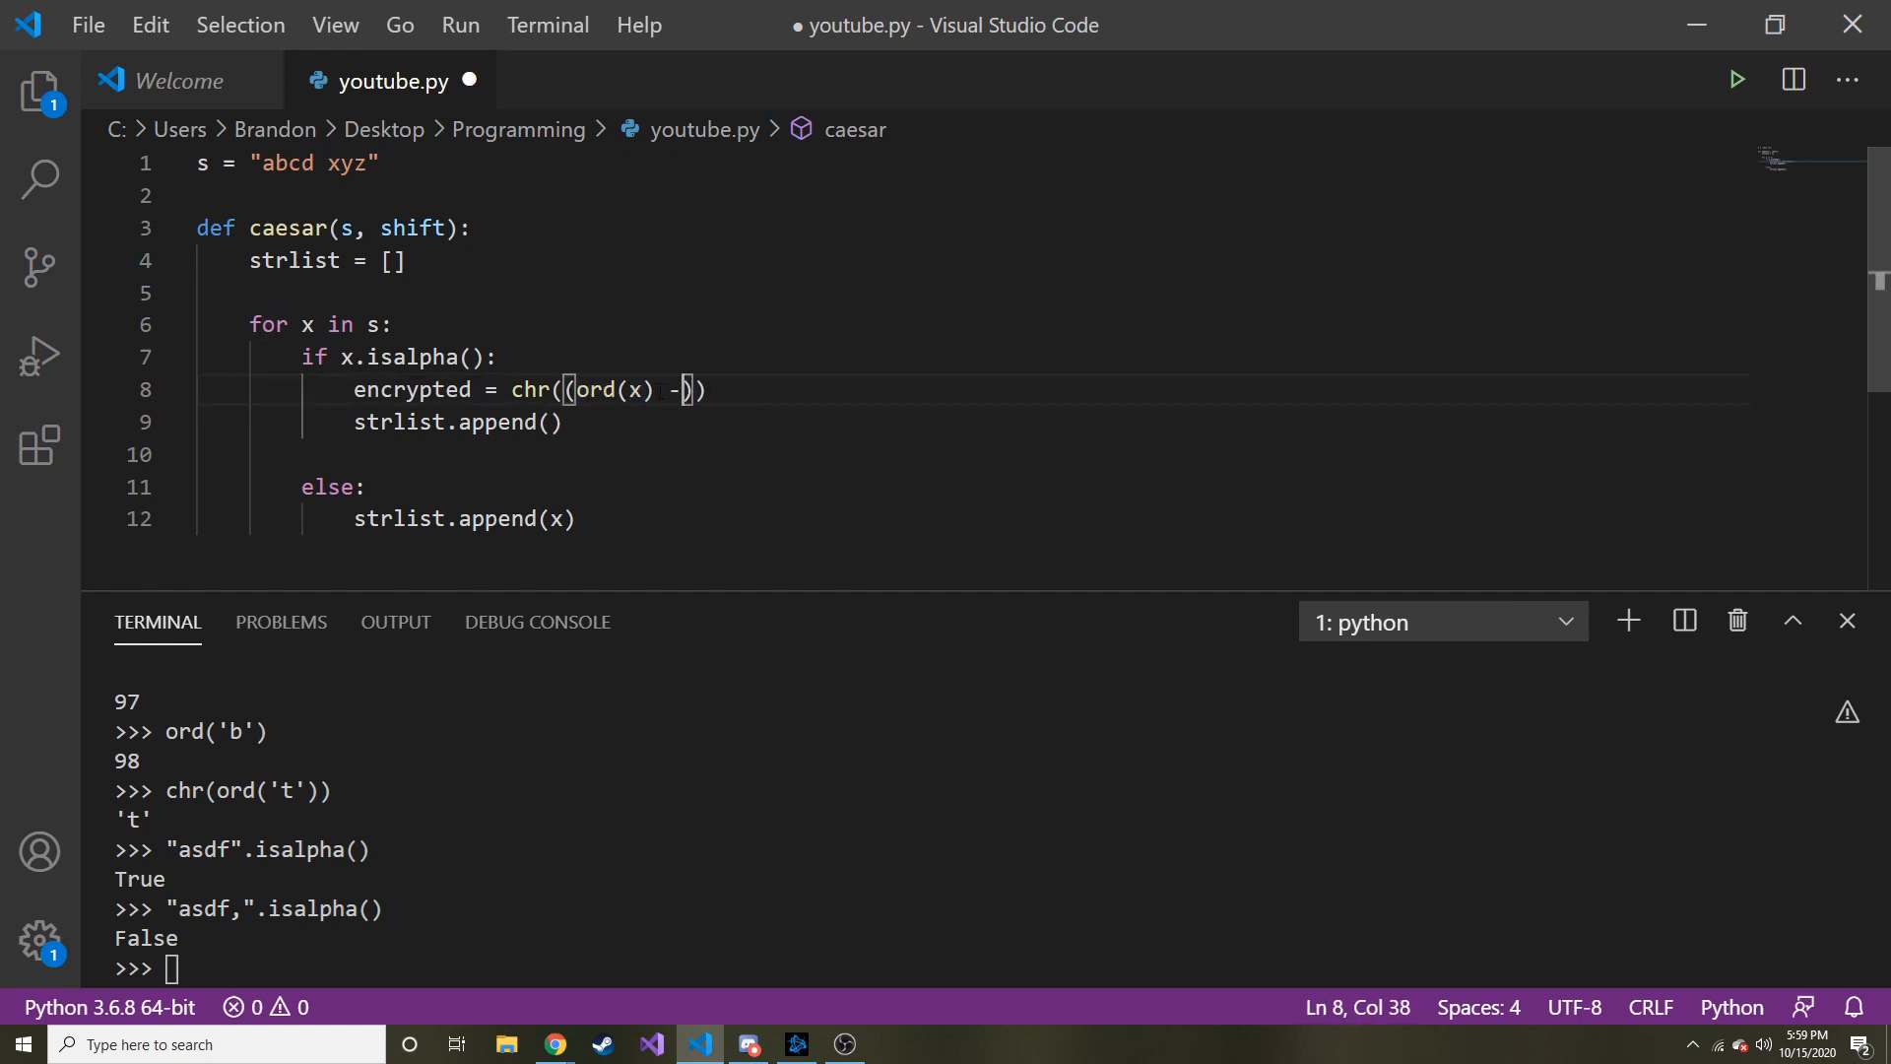
text(97)
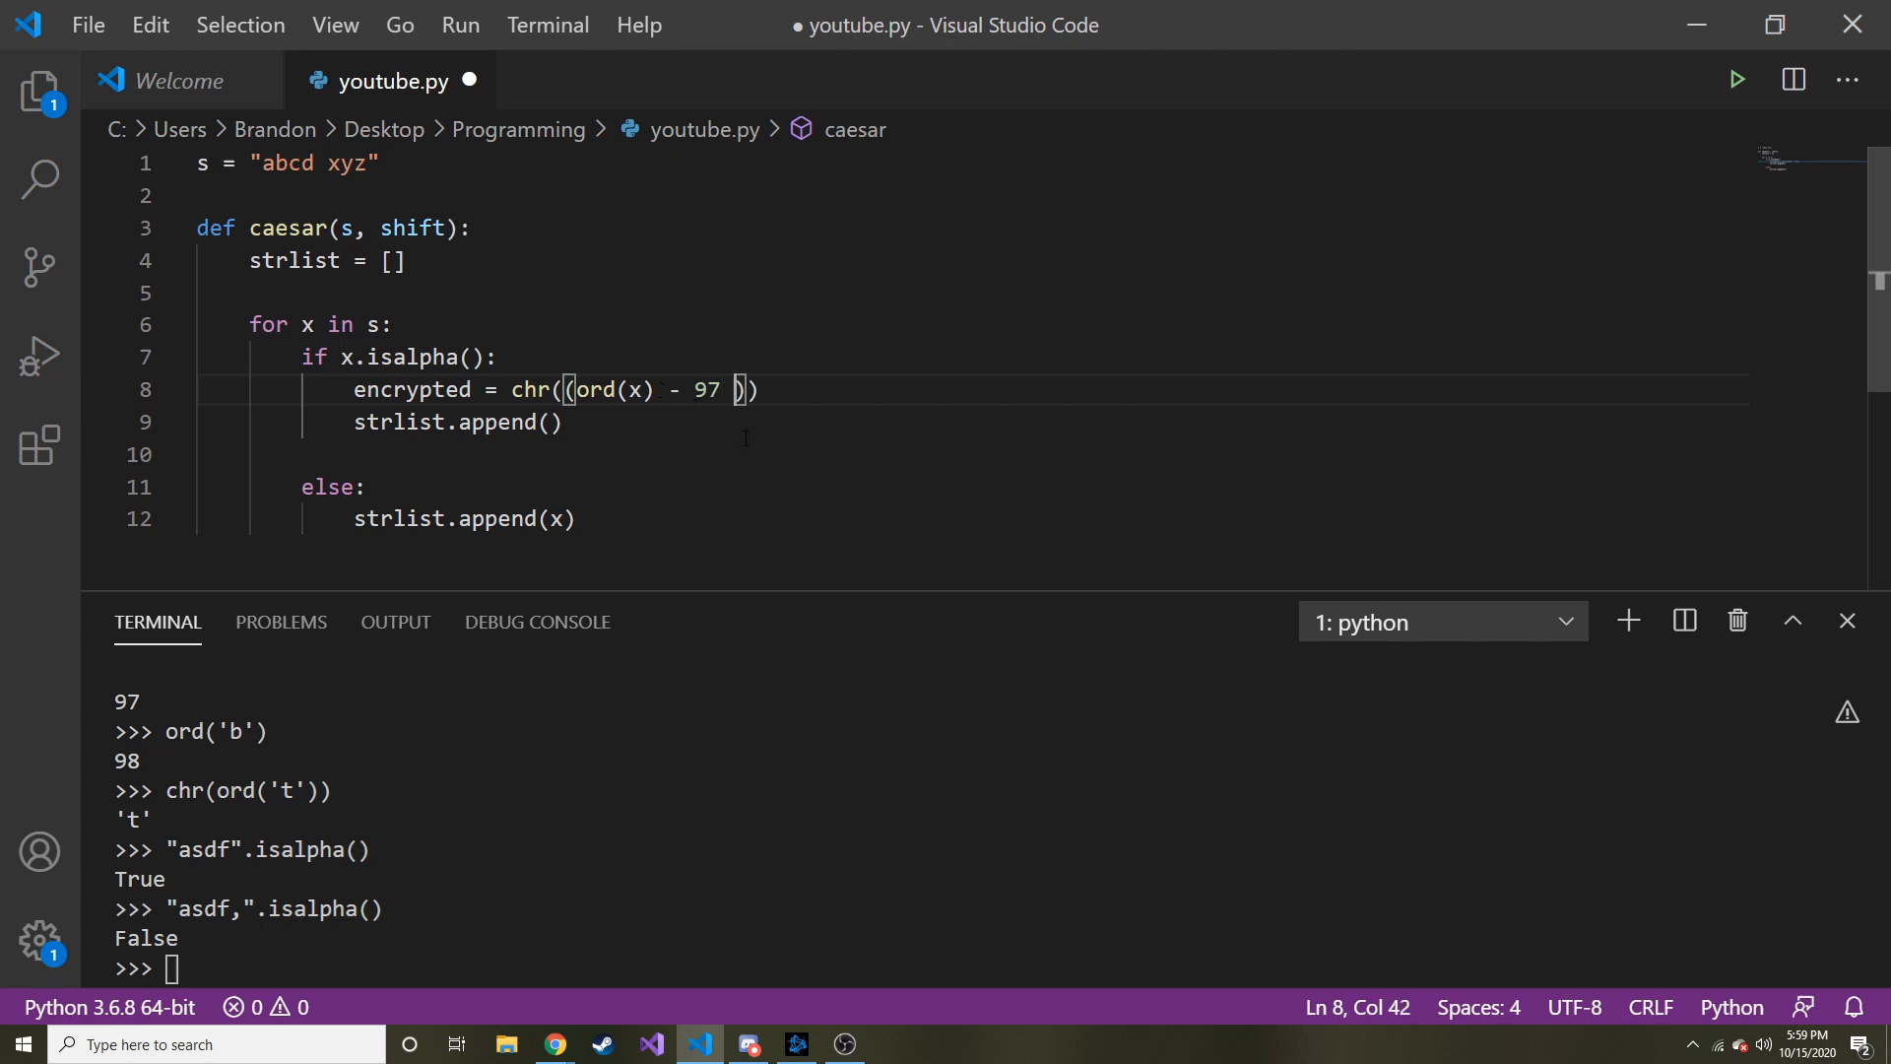
text(+ shift)
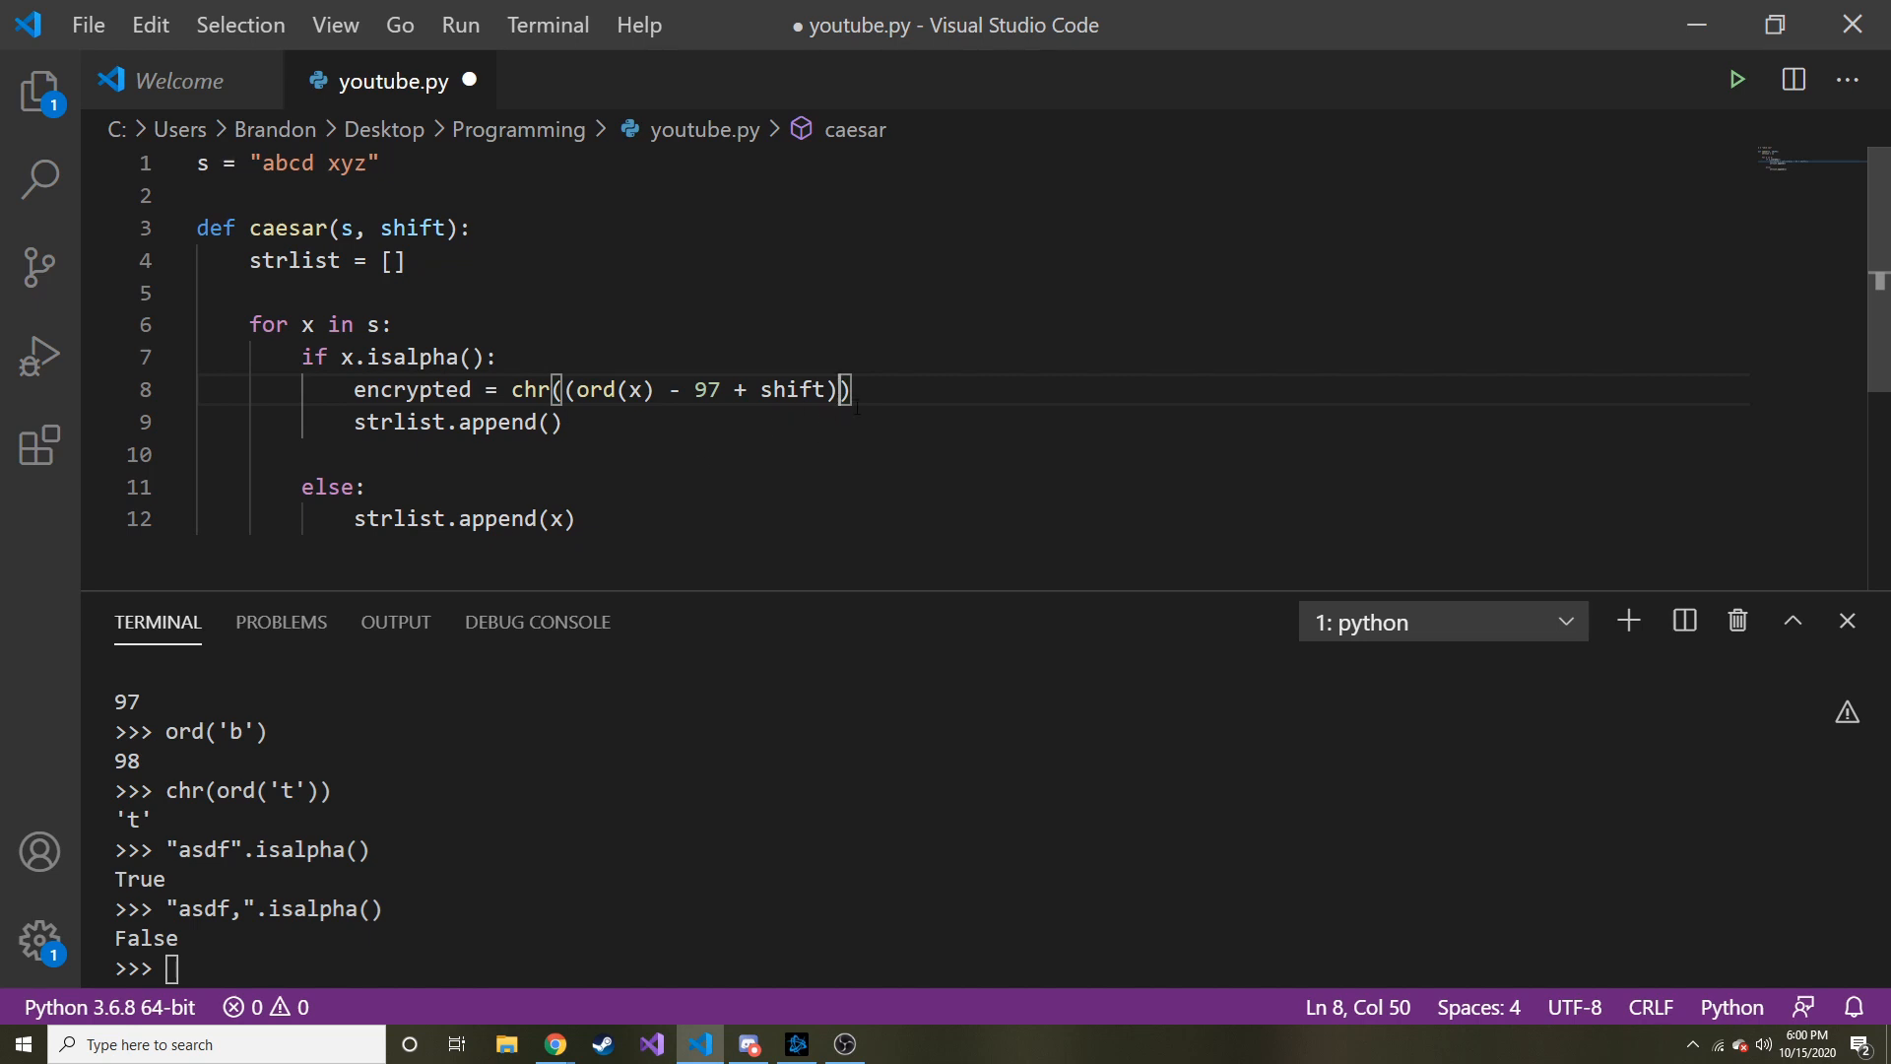
text(%)
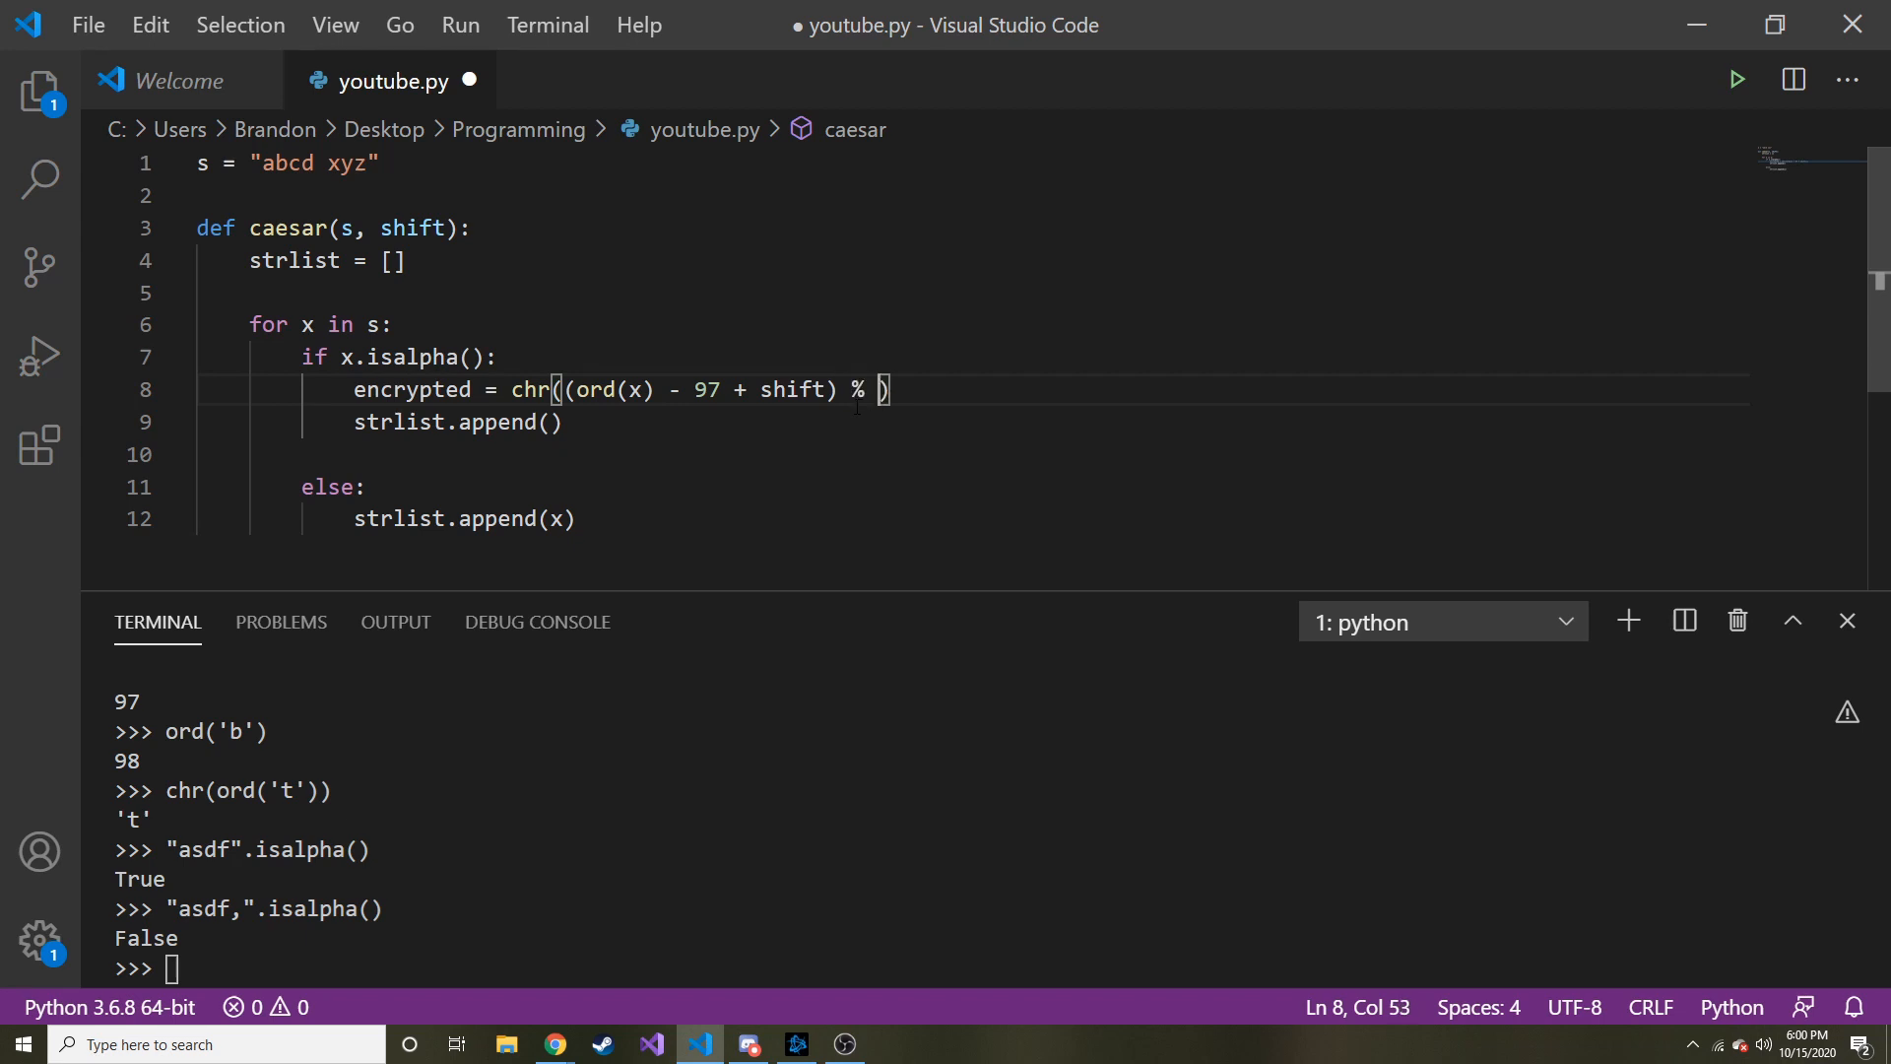
text(26)
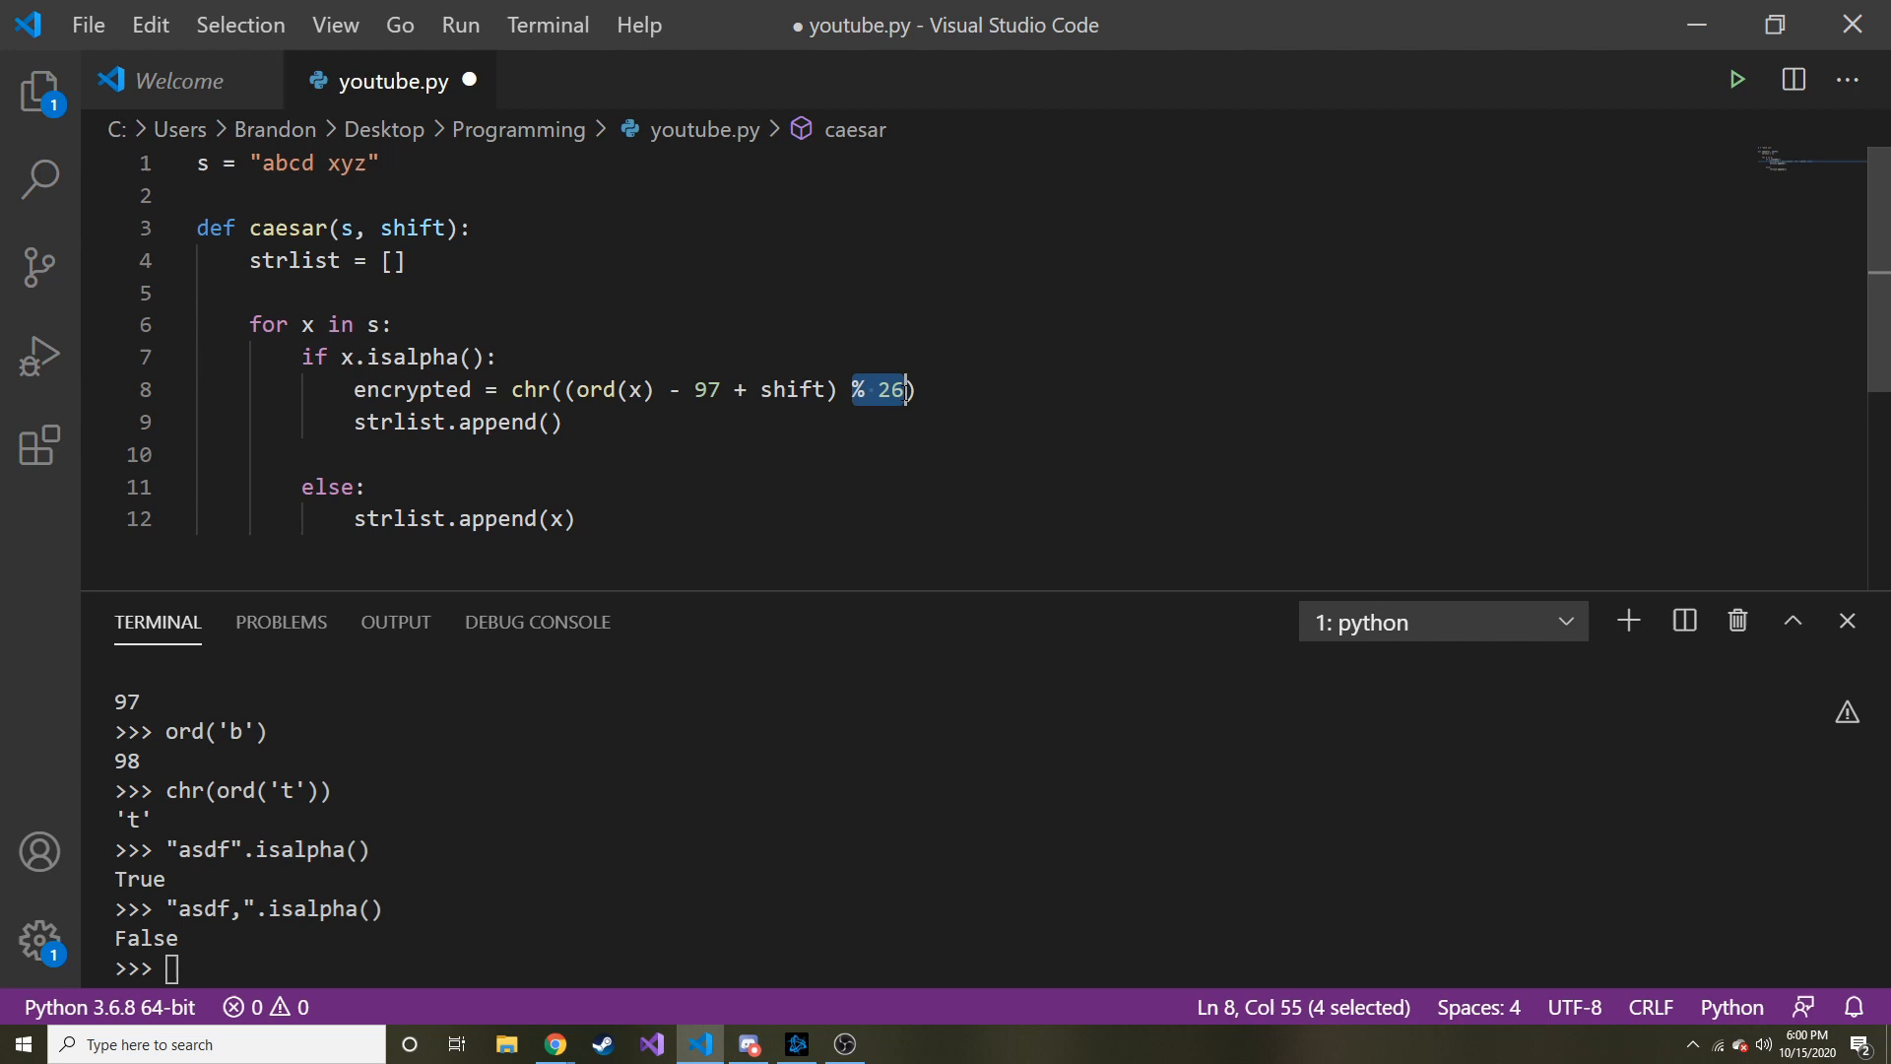
mouse_move(882, 390)
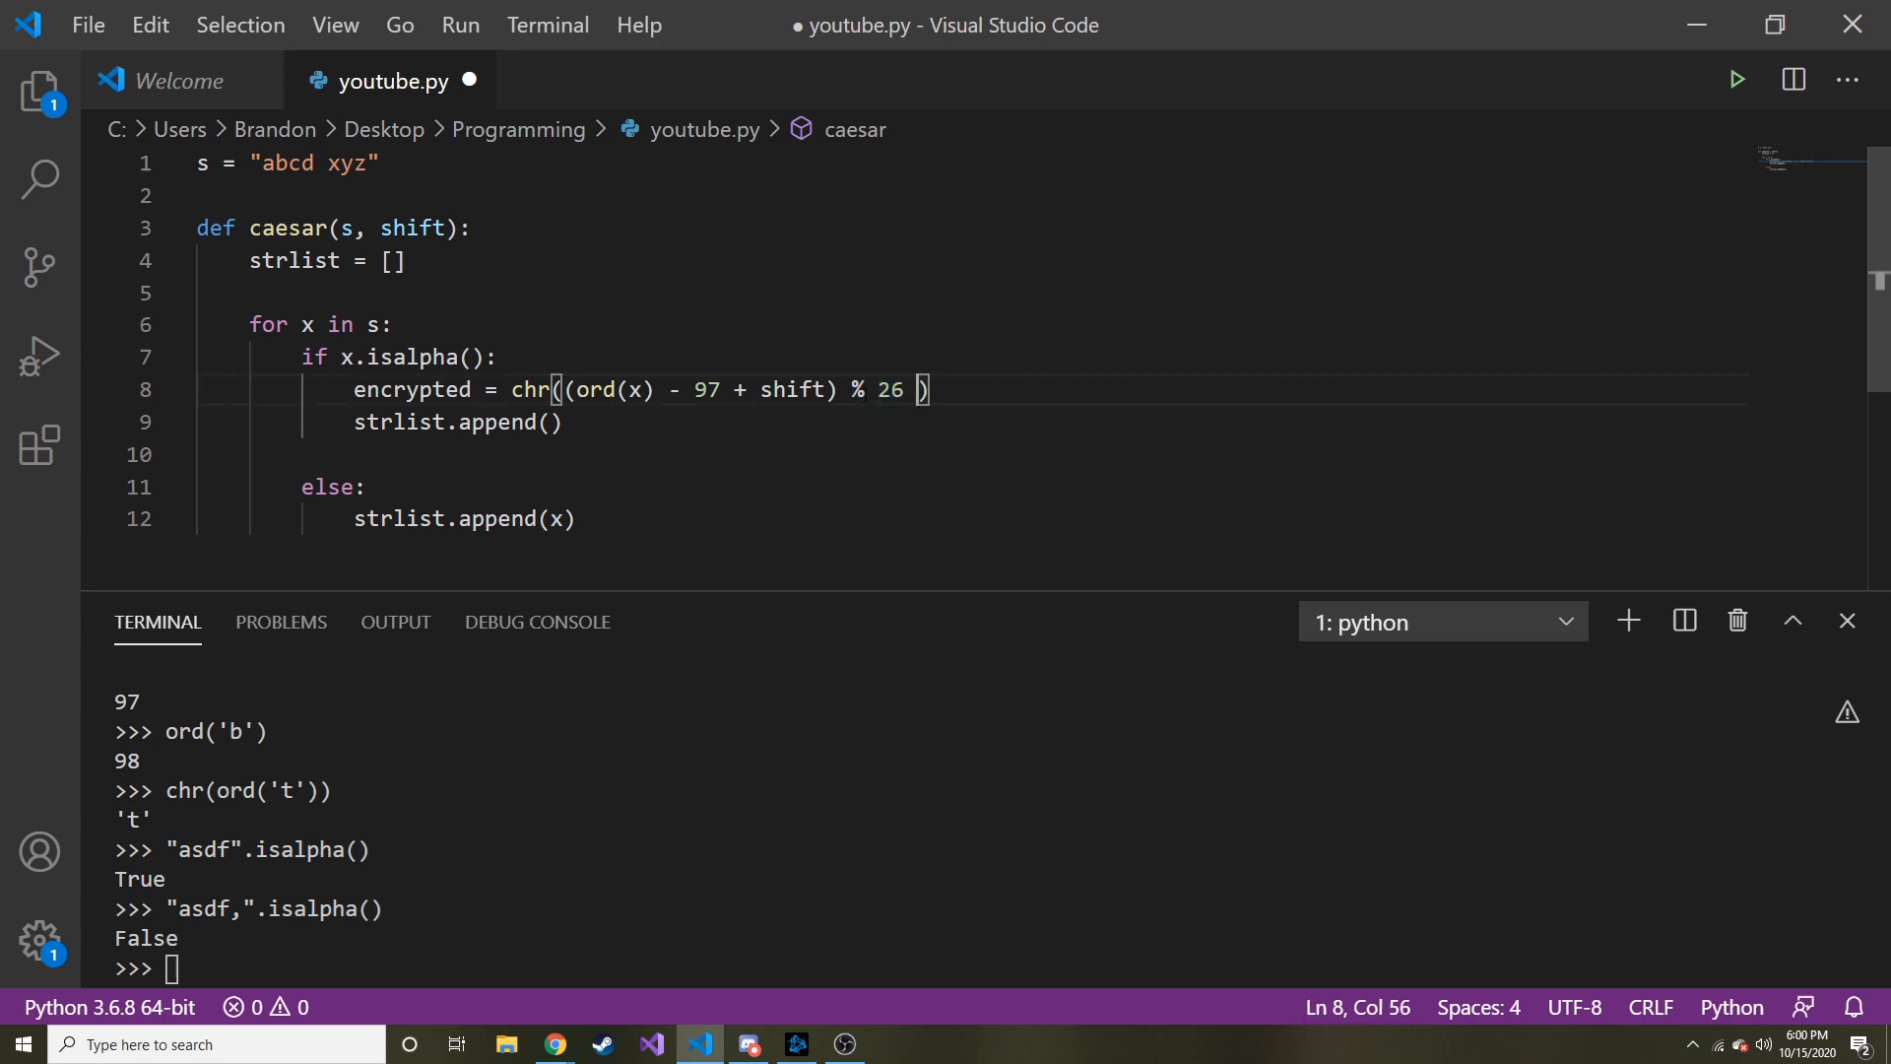
text(+ 97)
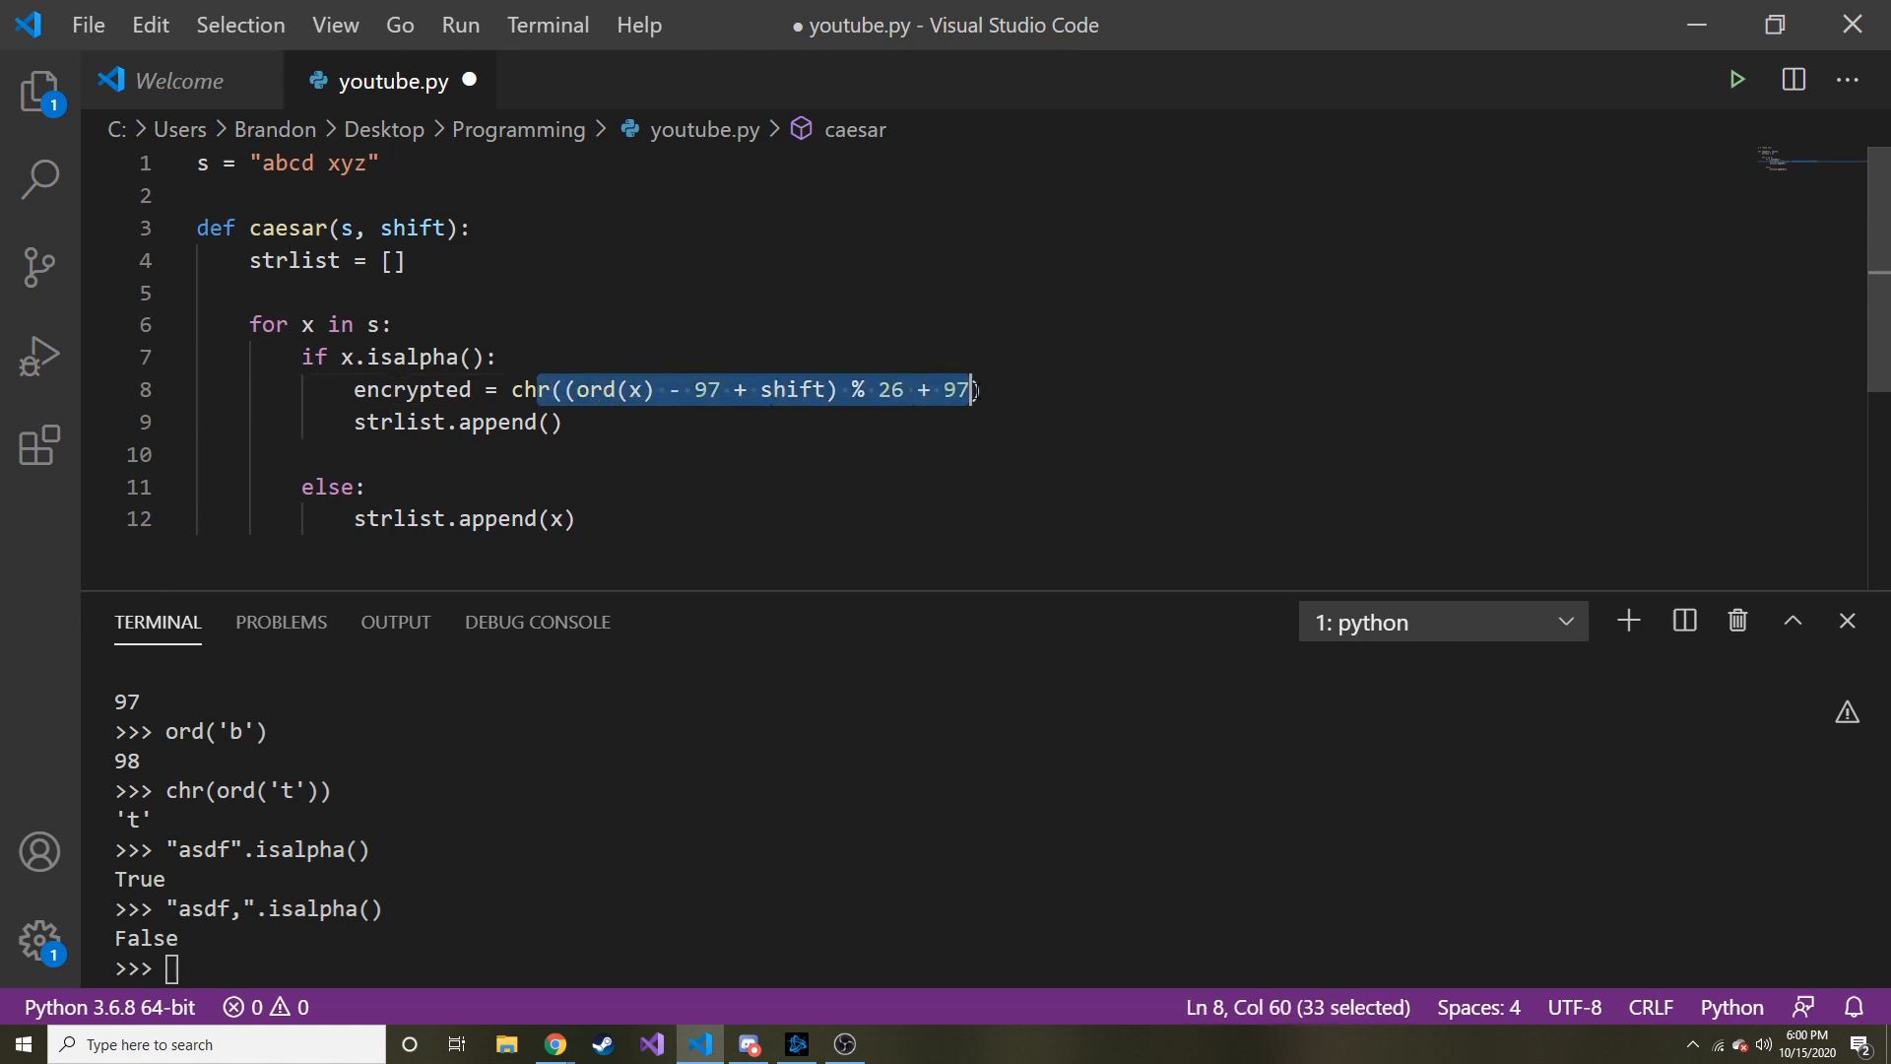
click(591, 356)
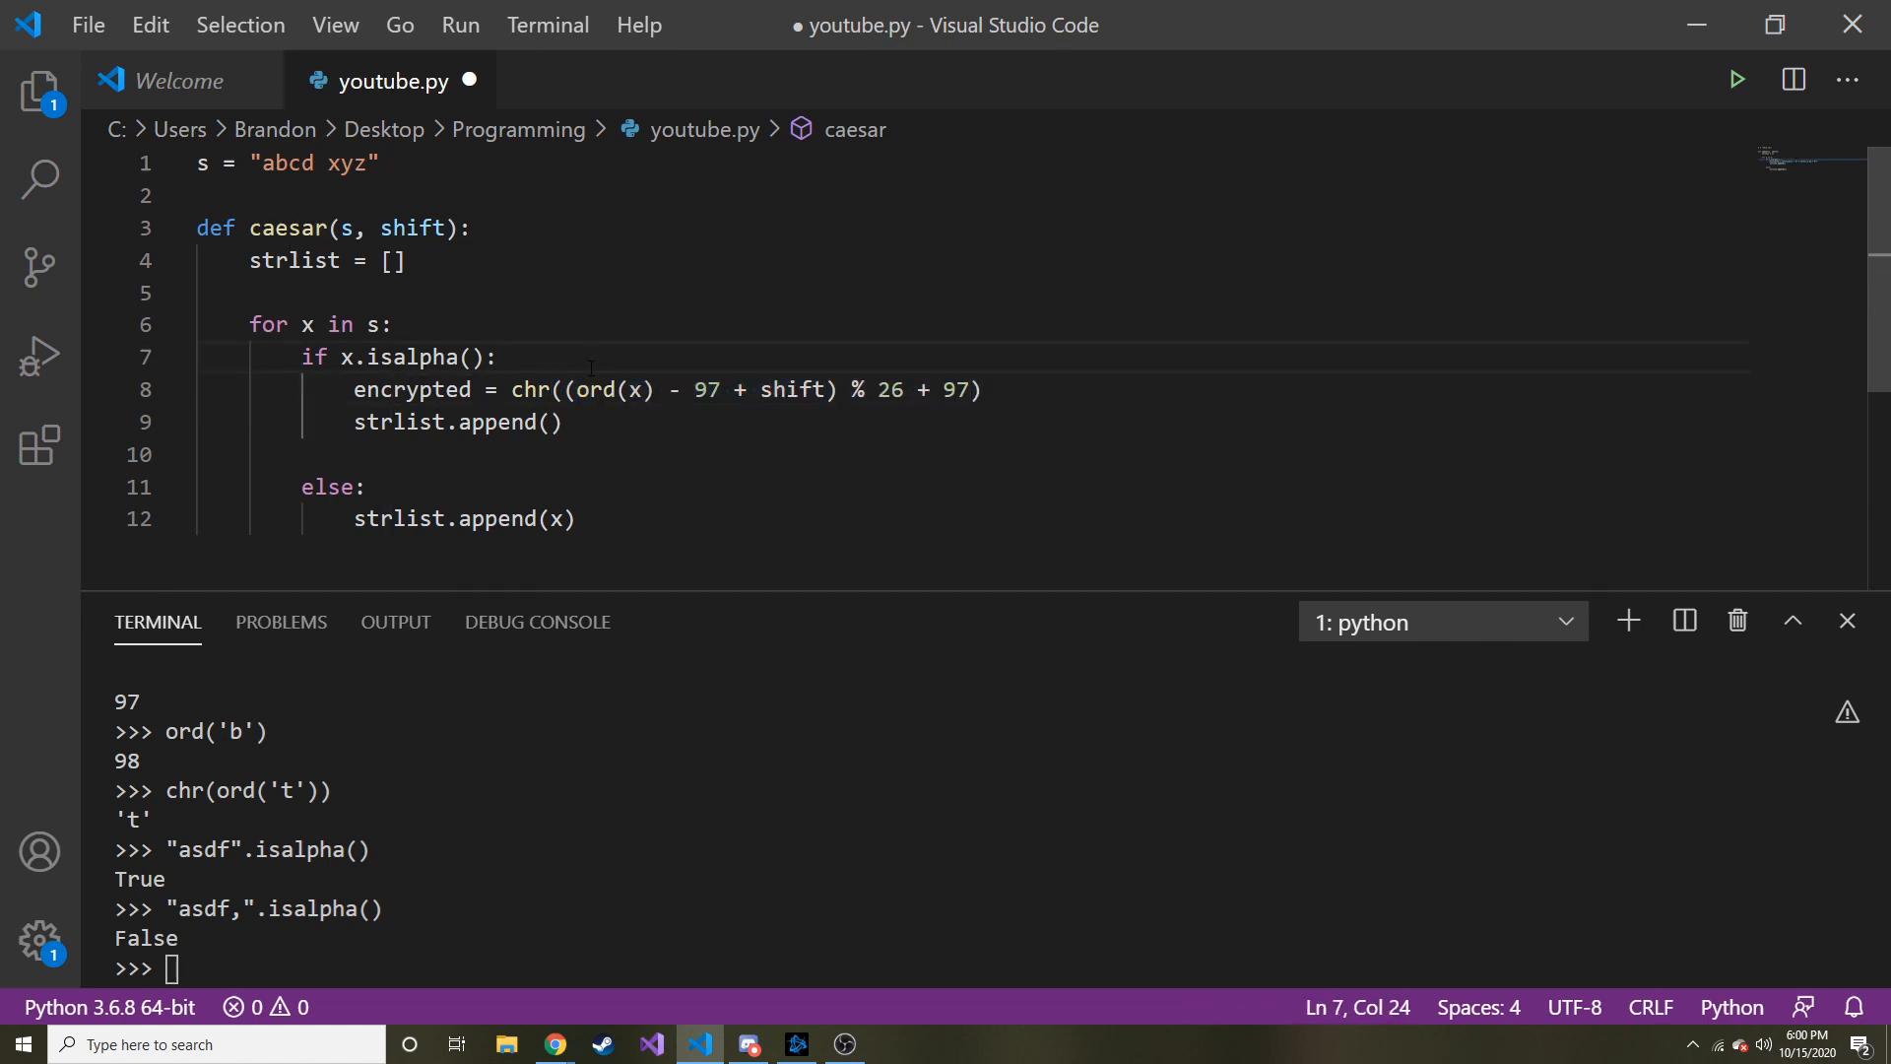
click(633, 388)
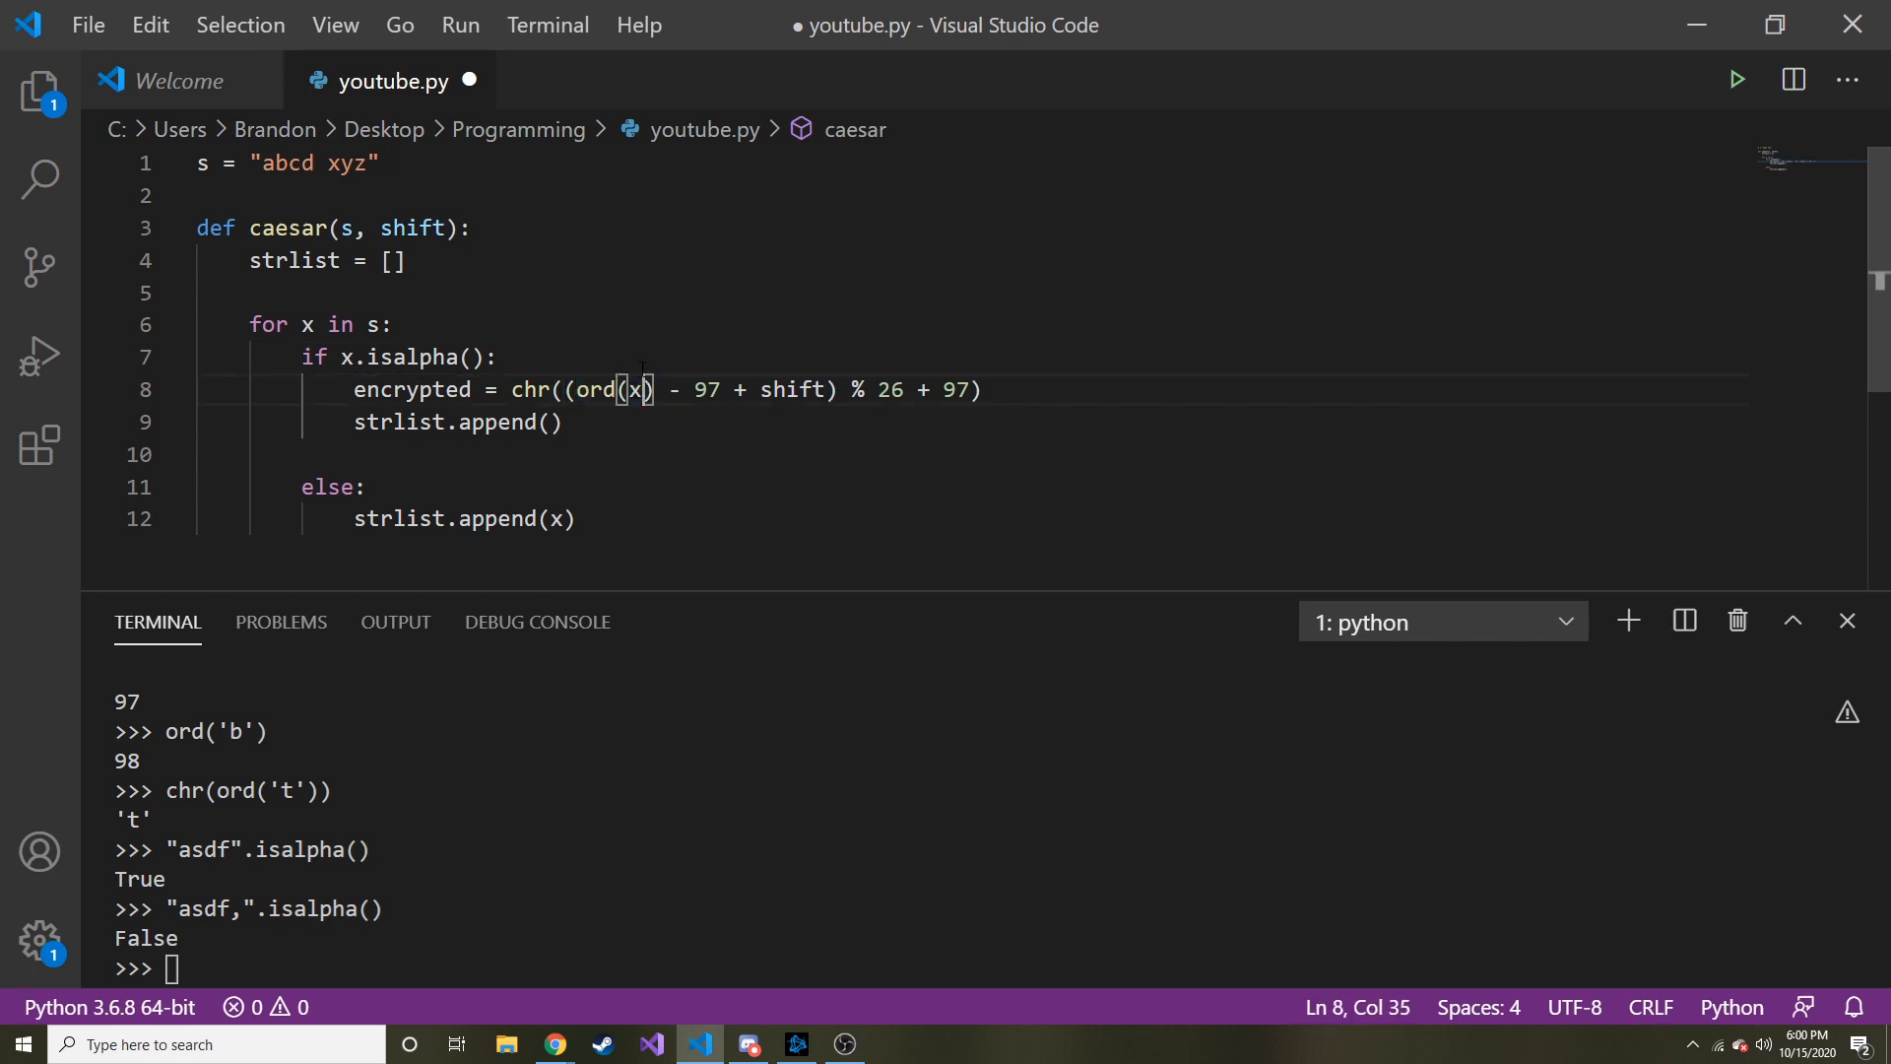
click(495, 357)
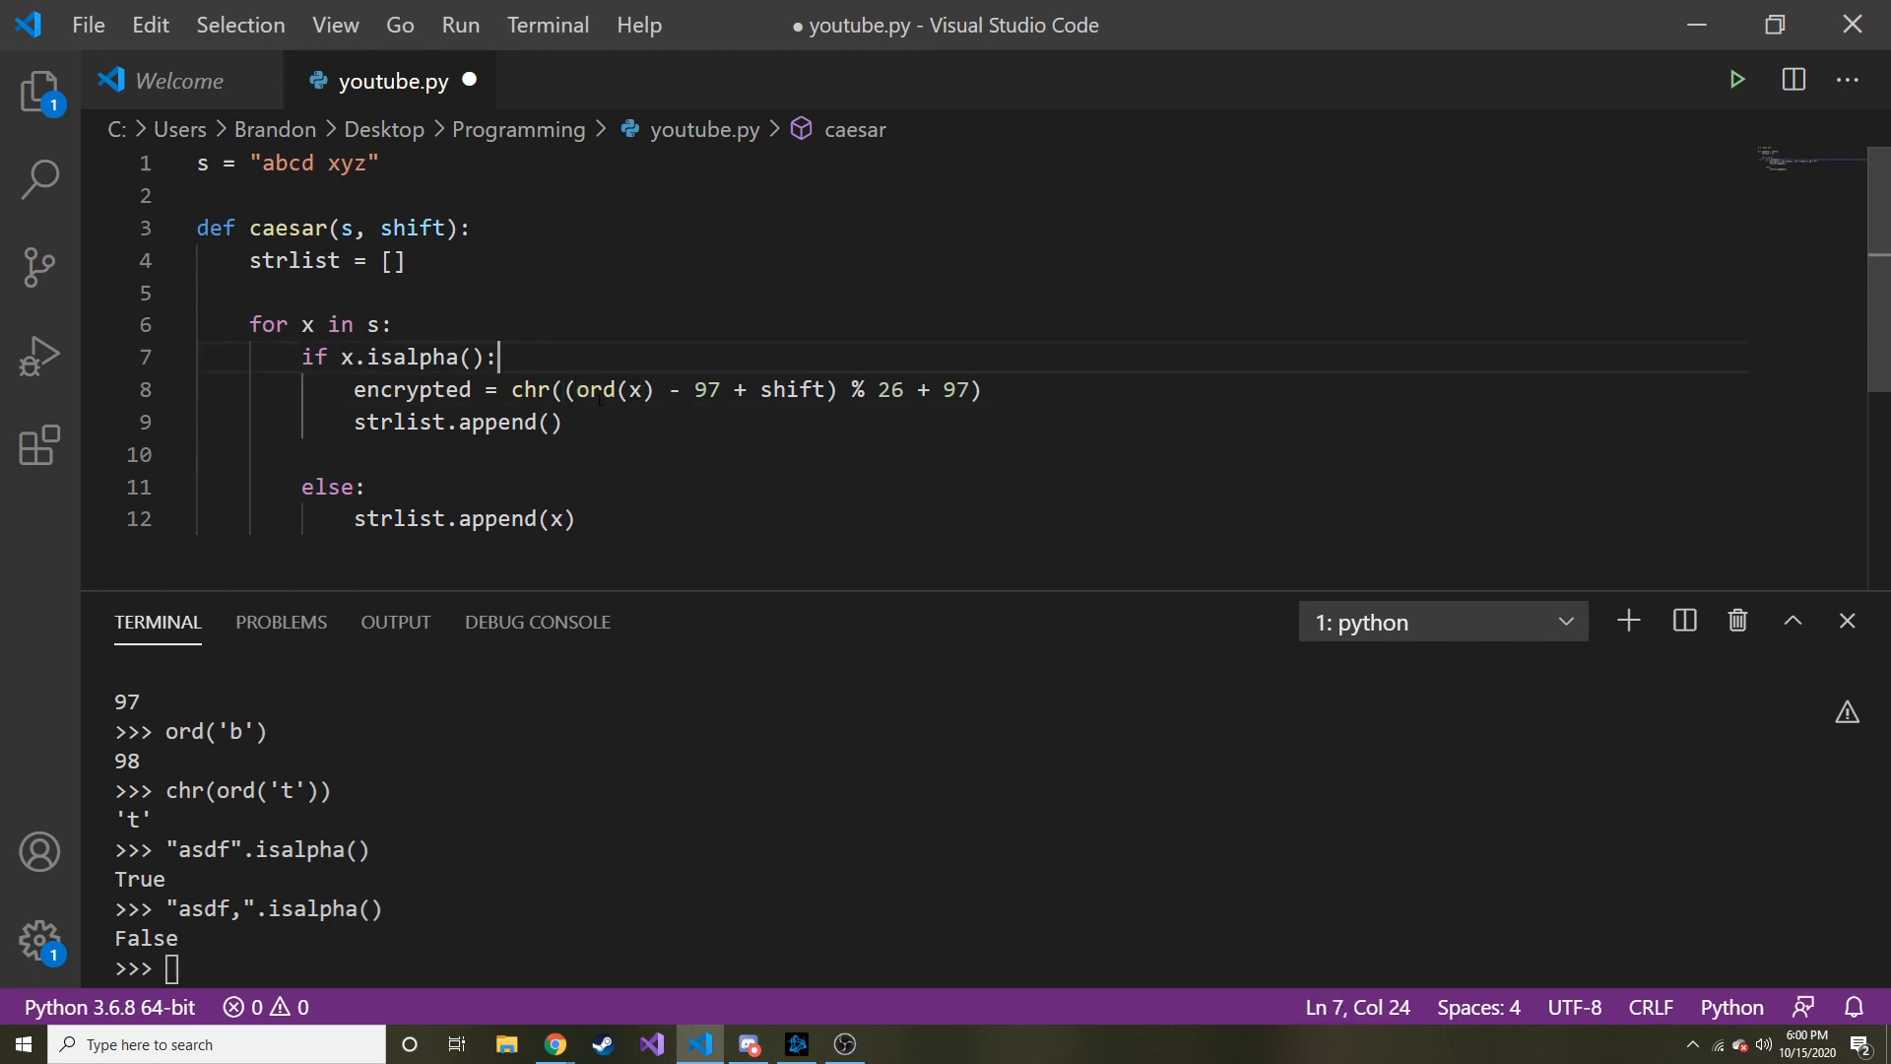
mouse_move(708, 391)
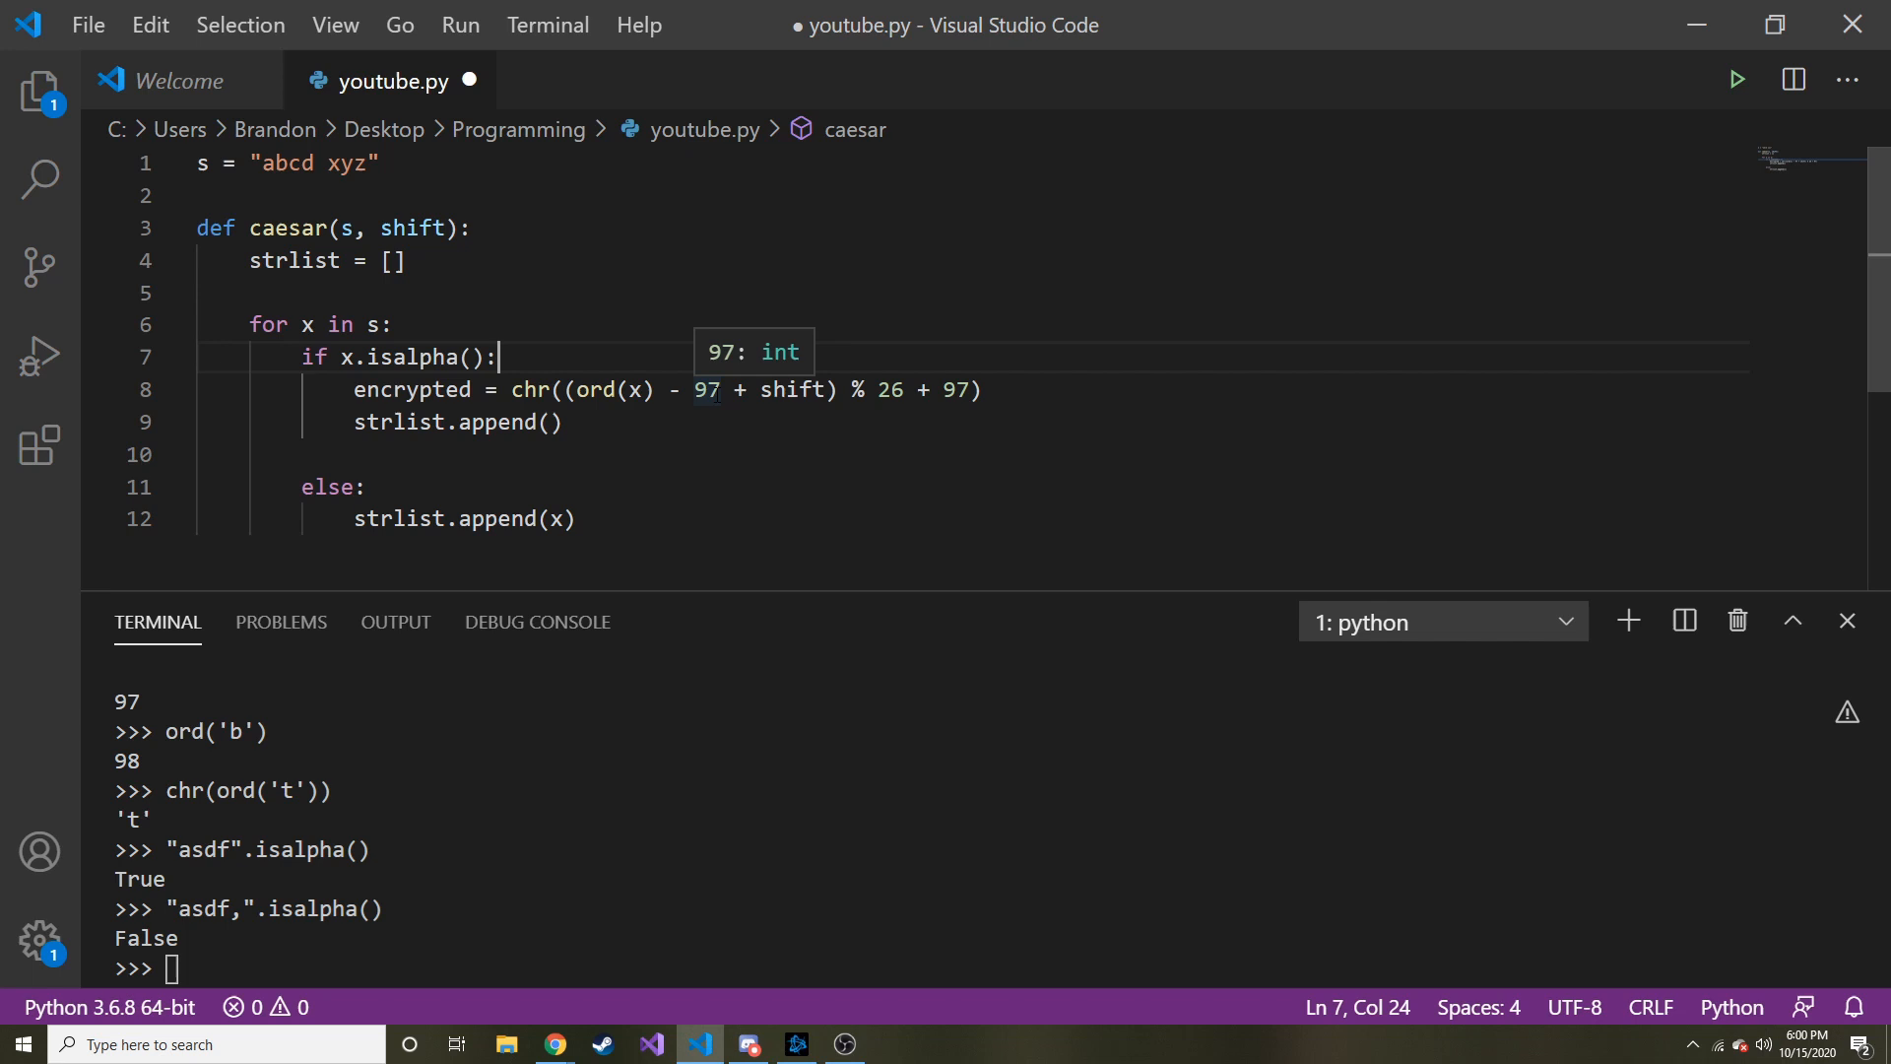
double_click(792, 390)
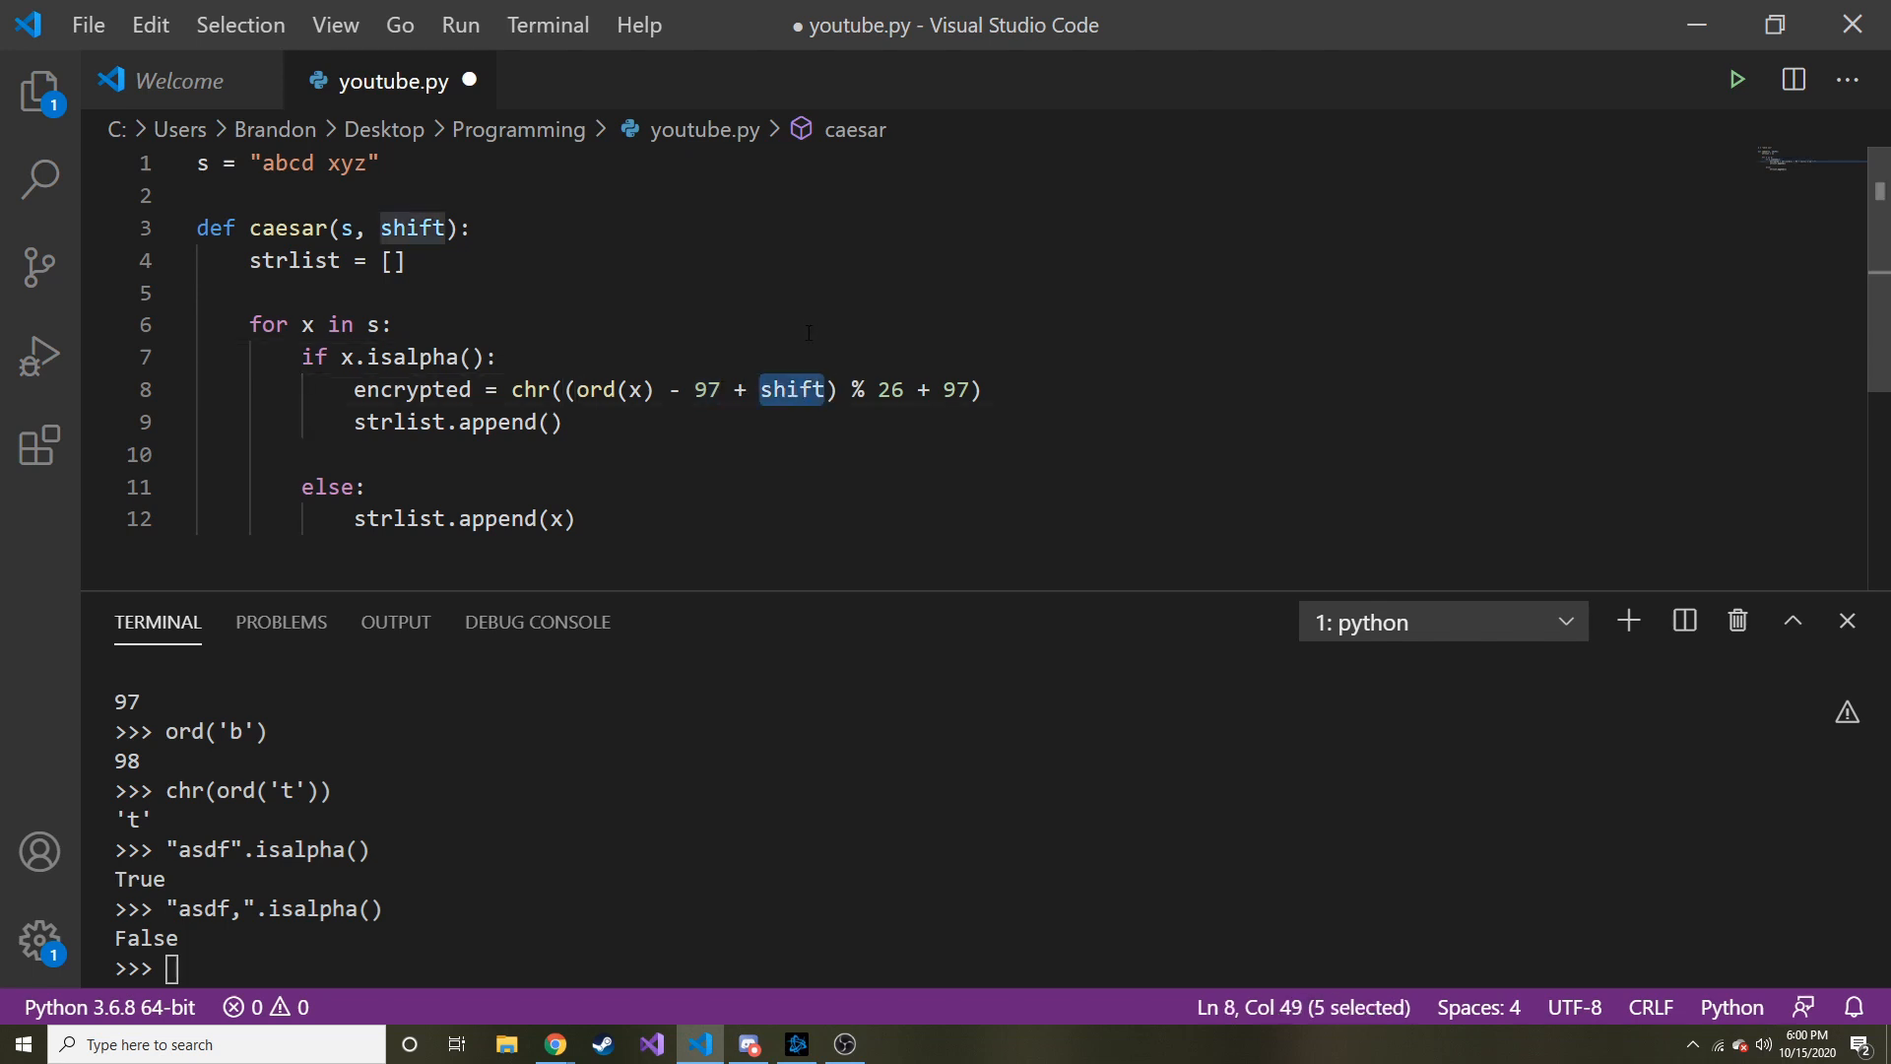
double_click(888, 390)
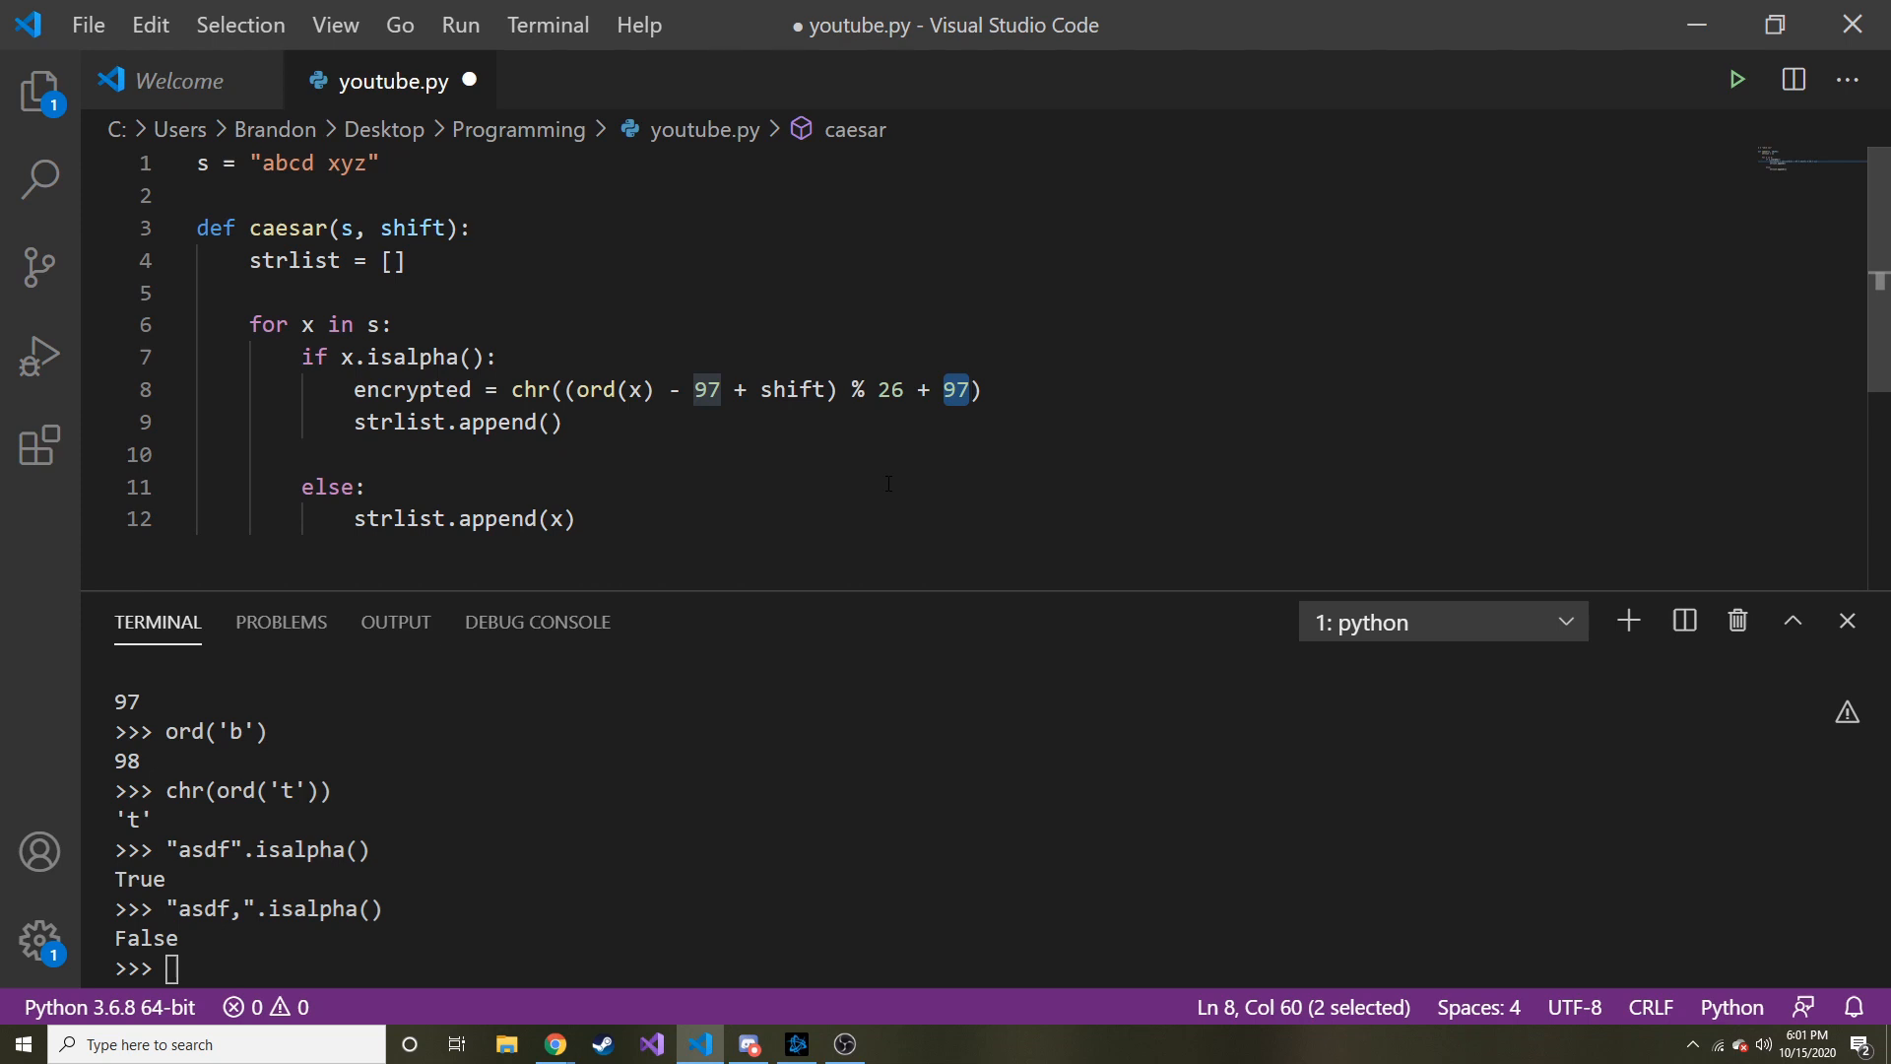
click(552, 422)
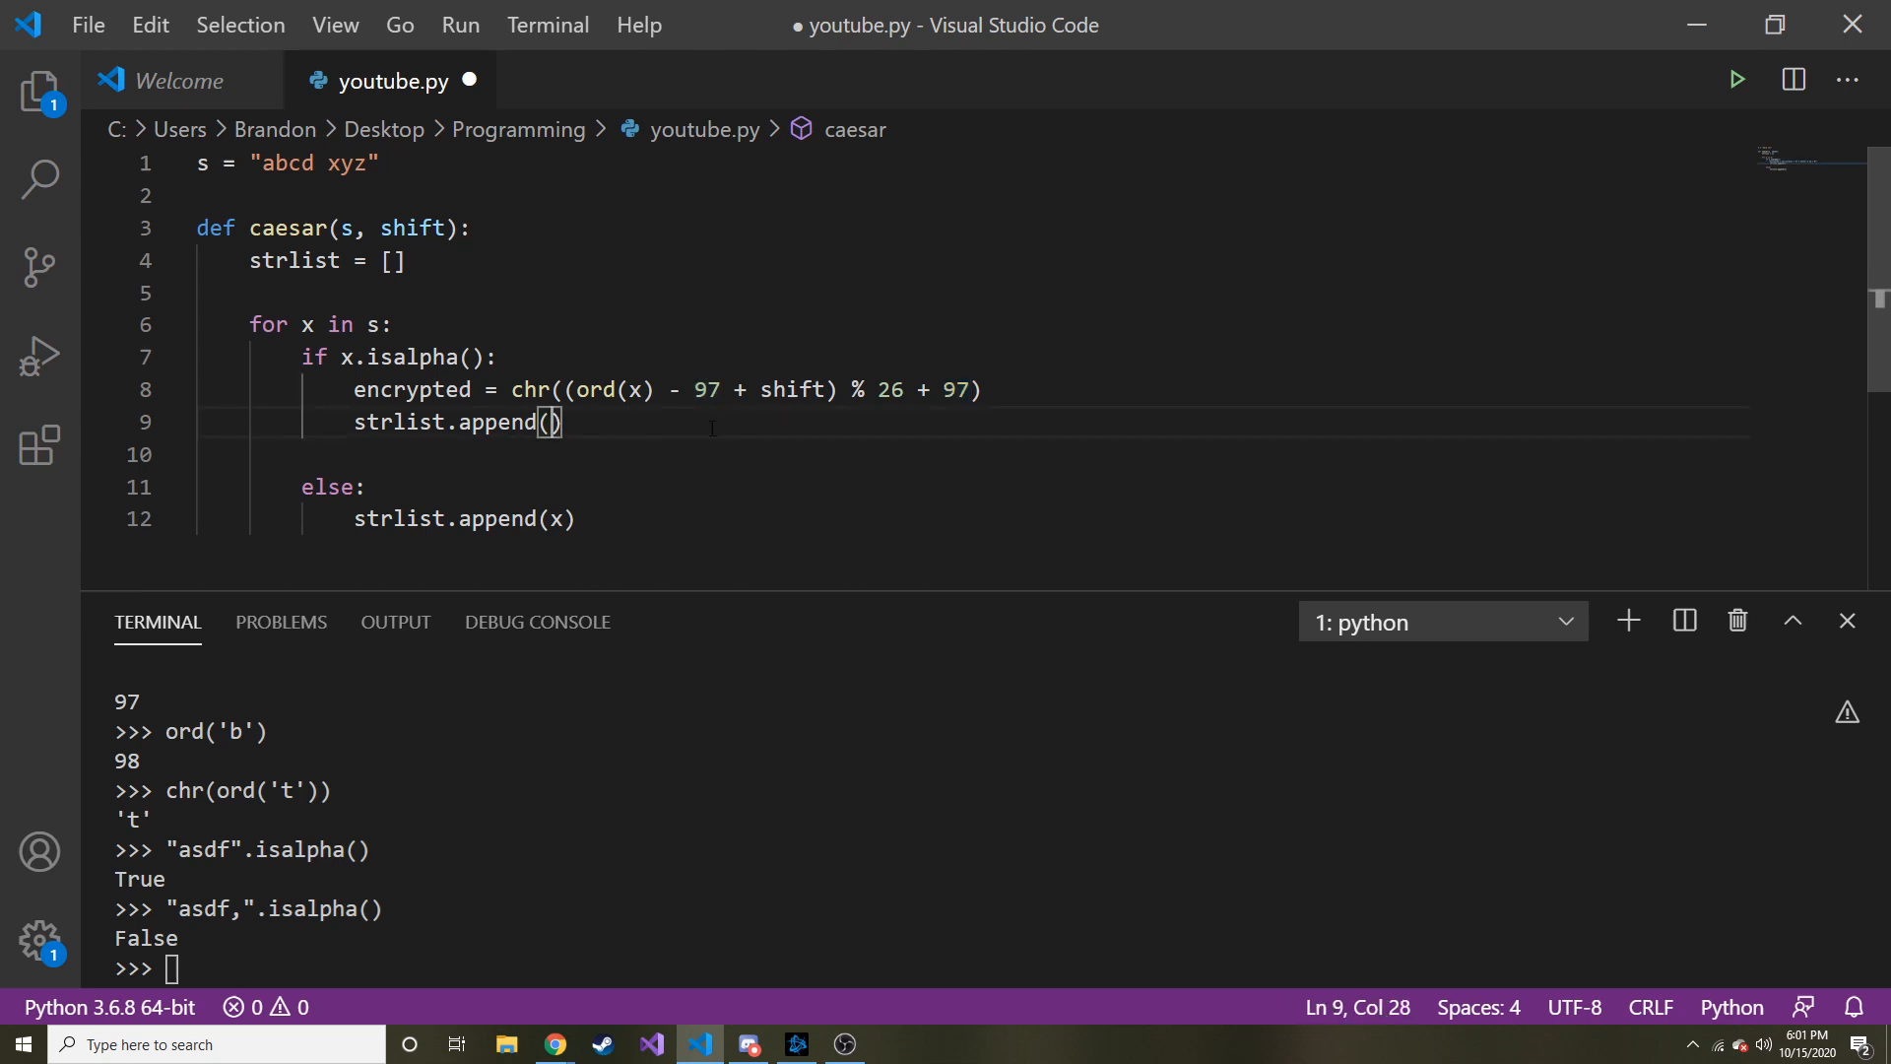
Step: Pass encrypted to append and end caesar with return ''.join(strlist)
text(encrypted)
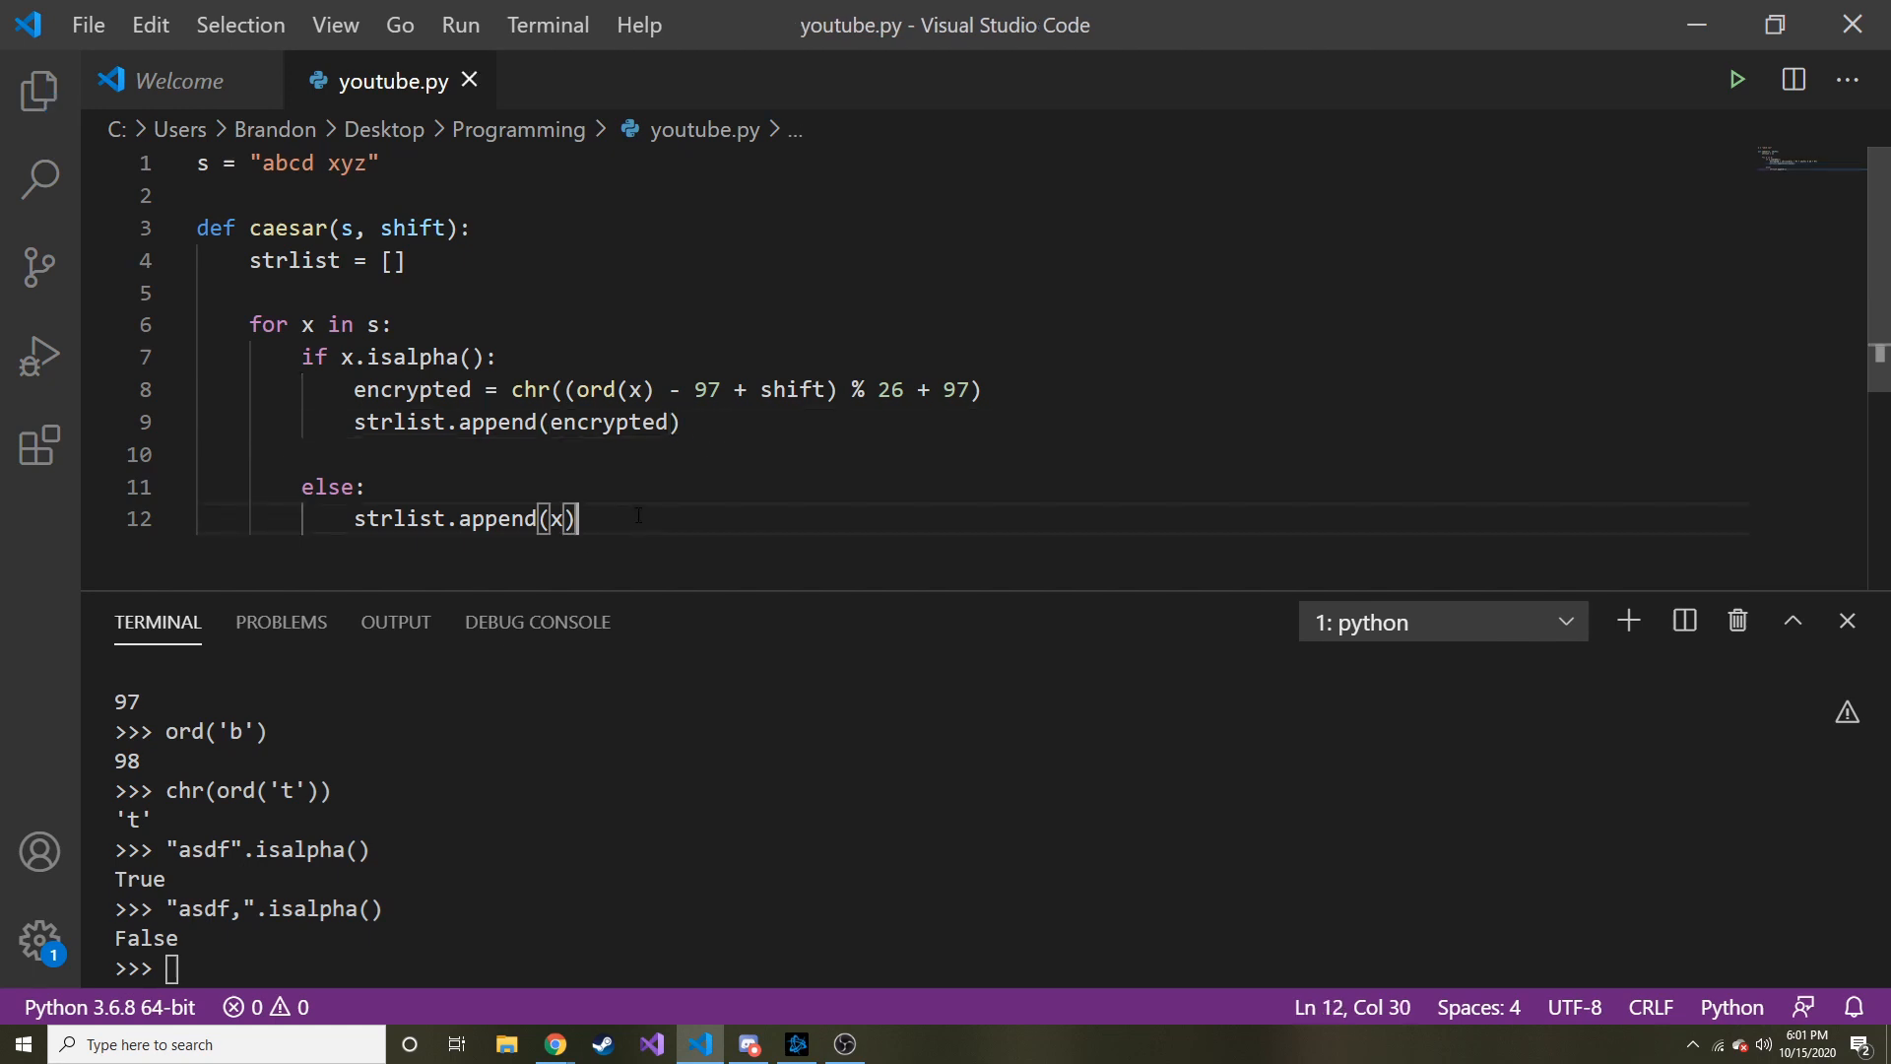
key(enter)
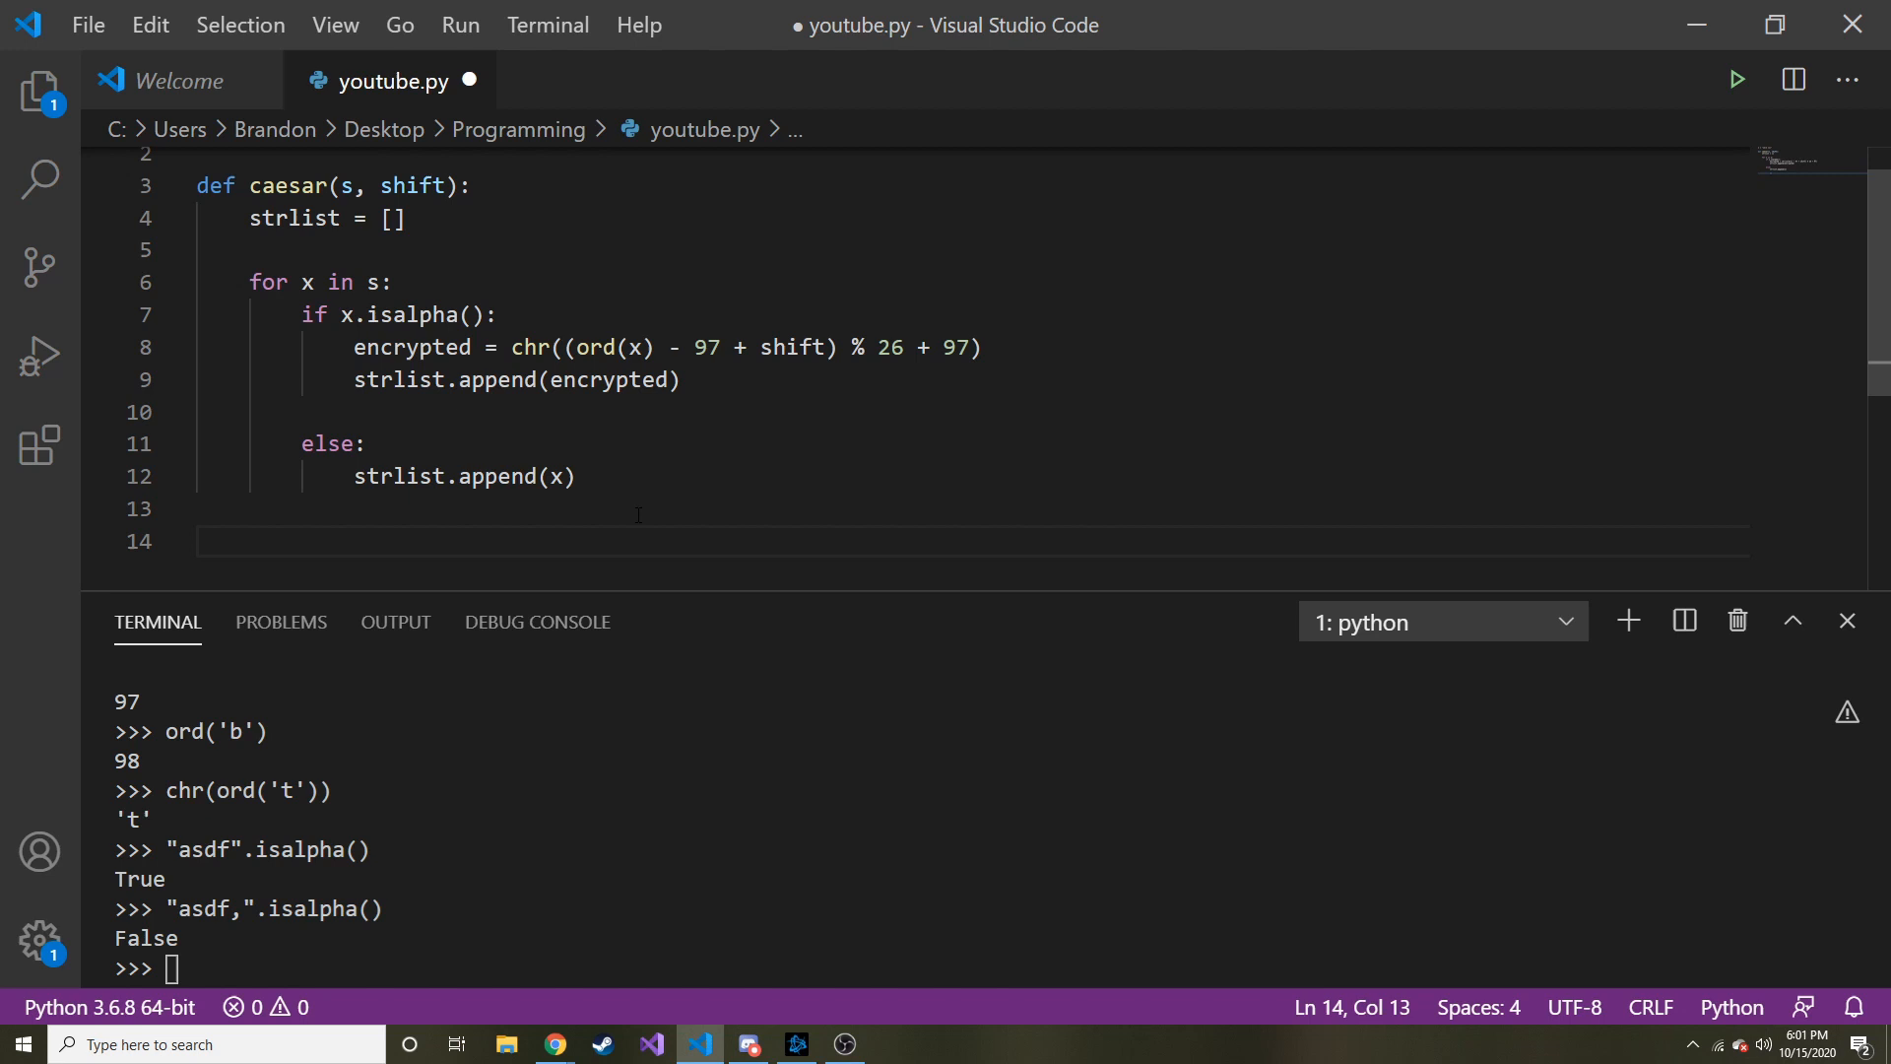
text(r)
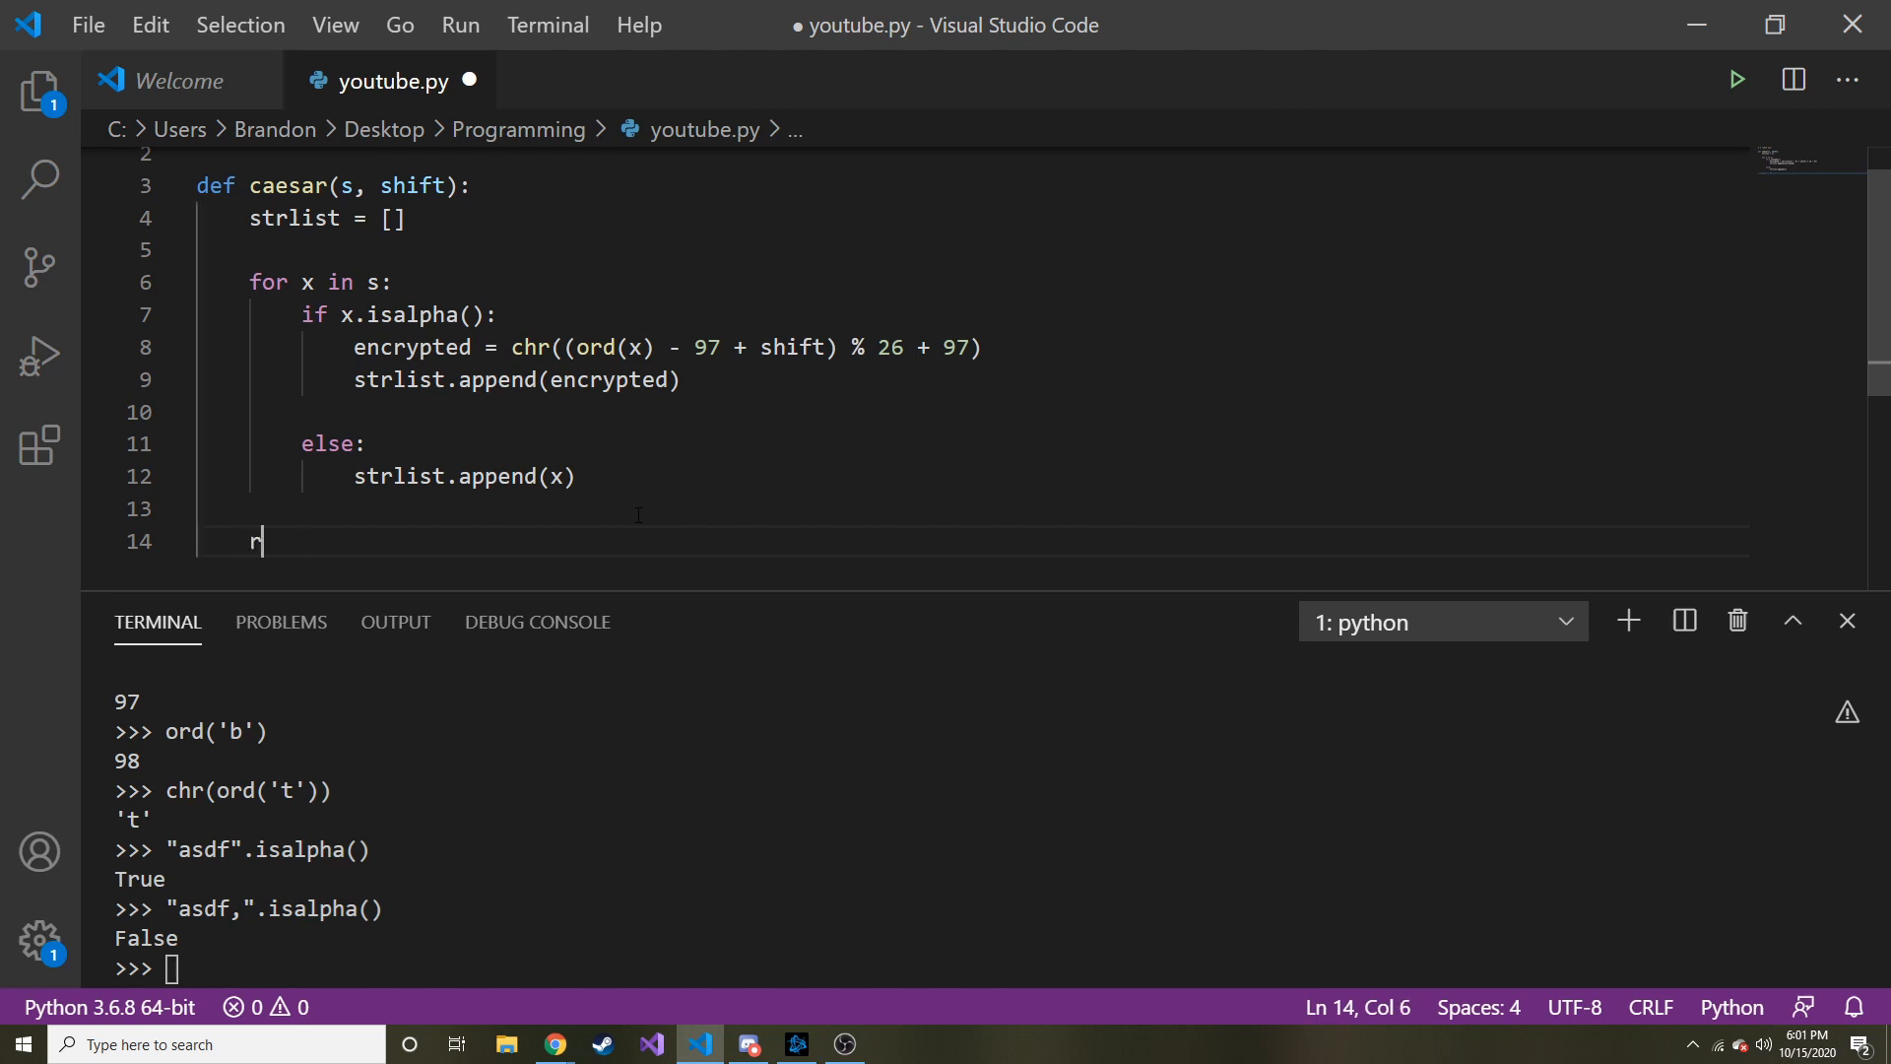
text(eturn ''.join()
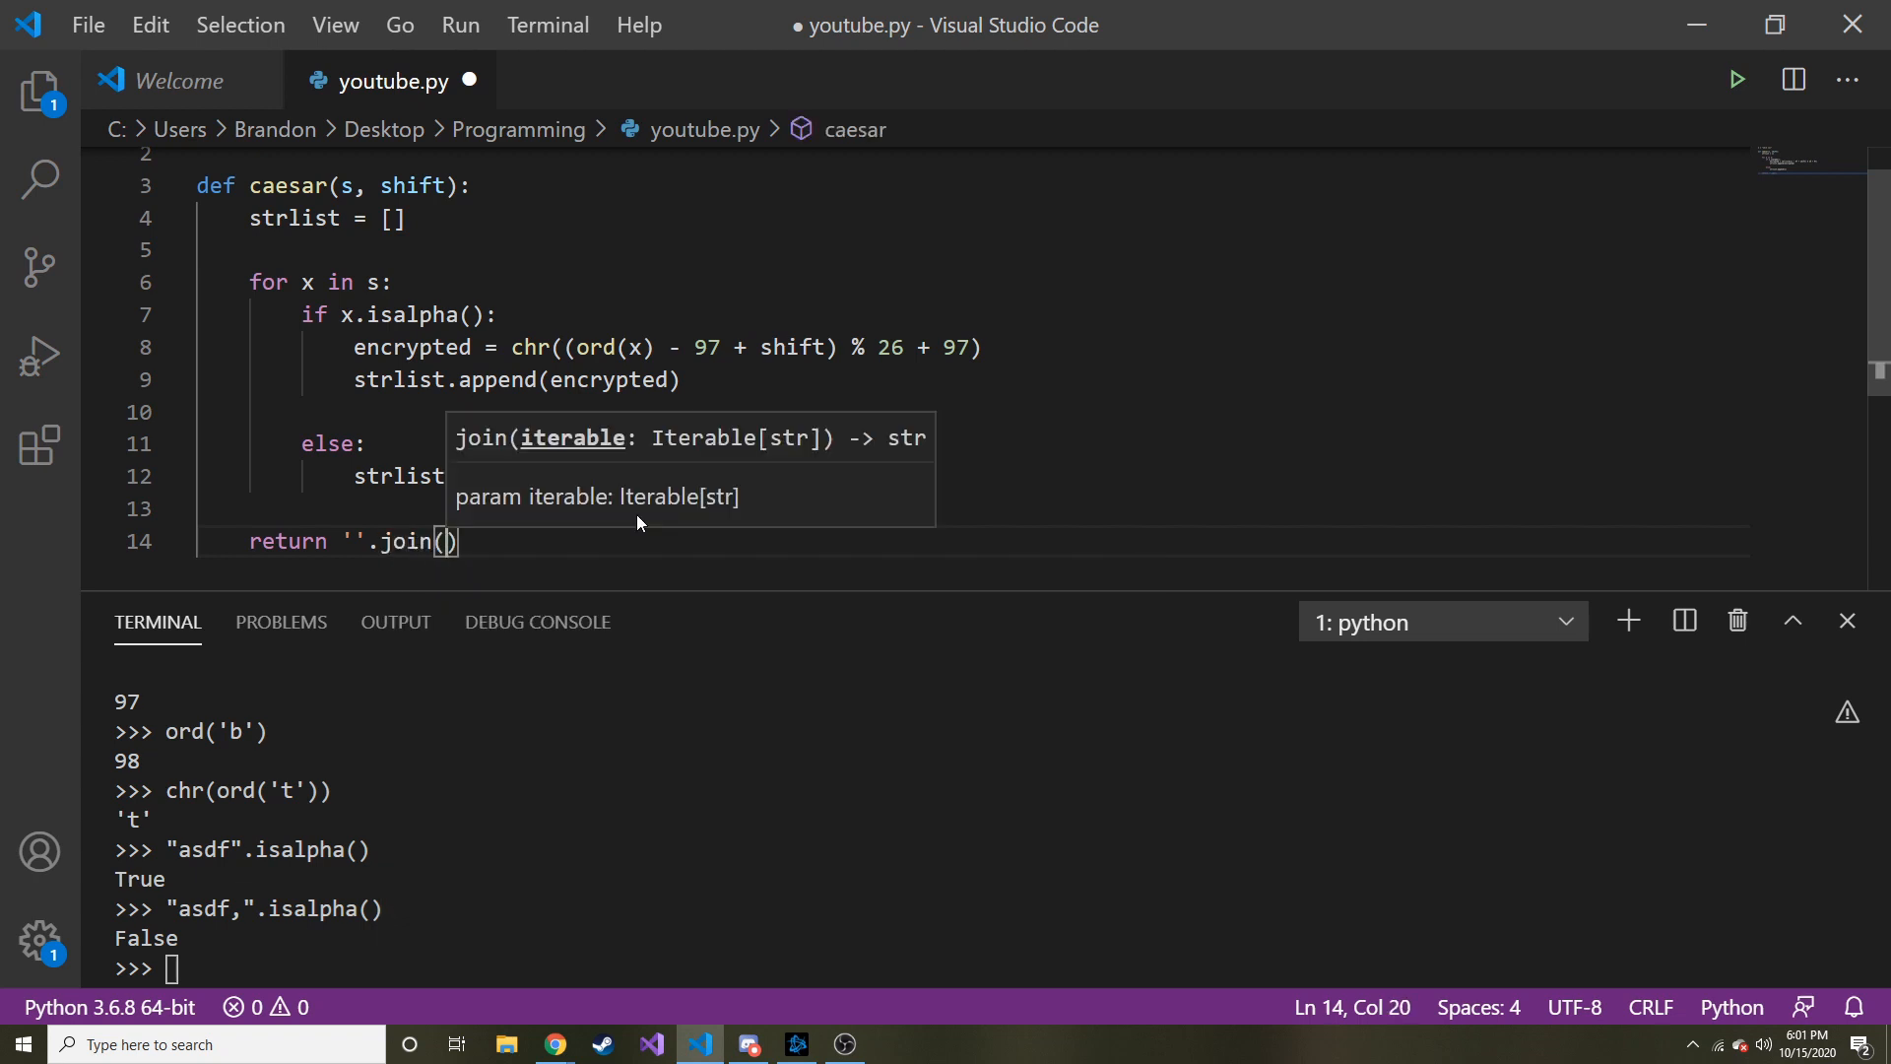
text(strlist)
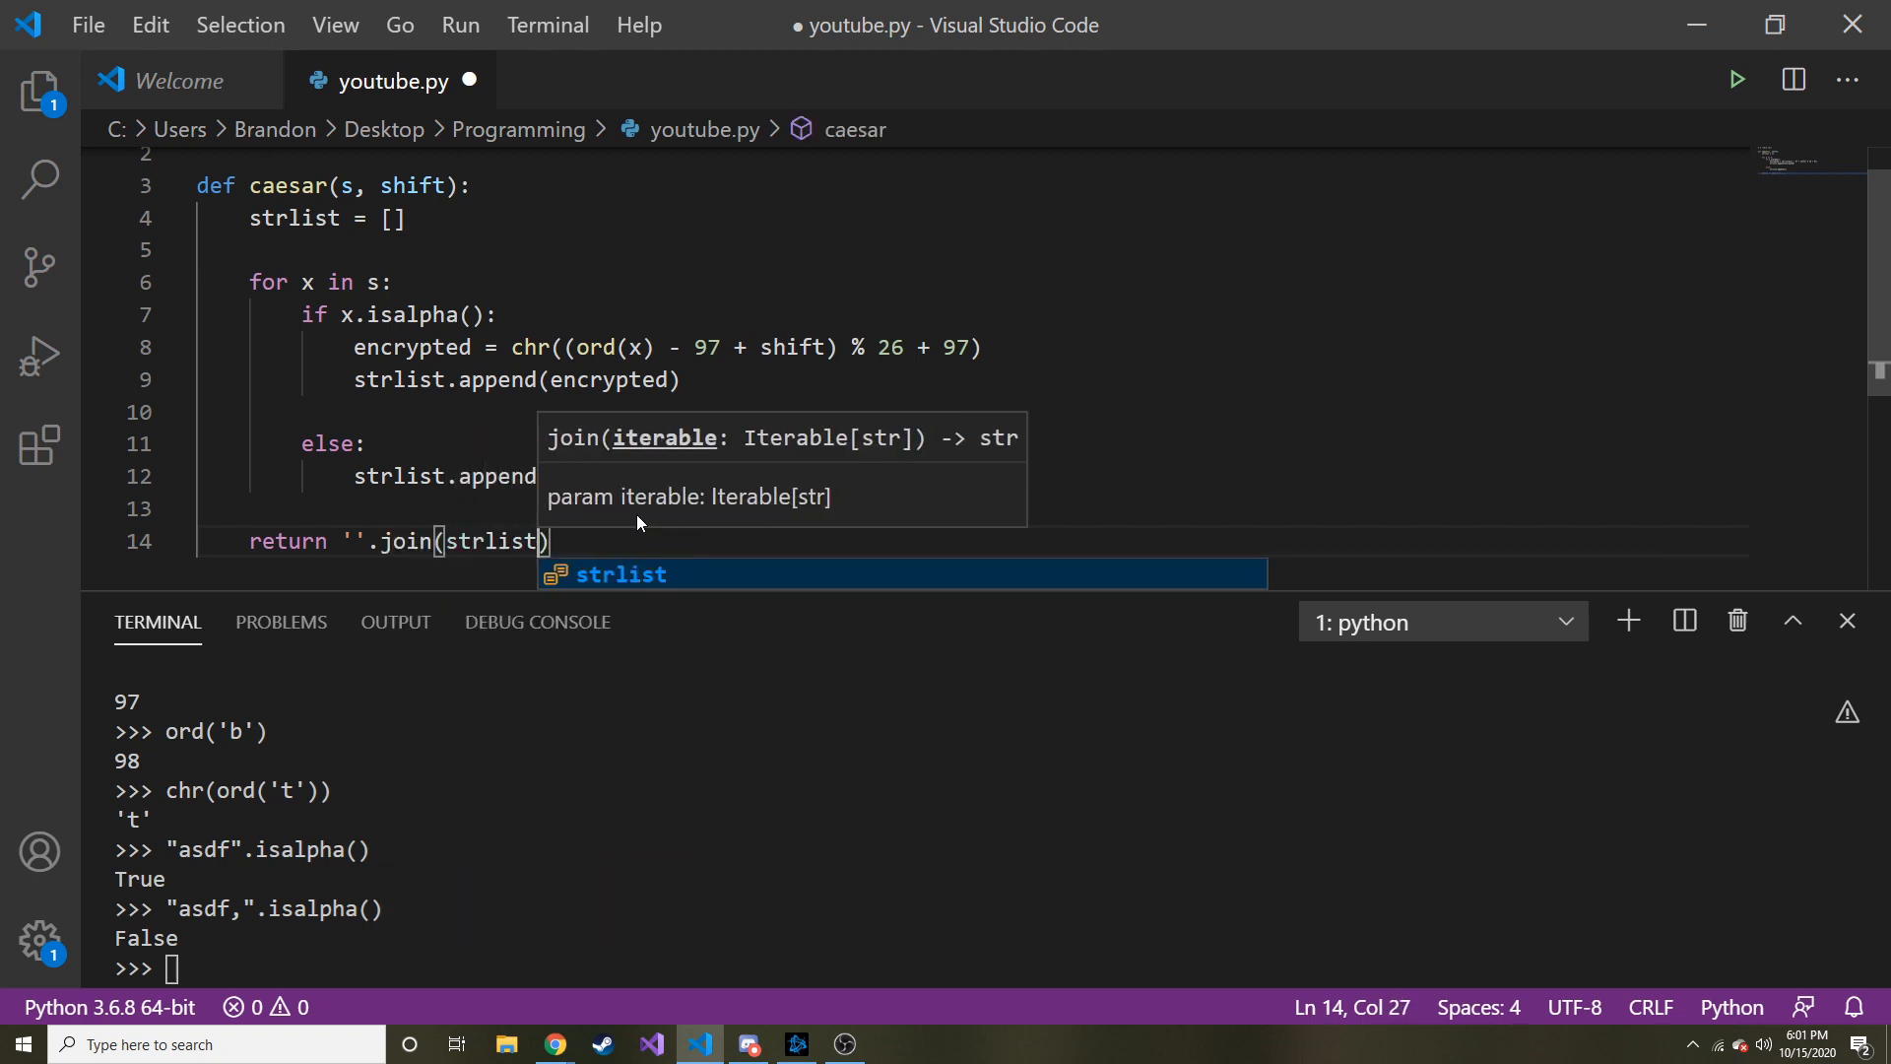
key(enter)
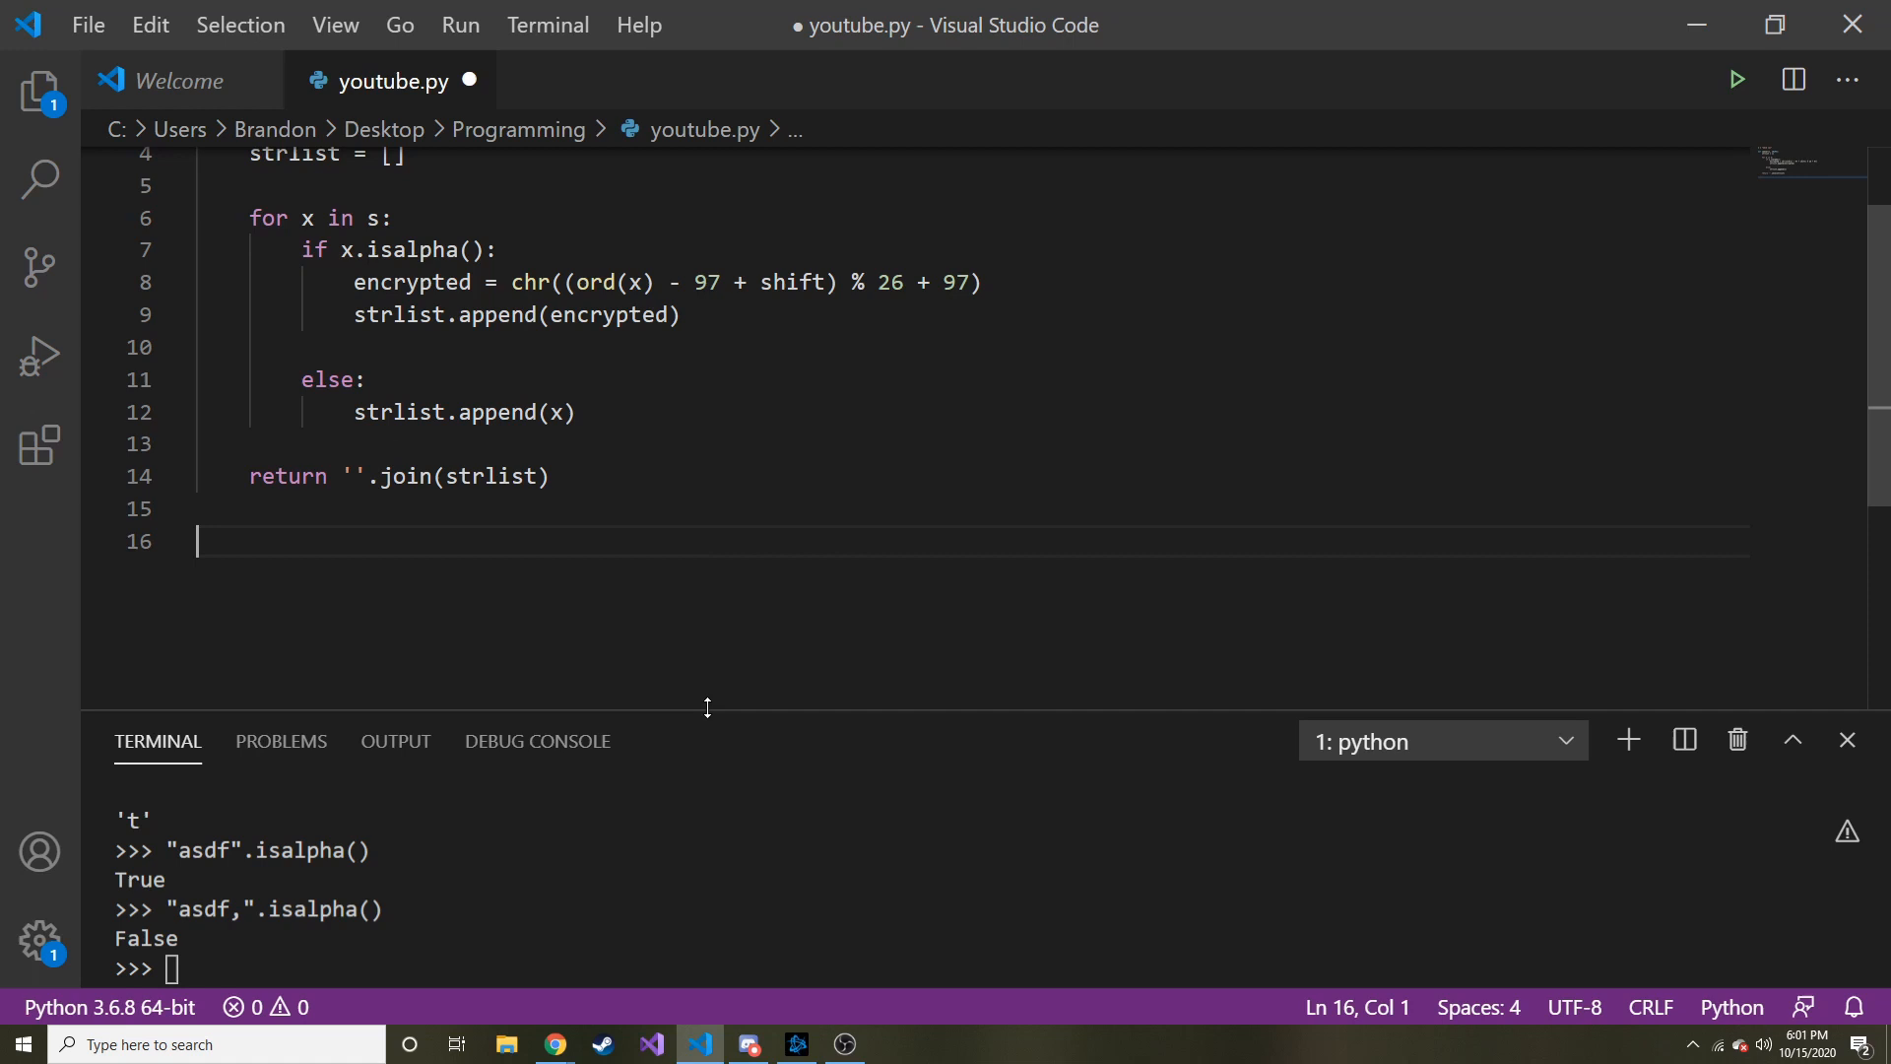
Step: Add print(caesar(s,4)) below the function and bring up the Real Python example
scroll(up, 3)
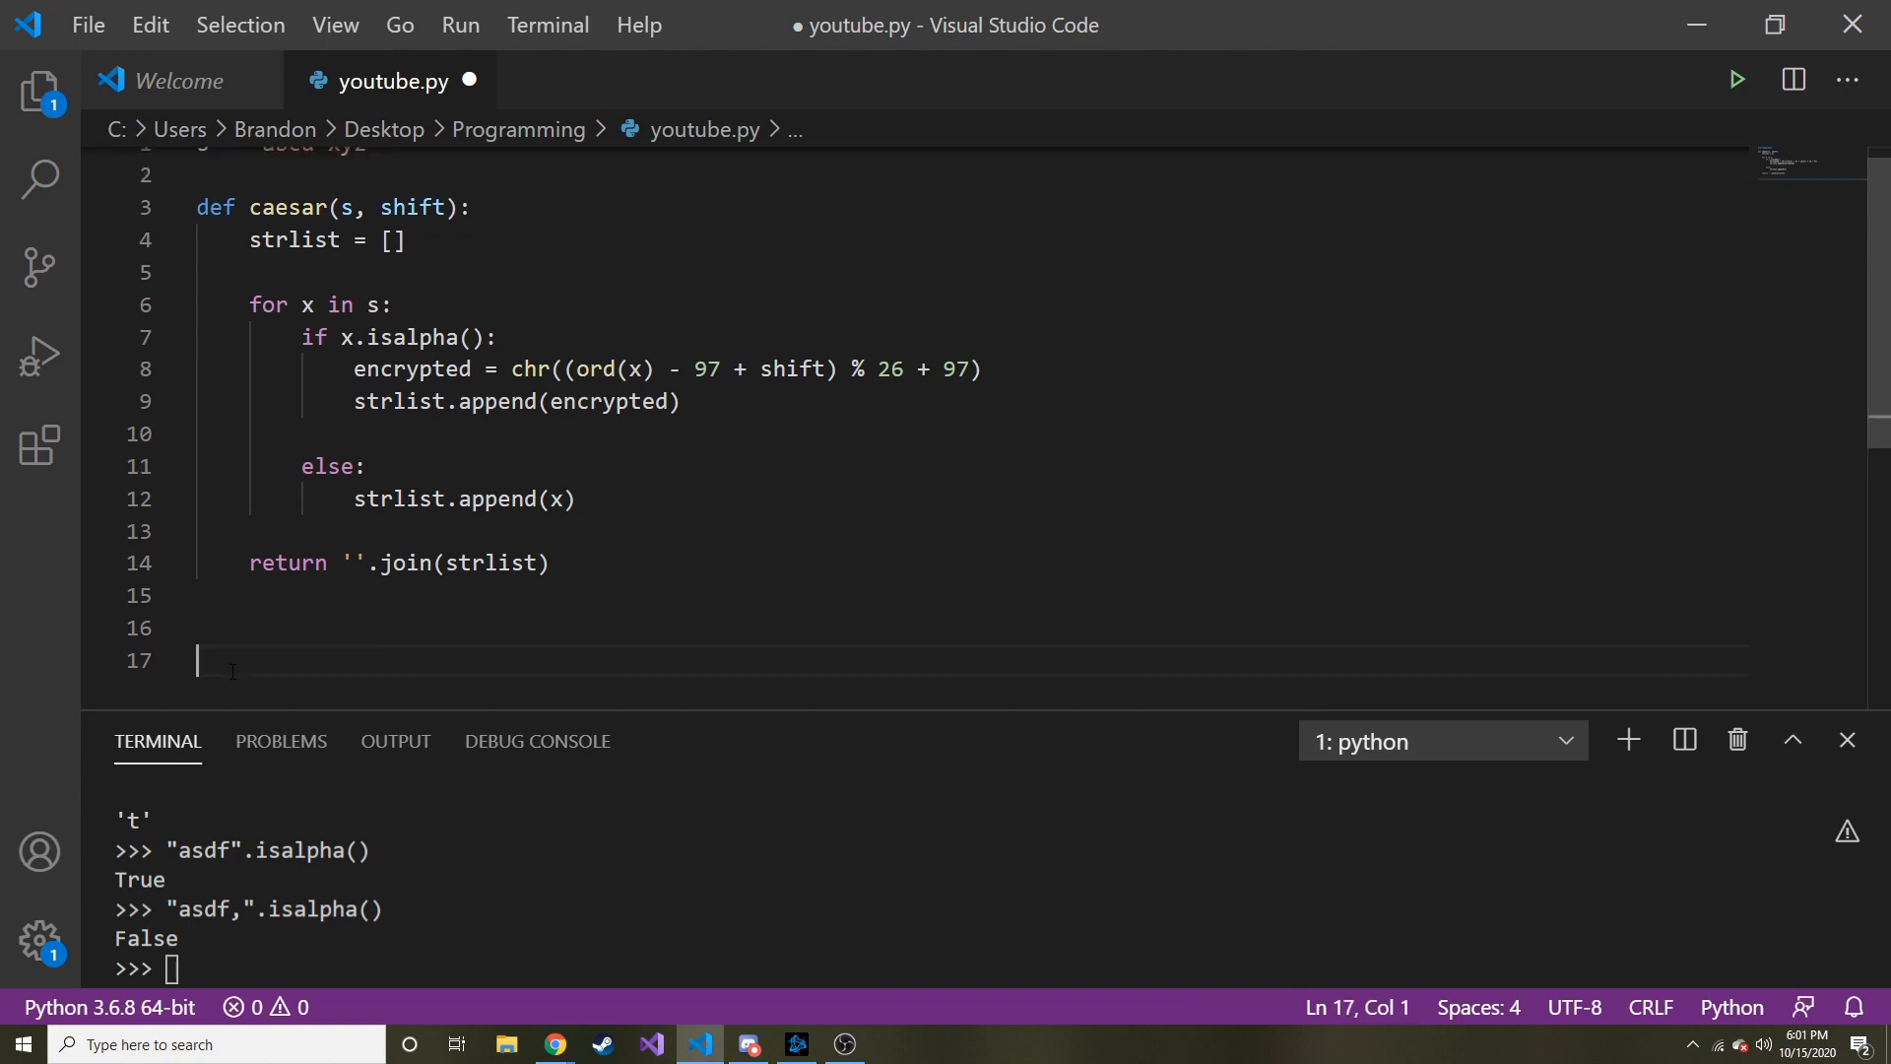
text(pr)
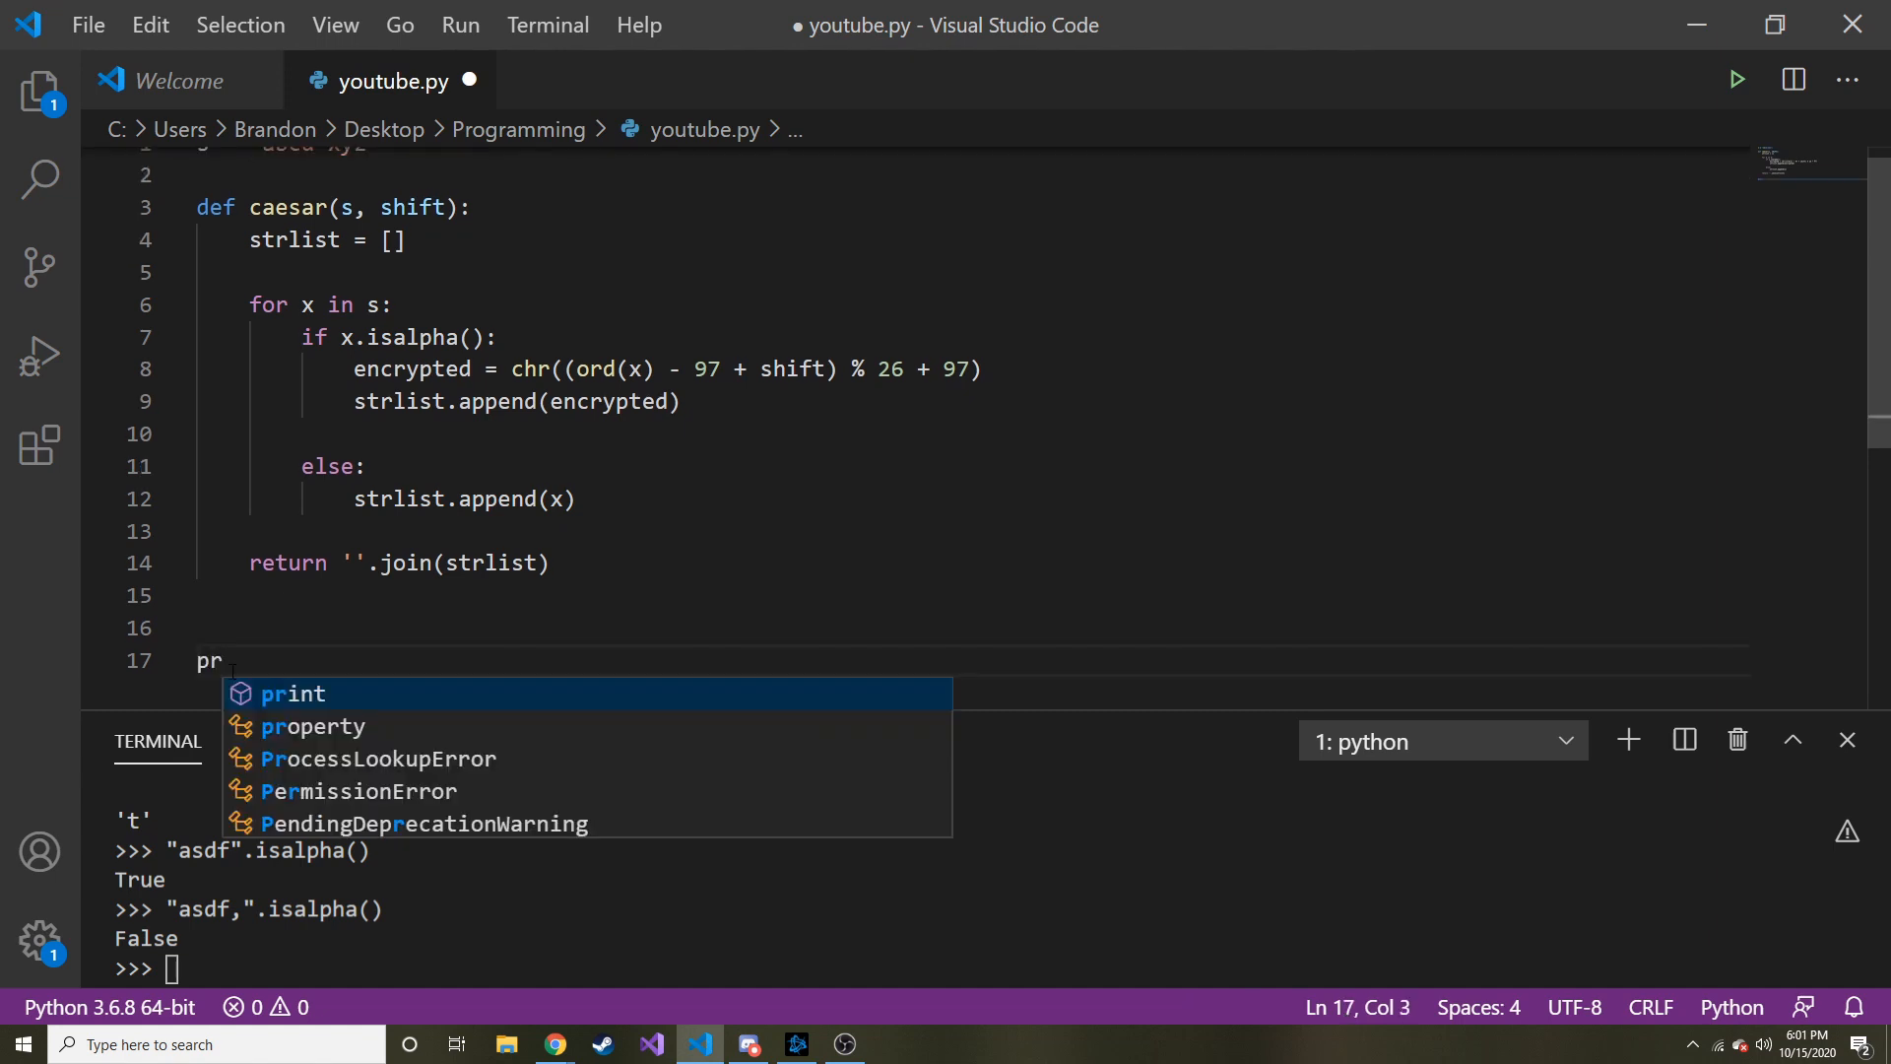
text(int(caesar()
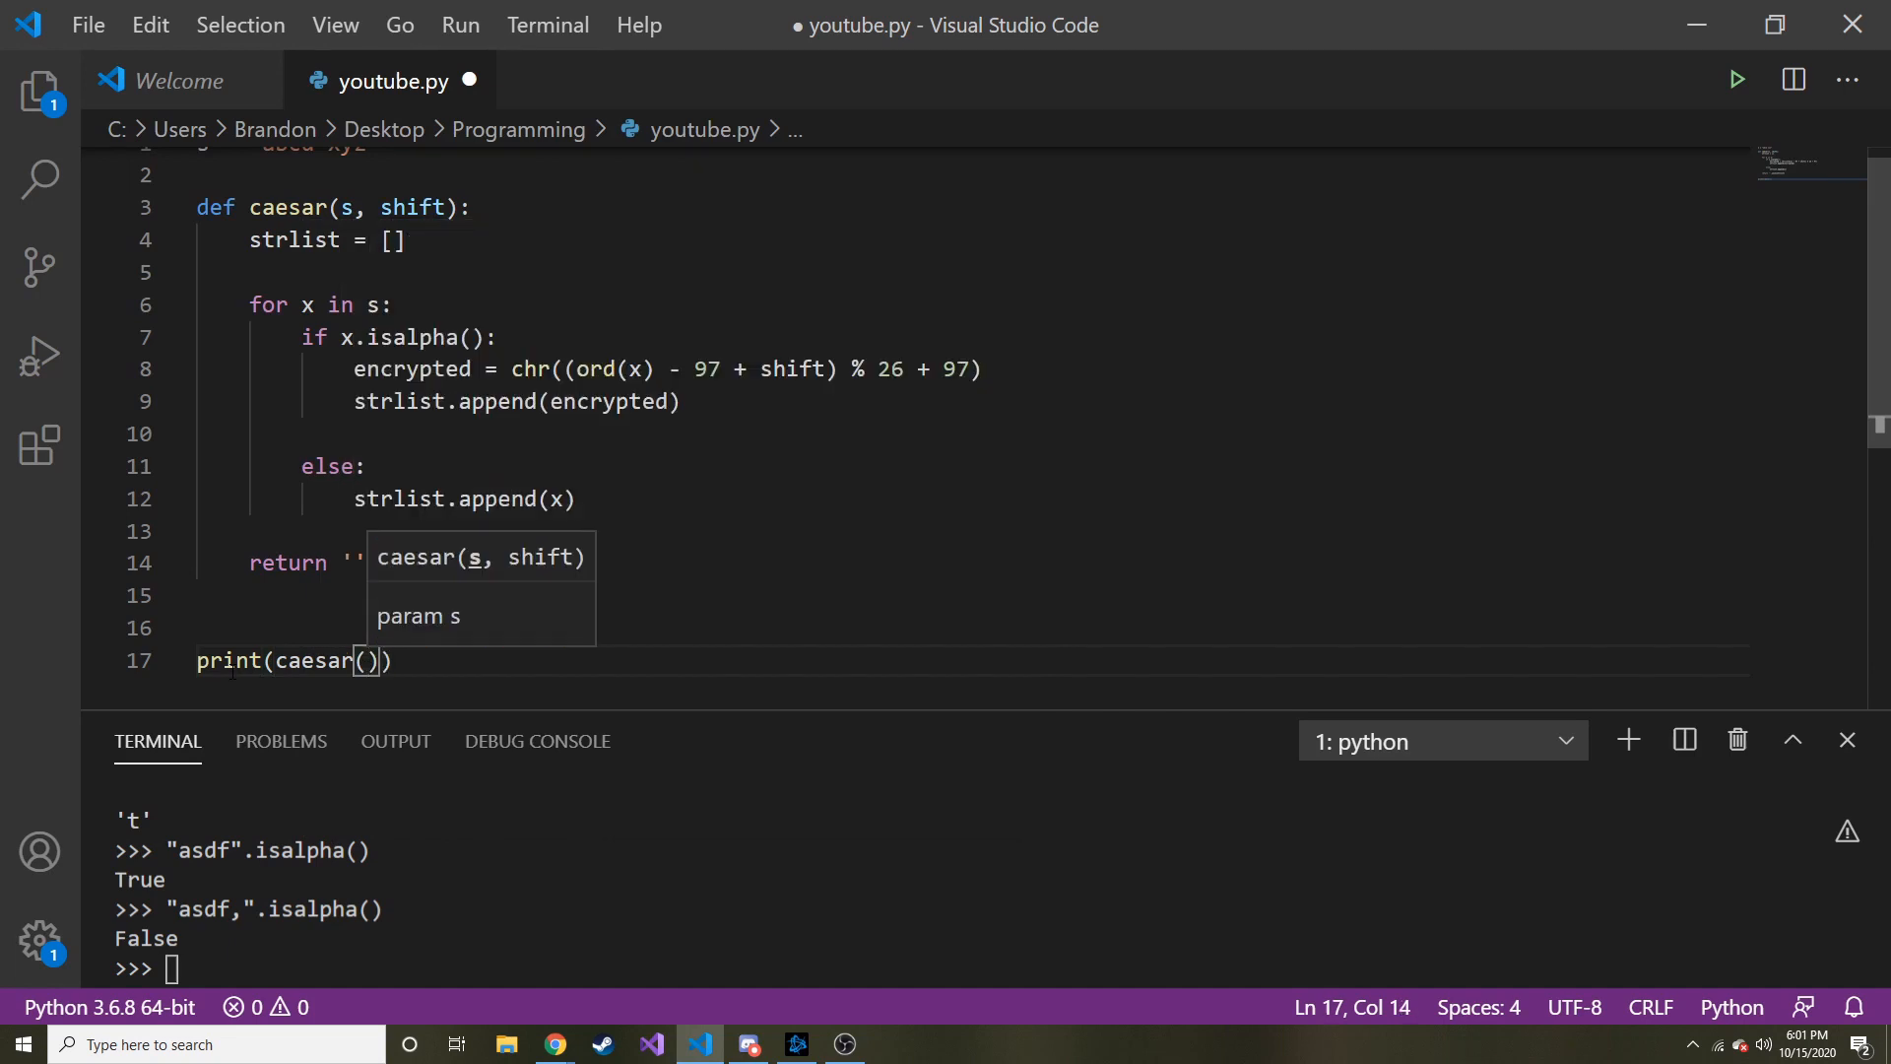
scroll(down, 3)
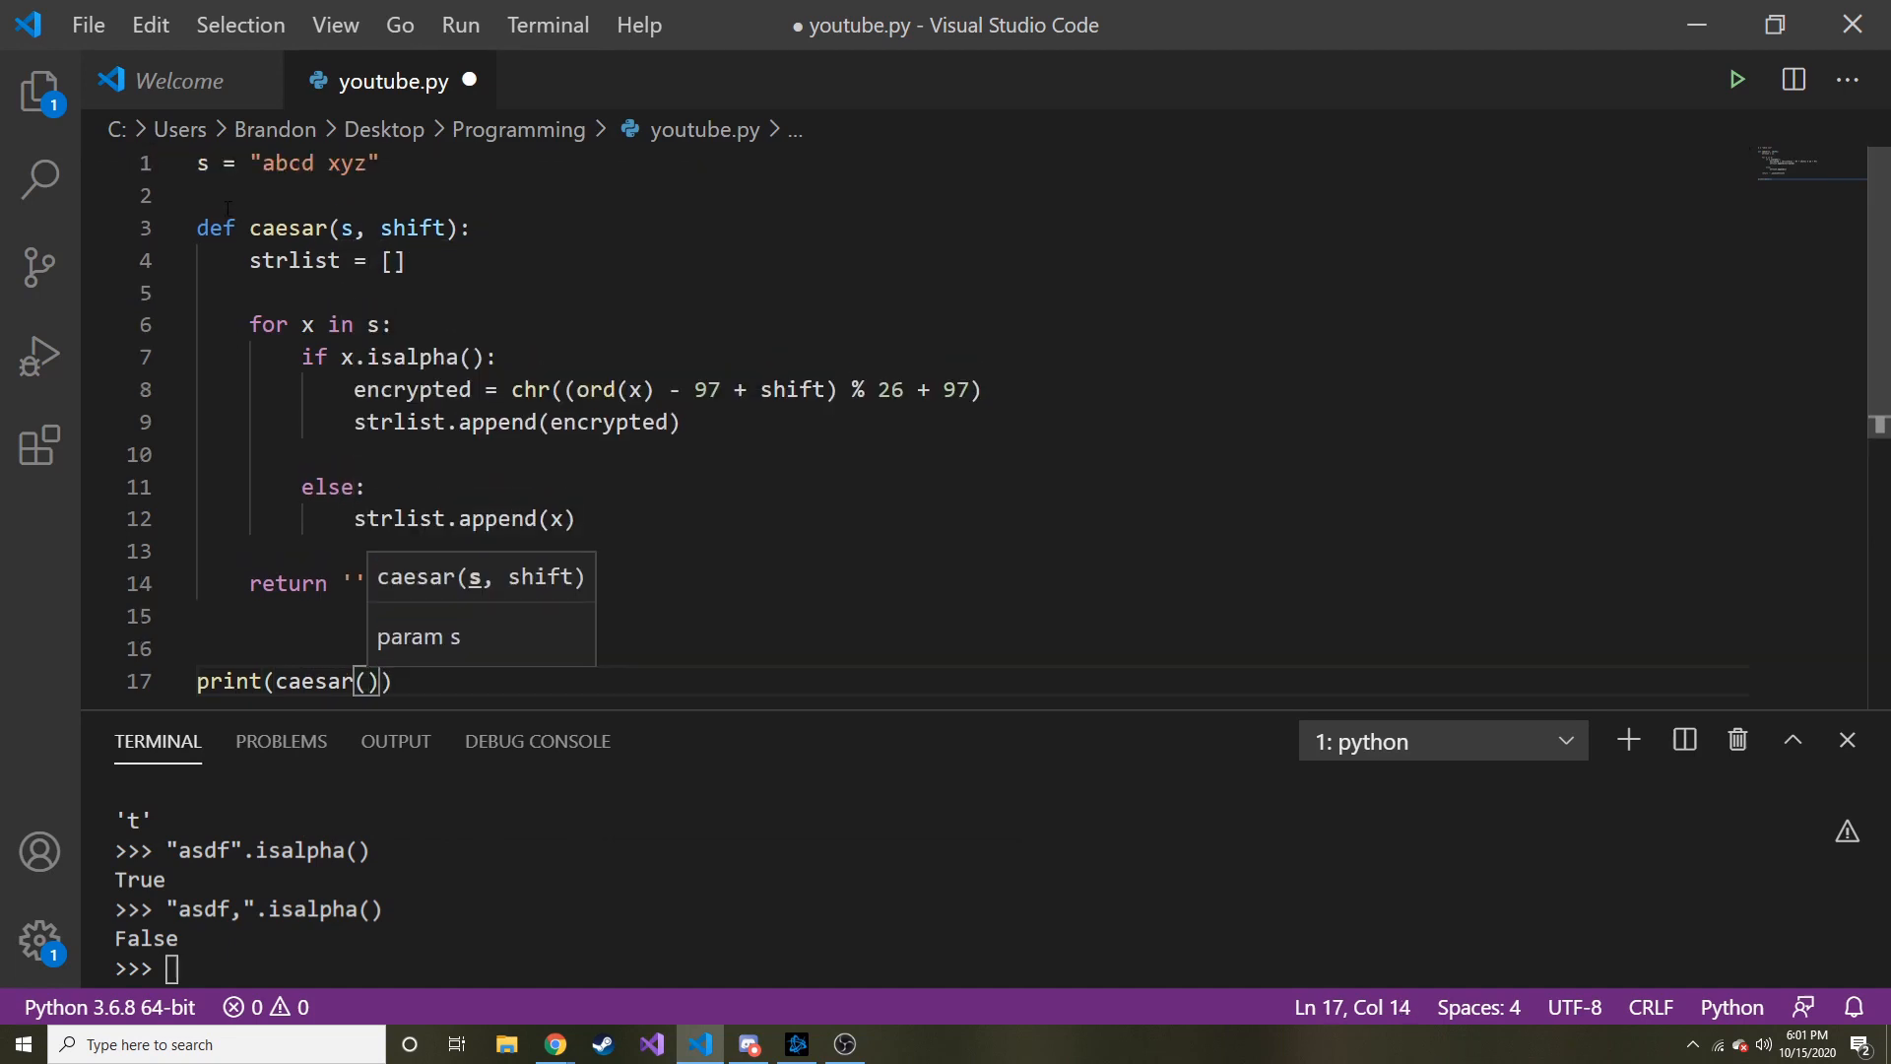
text(s)
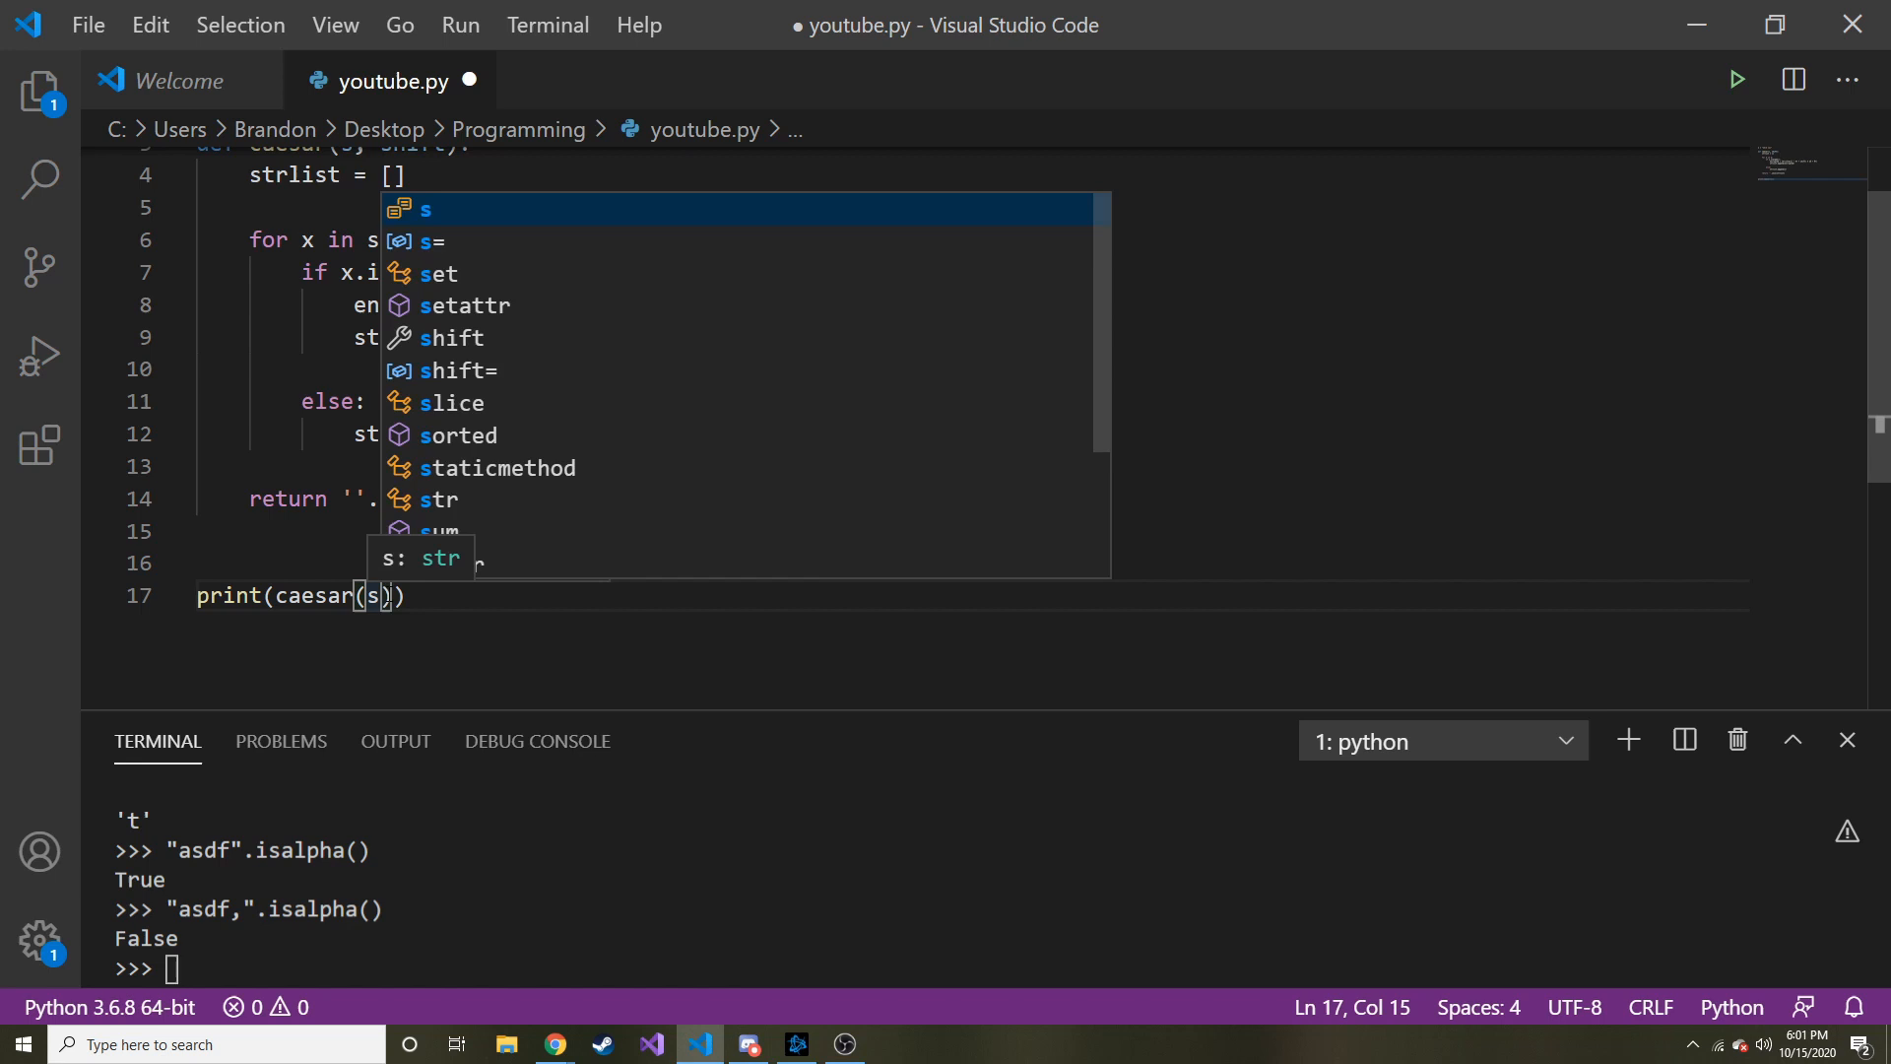
text(,4)
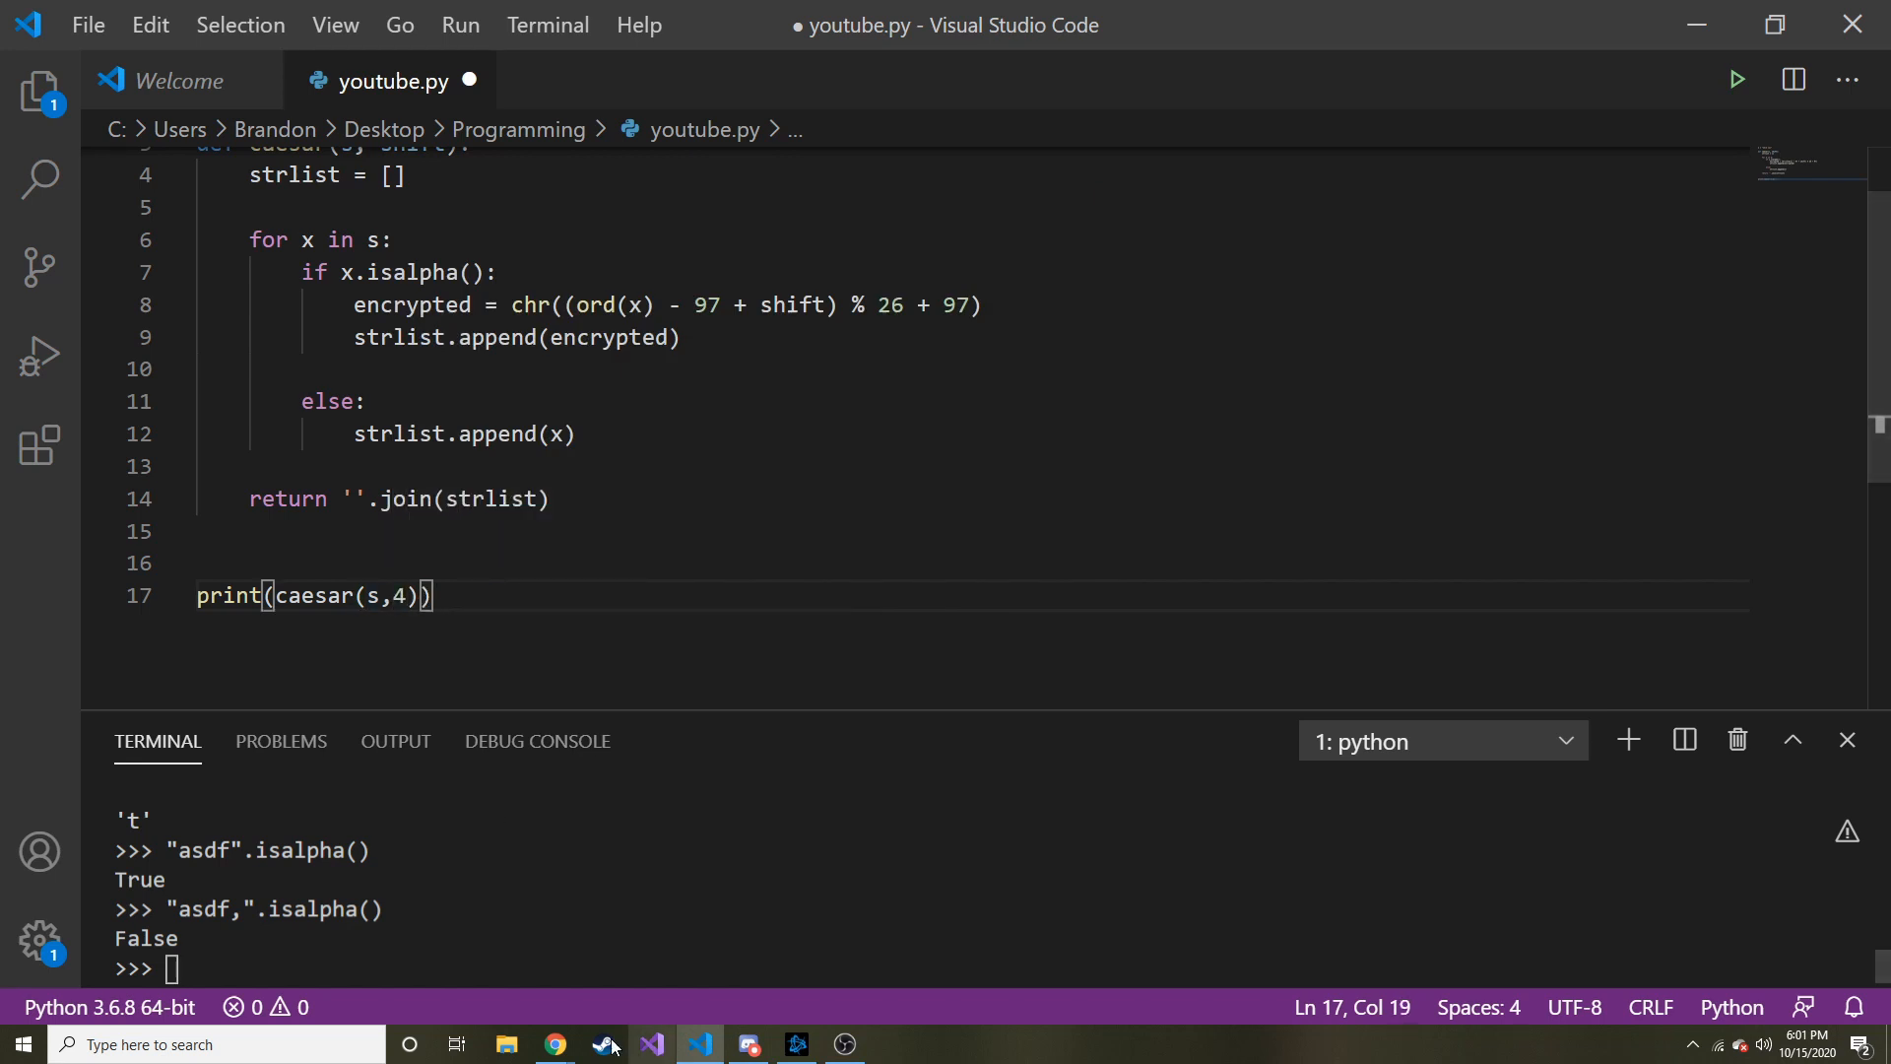
click(554, 1044)
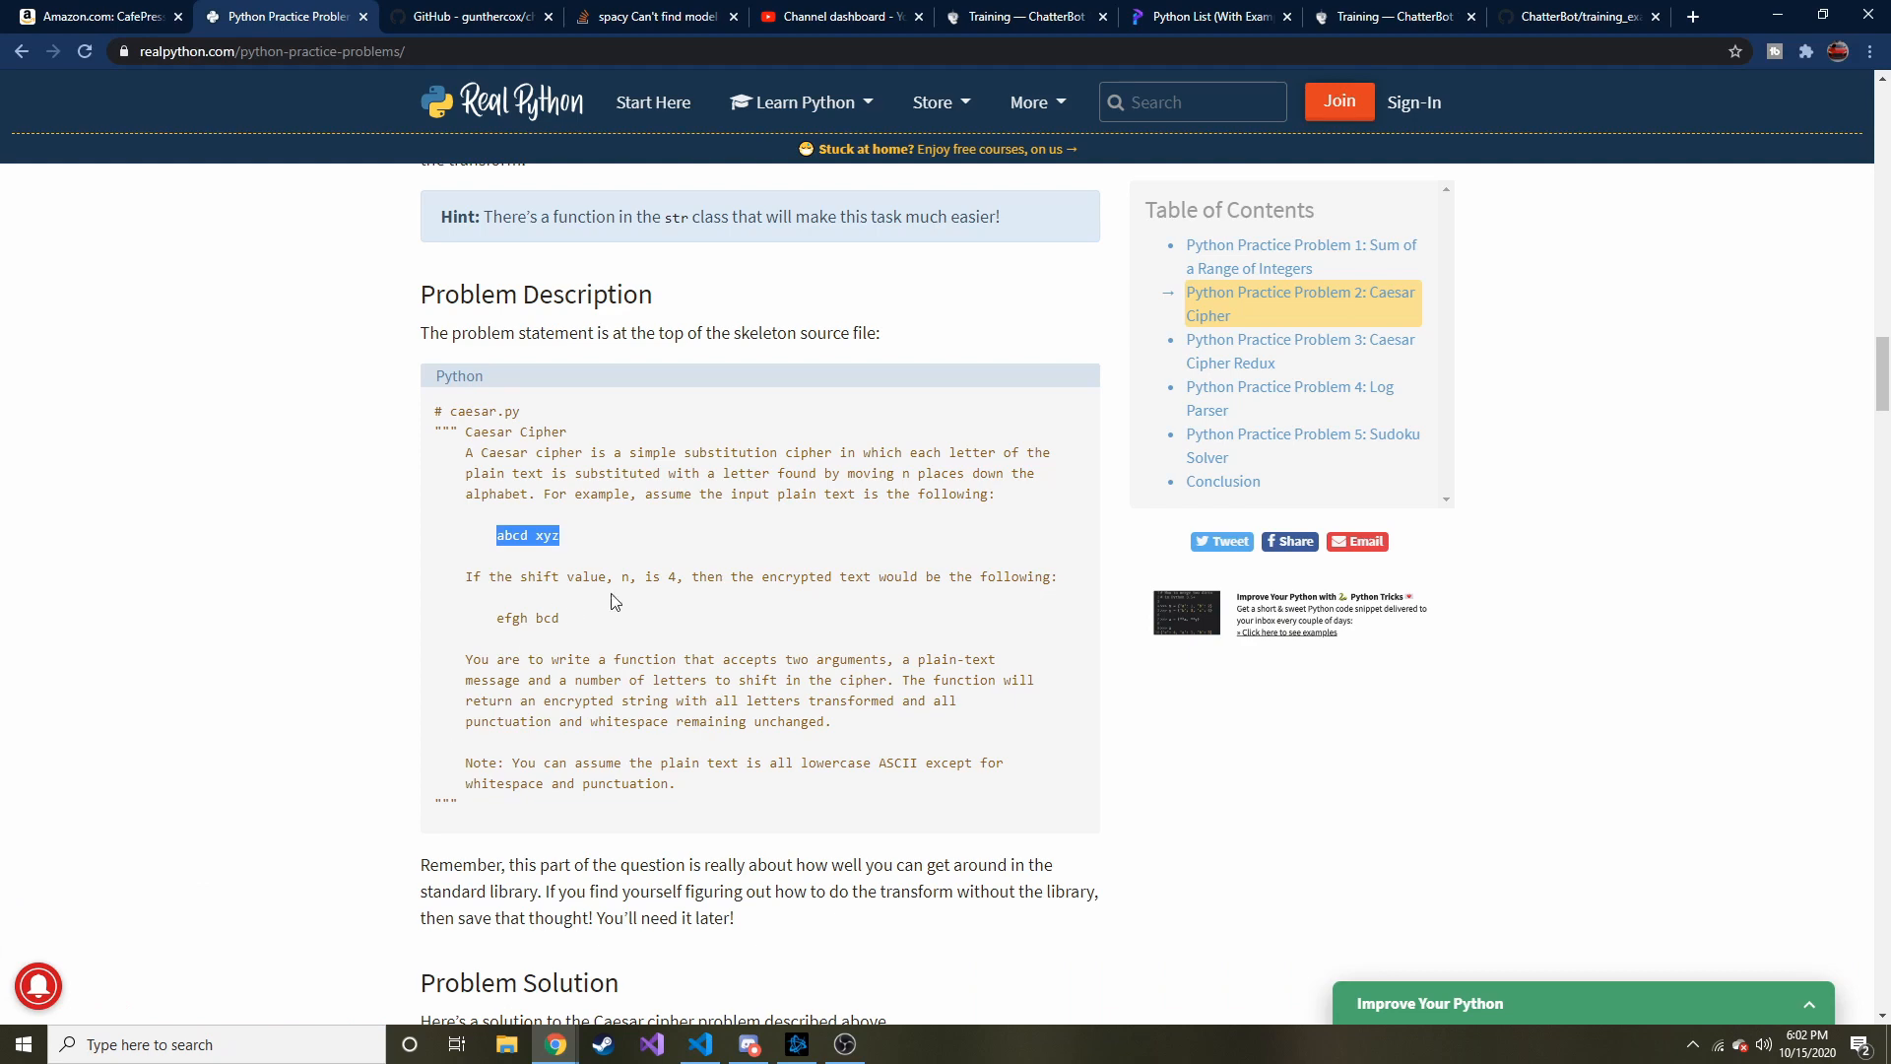
Step: Save youtube.py, exit the Python prompt, and run .\youtube.py in the terminal
click(698, 1044)
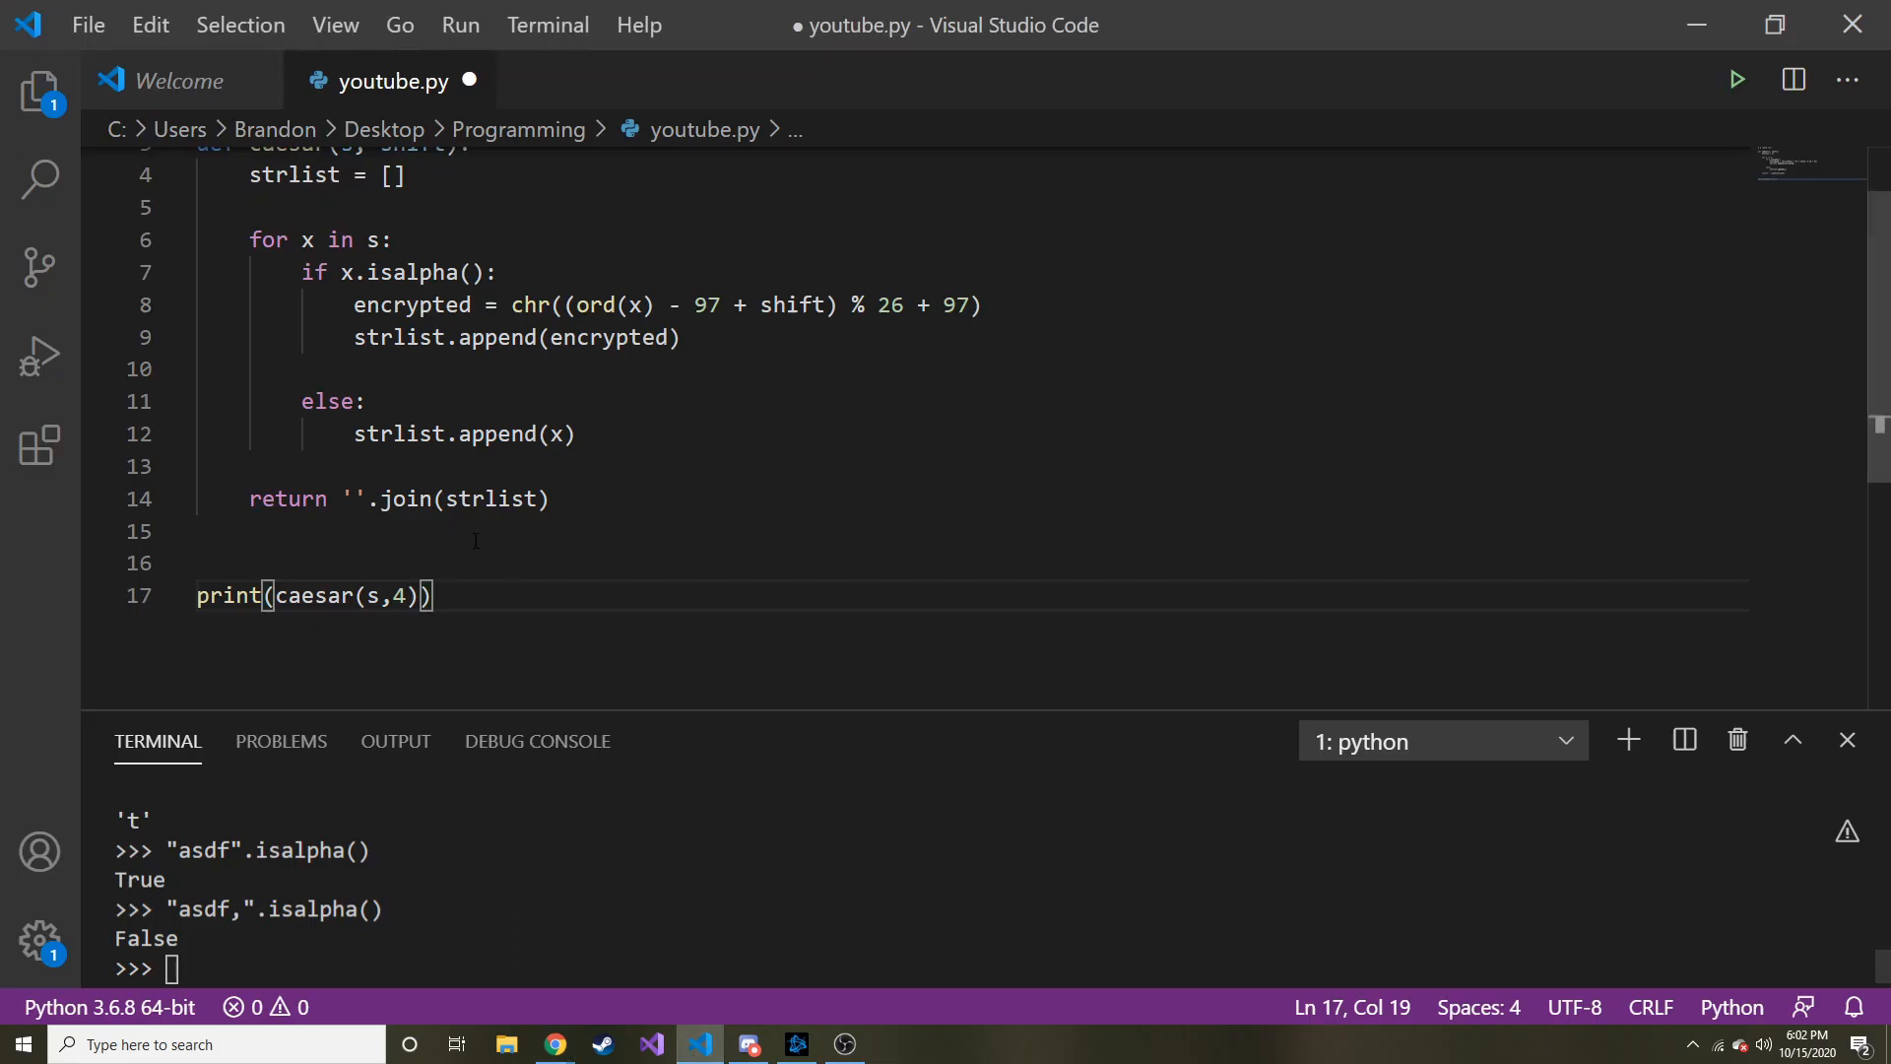
mouse_move(528, 688)
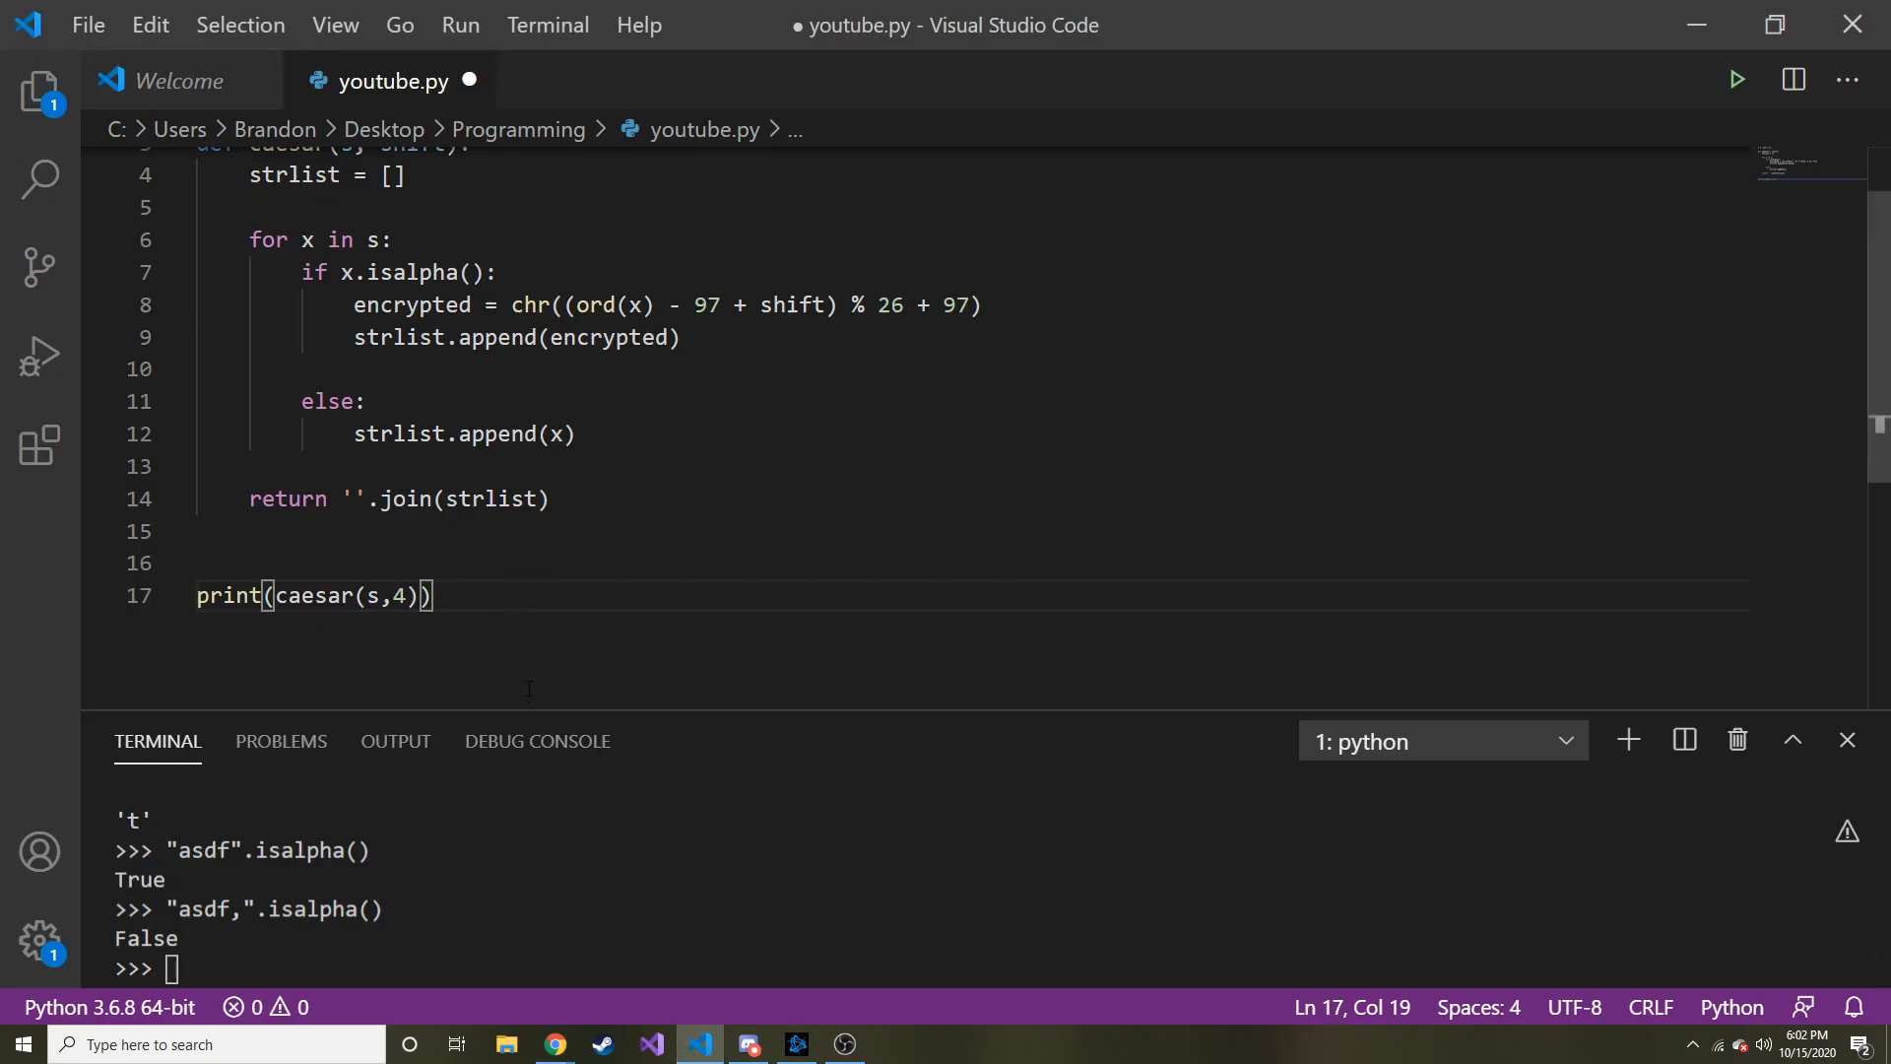
key(ctrl+z)
text(python)
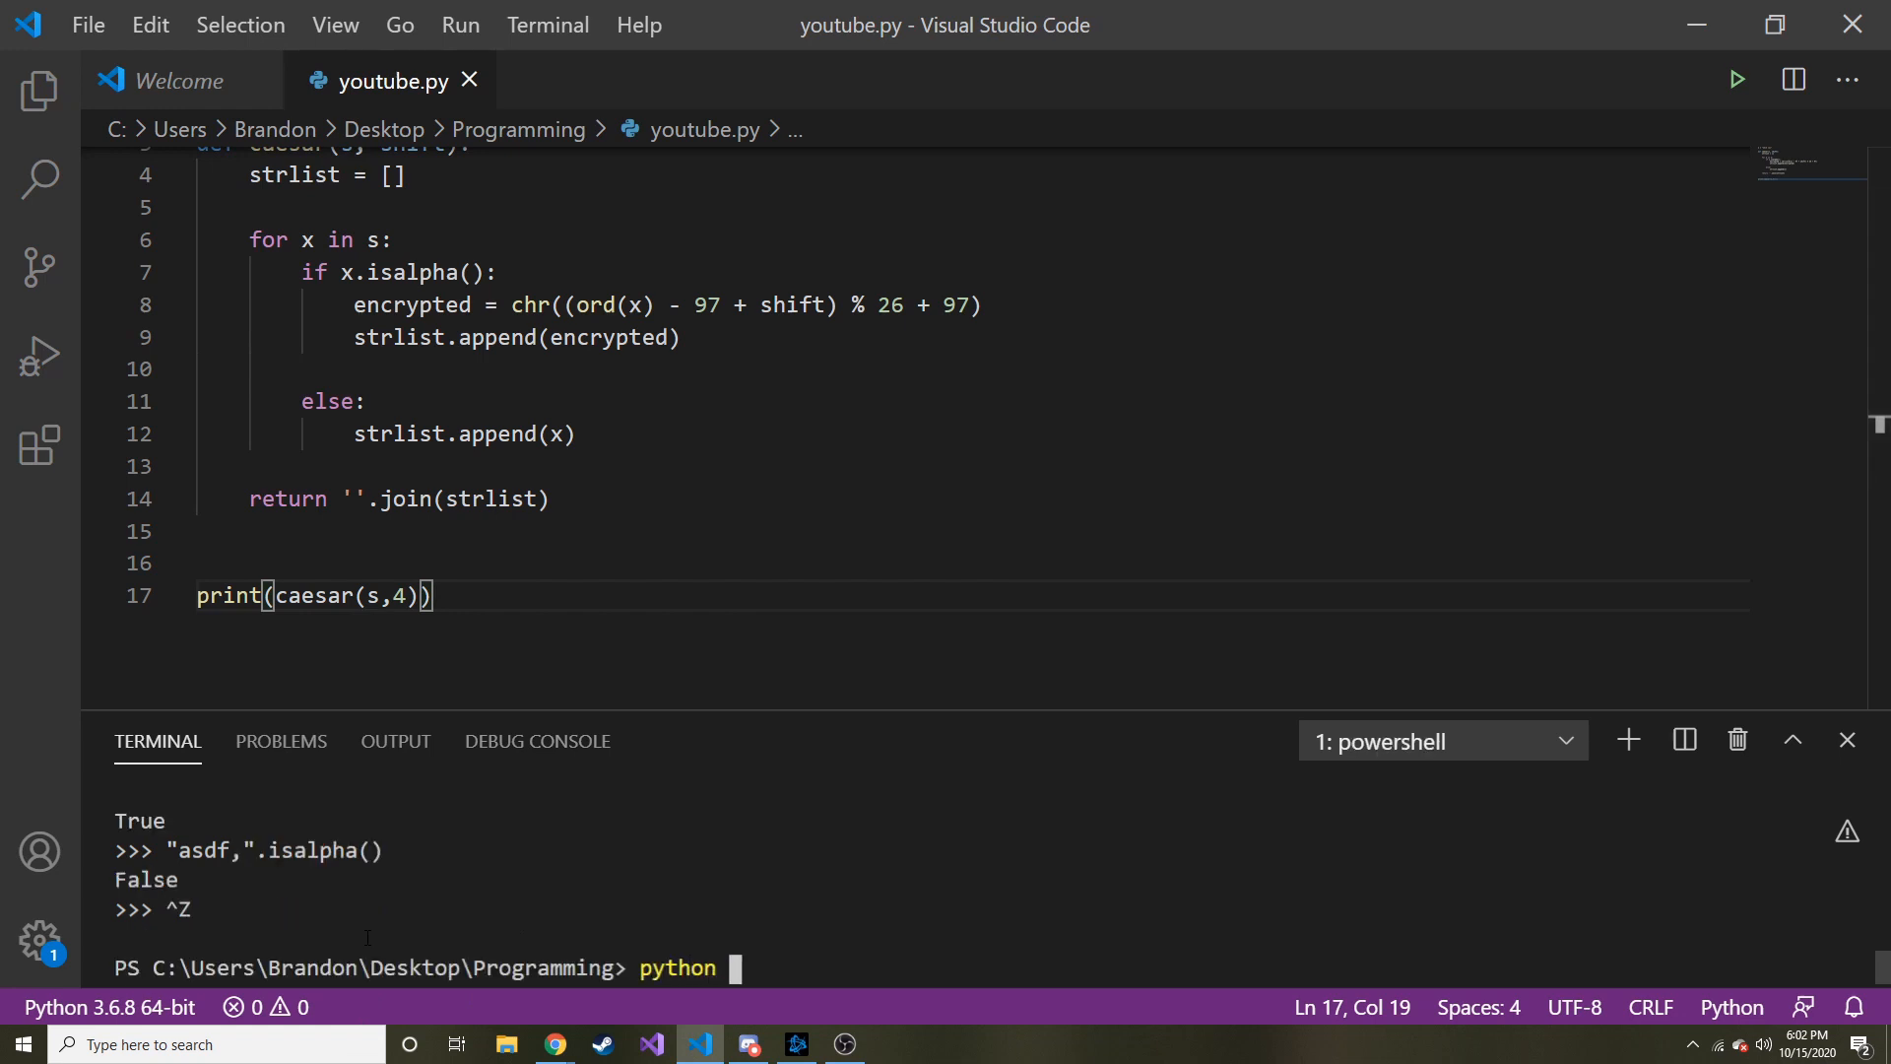
text(.\youtube.py)
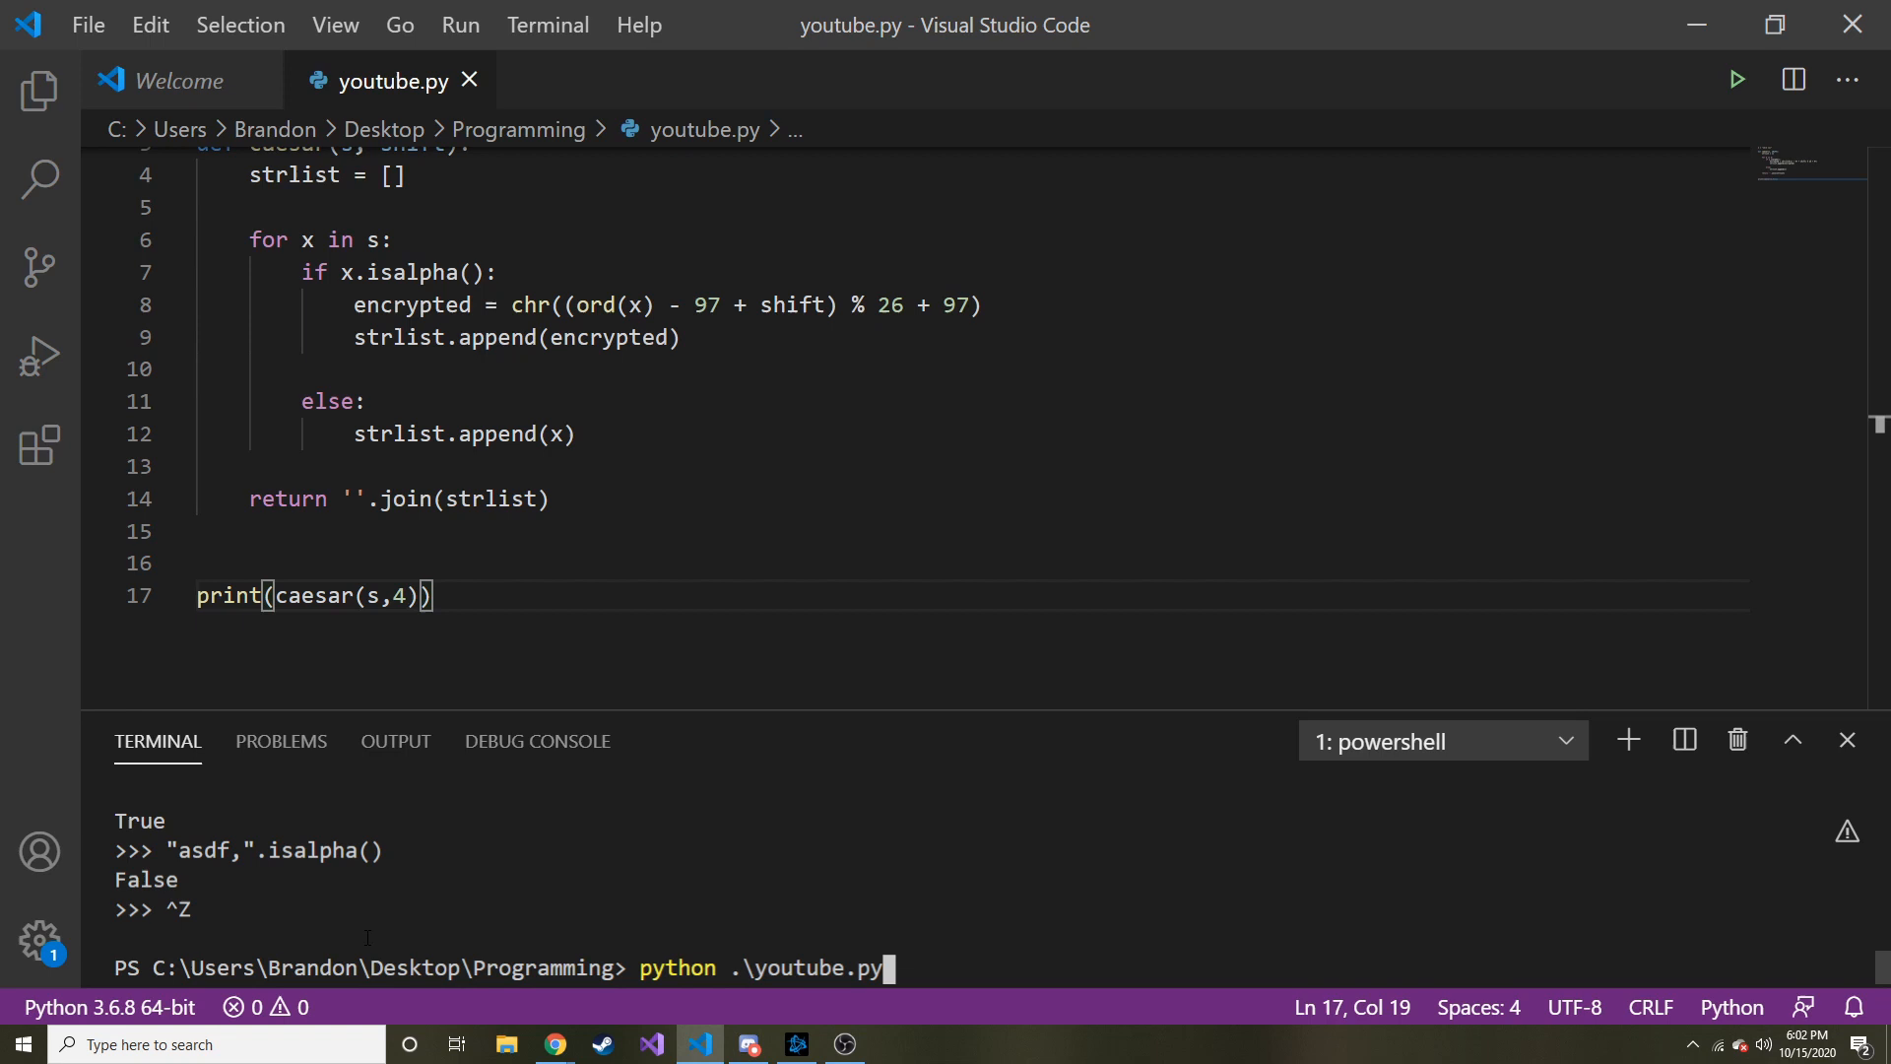
key(Return)
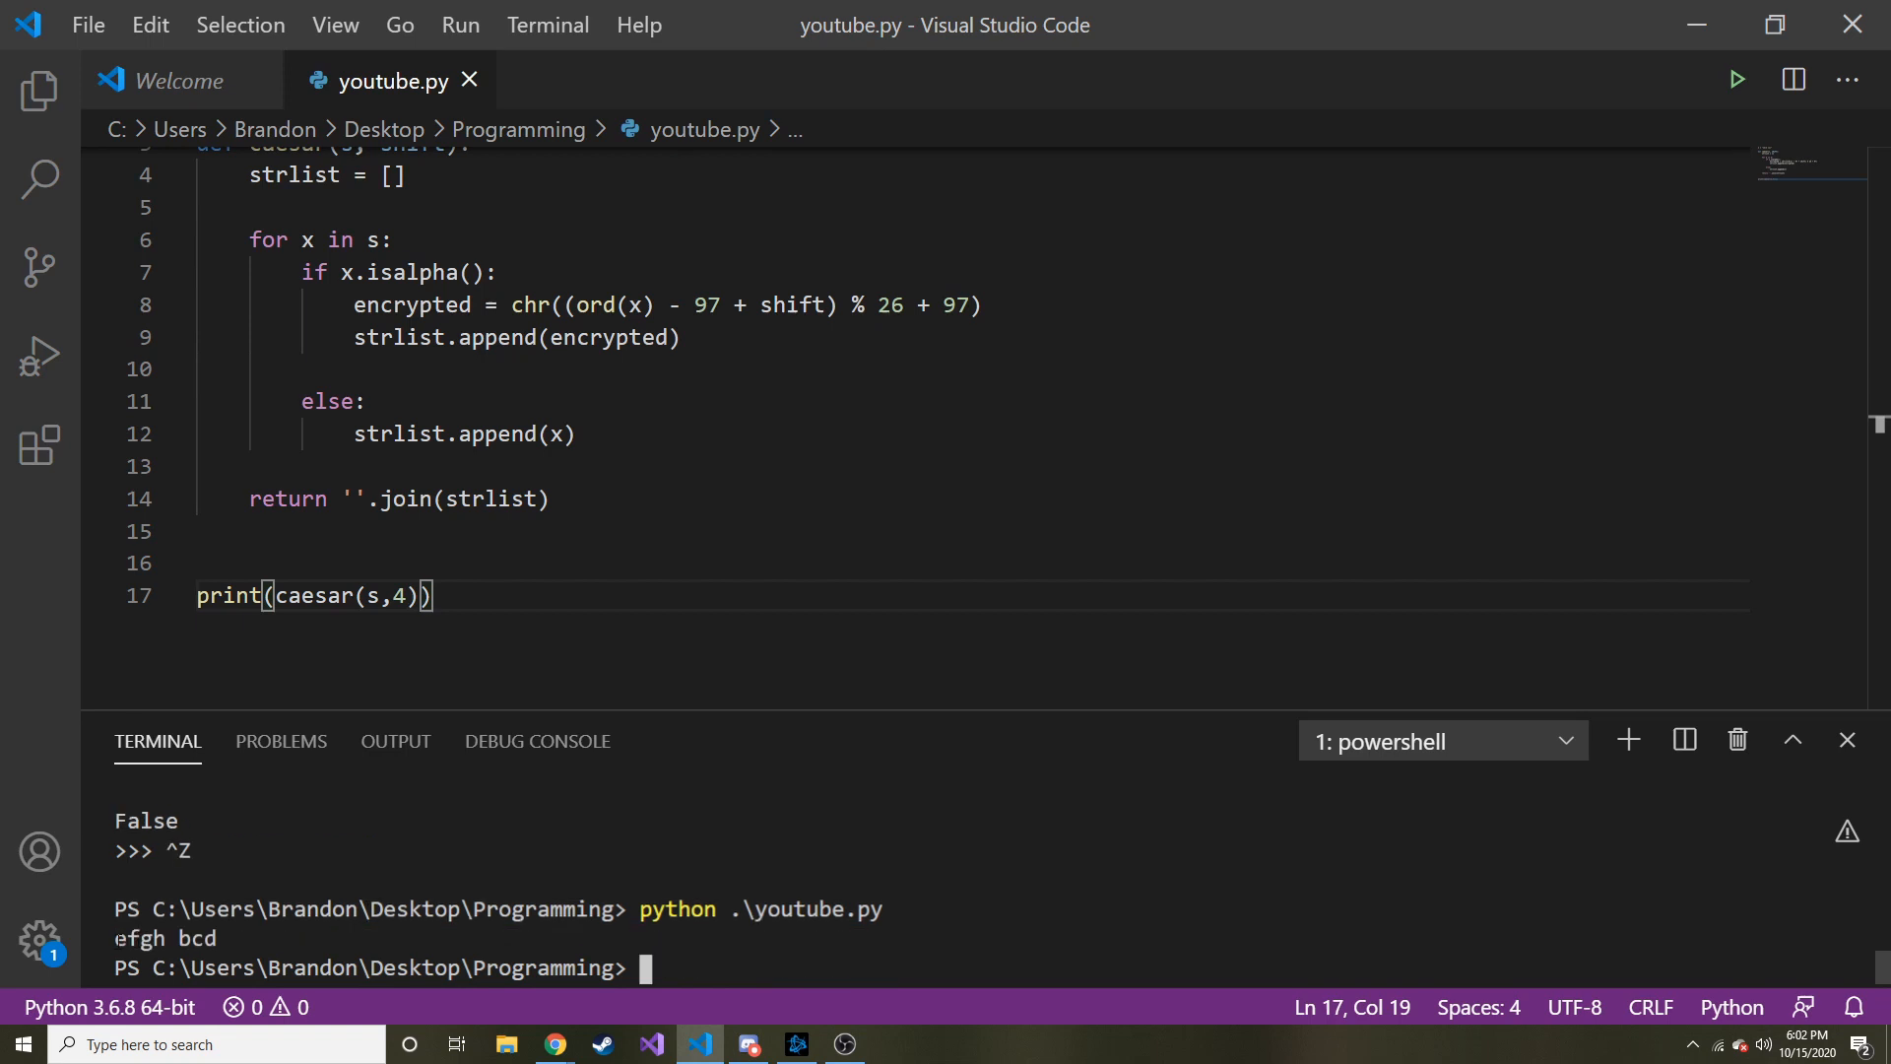
Step: Compare the output with the example page's expected text efgh bcd
click(554, 1045)
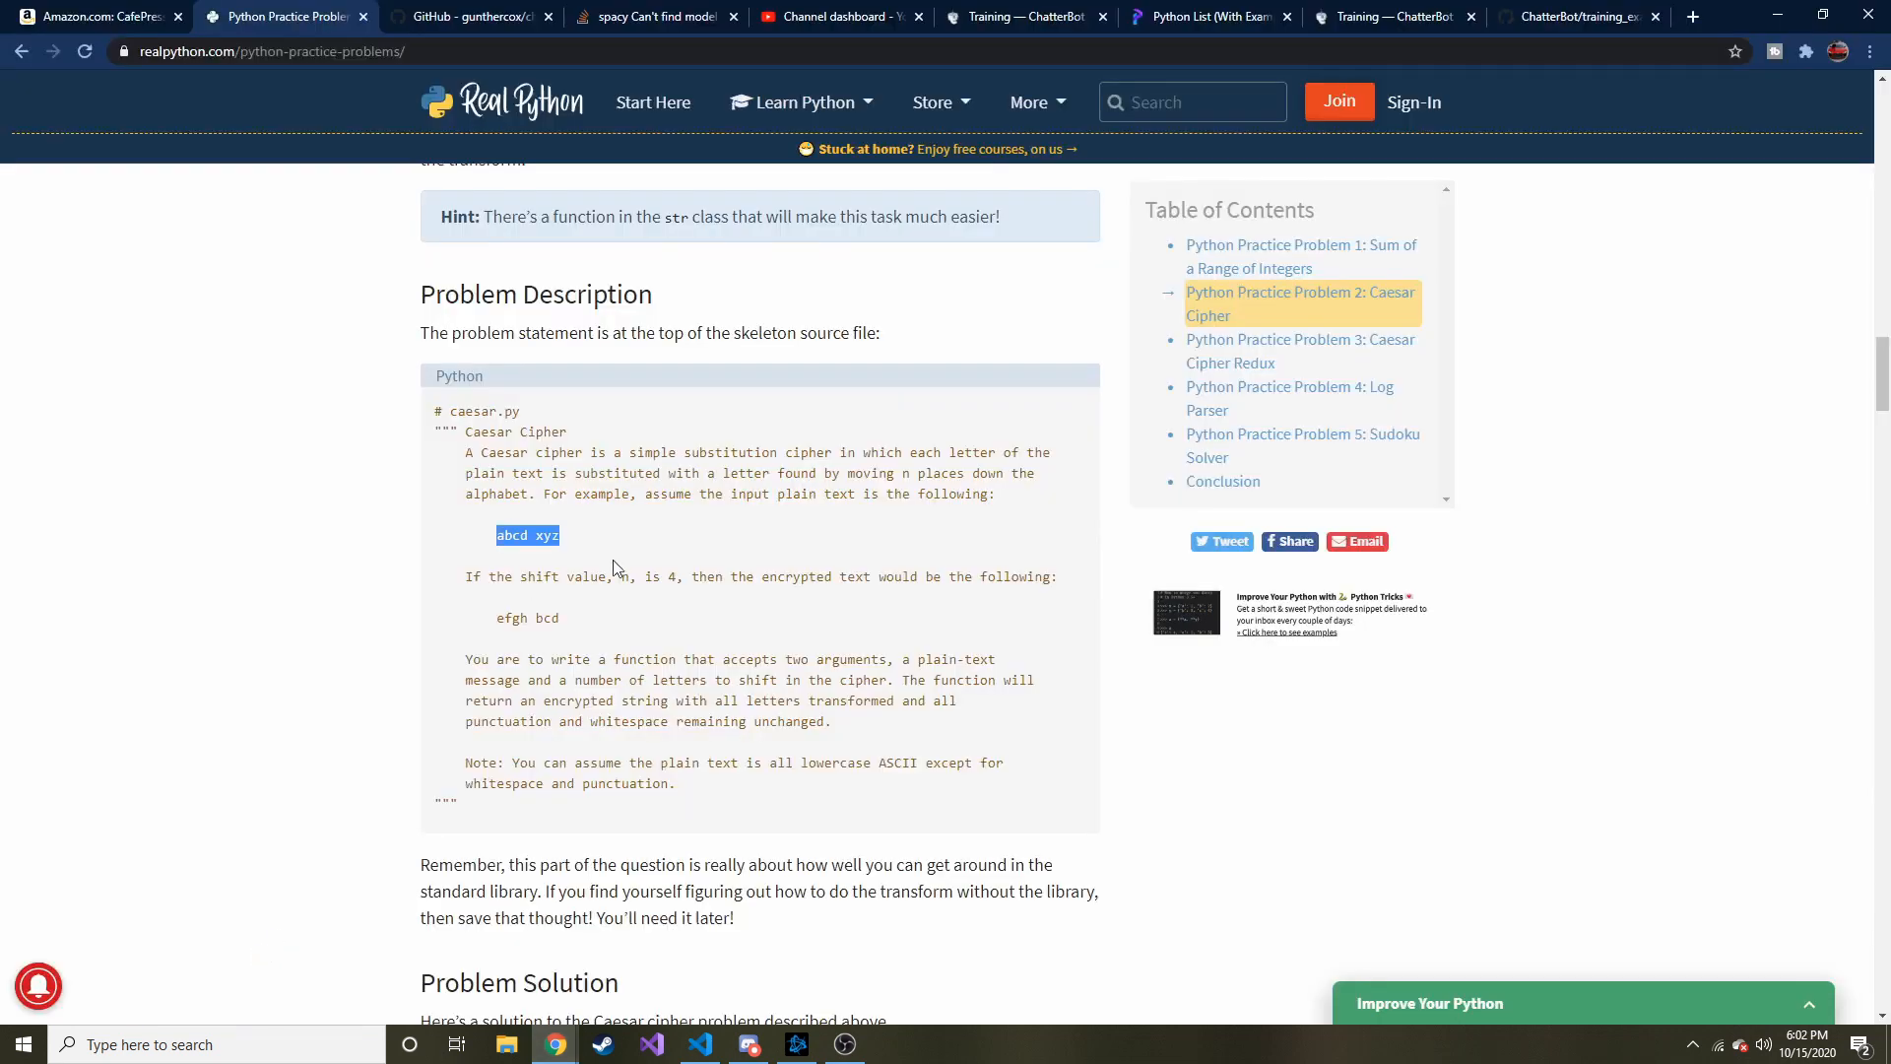
double_click(527, 618)
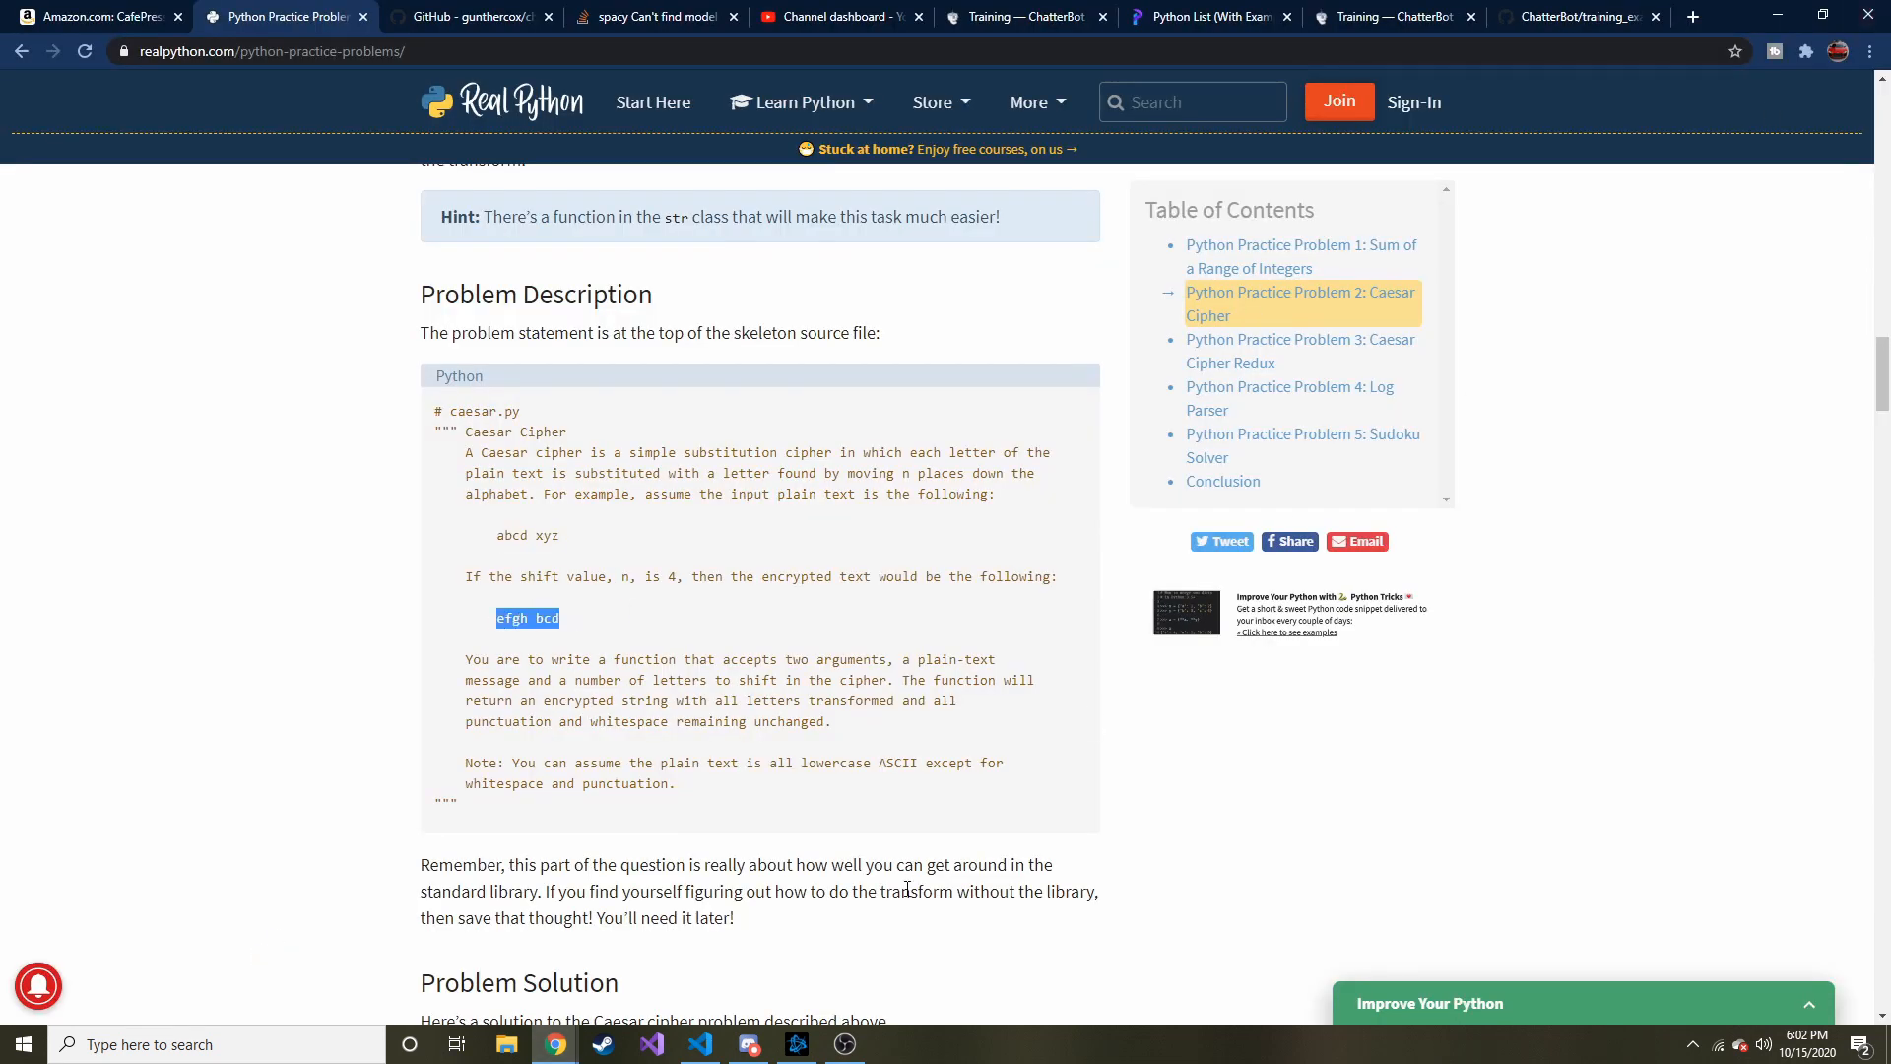
click(699, 1044)
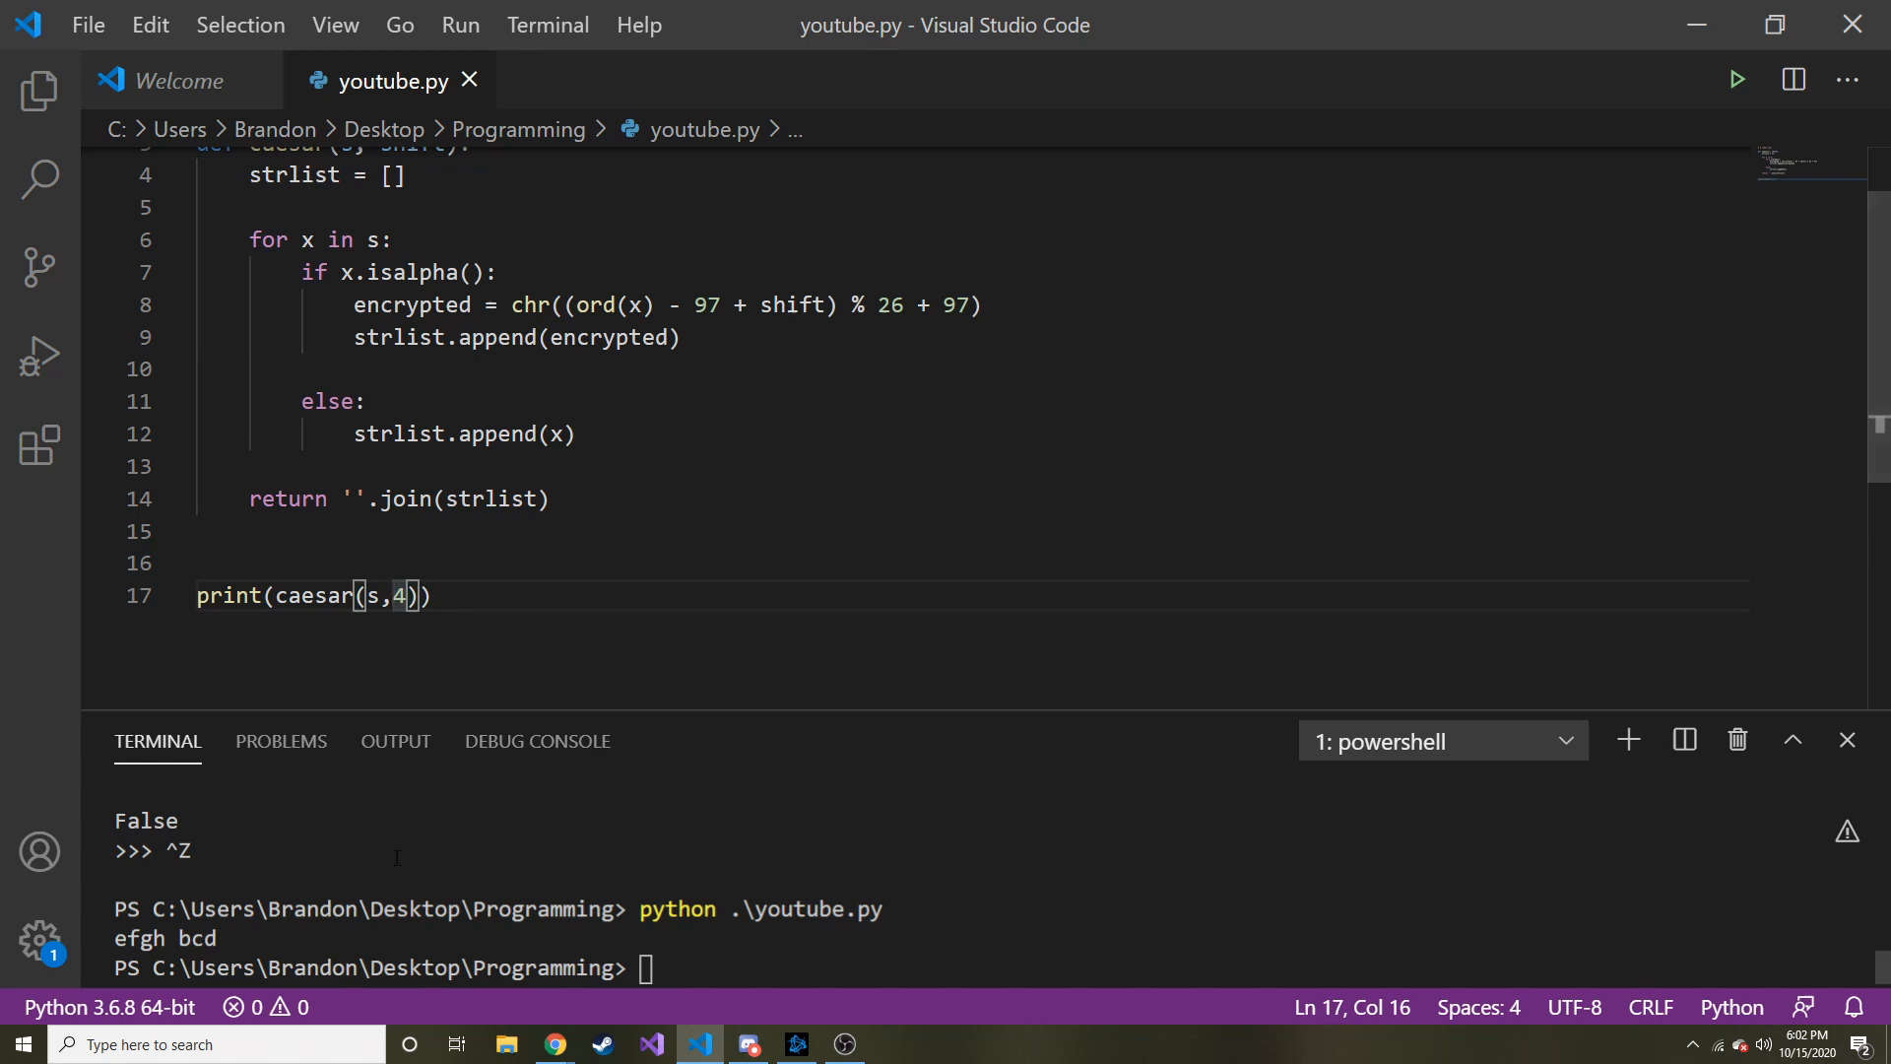
Step: Select the encrypted output efgh bcd in the terminal to copy it
double_click(165, 938)
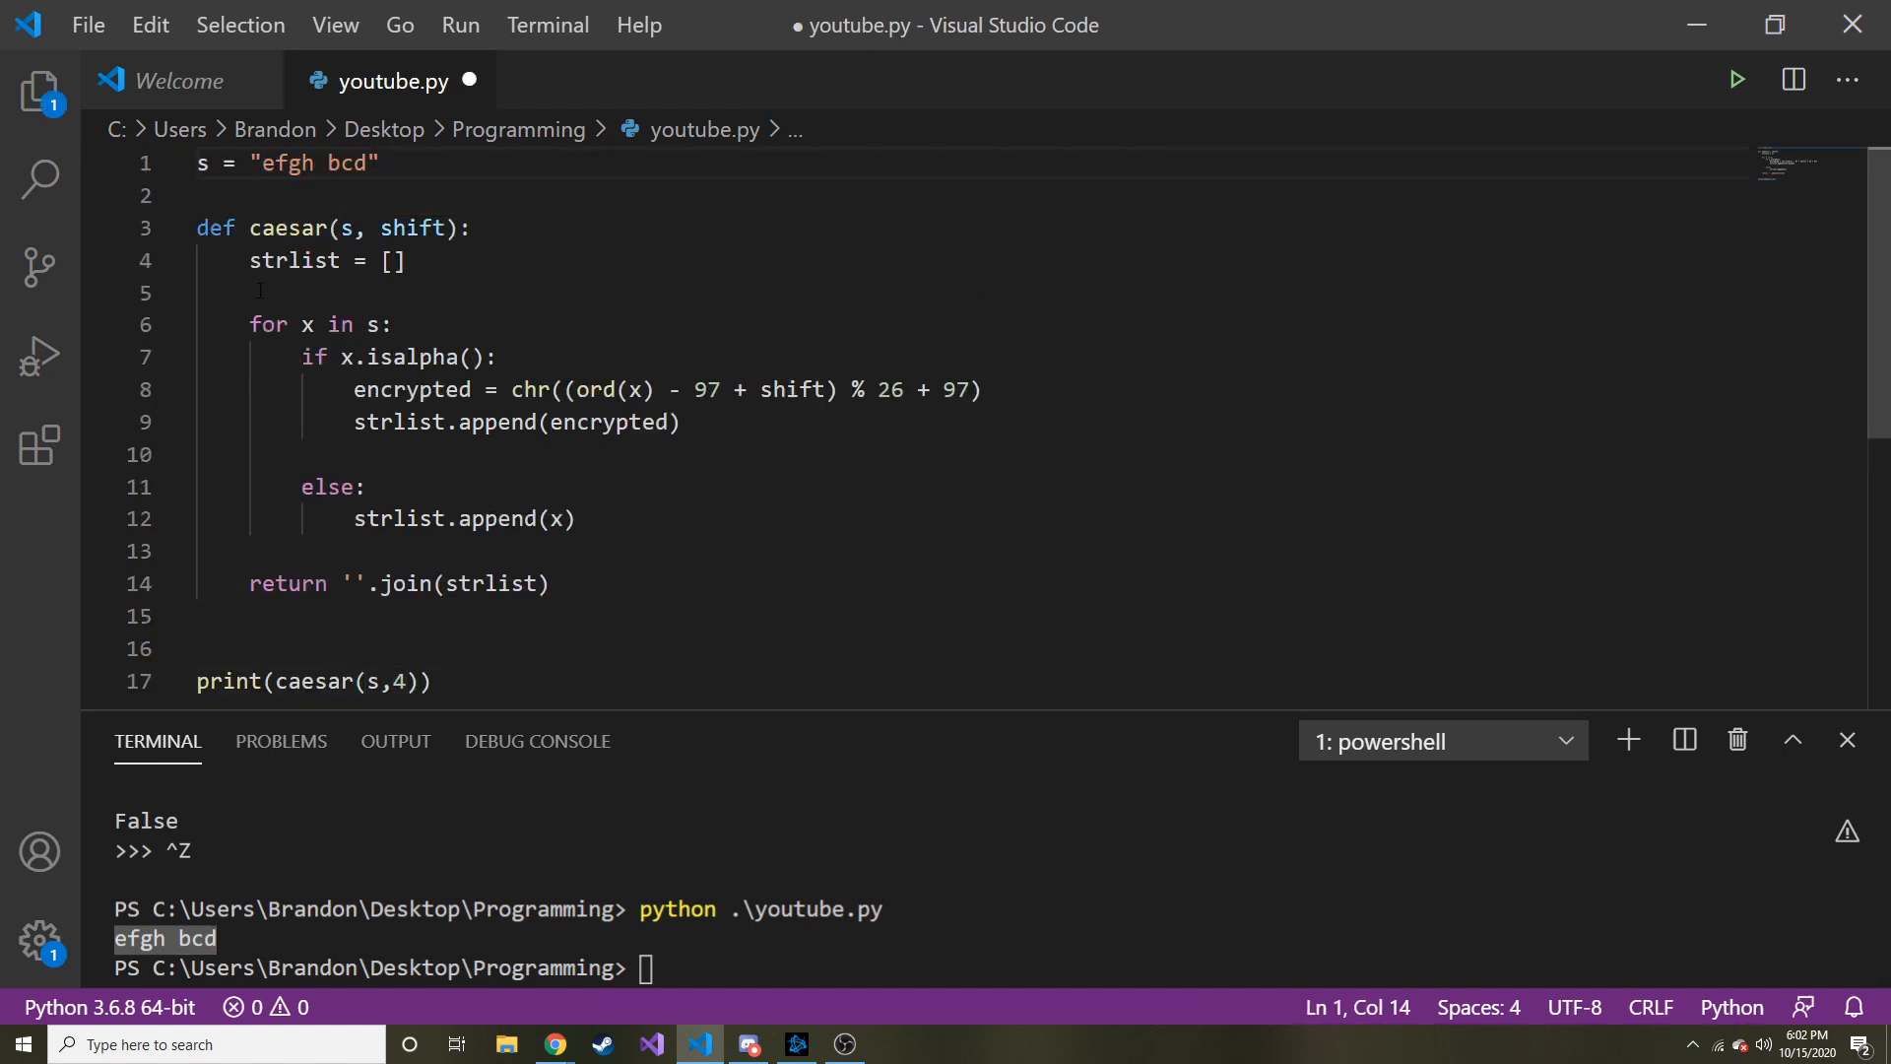
mouse_move(367, 682)
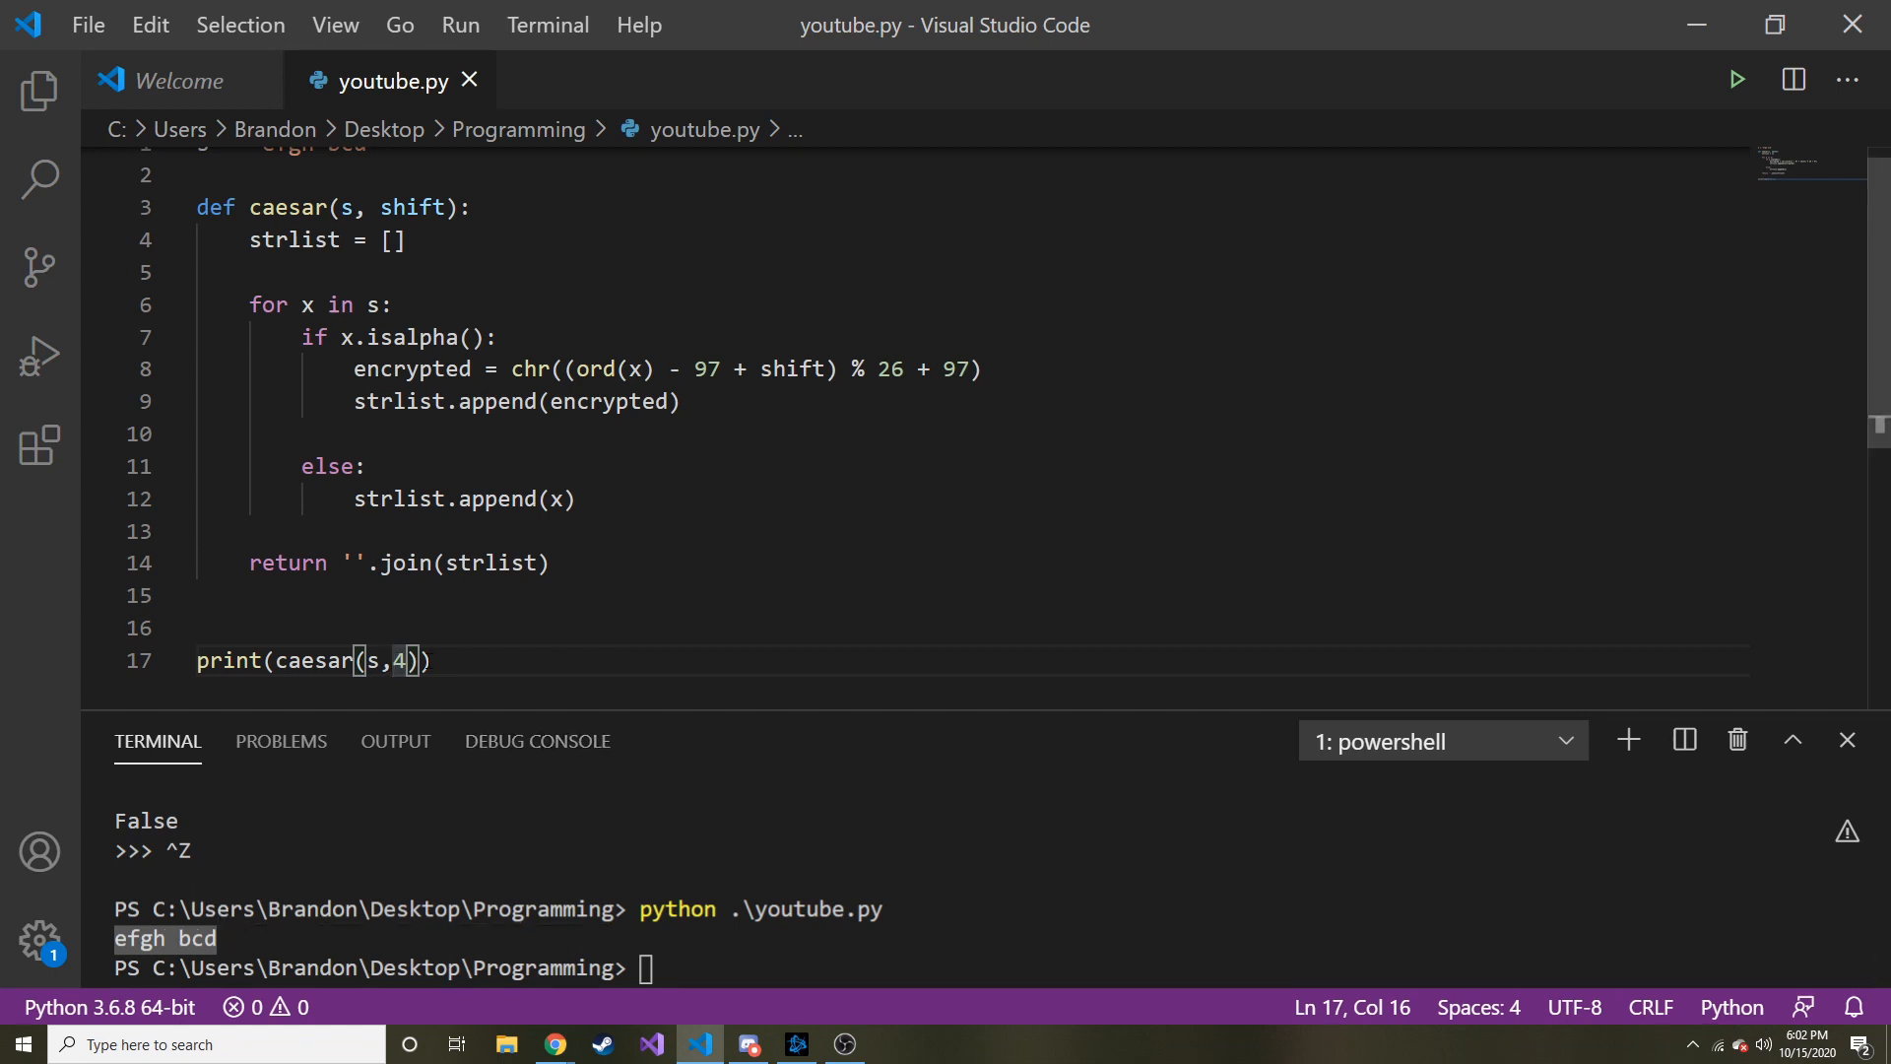
Step: Change the call to caesar(s,-4), save, and check the decrypted output
text(-)
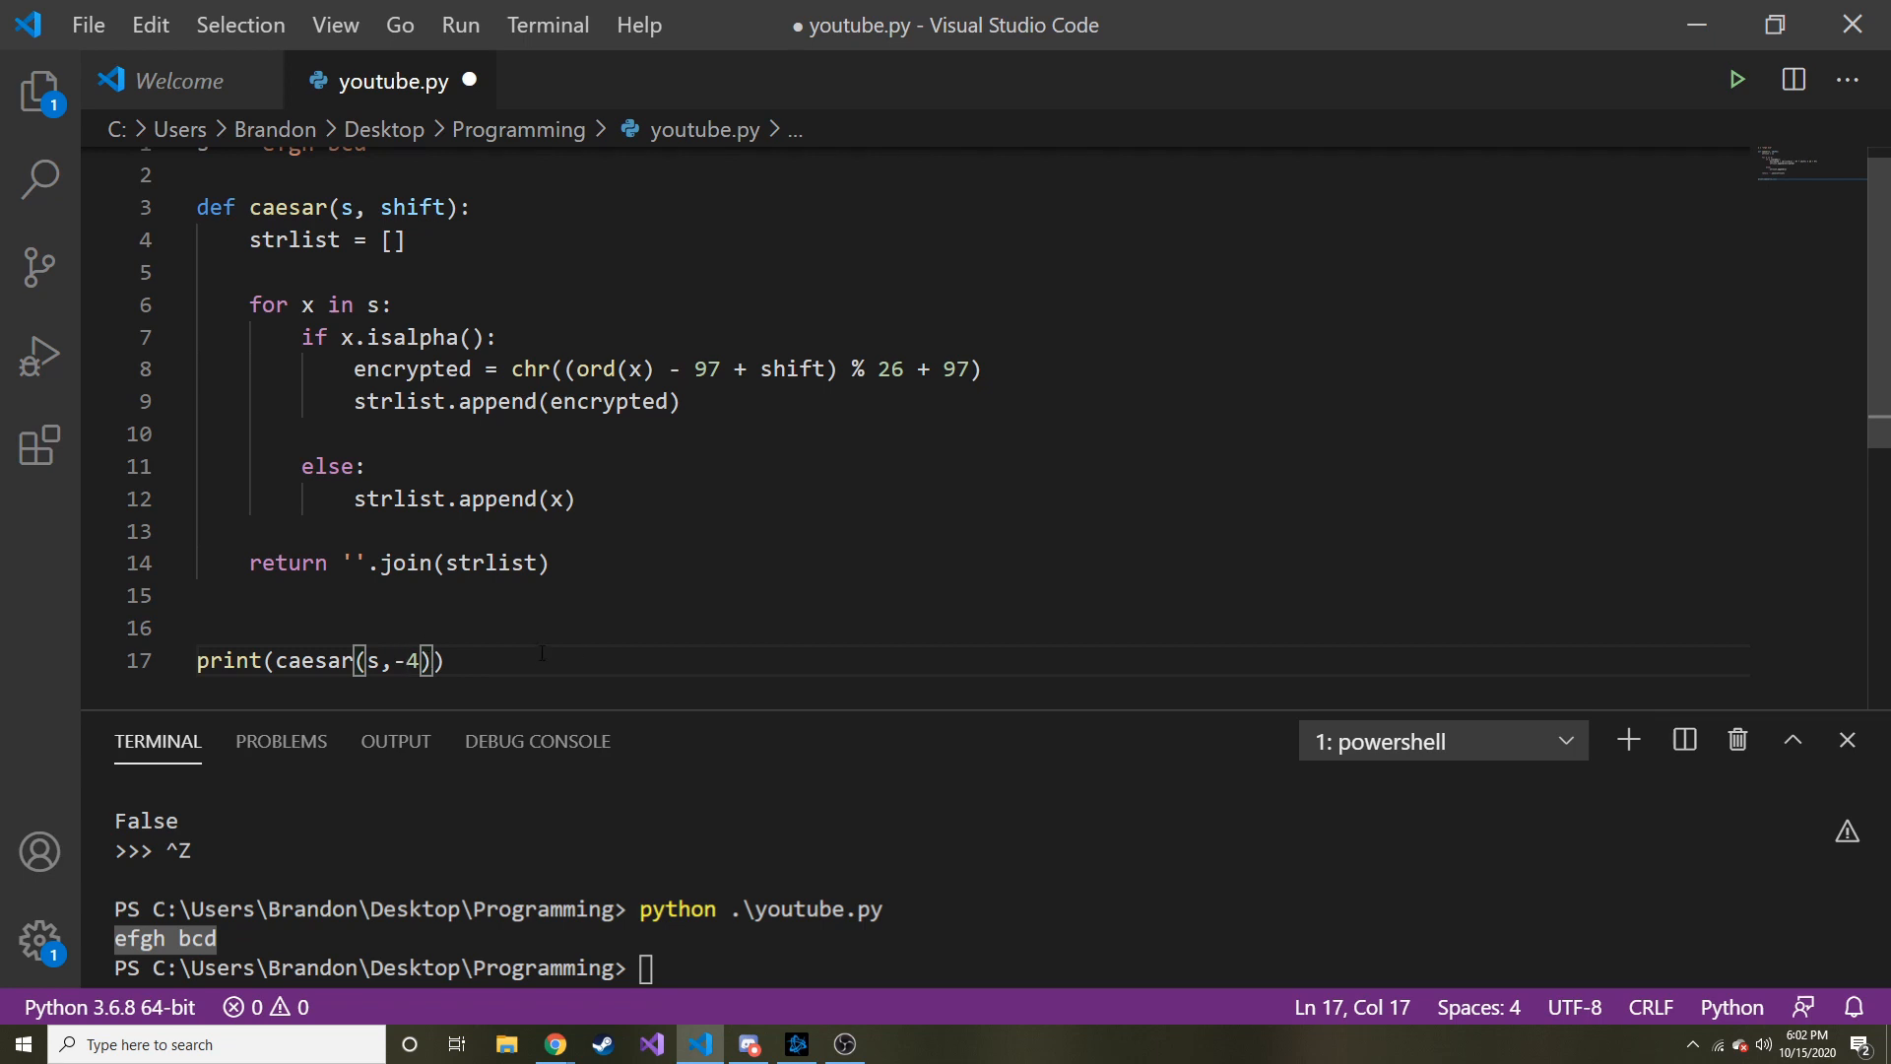
key(ctrl+s)
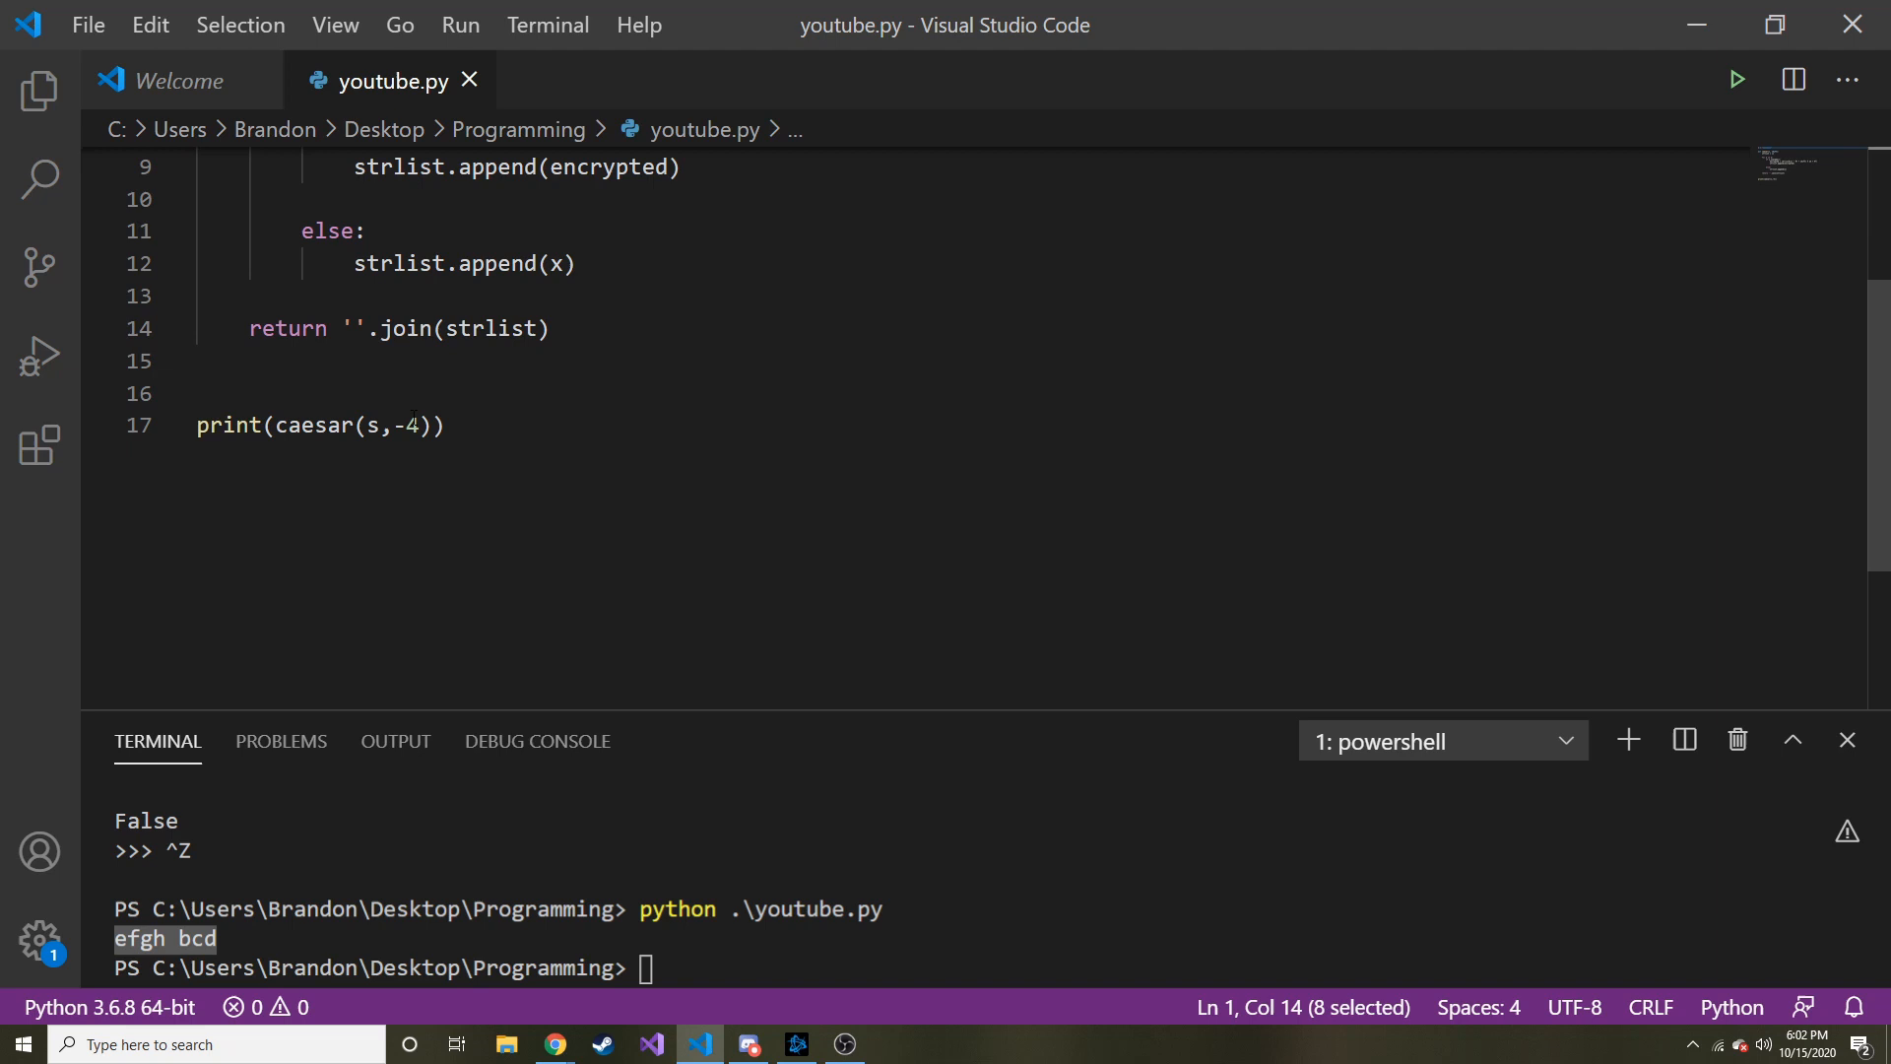
double_click(408, 425)
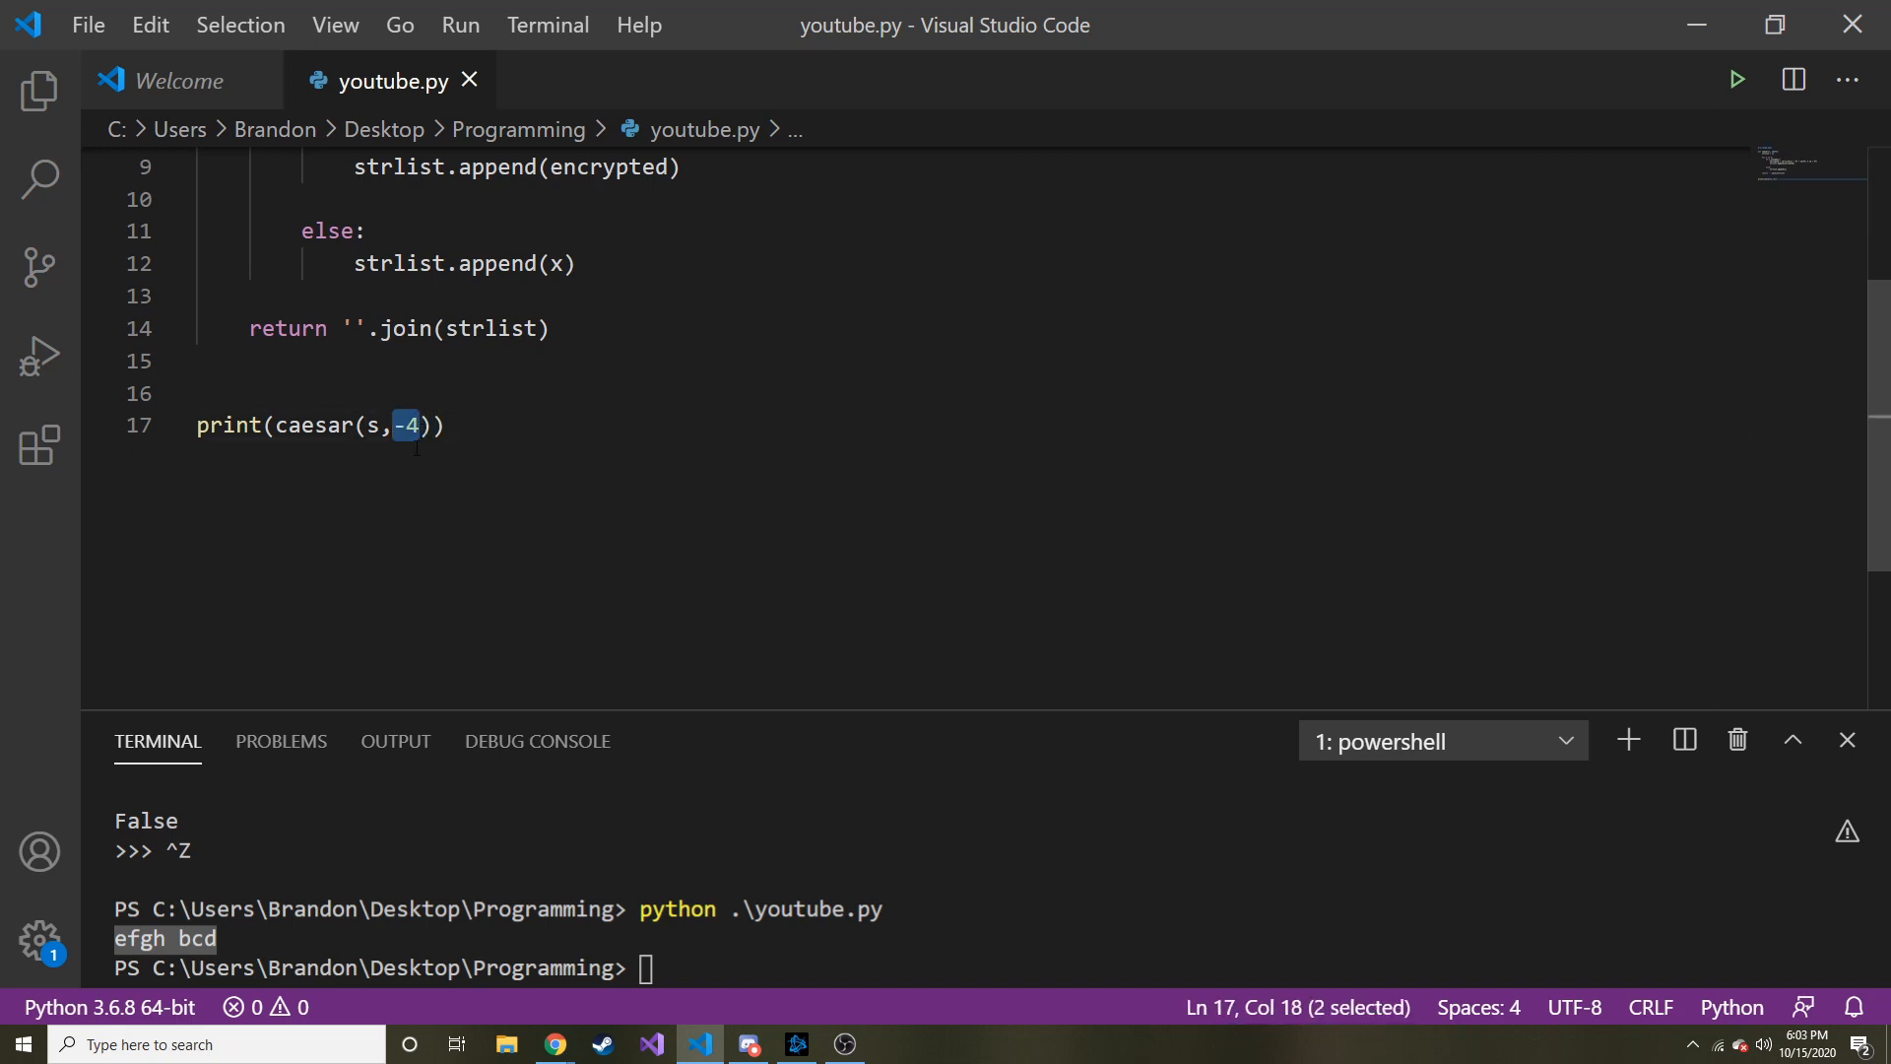
scroll(up, 3)
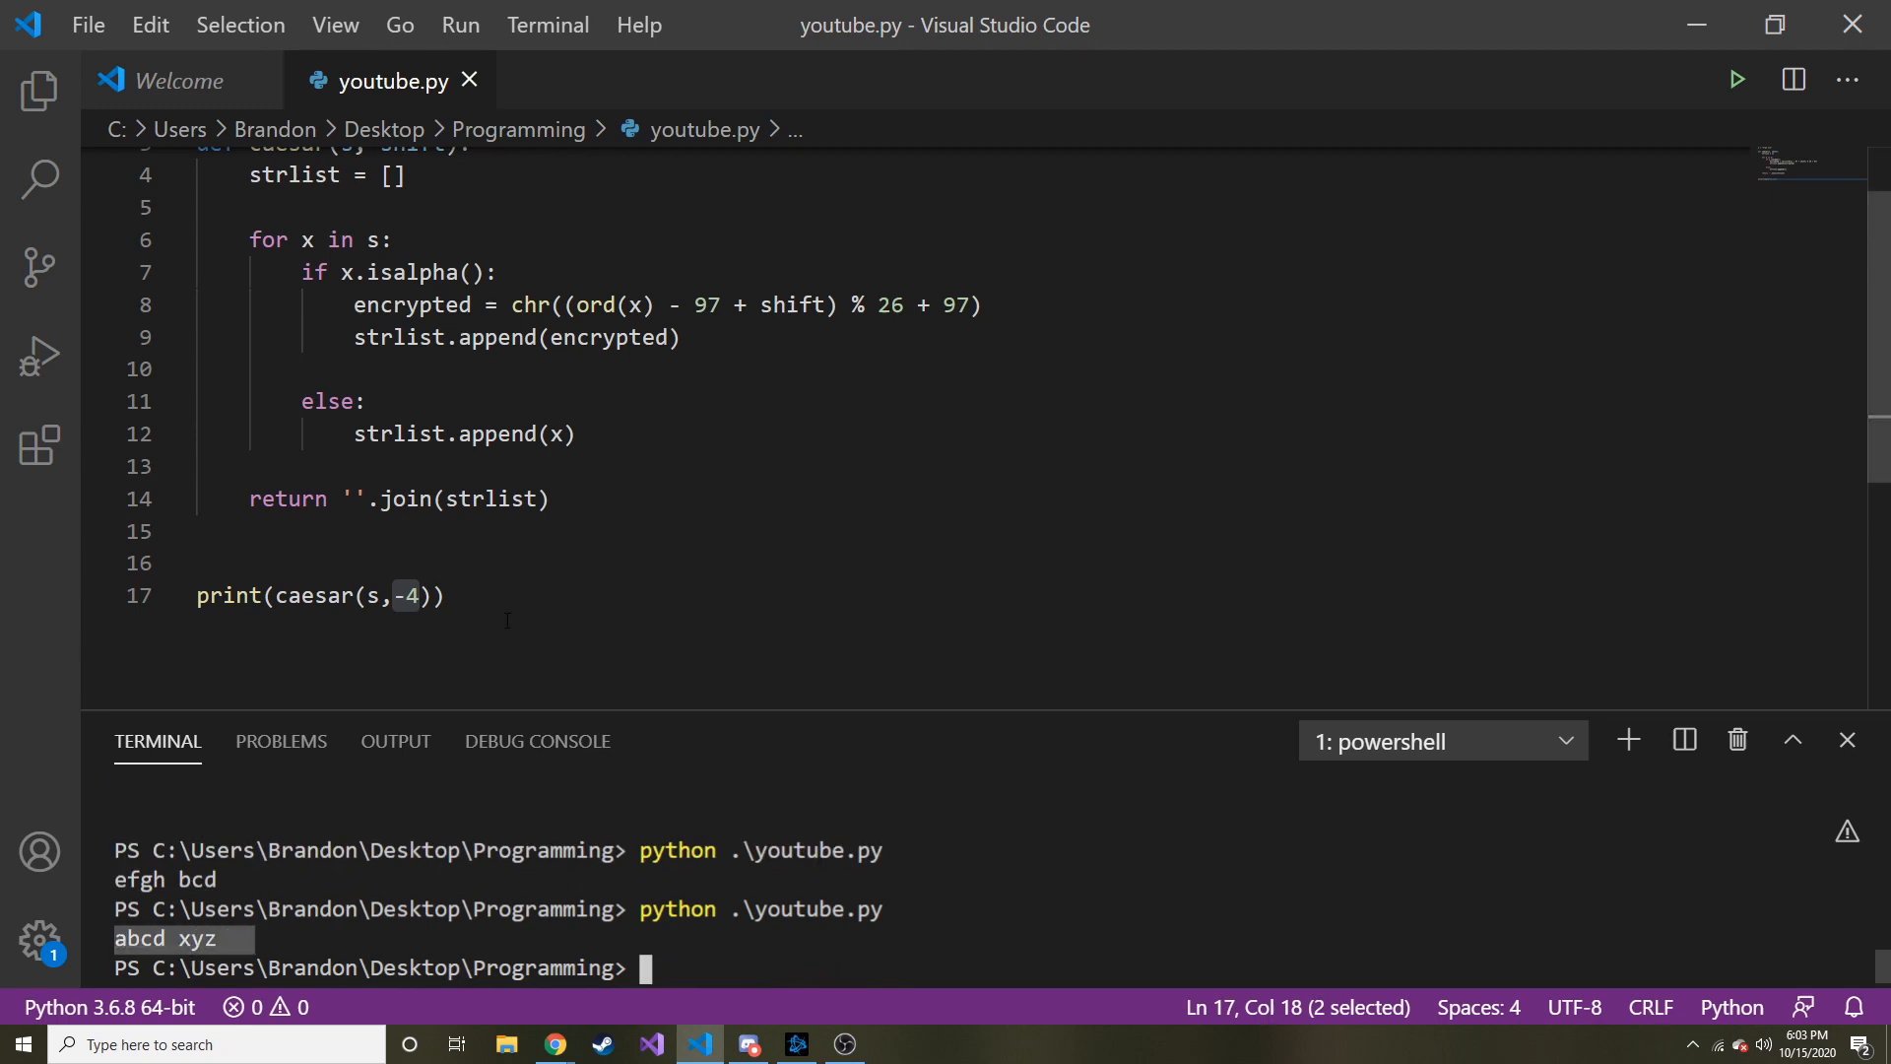
scroll(up, 3)
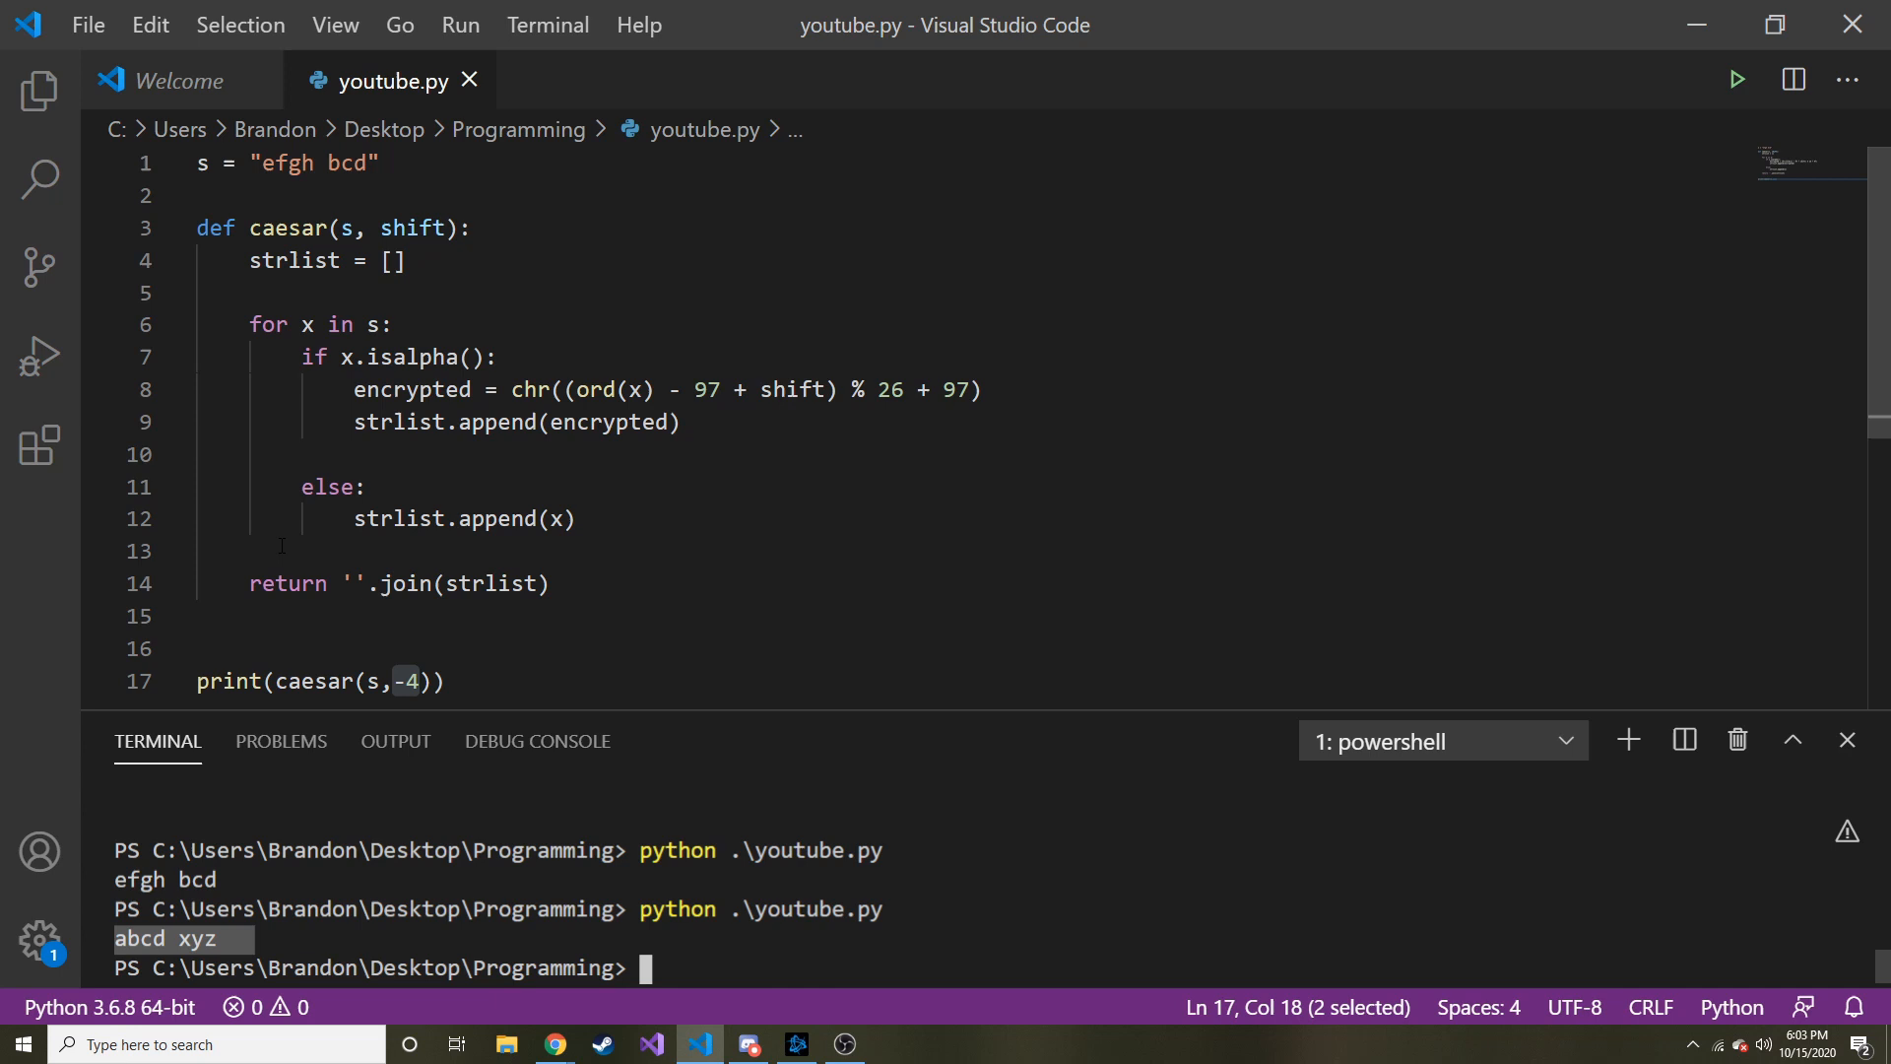
mouse_move(364, 613)
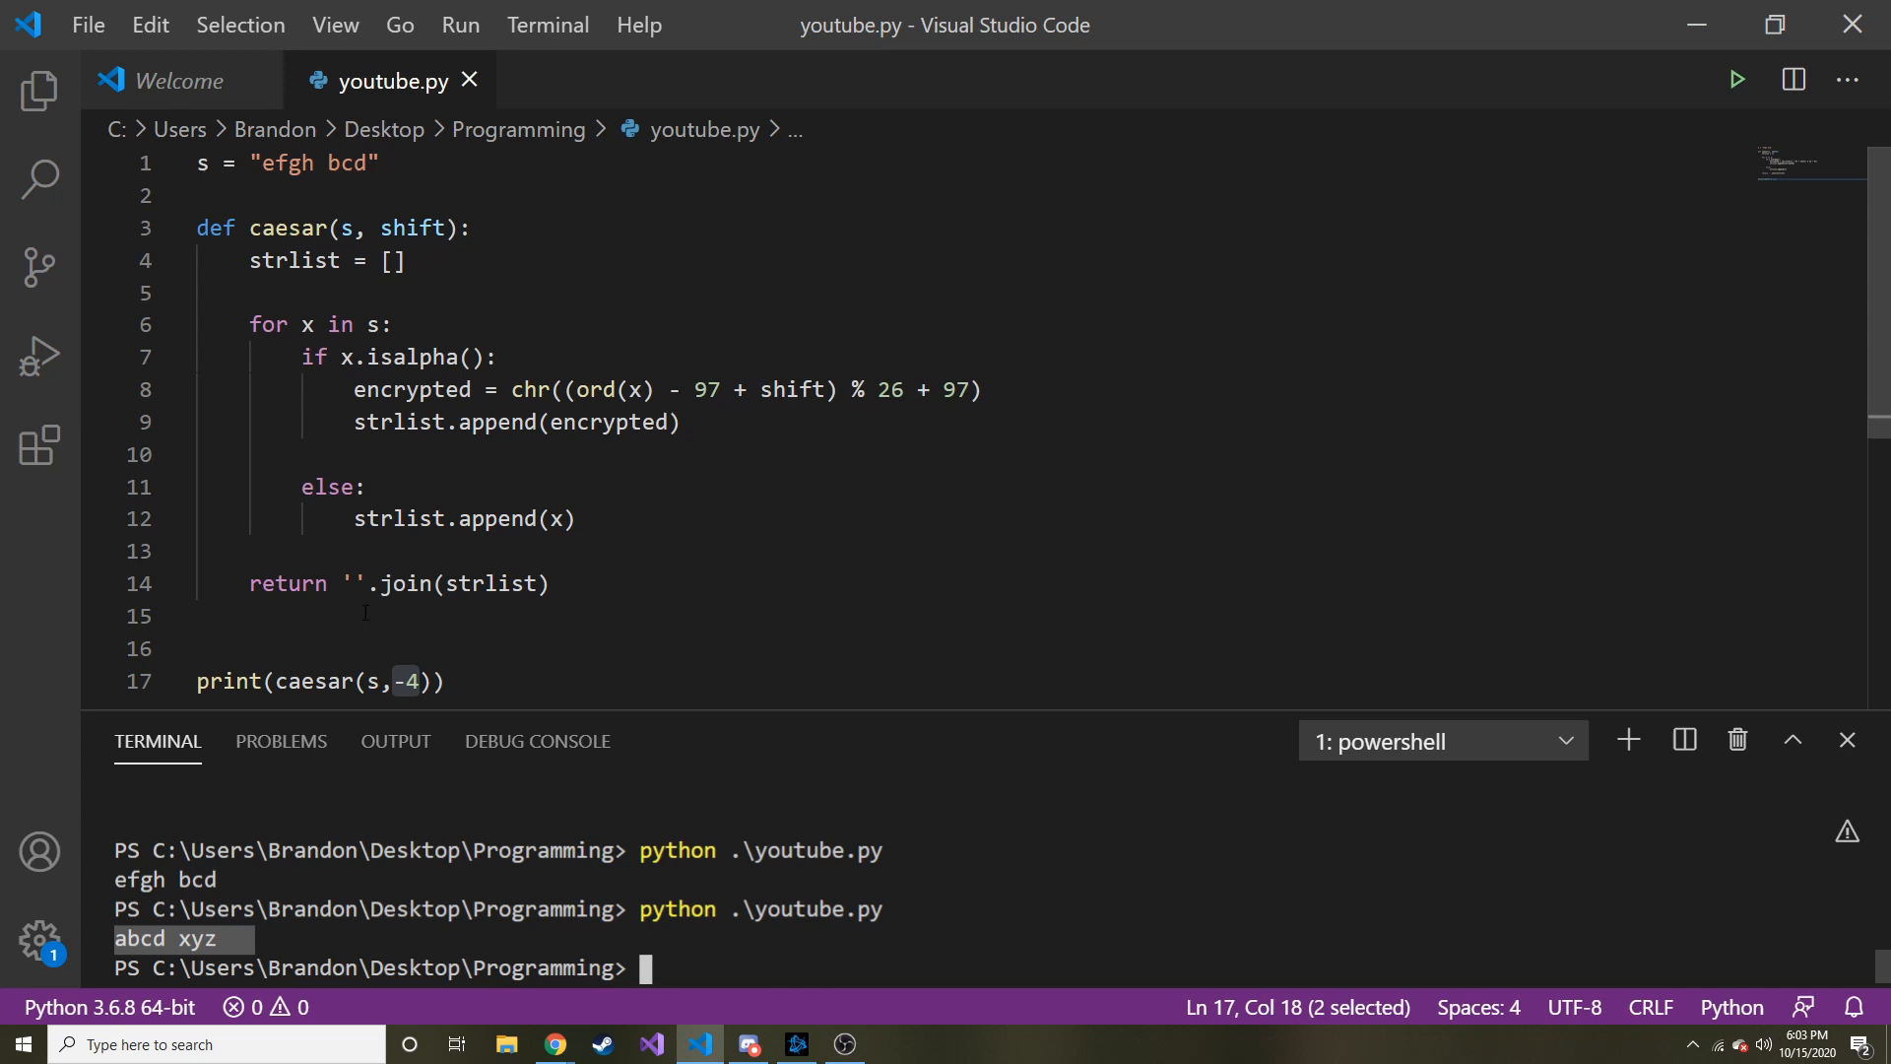
mouse_move(410, 582)
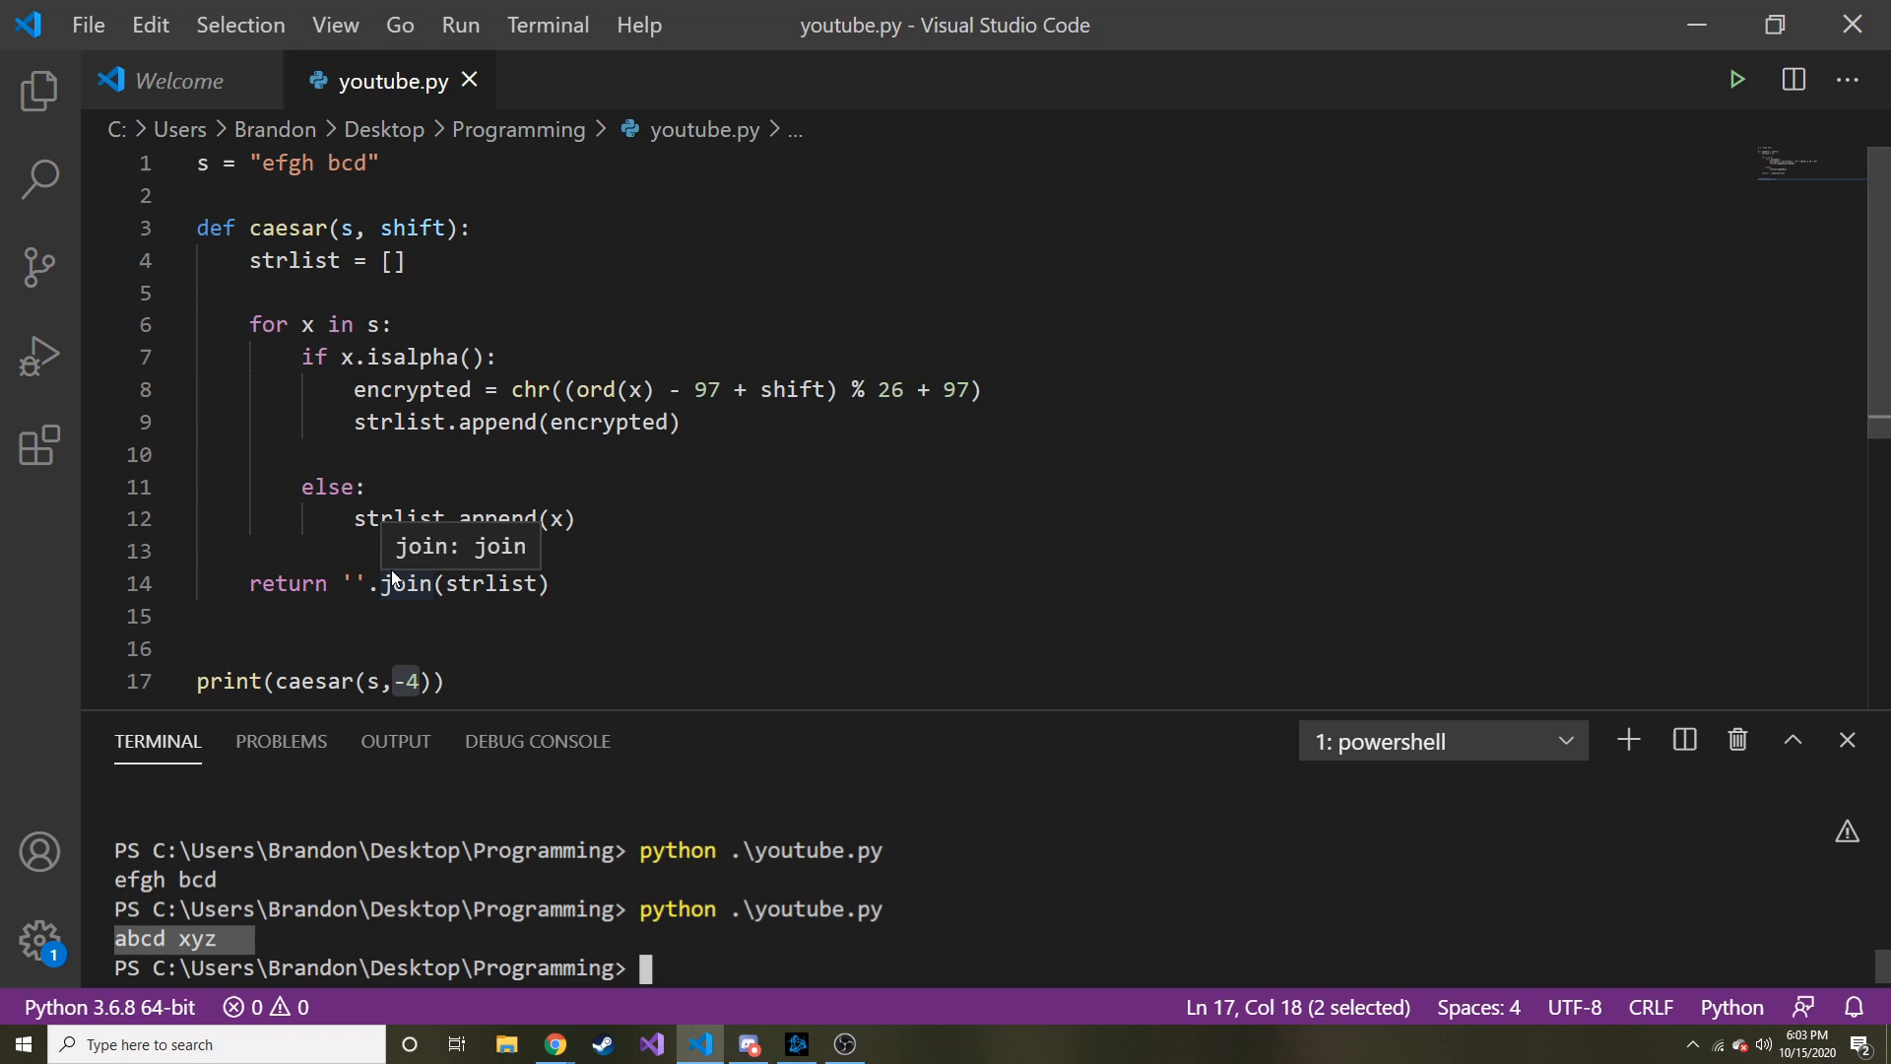
mouse_move(568, 491)
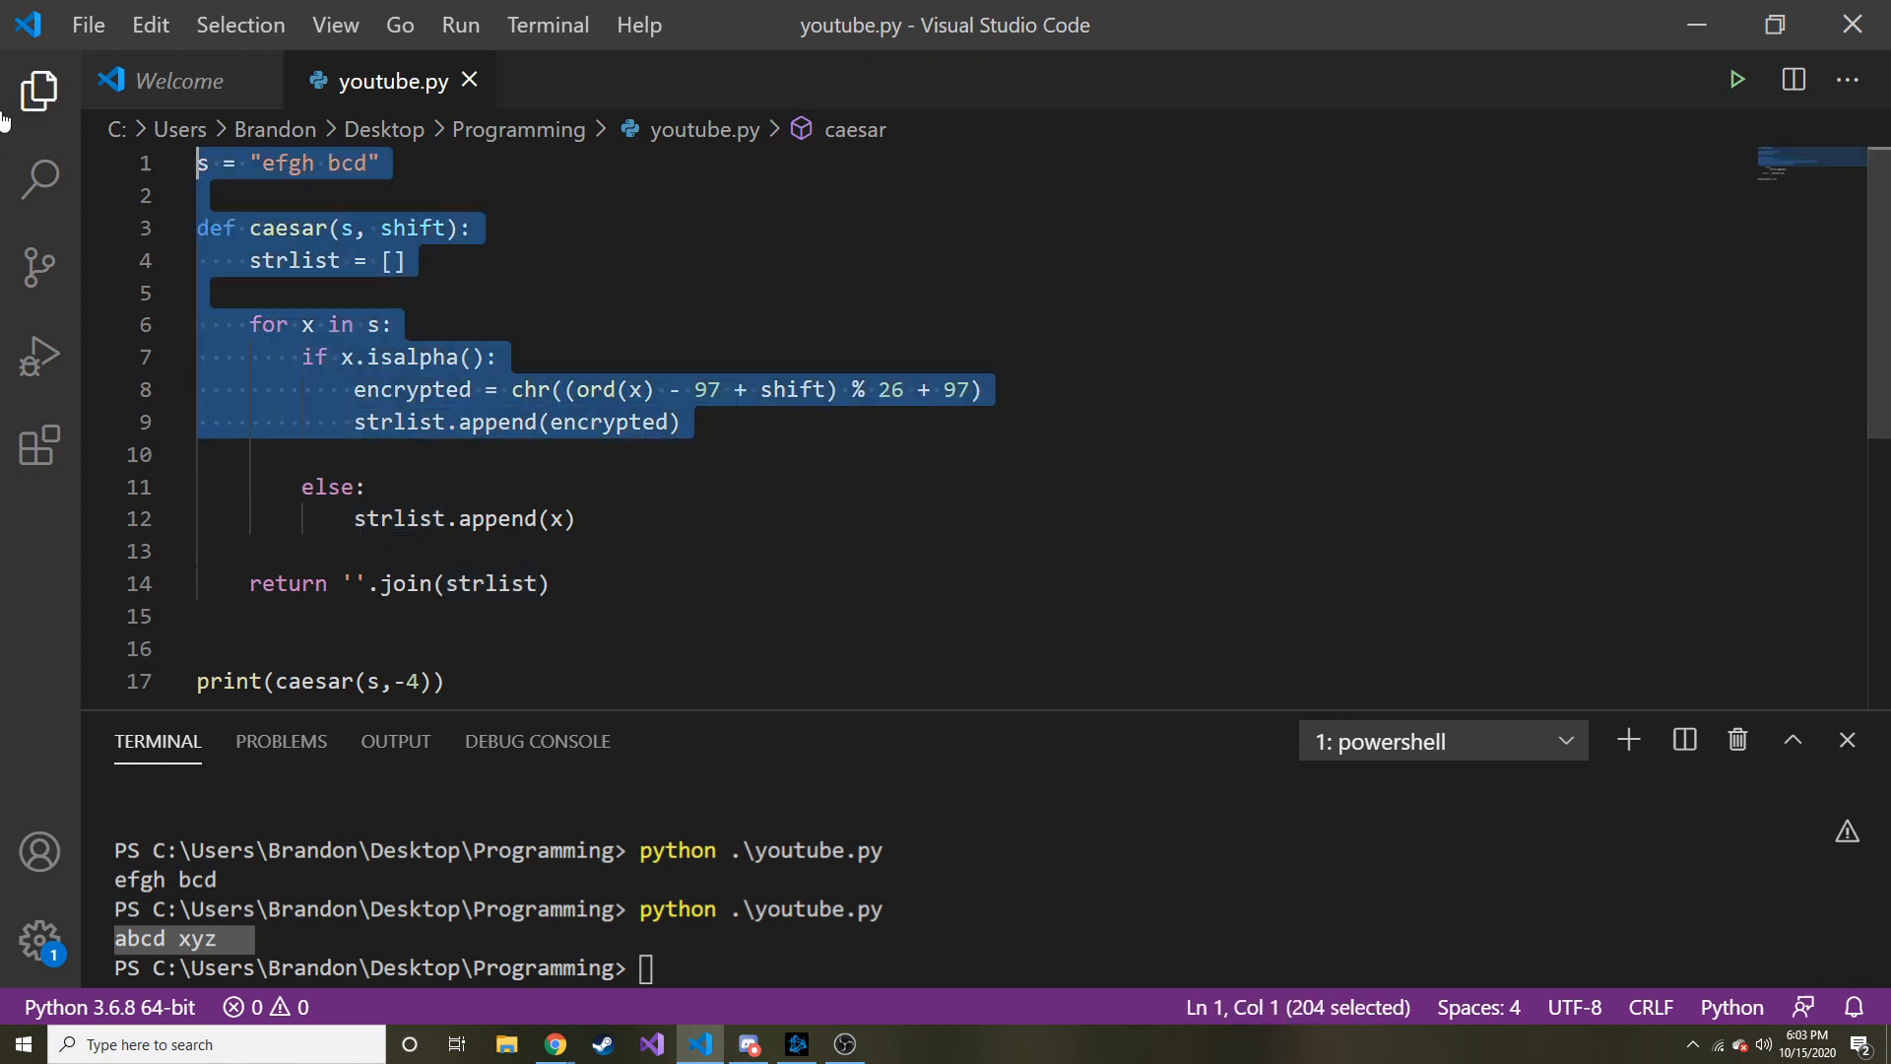
click(396, 323)
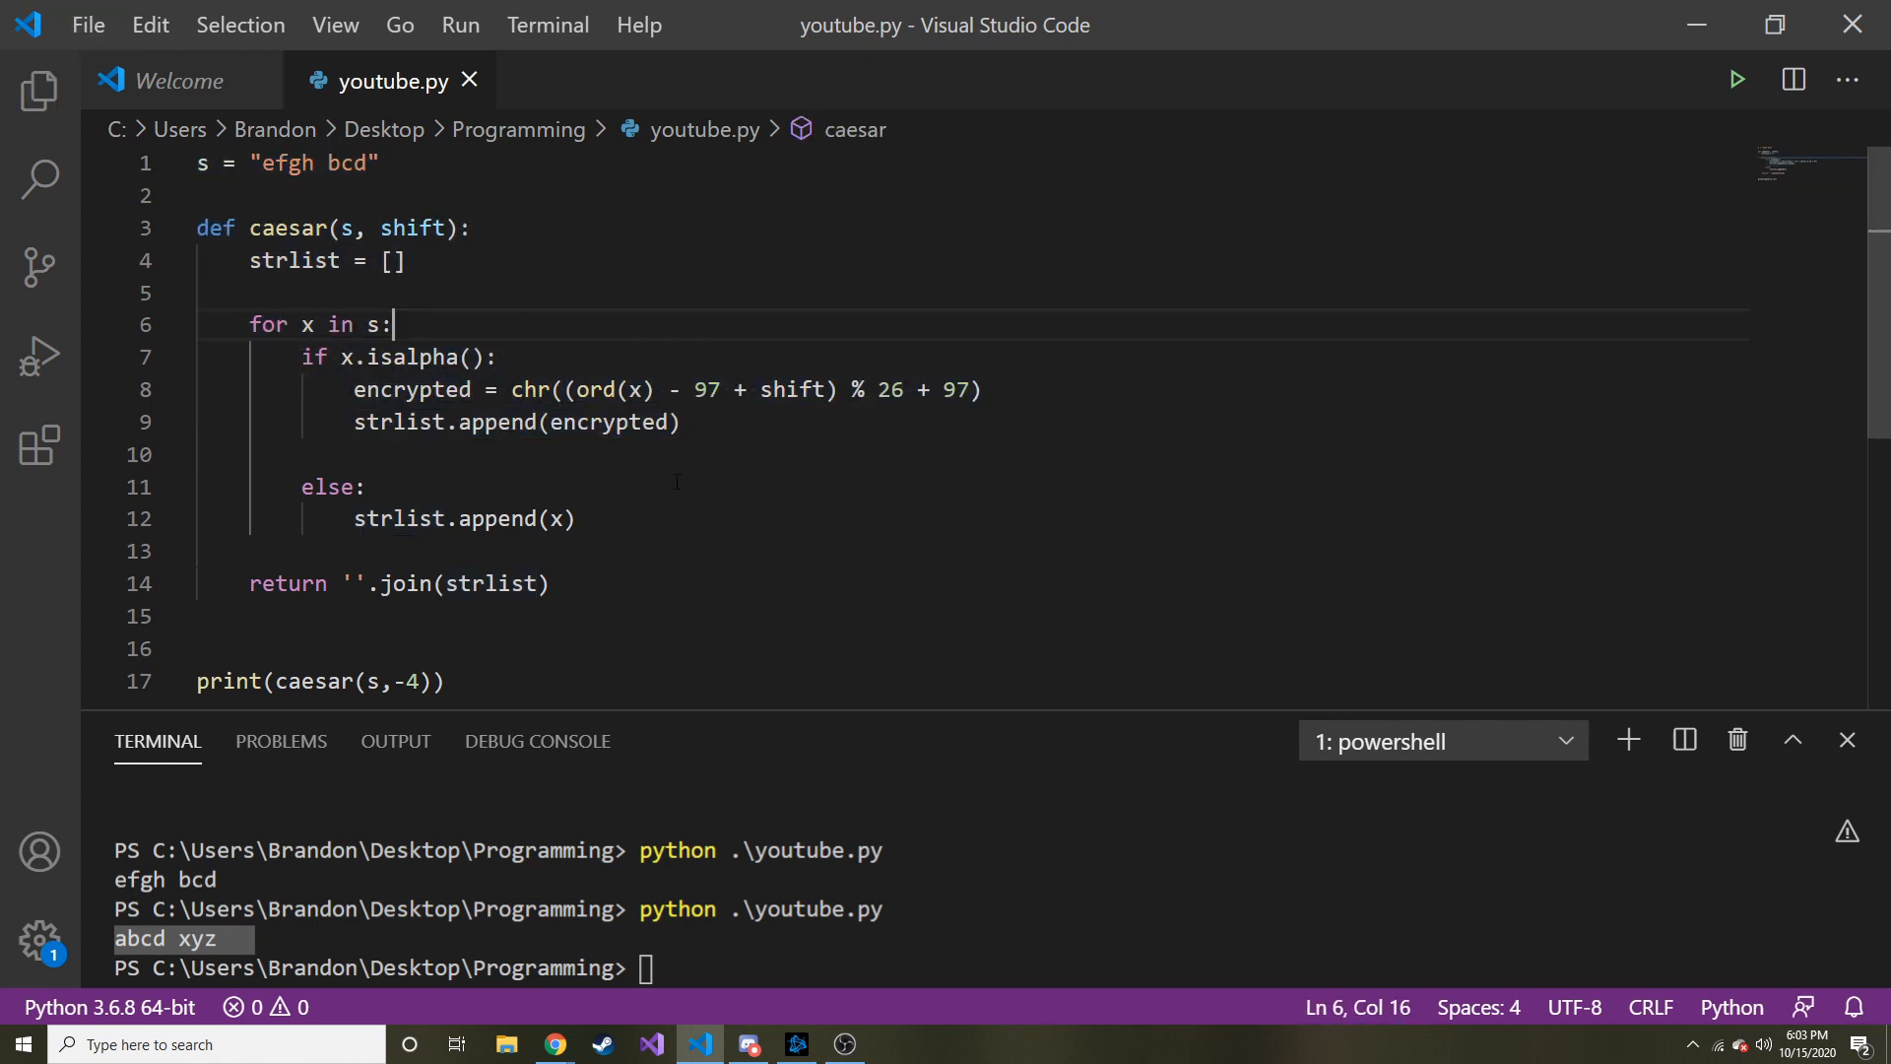